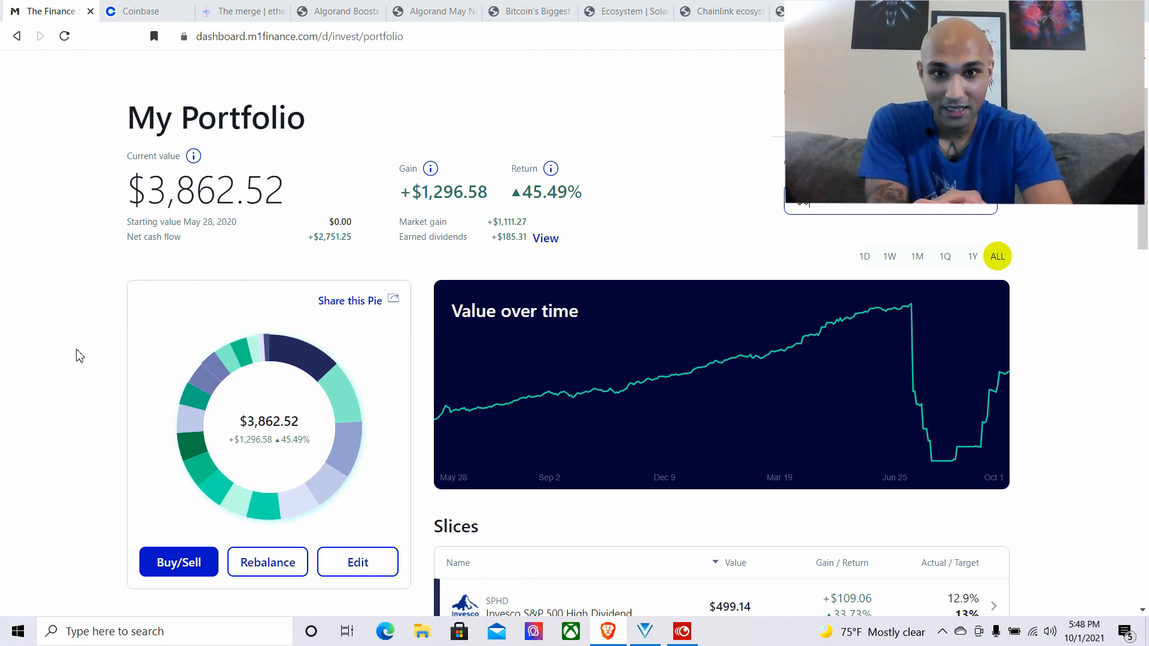
# Scroll the M1 Finance portfolio and interact with the Value over time chart
pyautogui.scroll(-3)
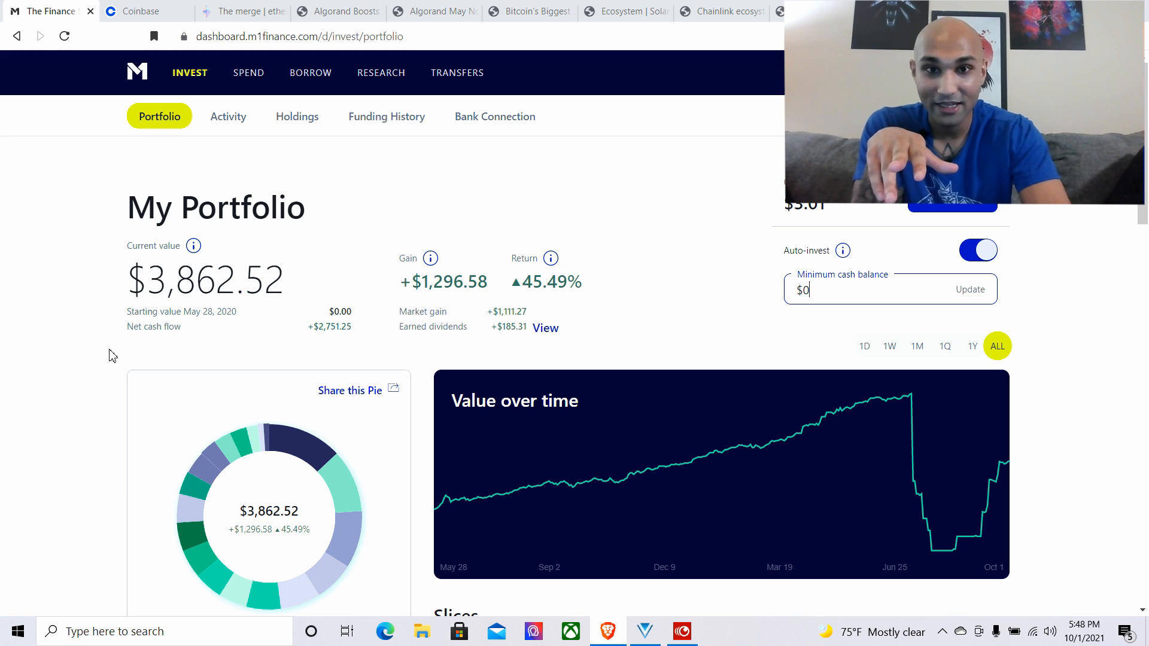
pyautogui.moveTo(720, 451)
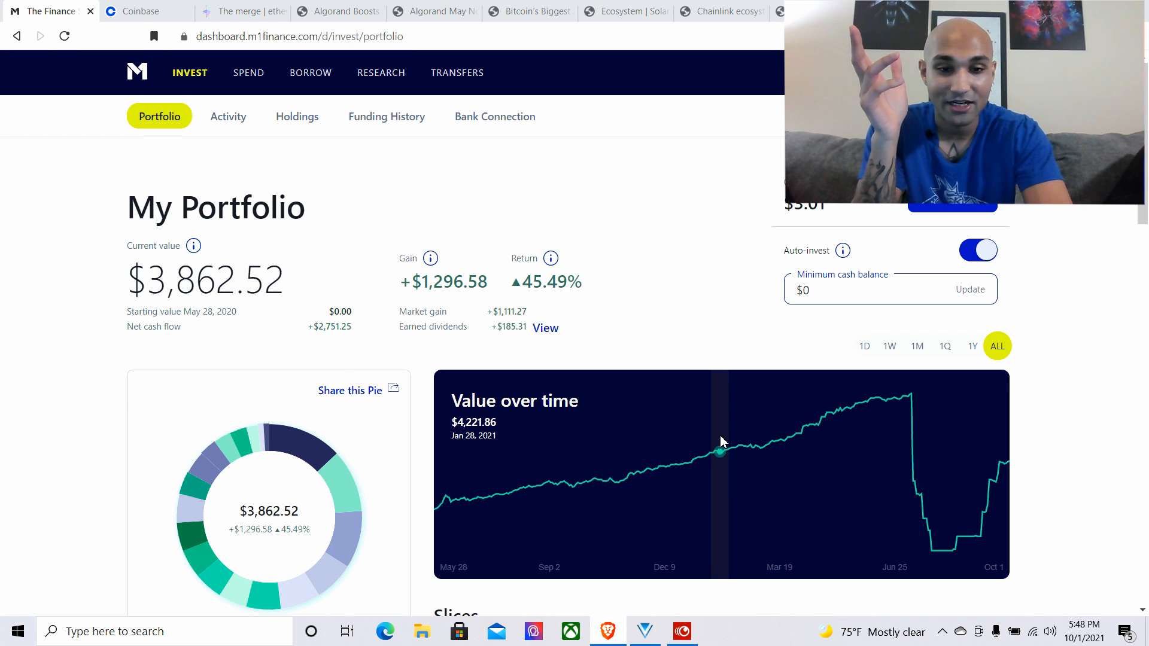
pyautogui.moveTo(884, 438)
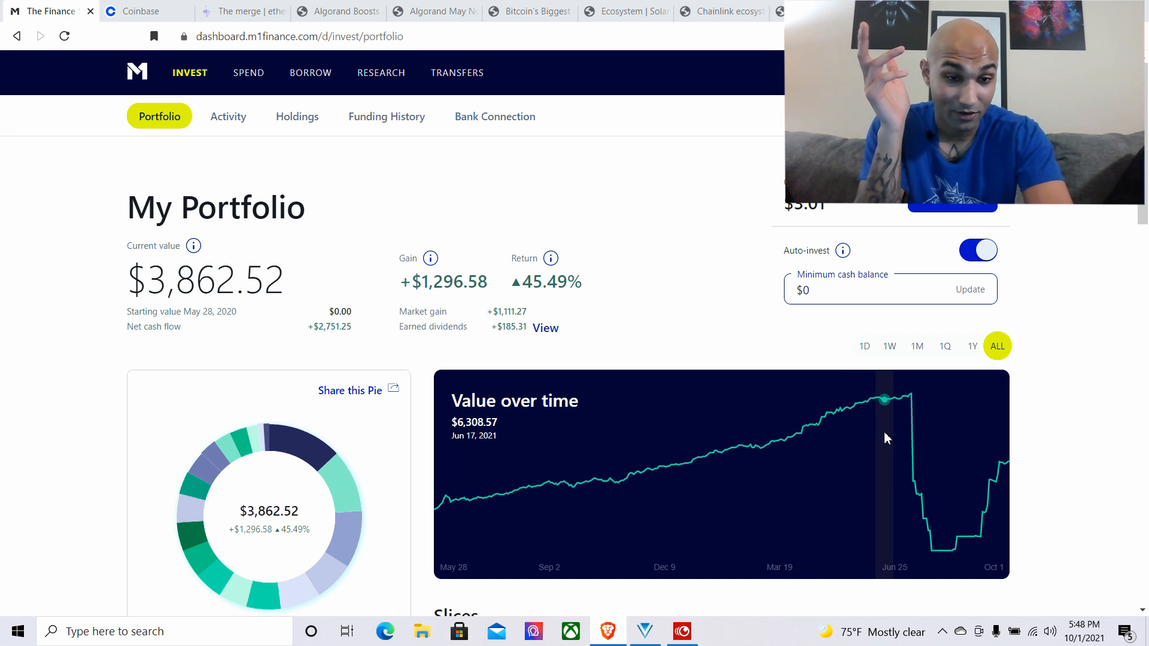
pyautogui.moveTo(910, 449)
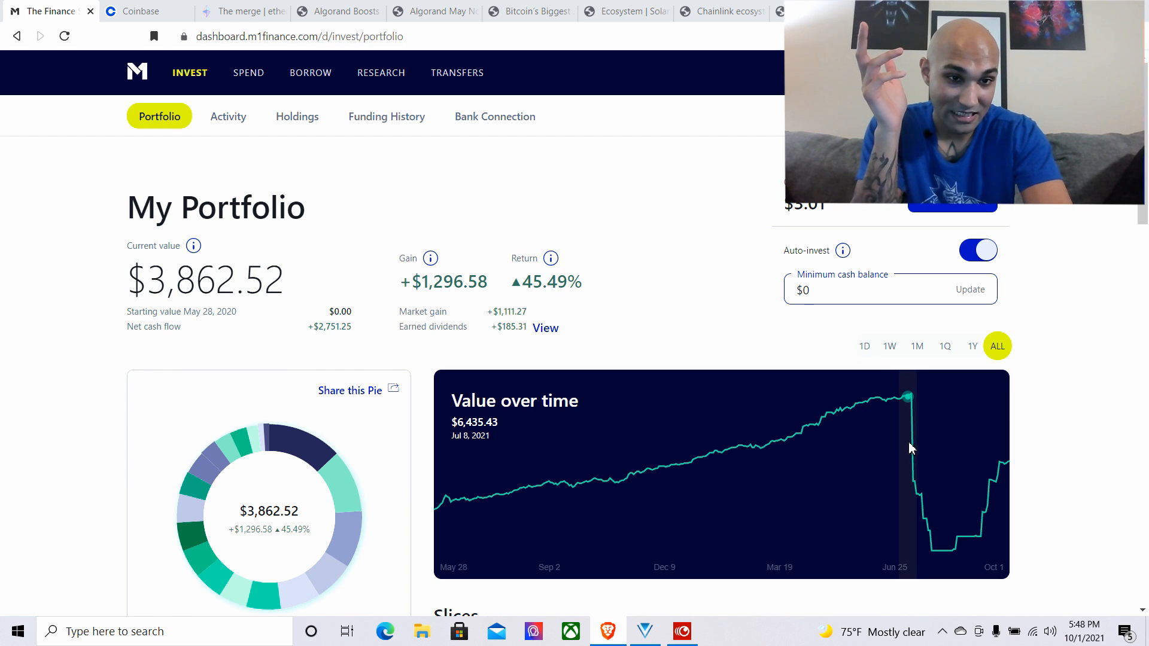
pyautogui.moveTo(929, 458)
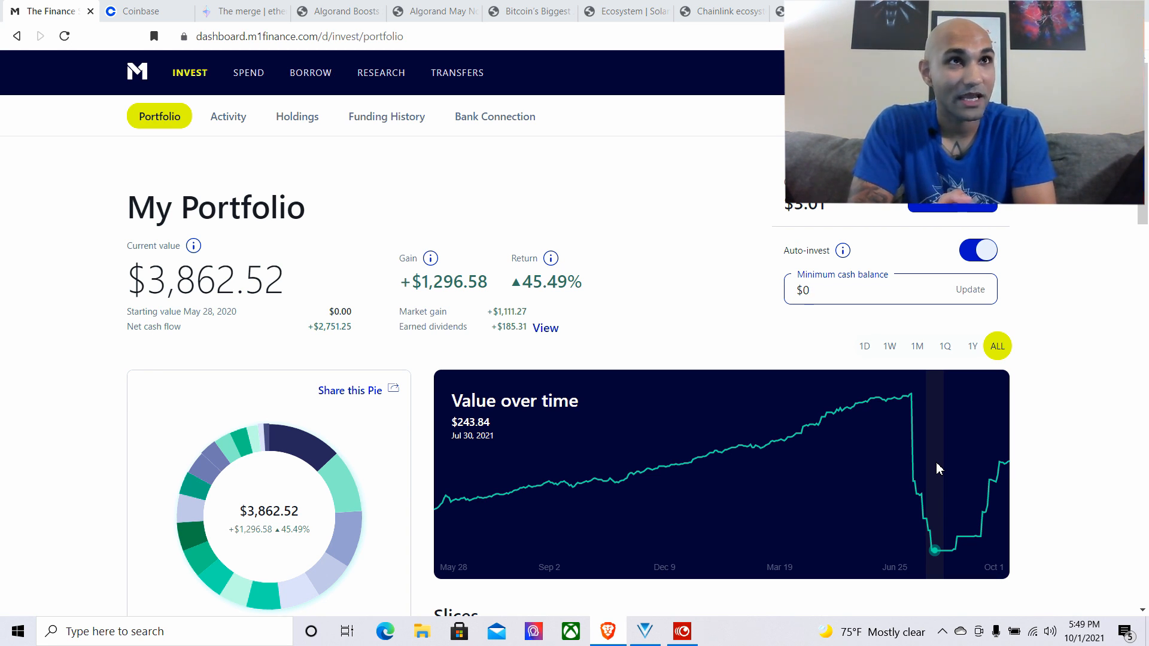
pyautogui.click(879, 290)
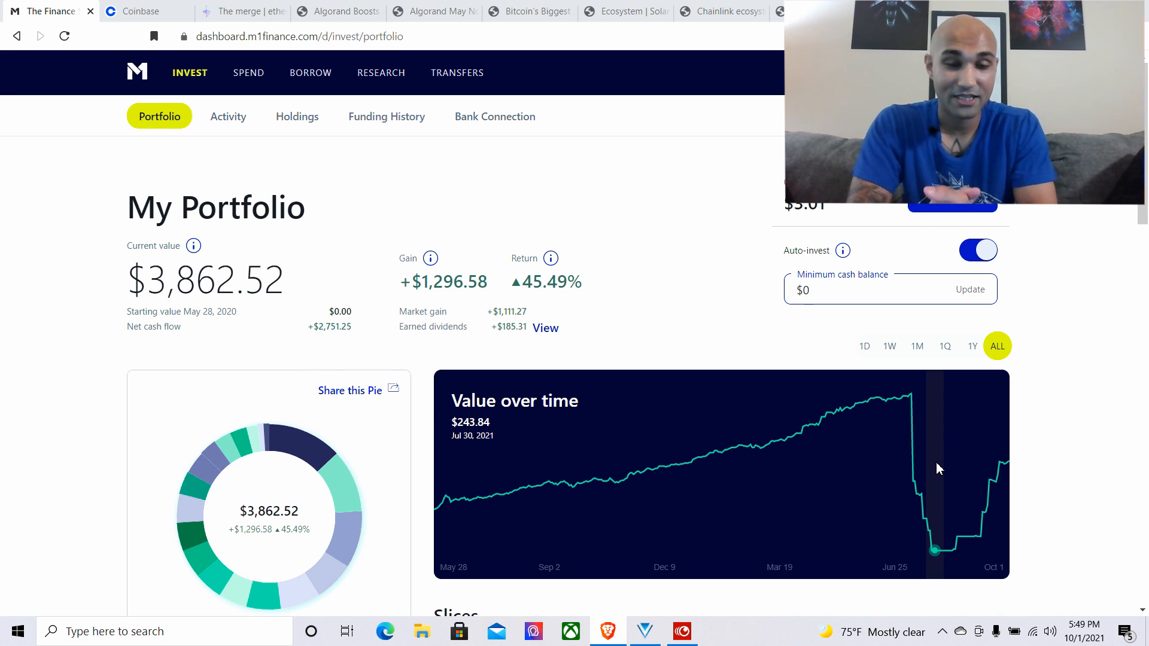
pyautogui.click(842, 290)
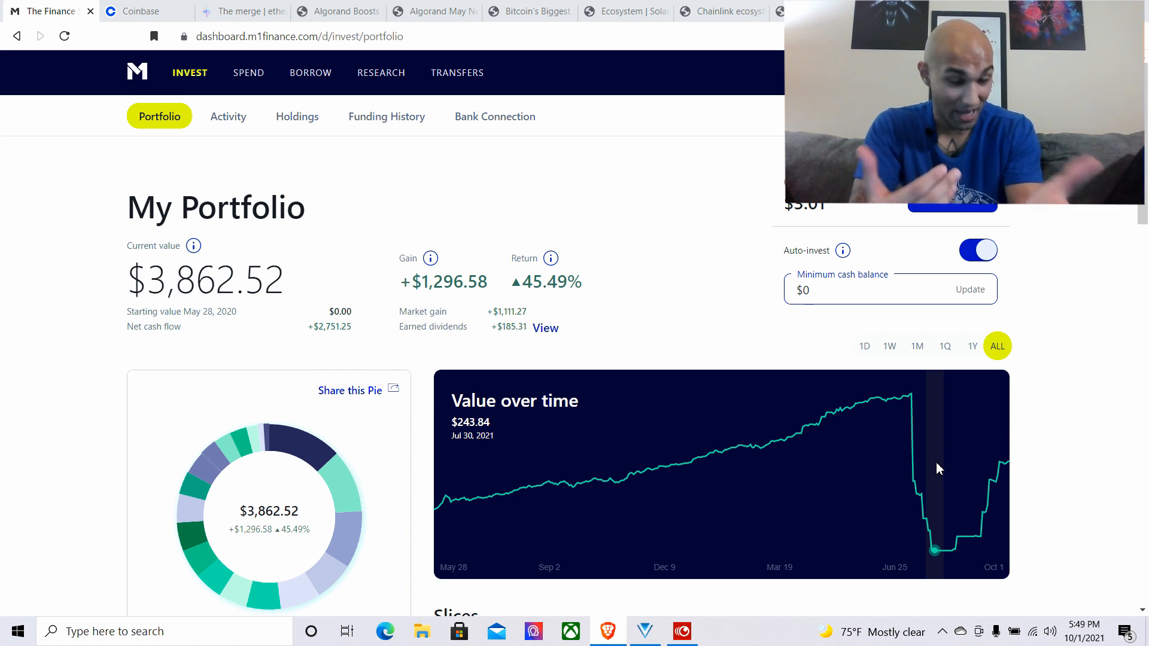
pyautogui.click(842, 290)
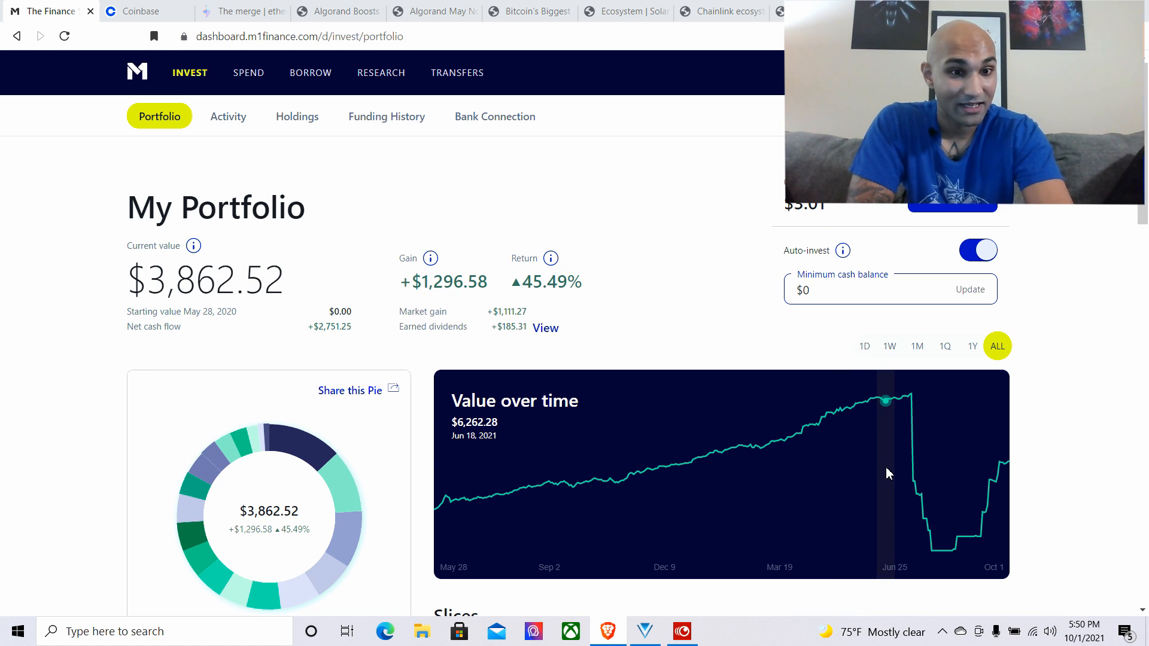
pyautogui.moveTo(950, 511)
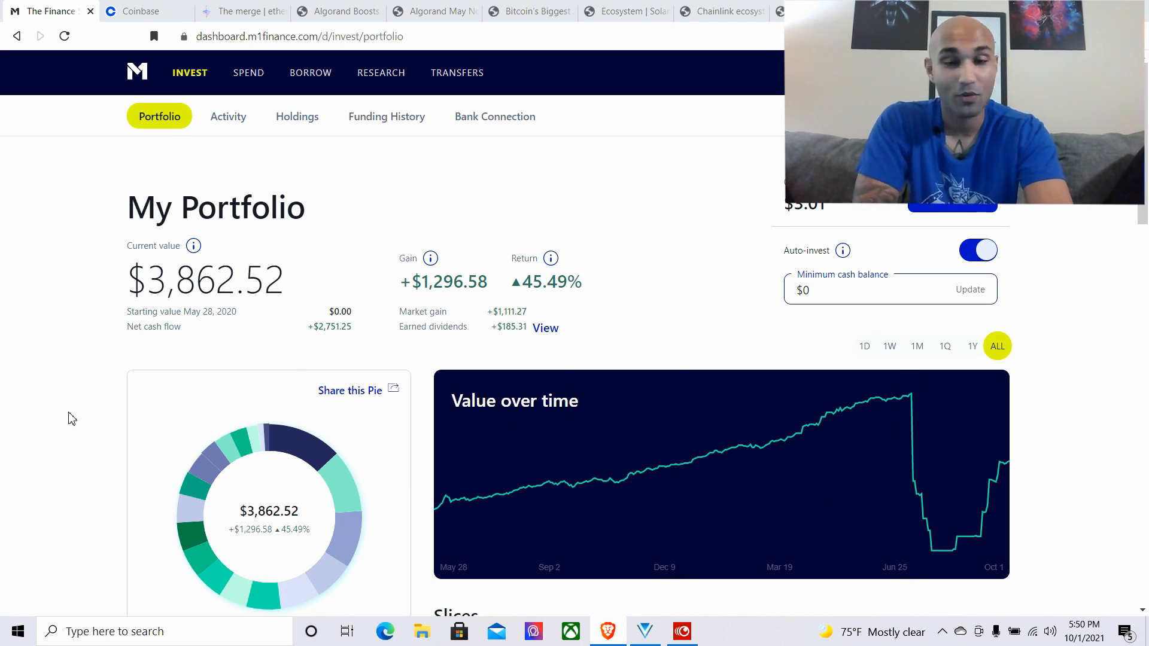
# Scroll down and review the breakdown of earned dividends by holding
pyautogui.scroll(-3)
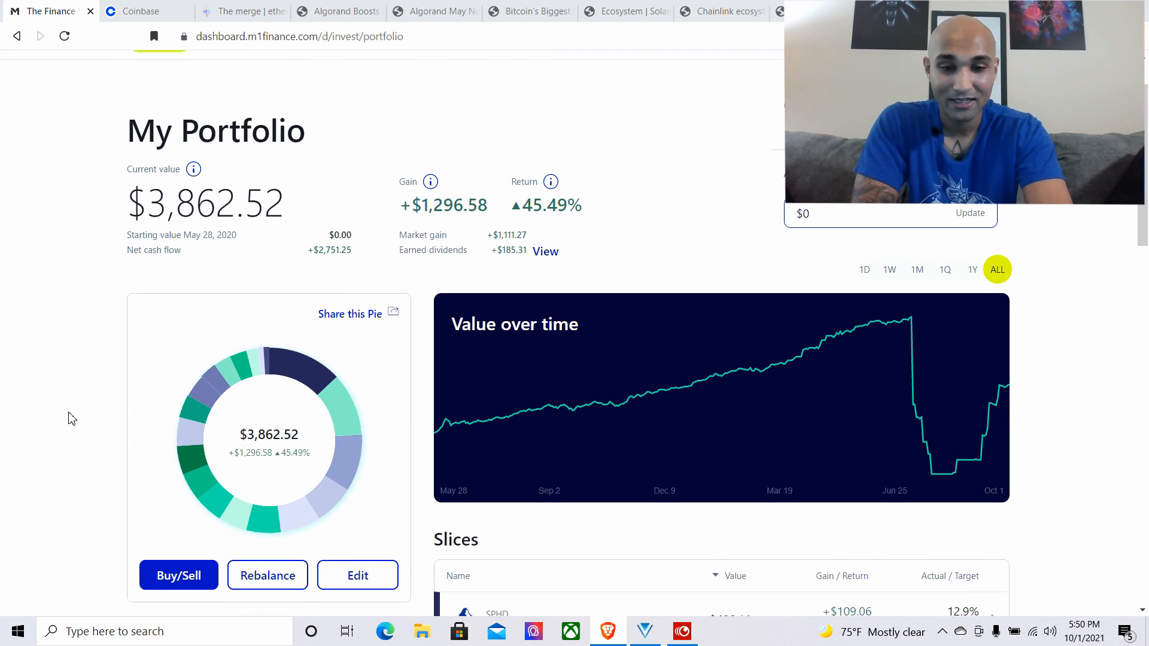
pyautogui.scroll(-3)
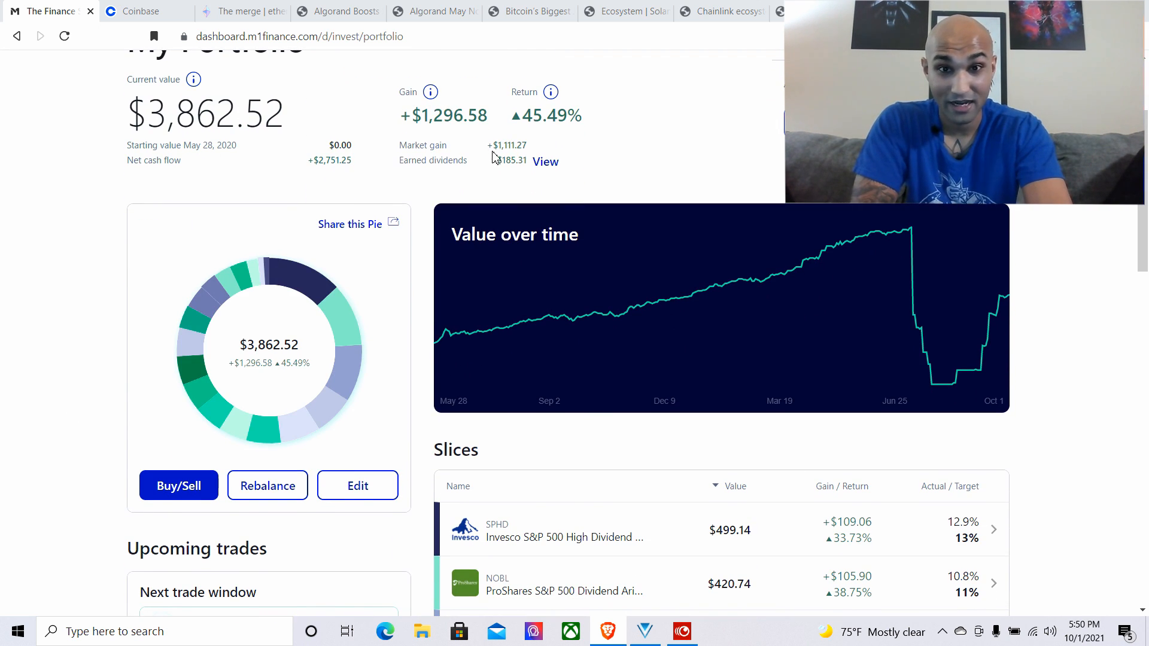
pyautogui.scroll(-3)
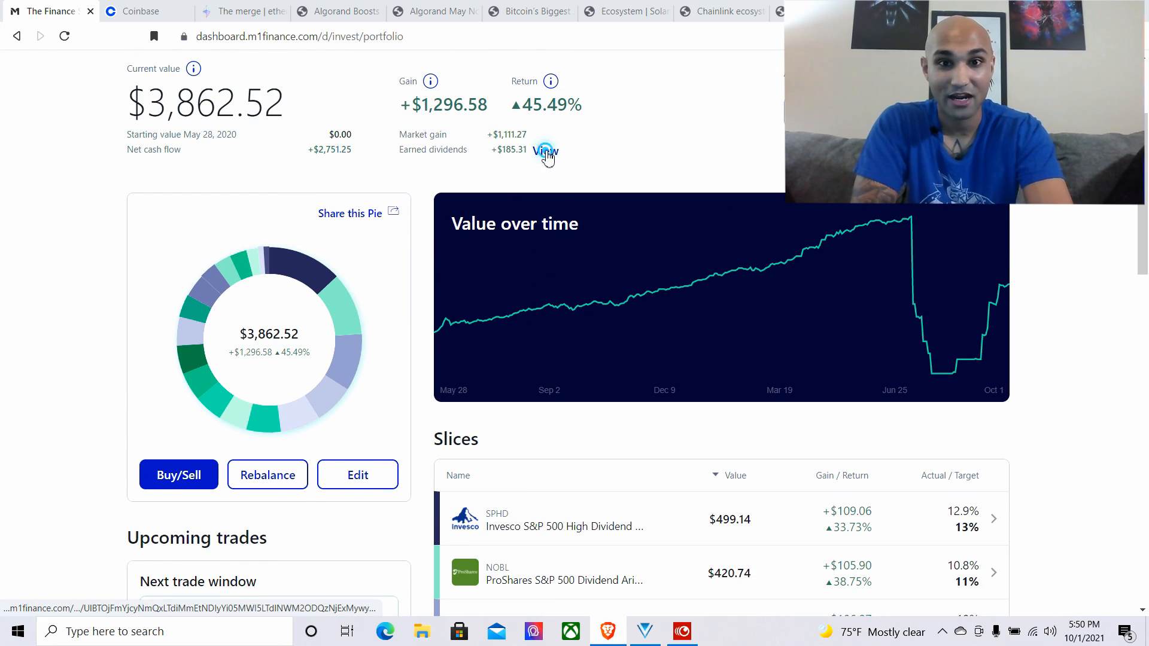
pyautogui.click(545, 152)
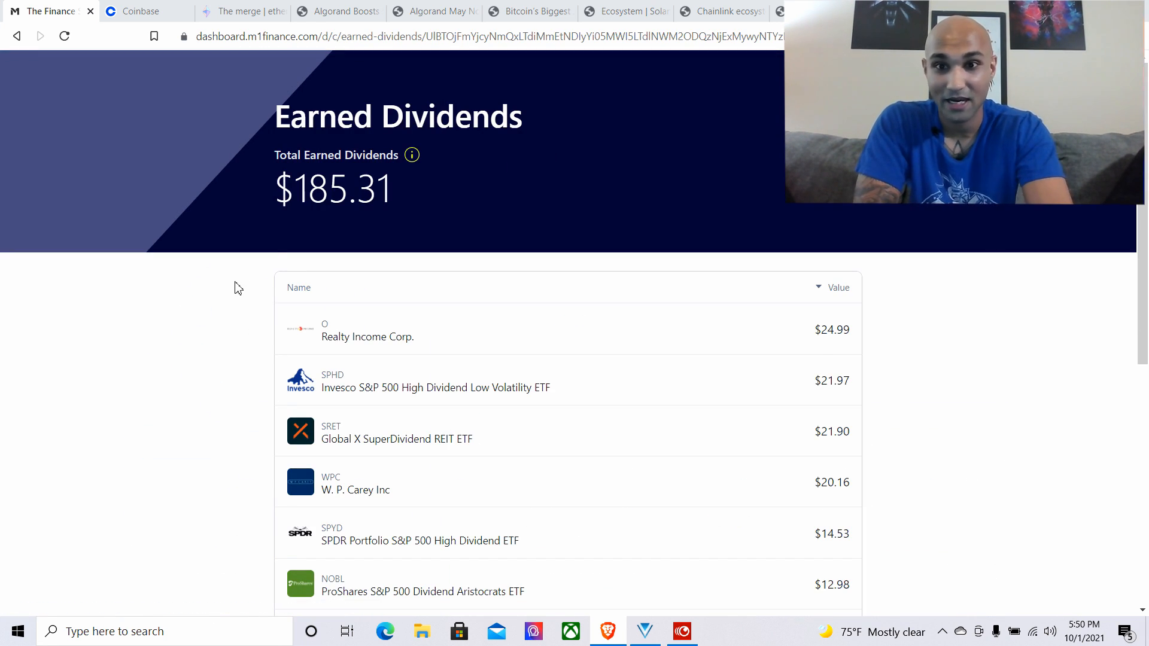
pyautogui.scroll(-3)
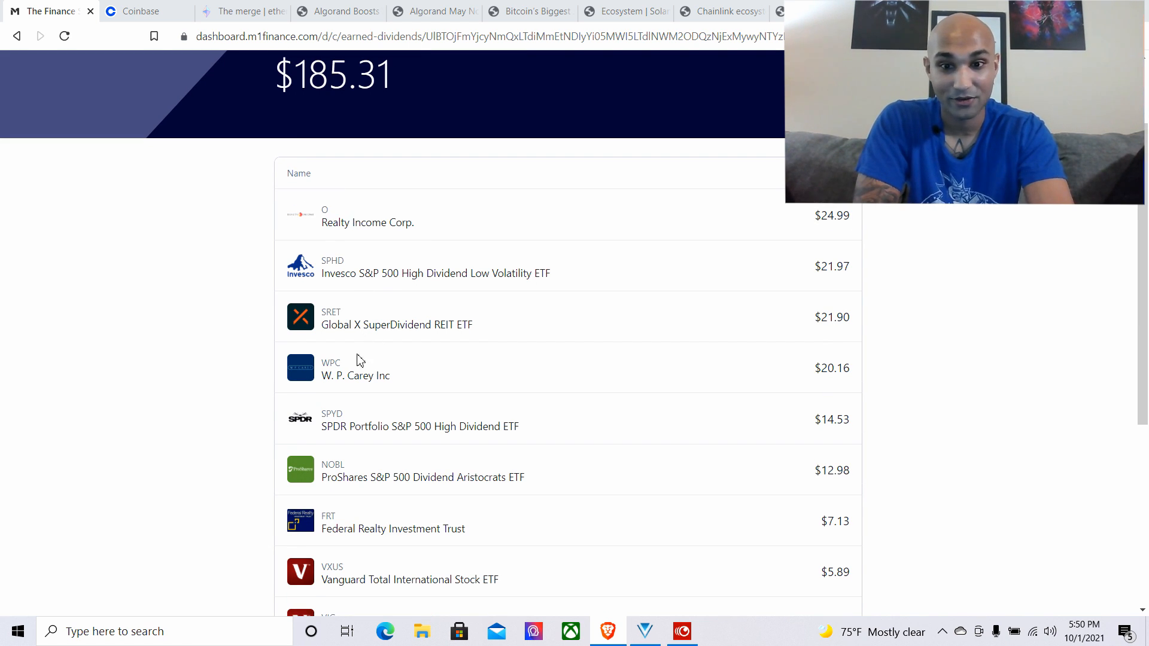
pyautogui.moveTo(223, 444)
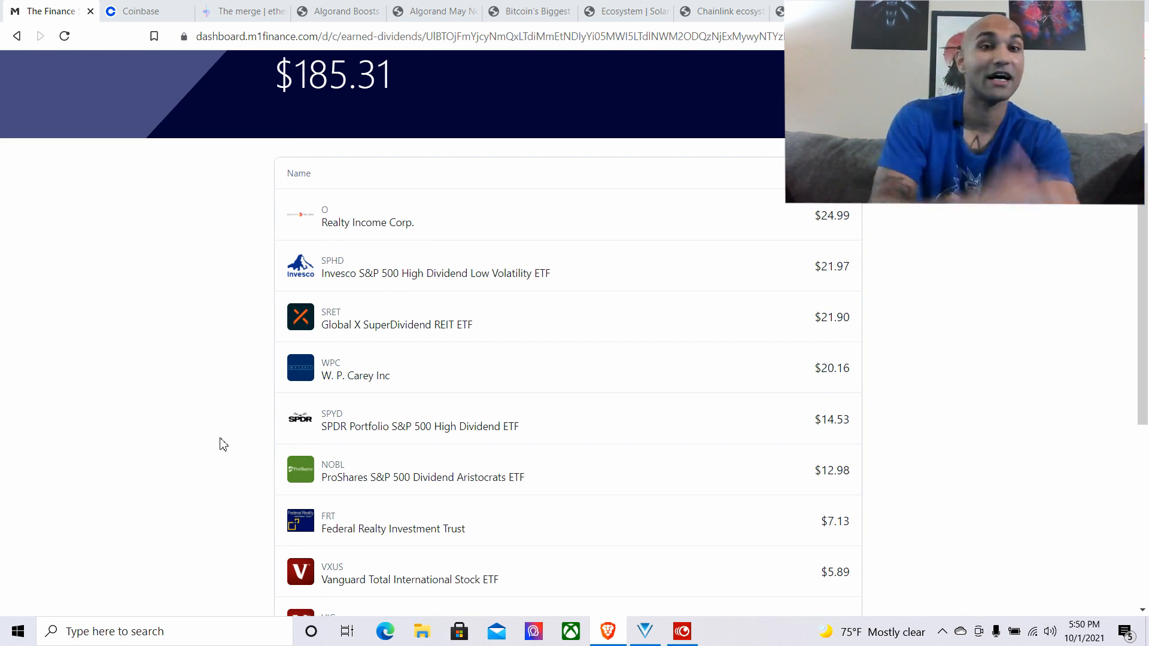
pyautogui.scroll(-3)
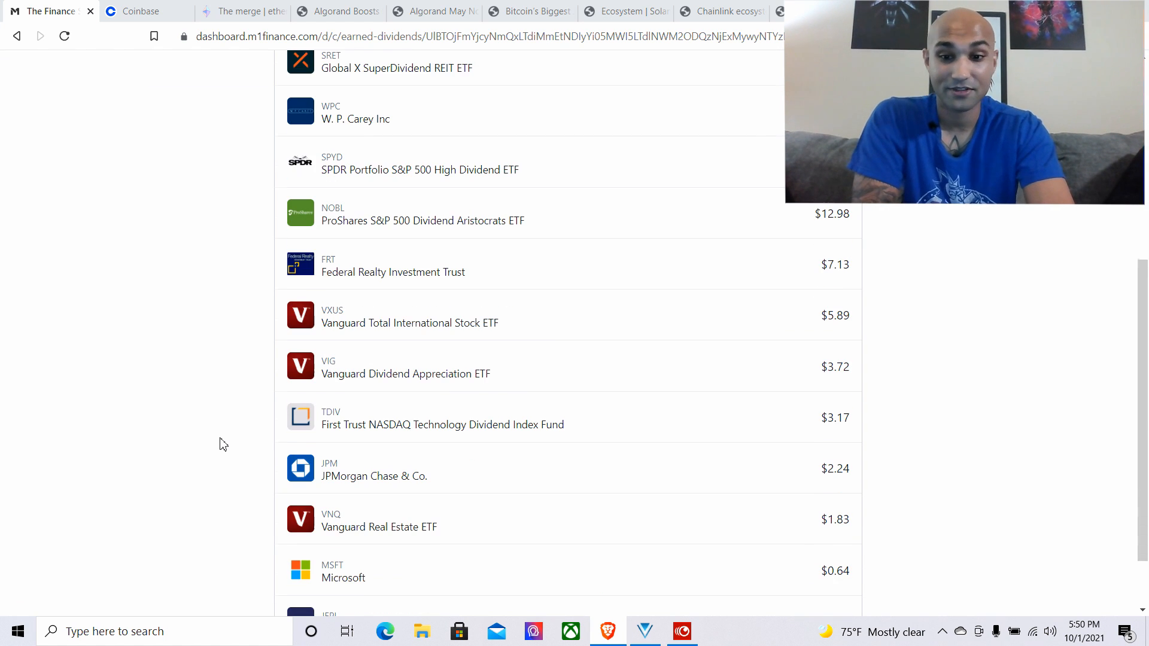
pyautogui.scroll(-3)
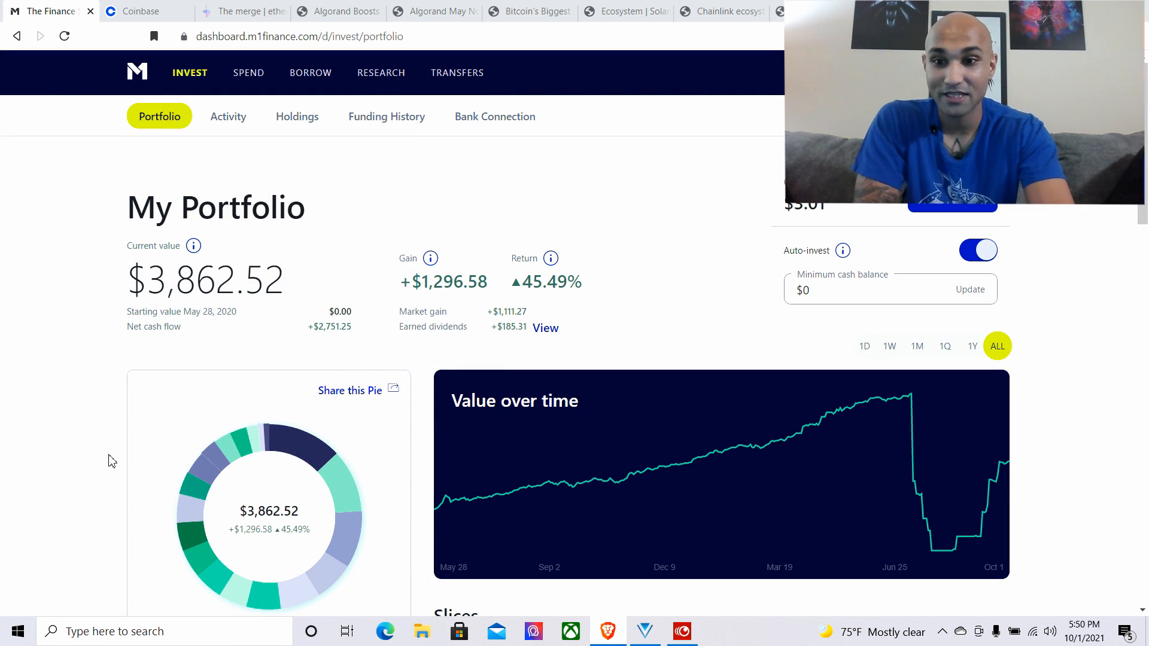
pyautogui.scroll(-3)
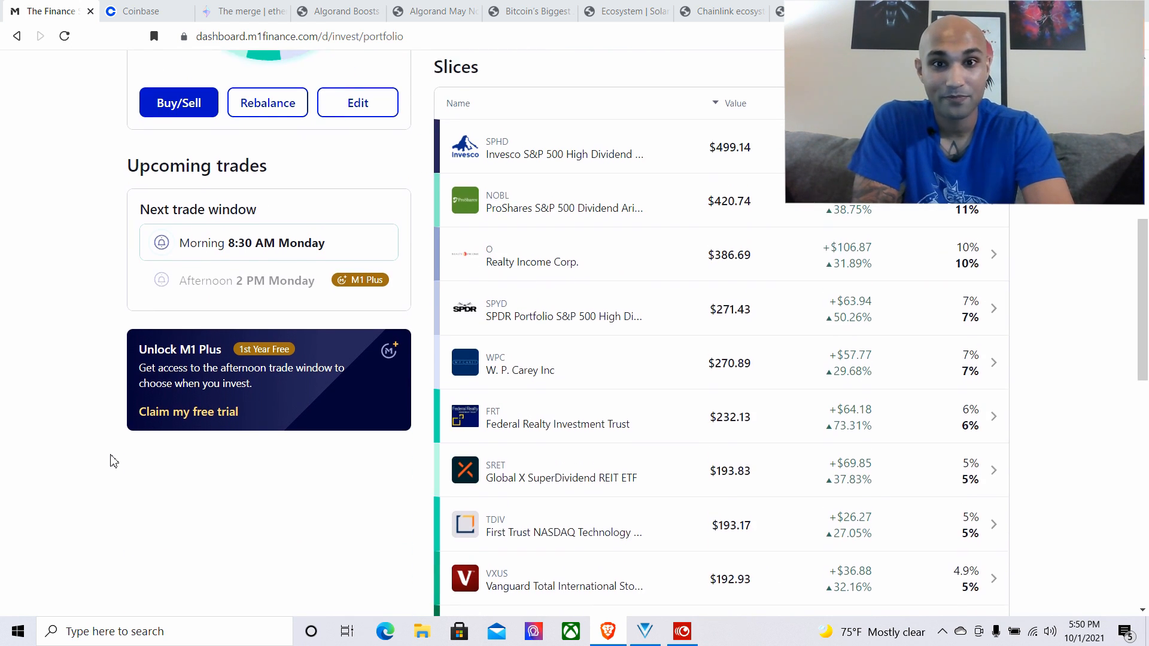
pyautogui.scroll(-3)
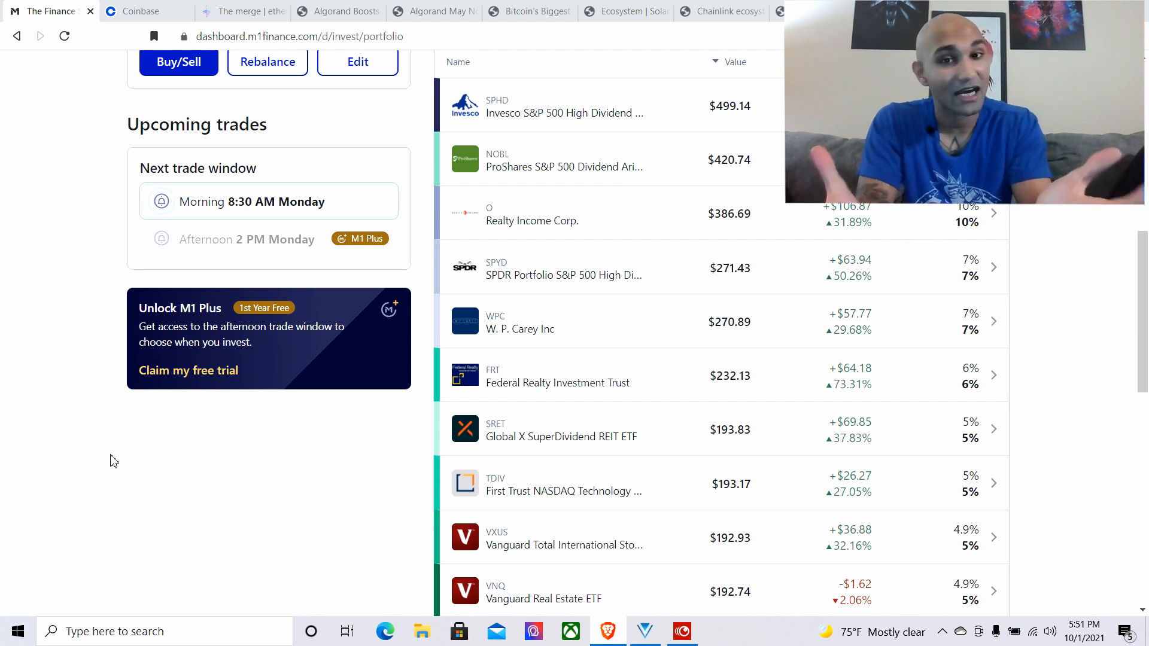
# Scroll back up the M1 Finance page, then switch to the Coinbase dashboard
pyautogui.scroll(-3)
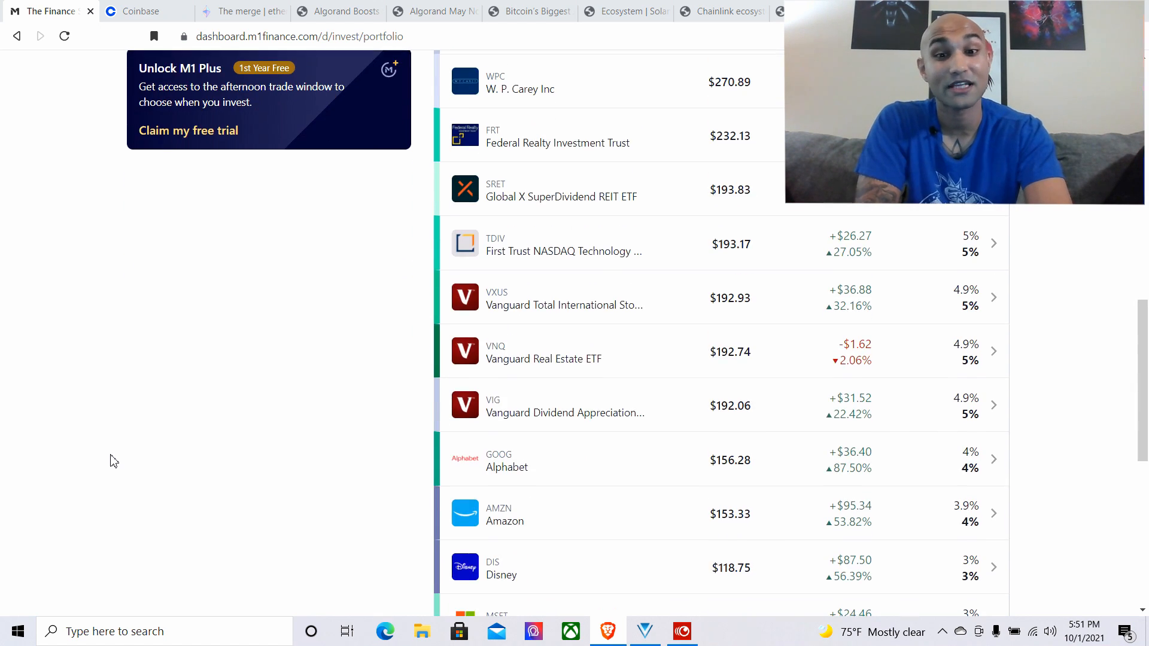
pyautogui.scroll(-3)
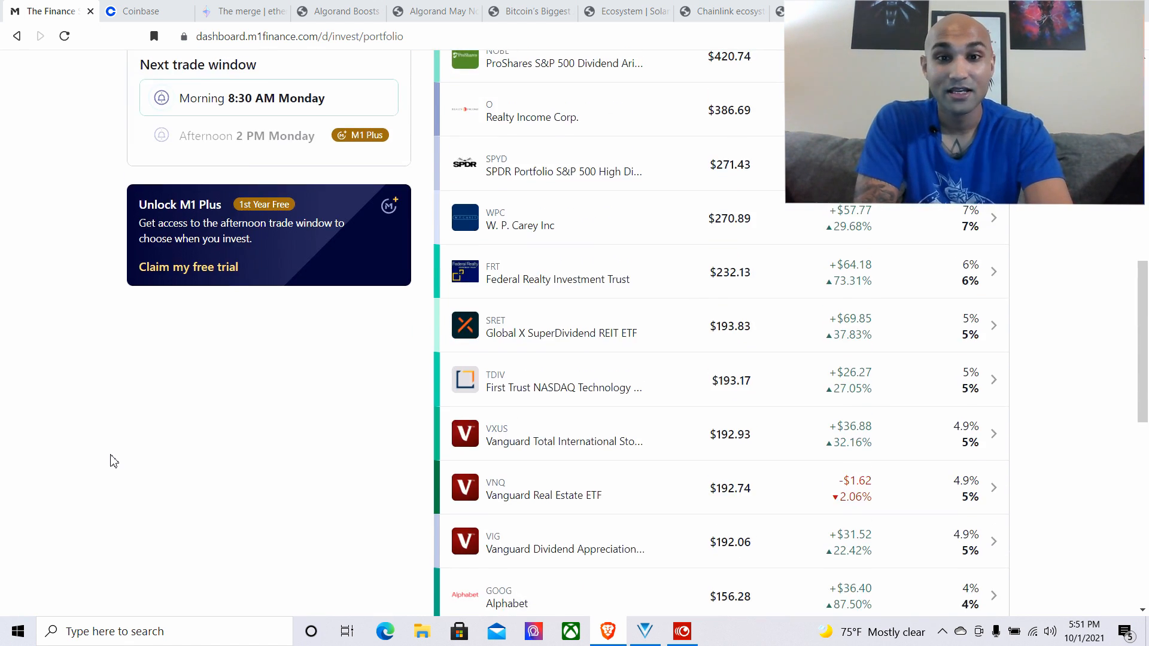
pyautogui.scroll(-3)
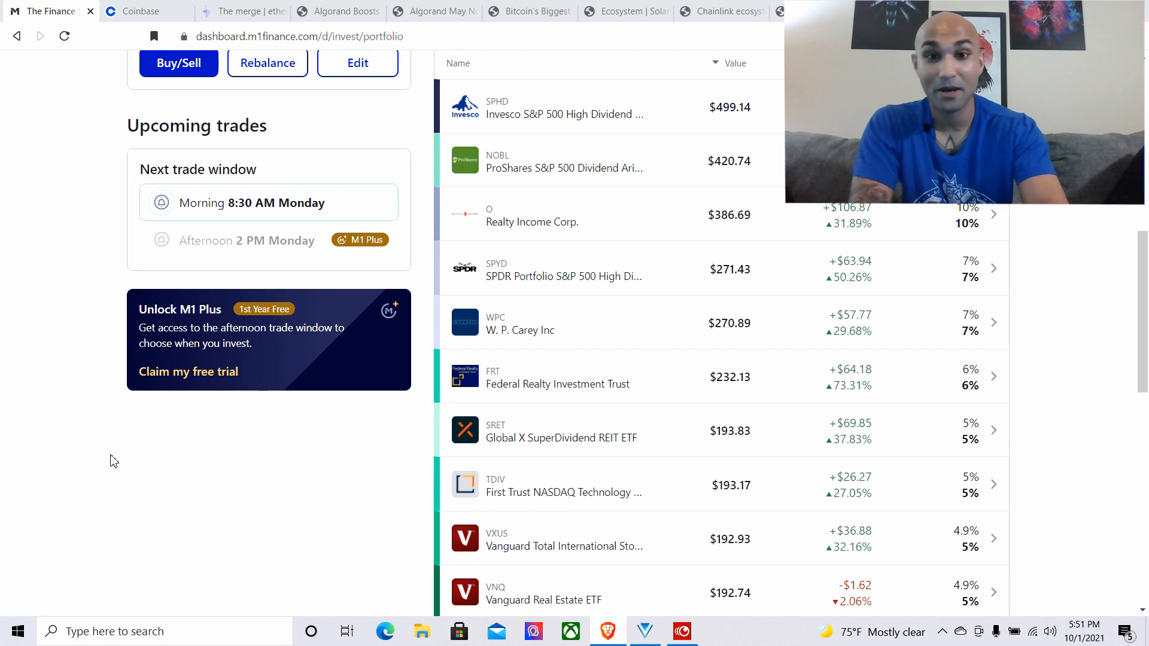
pyautogui.scroll(3)
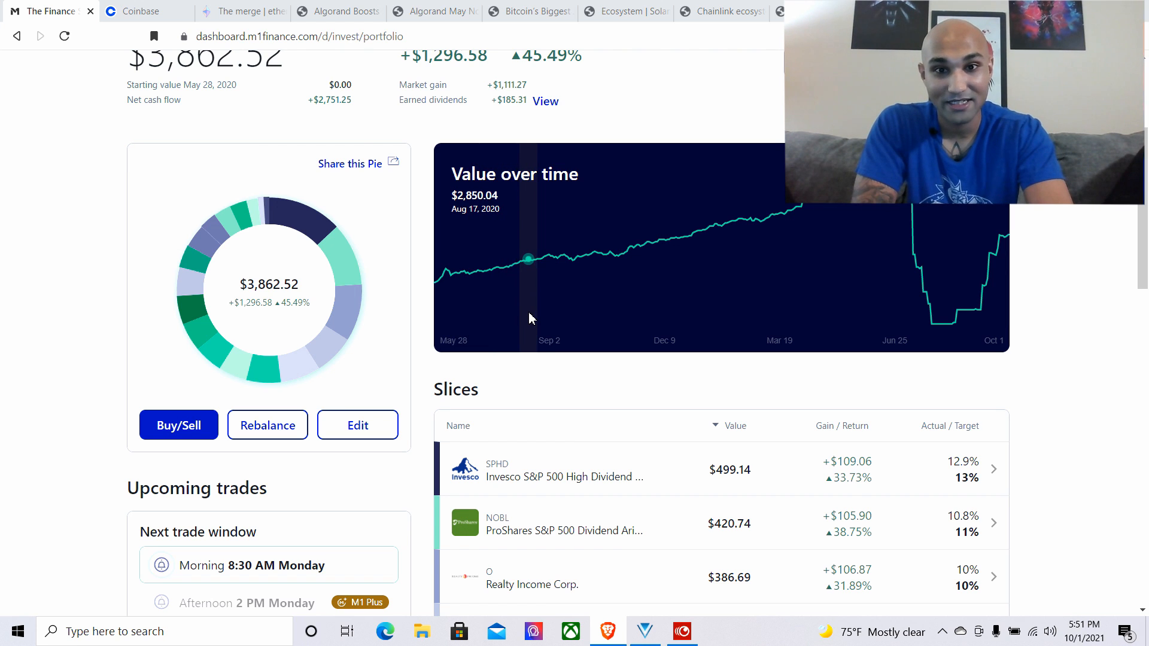
pyautogui.moveTo(614, 323)
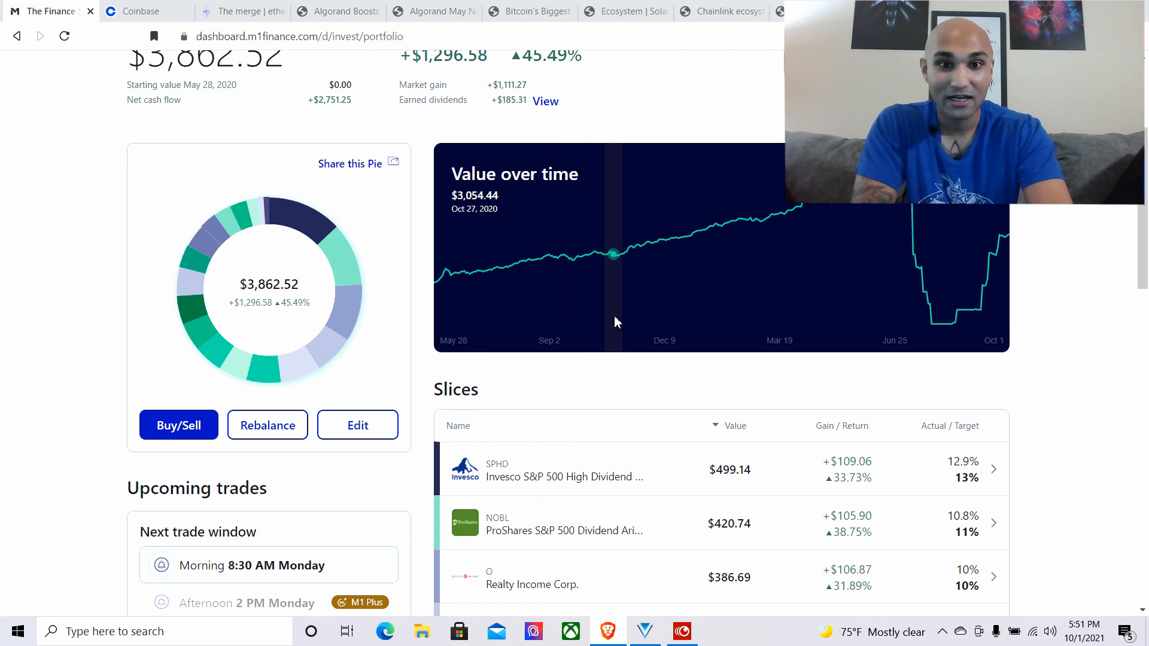
pyautogui.moveTo(711, 329)
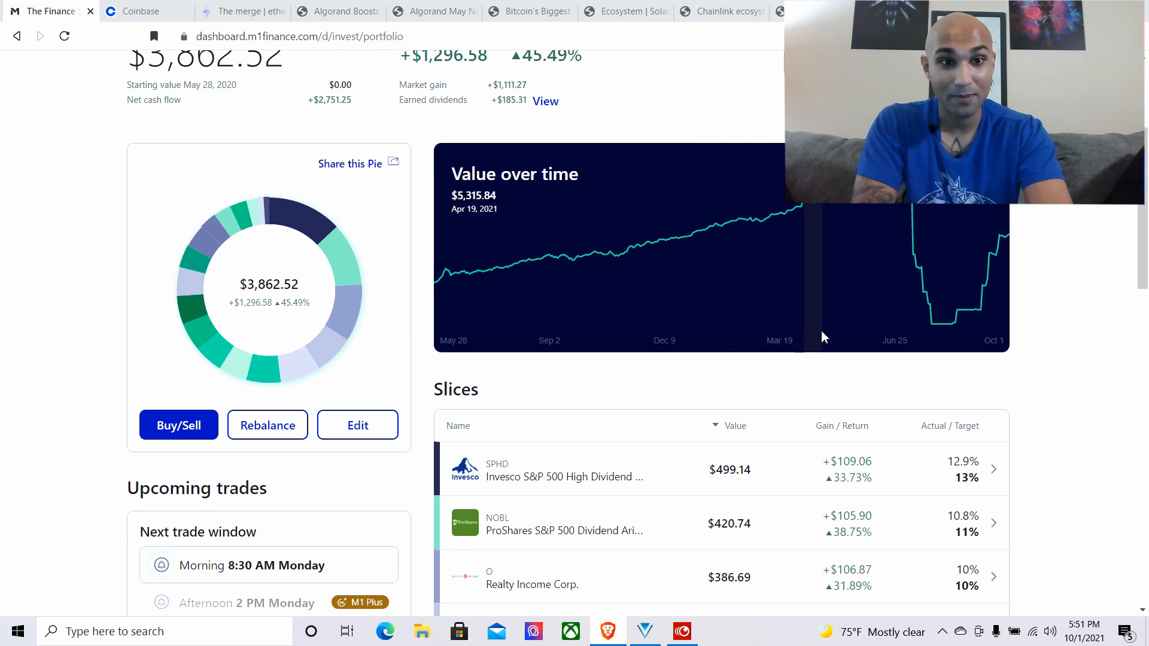
pyautogui.moveTo(894, 320)
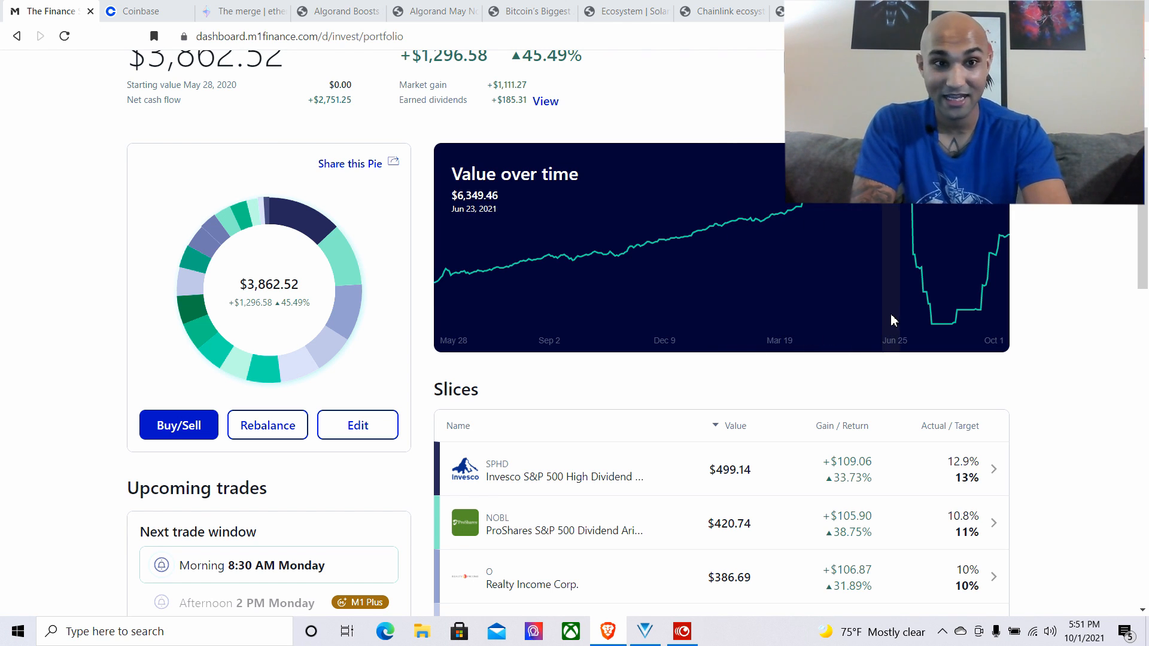
pyautogui.moveTo(799, 313)
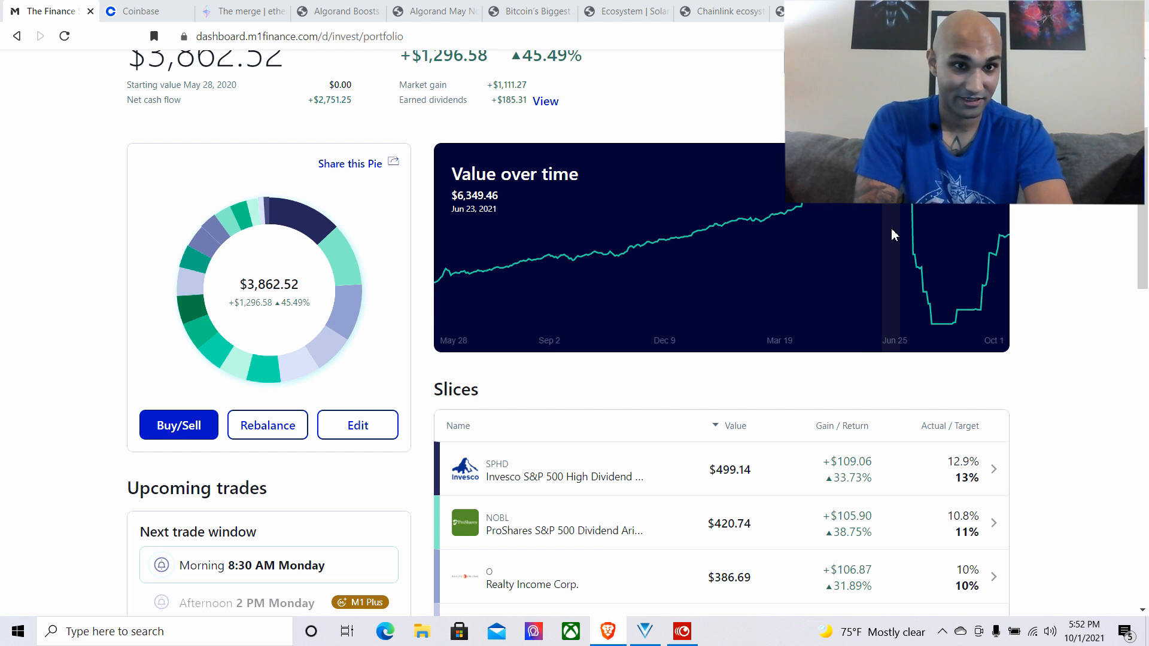
pyautogui.click(138, 10)
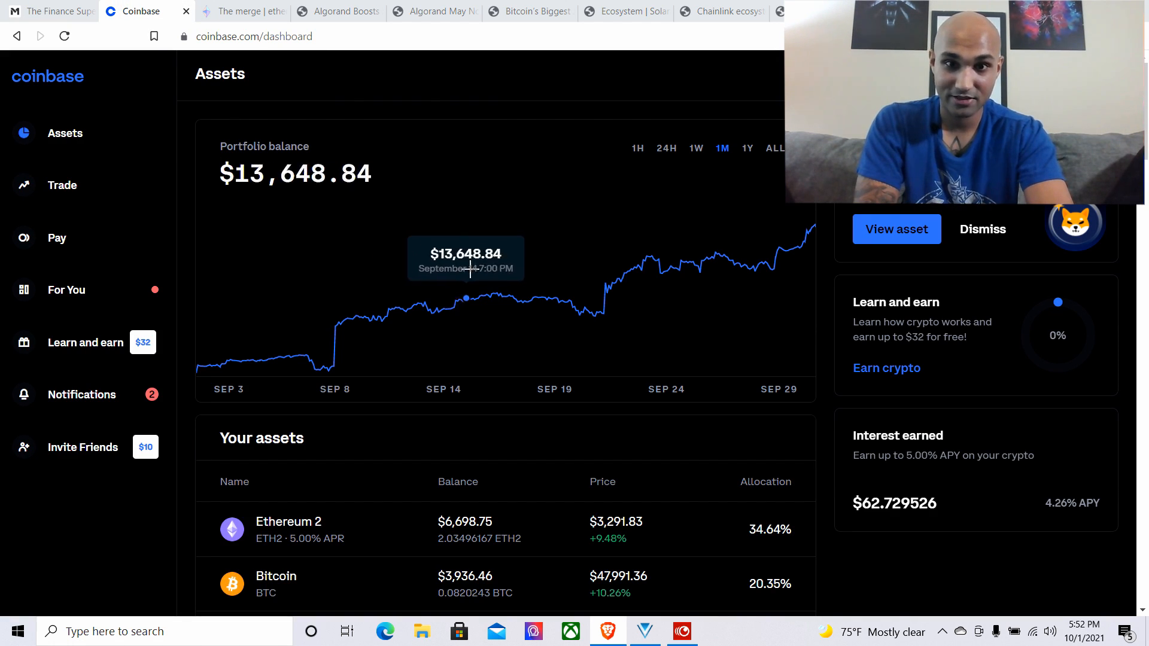
# View Coinbase's balance chart at 1Y, 24H, 1H, 24H and 1Y, then return to M1 Finance
pyautogui.click(748, 148)
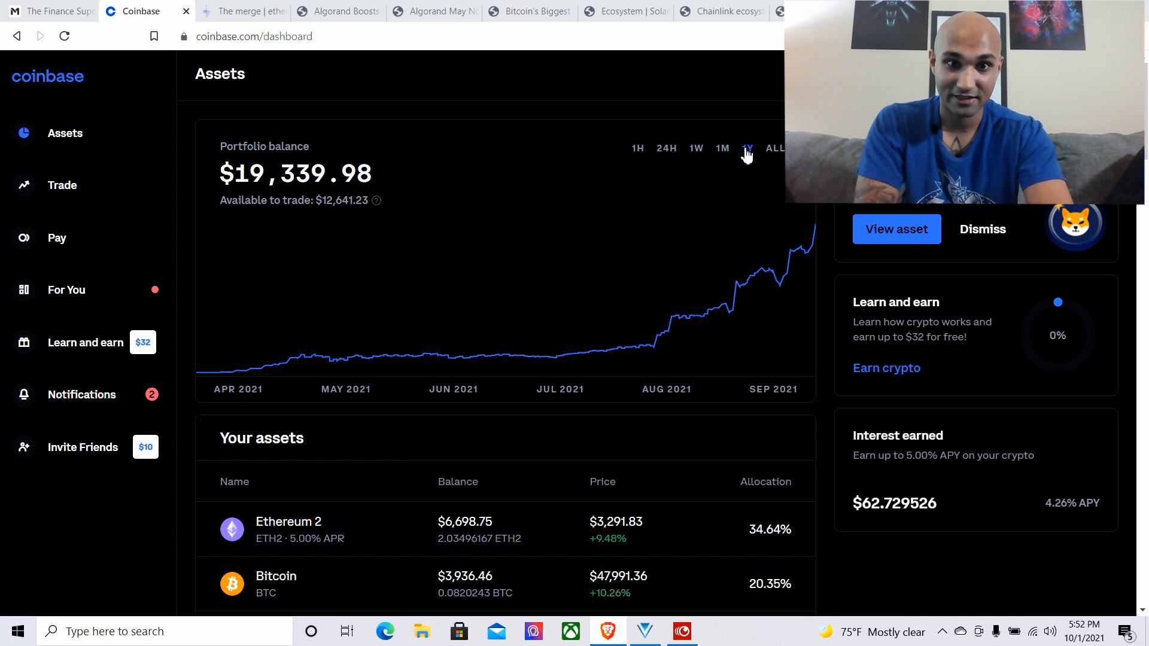
pyautogui.moveTo(515, 355)
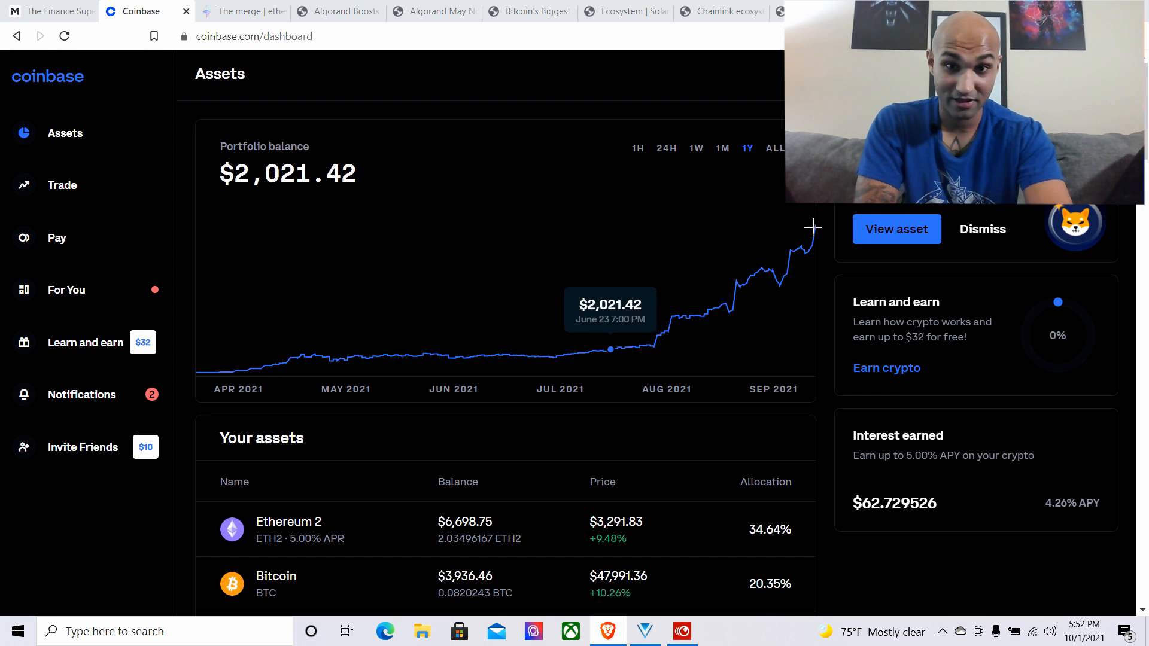
pyautogui.click(665, 148)
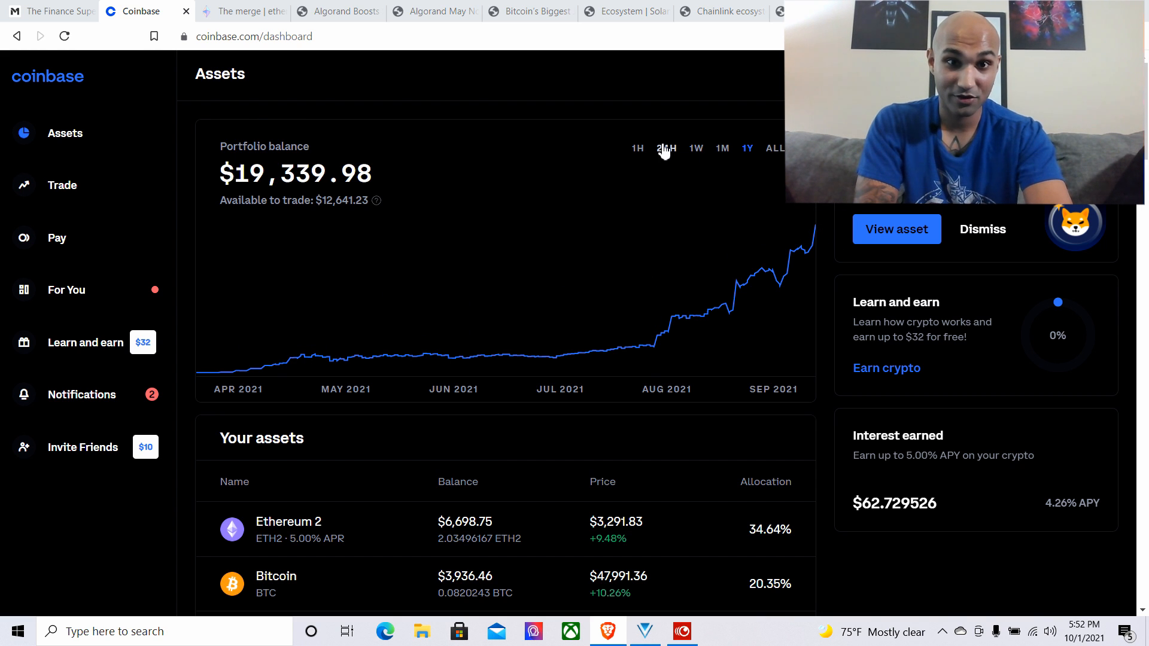
pyautogui.click(665, 148)
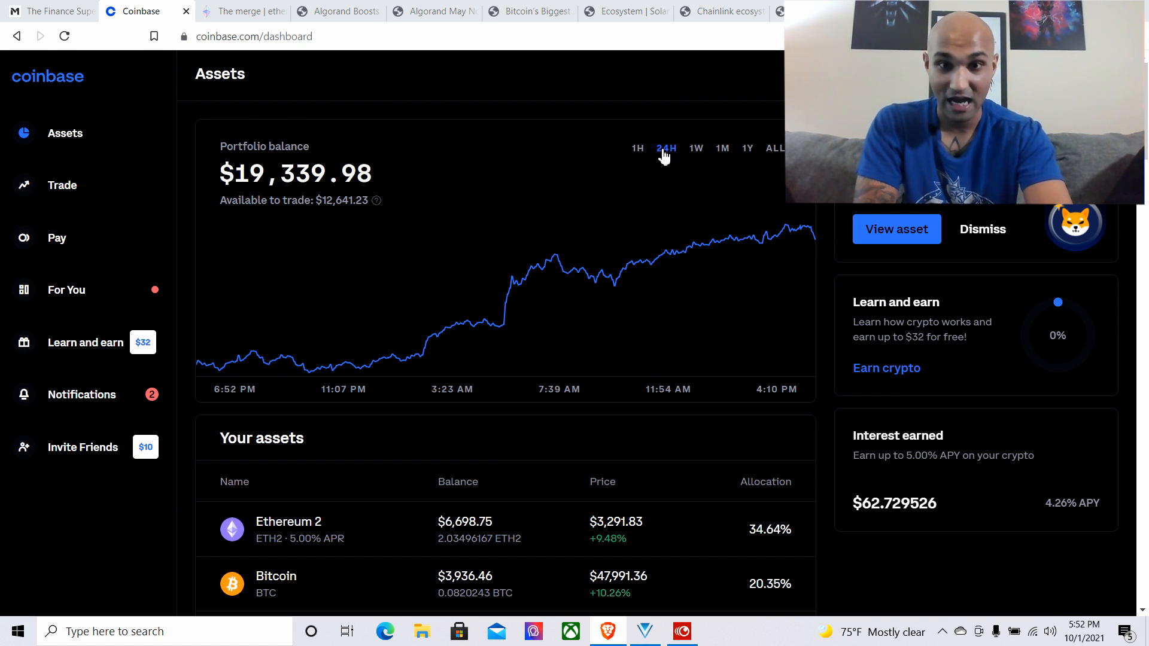
pyautogui.click(636, 148)
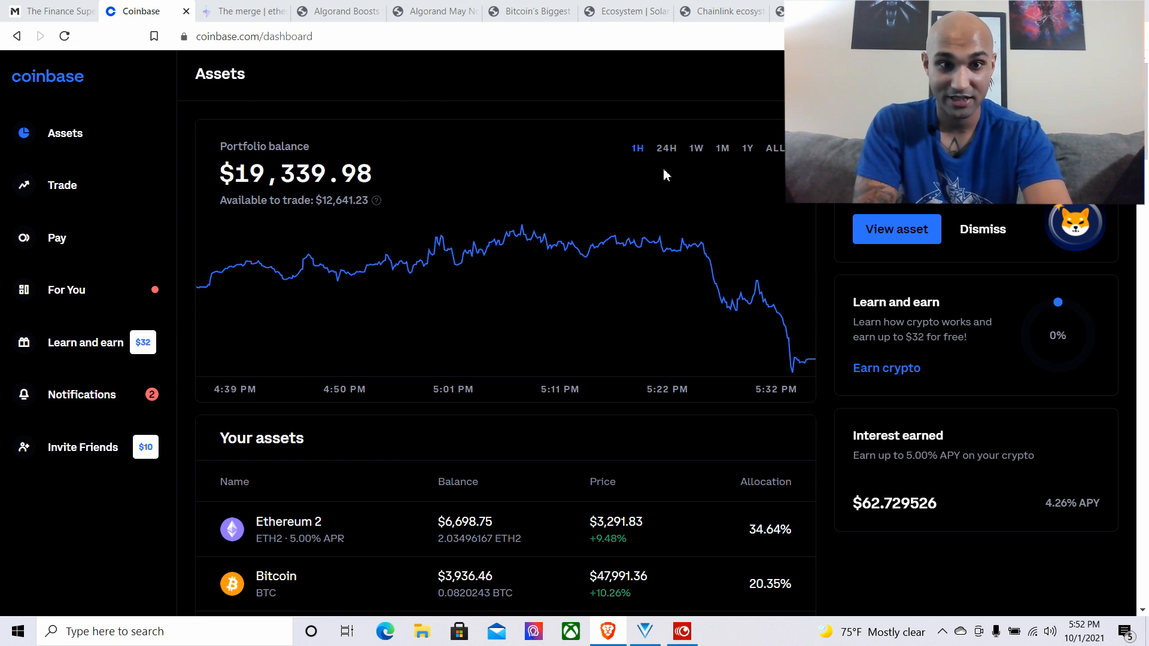
pyautogui.moveTo(649, 300)
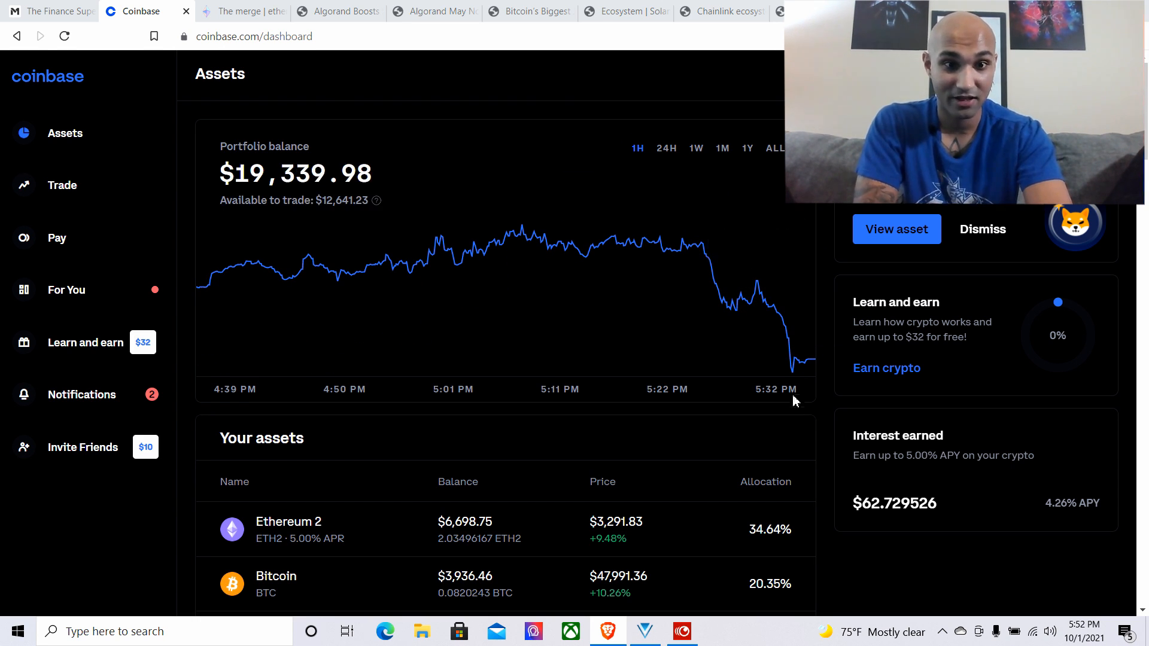
pyautogui.moveTo(746, 301)
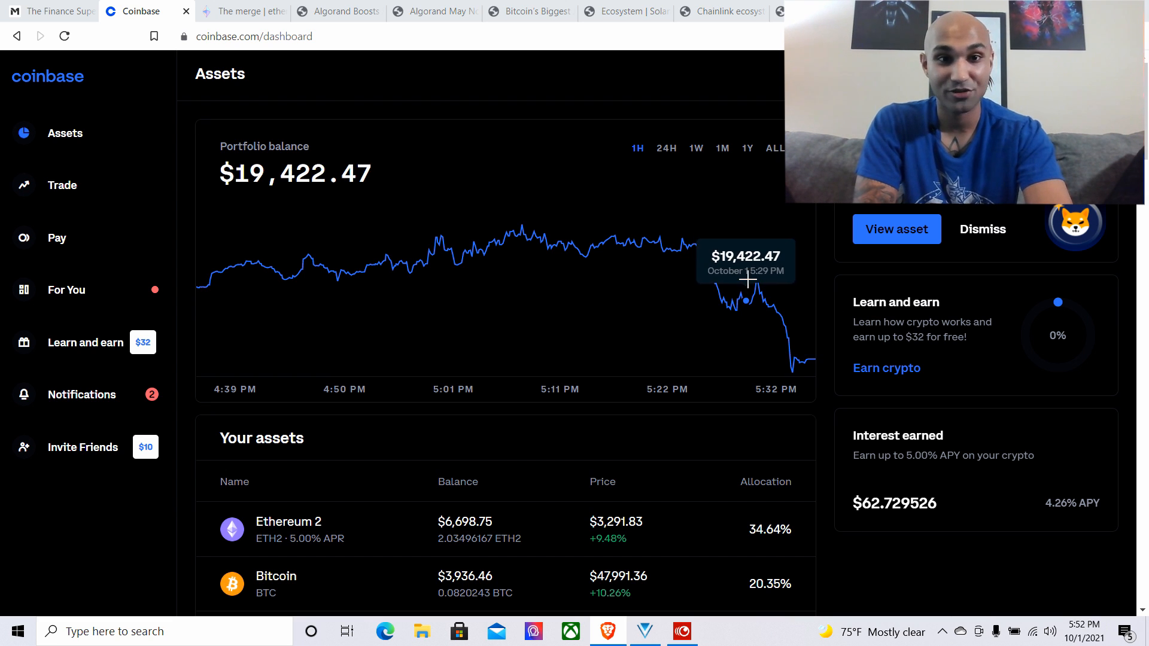
pyautogui.click(666, 147)
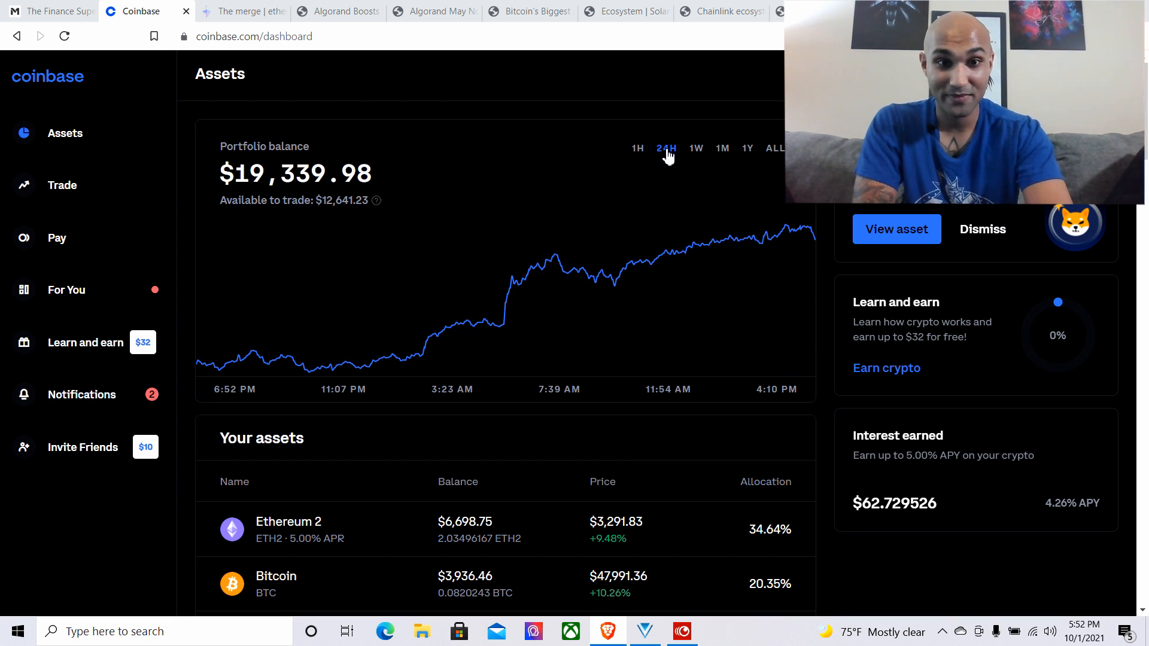
pyautogui.moveTo(747, 150)
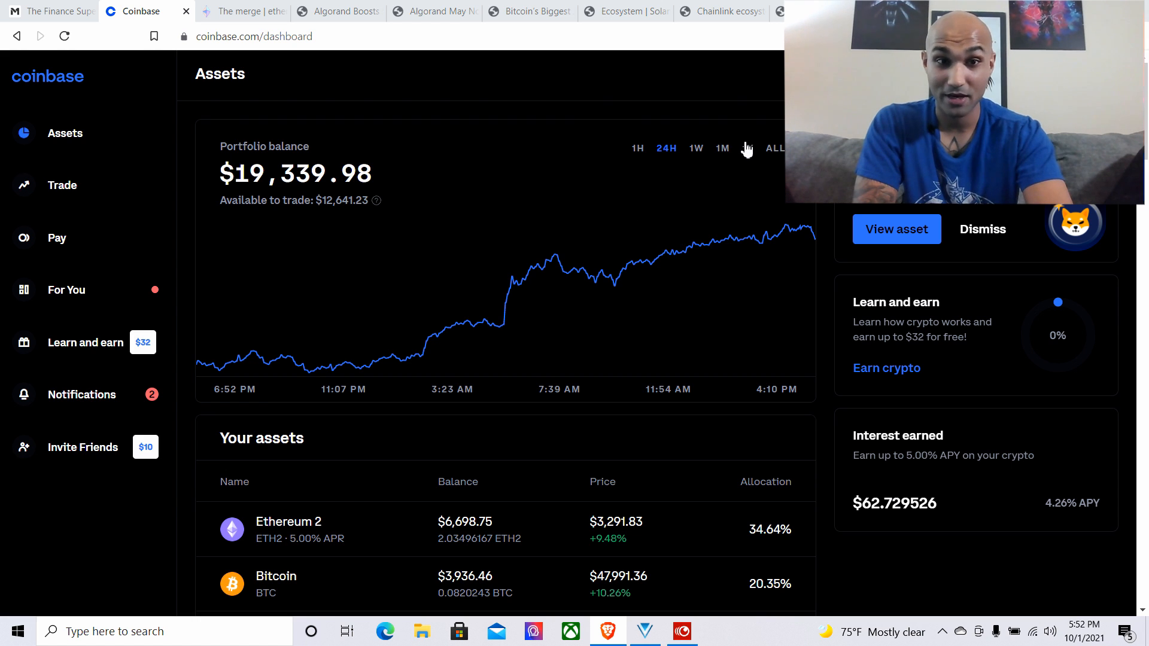
pyautogui.click(774, 148)
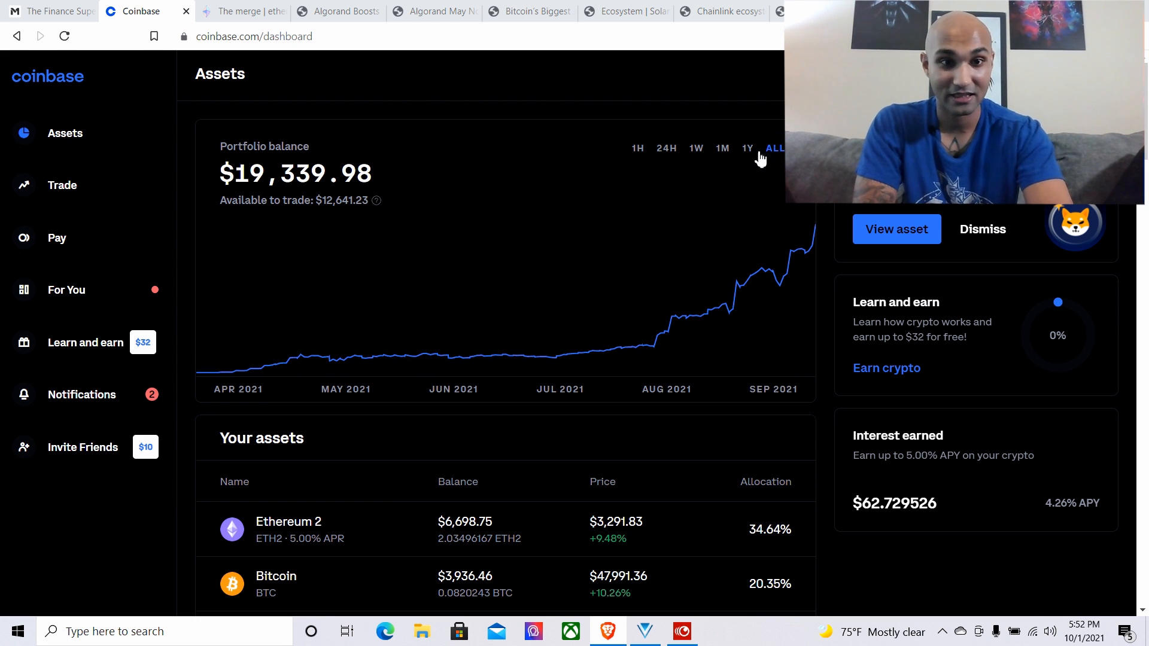
pyautogui.click(43, 11)
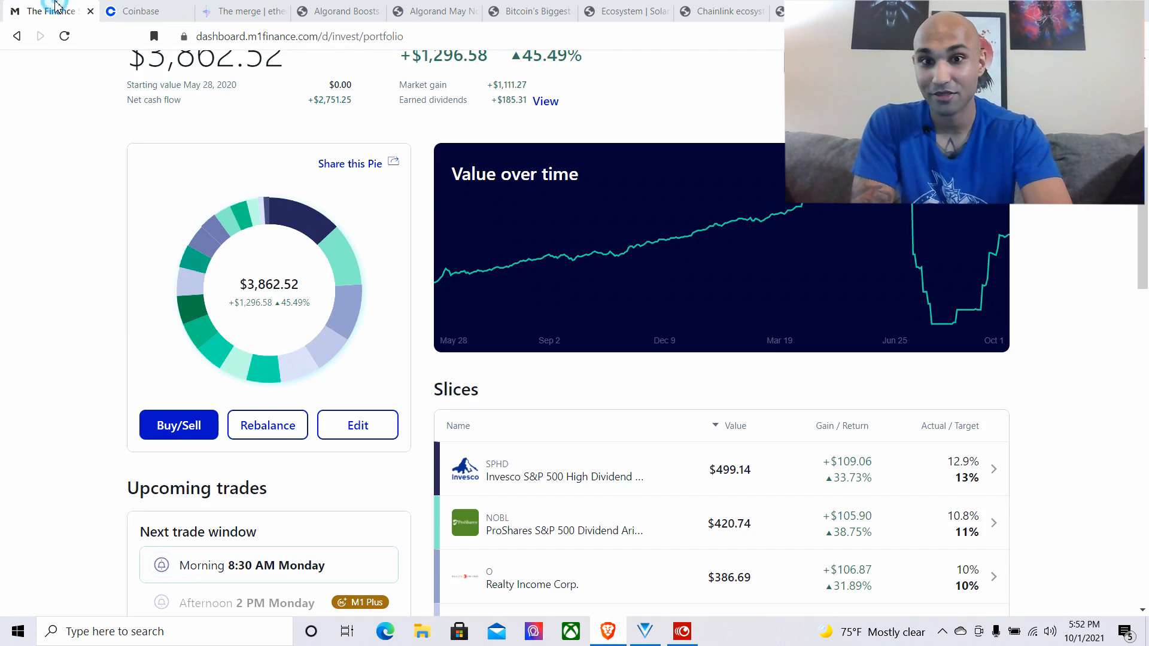
pyautogui.scroll(-3)
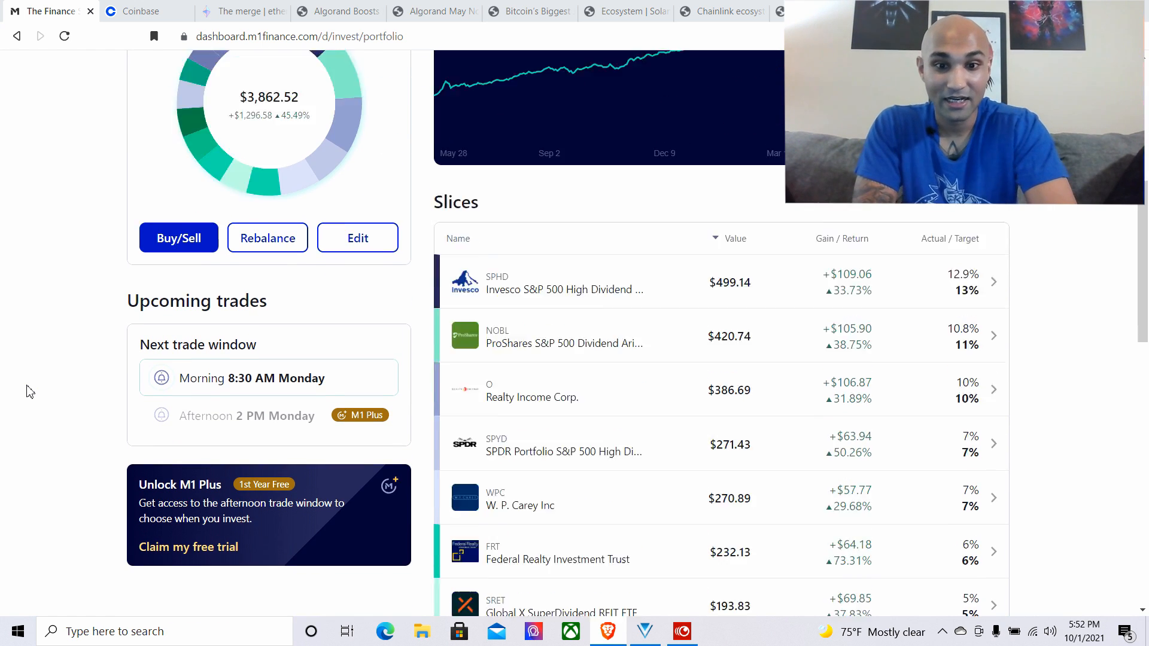
pyautogui.scroll(-3)
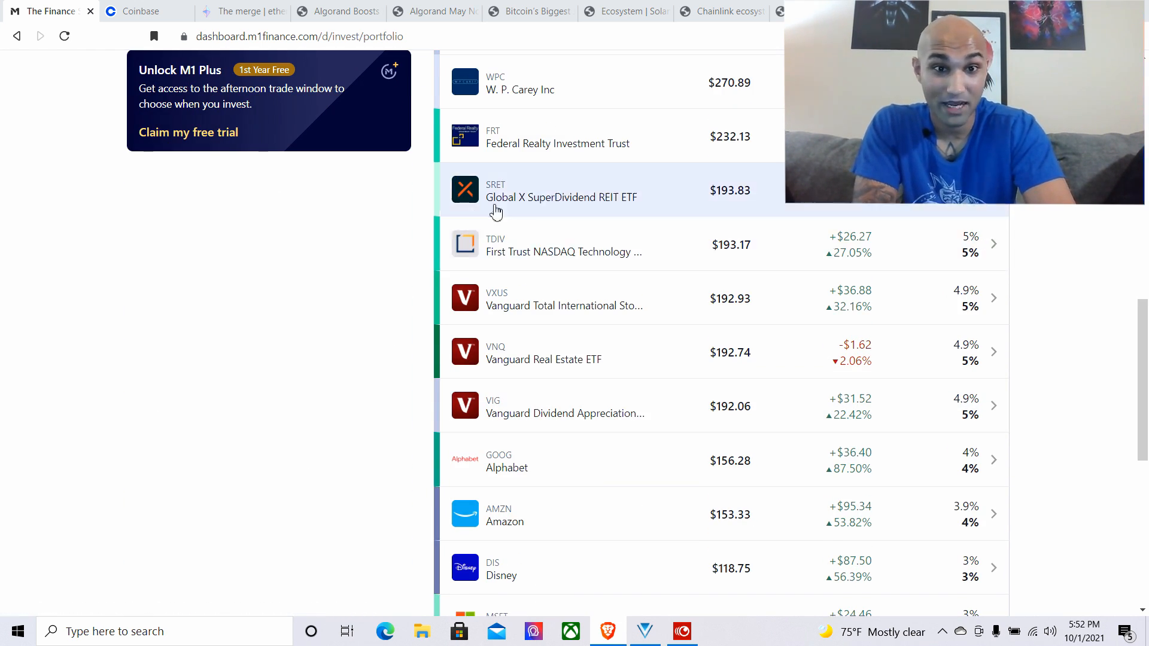
pyautogui.moveTo(513, 240)
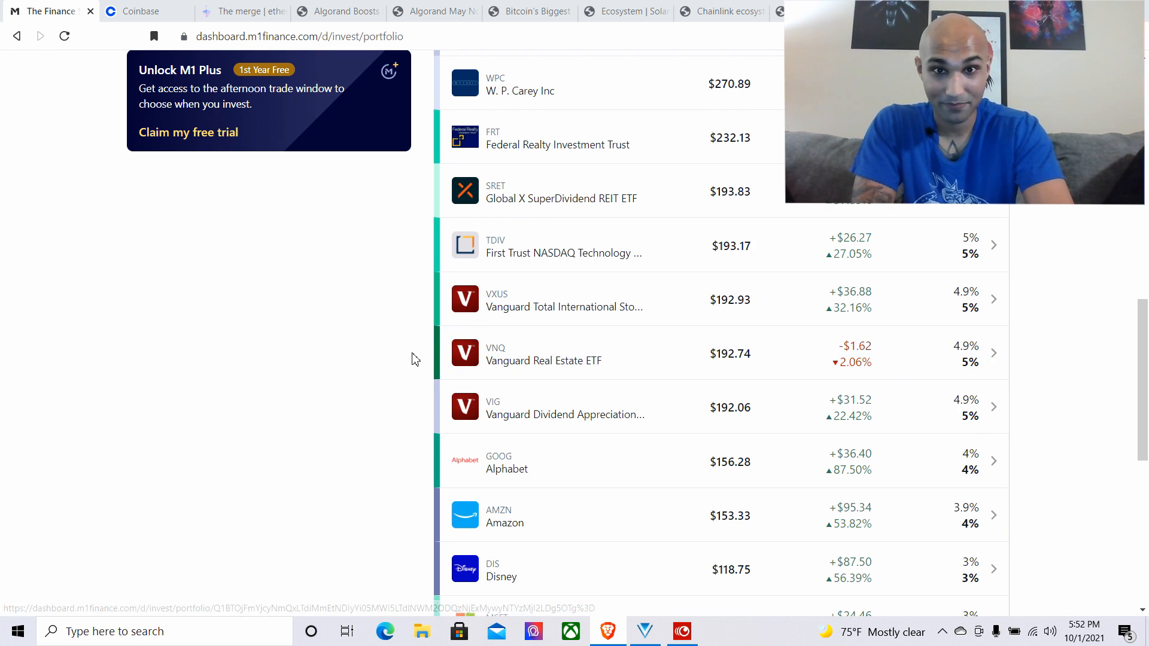
pyautogui.scroll(-3)
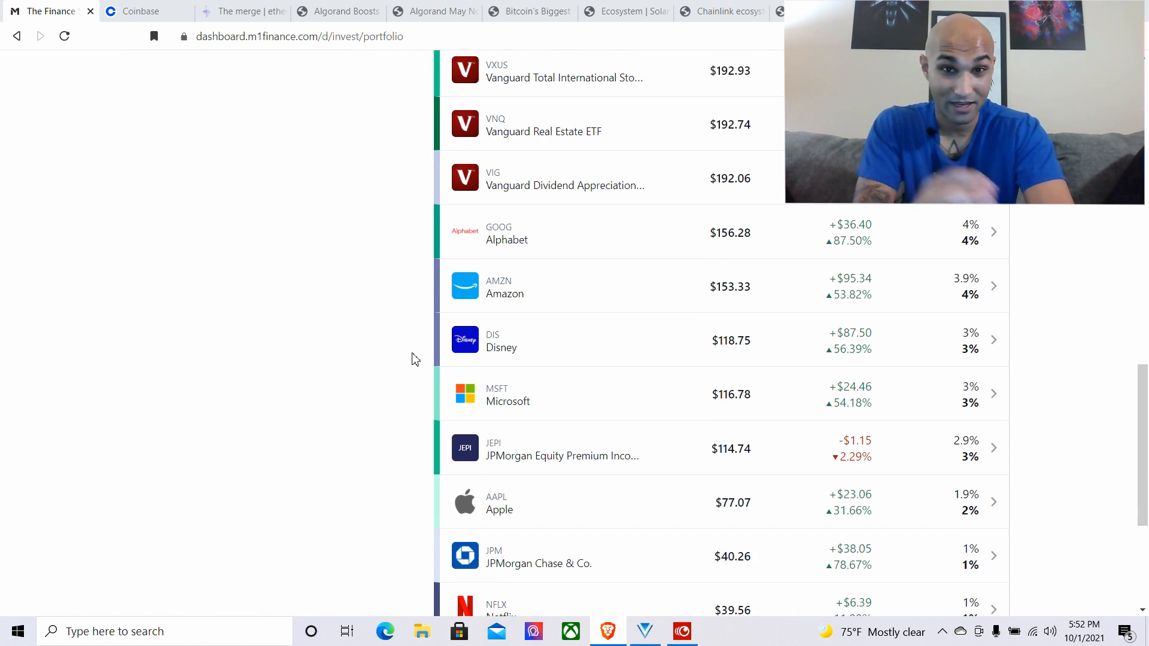
pyautogui.scroll(-3)
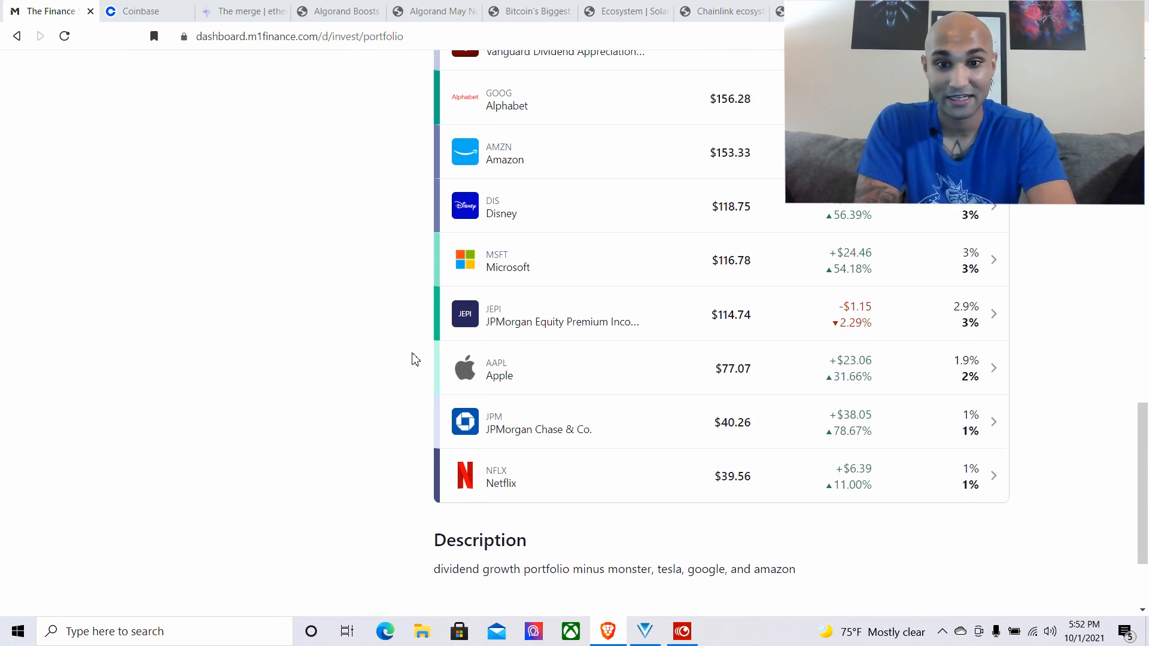
pyautogui.scroll(3)
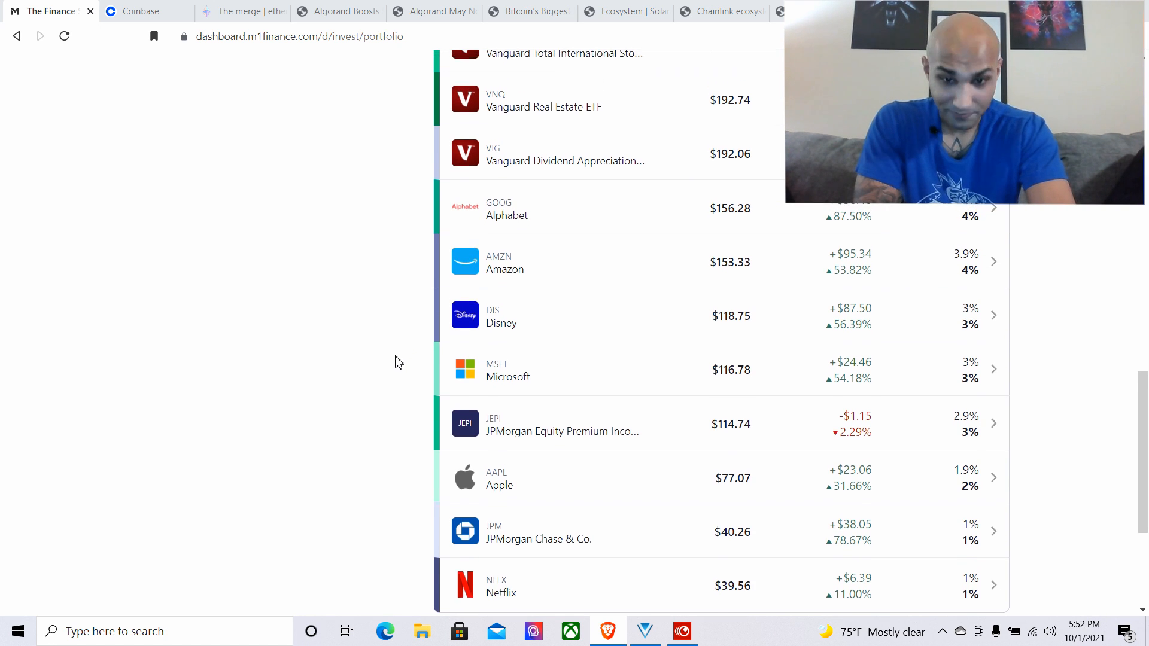
pyautogui.scroll(3)
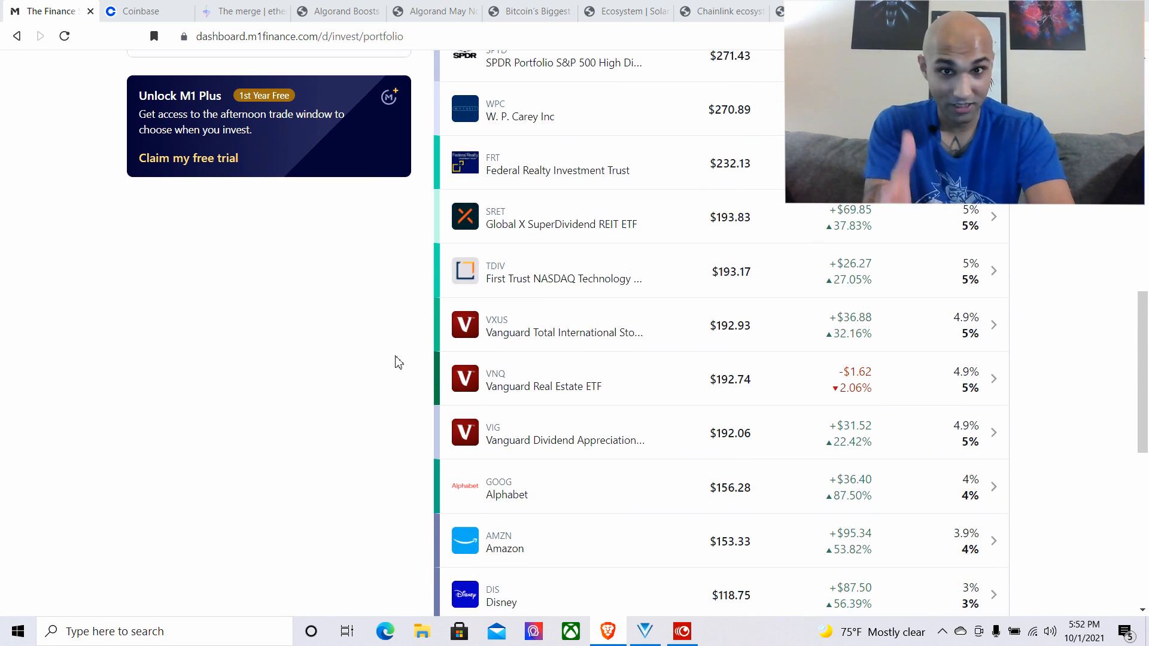
pyautogui.scroll(-3)
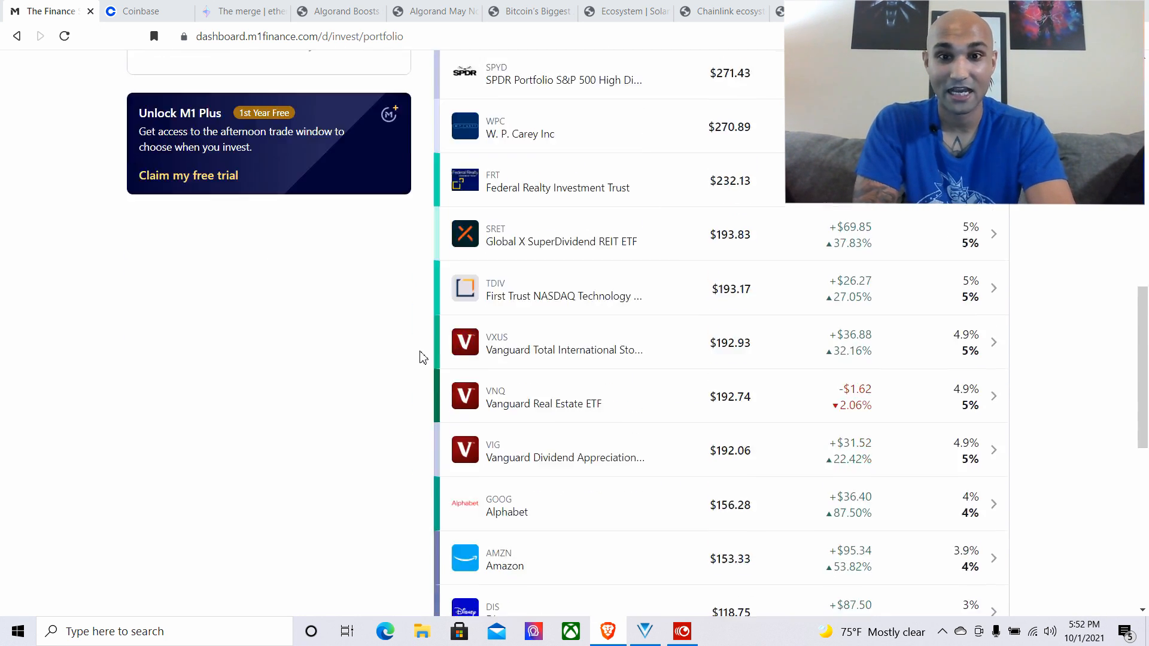
pyautogui.scroll(-3)
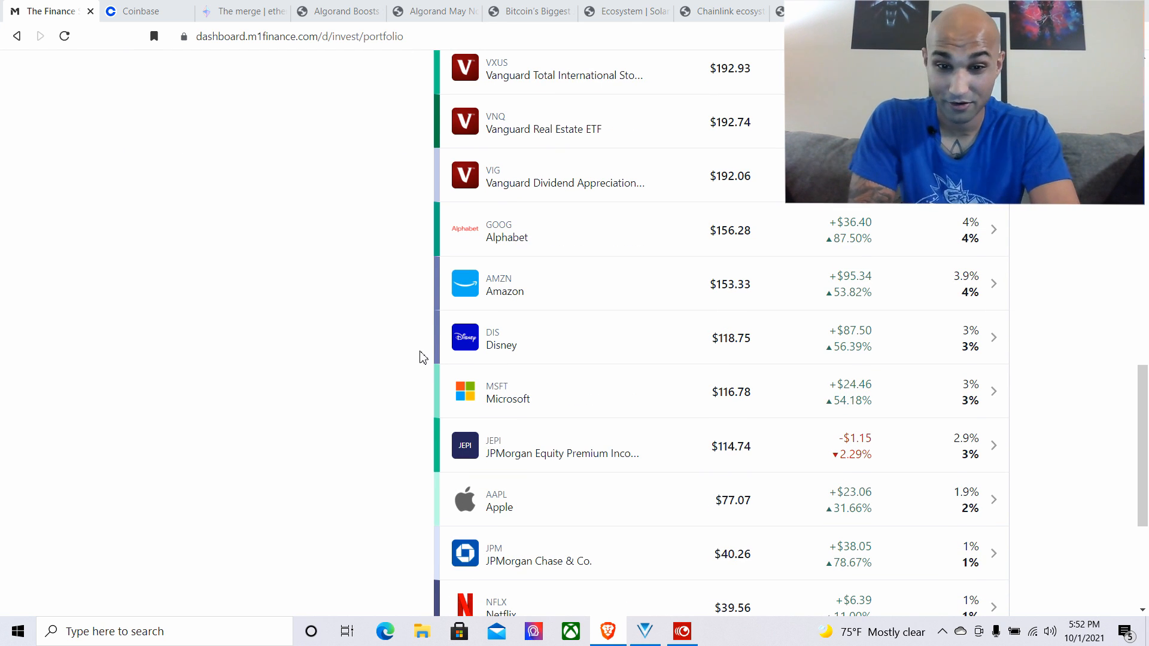
pyautogui.scroll(-3)
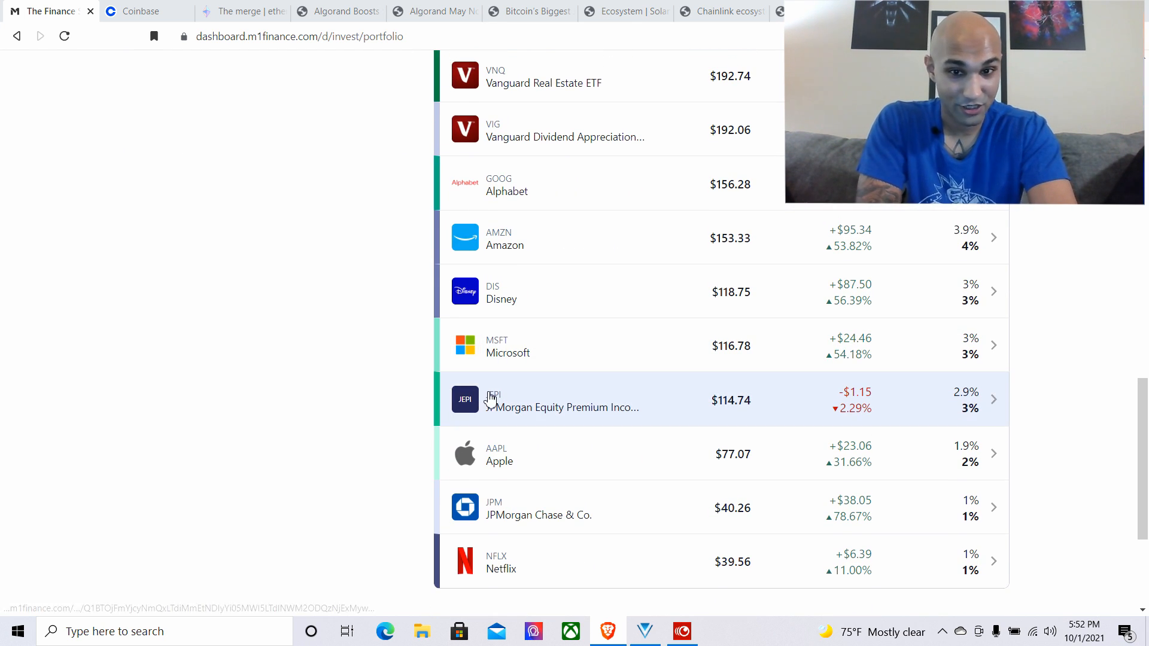
pyautogui.moveTo(409, 401)
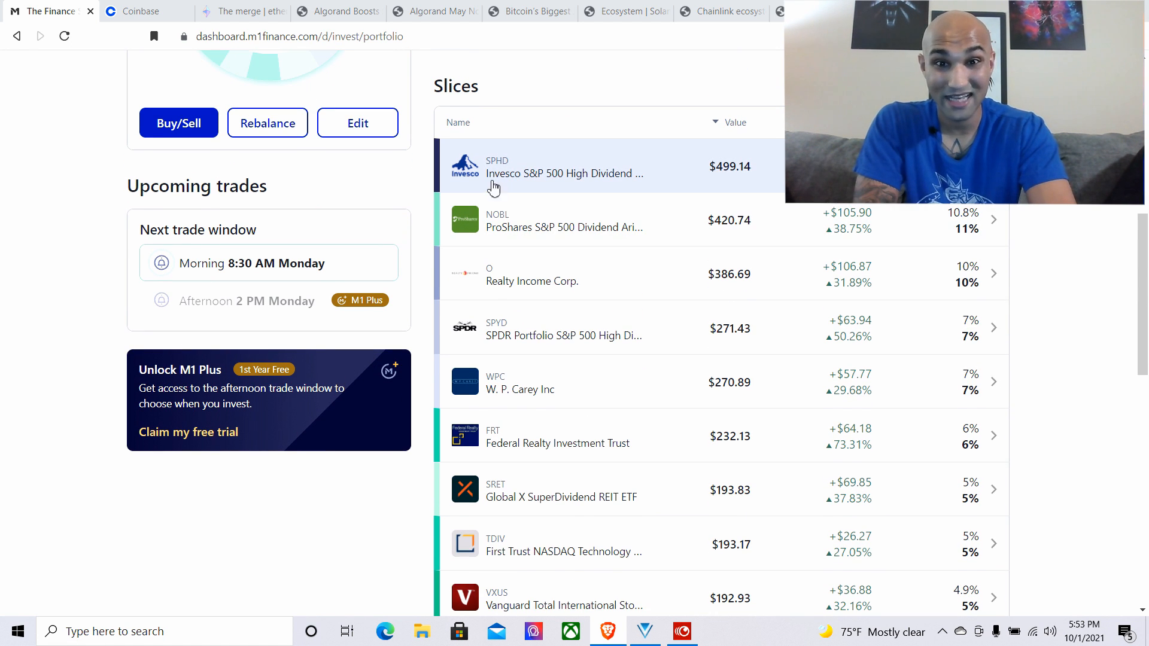
pyautogui.moveTo(496, 370)
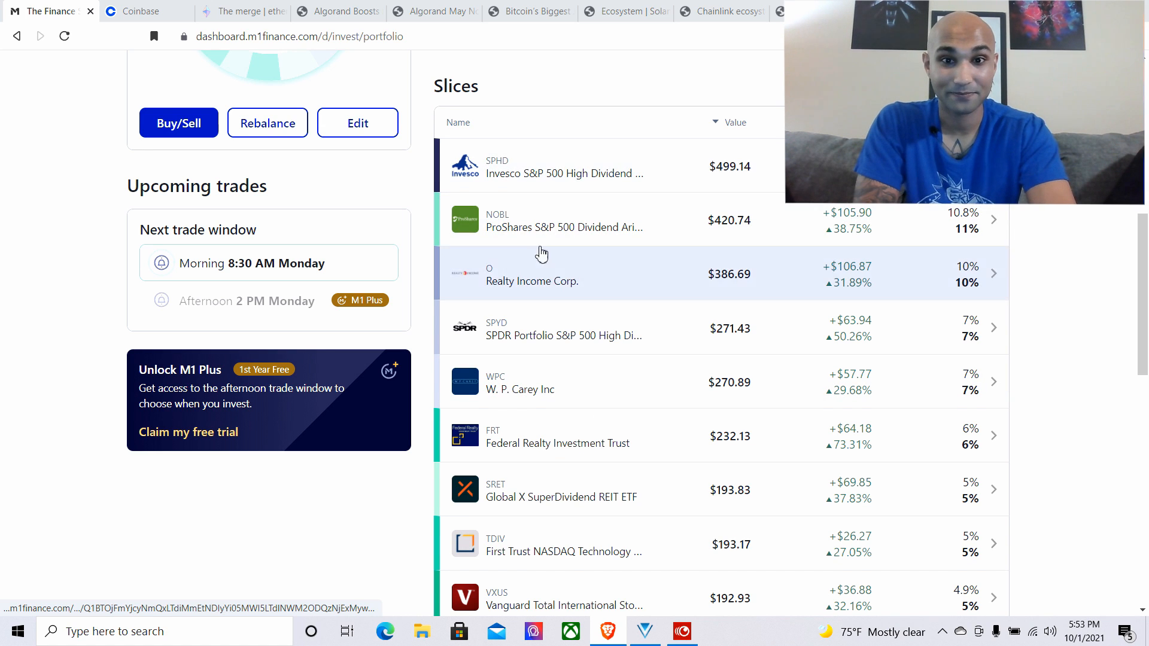
pyautogui.moveTo(564, 189)
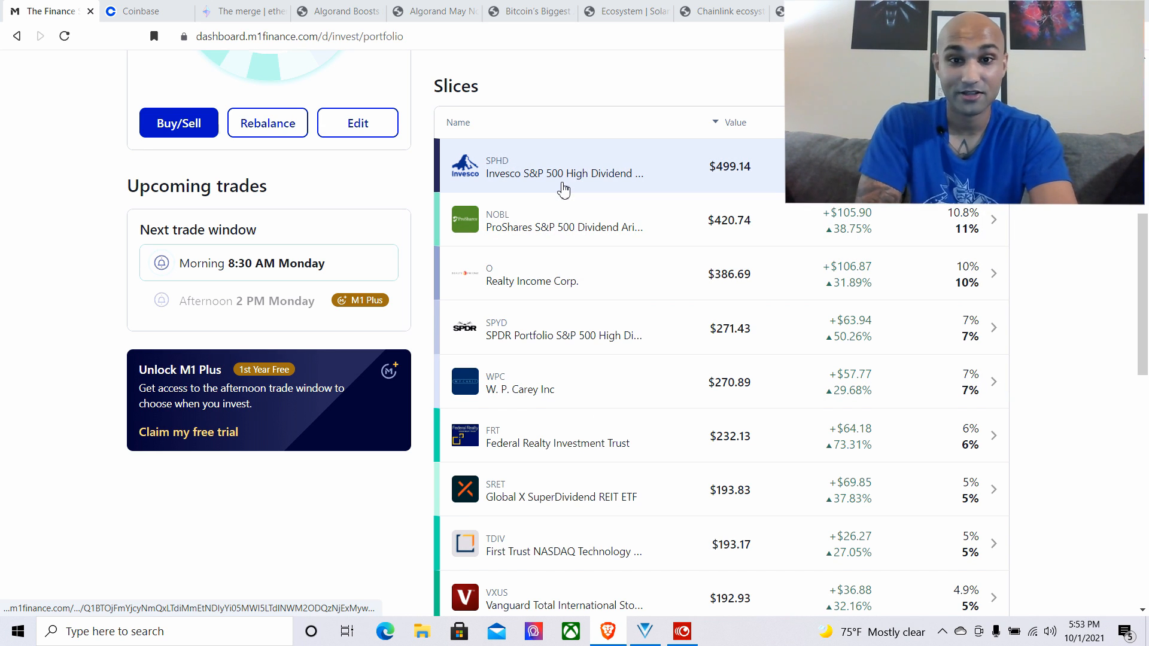
pyautogui.moveTo(575, 385)
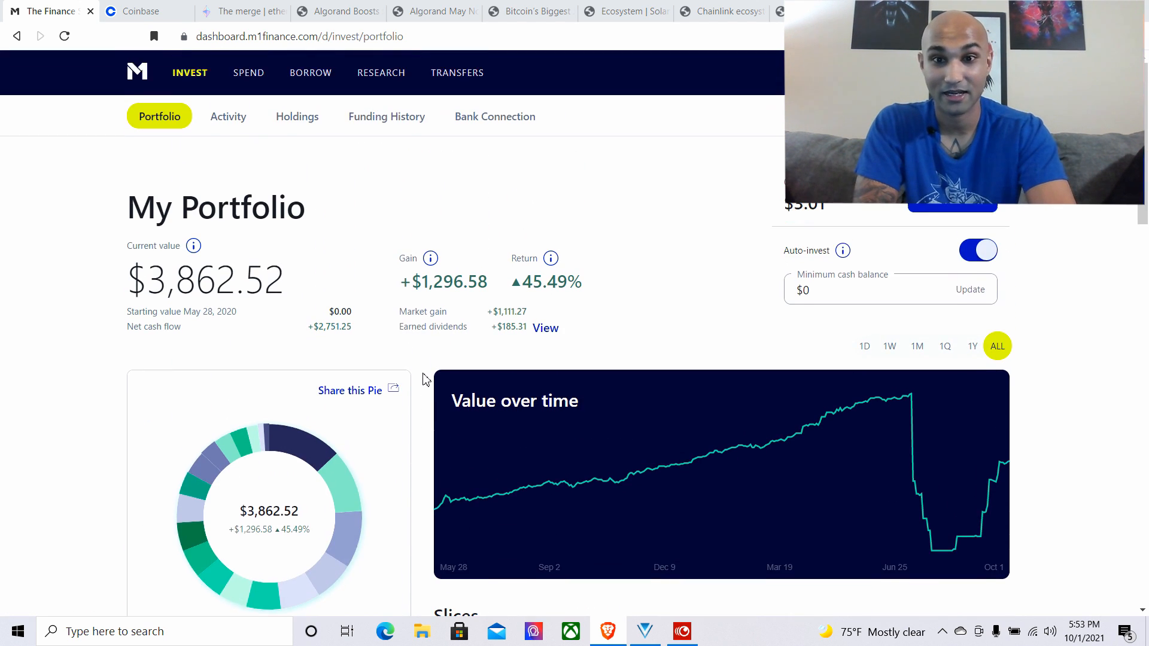
# Scroll through M1 Finance's My Portfolio summary, then return to the Coinbase dashboard
pyautogui.scroll(-3)
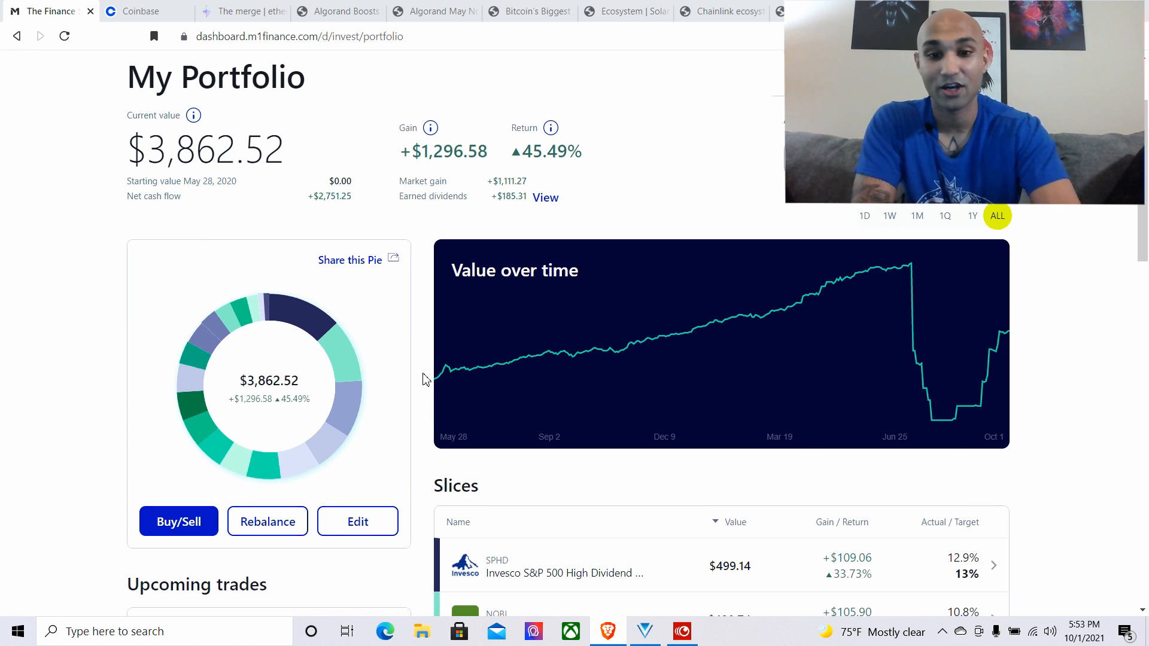
pyautogui.scroll(-3)
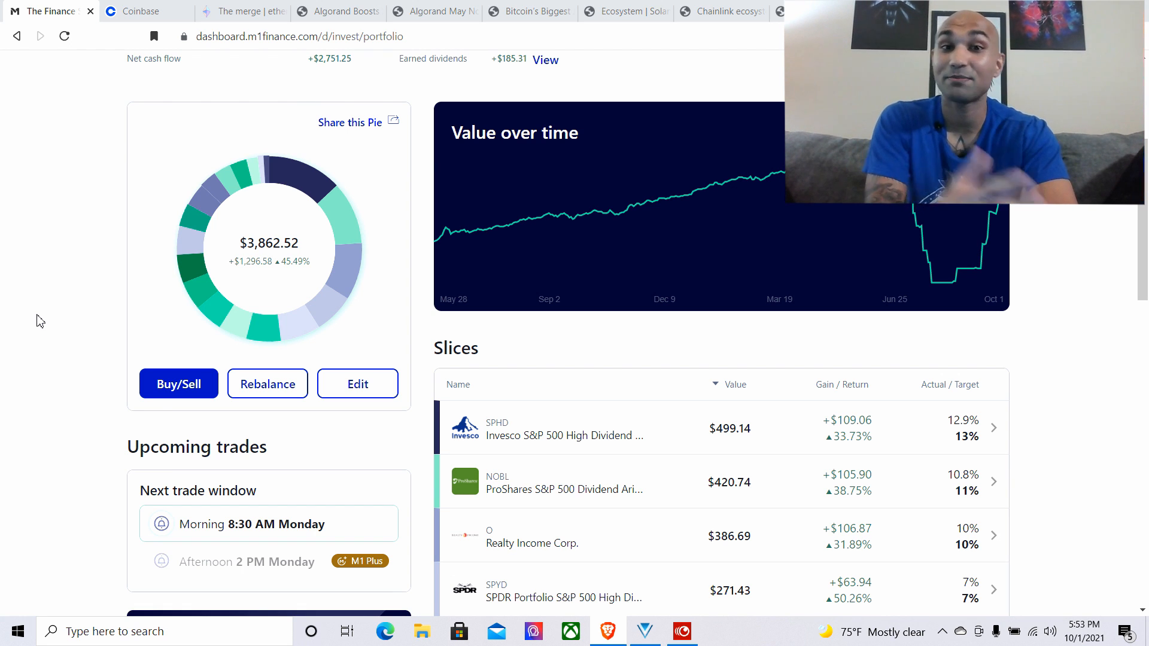
pyautogui.scroll(-3)
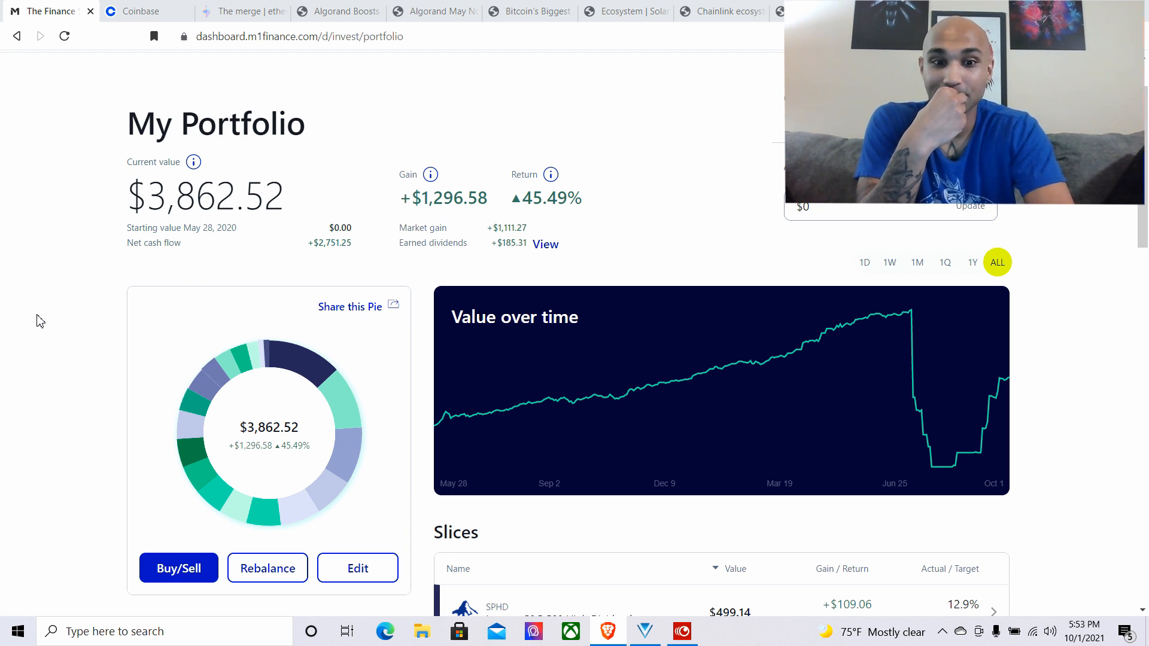
pyautogui.click(136, 11)
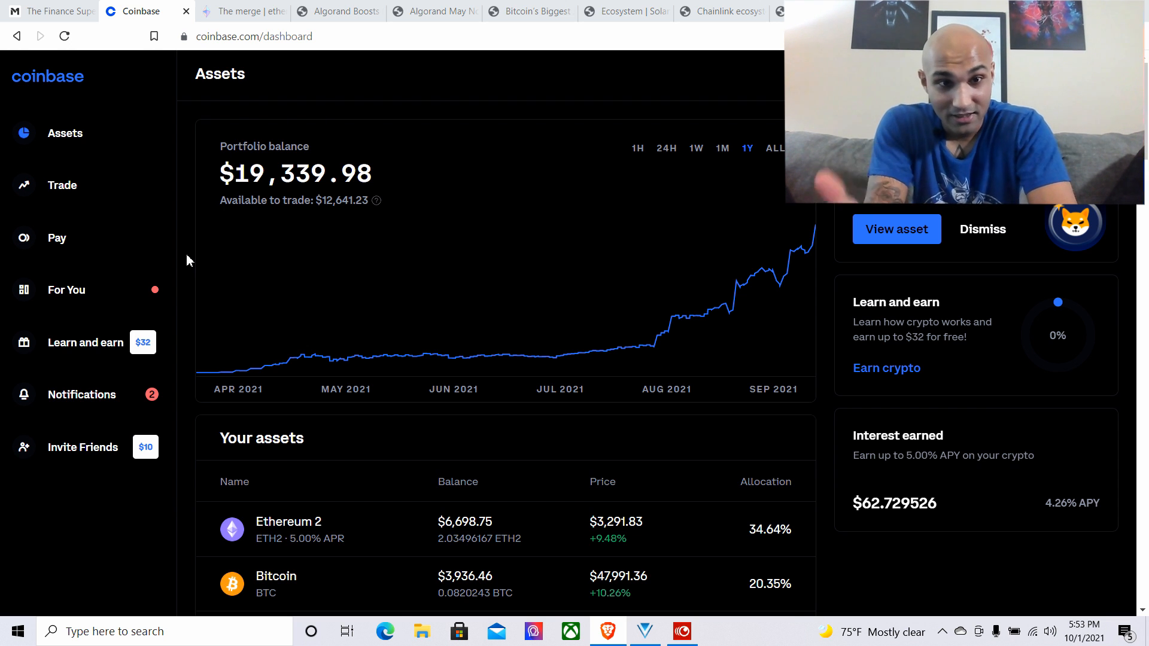
# Reload the Coinbase dashboard, set the balance chart to 1M, and scroll to Your assets
pyautogui.click(64, 36)
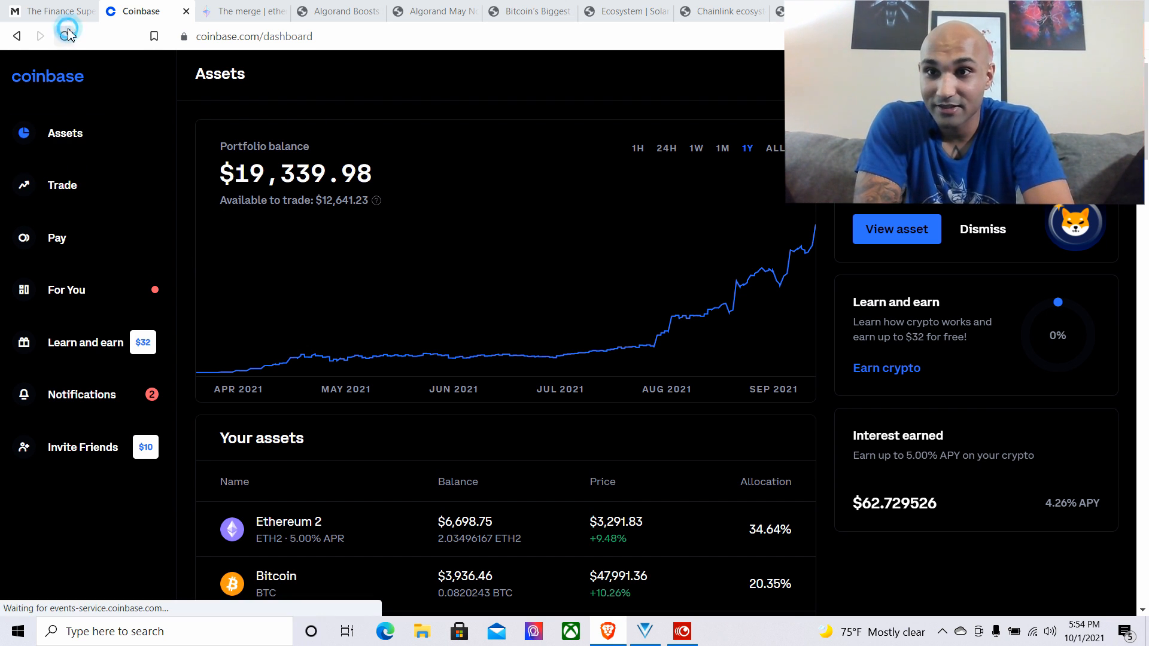
pyautogui.click(65, 36)
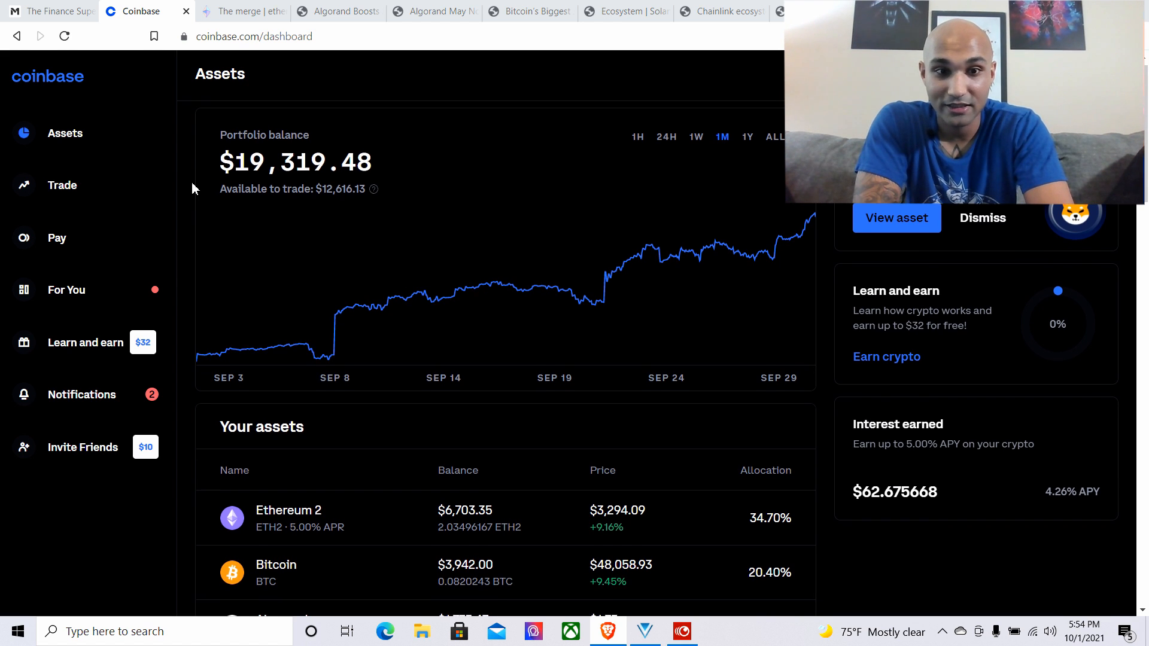
pyautogui.scroll(-3)
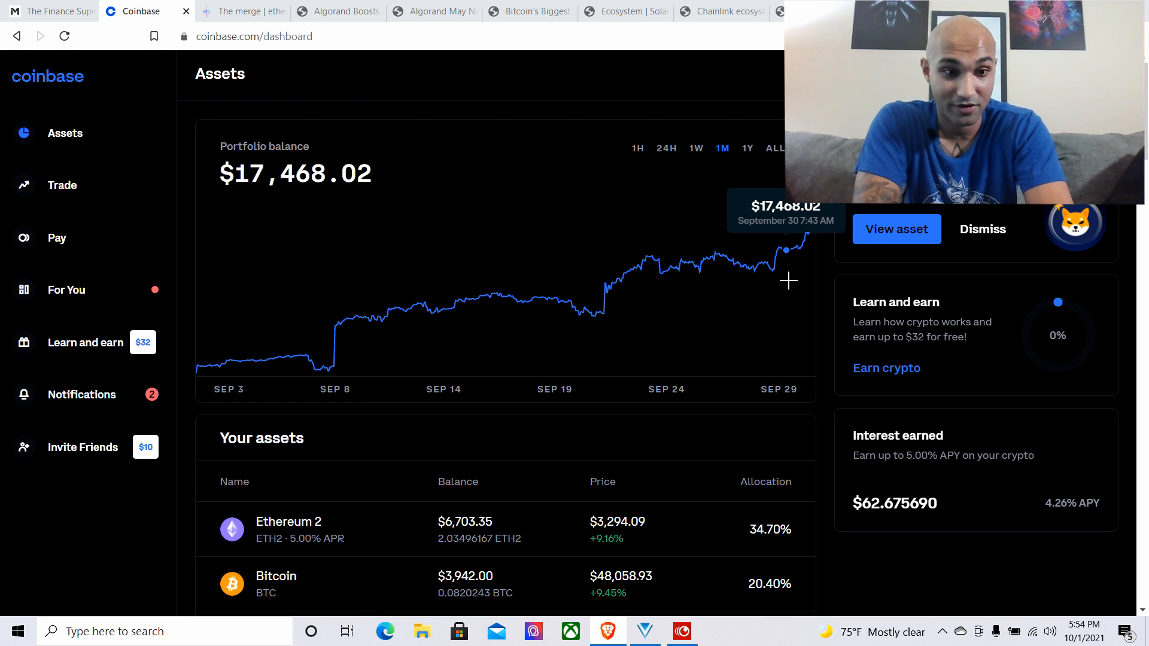
pyautogui.moveTo(813, 281)
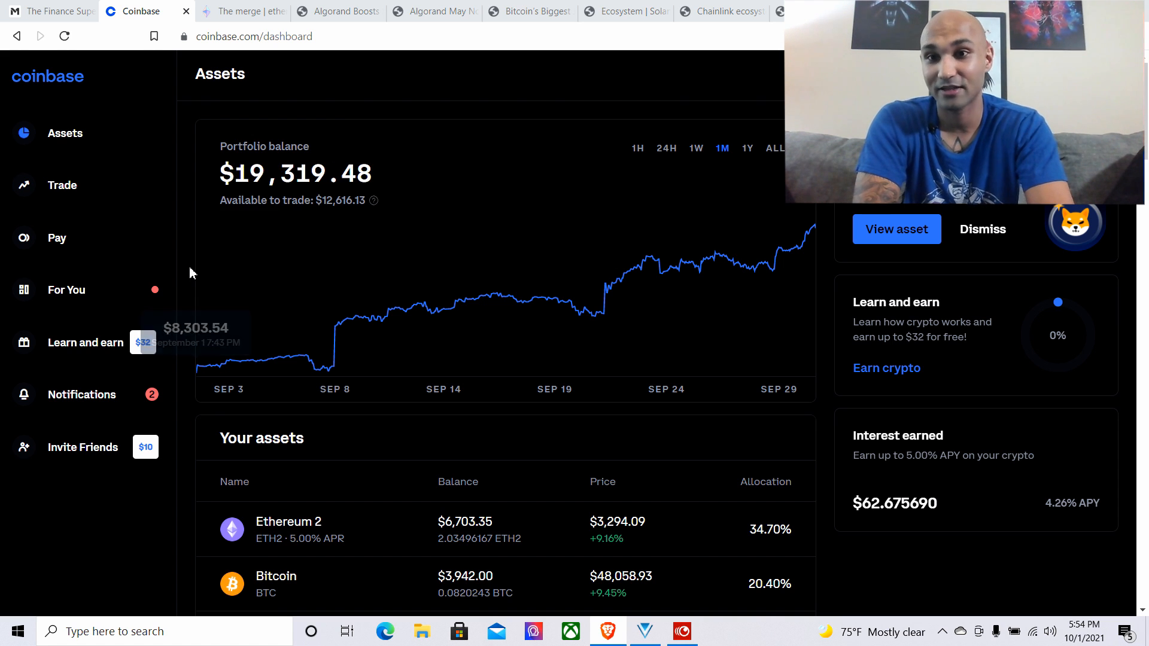
pyautogui.scroll(-3)
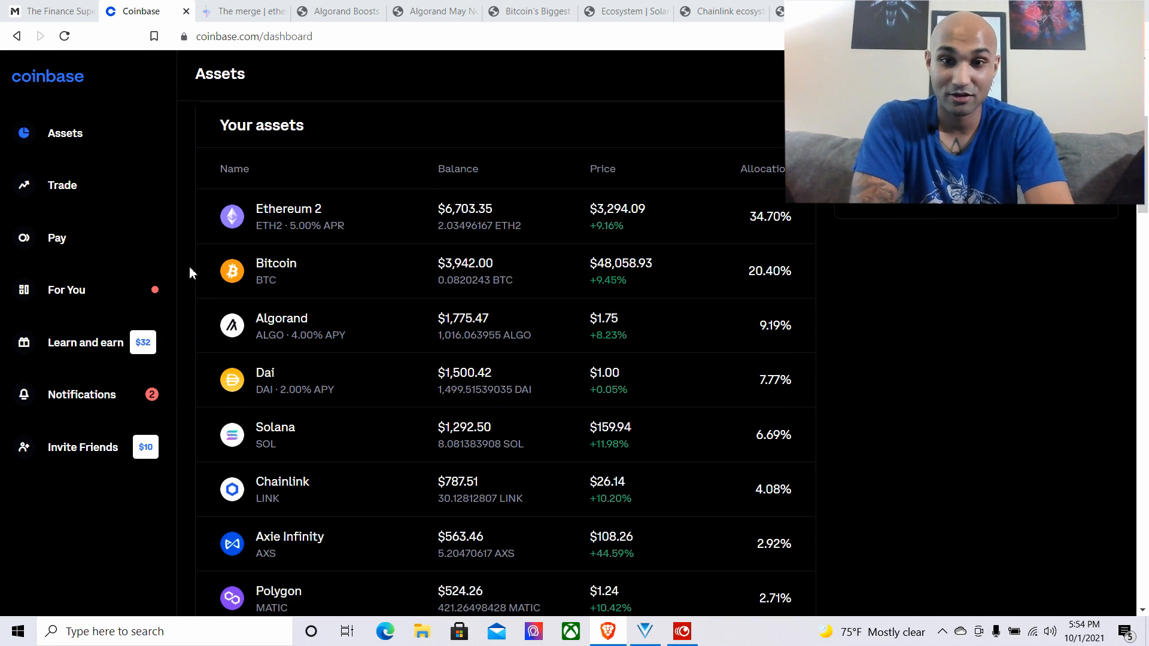
pyautogui.scroll(-3)
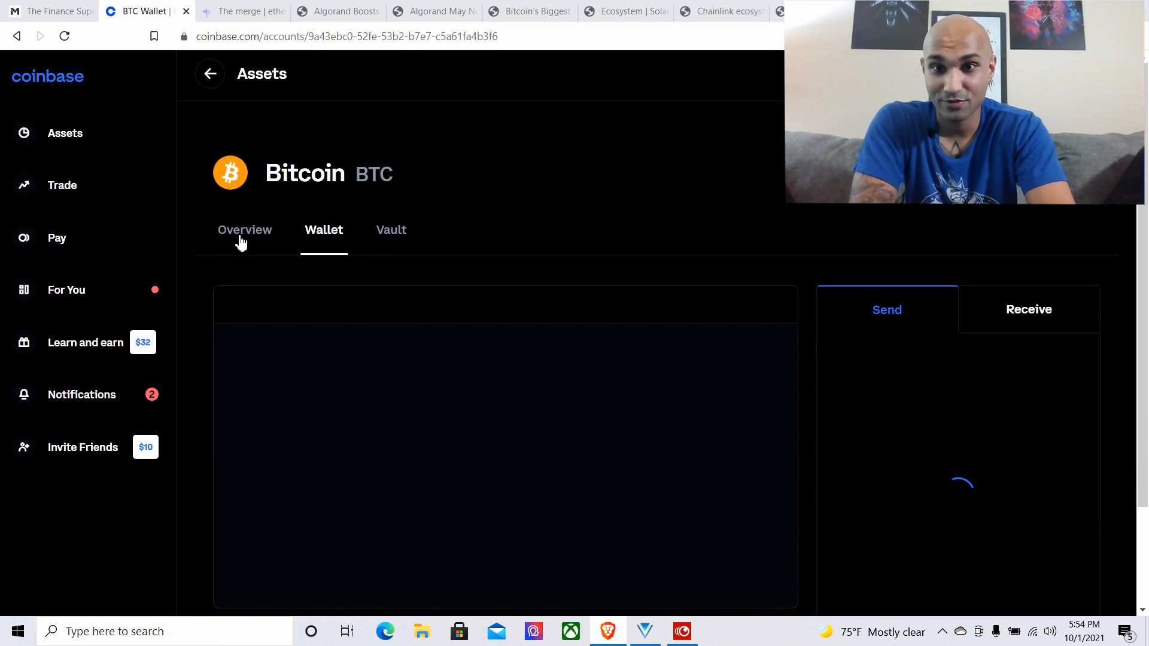
# Compare Bitcoin's 1W, 1M, 1W and 24H price charts, then go back to Assets
pyautogui.click(244, 229)
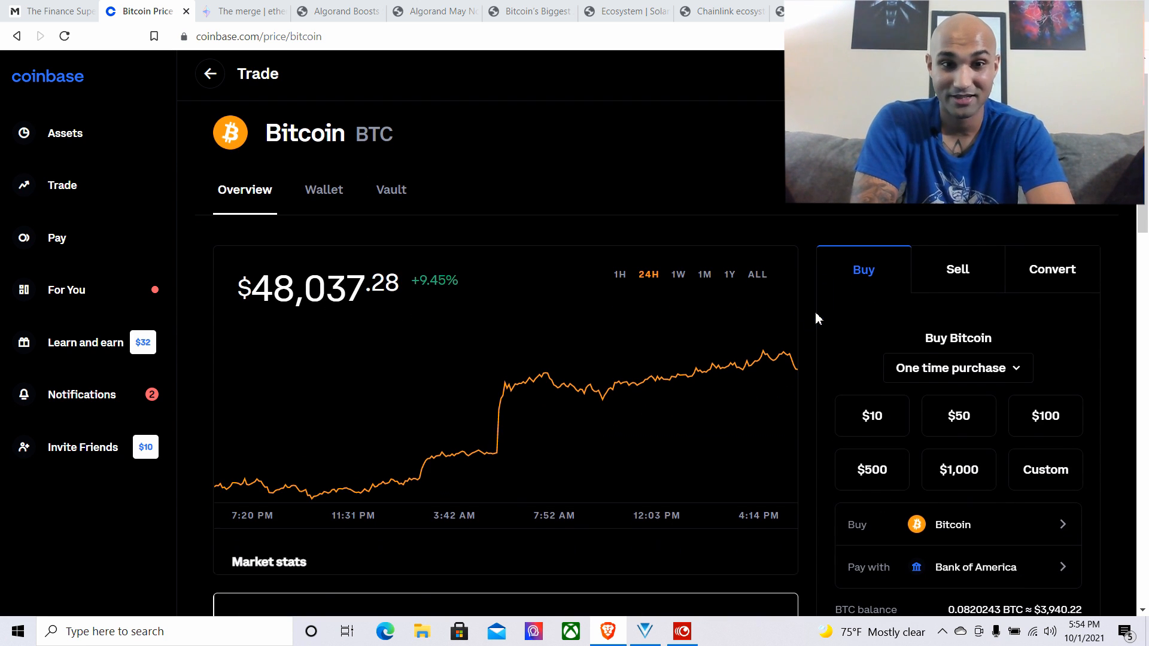
pyautogui.click(676, 274)
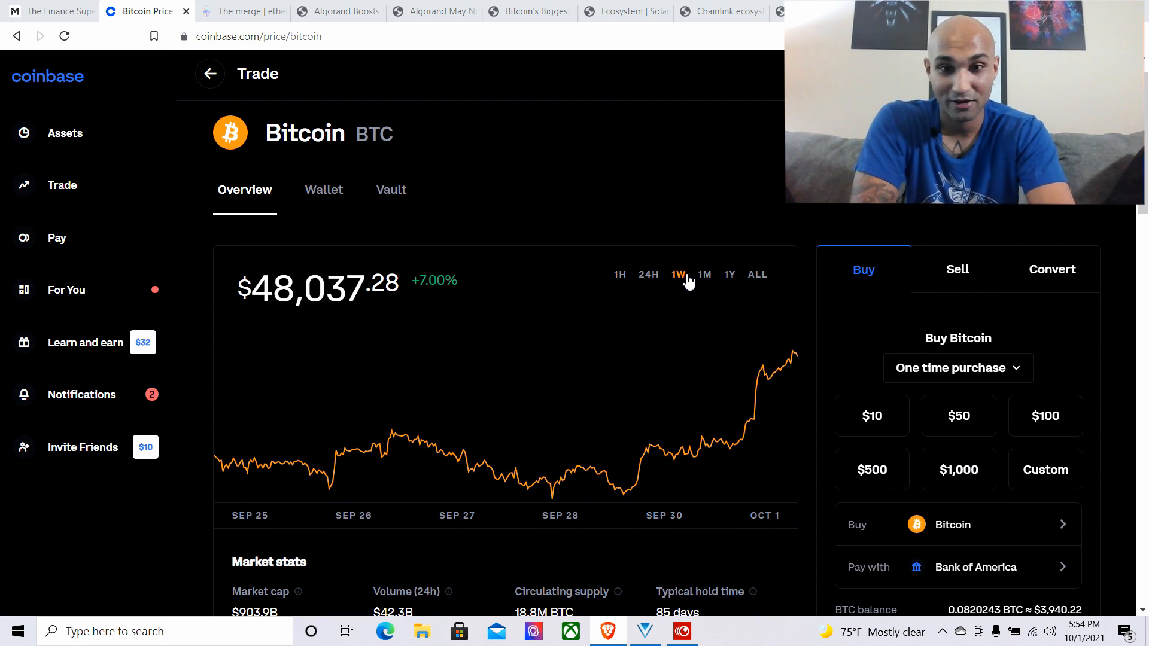
pyautogui.click(704, 274)
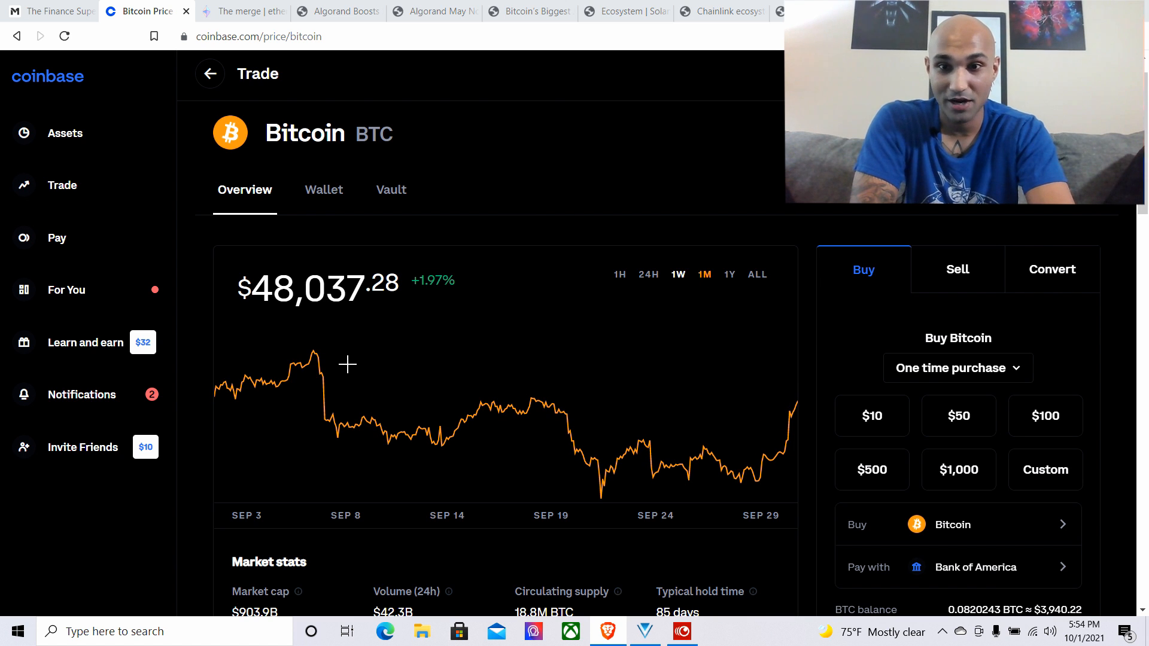
pyautogui.moveTo(486, 425)
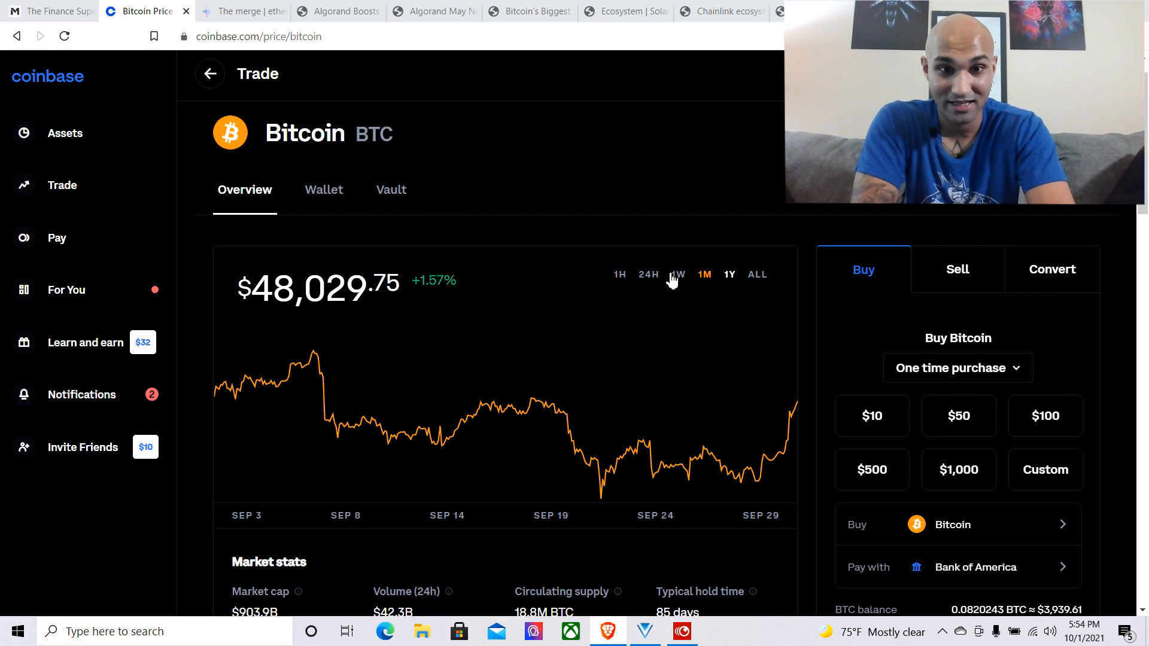
pyautogui.click(677, 274)
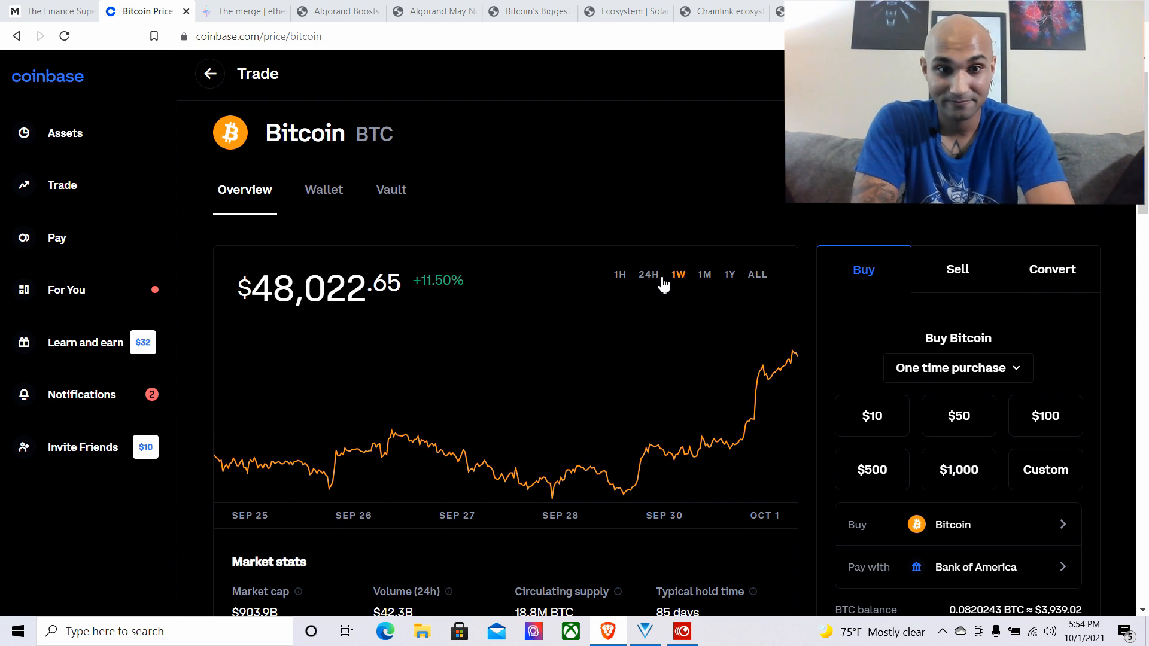
pyautogui.click(647, 274)
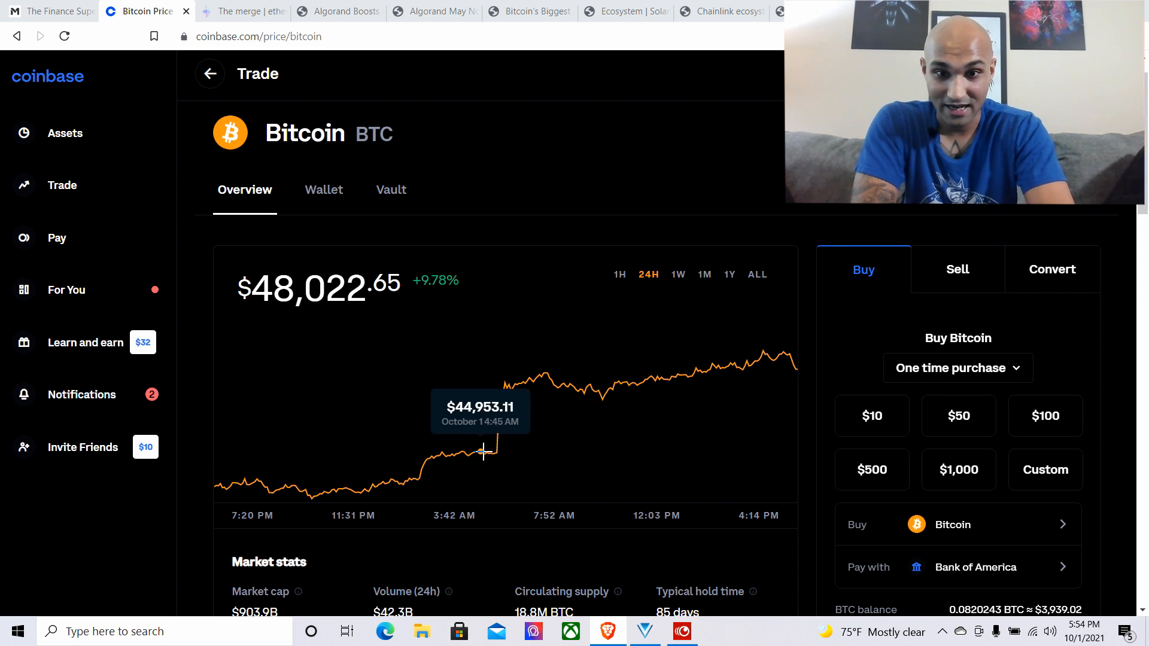
pyautogui.moveTo(497, 461)
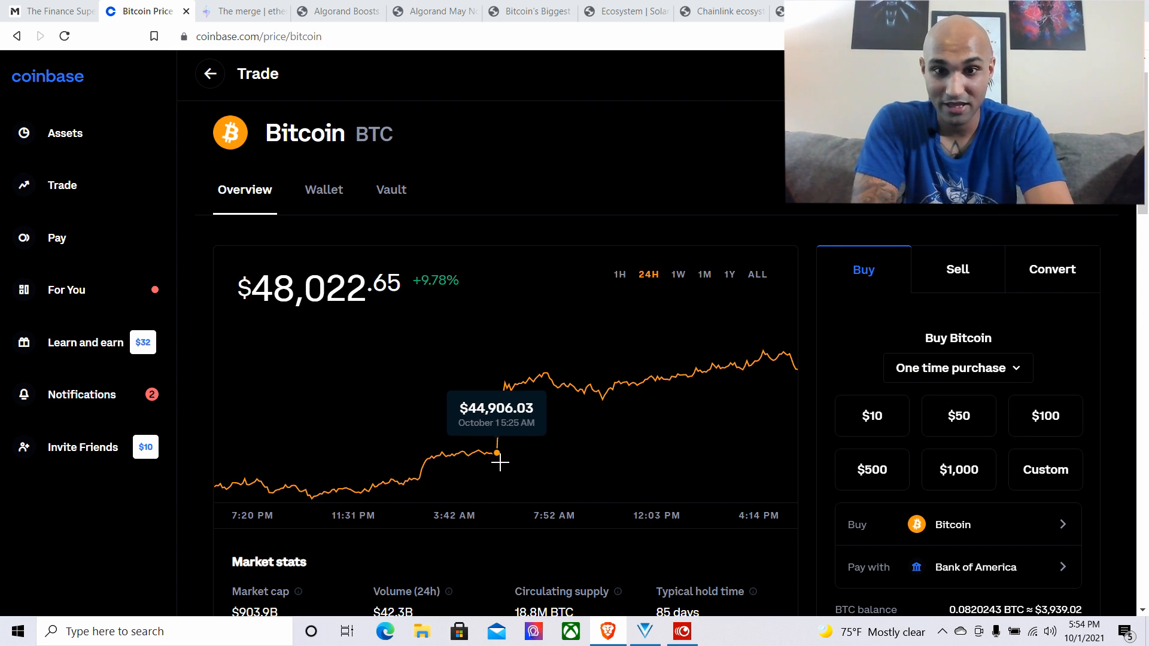
pyautogui.moveTo(506, 458)
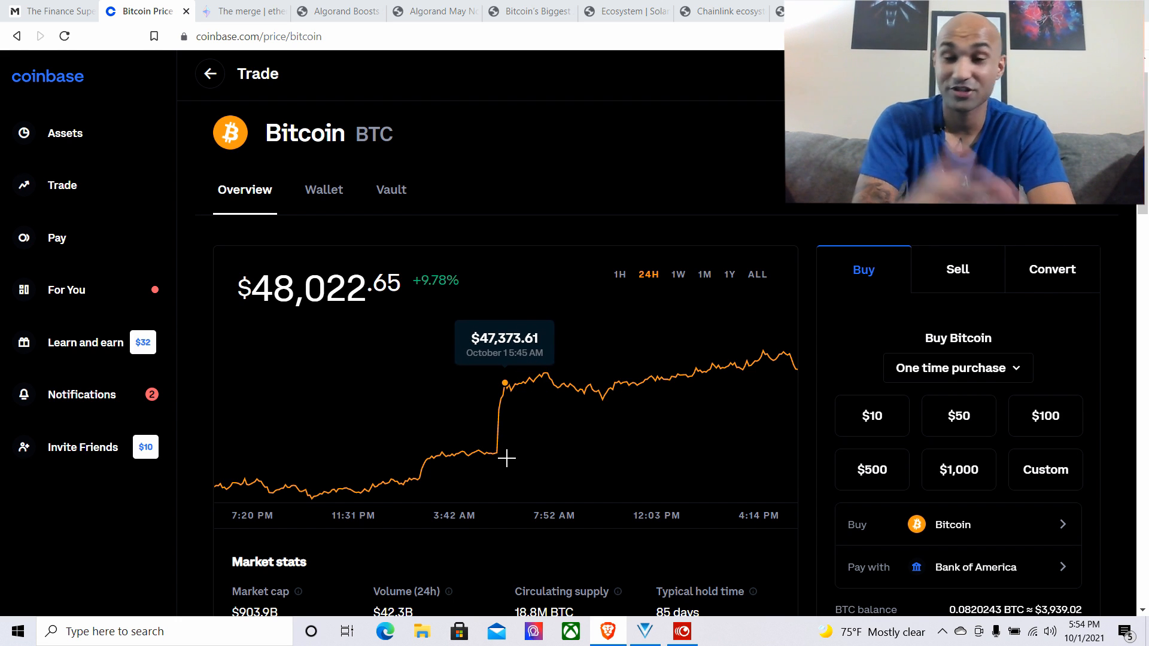
pyautogui.moveTo(584, 403)
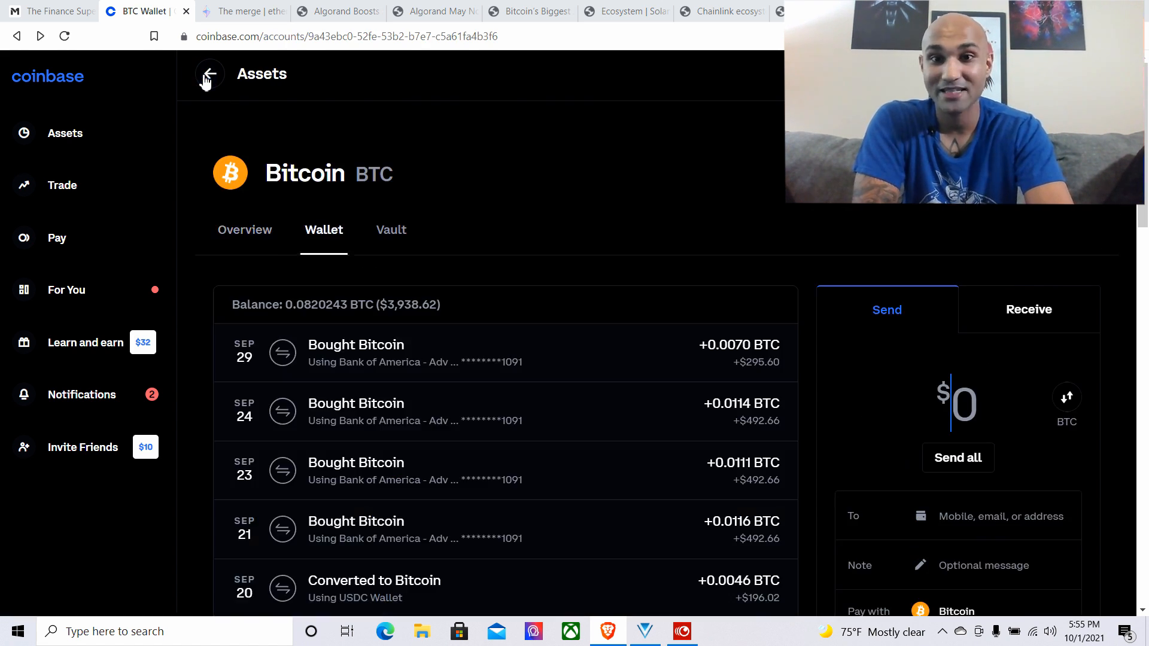
pyautogui.click(209, 75)
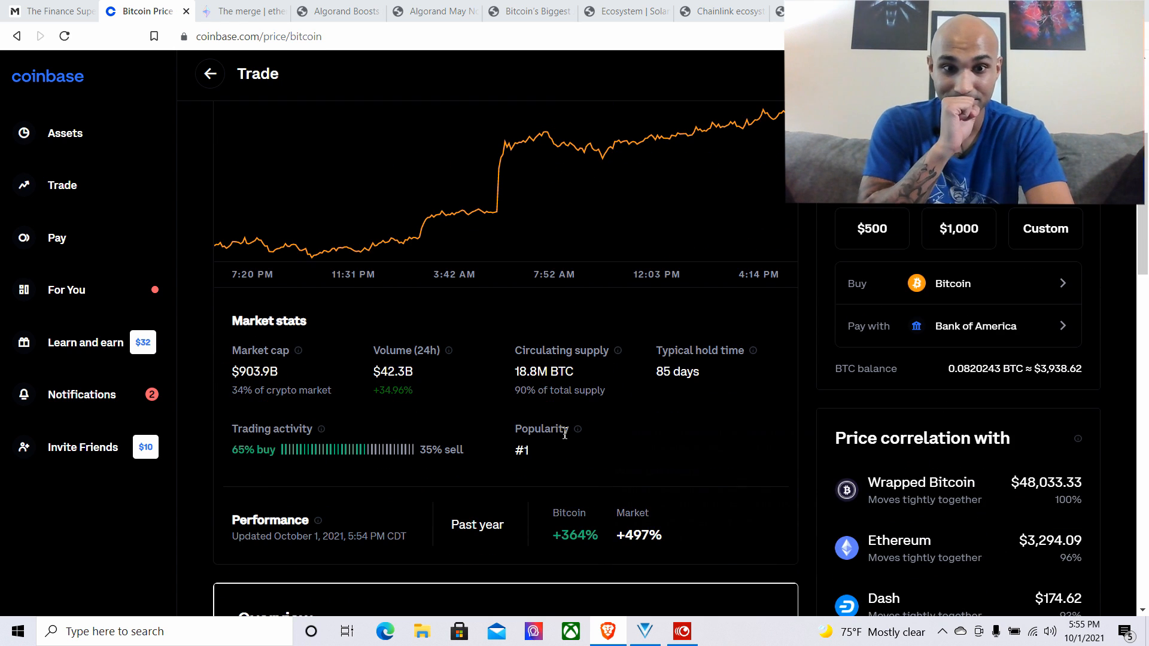
pyautogui.moveTo(444, 395)
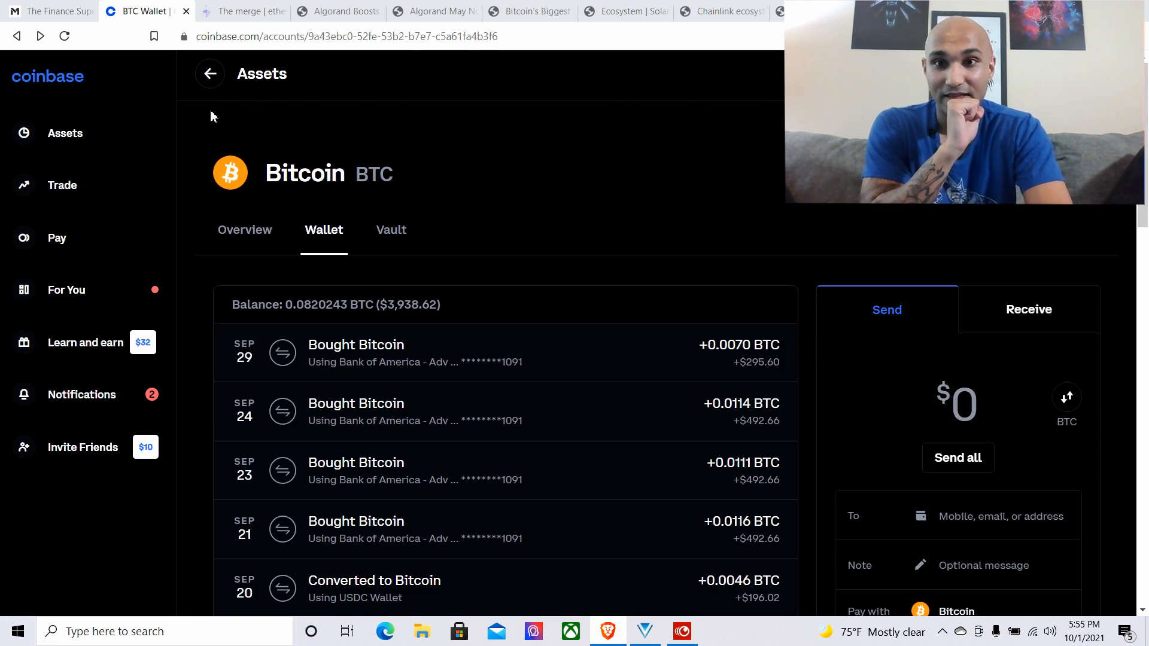
pyautogui.click(210, 73)
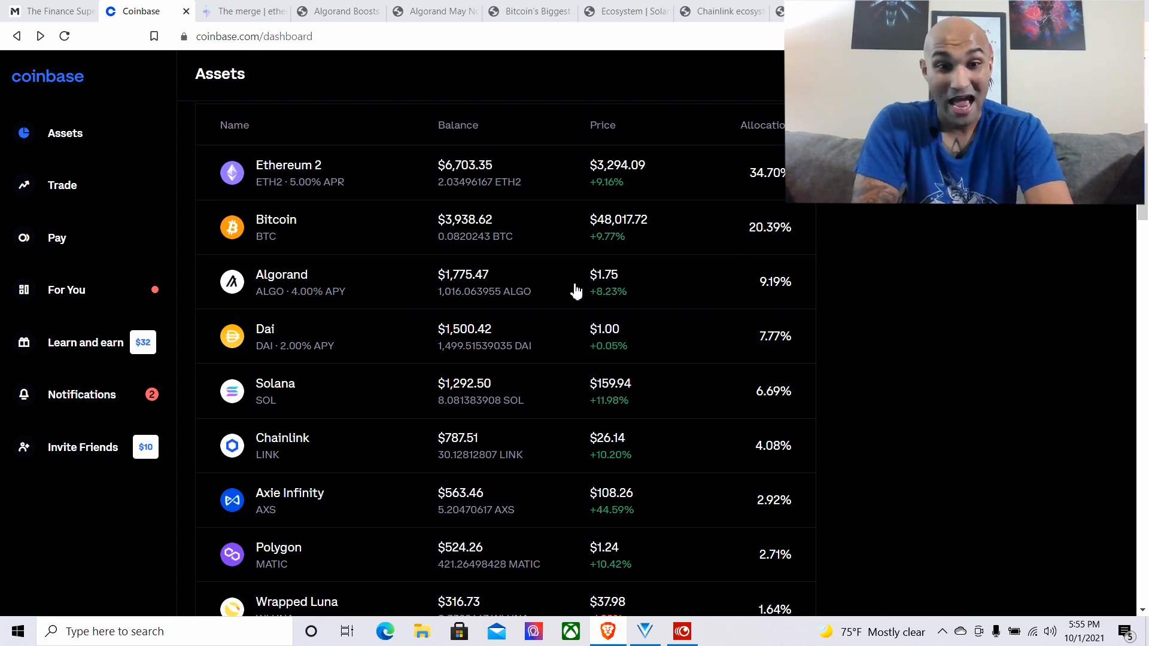
# Open Algorand's overview, show its ALL price chart, then go back to its wallet
pyautogui.click(281, 282)
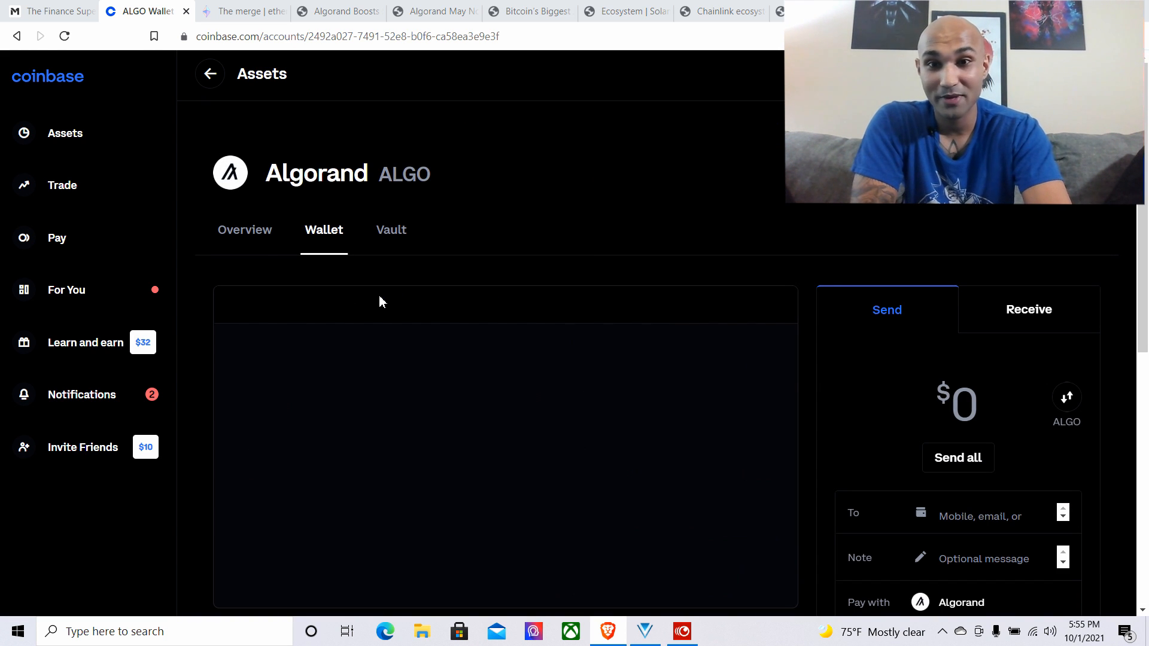
pyautogui.click(245, 229)
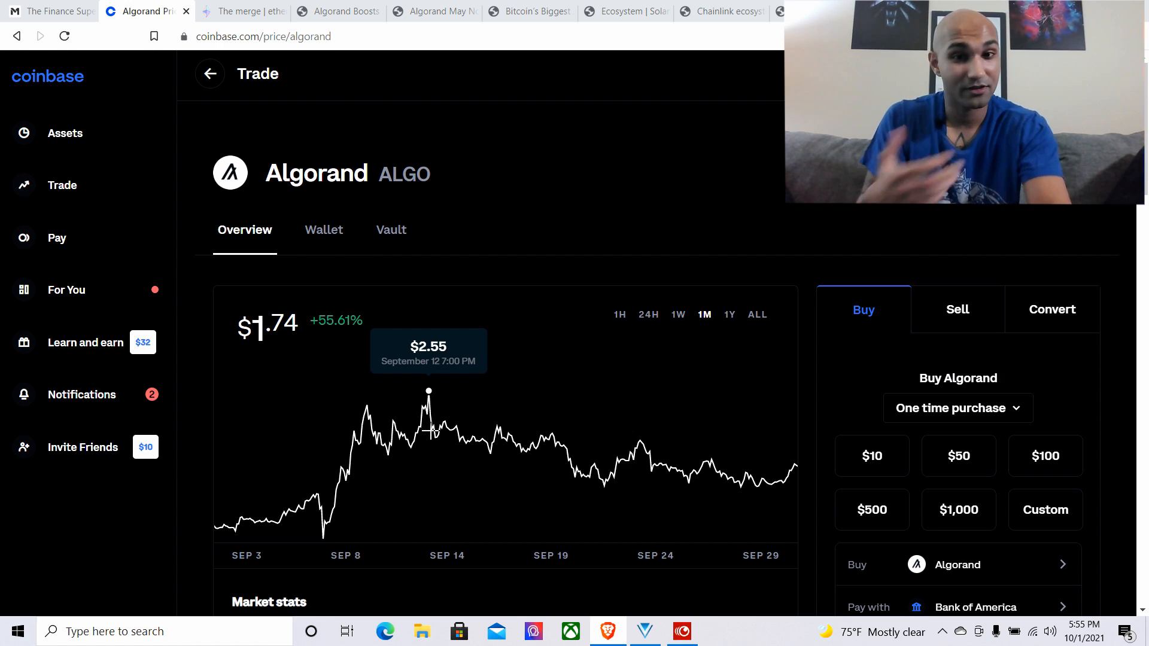
pyautogui.click(757, 314)
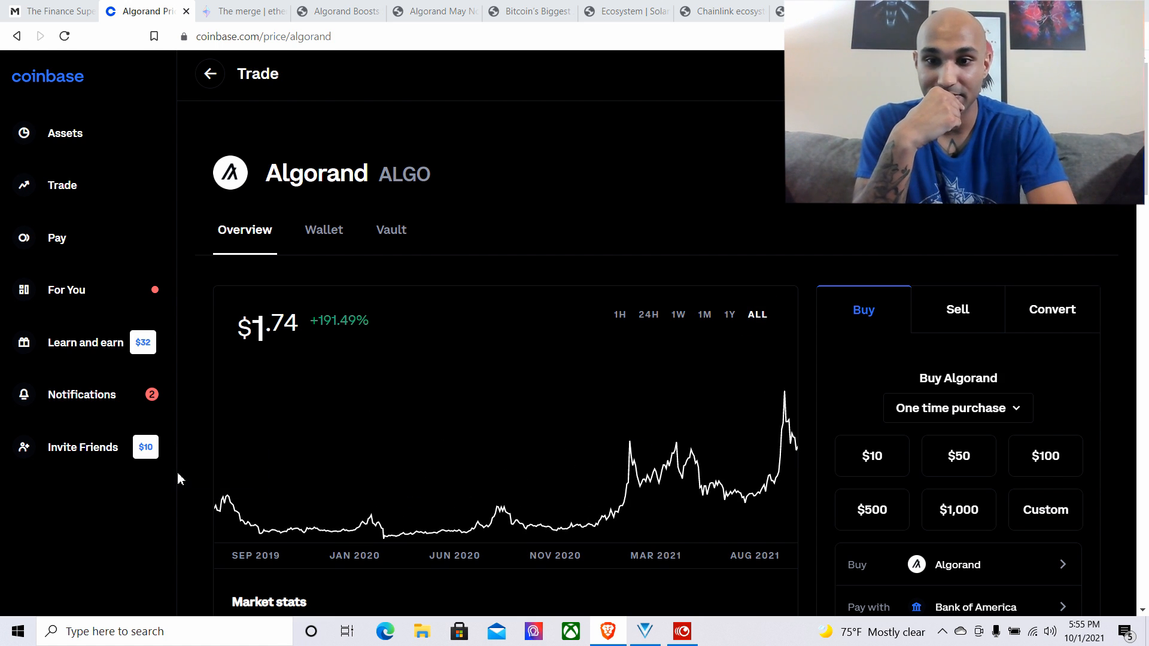
pyautogui.moveTo(220, 510)
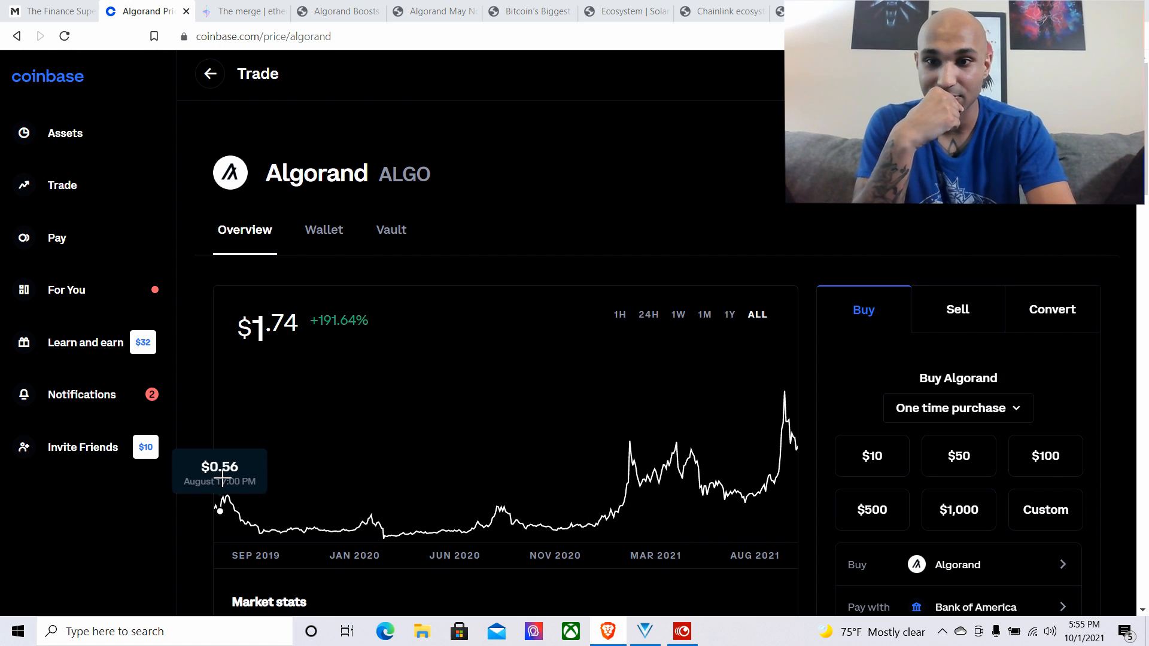
pyautogui.moveTo(774, 421)
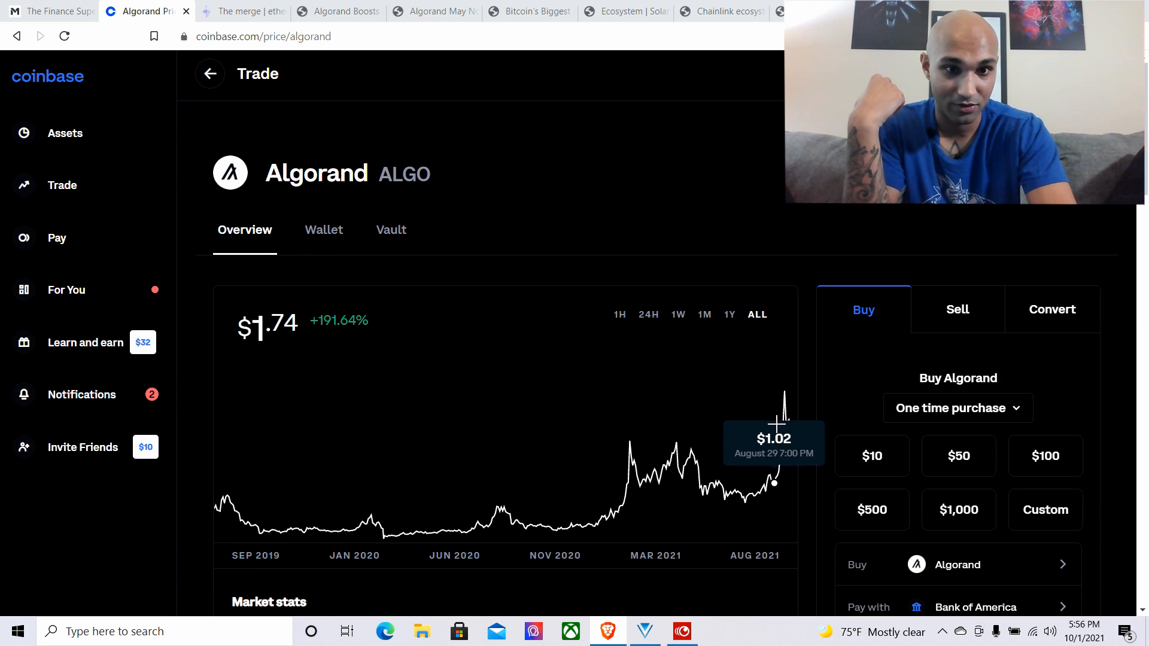
pyautogui.moveTo(437, 325)
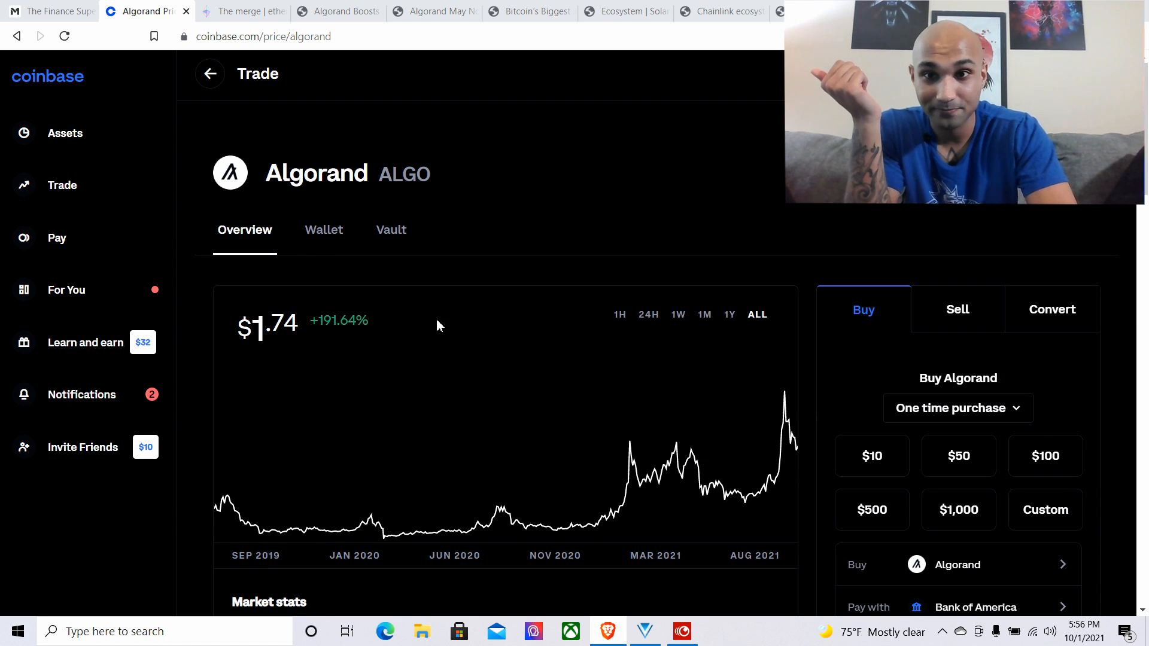
pyautogui.click(323, 229)
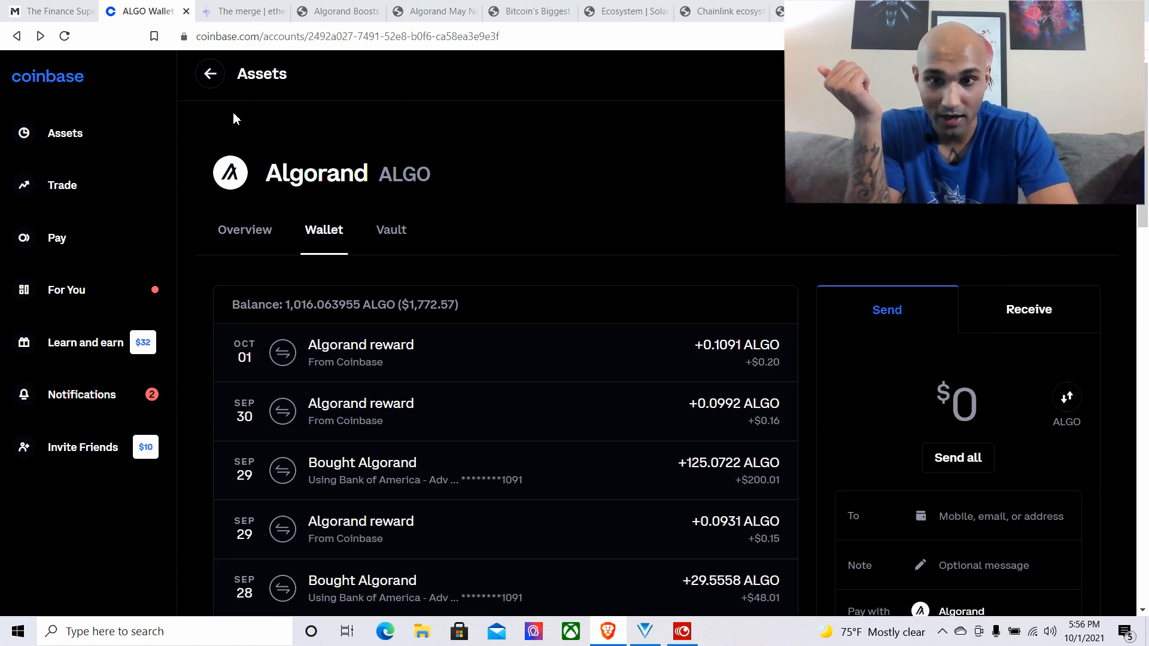
# Return to the Coinbase assets list and scroll down through the holdings
pyautogui.click(209, 73)
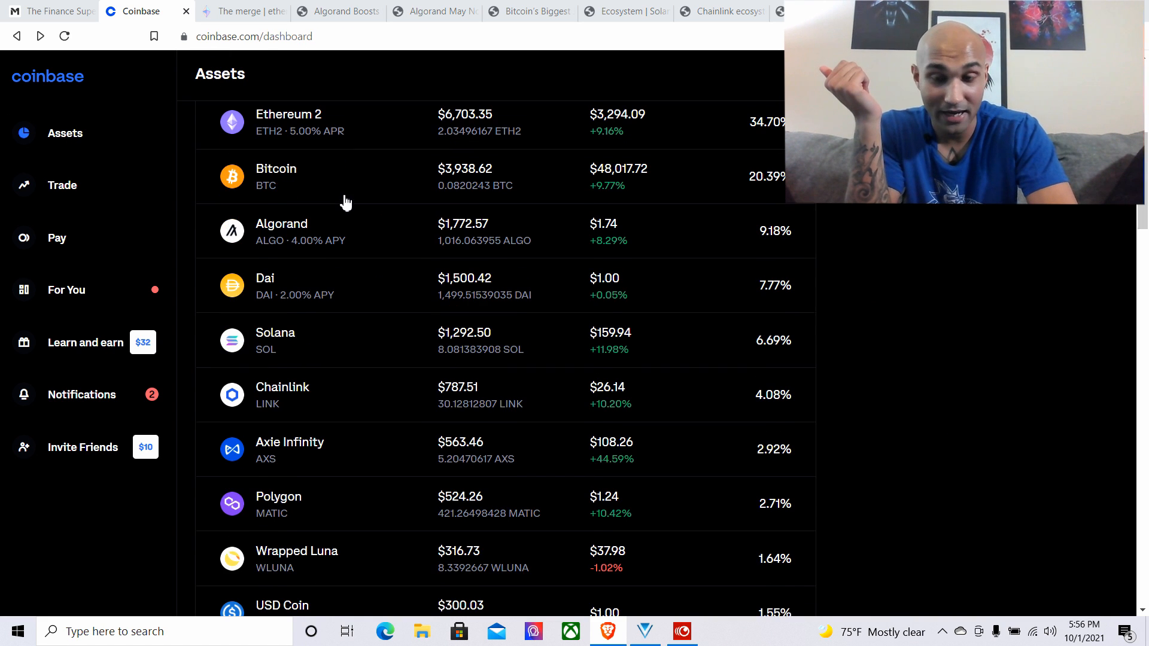
pyautogui.scroll(-3)
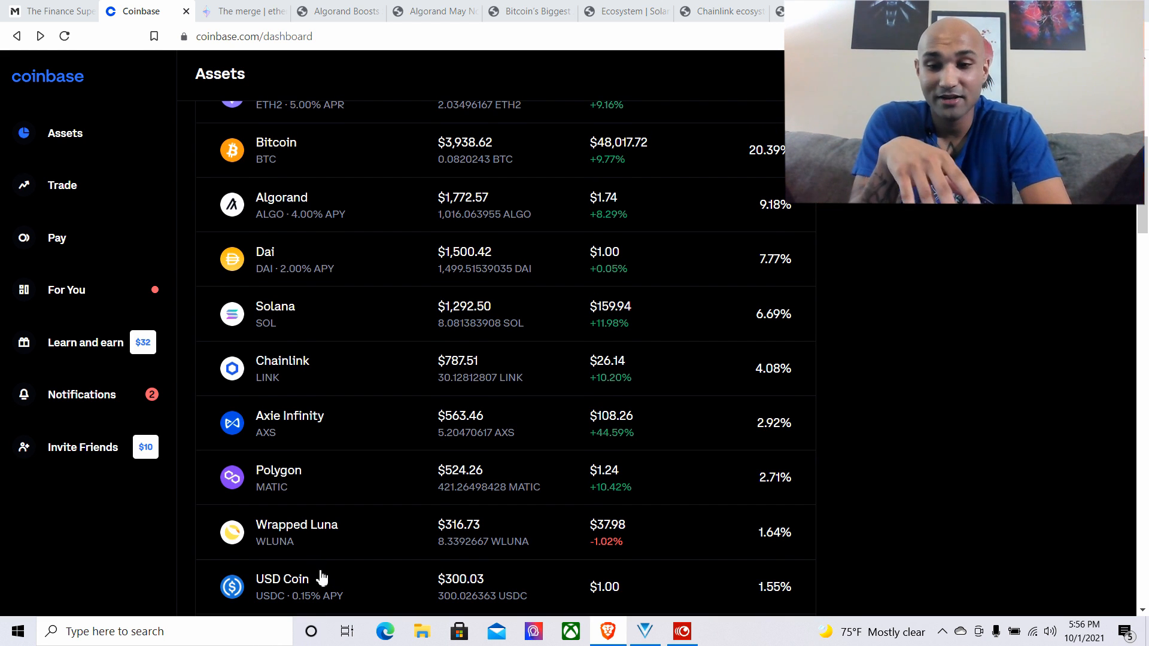
pyautogui.moveTo(356, 601)
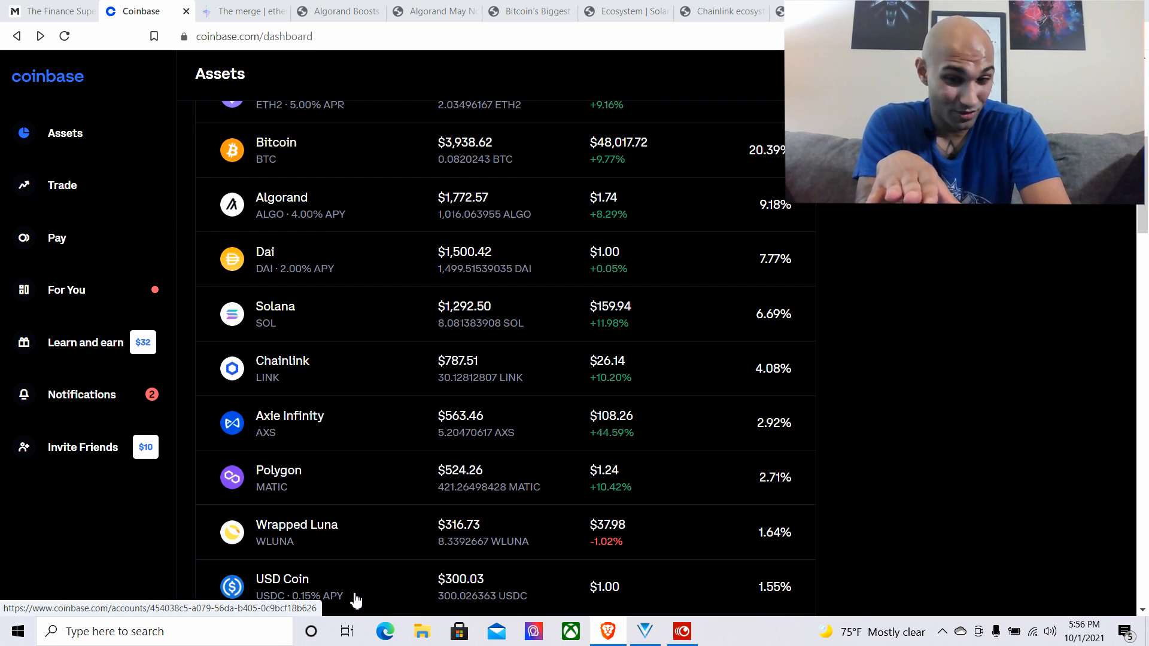
pyautogui.moveTo(461, 584)
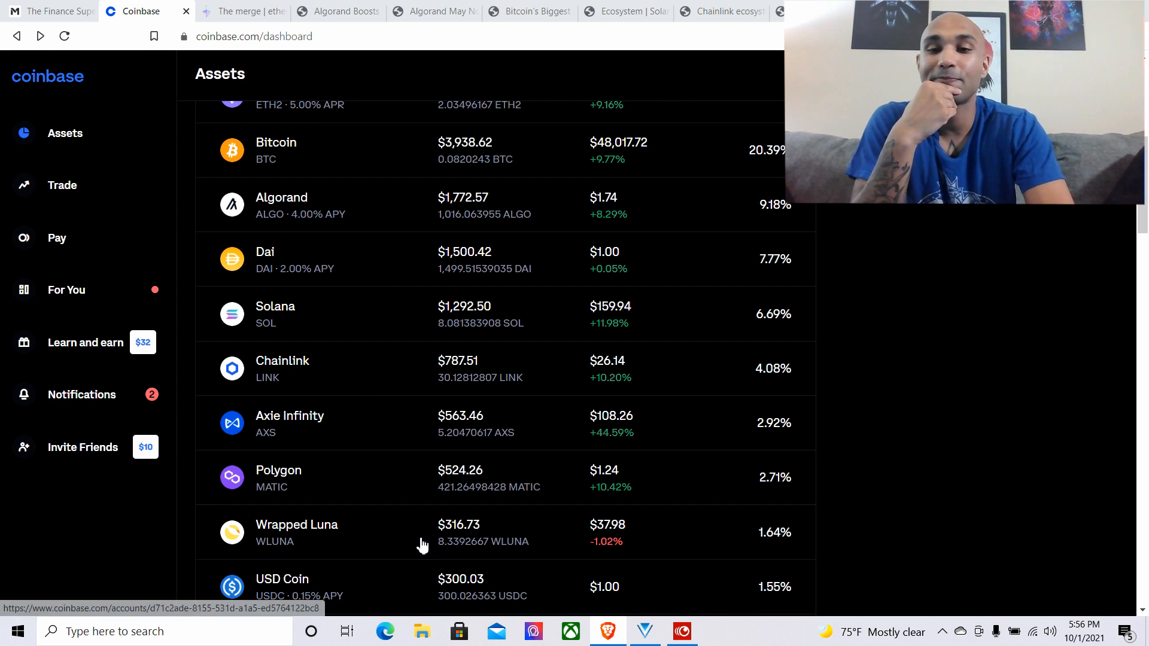
pyautogui.moveTo(340, 273)
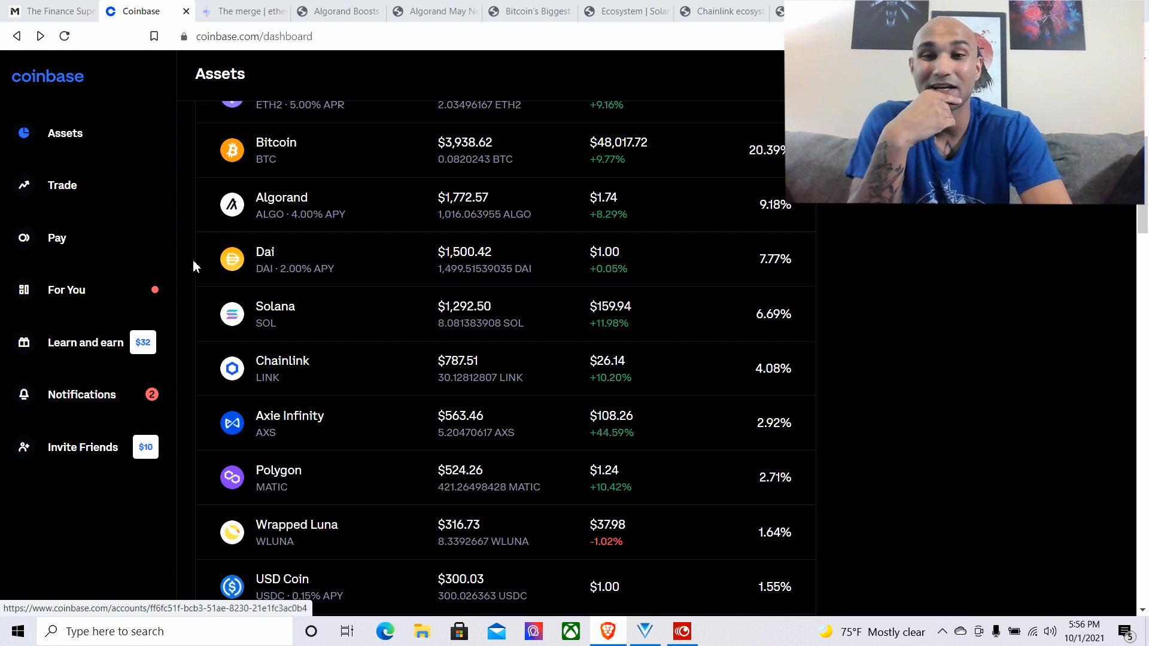
pyautogui.moveTo(858, 258)
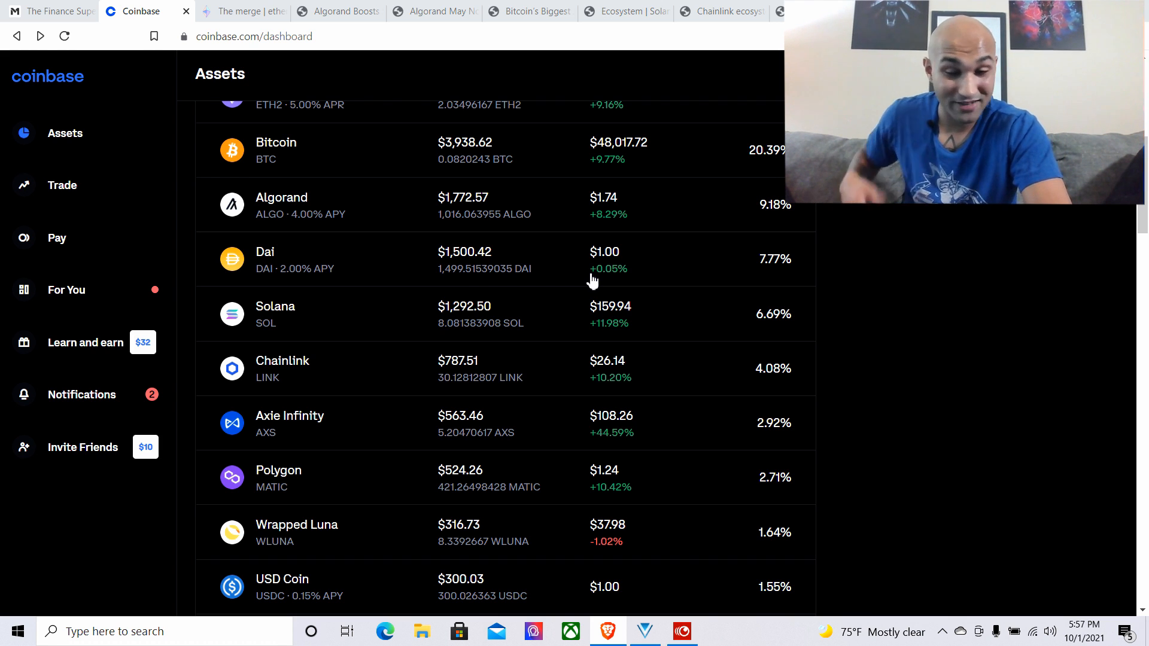
pyautogui.moveTo(337, 583)
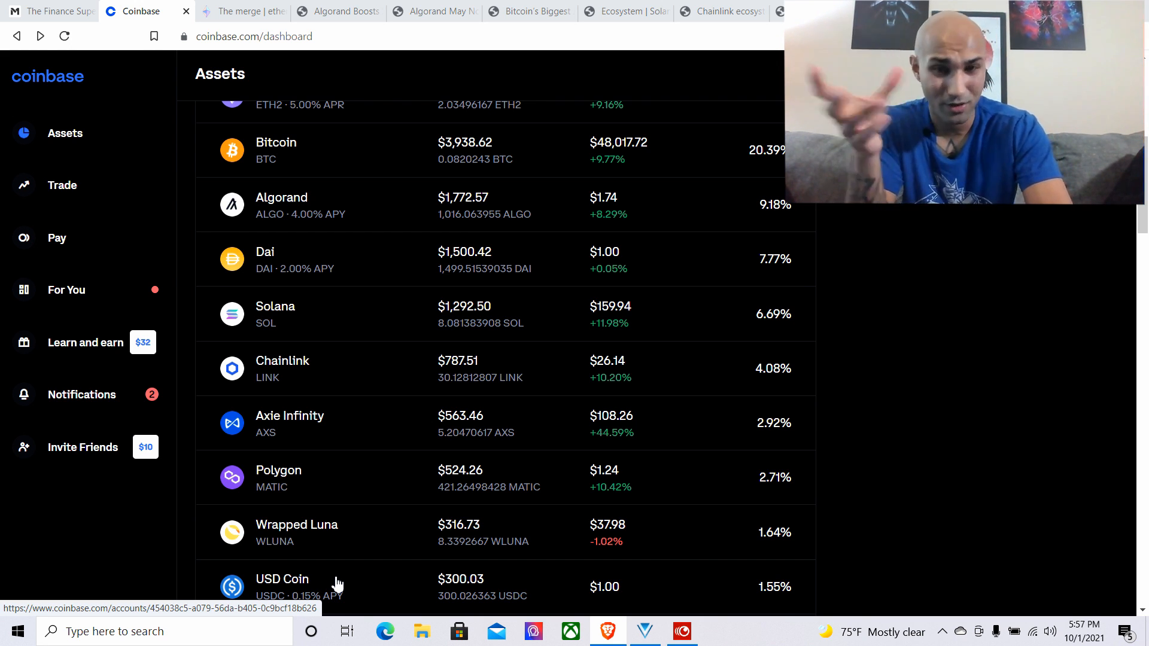
pyautogui.moveTo(775, 477)
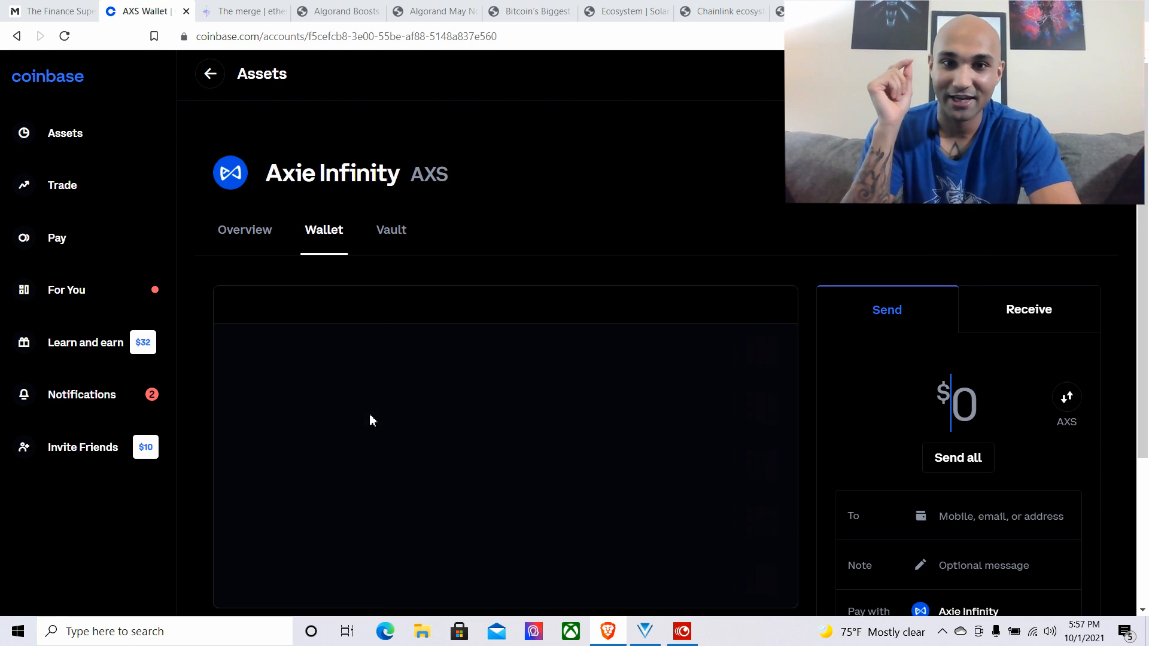
# View Axie Infinity's overview chart and wallet history, then return to Assets
pyautogui.click(244, 229)
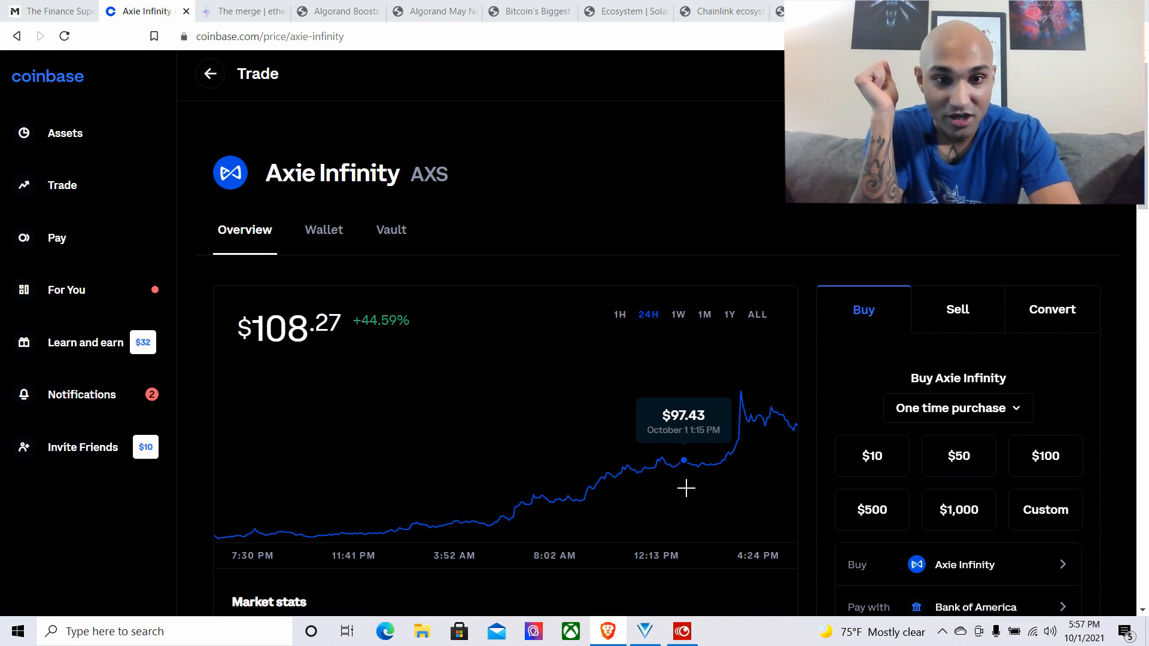
pyautogui.moveTo(443, 379)
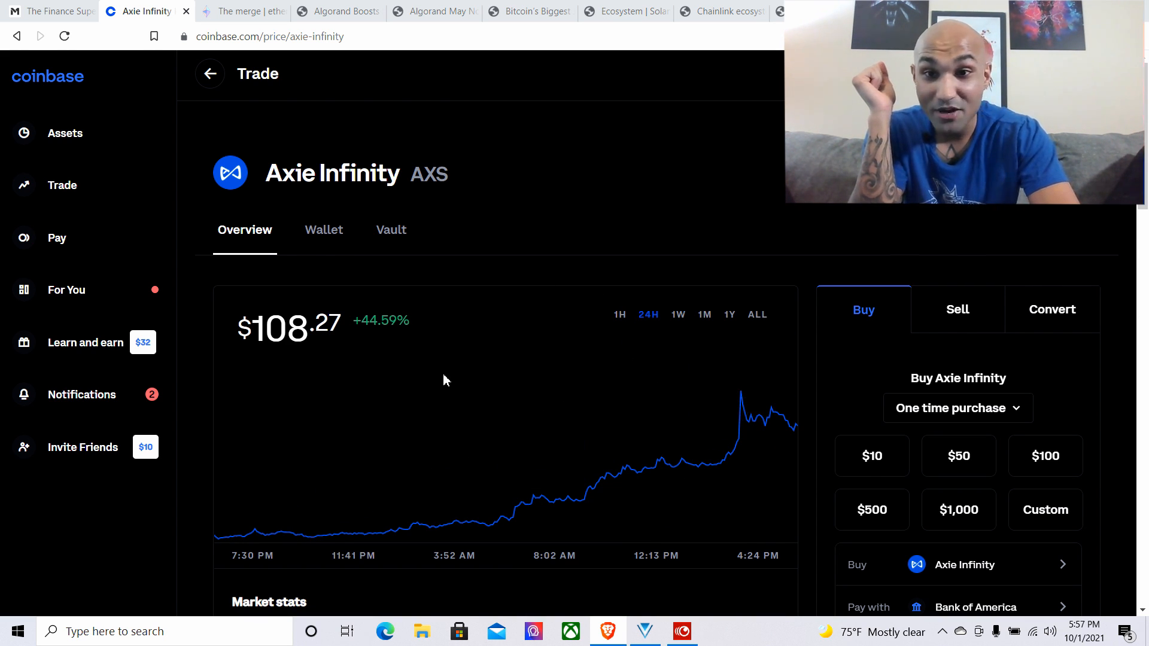
pyautogui.click(323, 229)
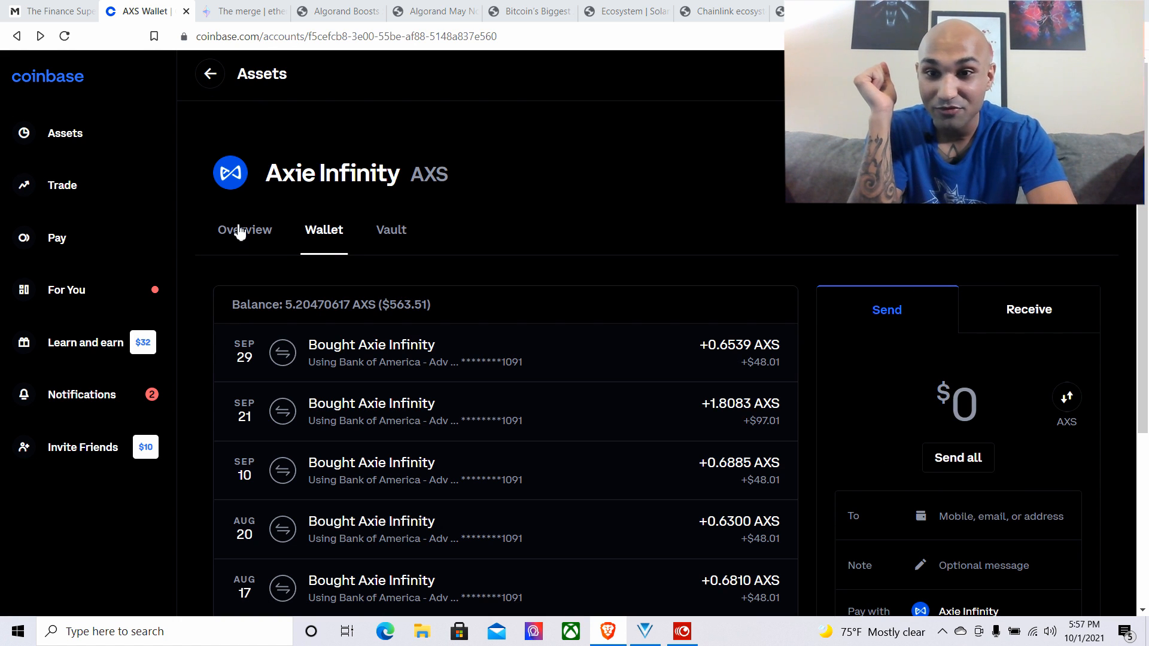
pyautogui.click(209, 75)
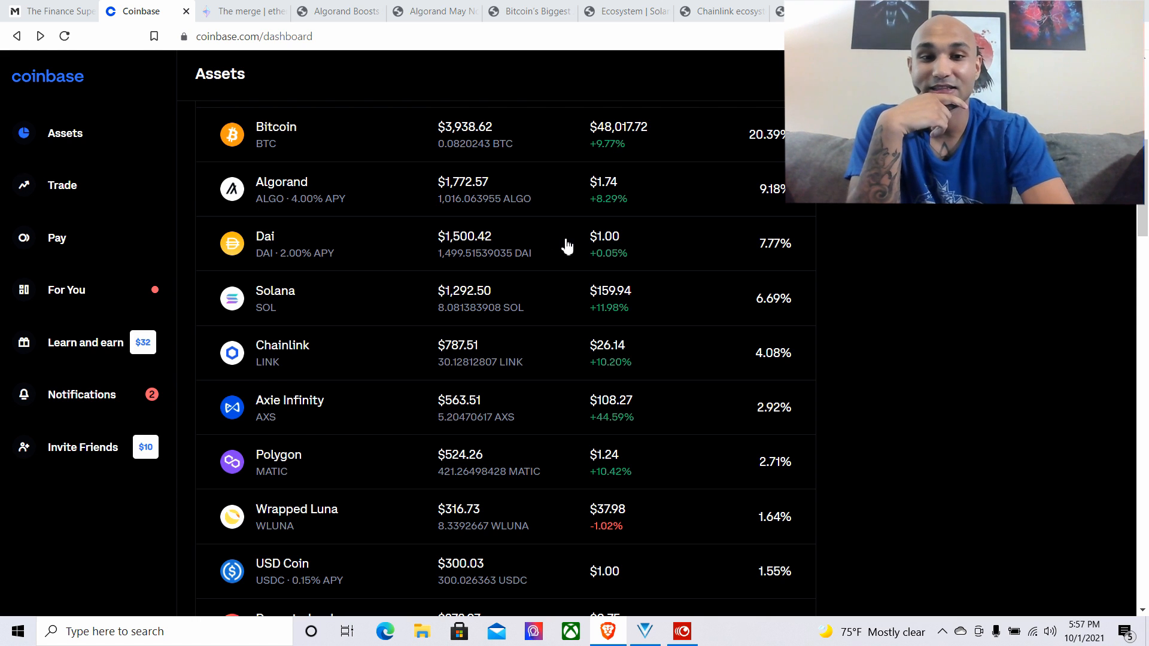
pyautogui.moveTo(577, 476)
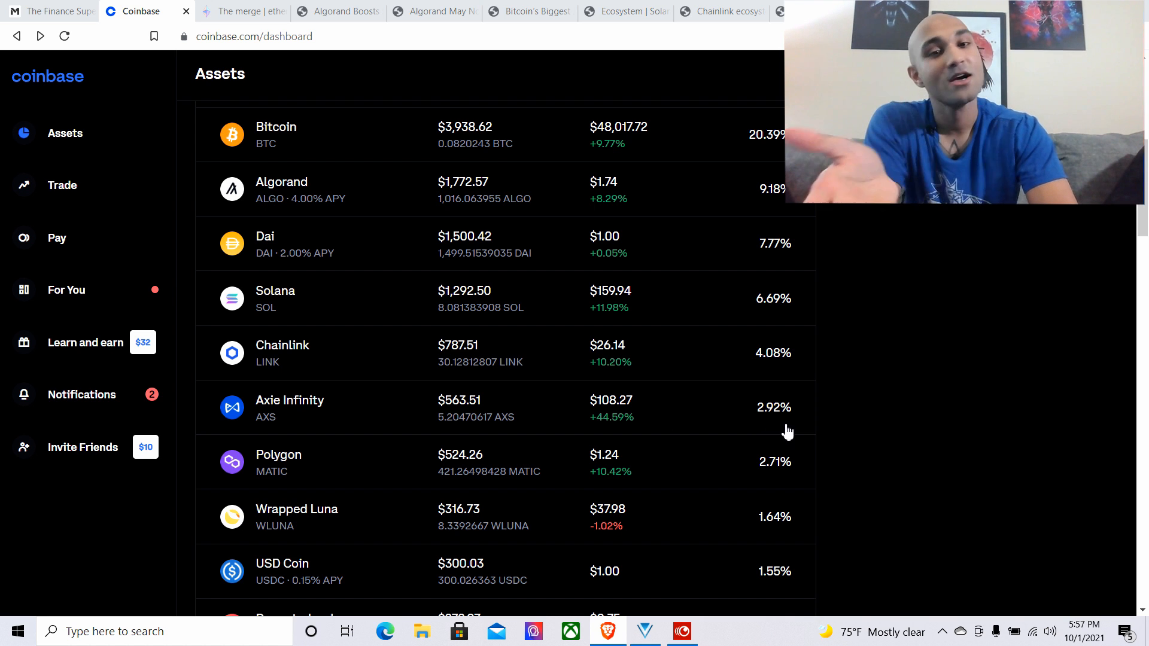
# Scroll down the Coinbase assets list through the smaller holdings to the watchlist
pyautogui.scroll(-3)
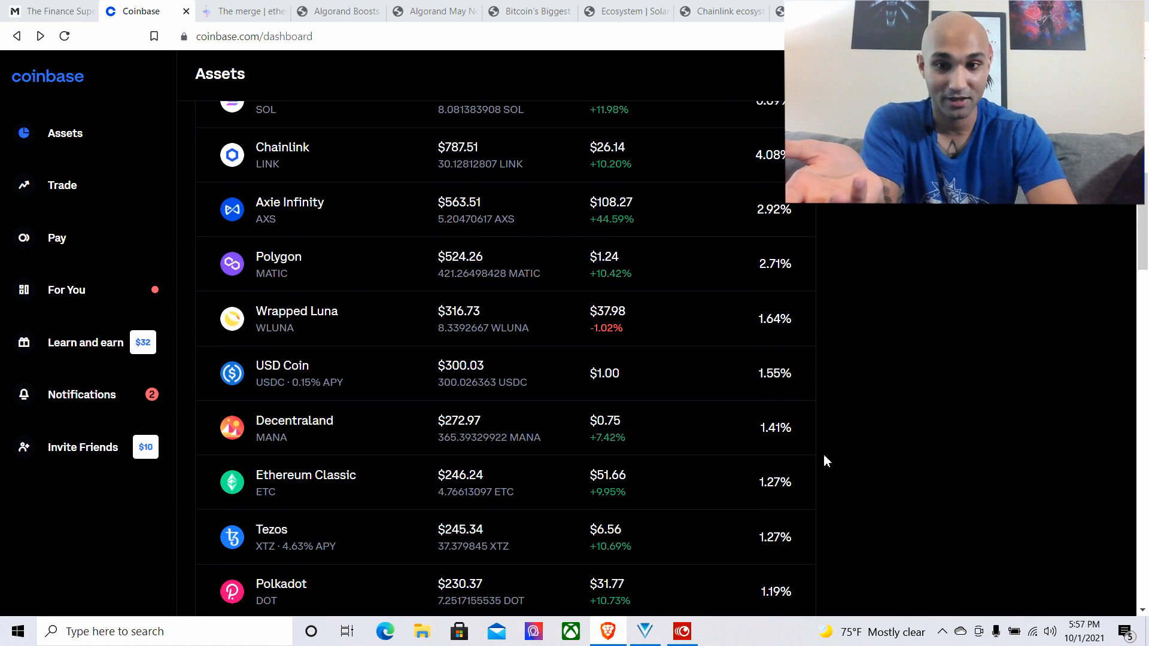
pyautogui.scroll(-3)
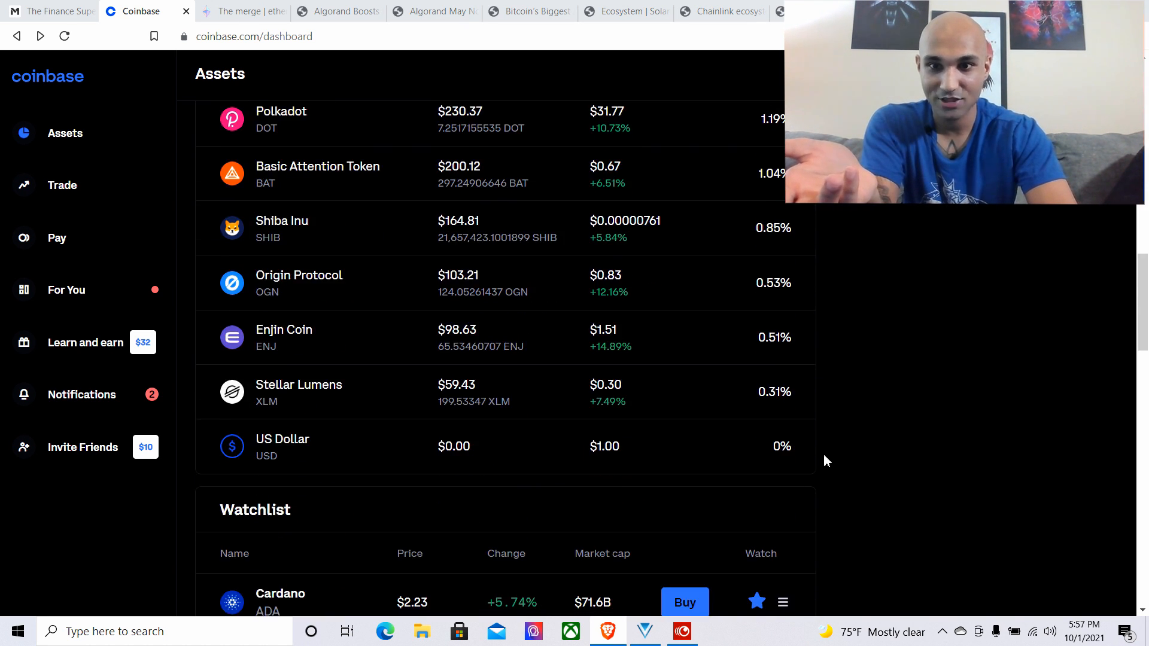
pyautogui.scroll(3)
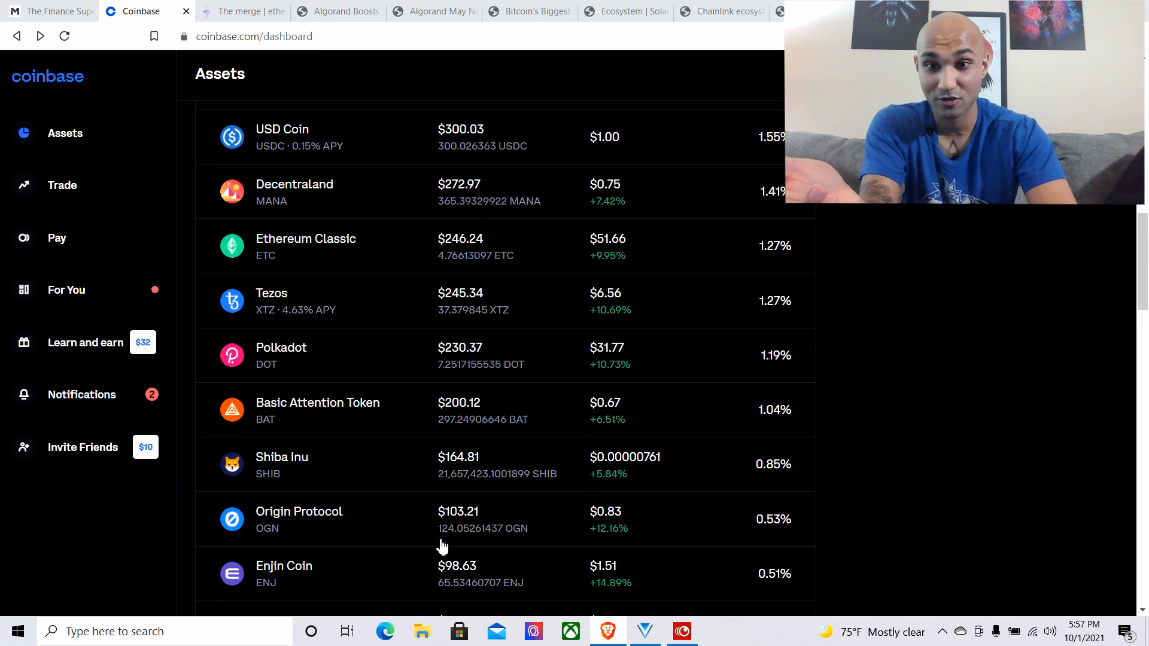
pyautogui.scroll(-3)
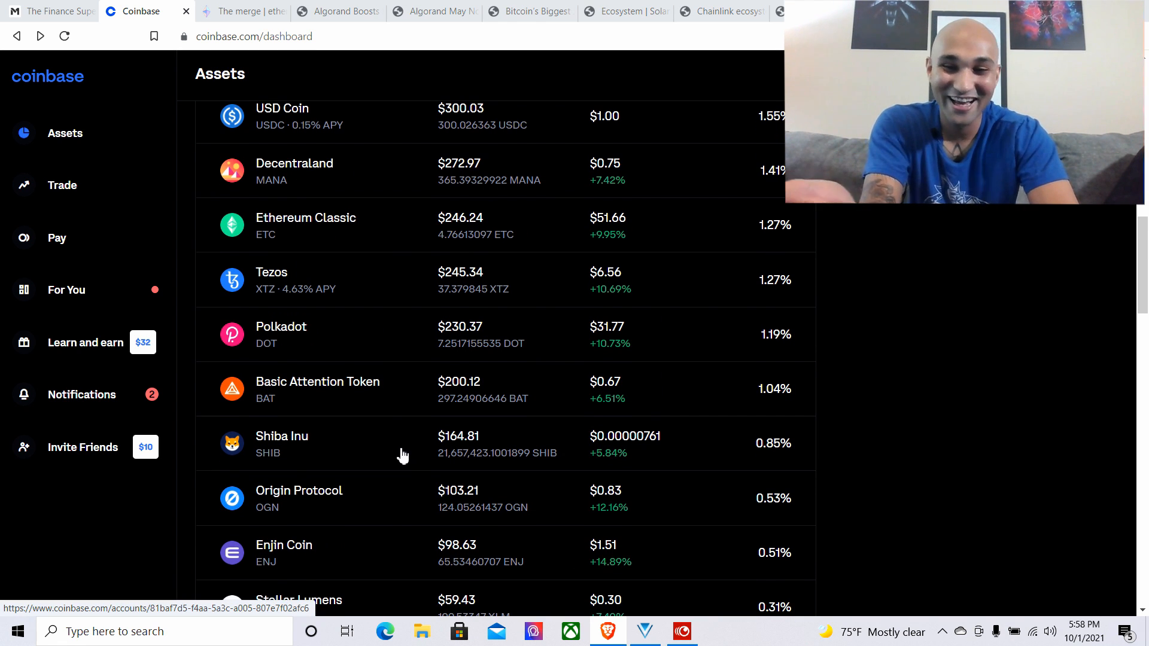
pyautogui.scroll(-3)
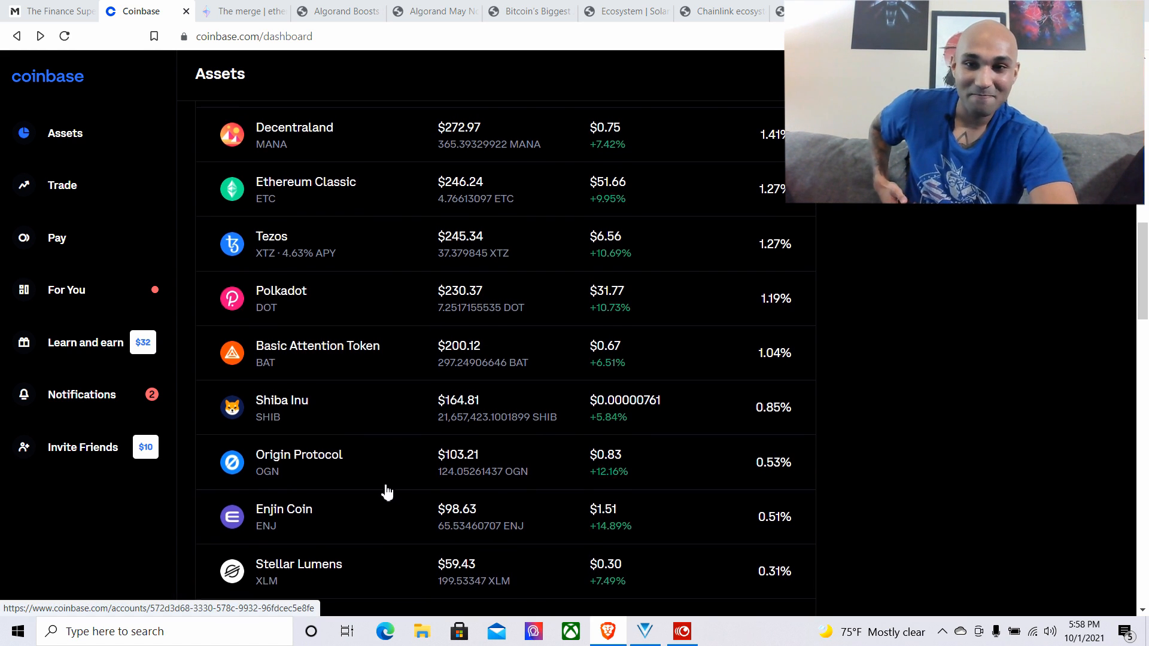
pyautogui.scroll(-3)
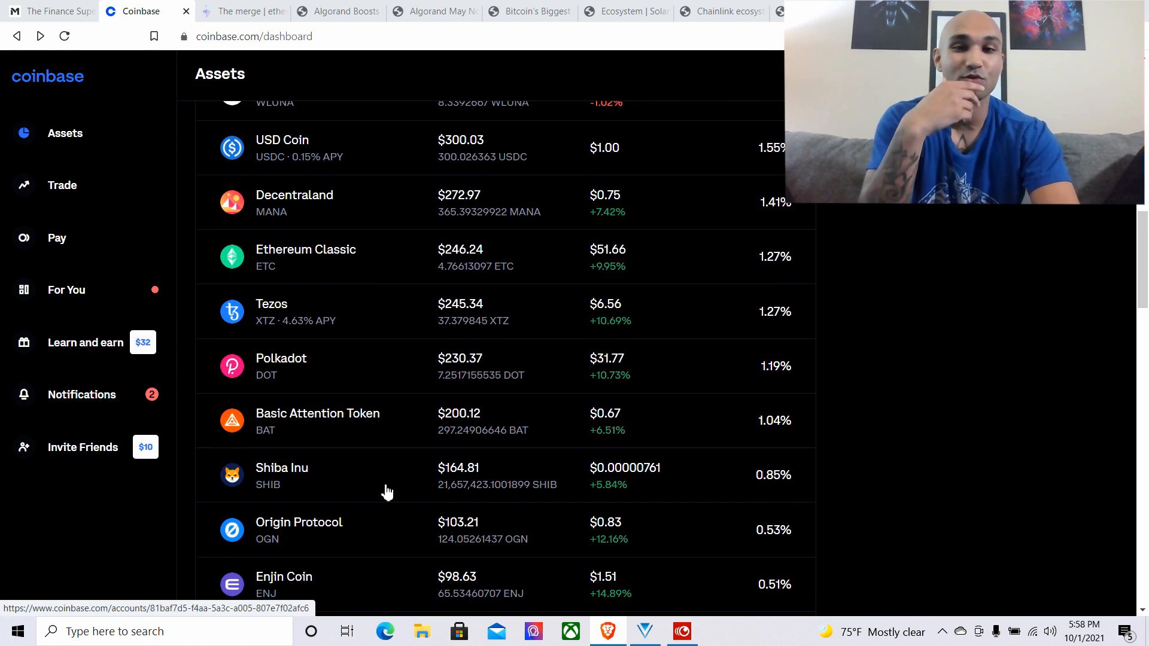
pyautogui.moveTo(826, 420)
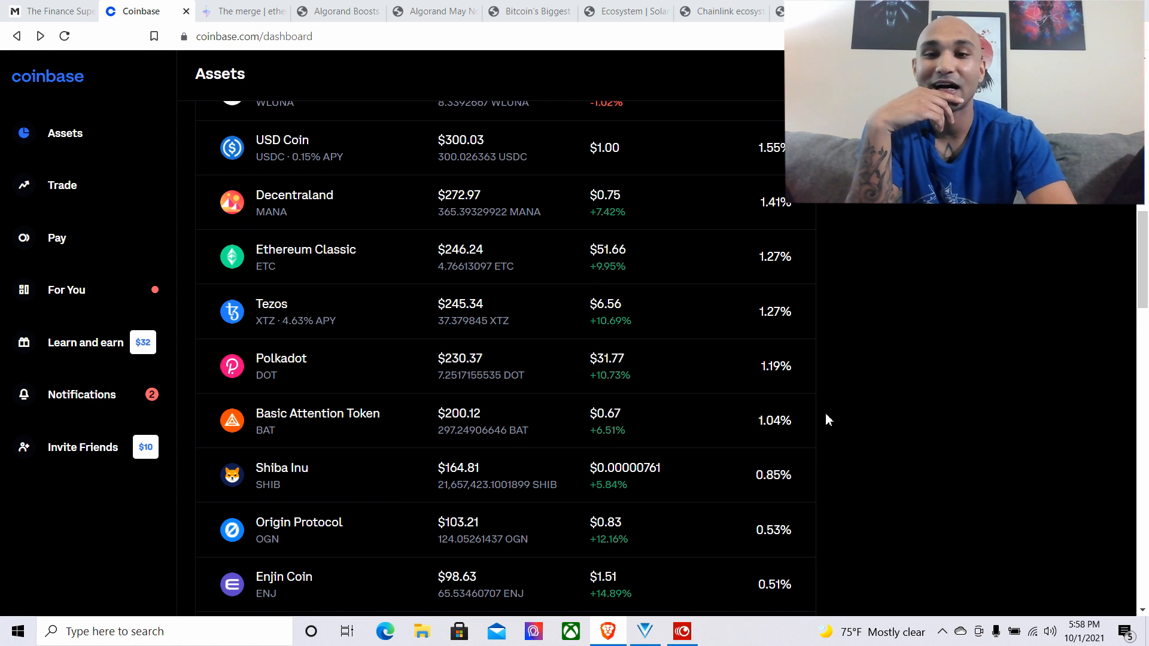
pyautogui.scroll(-3)
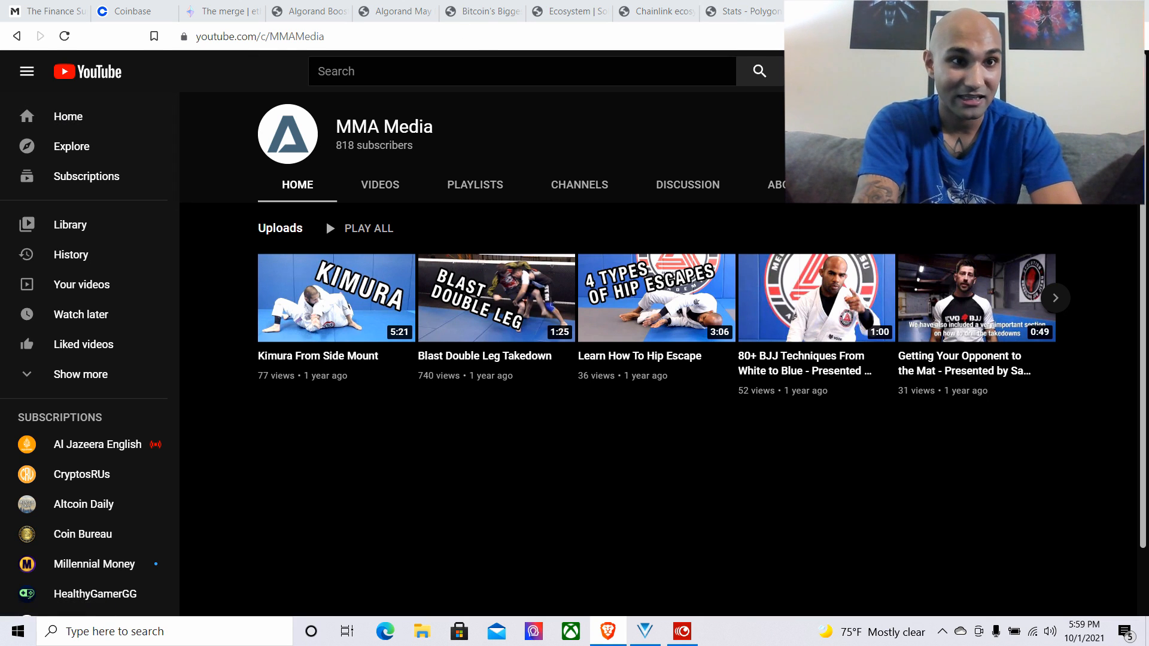
# Switch from YouTube back to the Coinbase holdings tab
pyautogui.click(132, 11)
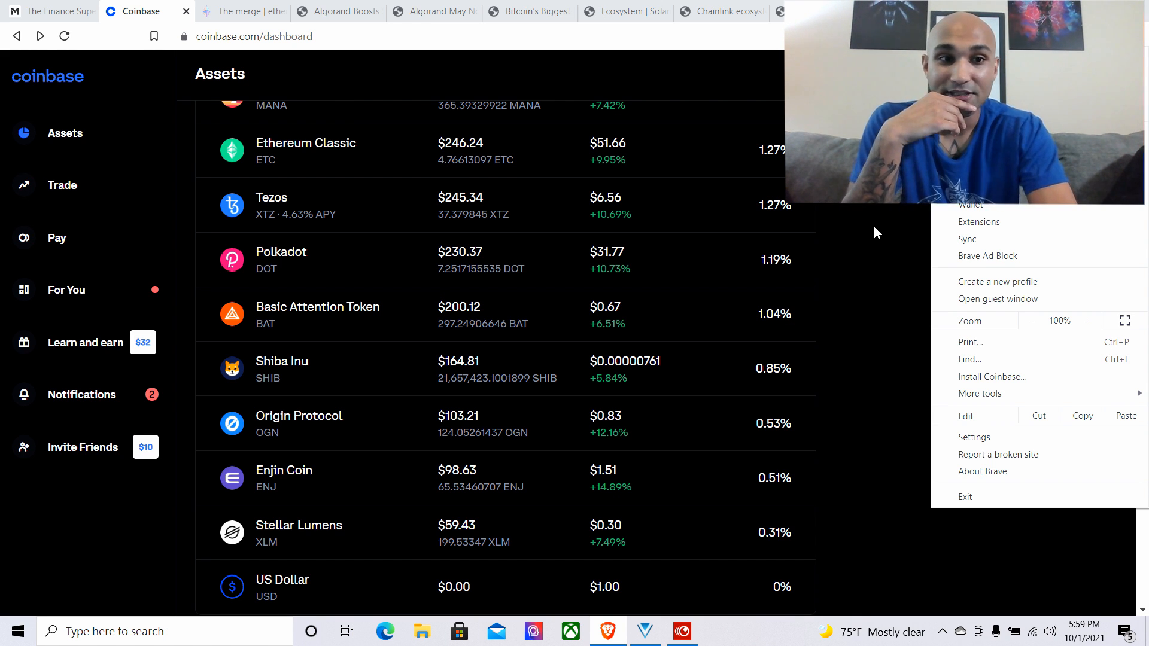
# Dismiss the Brave settings menu so the Coinbase assets list shows Wrapped Luna
pyautogui.click(877, 233)
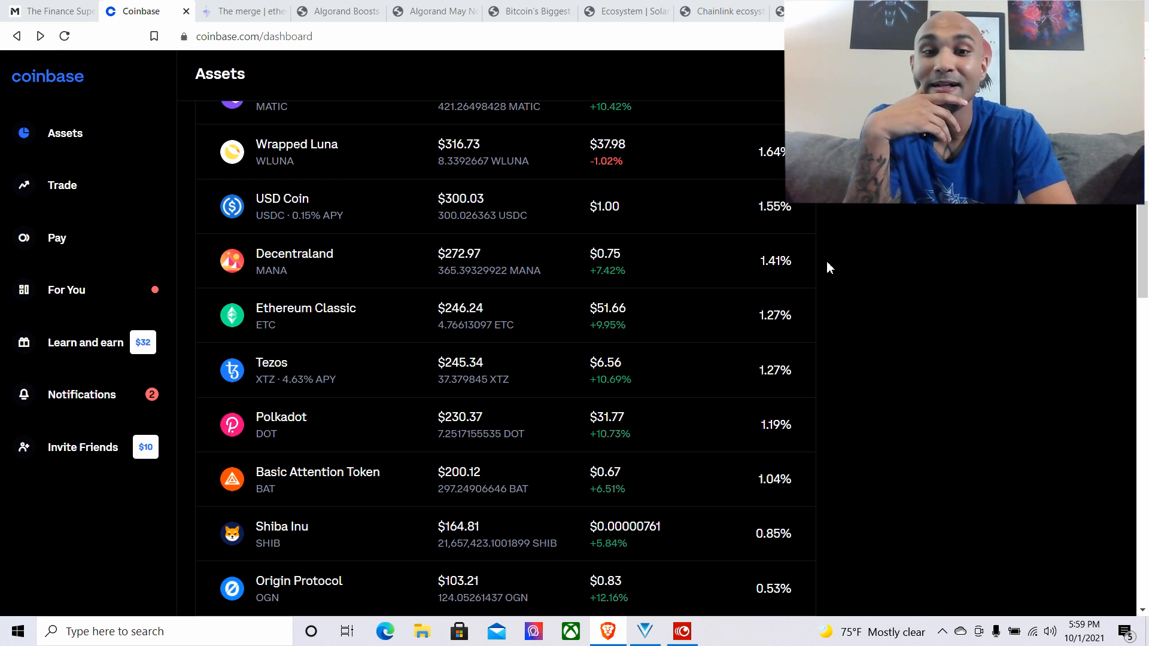
pyautogui.moveTo(417, 480)
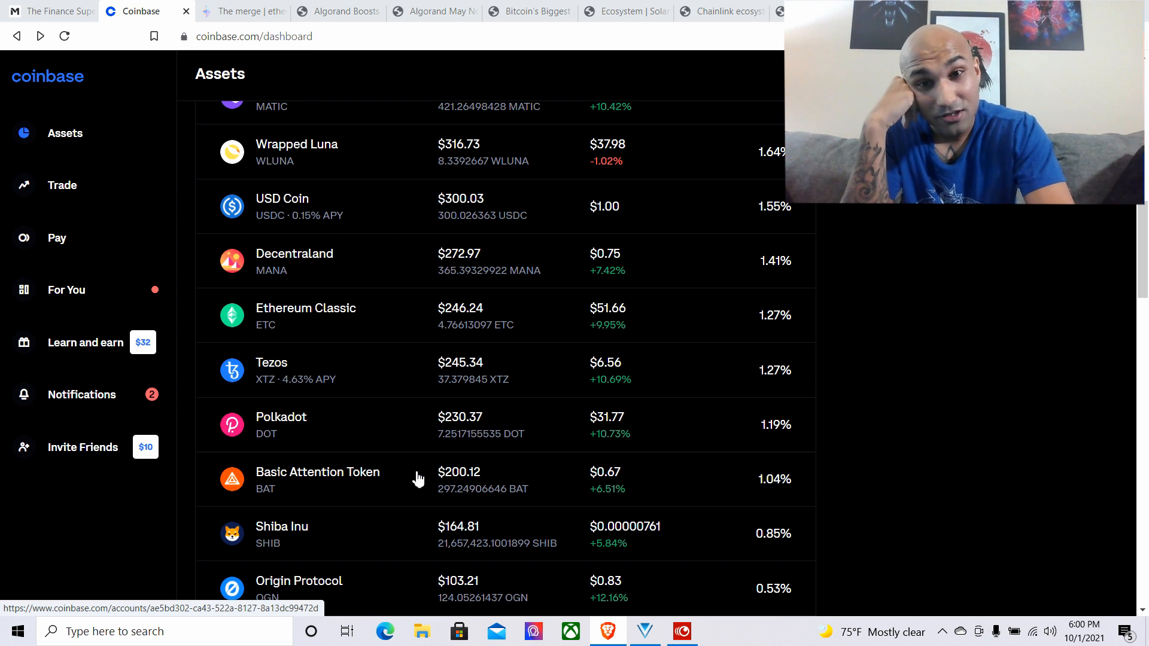
# Scroll the holdings up to Ethereum 2 and Bitcoin, then switch to 'The merge' tab
pyautogui.scroll(3)
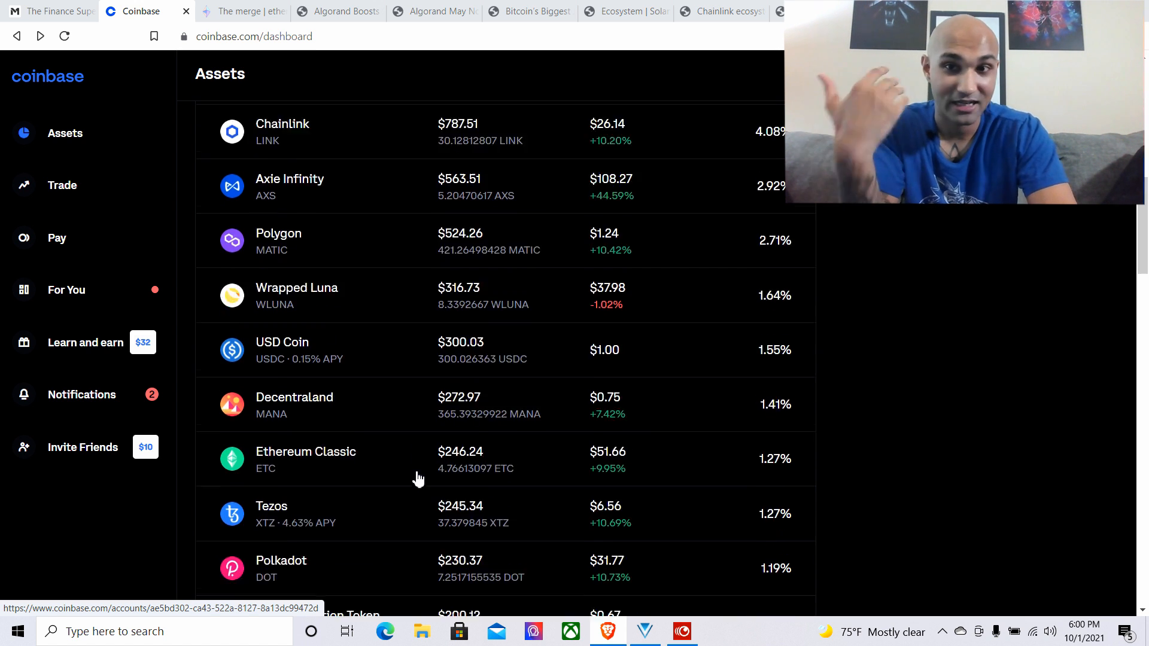
pyautogui.scroll(3)
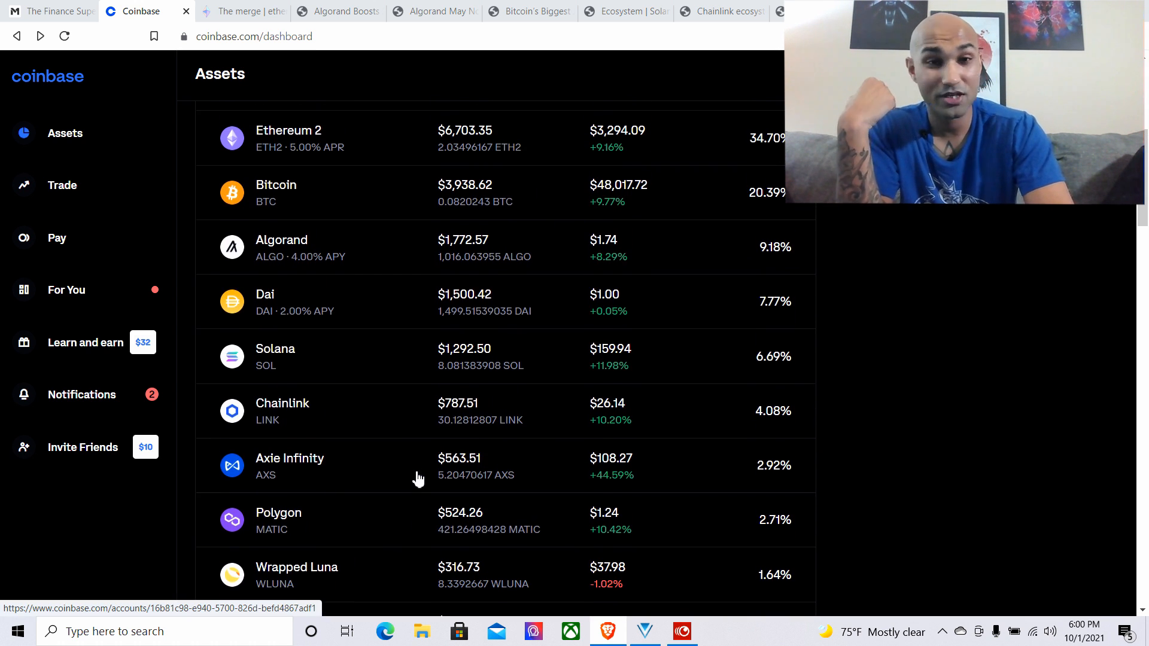
pyautogui.scroll(-3)
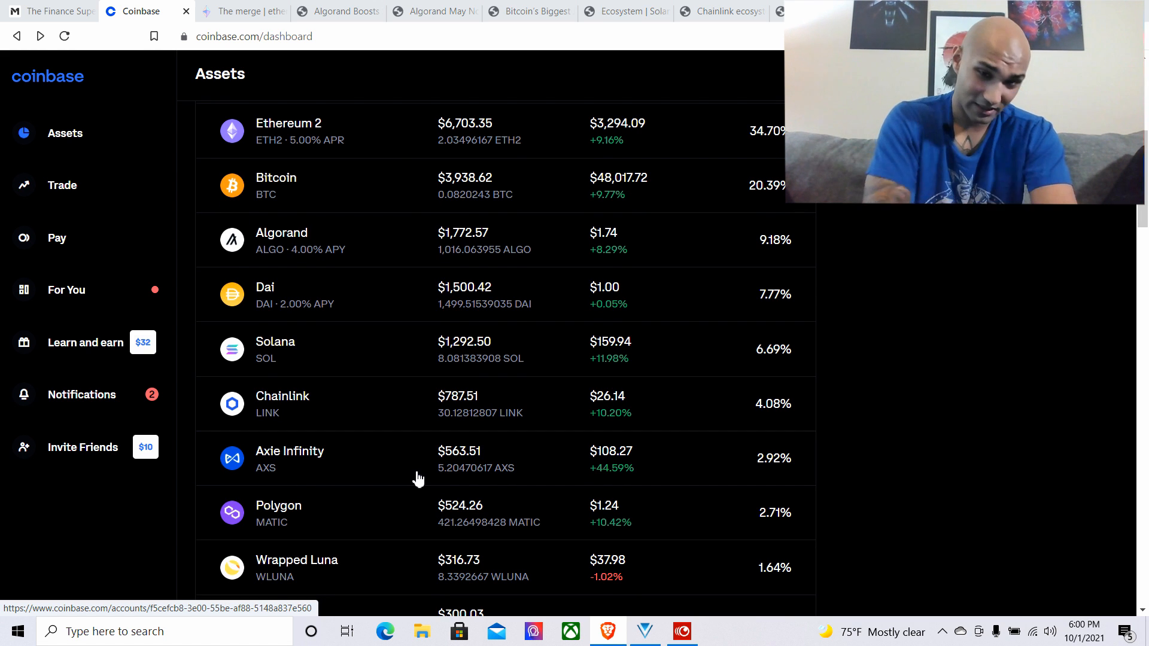
pyautogui.scroll(-3)
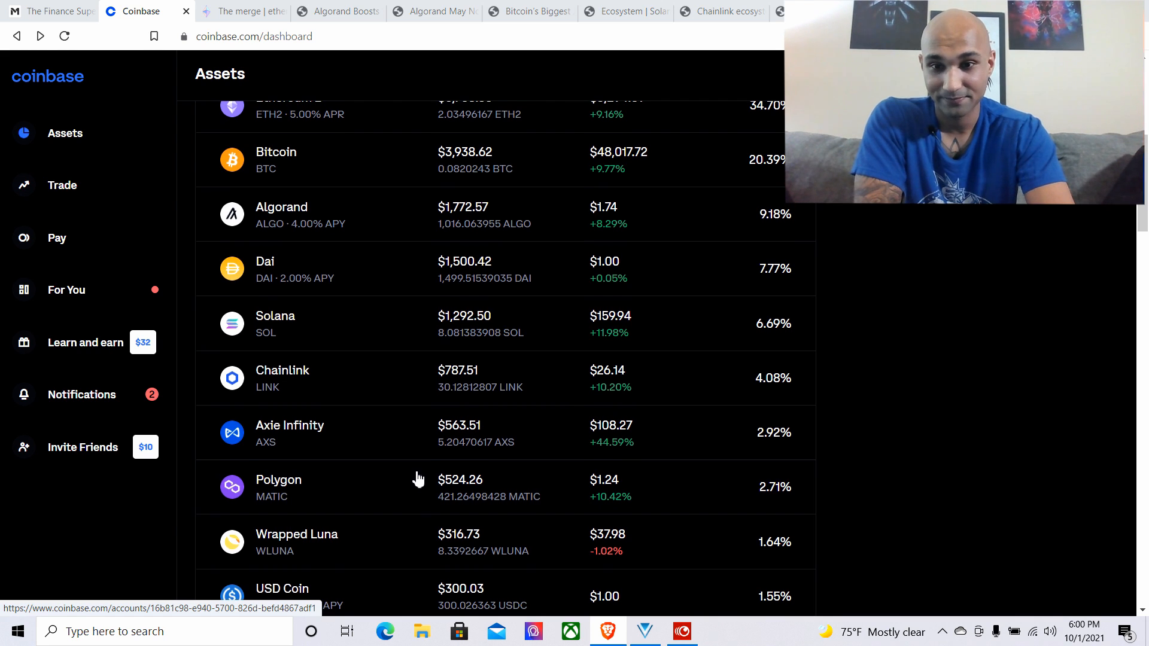
pyautogui.scroll(3)
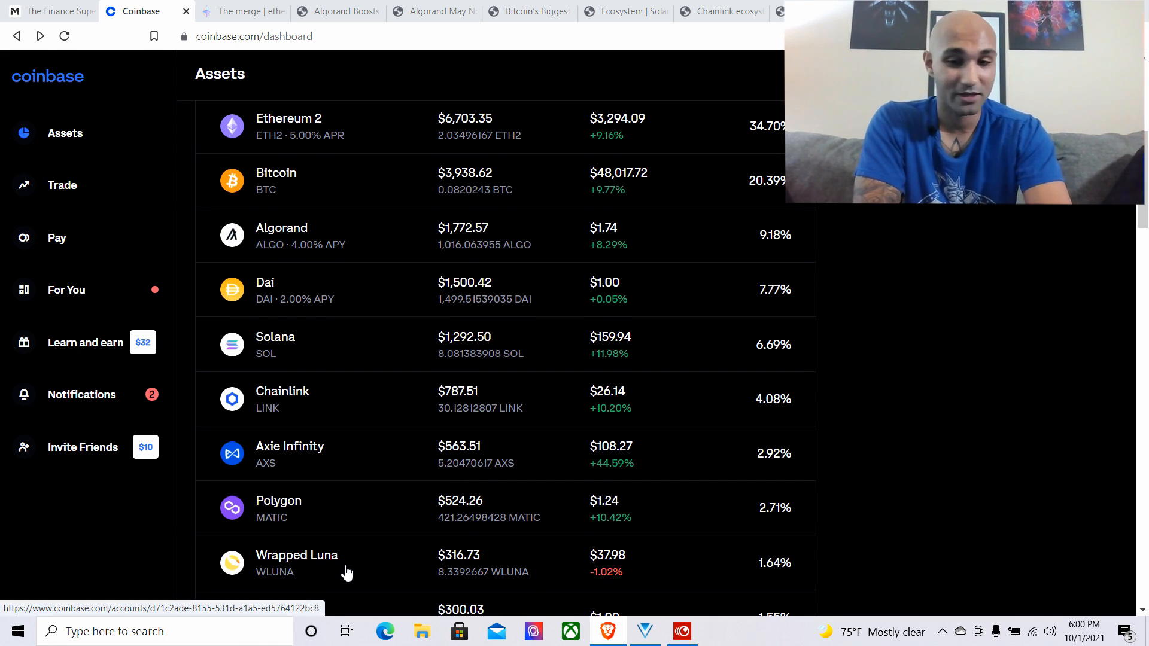
pyautogui.moveTo(331, 430)
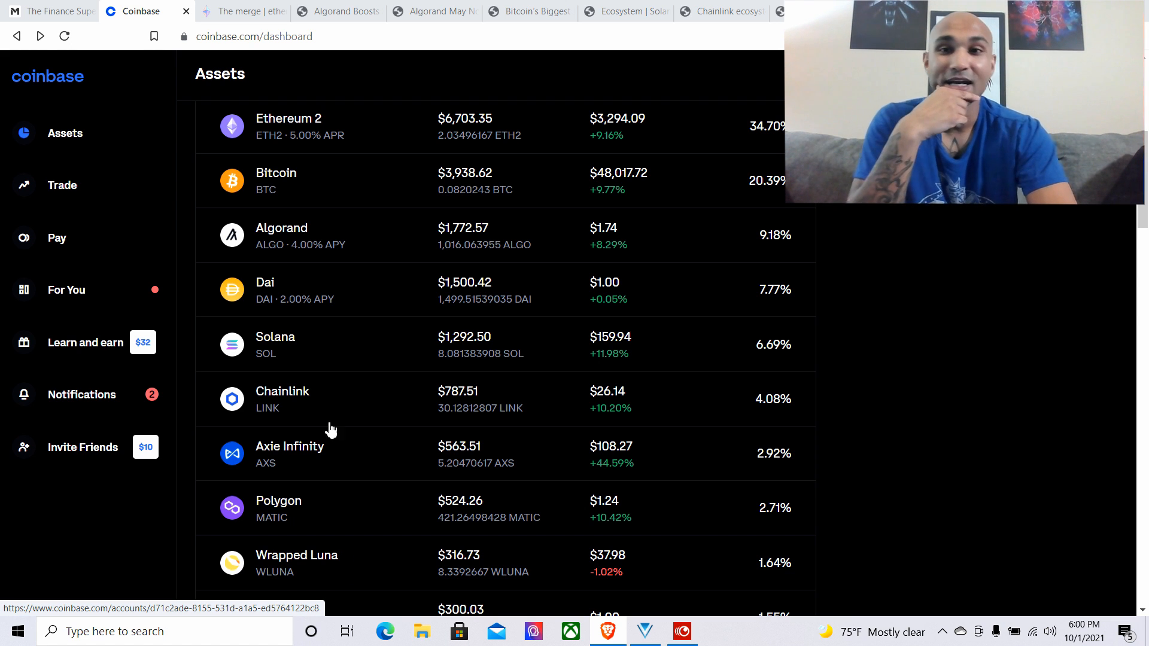
pyautogui.click(242, 11)
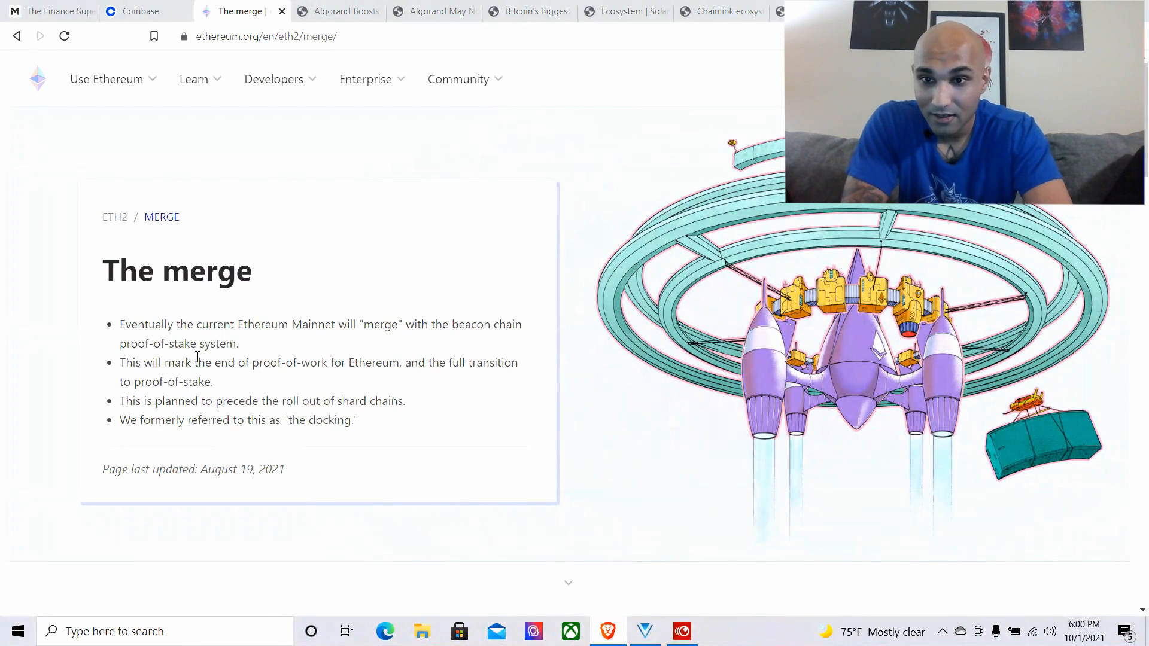
# Highlight the proof-of-stake and shard chains lines in the merge summary, then clear the highlight
pyautogui.moveTo(119, 343); pyautogui.dragTo(212, 362)
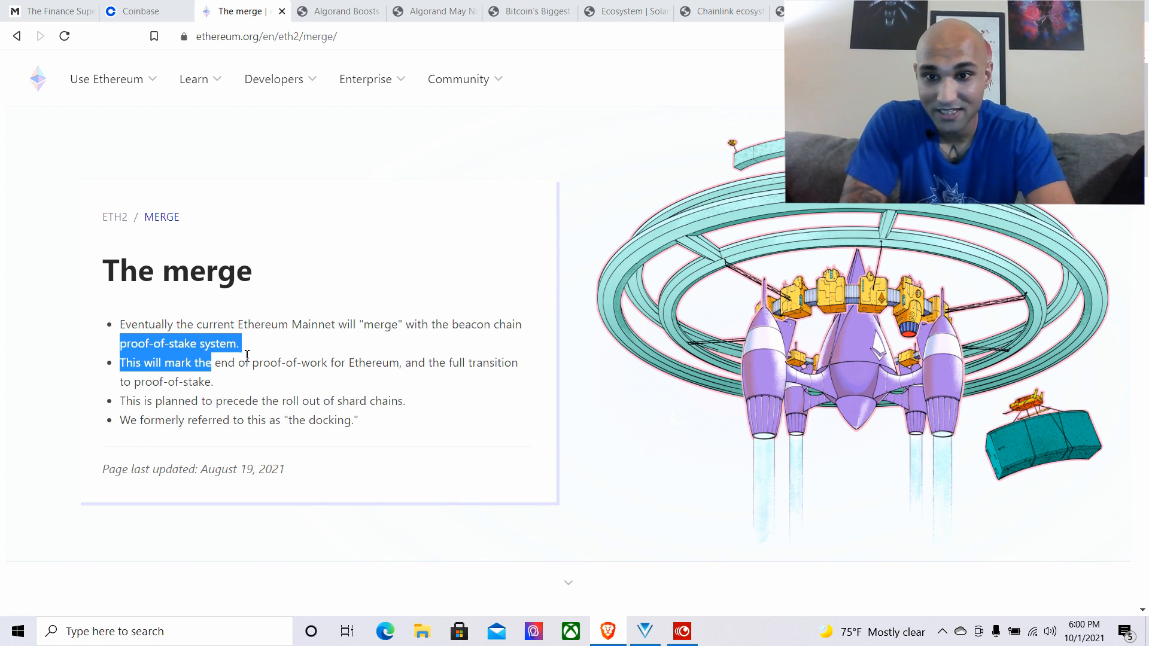
pyautogui.click(284, 359)
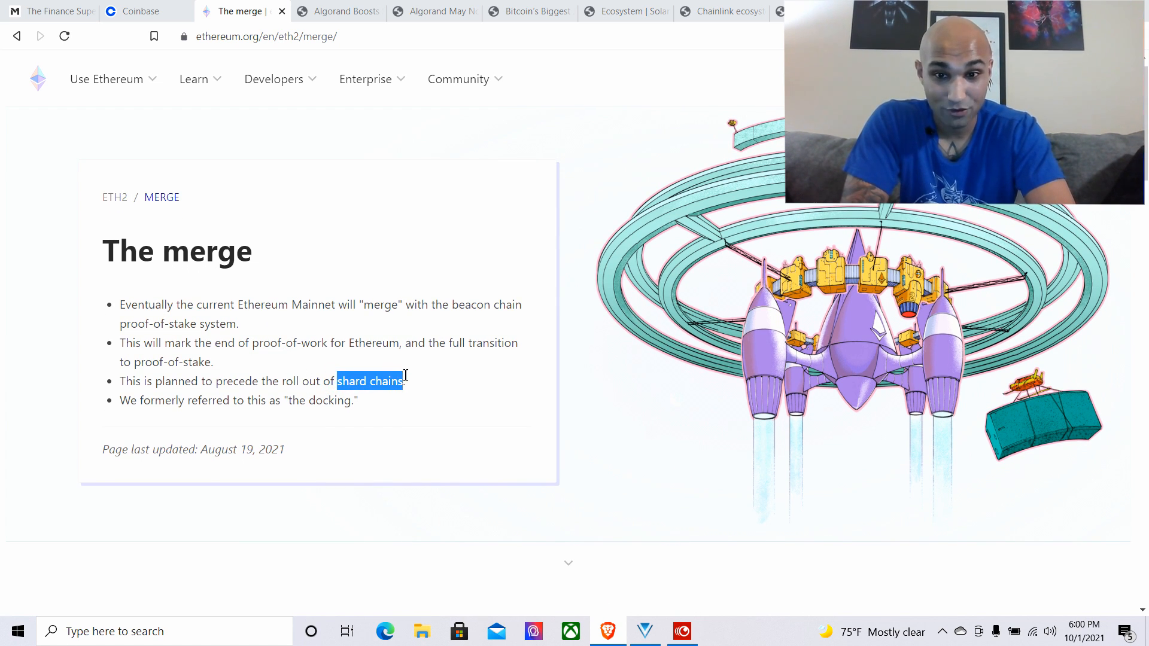
pyautogui.click(414, 382)
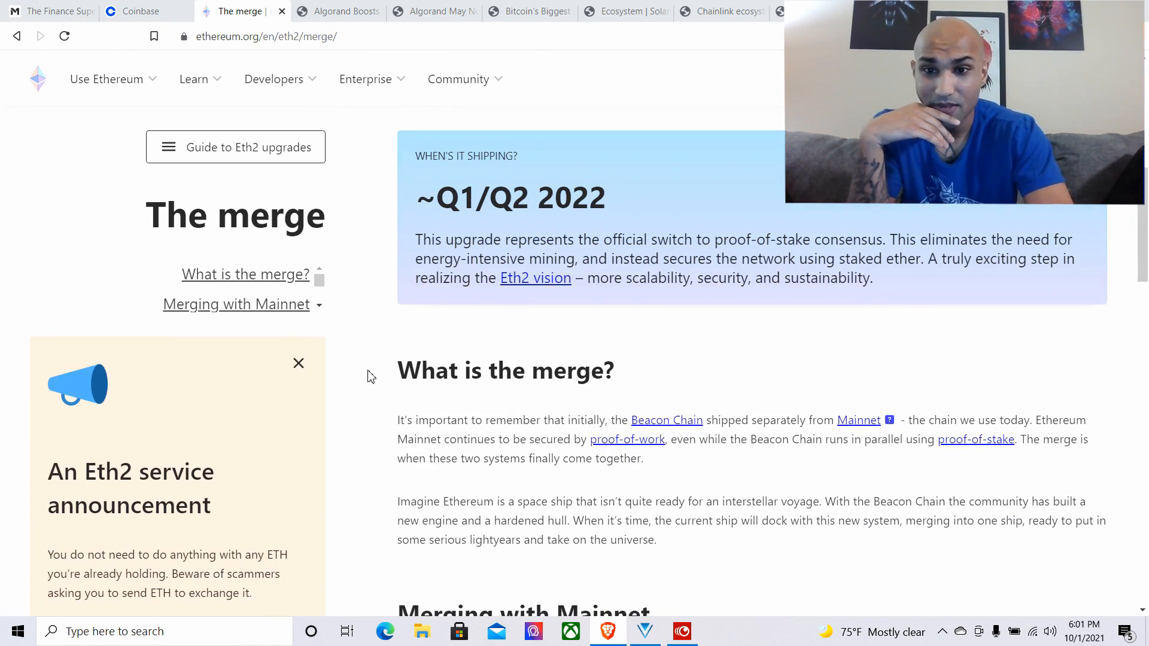
pyautogui.scroll(-3)
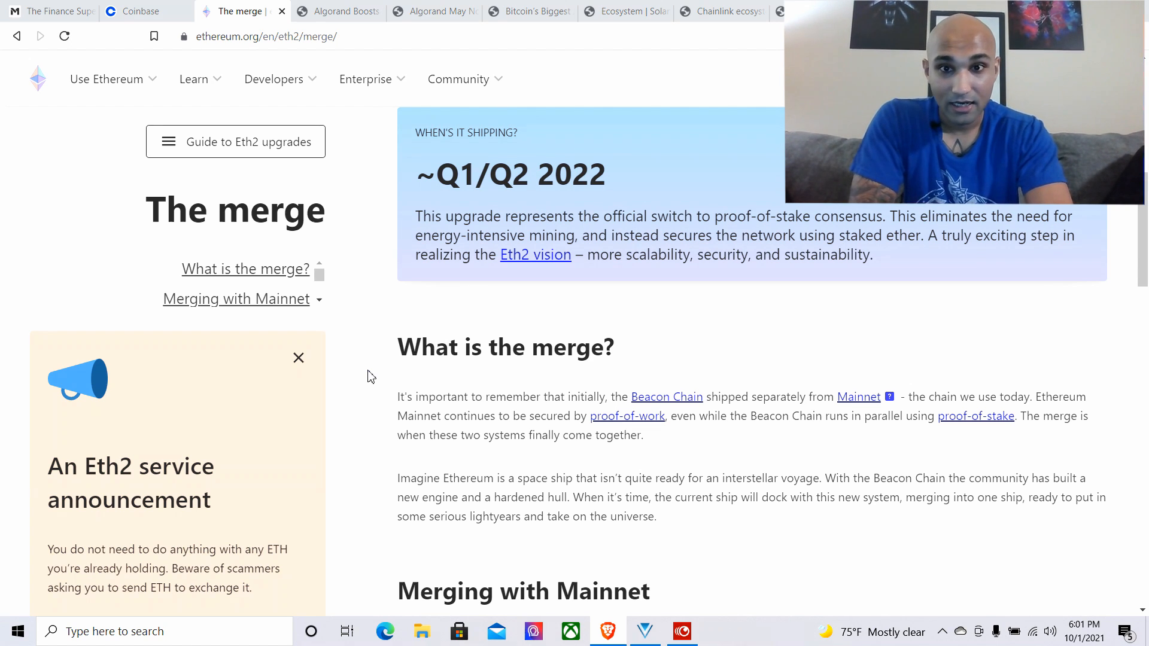
pyautogui.scroll(-3)
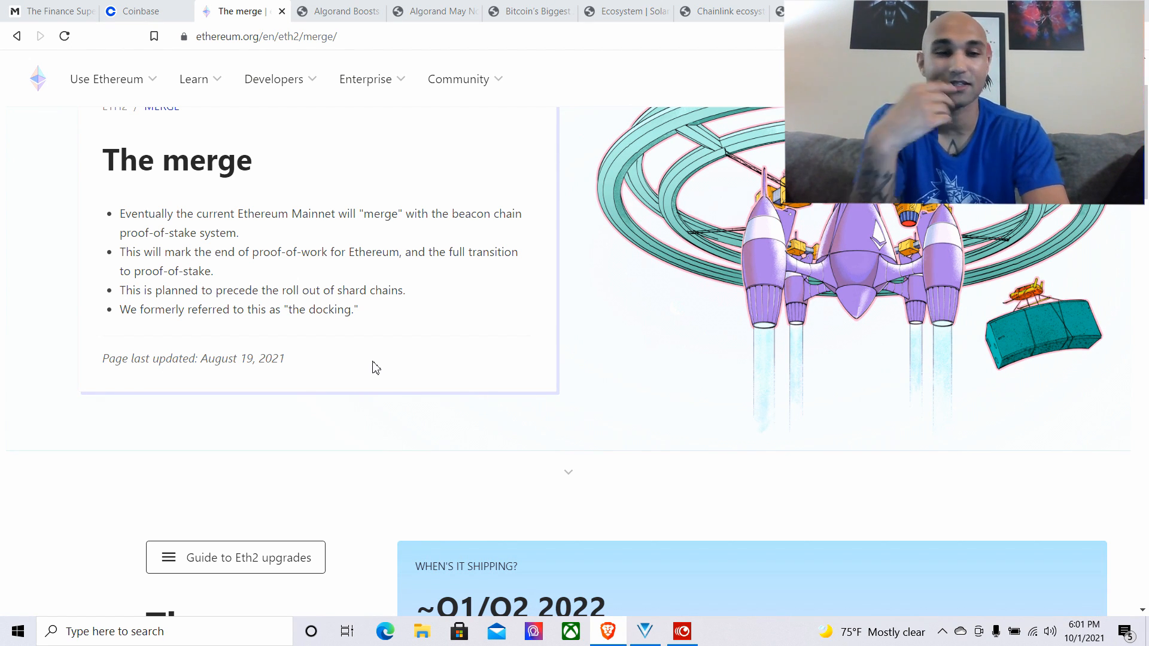
# Scroll down through the middle sections of the merge article
pyautogui.scroll(-3)
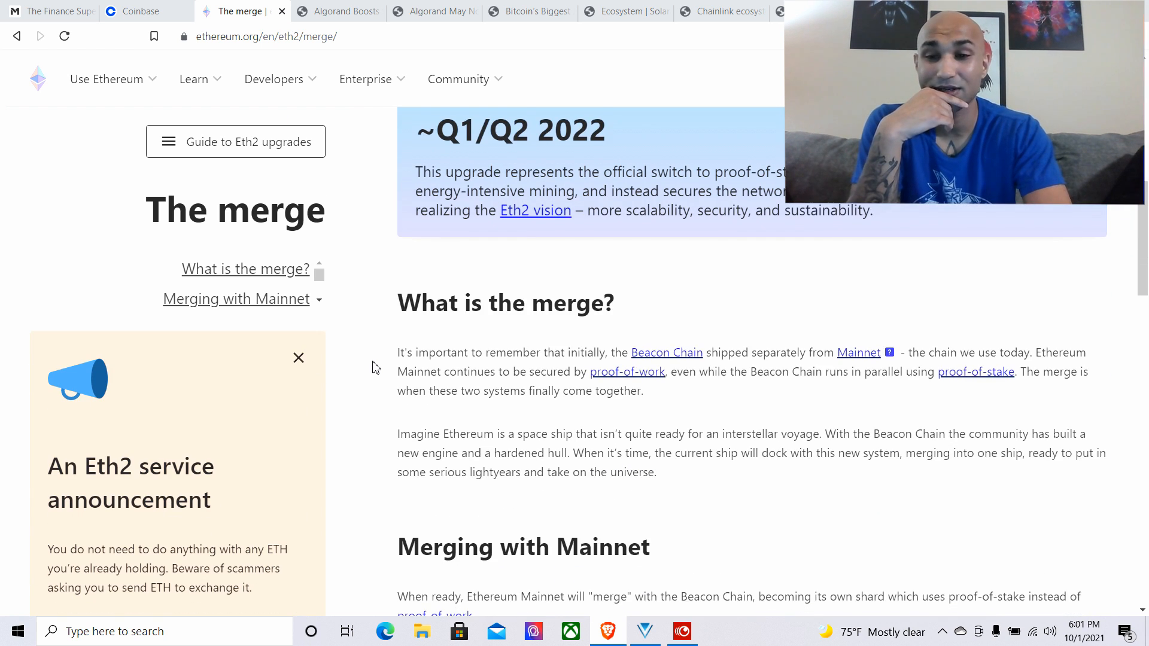
pyautogui.scroll(-3)
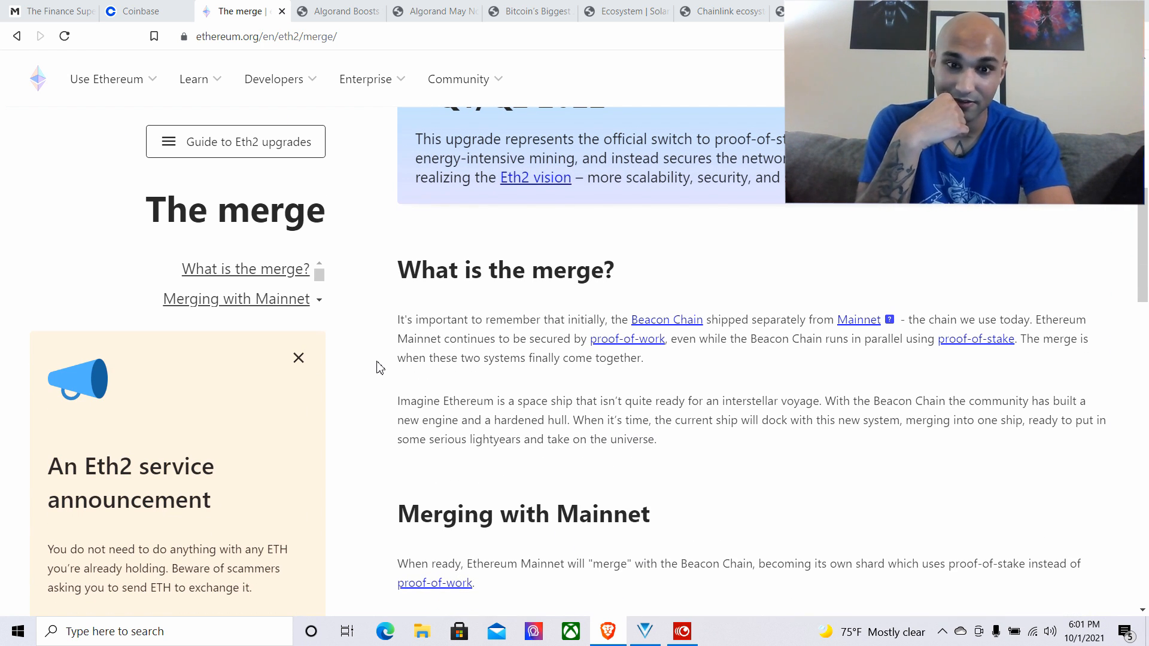
pyautogui.scroll(-3)
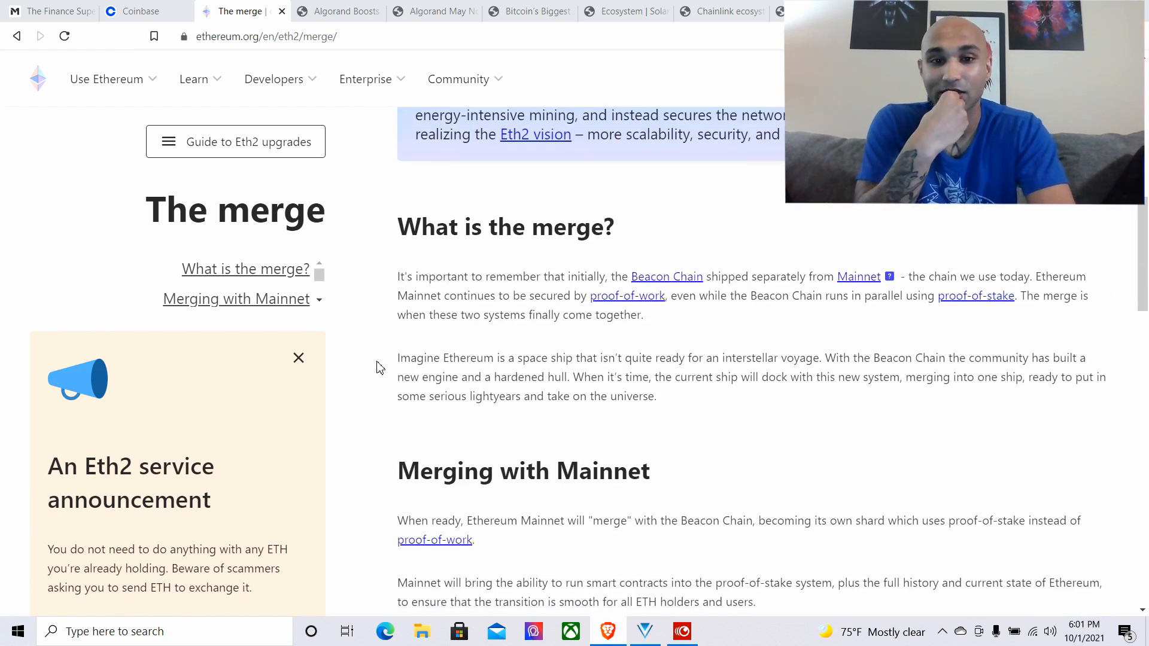
pyautogui.scroll(-3)
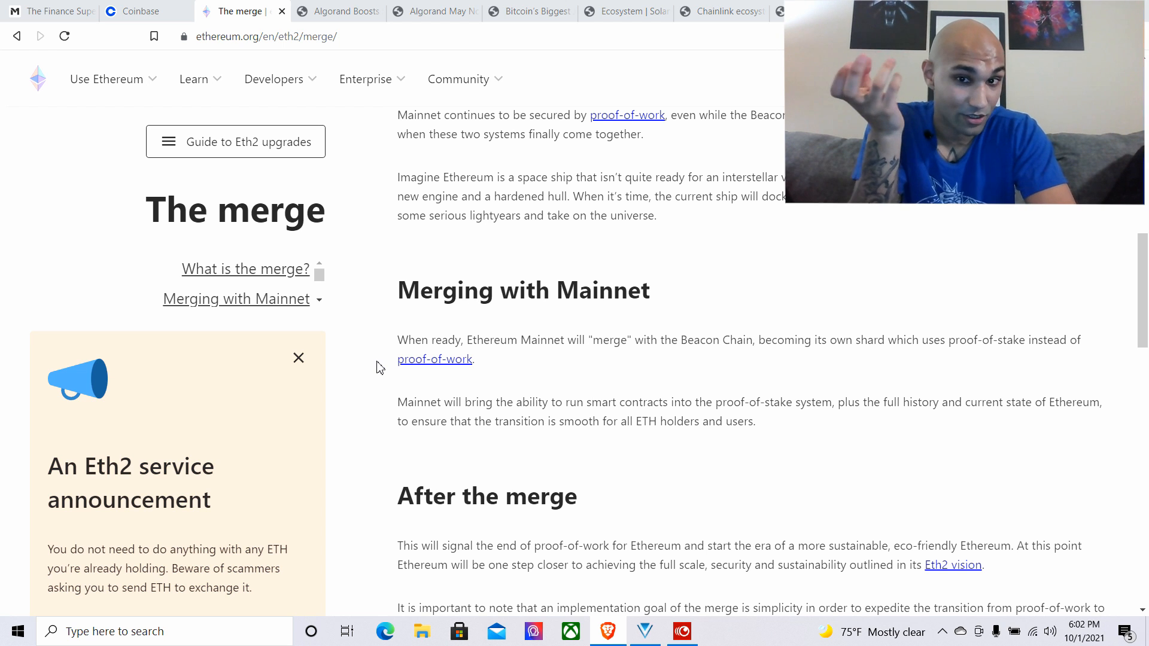
pyautogui.scroll(-3)
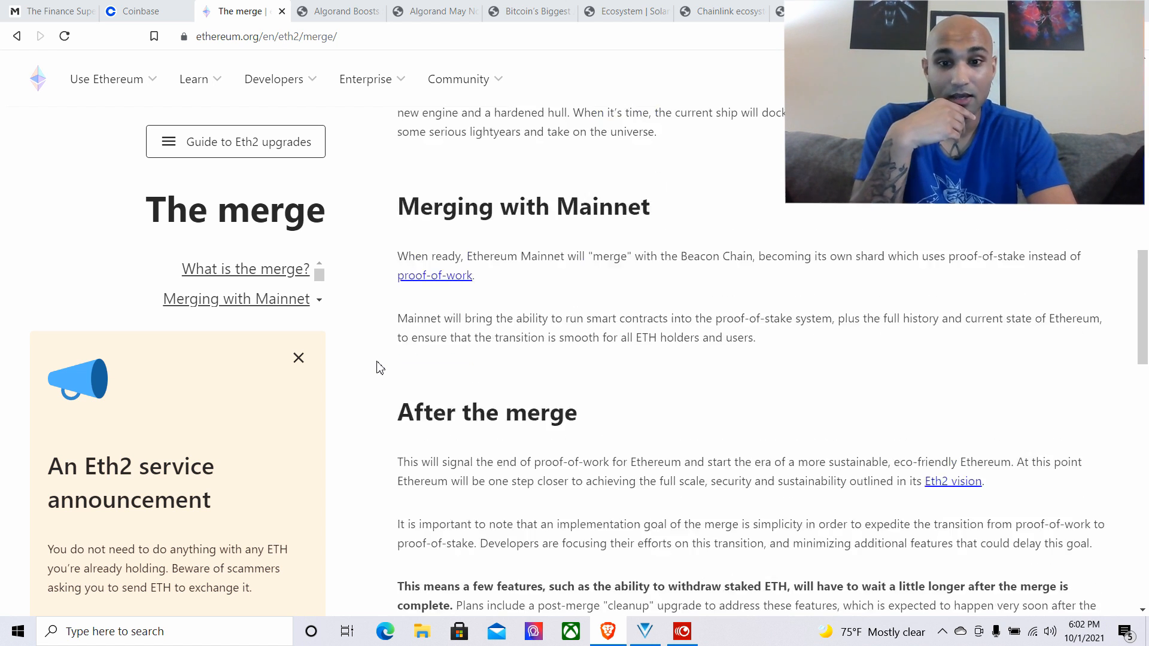
pyautogui.scroll(-3)
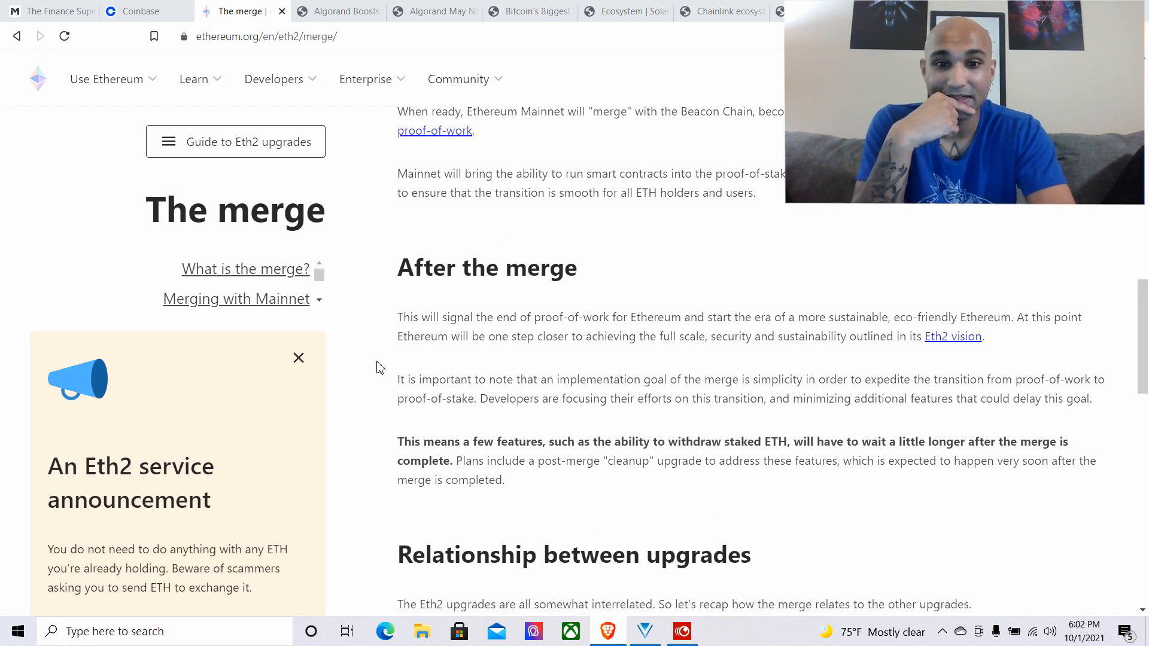
pyautogui.scroll(-3)
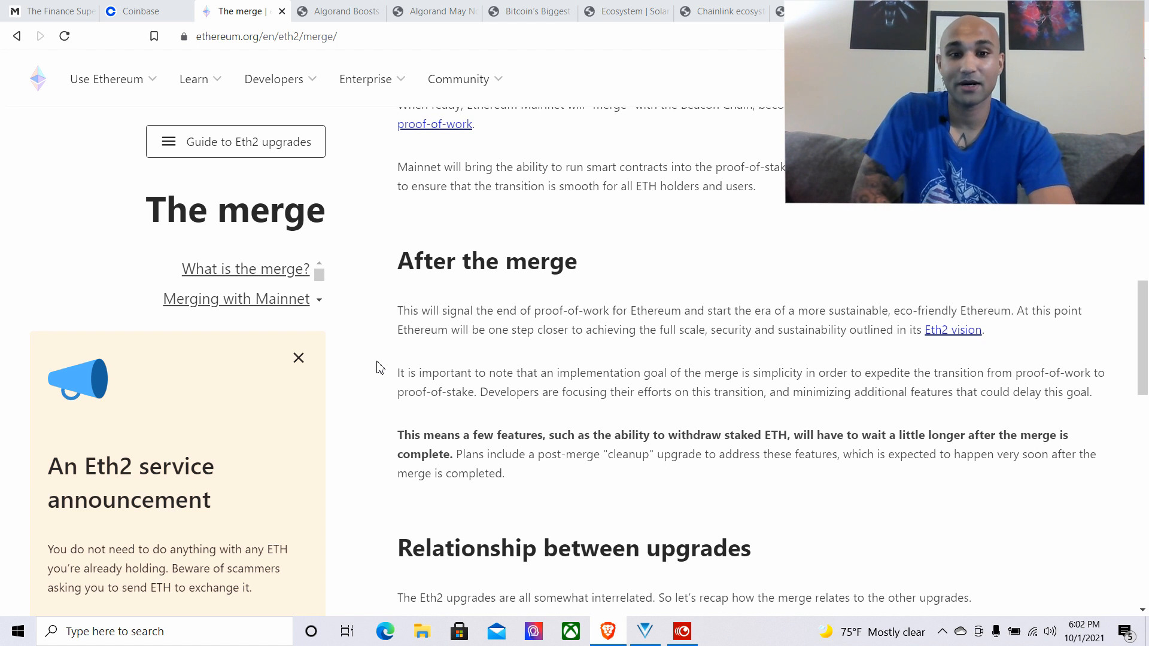
pyautogui.scroll(-3)
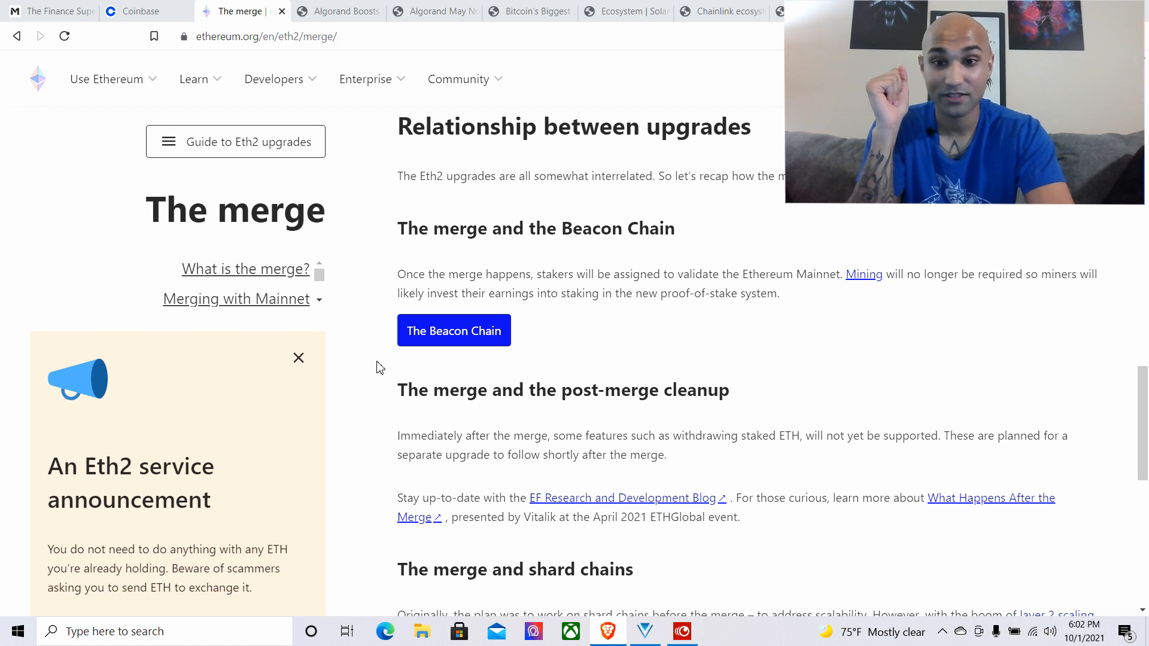
# Read 'After the merge' and the shard chains section, then return to the Coinbase tab
pyautogui.scroll(-3)
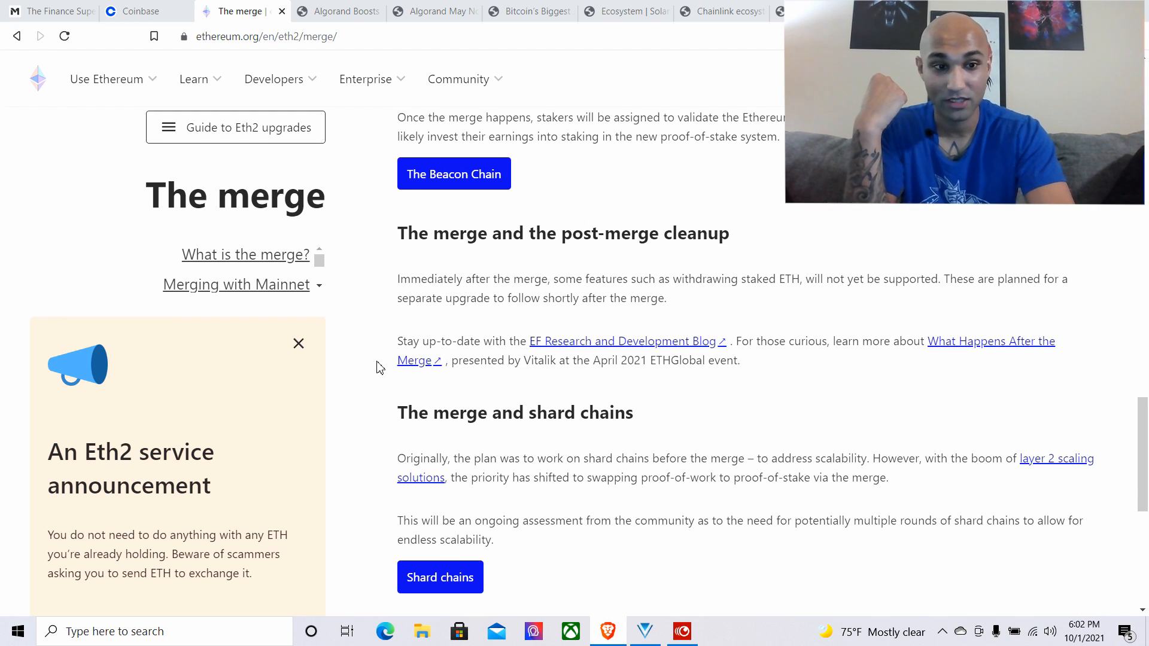
pyautogui.scroll(-3)
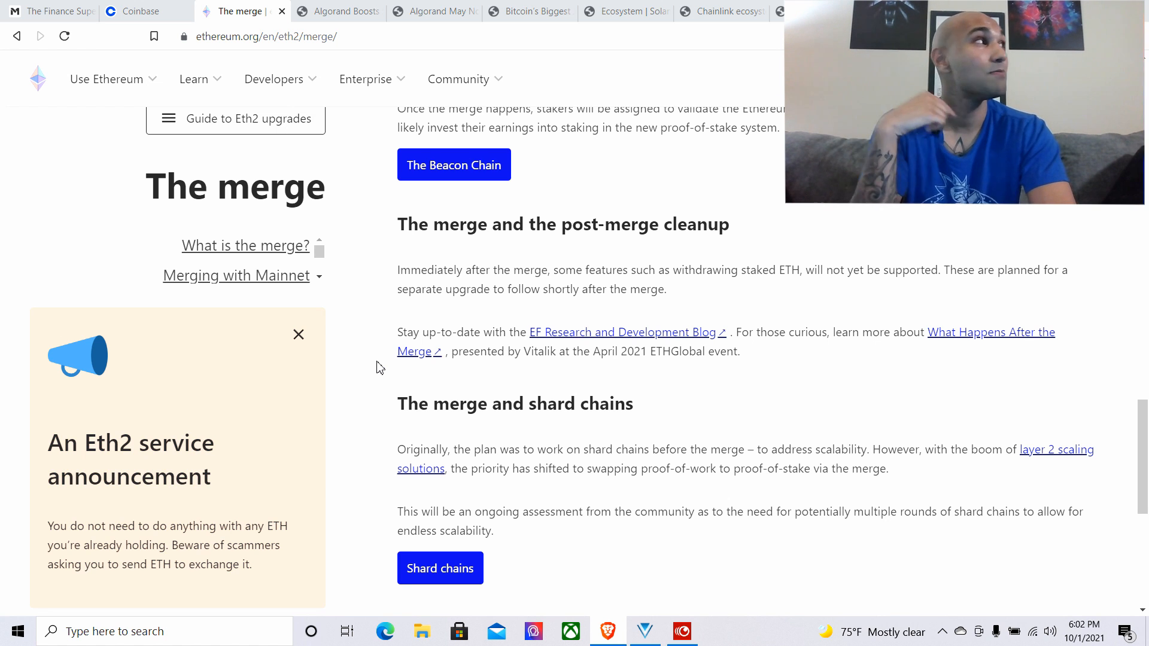
pyautogui.scroll(-3)
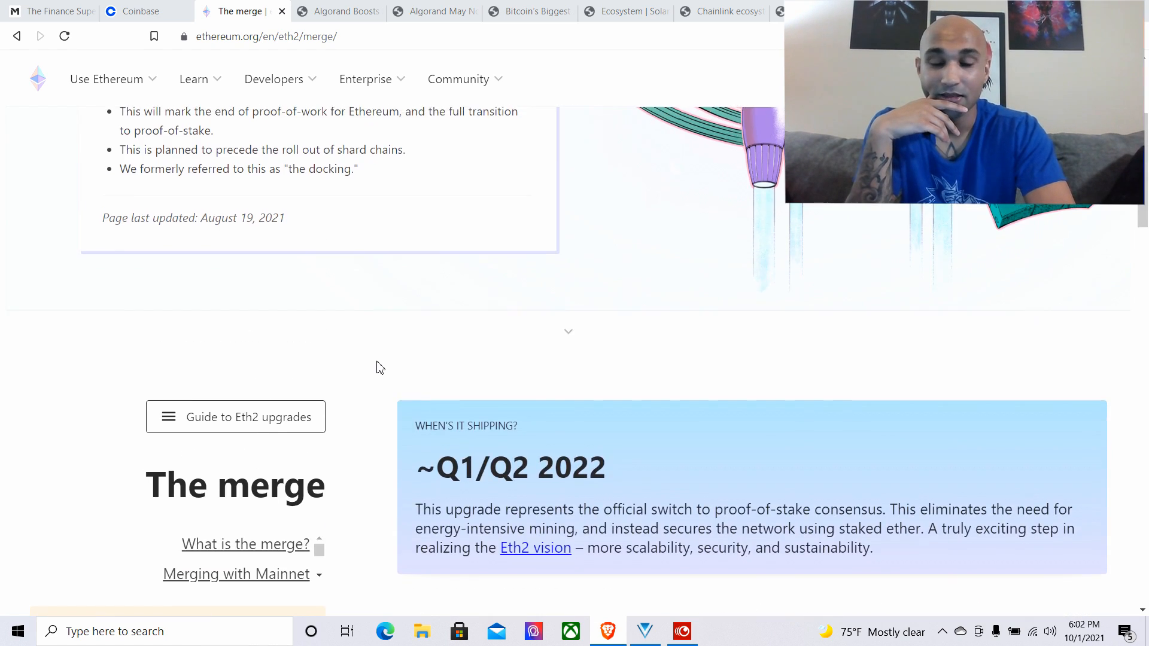
pyautogui.scroll(3)
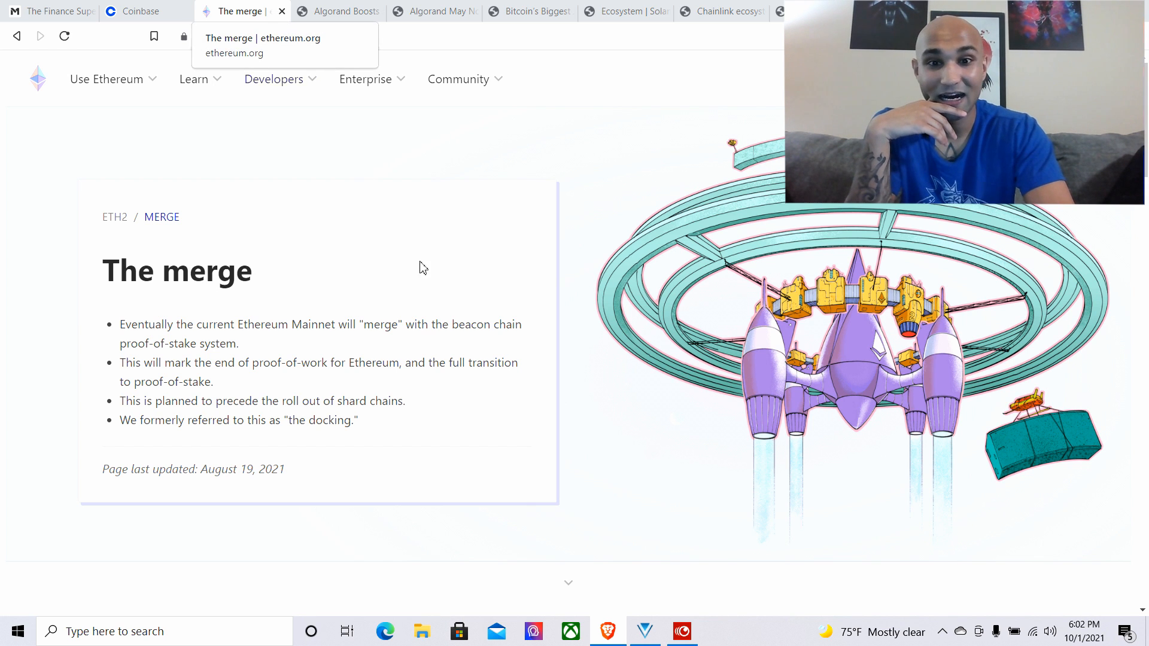
pyautogui.click(140, 10)
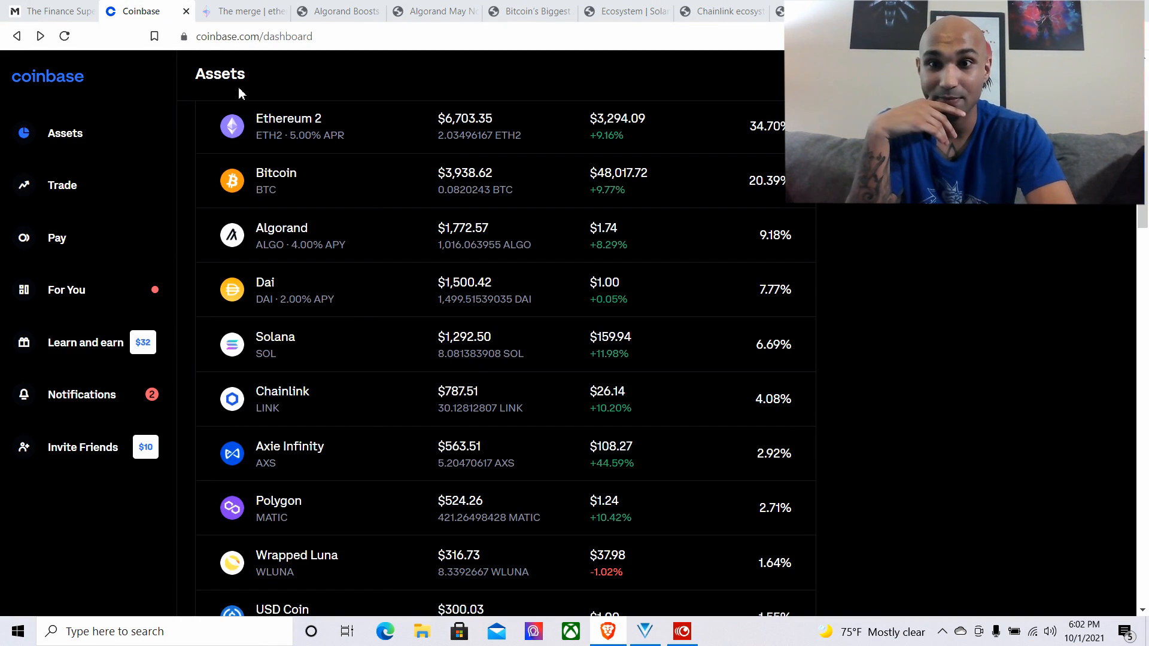
# Open Ethereum 2's overview, view its 1M then 1Y chart, and briefly check the merge tab
pyautogui.click(288, 118)
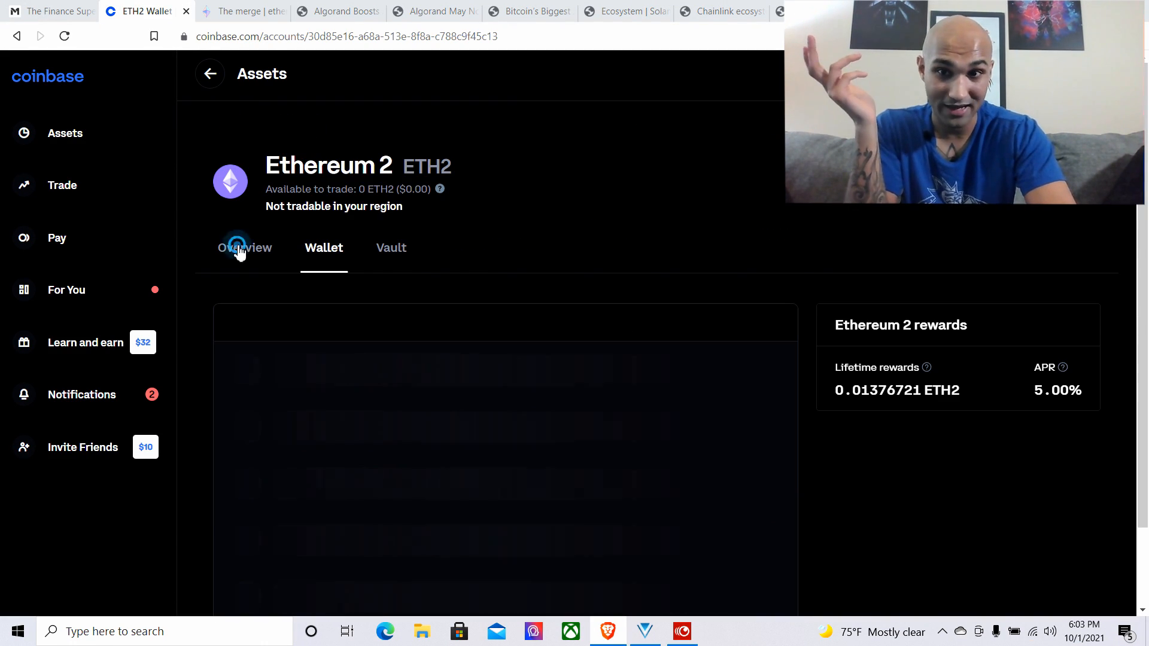
pyautogui.click(244, 247)
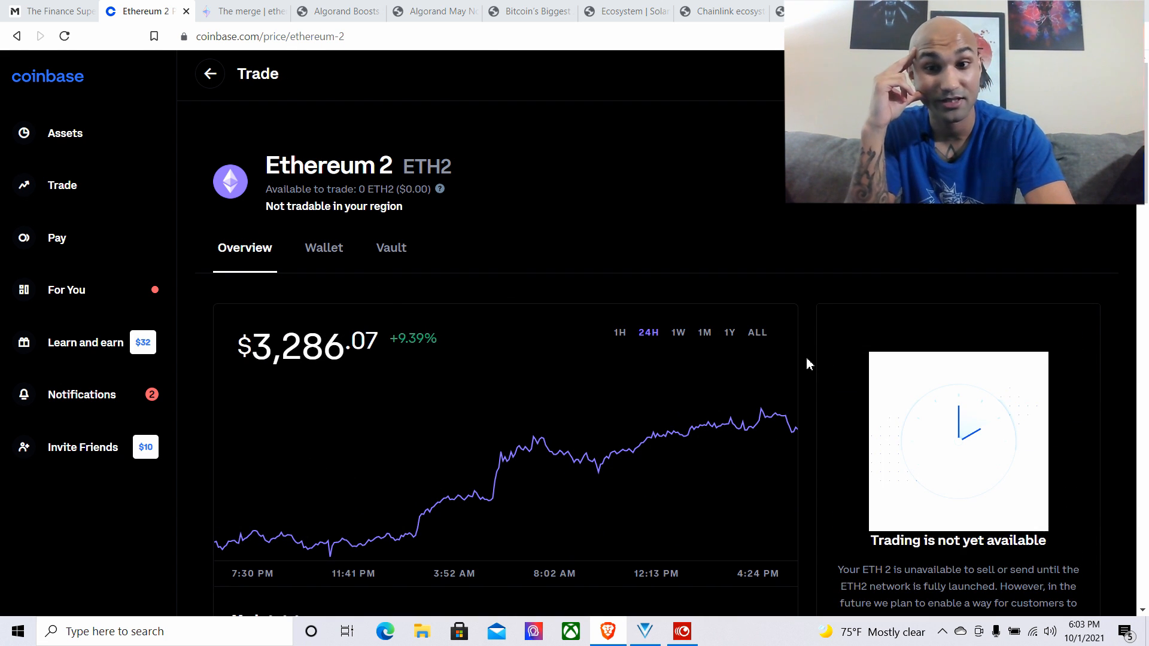
pyautogui.click(702, 268)
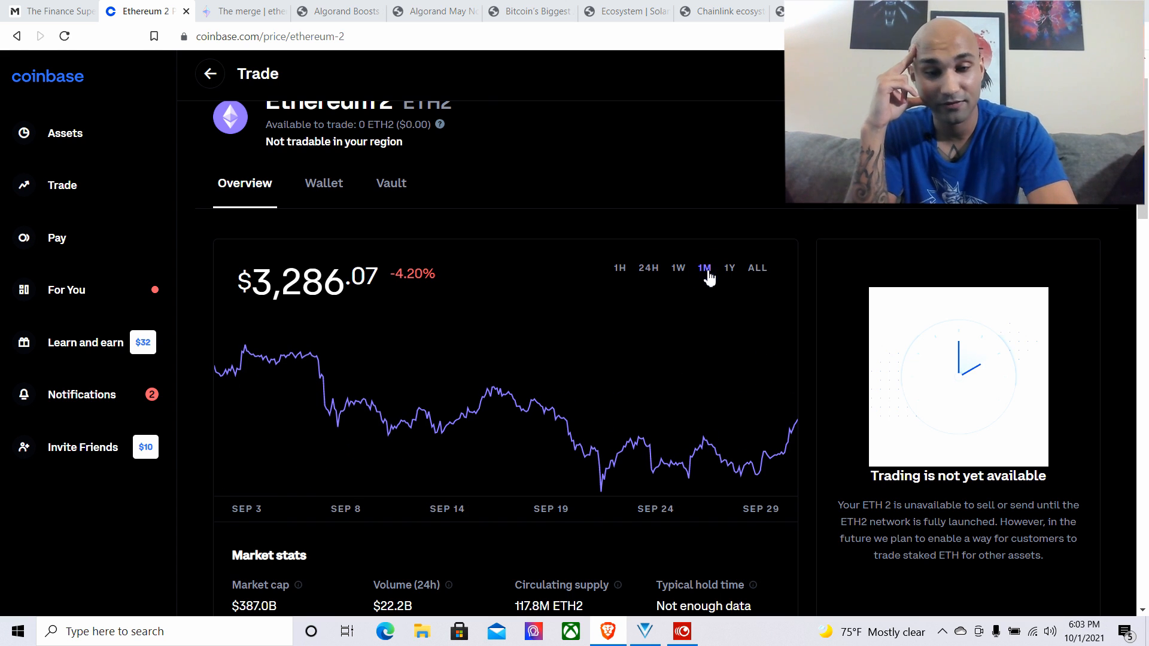
pyautogui.click(729, 268)
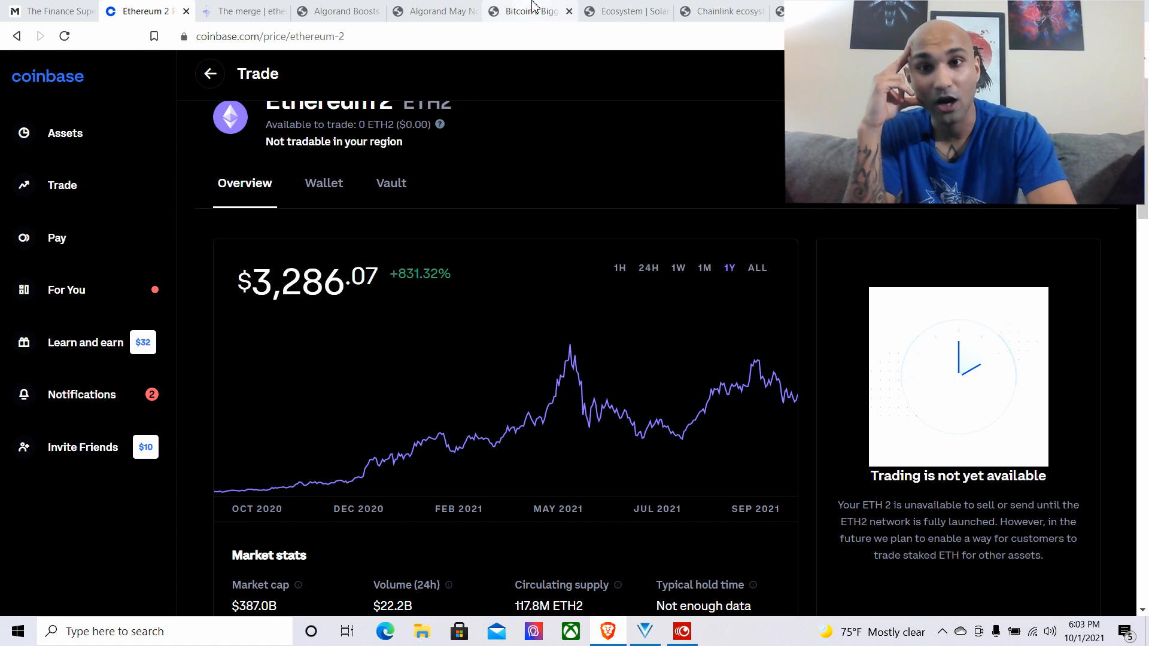
pyautogui.click(239, 11)
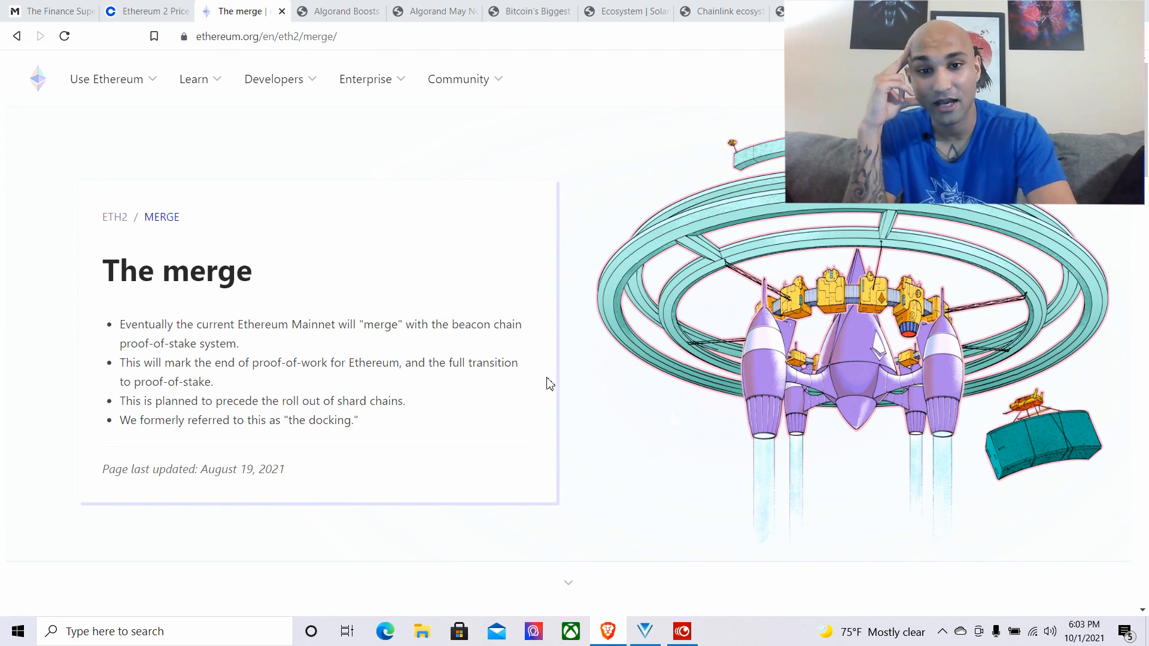
pyautogui.moveTo(304, 196)
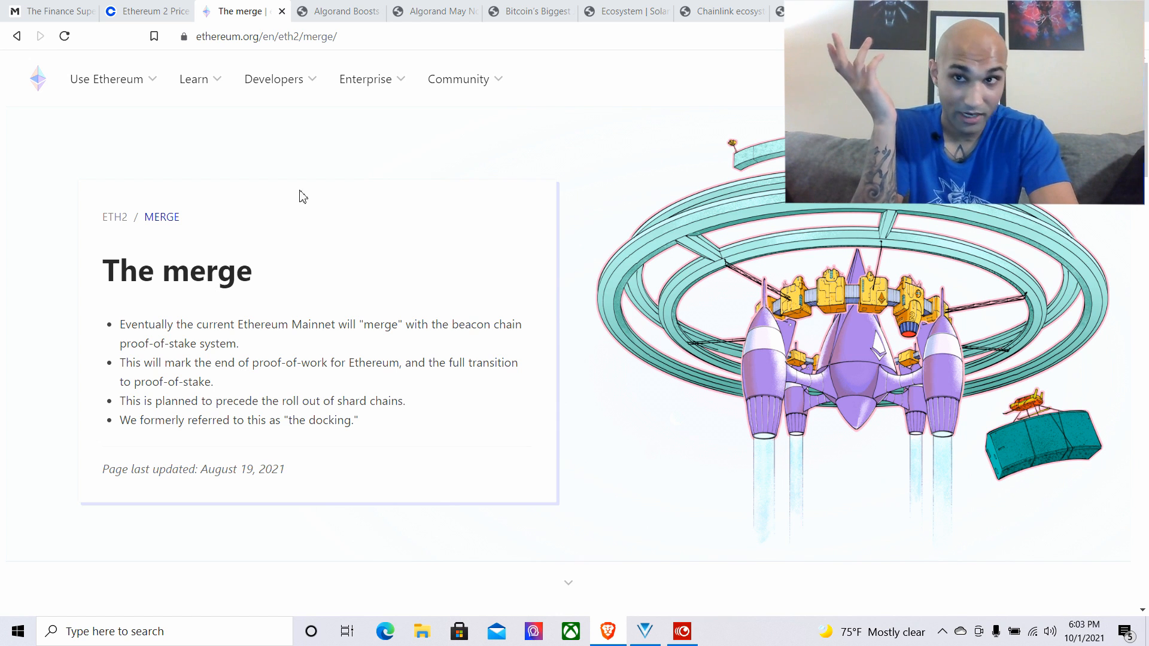
pyautogui.click(146, 11)
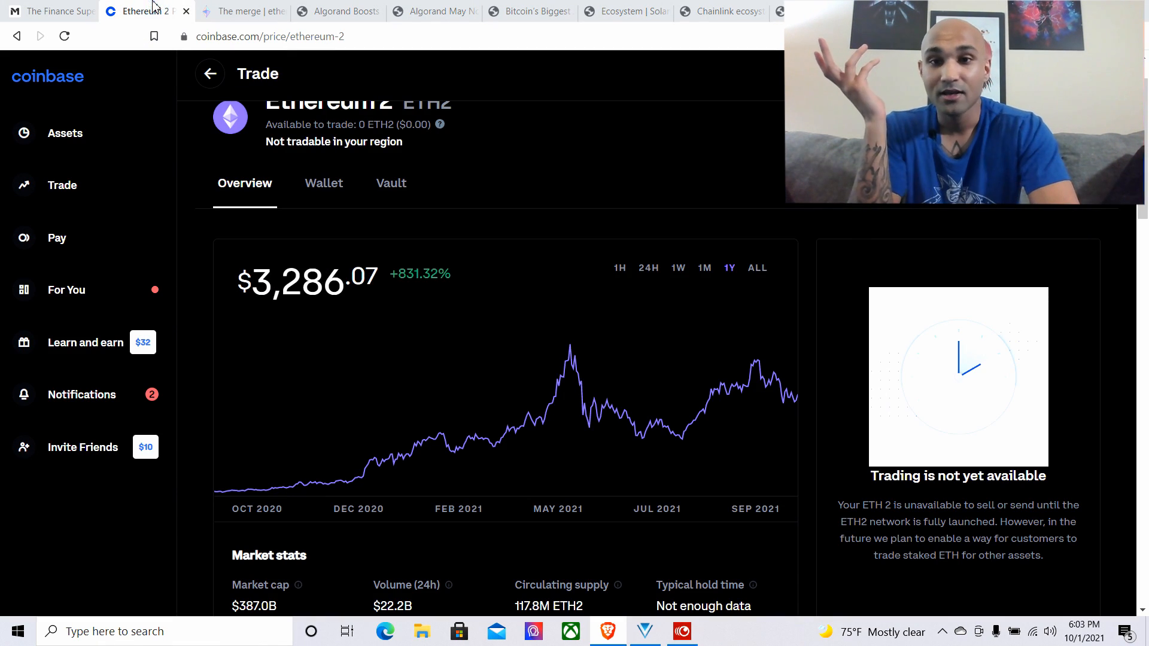
pyautogui.moveTo(804, 311)
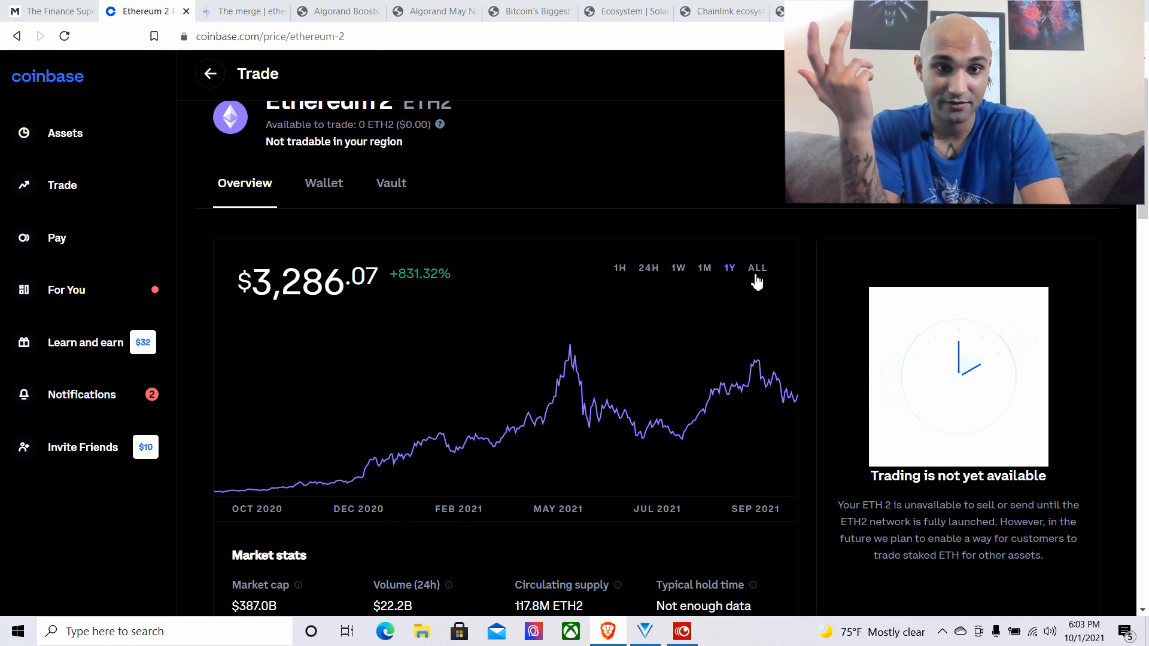
# Switch the Ethereum 2 chart to ALL, showing +460,140.98% and a $4,384.43 May 2021 peak
pyautogui.click(757, 268)
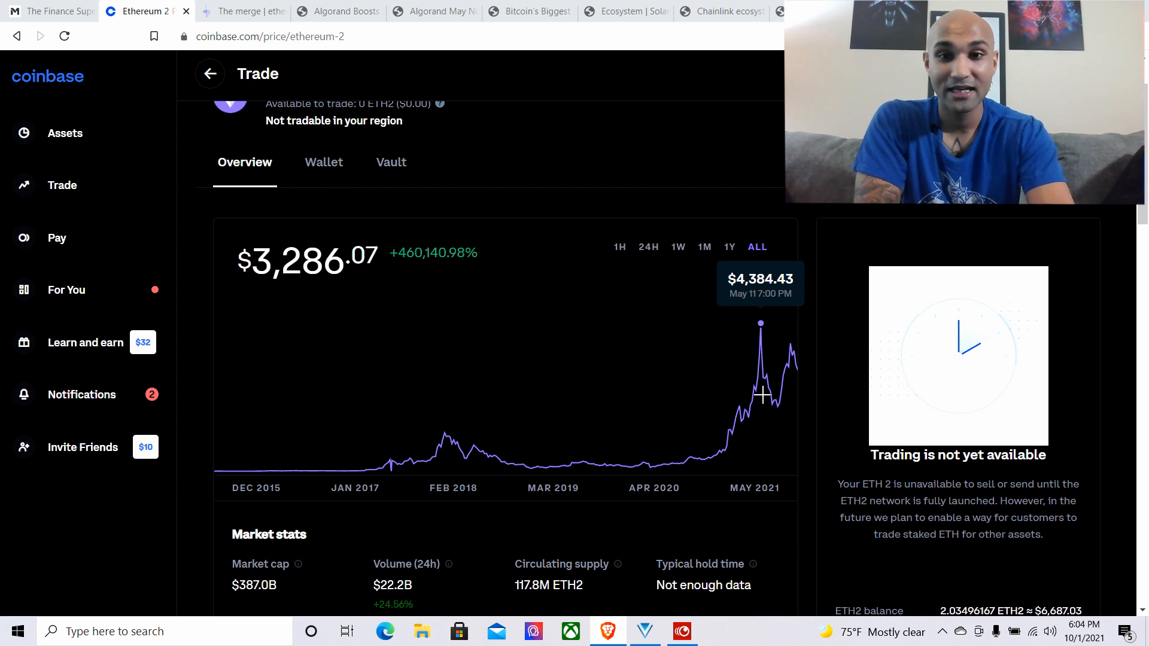
pyautogui.moveTo(806, 319)
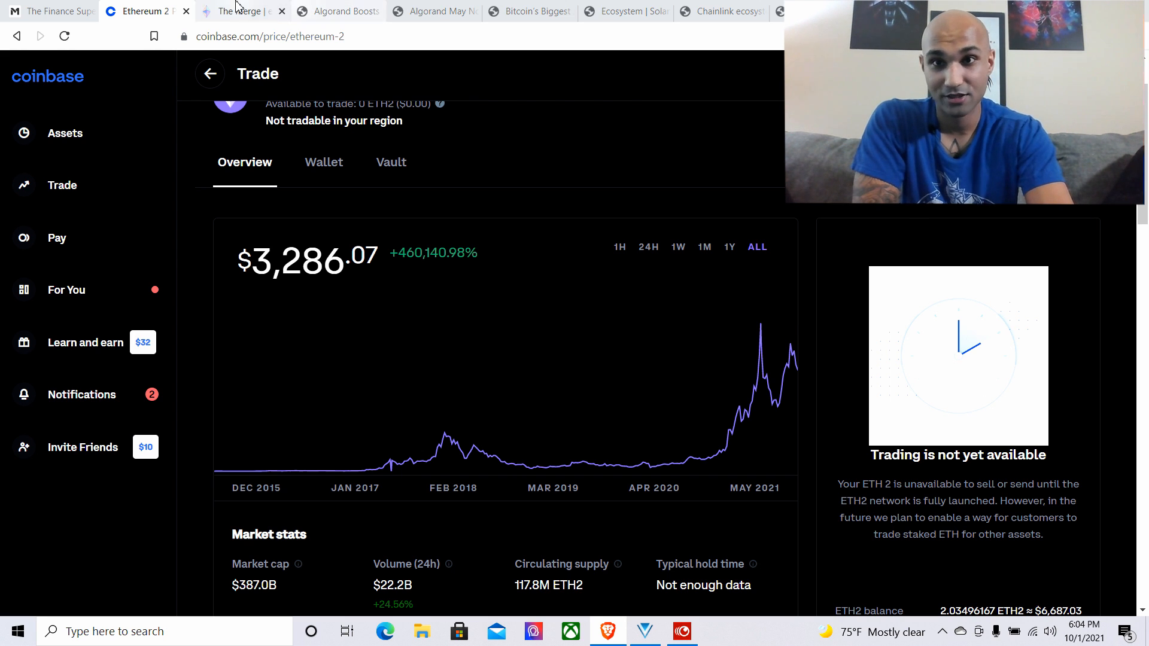
# Skim the merge article and Algorand tab, then go back to Coinbase's Assets list
pyautogui.click(240, 11)
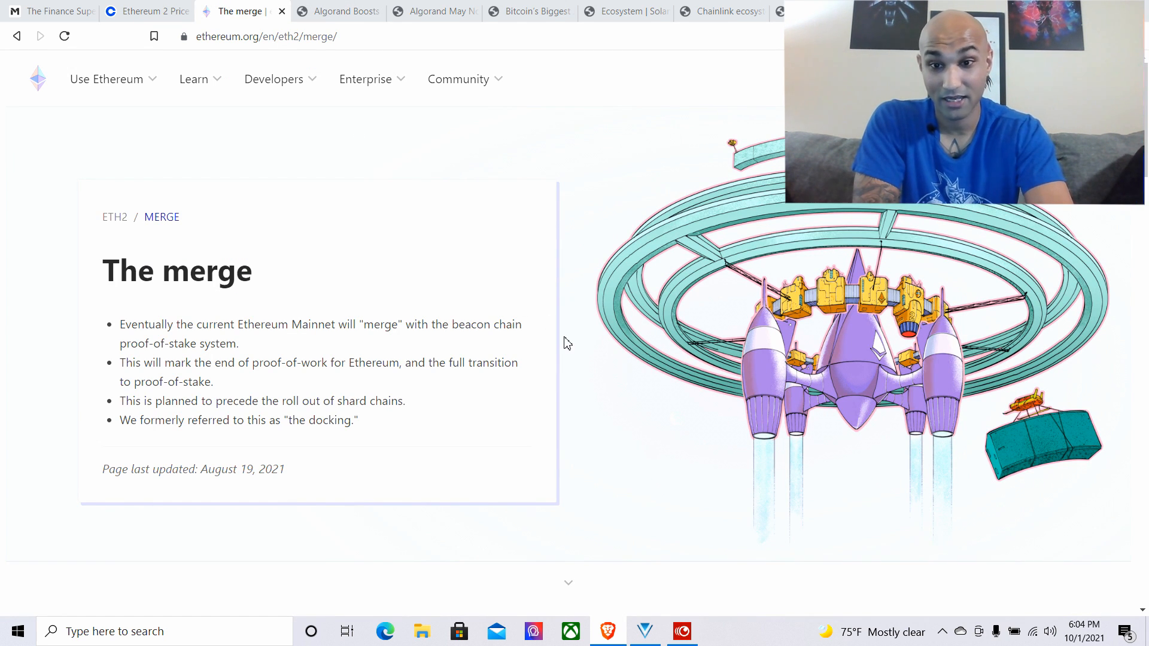
pyautogui.scroll(-3)
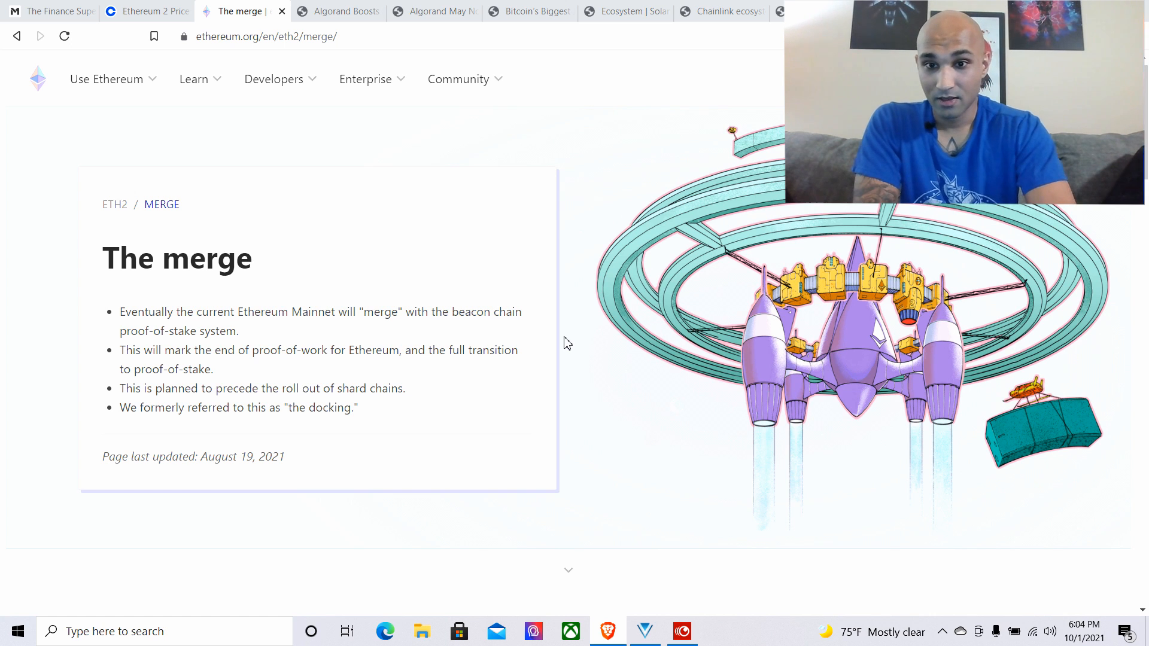
pyautogui.scroll(-3)
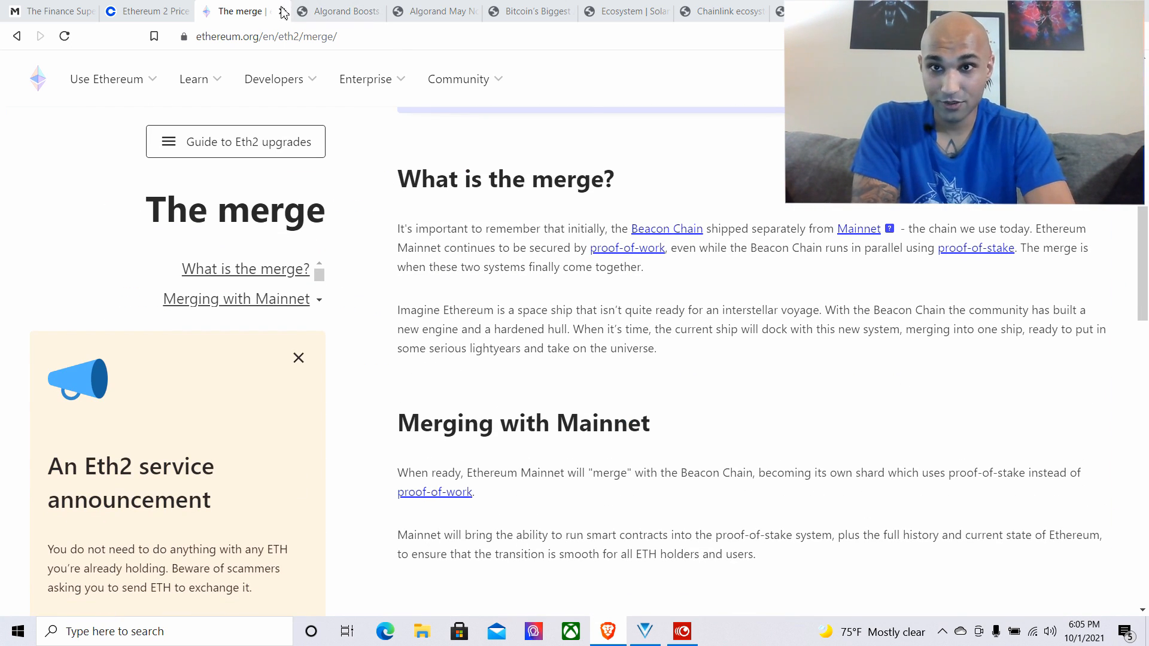
pyautogui.click(264, 11)
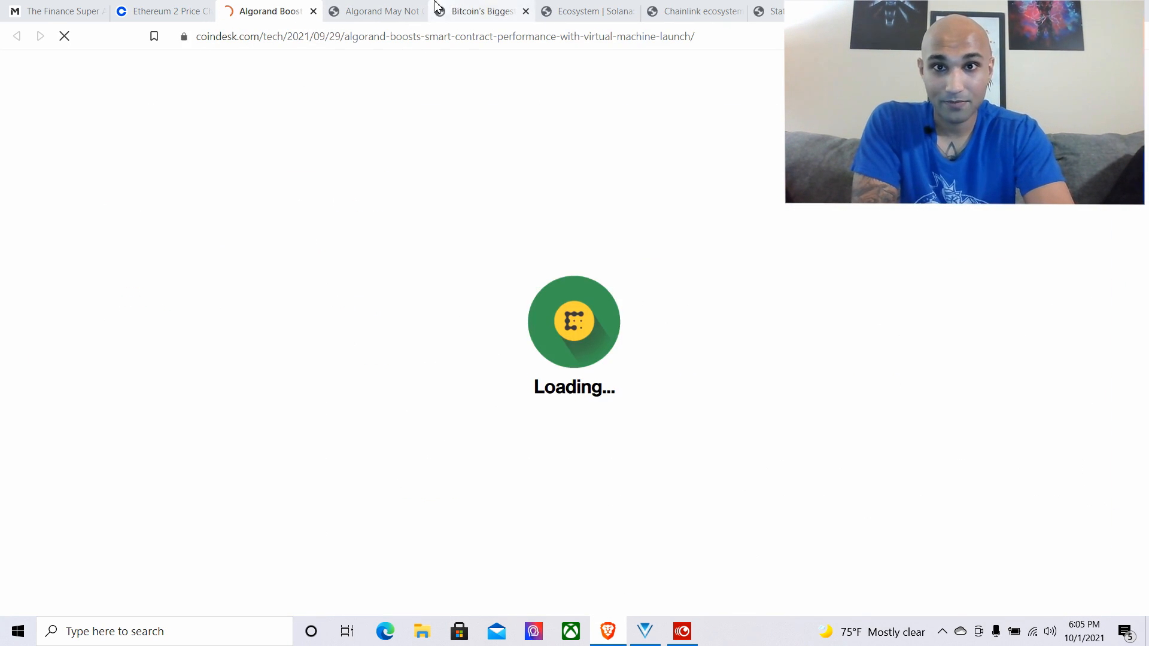
pyautogui.click(161, 10)
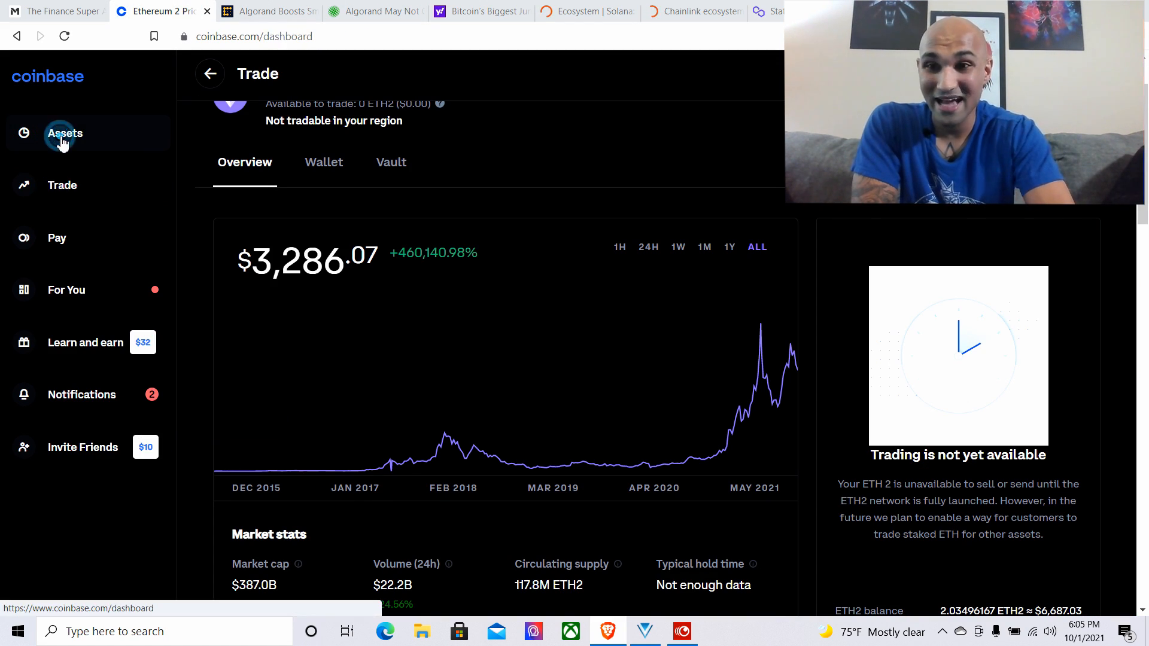
pyautogui.click(65, 133)
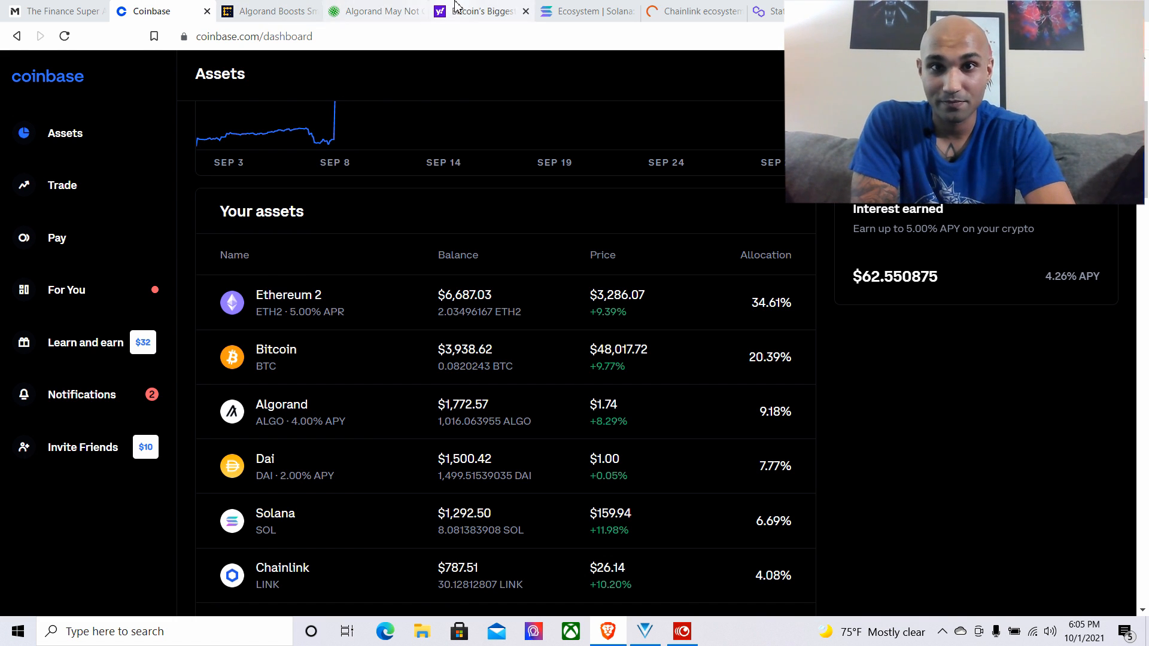
# Read the Yahoo News article on Bitcoin's biggest jump since July, then return to Coinbase
pyautogui.click(476, 10)
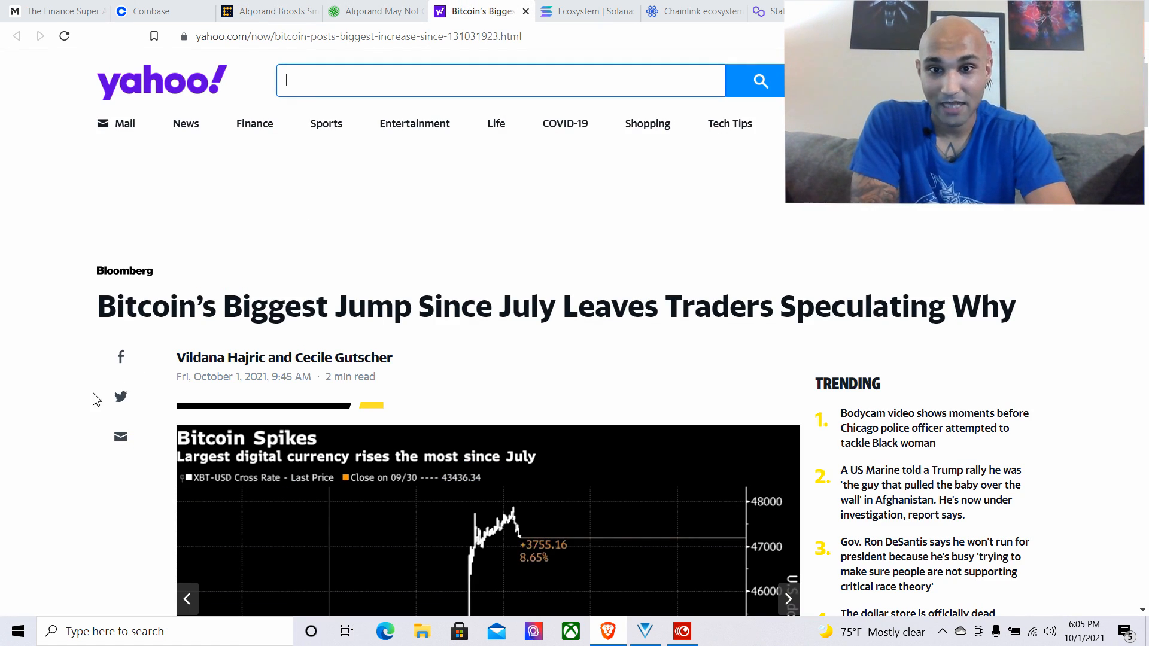
pyautogui.scroll(-3)
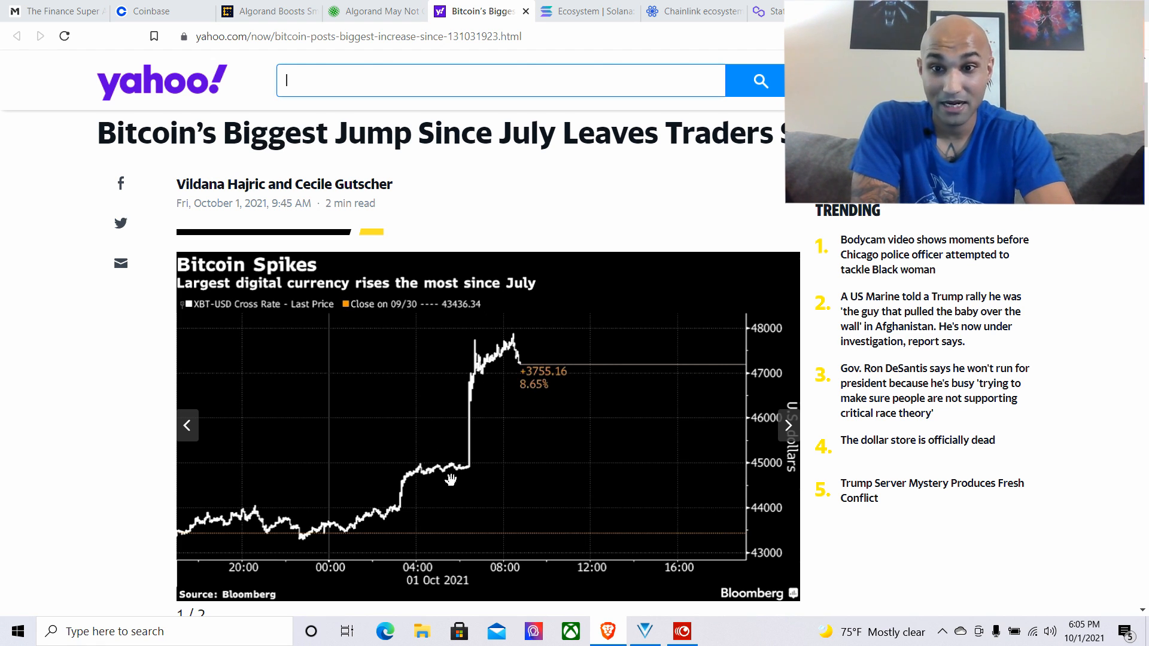
pyautogui.scroll(-3)
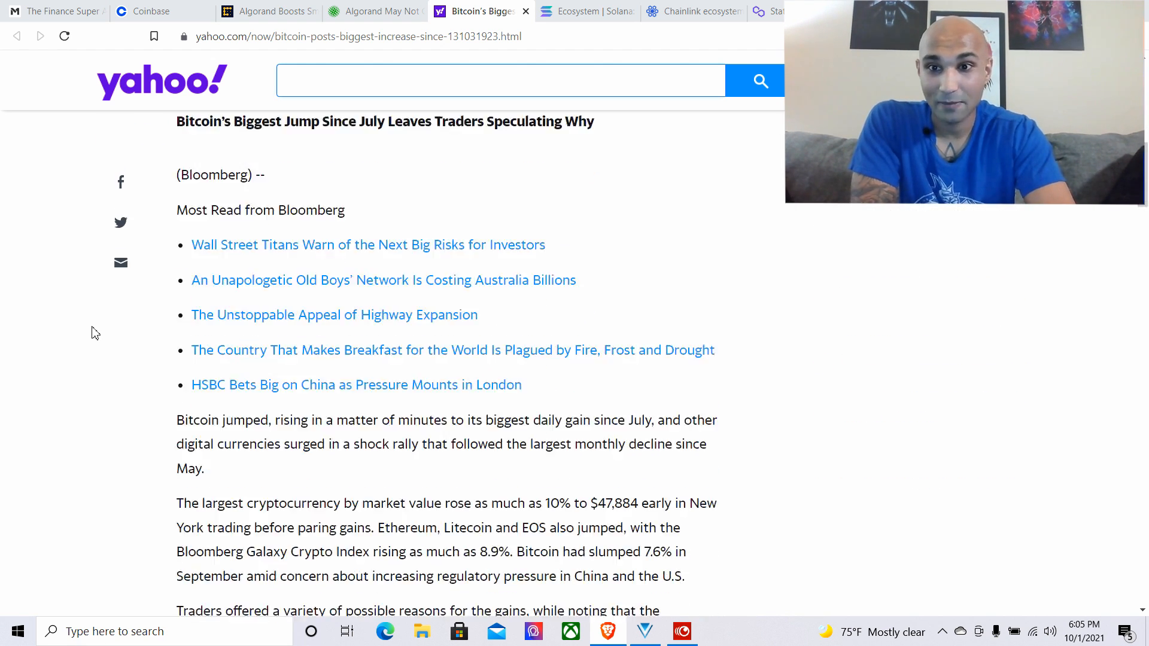
pyautogui.scroll(-3)
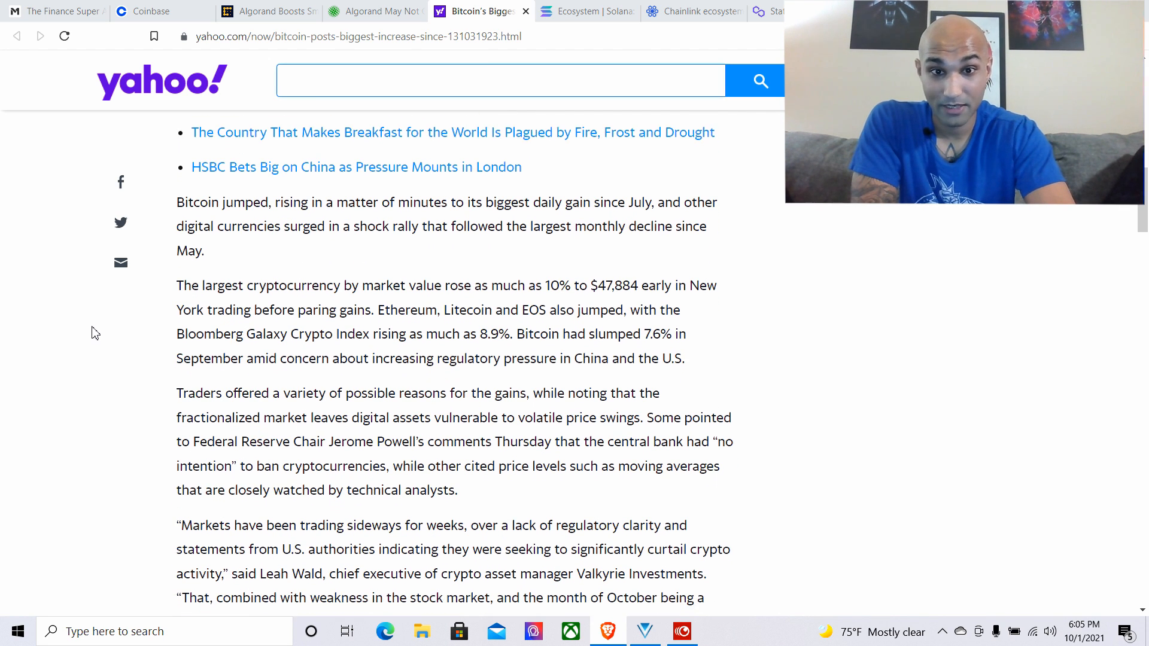
pyautogui.scroll(-3)
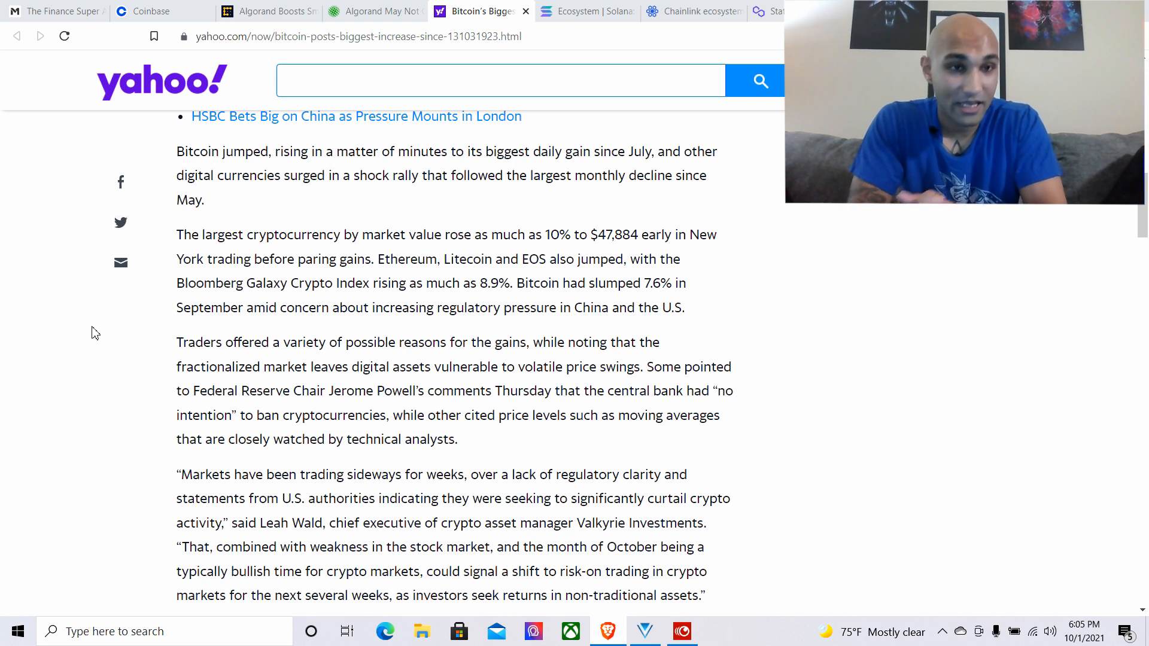
pyautogui.click(500, 80)
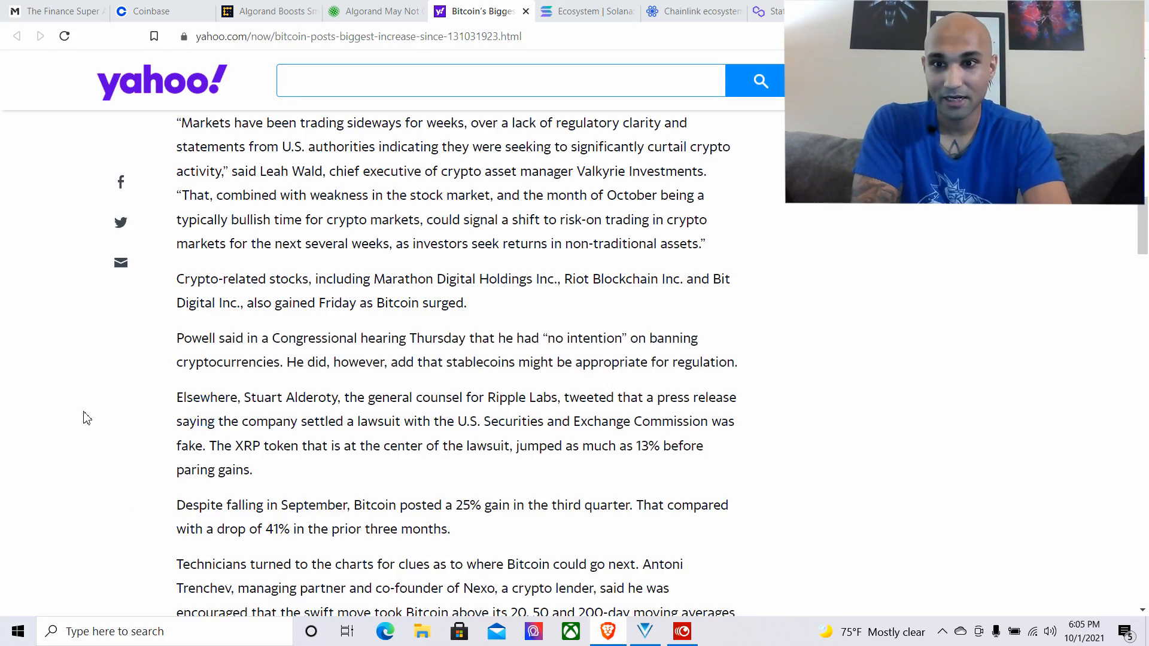
pyautogui.scroll(-3)
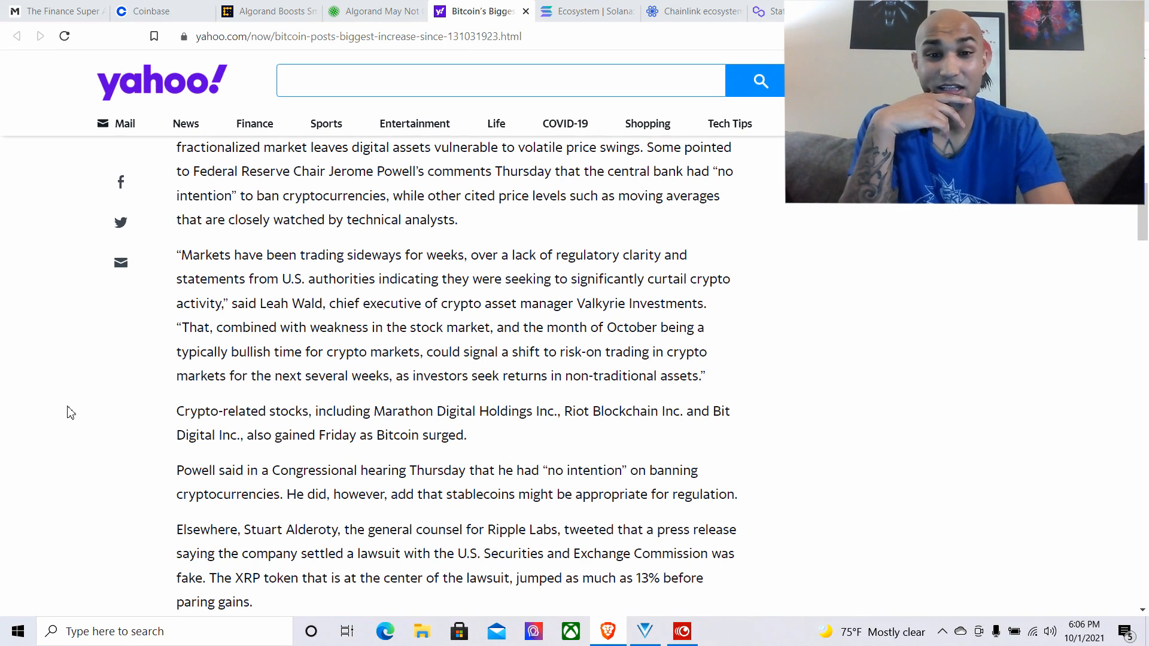
pyautogui.scroll(3)
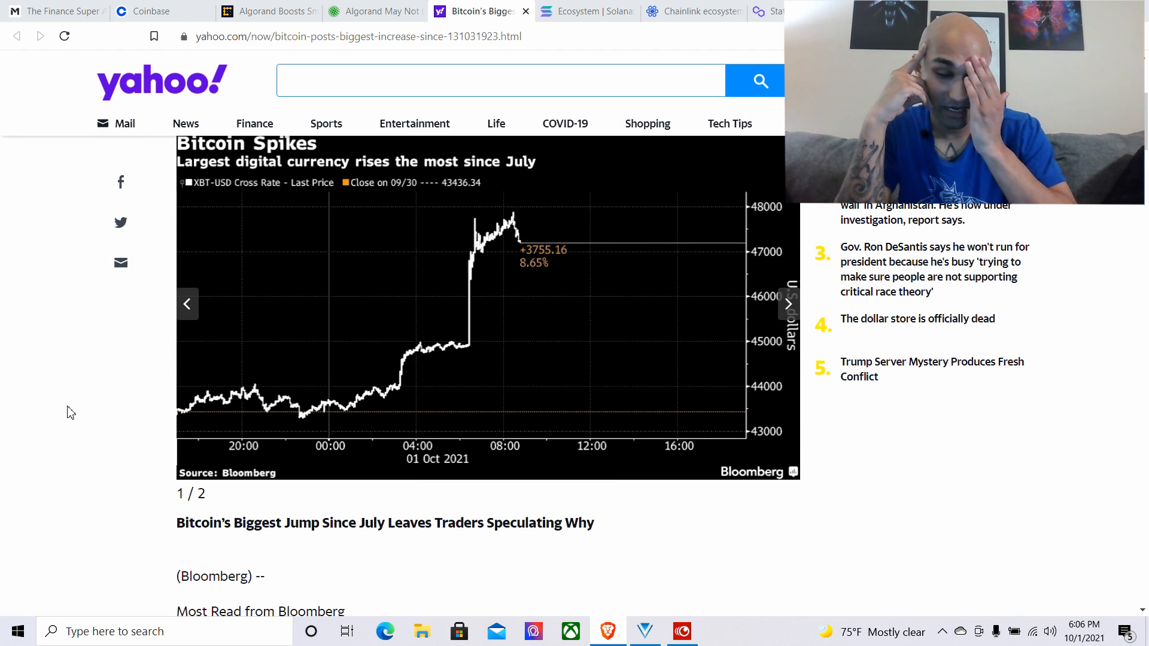
pyautogui.click(151, 11)
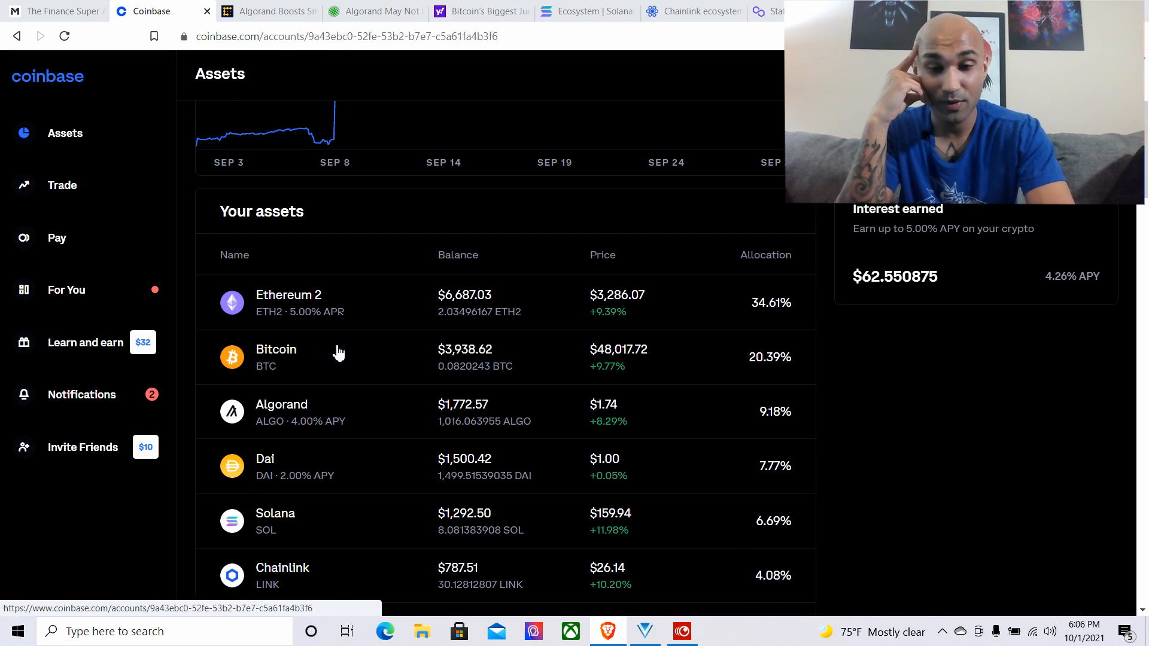
# Open Bitcoin, view its 1Y and ALL charts peaking at $64,899, then its Wallet
pyautogui.click(276, 356)
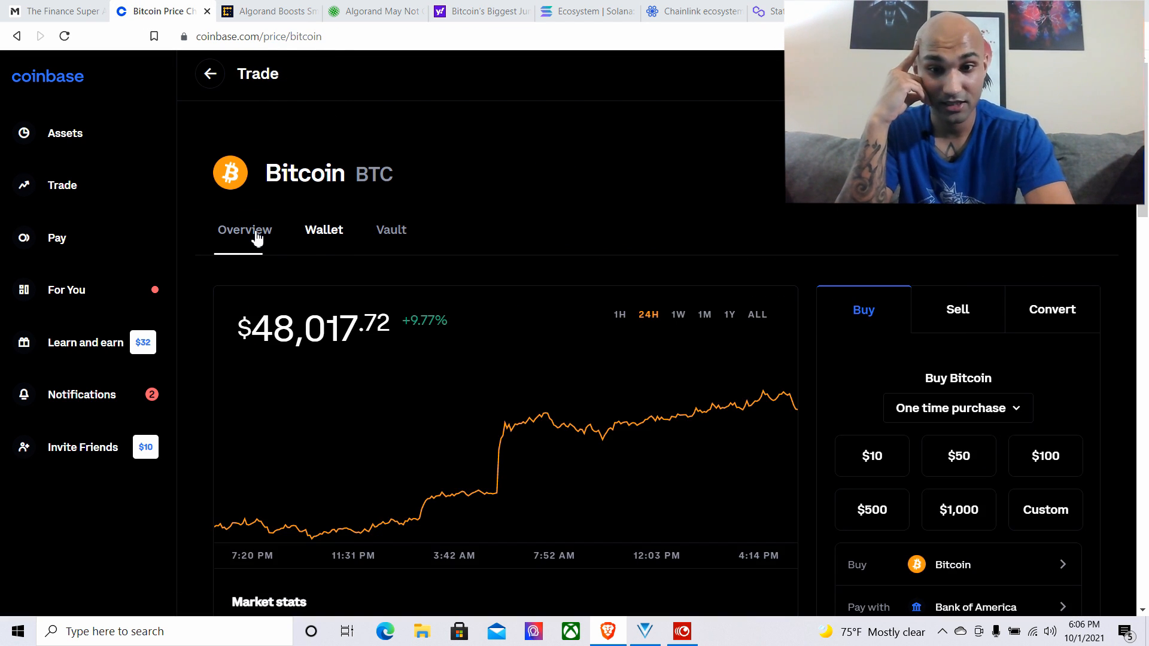
pyautogui.moveTo(489, 491)
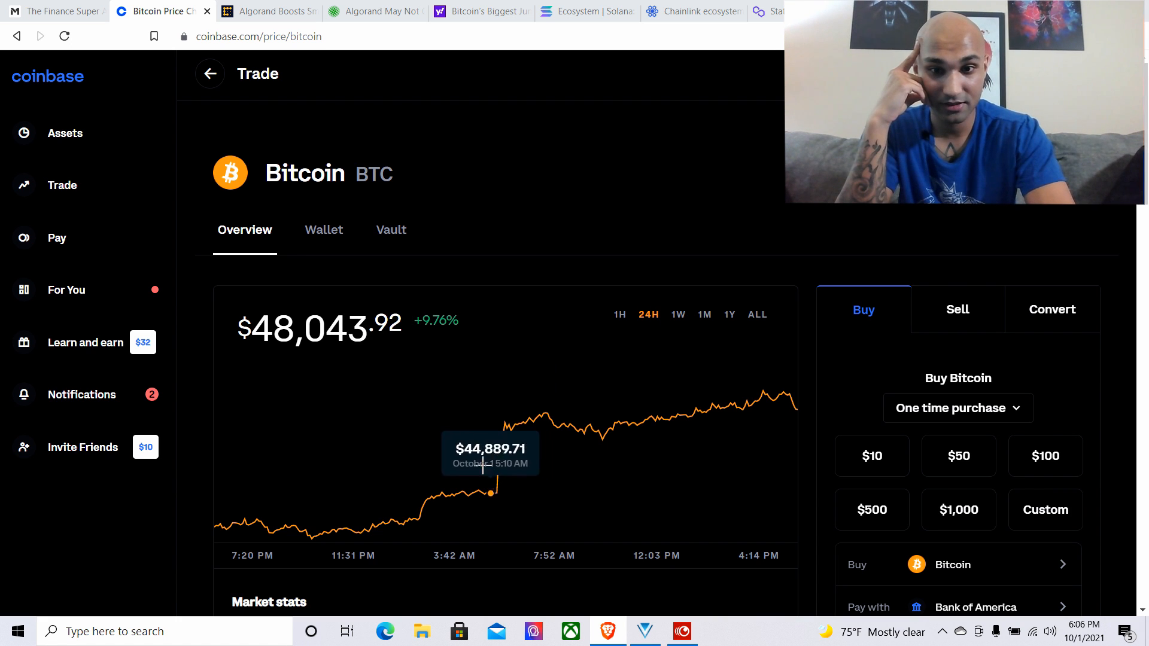
pyautogui.moveTo(272, 460)
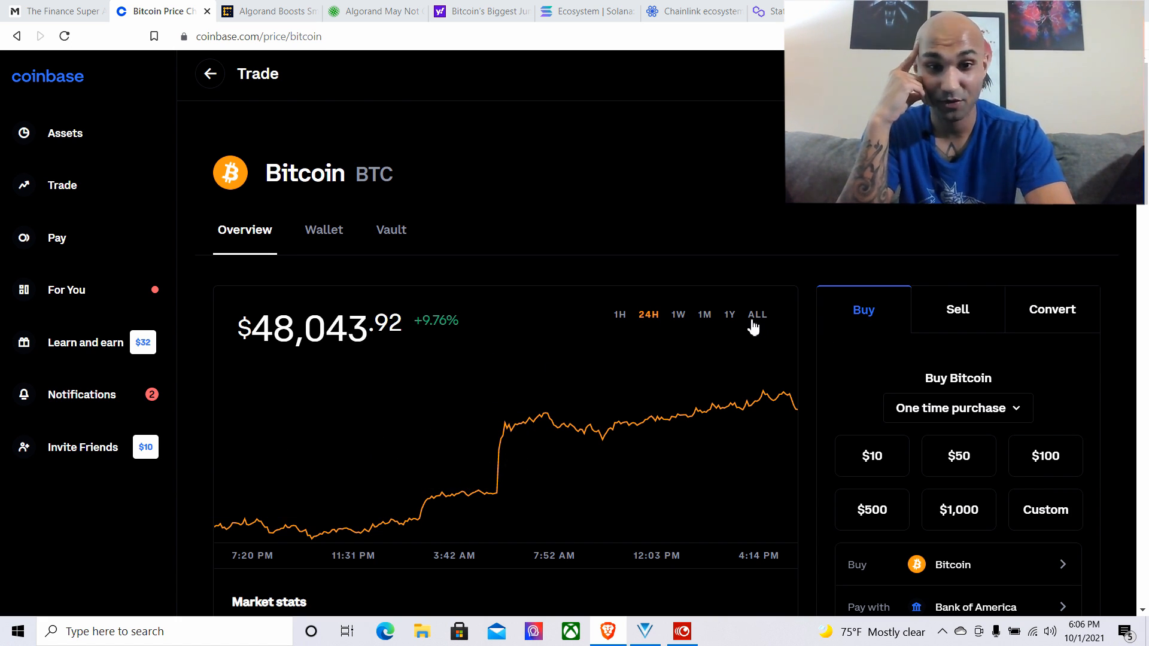
pyautogui.click(728, 314)
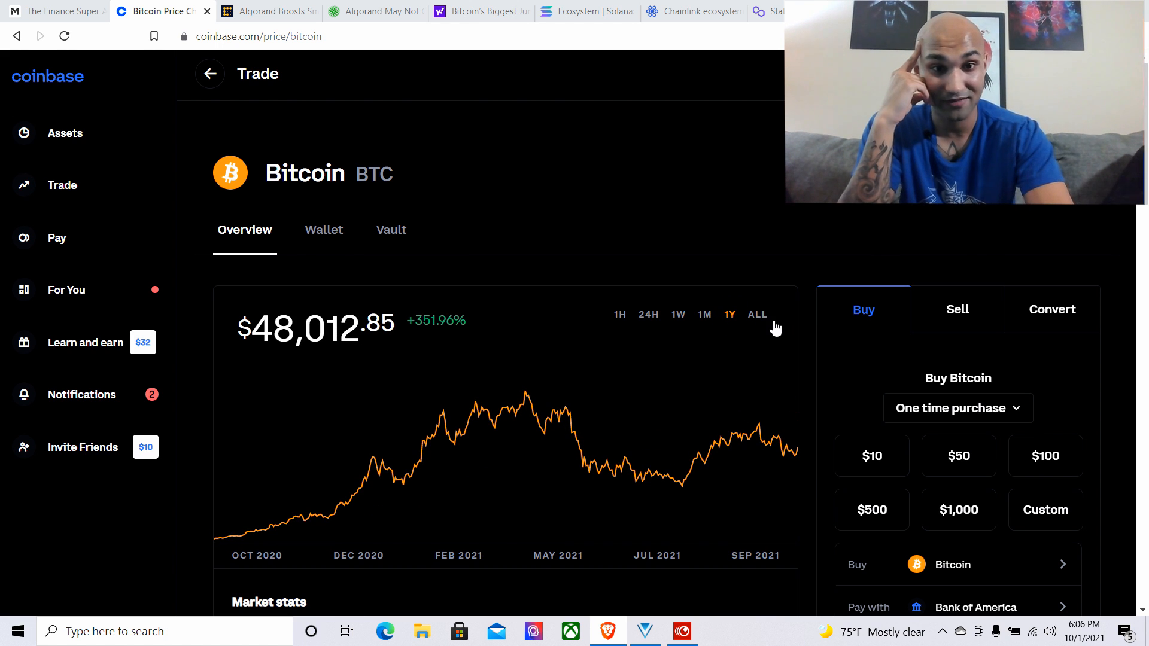
pyautogui.click(757, 315)
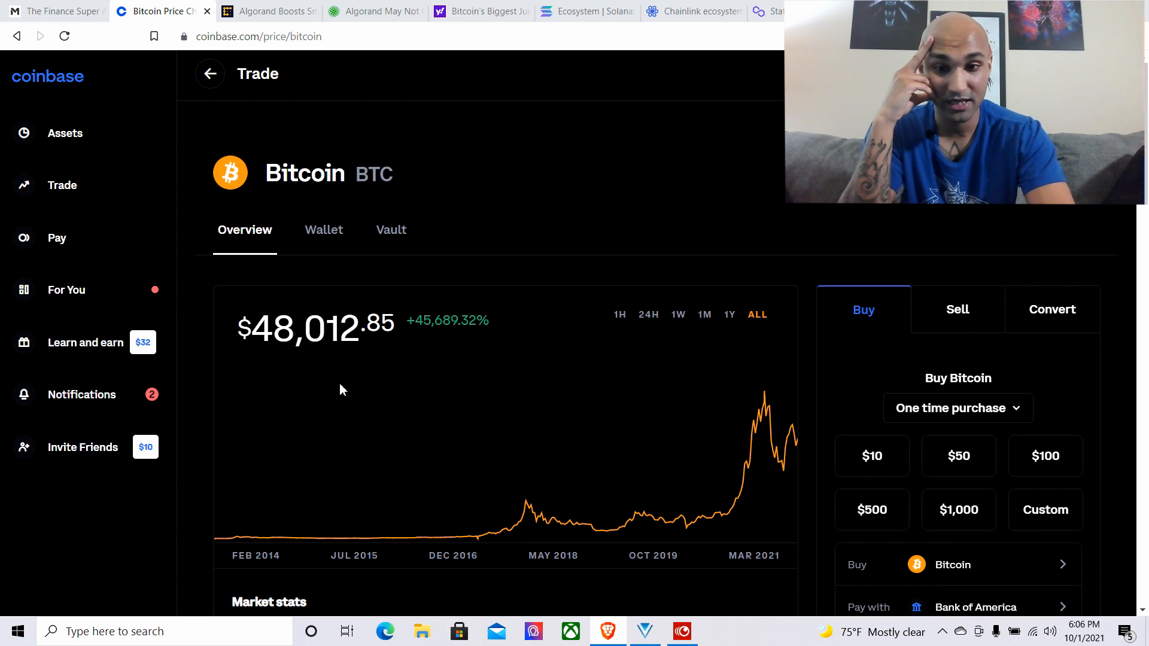
pyautogui.moveTo(366, 472)
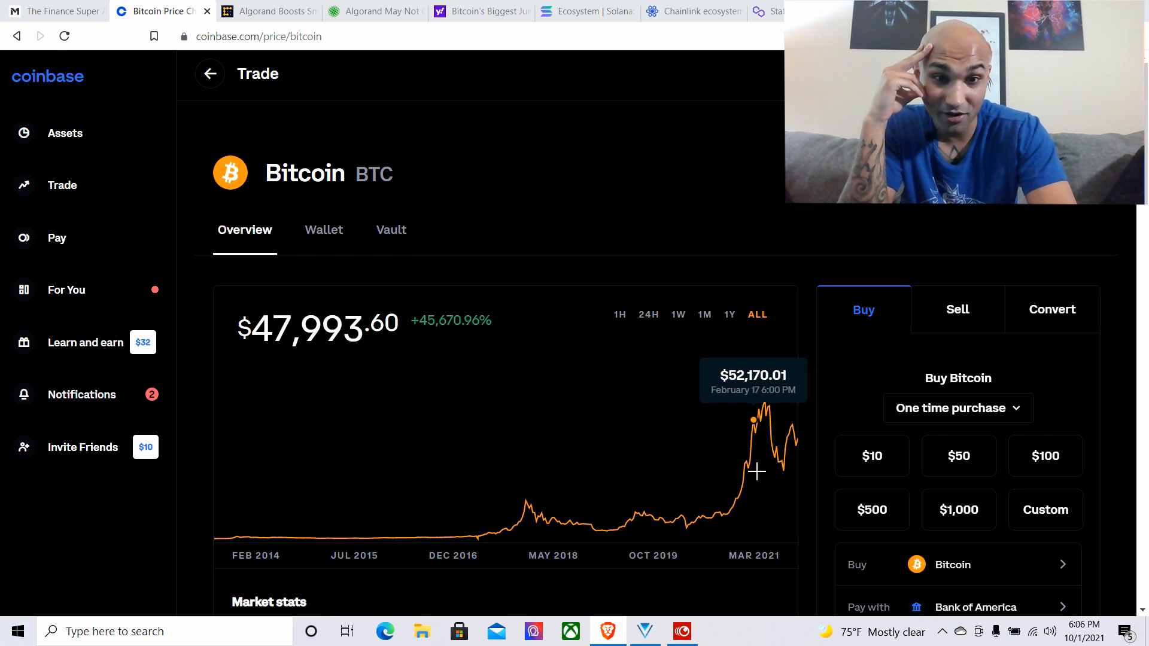
pyautogui.moveTo(810, 511)
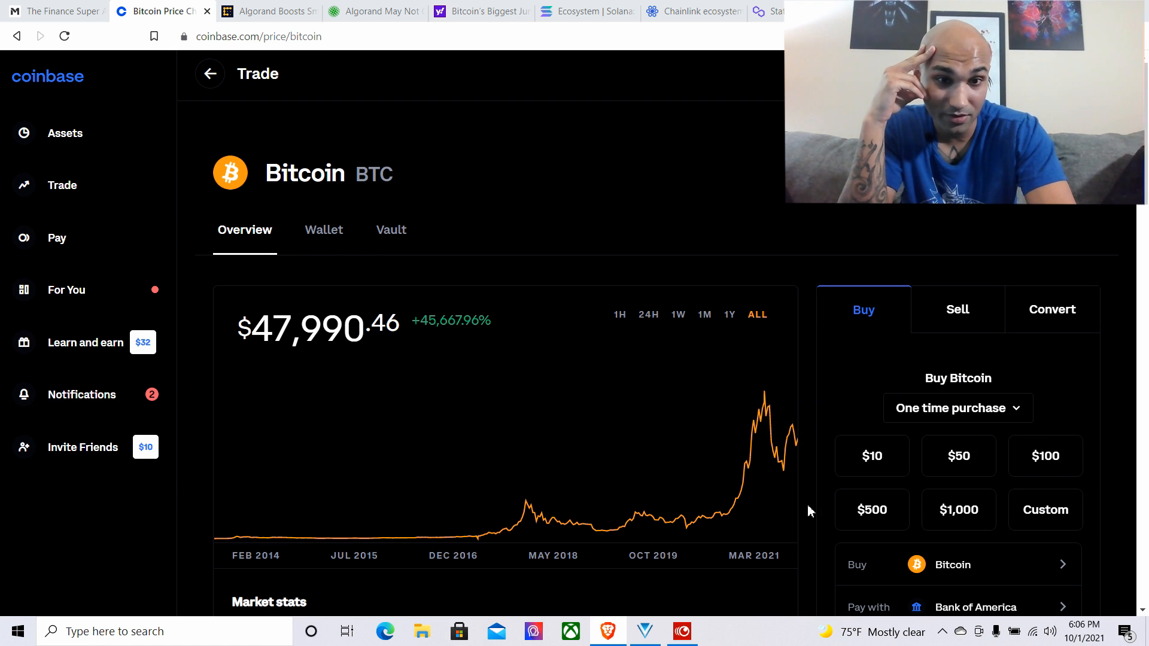
pyautogui.moveTo(732, 504)
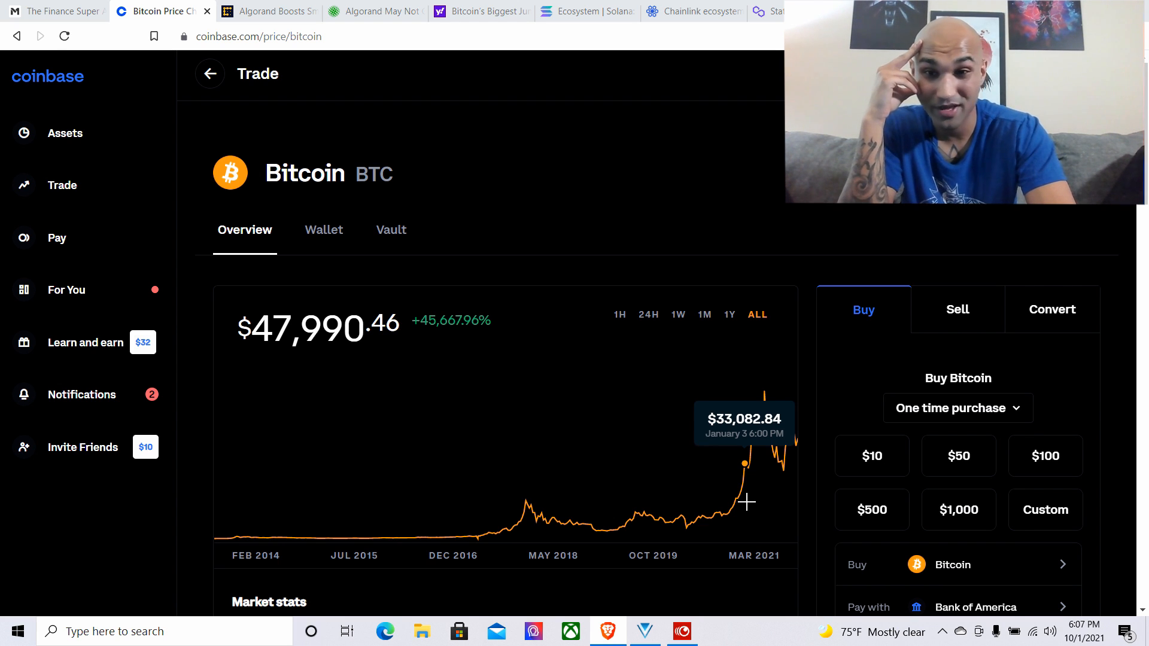
pyautogui.moveTo(779, 499)
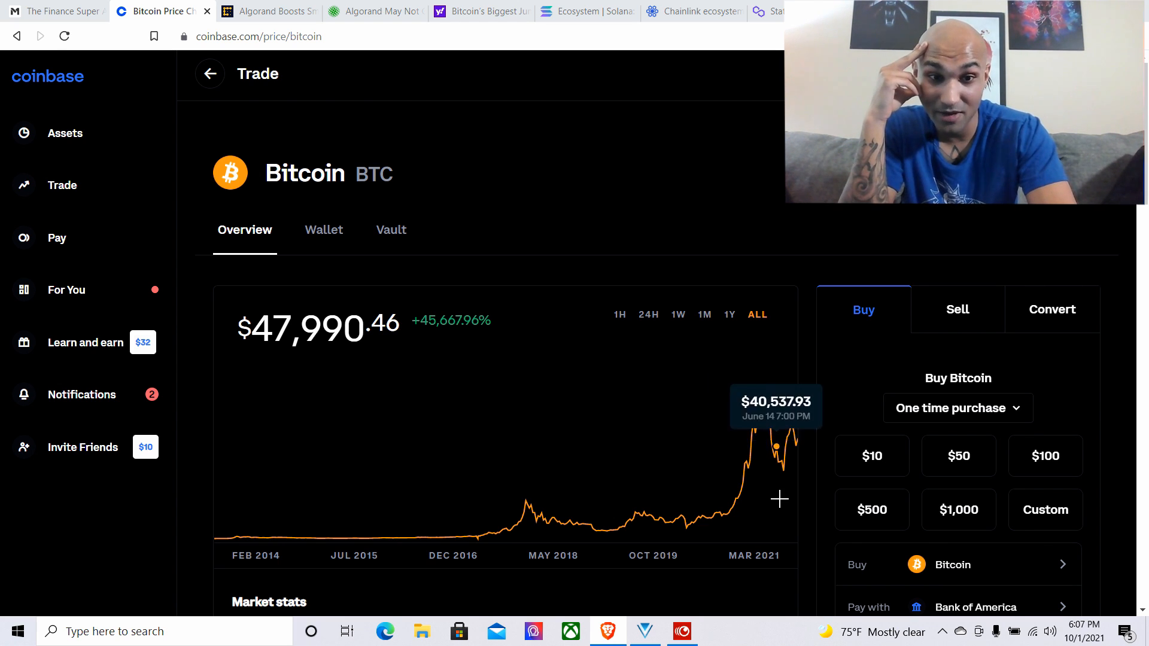
pyautogui.moveTo(754, 395)
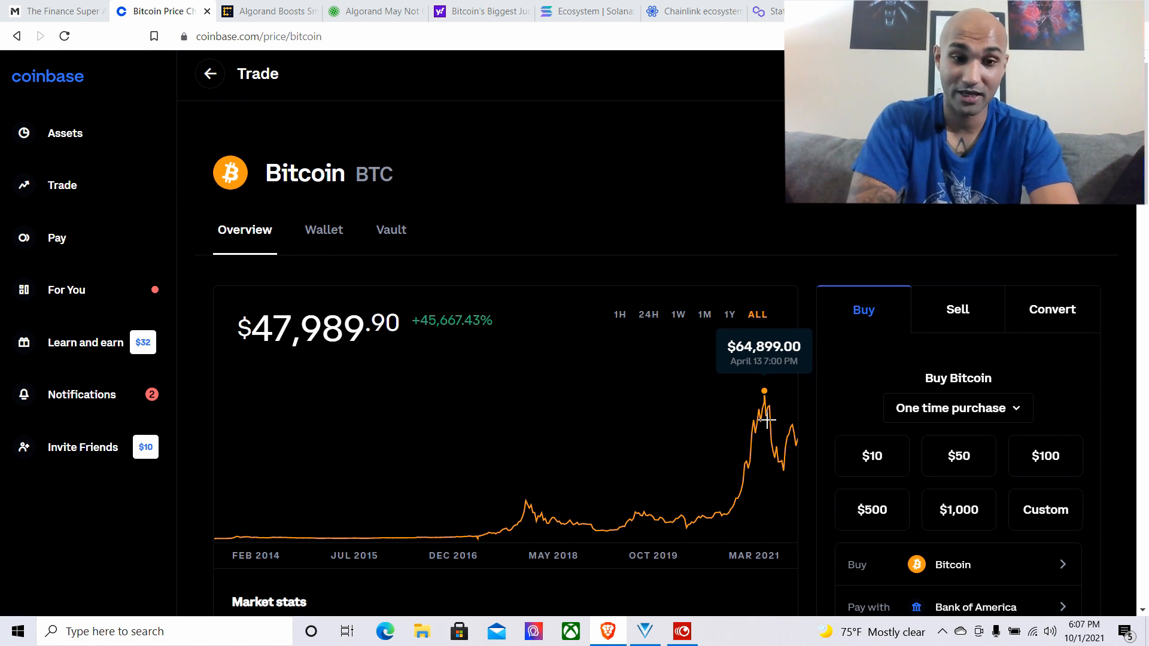
pyautogui.moveTo(305, 264)
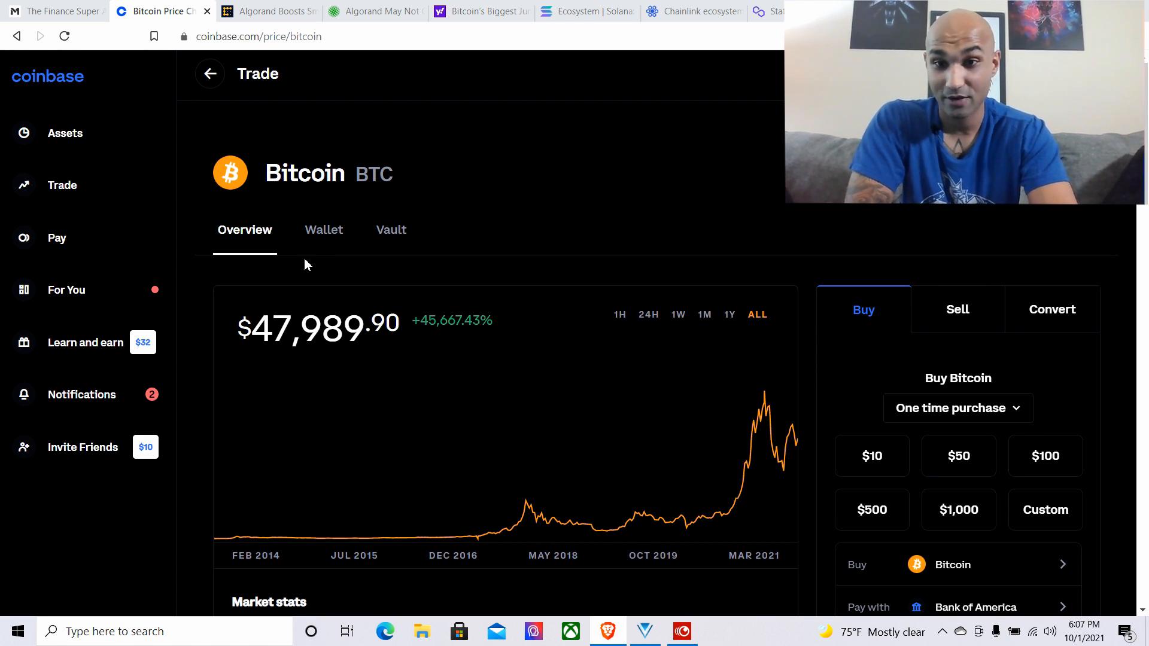
pyautogui.click(323, 229)
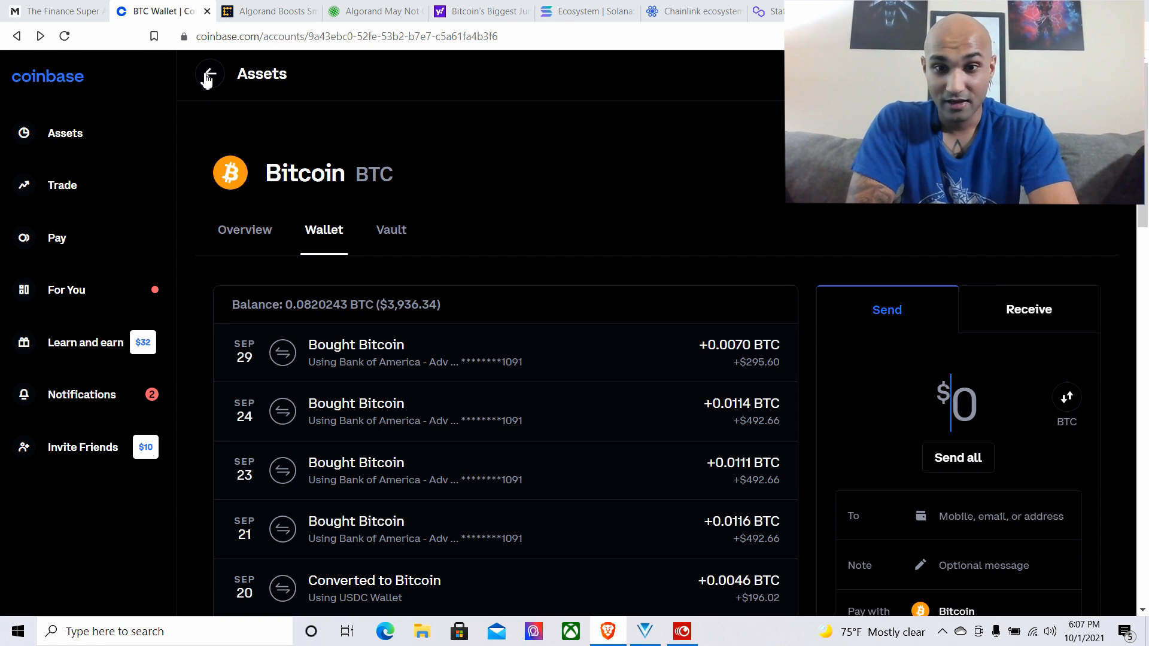
# Go back to the Assets dashboard and scroll down to Wrapped Luna at $316.73
pyautogui.click(209, 75)
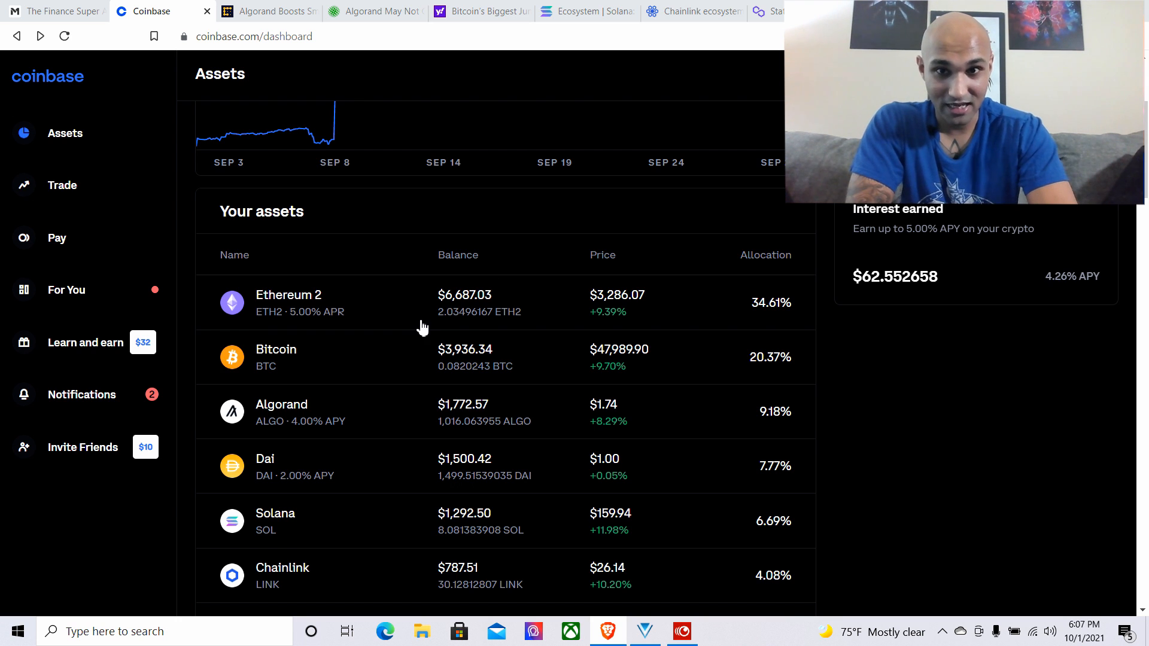
pyautogui.scroll(-3)
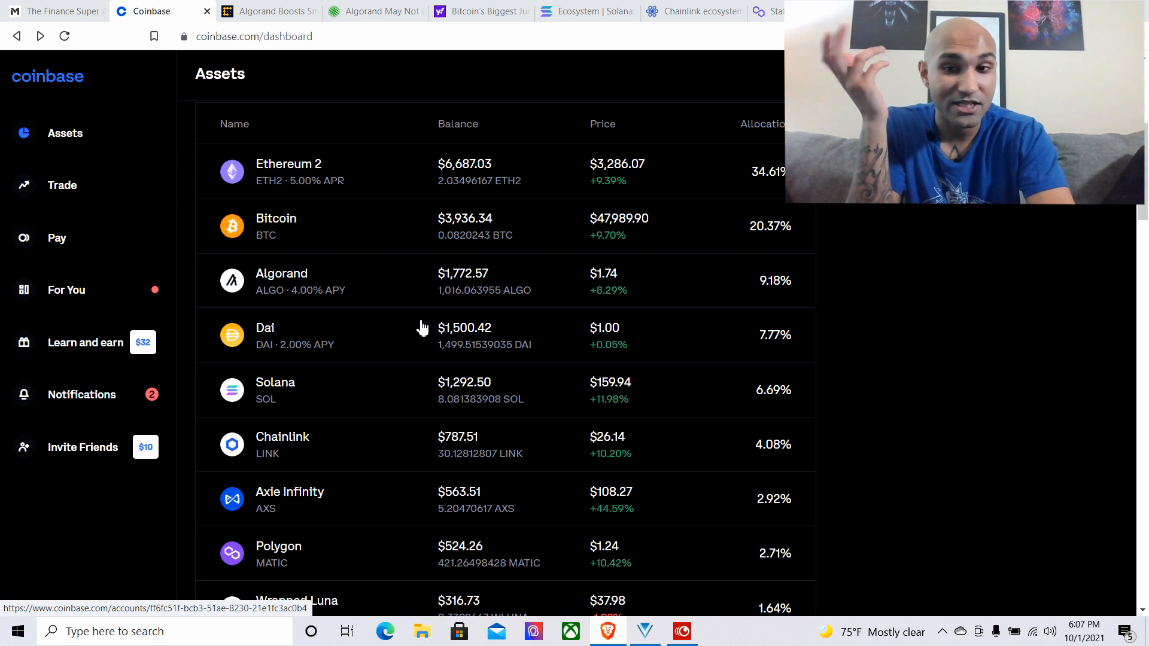
pyautogui.moveTo(375, 298)
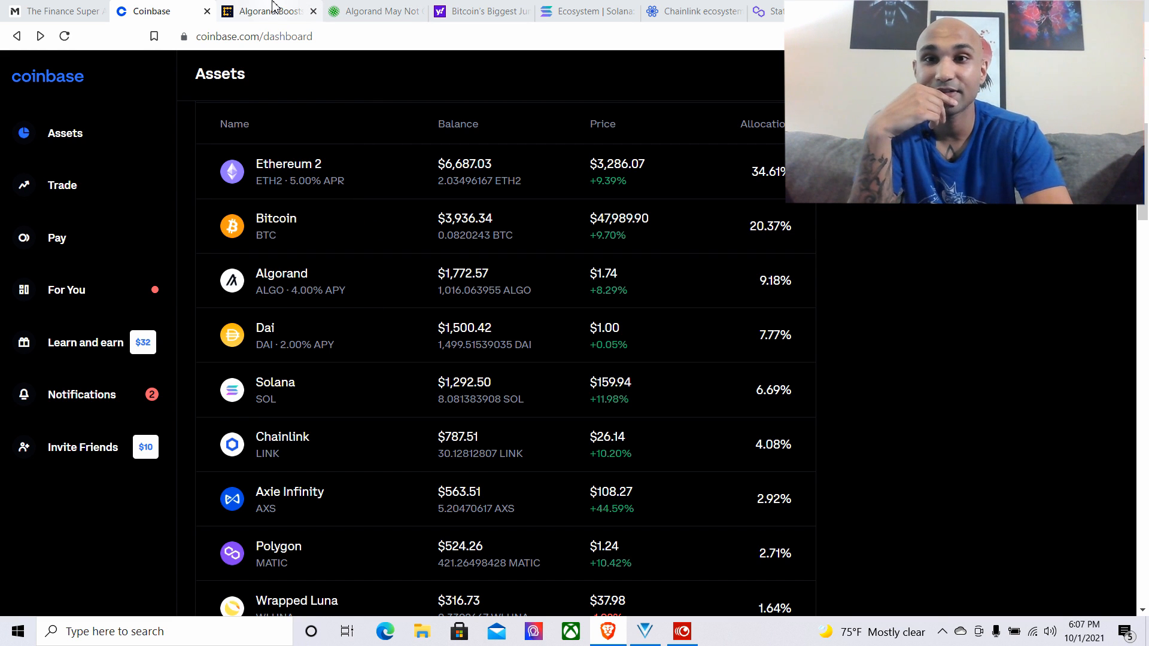
# Open the CoinDesk Algorand Virtual Machine article and briefly check the InvestorPlace tab
pyautogui.click(267, 10)
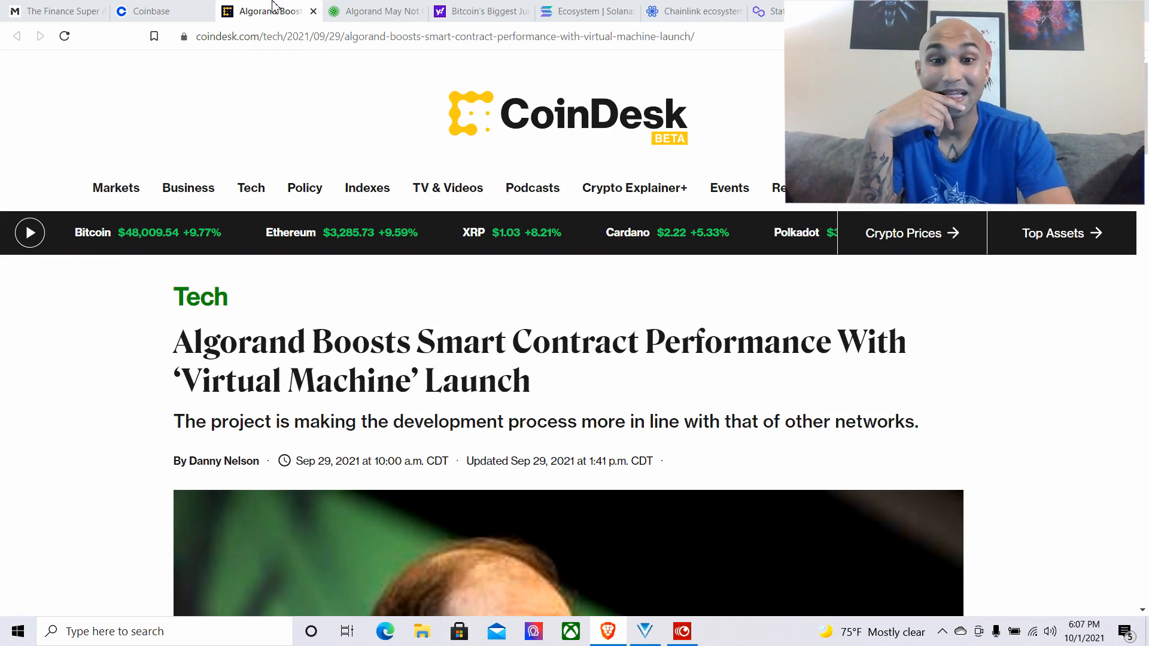
pyautogui.scroll(-3)
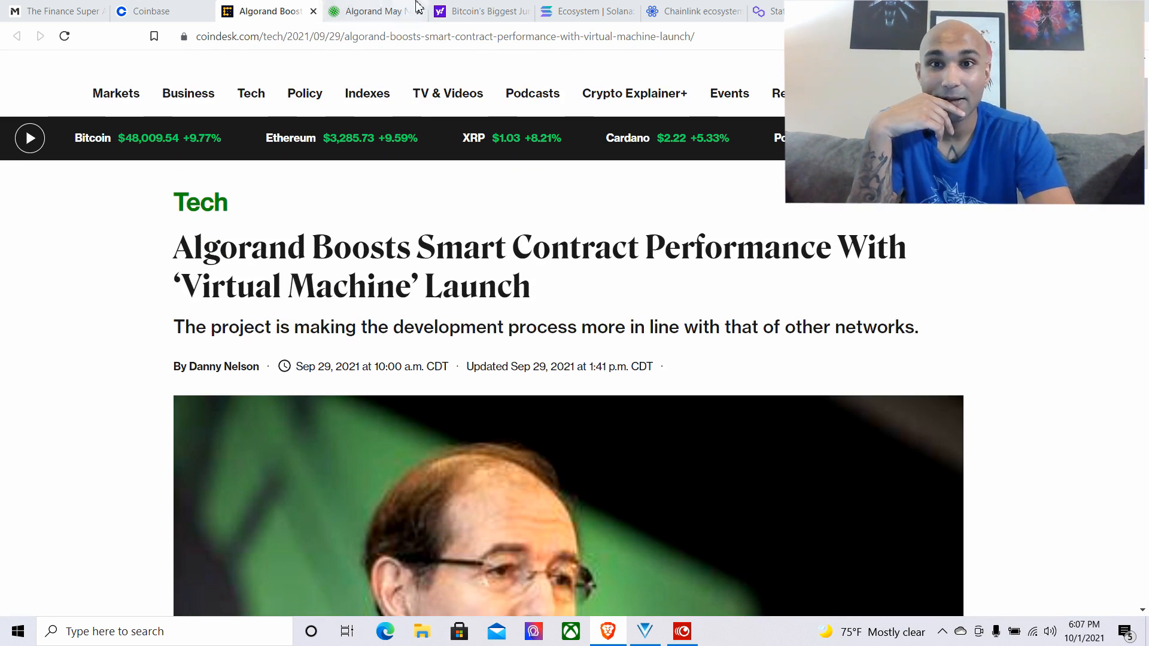
pyautogui.click(373, 10)
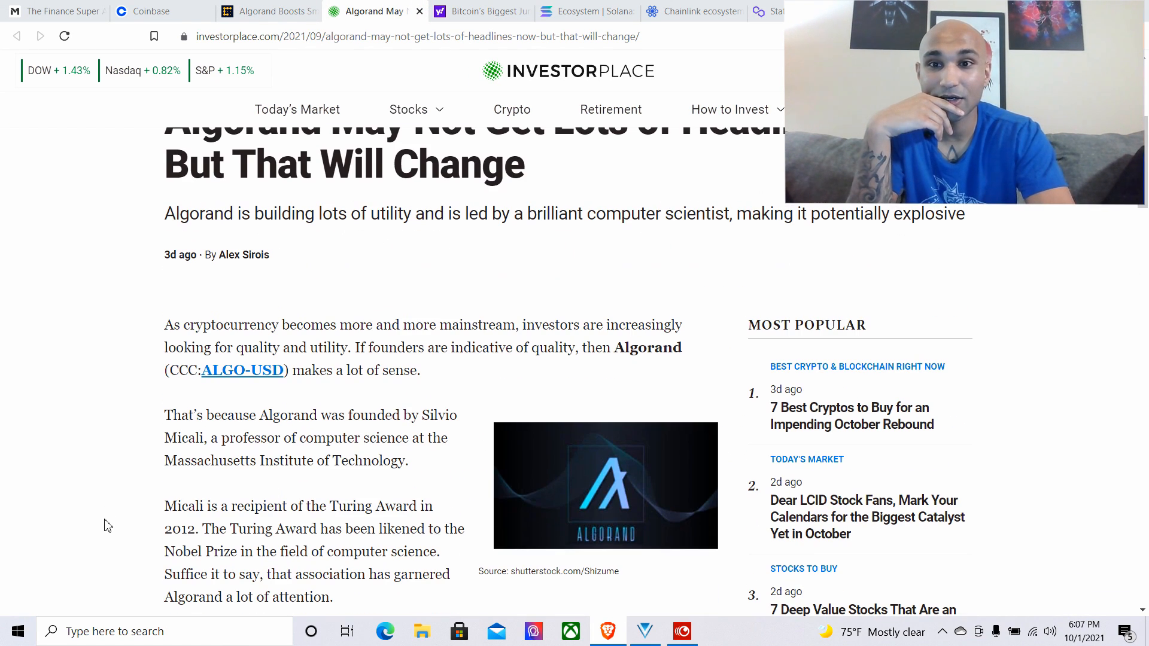
pyautogui.click(264, 12)
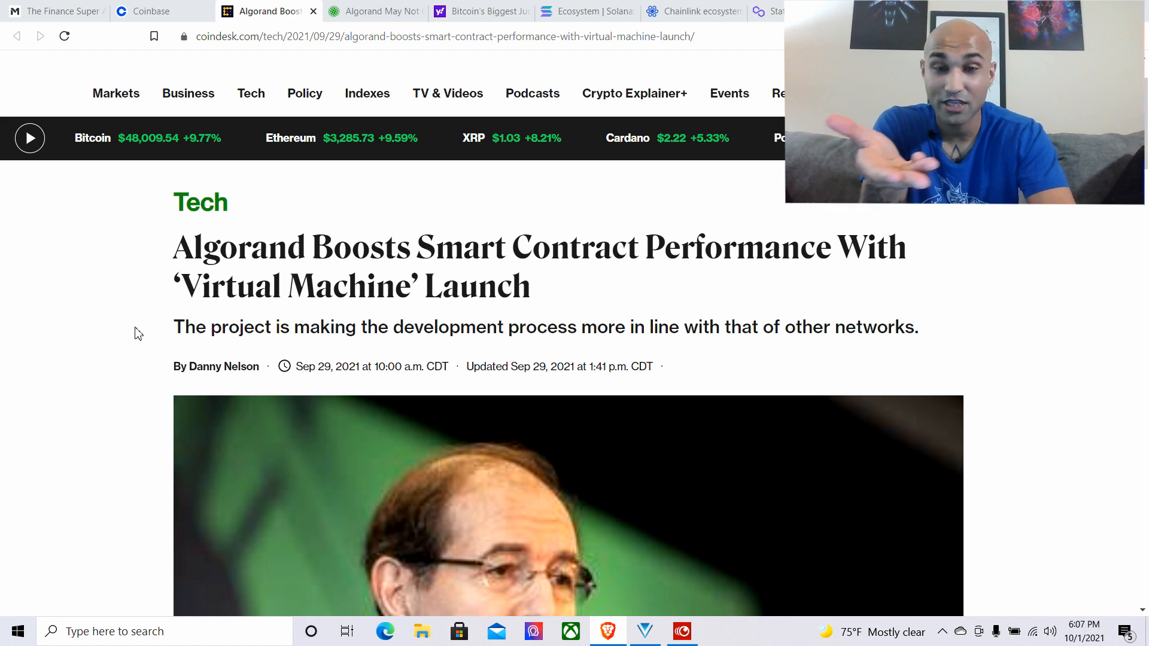
# Read through the CoinDesk Algorand Virtual Machine article, then close its tab
pyautogui.scroll(-3)
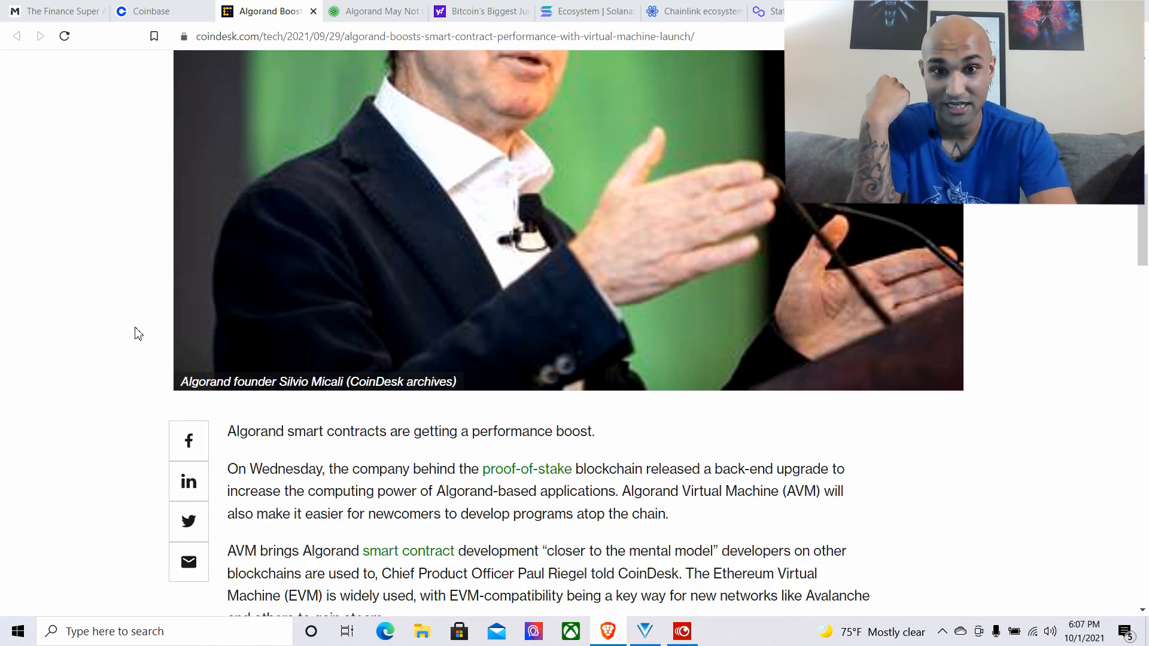
pyautogui.scroll(-3)
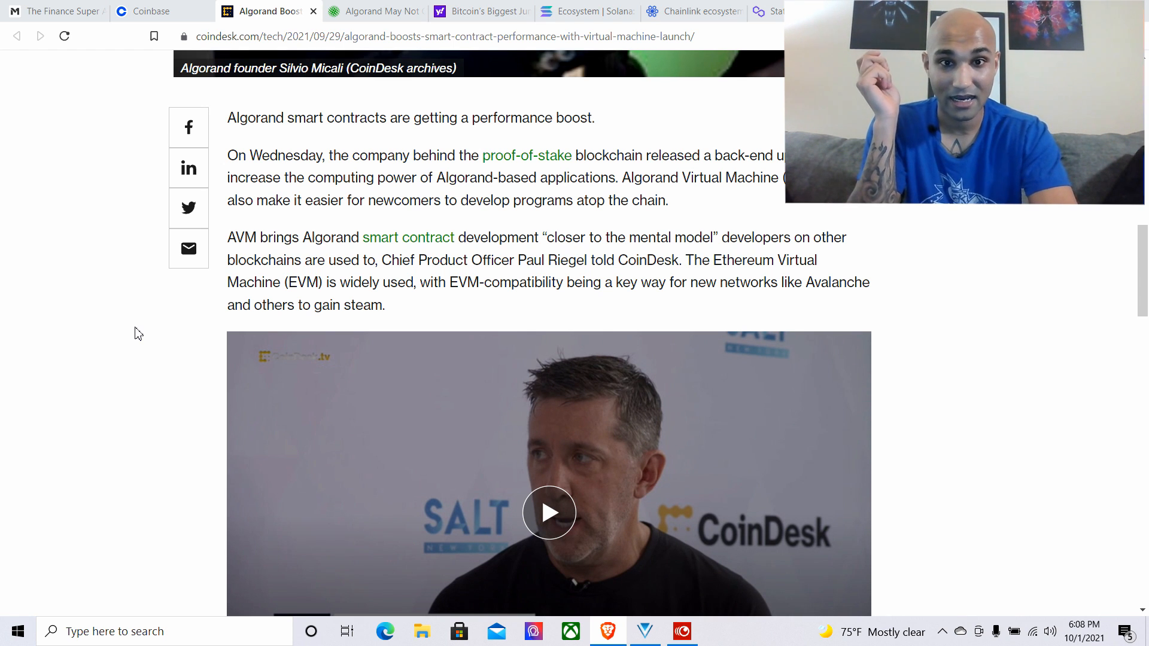
pyautogui.scroll(-3)
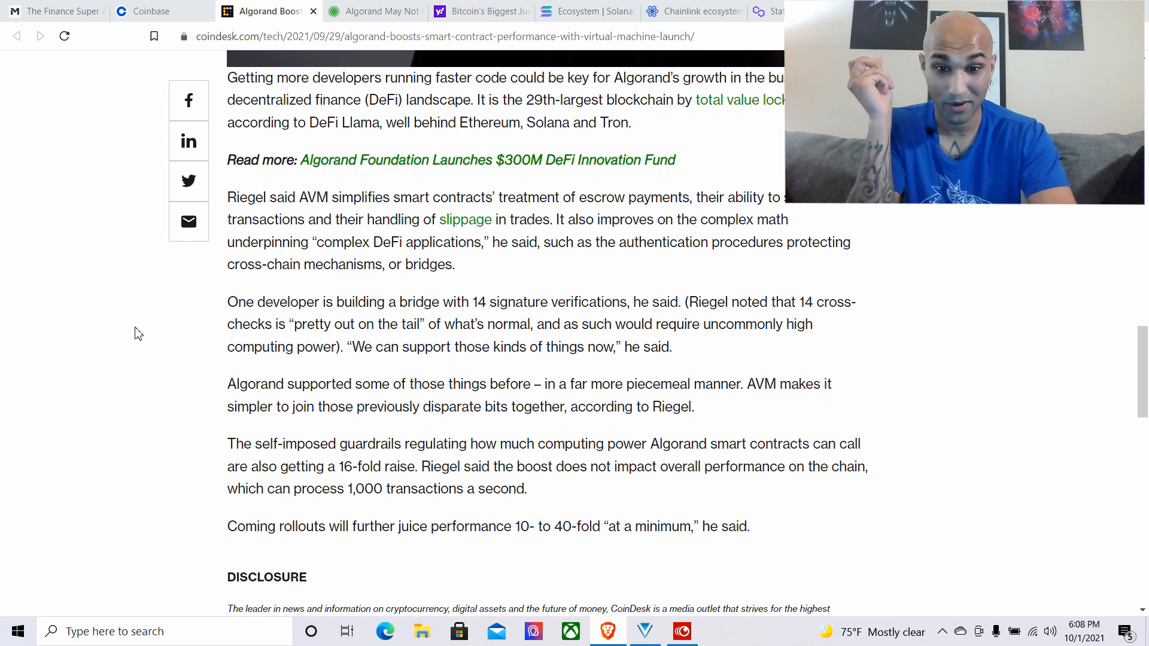
pyautogui.scroll(3)
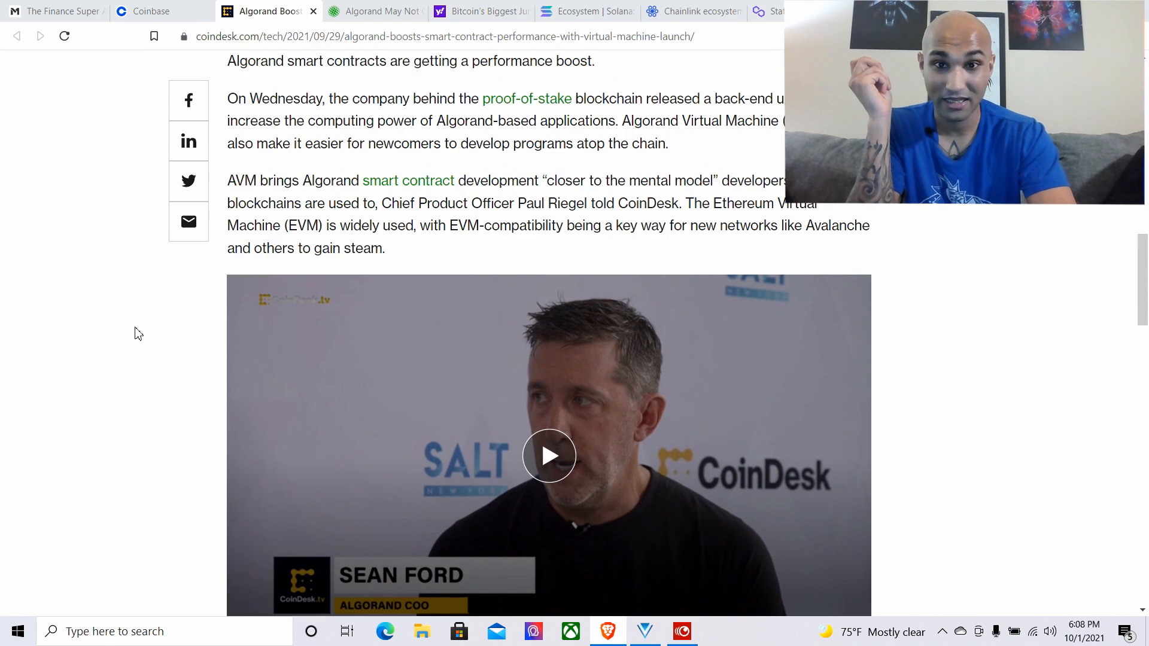
pyautogui.scroll(3)
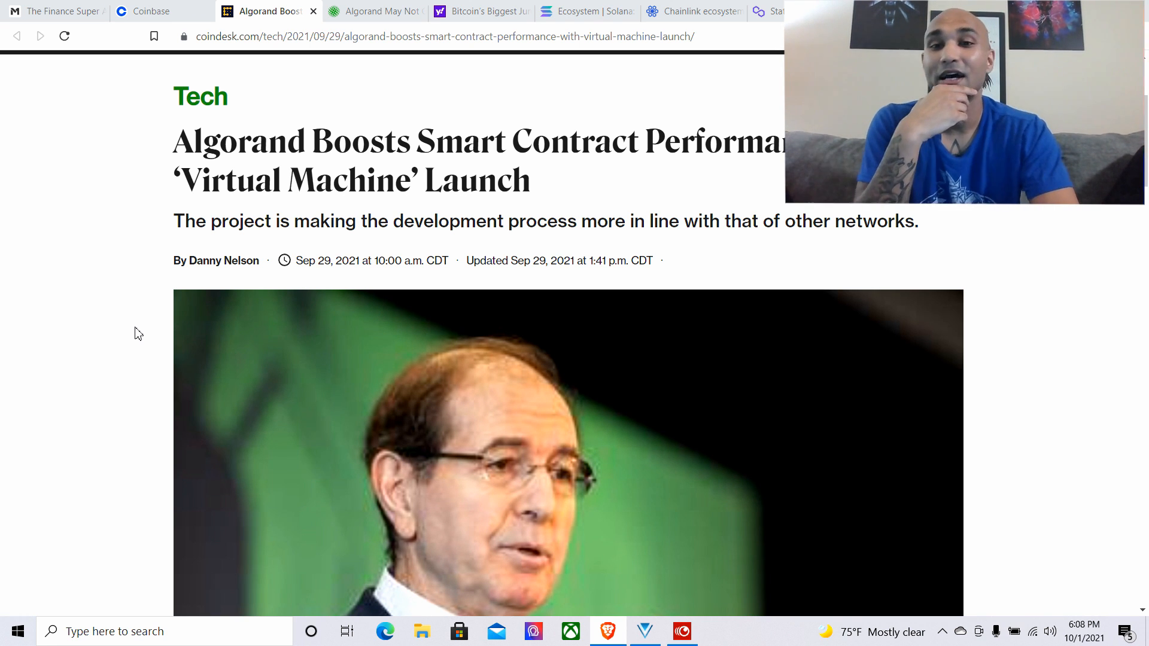
pyautogui.scroll(-3)
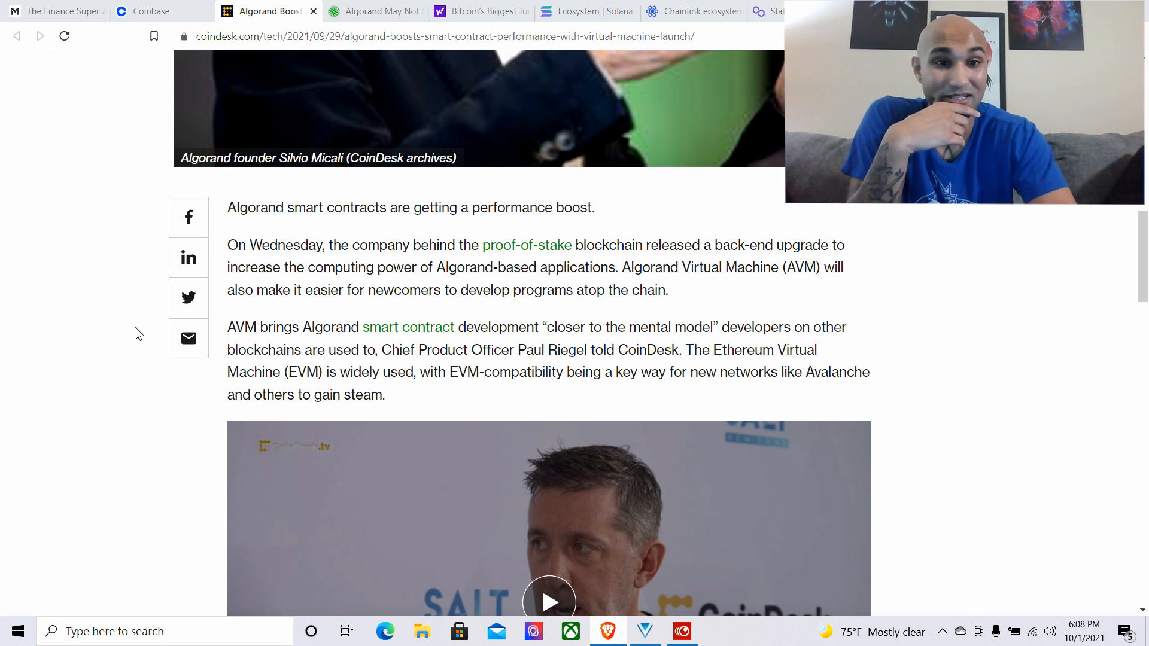
pyautogui.click(373, 10)
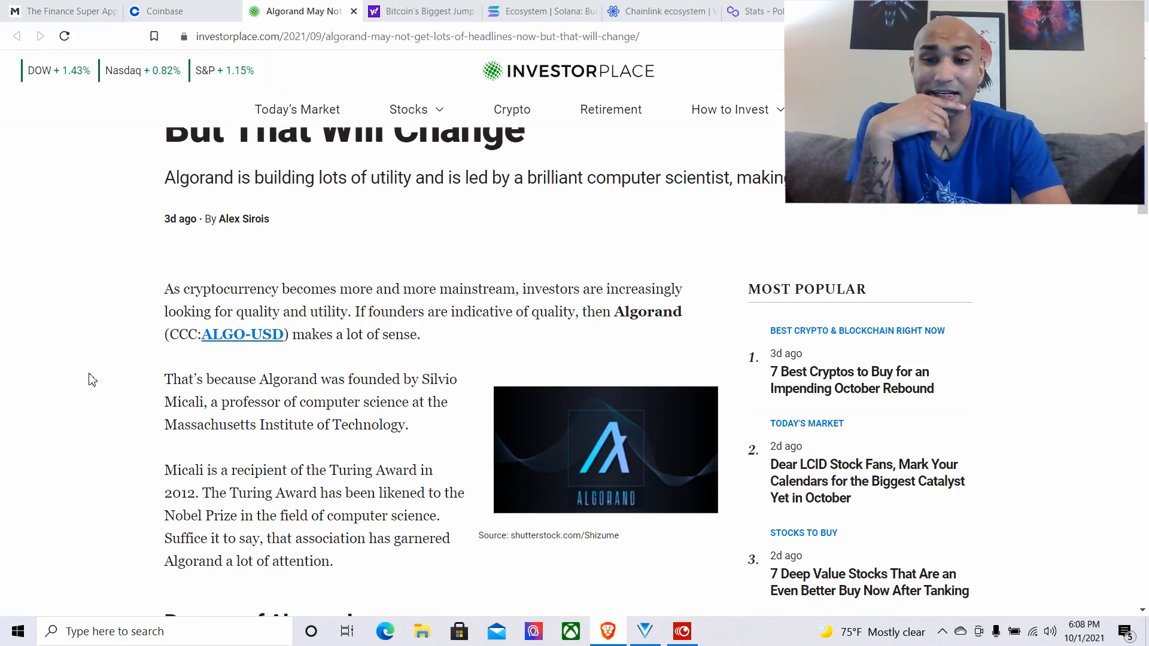
# Read the InvestorPlace Algorand article through its use cases and Marshall Islands currency project
pyautogui.scroll(-3)
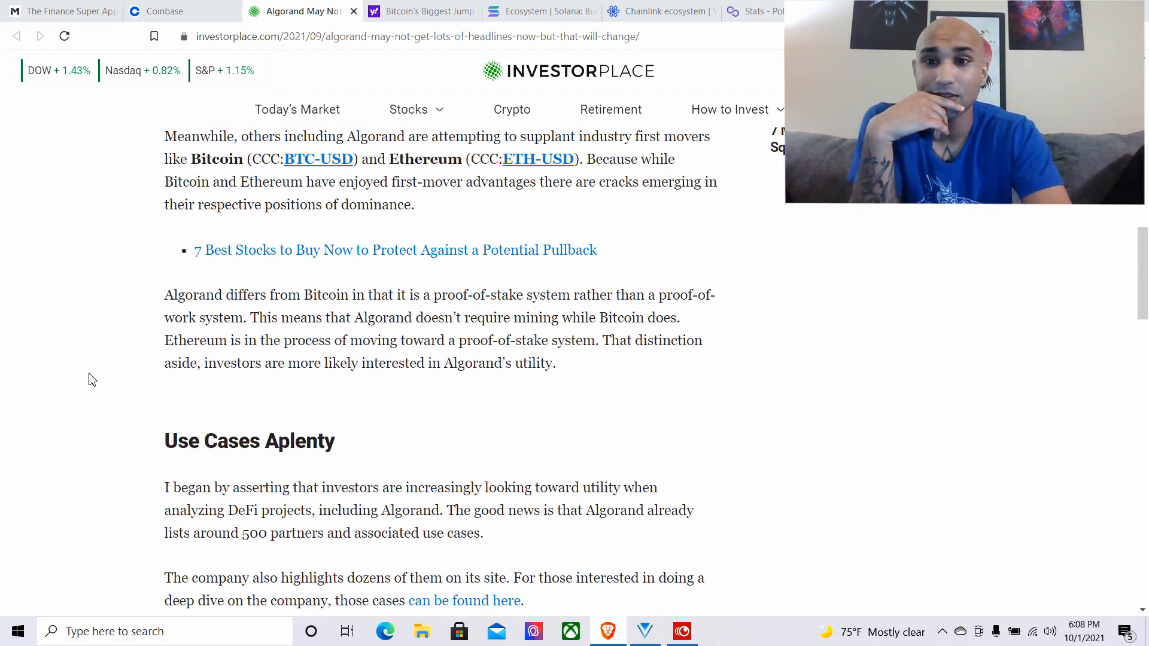
pyautogui.scroll(-3)
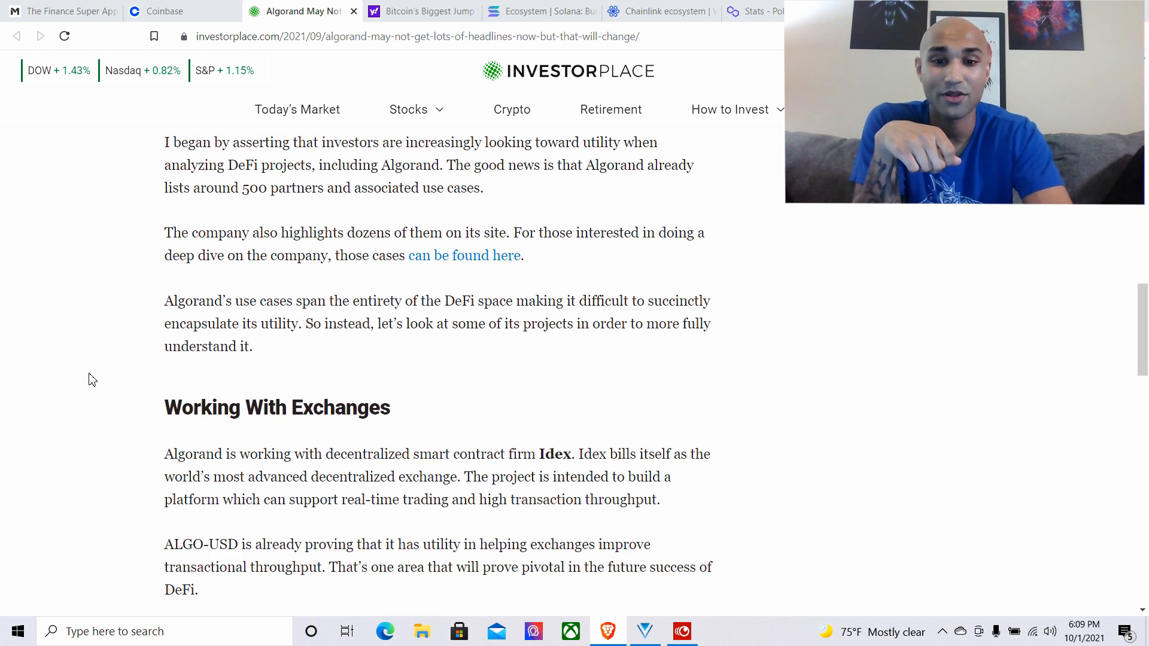
pyautogui.scroll(-3)
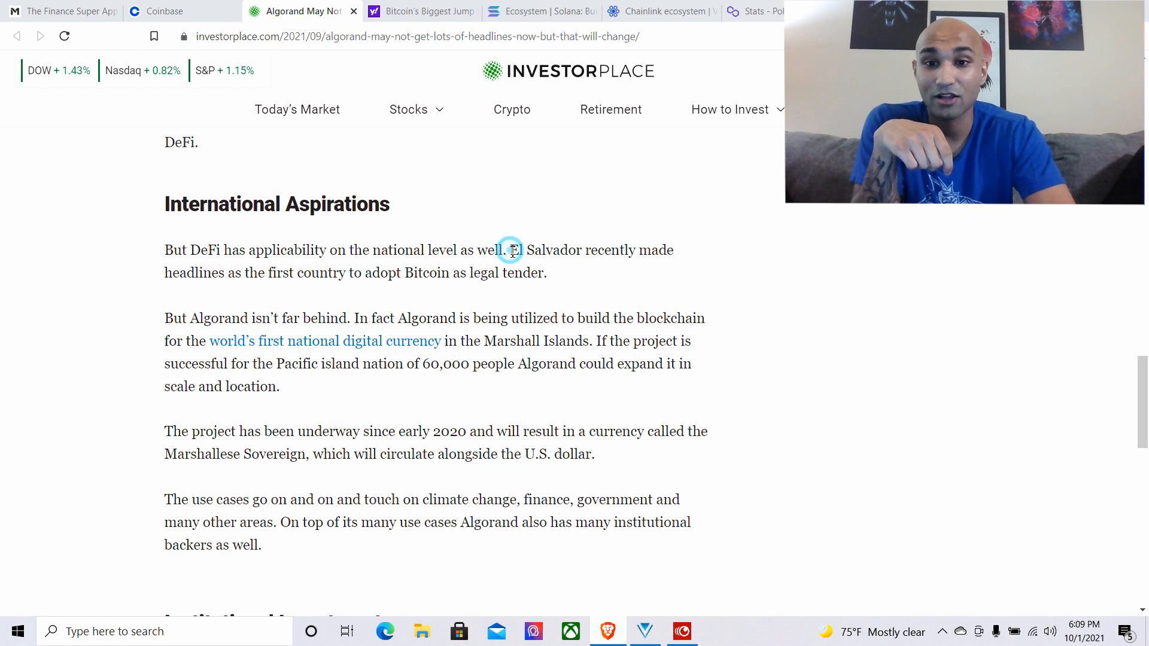
pyautogui.moveTo(509, 250); pyautogui.dragTo(565, 341)
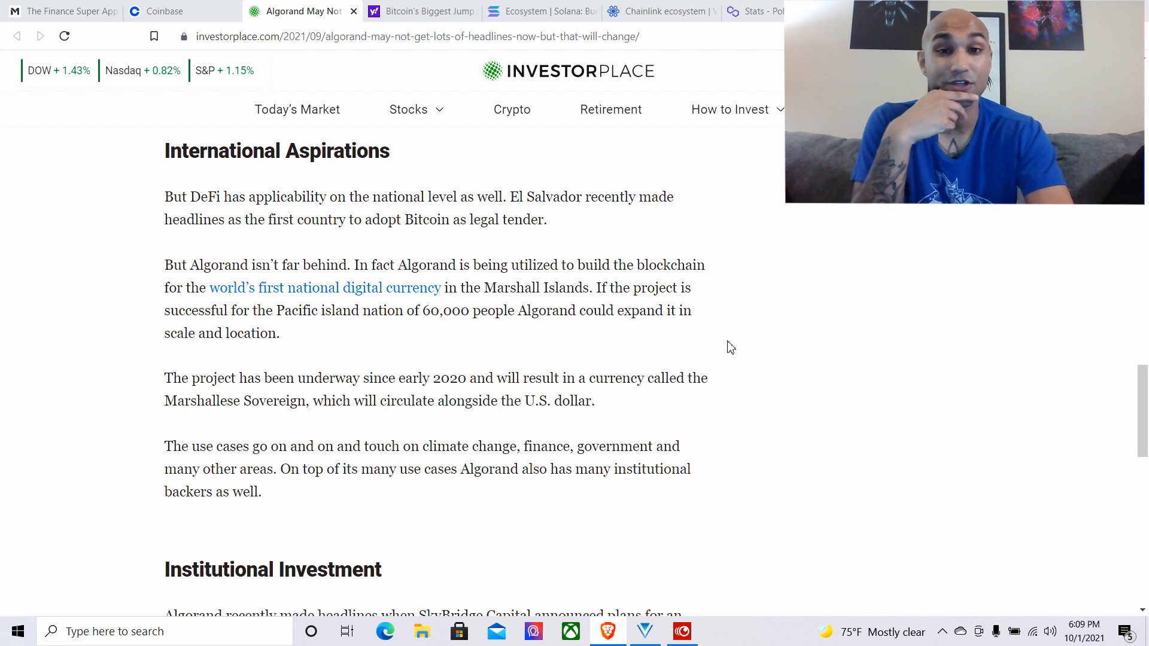
pyautogui.scroll(-3)
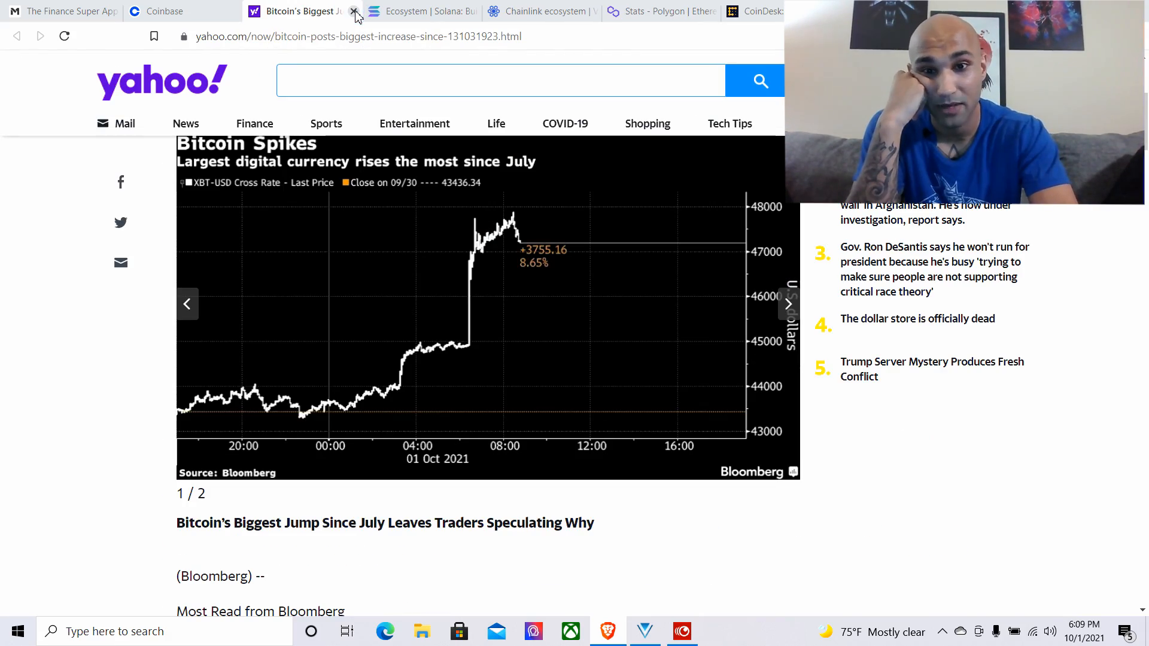
# Skim Yahoo's Bitcoin biggest-jump article down to its Bloomberg links
pyautogui.scroll(-3)
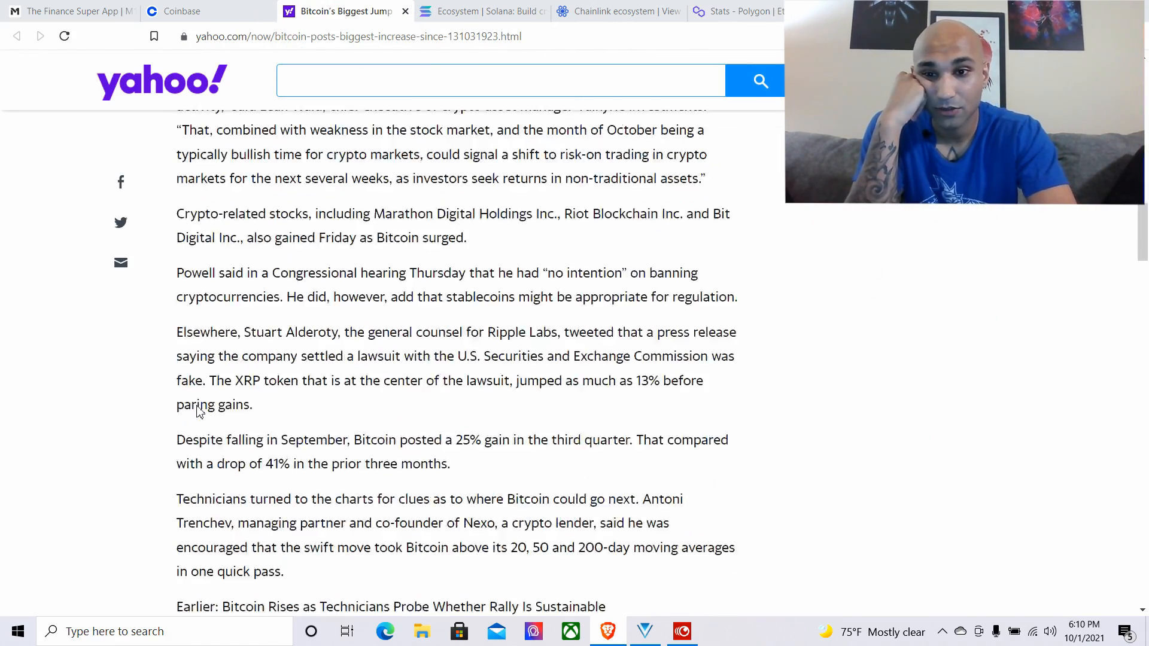
pyautogui.scroll(-3)
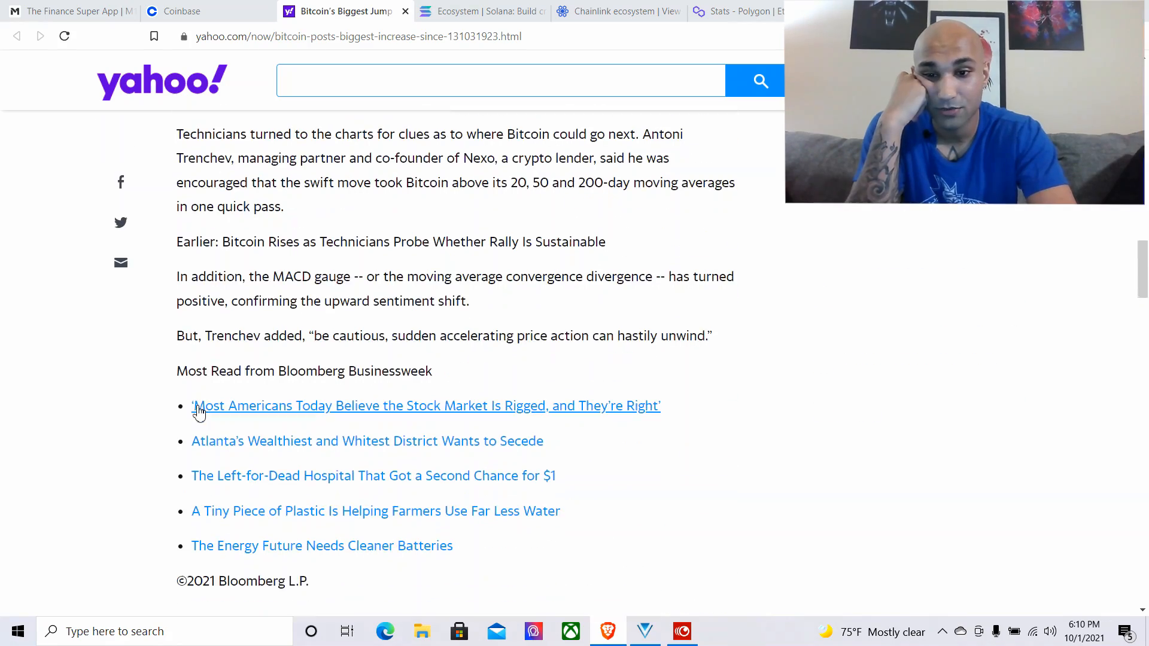
pyautogui.scroll(3)
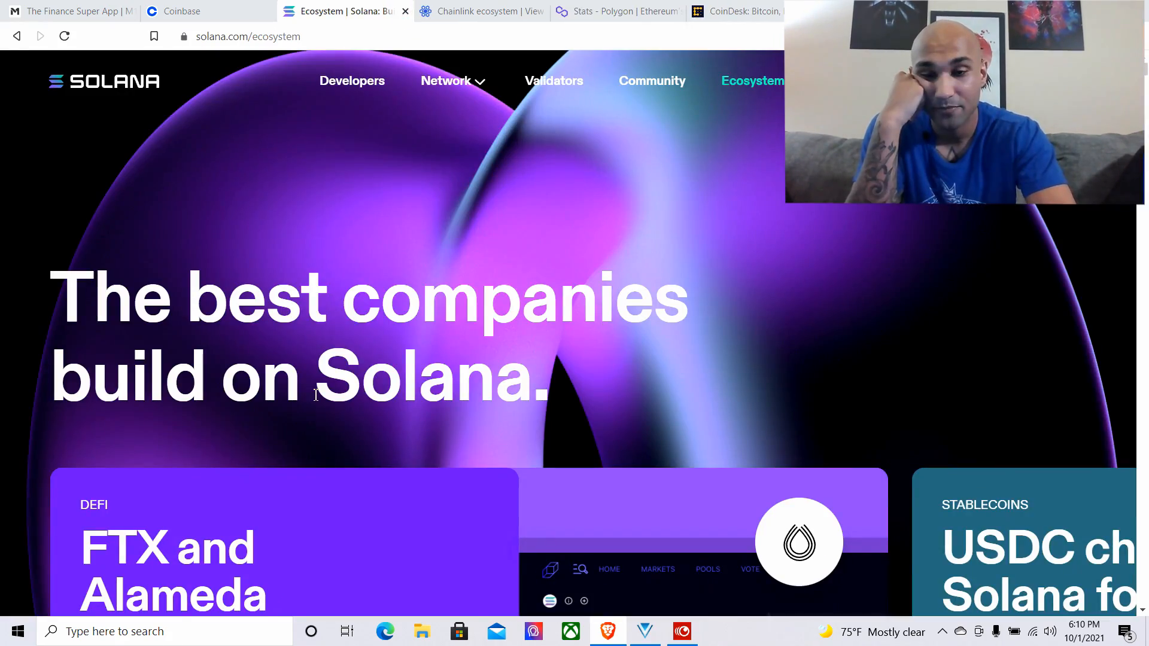
# Open Solana's price overview in Coinbase
pyautogui.click(179, 11)
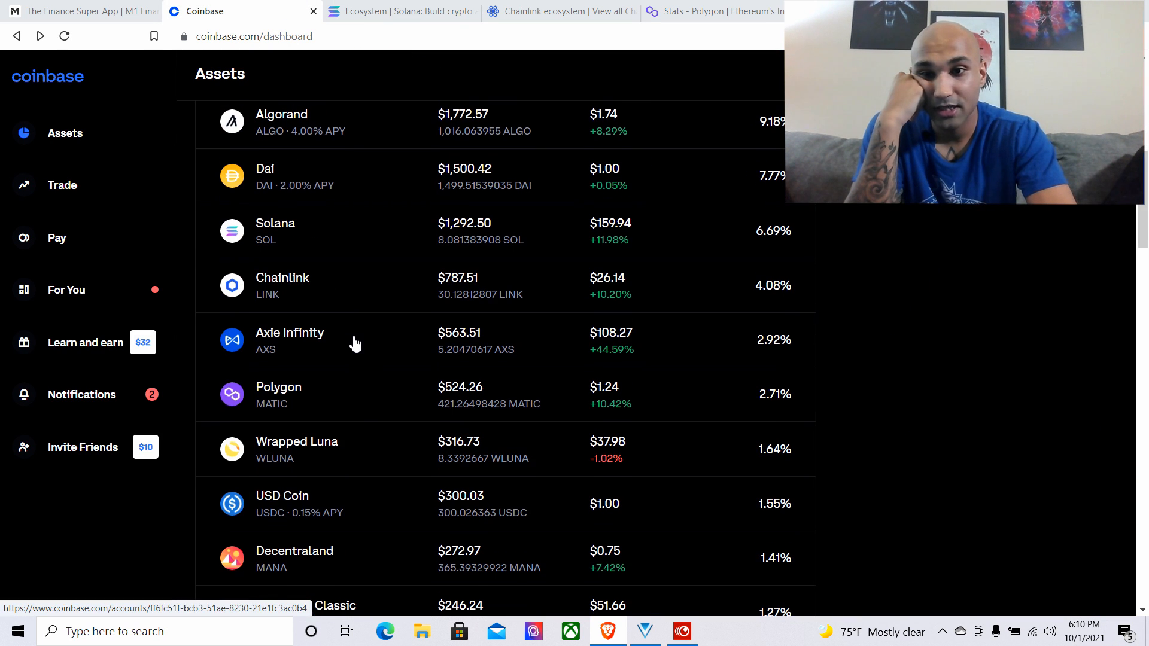
pyautogui.click(399, 11)
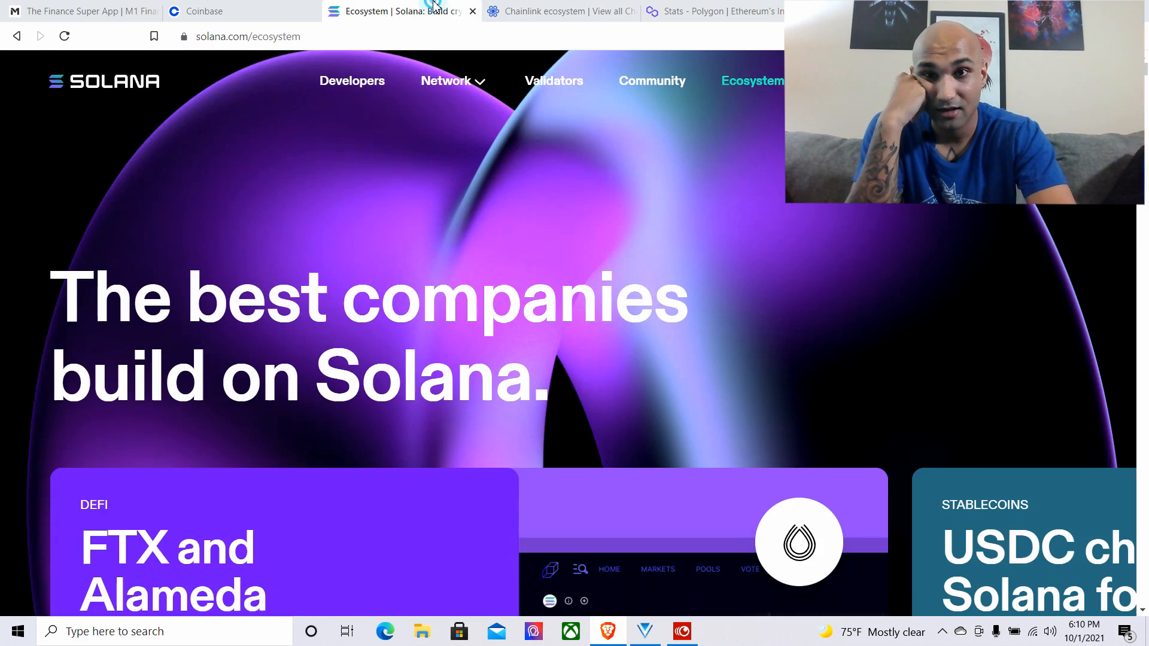
pyautogui.scroll(-3)
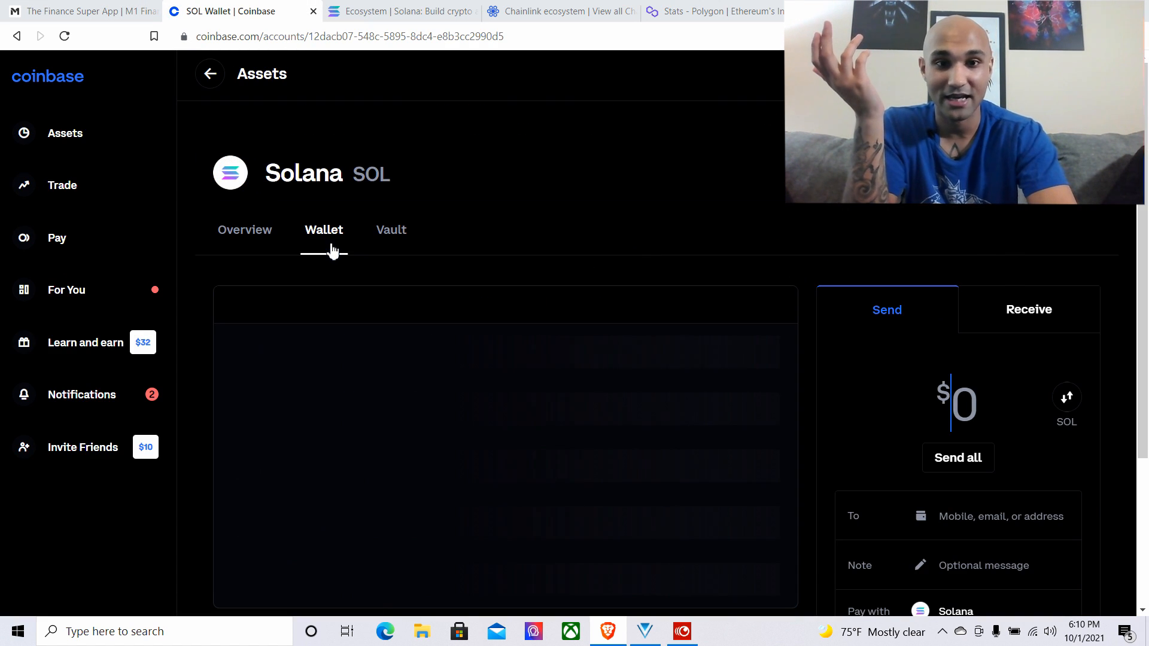
pyautogui.click(245, 229)
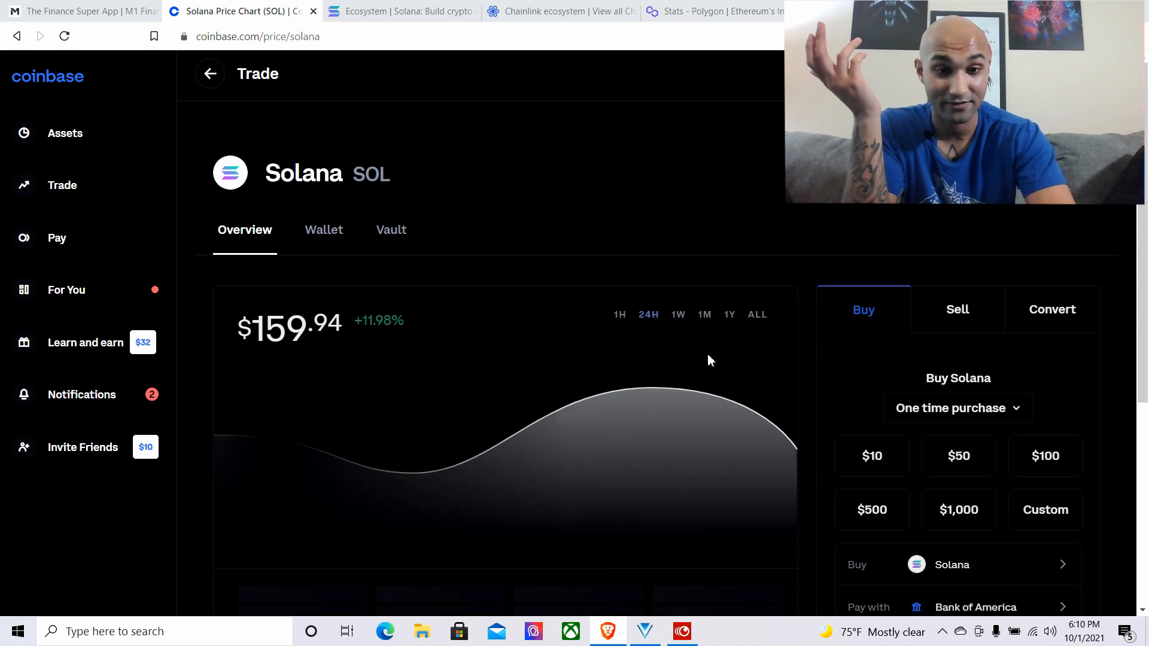
# View Solana's price chart over the 1M, 1Y and 1W timeframes
pyautogui.click(702, 314)
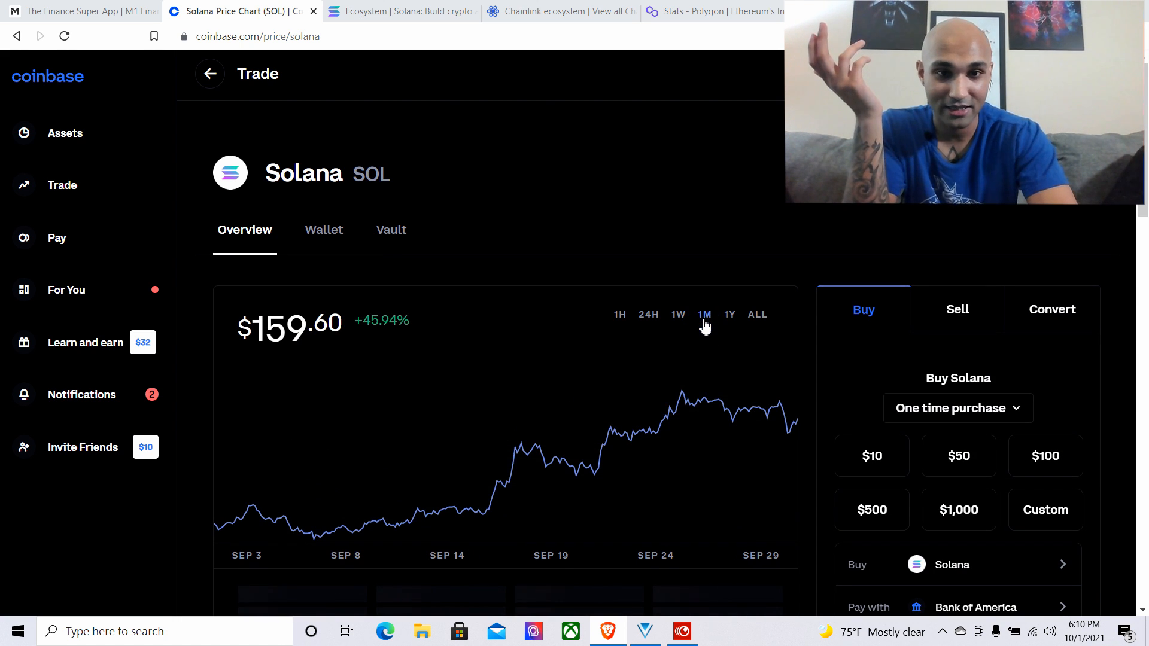
pyautogui.click(728, 315)
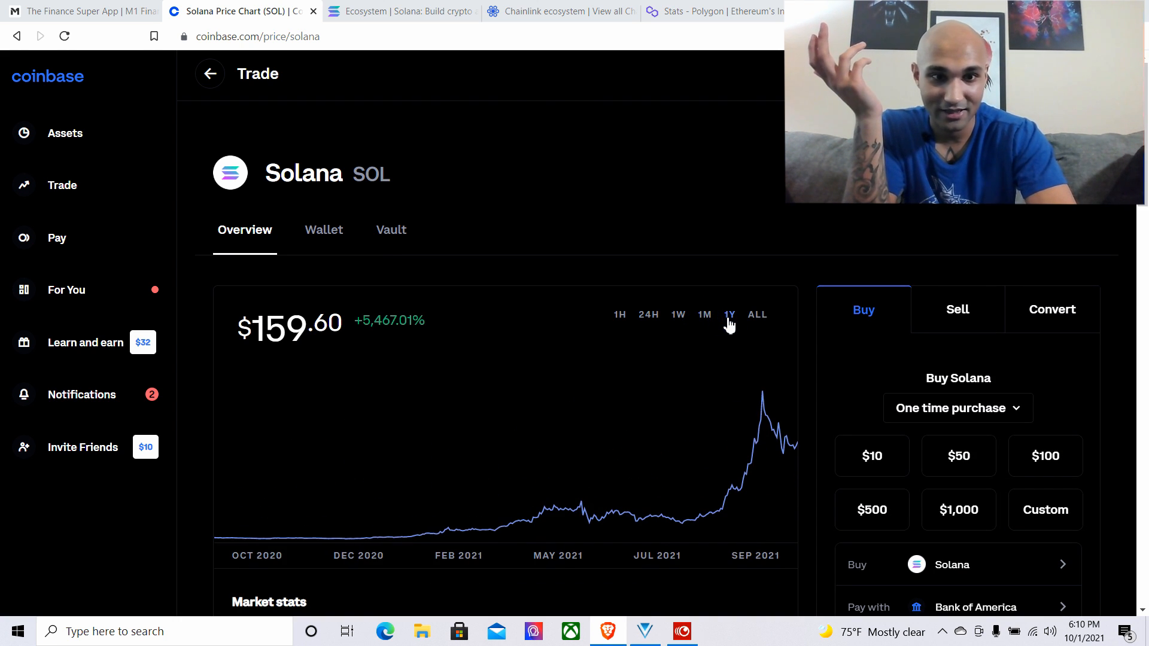
pyautogui.moveTo(658, 517)
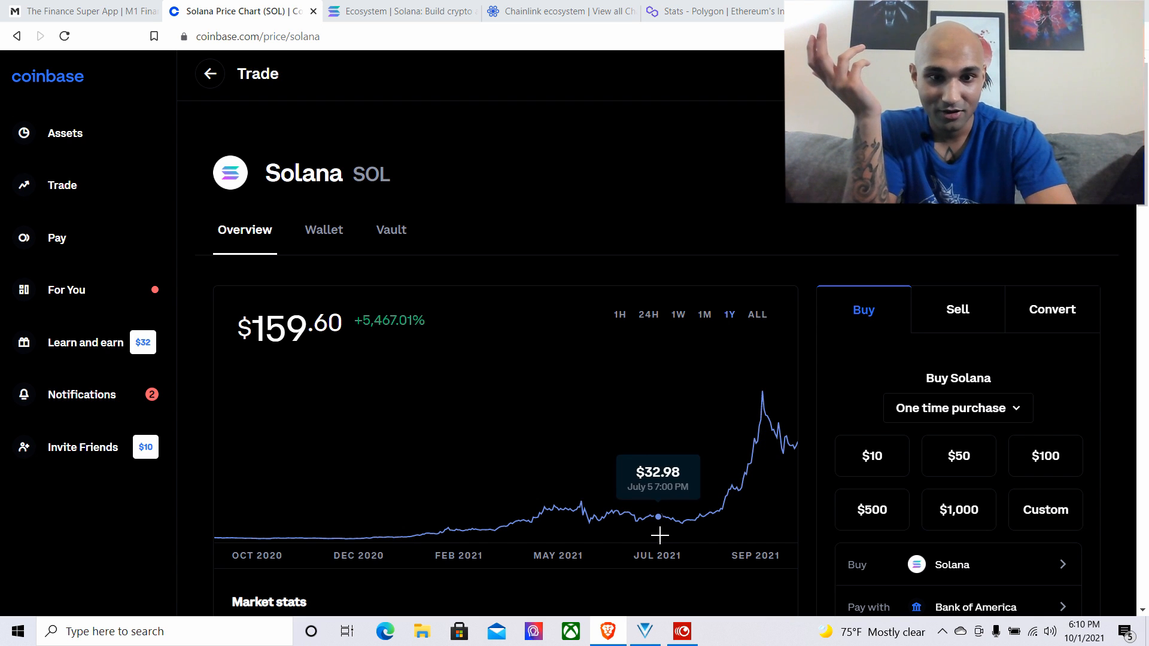
pyautogui.moveTo(686, 541)
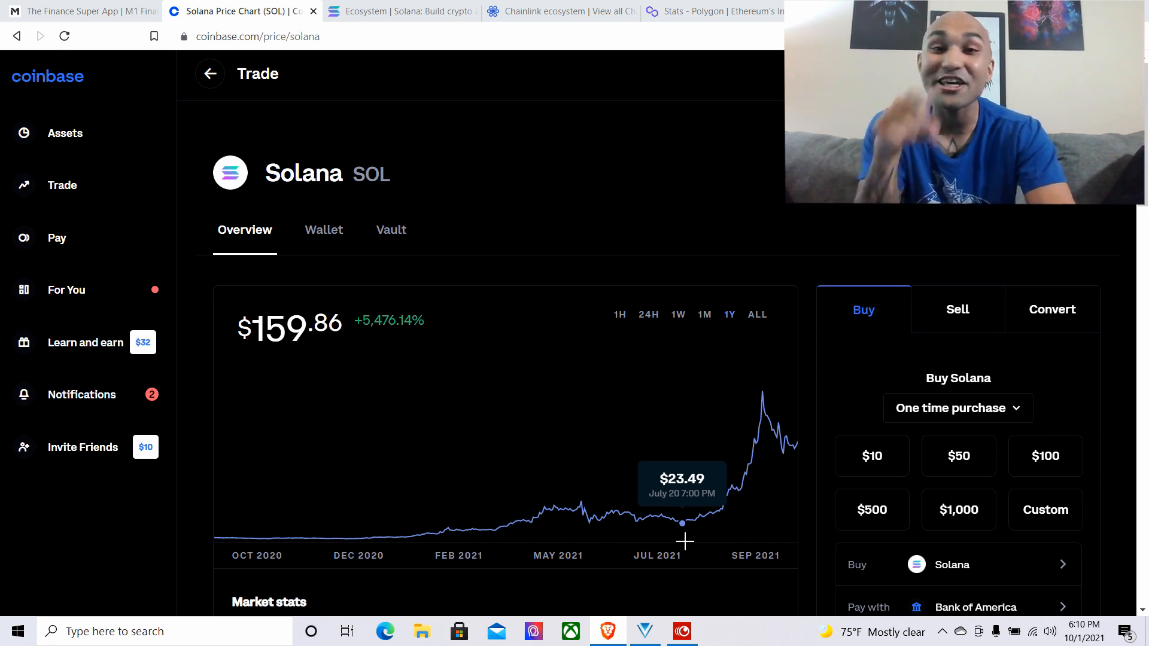
pyautogui.moveTo(754, 528)
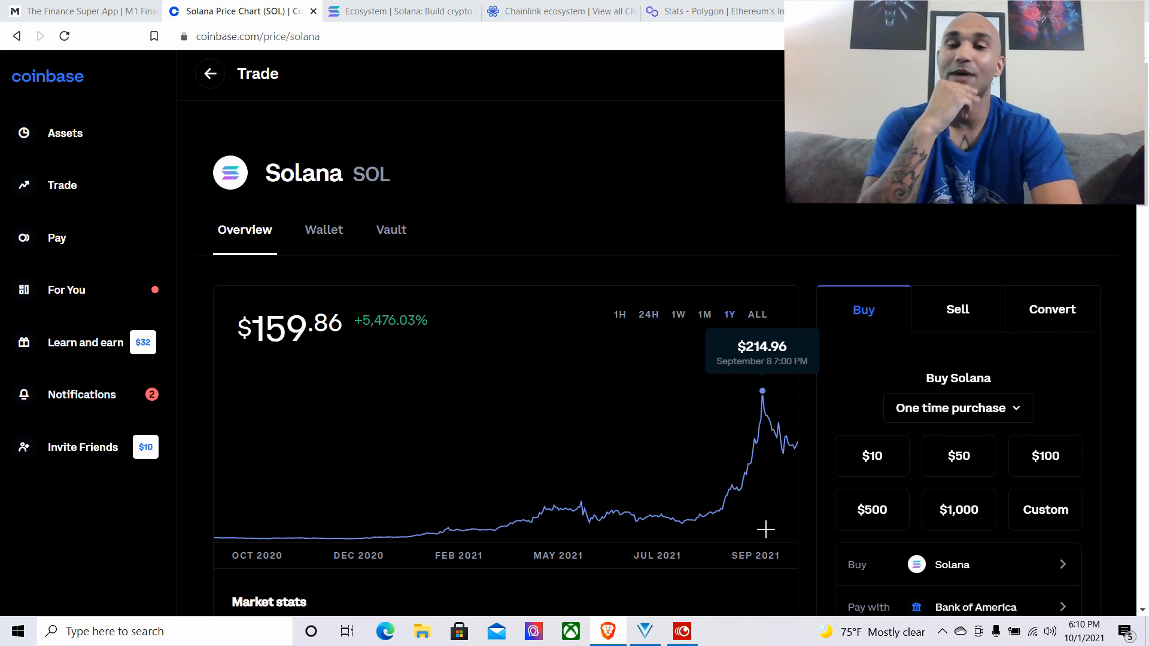
pyautogui.moveTo(838, 568)
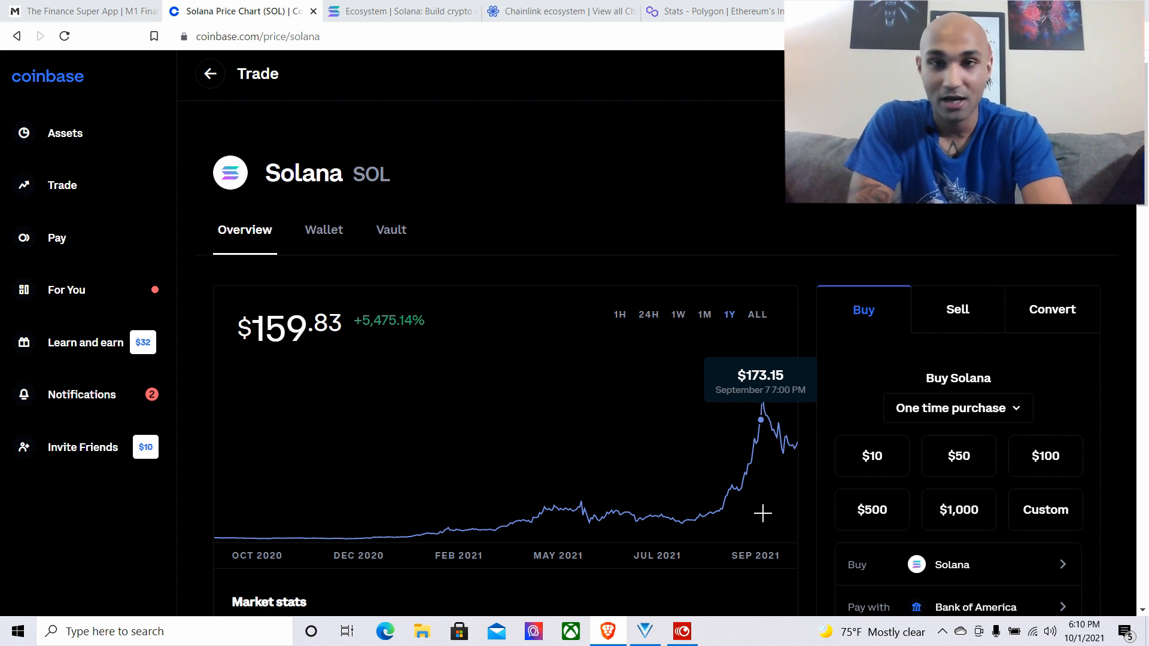
pyautogui.click(647, 314)
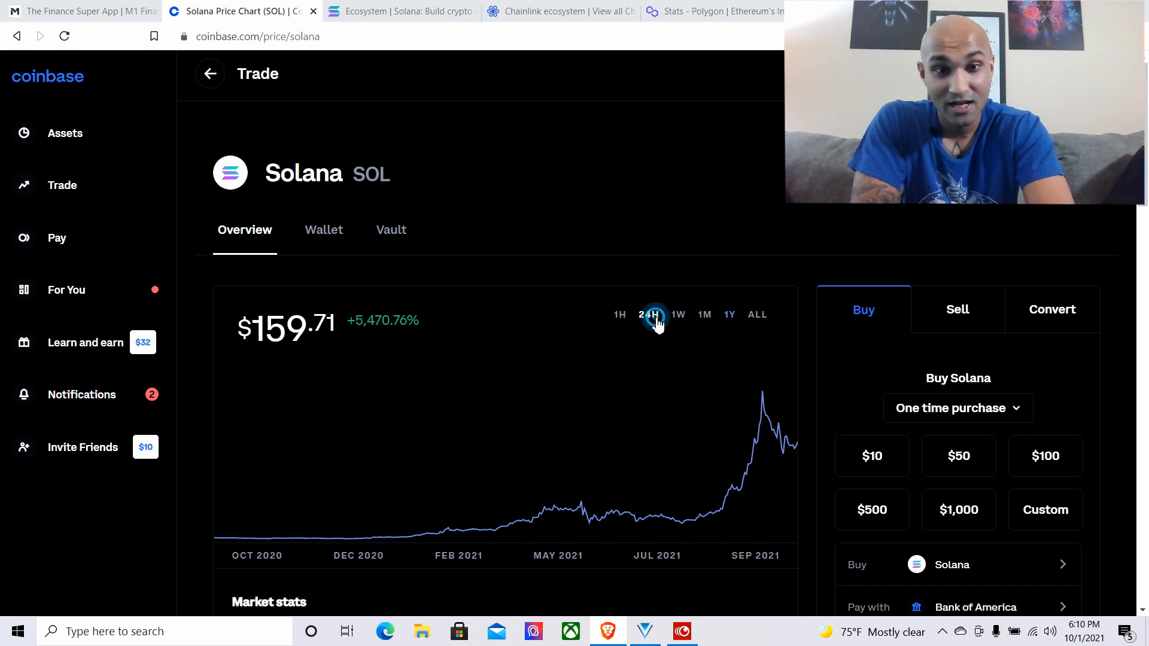
pyautogui.click(676, 314)
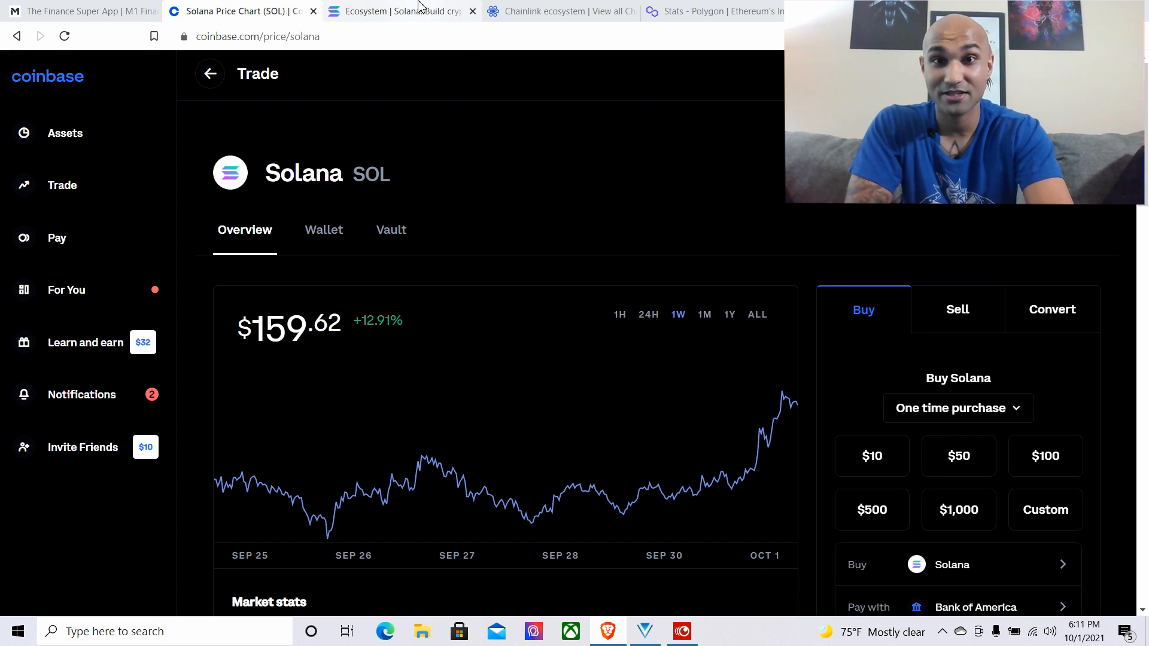
pyautogui.click(396, 11)
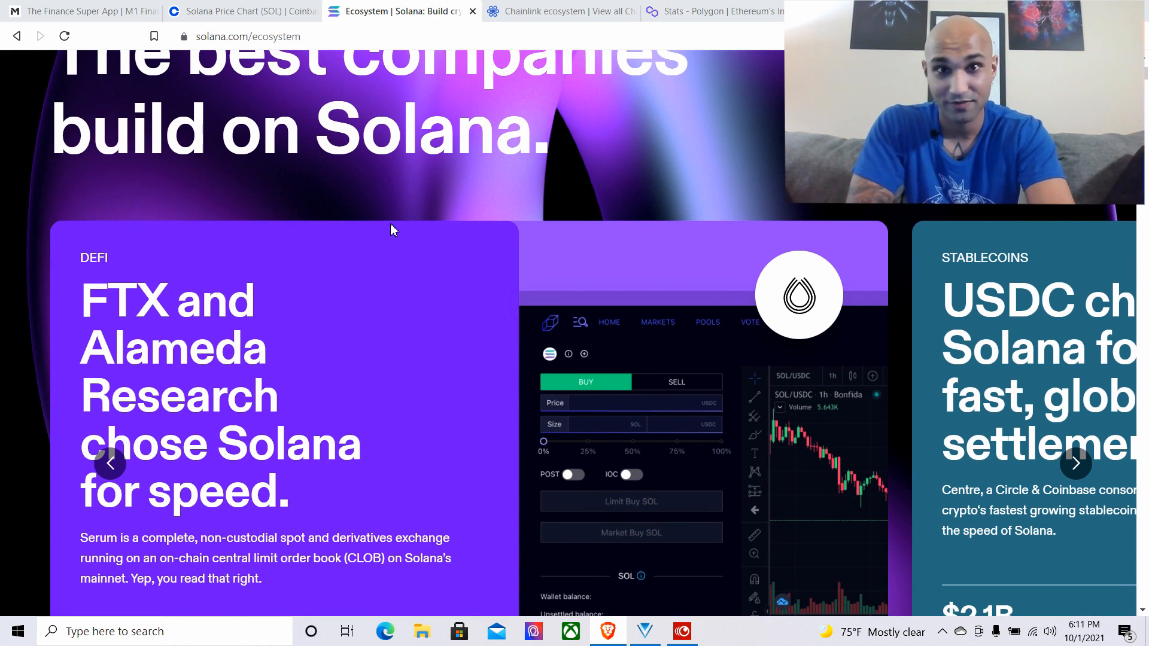
# Scroll solana.com/ecosystem to the 368-project directory, then return to Coinbase's Solana chart
pyautogui.scroll(-3)
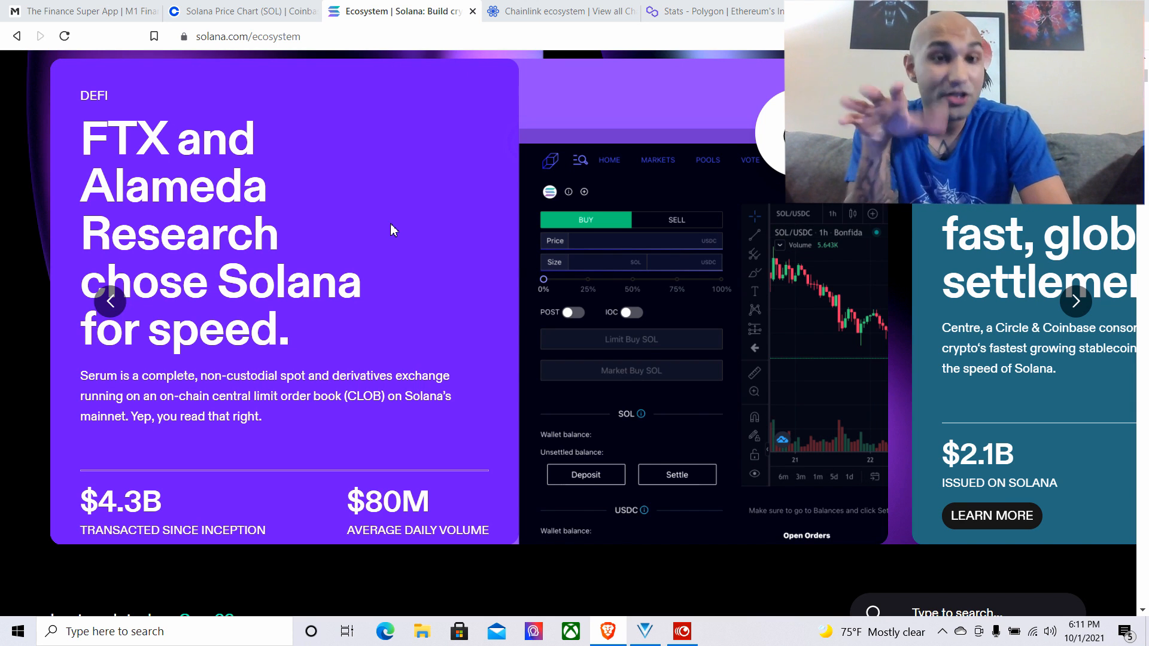
pyautogui.scroll(-3)
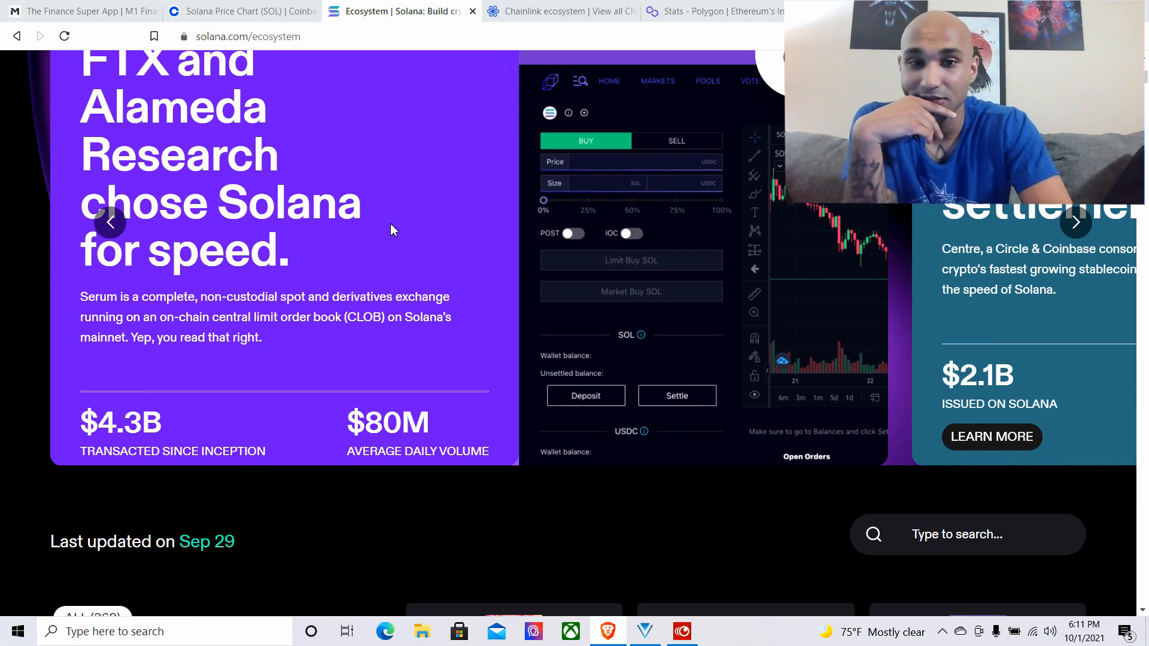
pyautogui.scroll(-3)
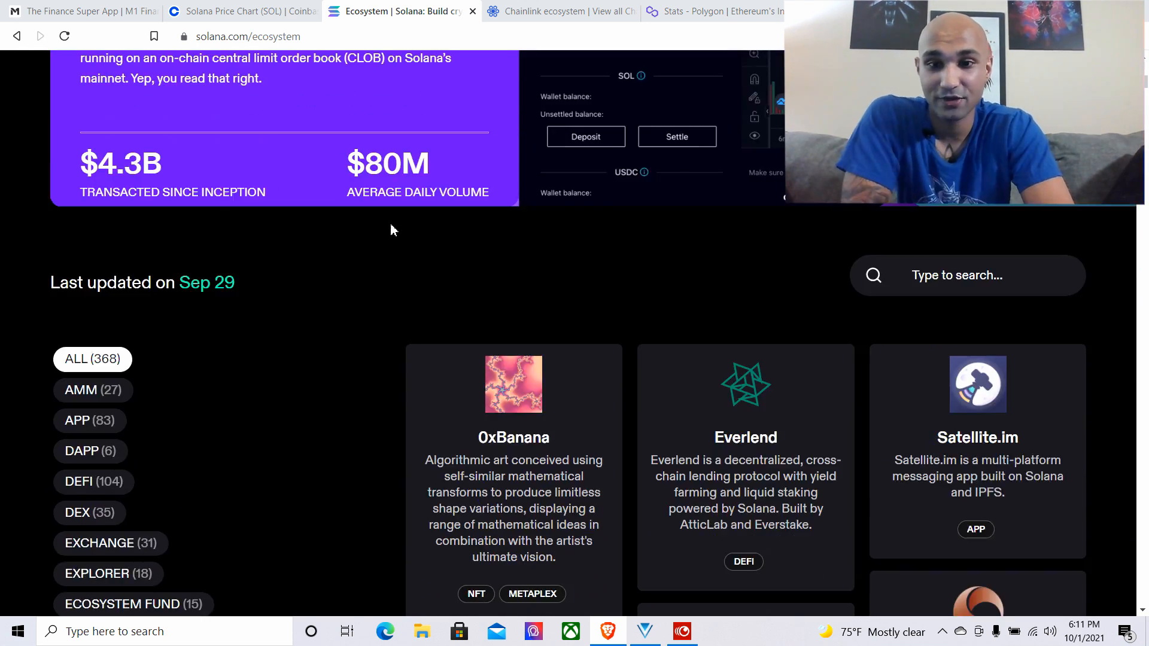
pyautogui.scroll(-3)
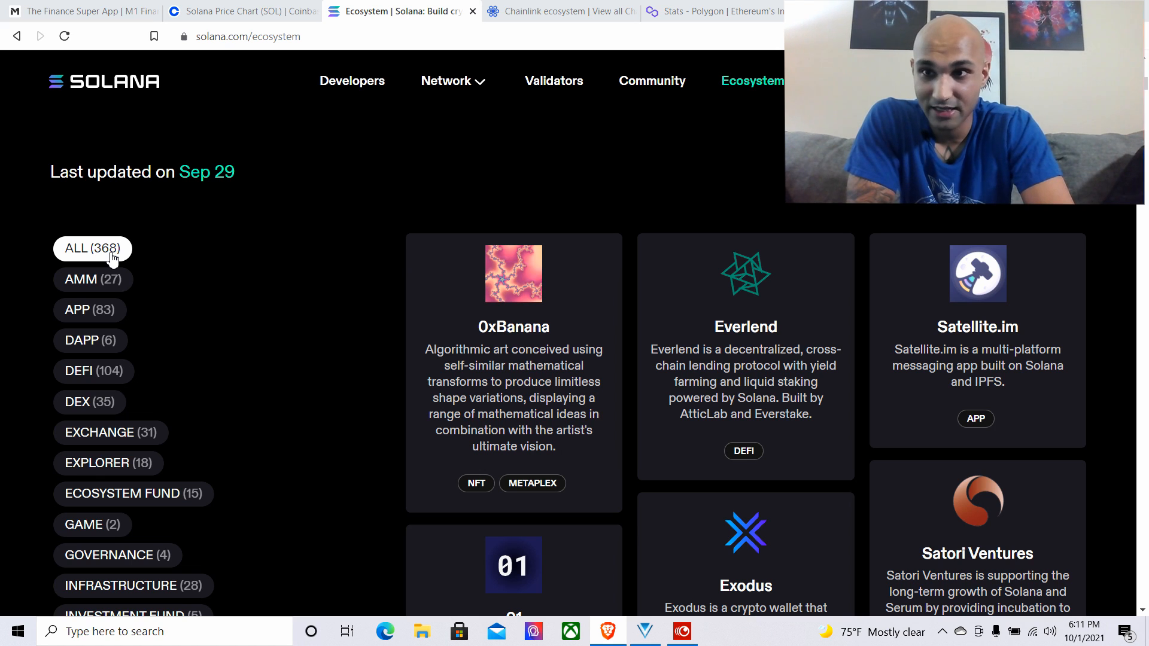
pyautogui.moveTo(251, 297)
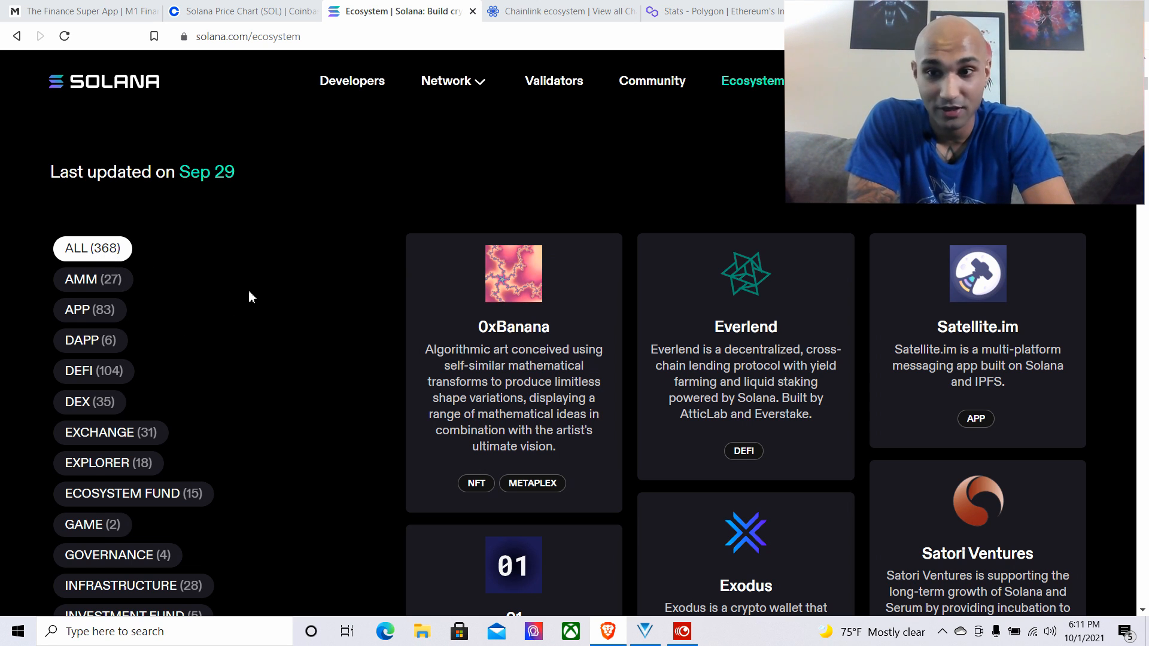
pyautogui.moveTo(317, 351)
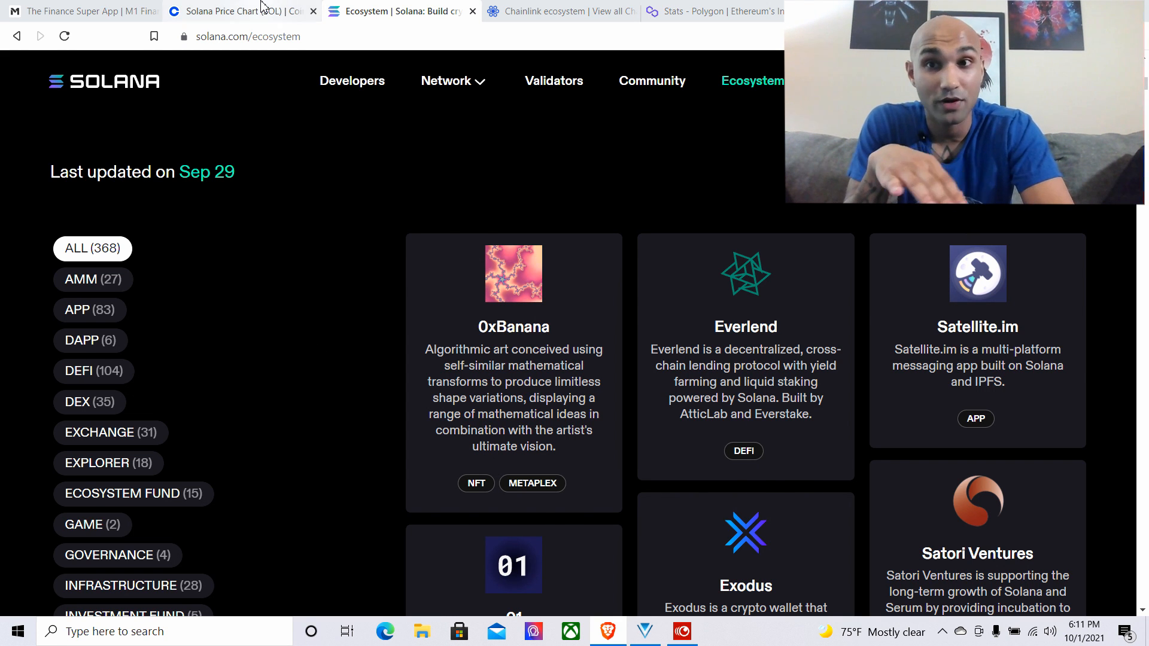
pyautogui.click(234, 11)
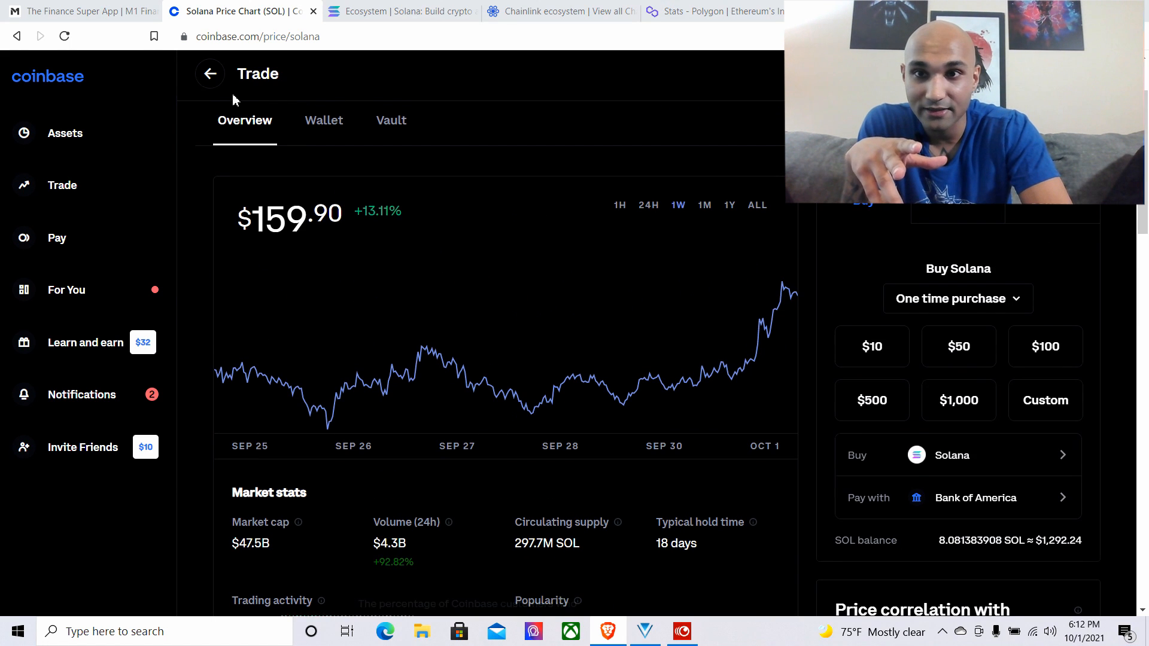
# Open Coinbase's Trade page and scroll the tradable assets with prices and market caps
pyautogui.click(64, 133)
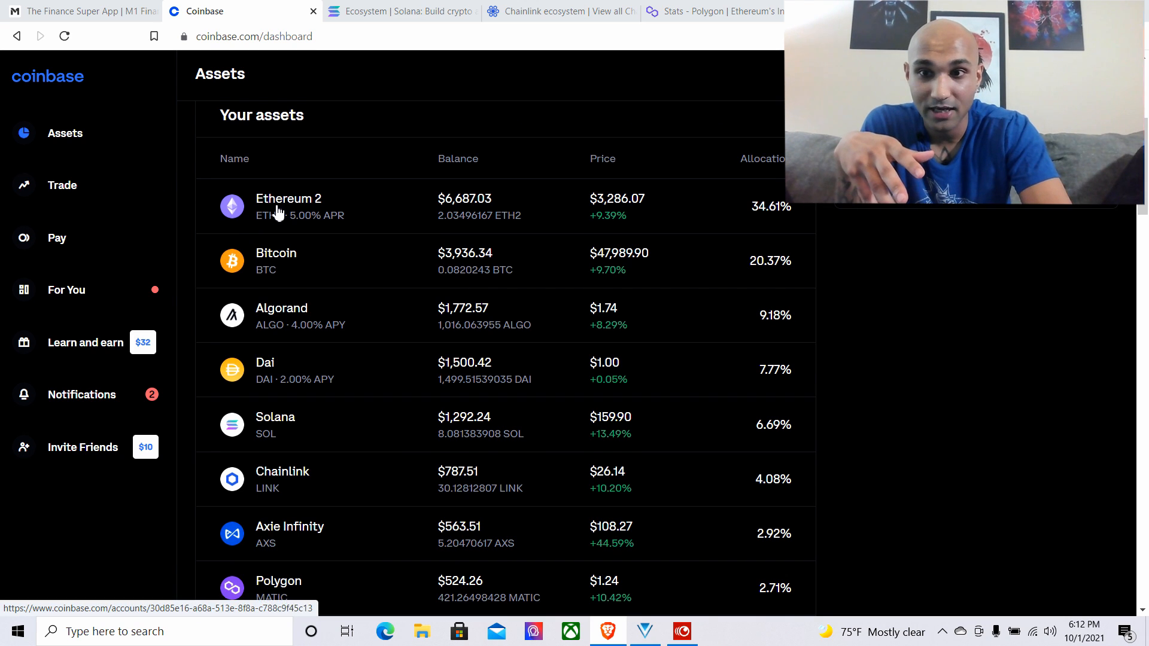
pyautogui.click(62, 185)
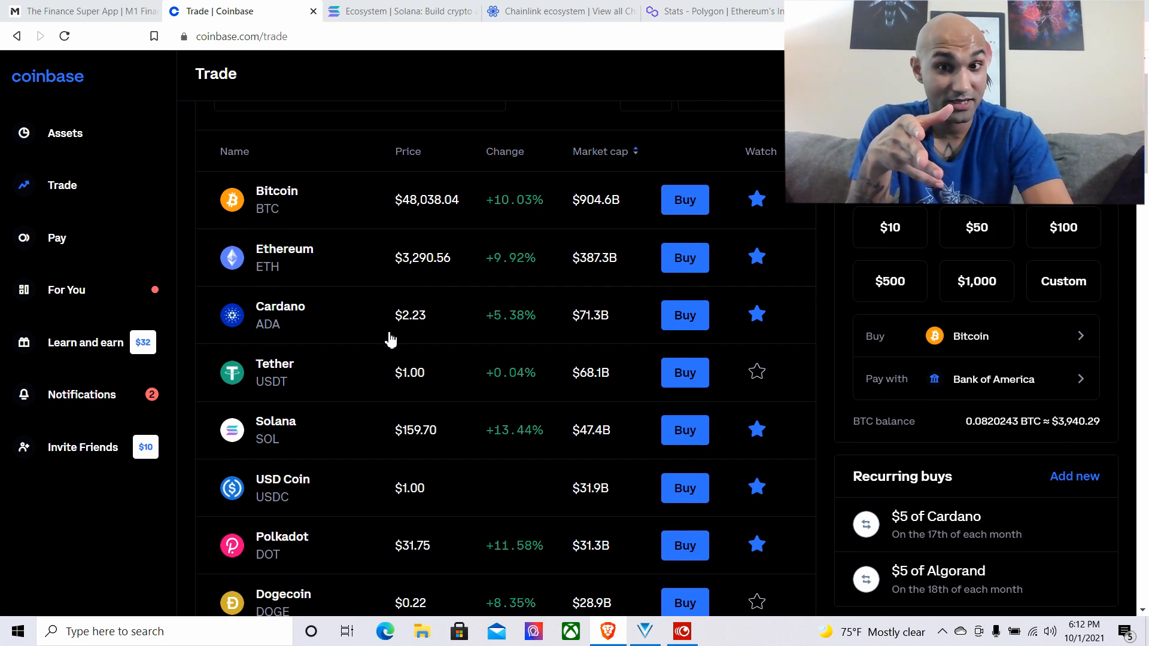
pyautogui.scroll(-3)
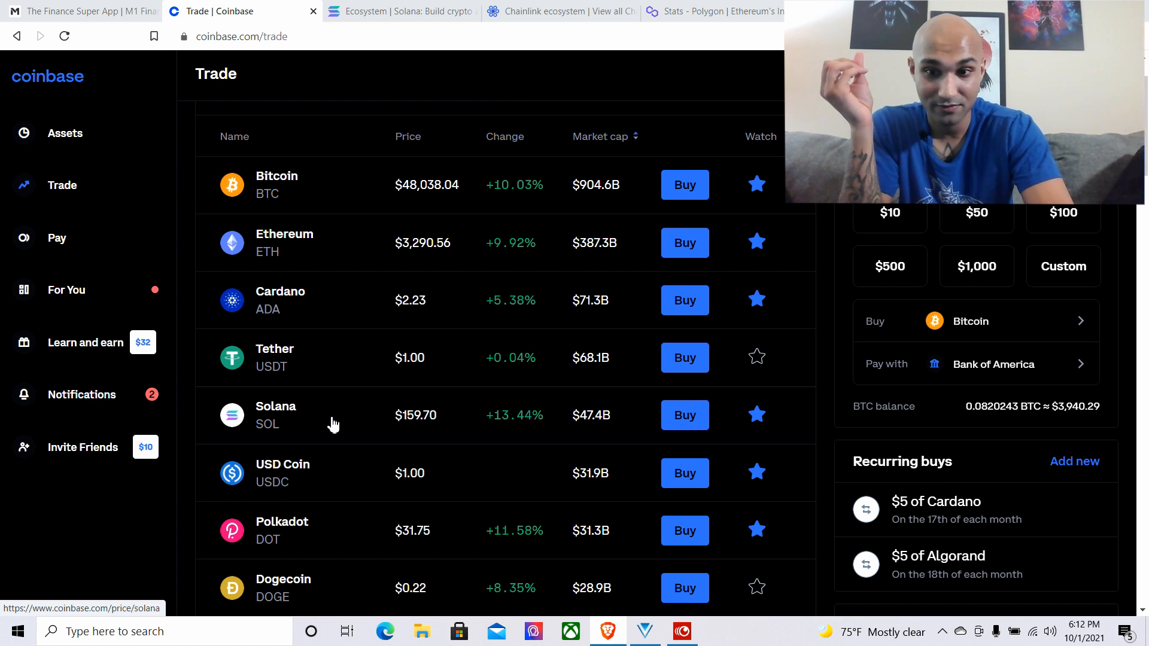
pyautogui.scroll(-3)
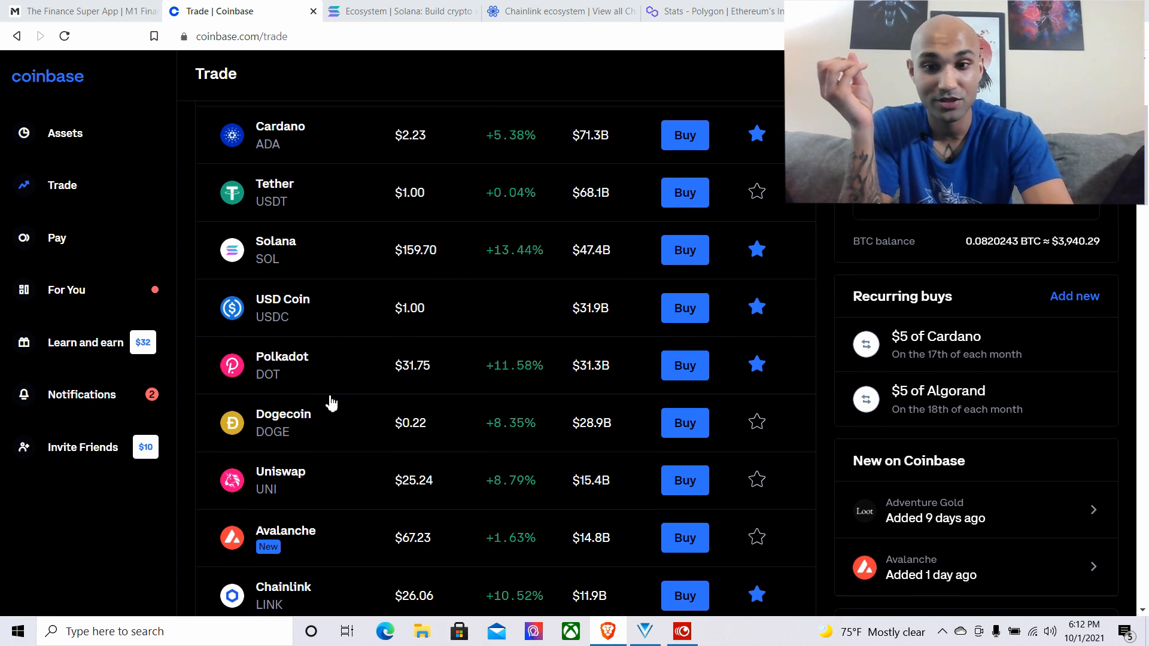
pyautogui.scroll(-3)
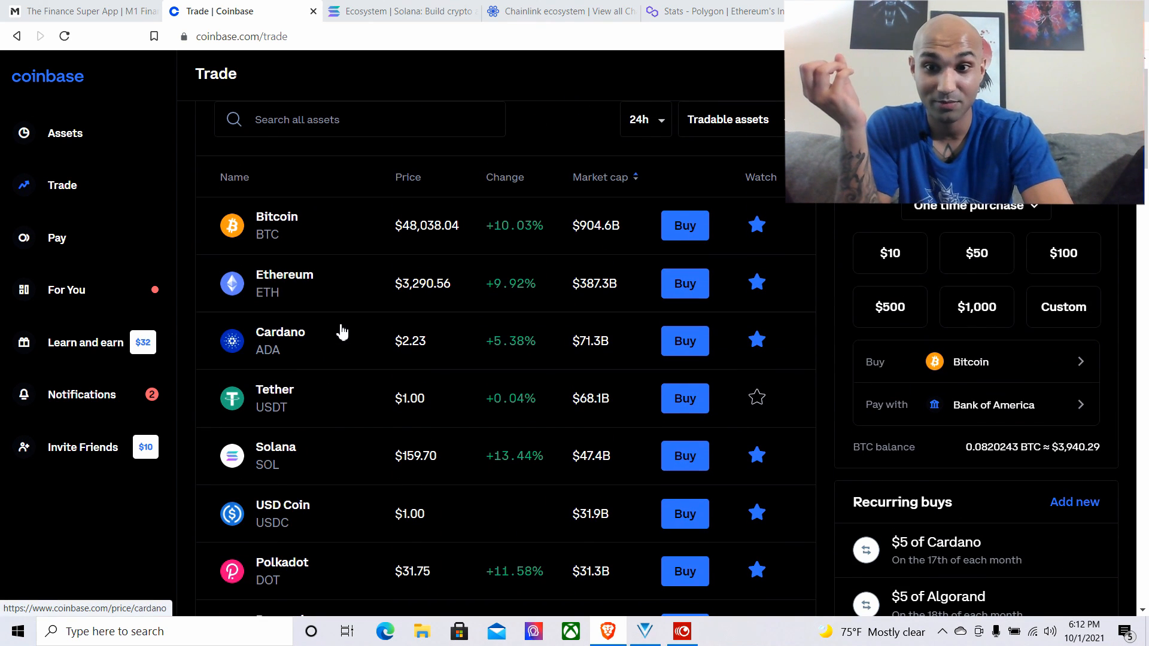
pyautogui.moveTo(315, 456)
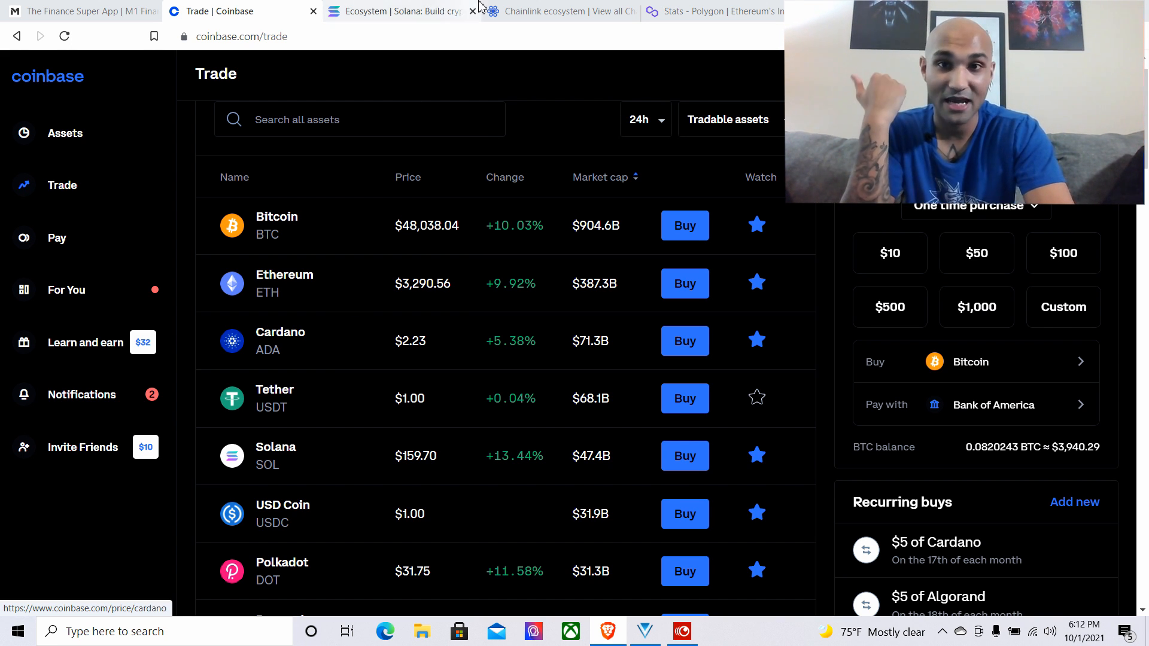
pyautogui.click(395, 11)
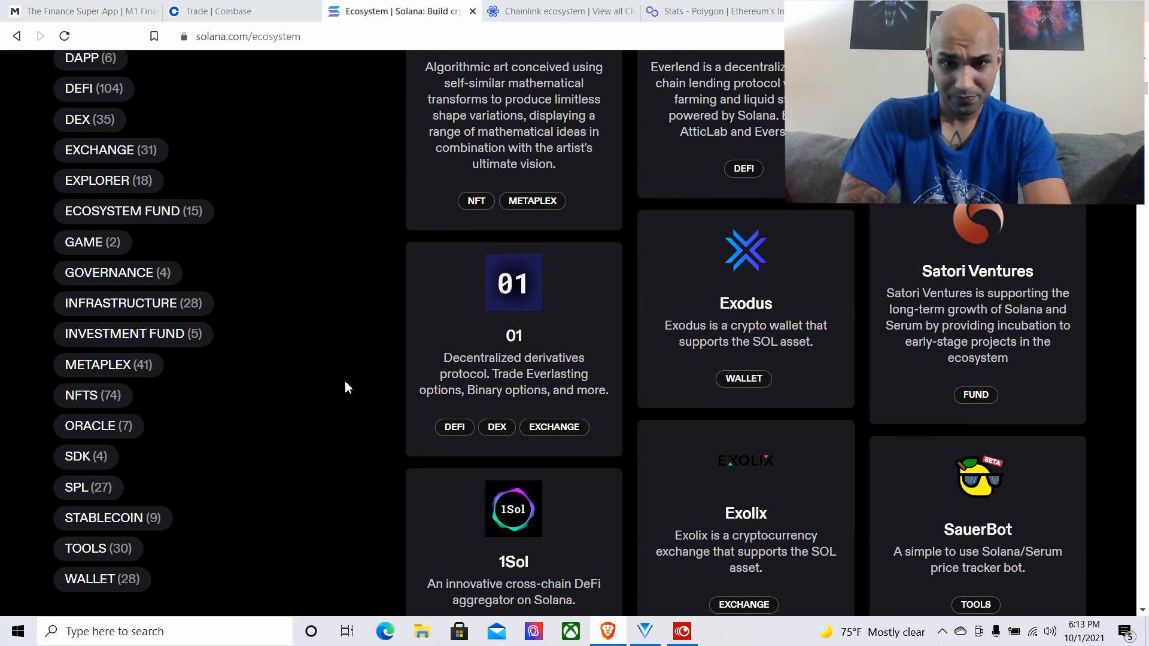
pyautogui.scroll(-3)
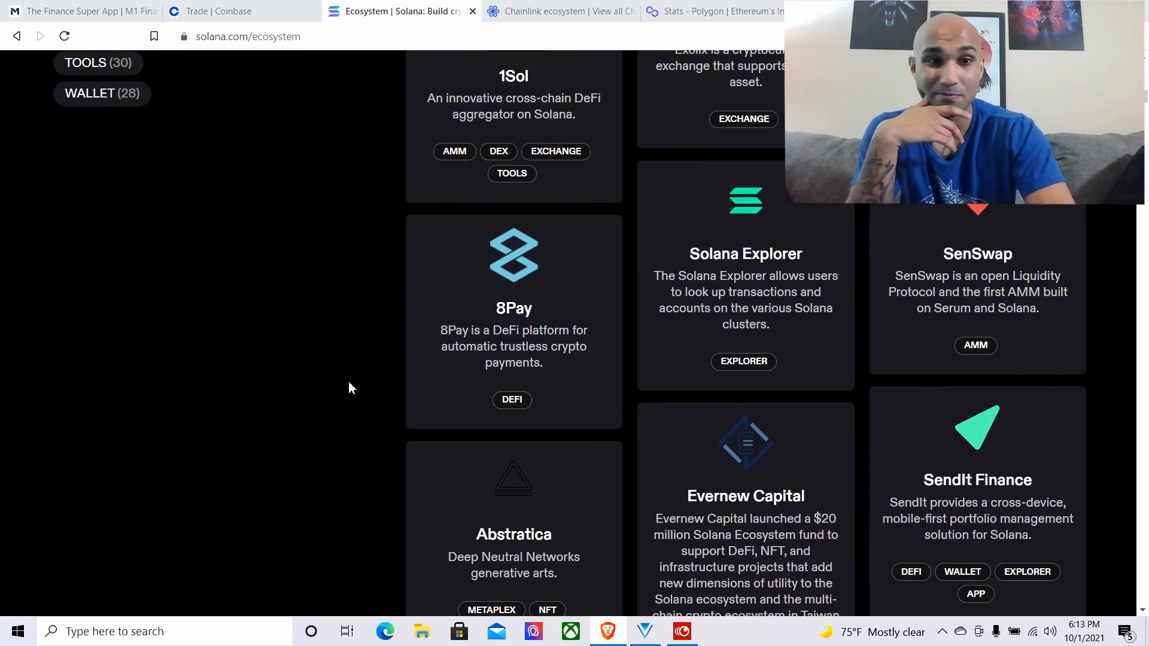
pyautogui.scroll(-3)
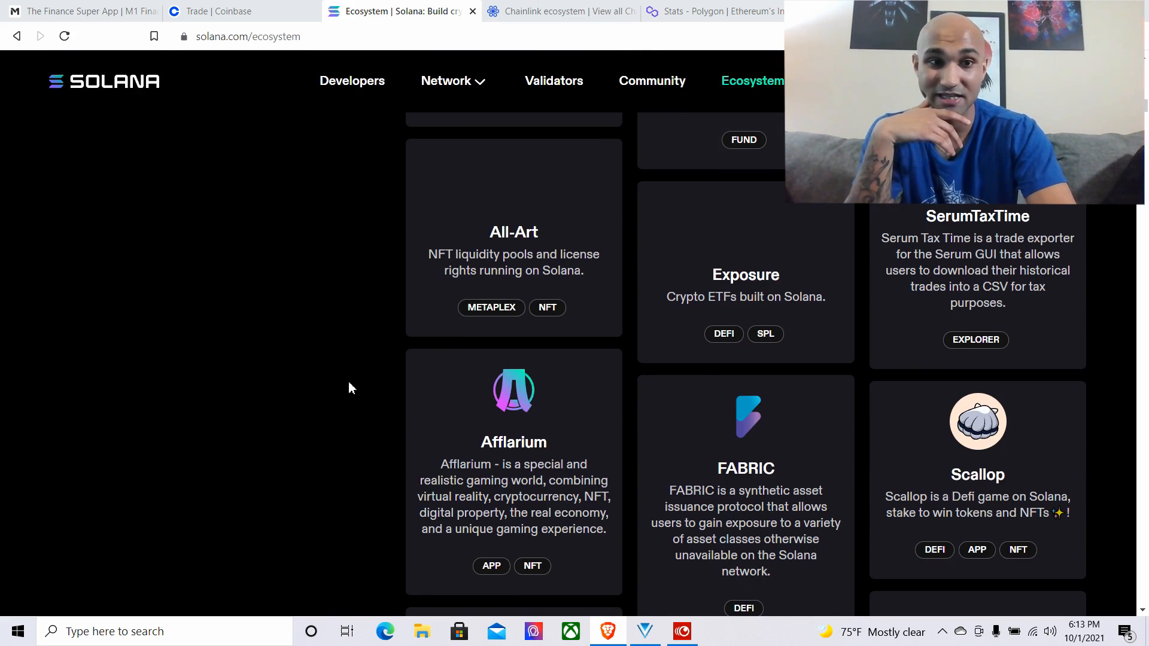
pyautogui.scroll(-3)
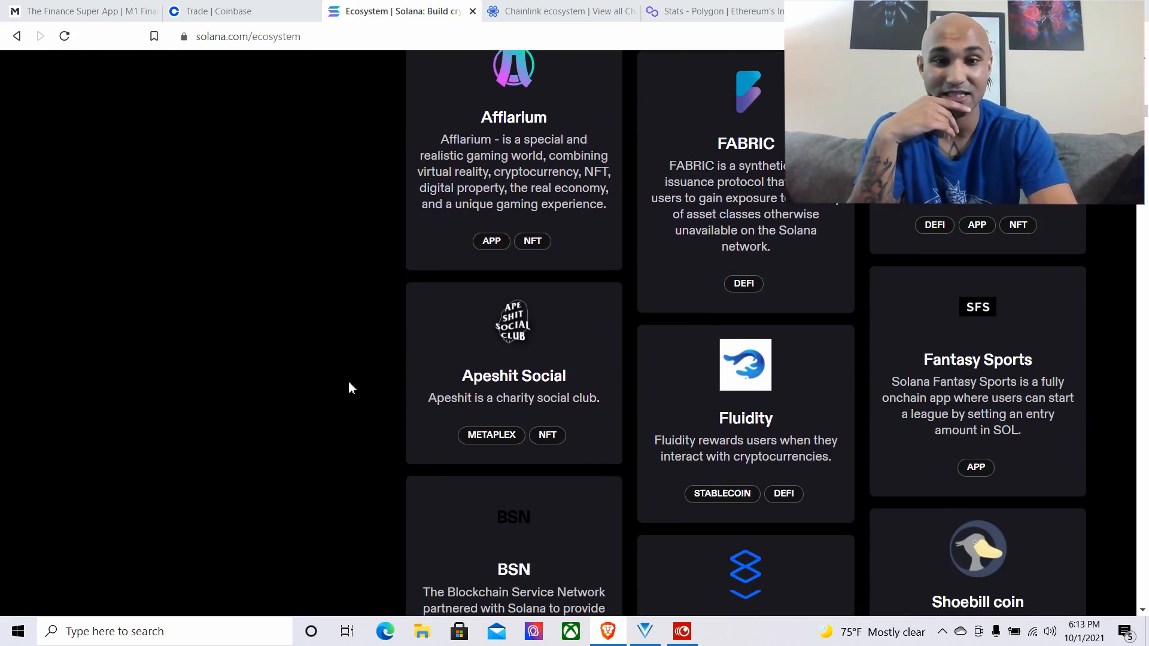
pyautogui.scroll(3)
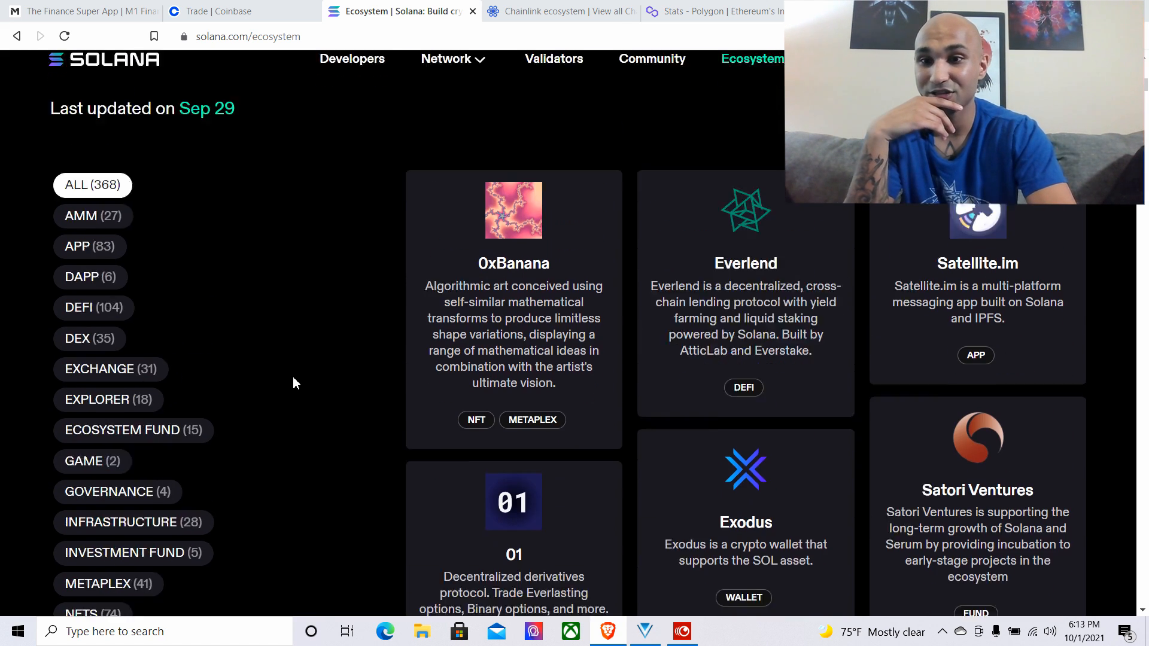
pyautogui.scroll(-3)
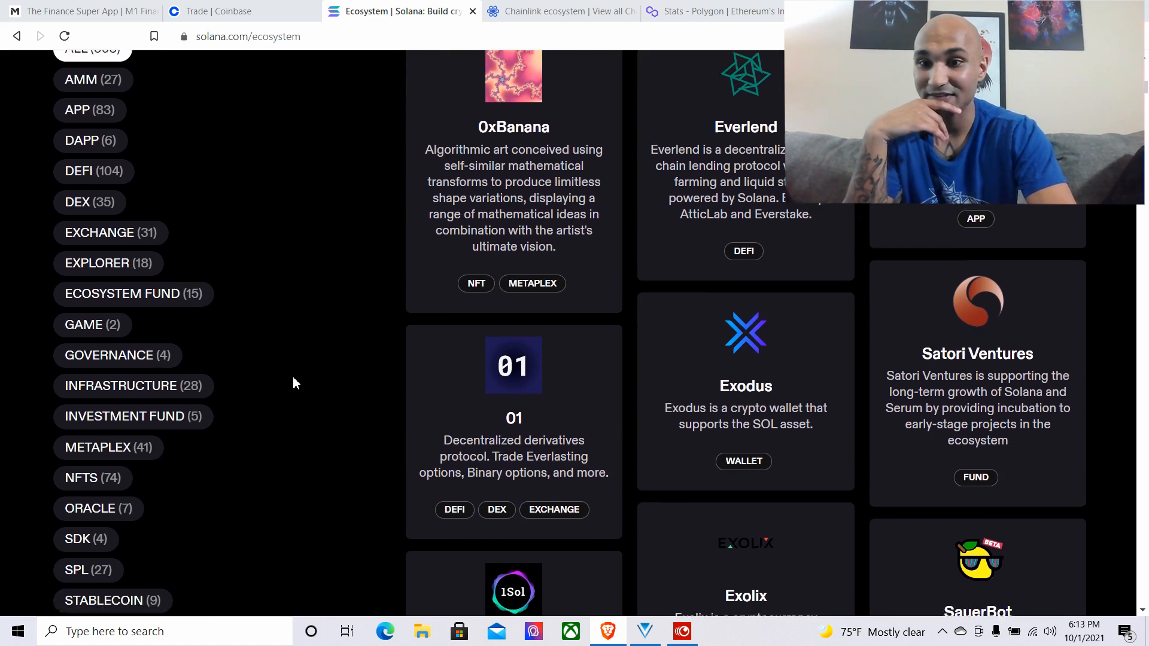
pyautogui.scroll(-3)
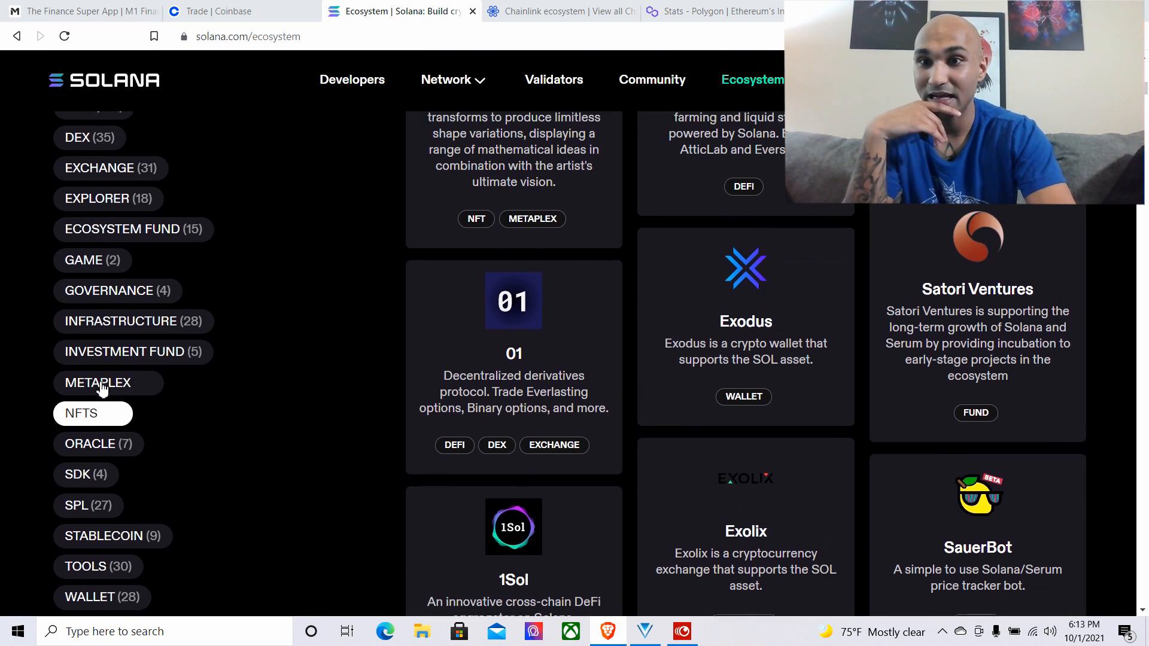
pyautogui.scroll(3)
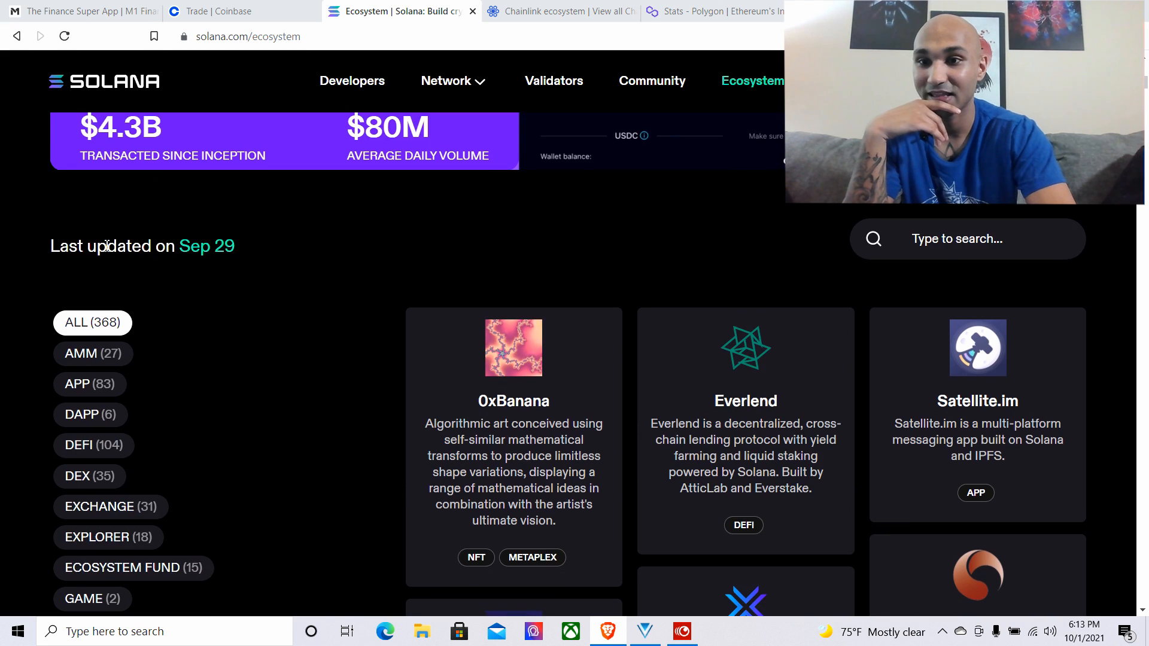
pyautogui.scroll(-3)
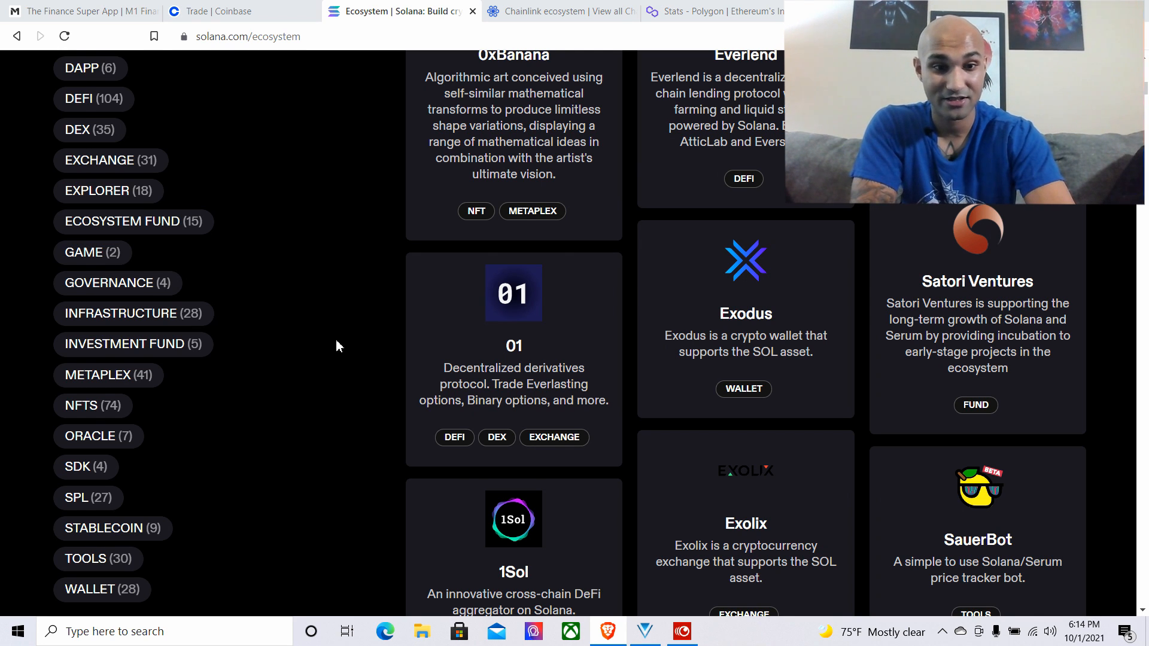
pyautogui.scroll(-3)
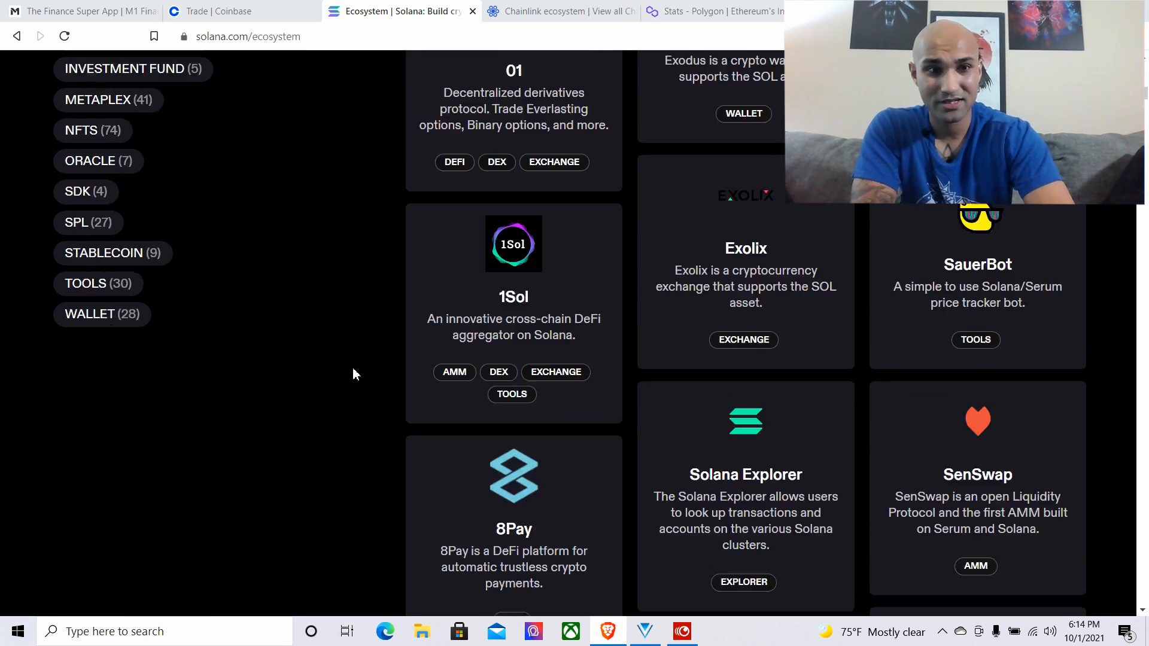
pyautogui.scroll(-3)
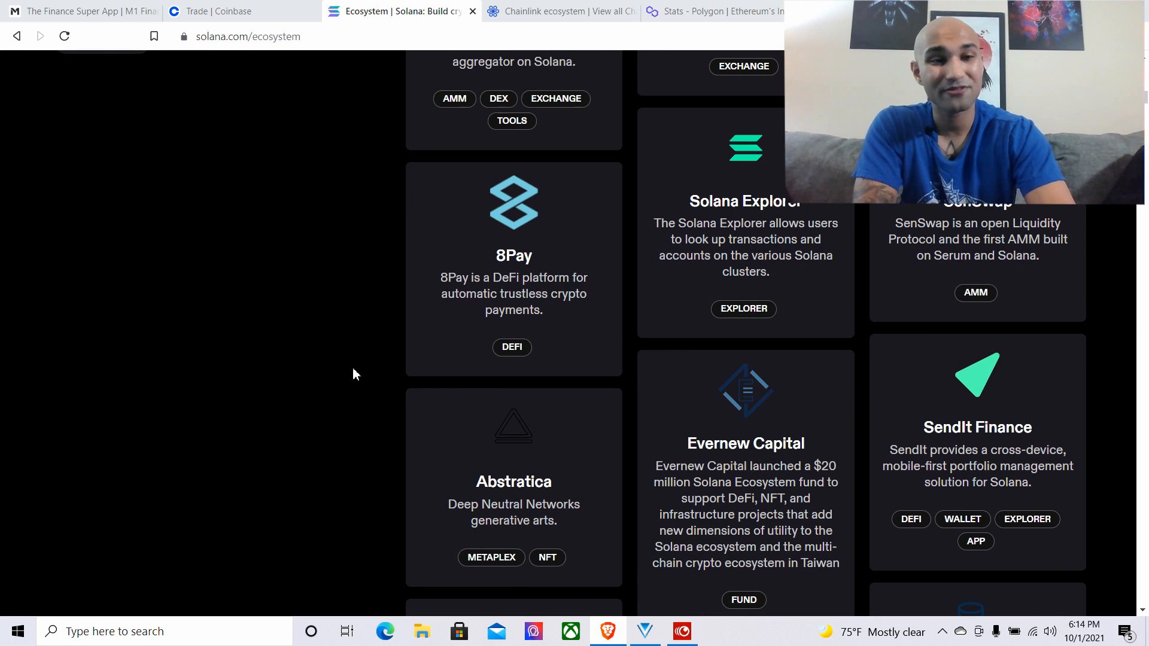
pyautogui.scroll(-3)
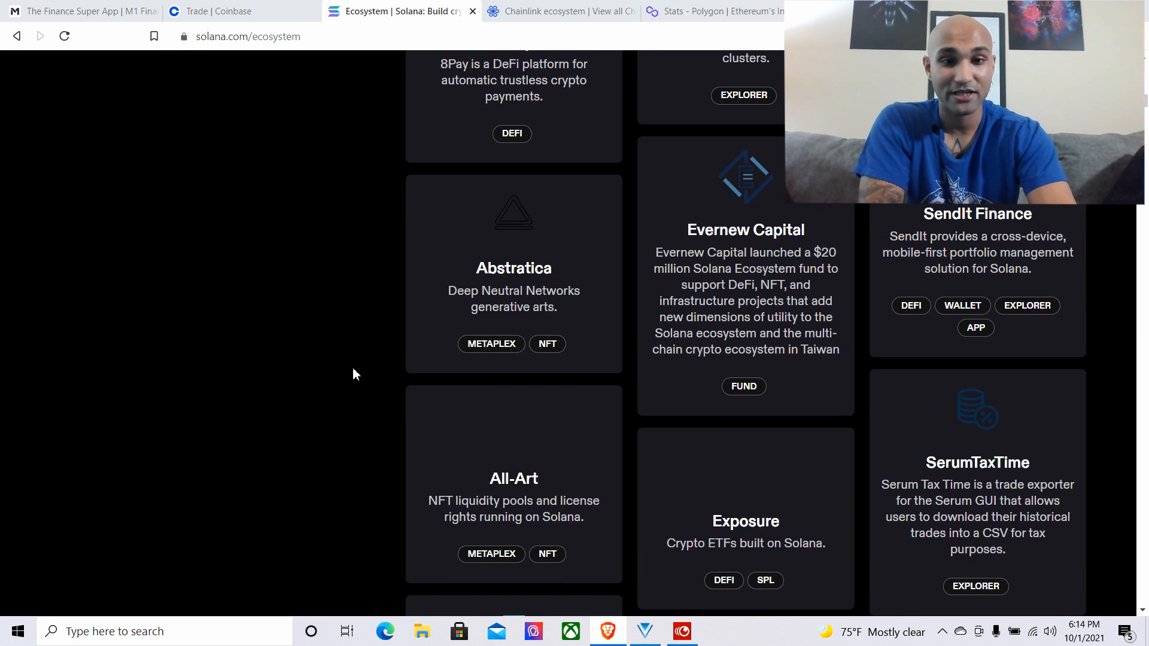
pyautogui.scroll(-3)
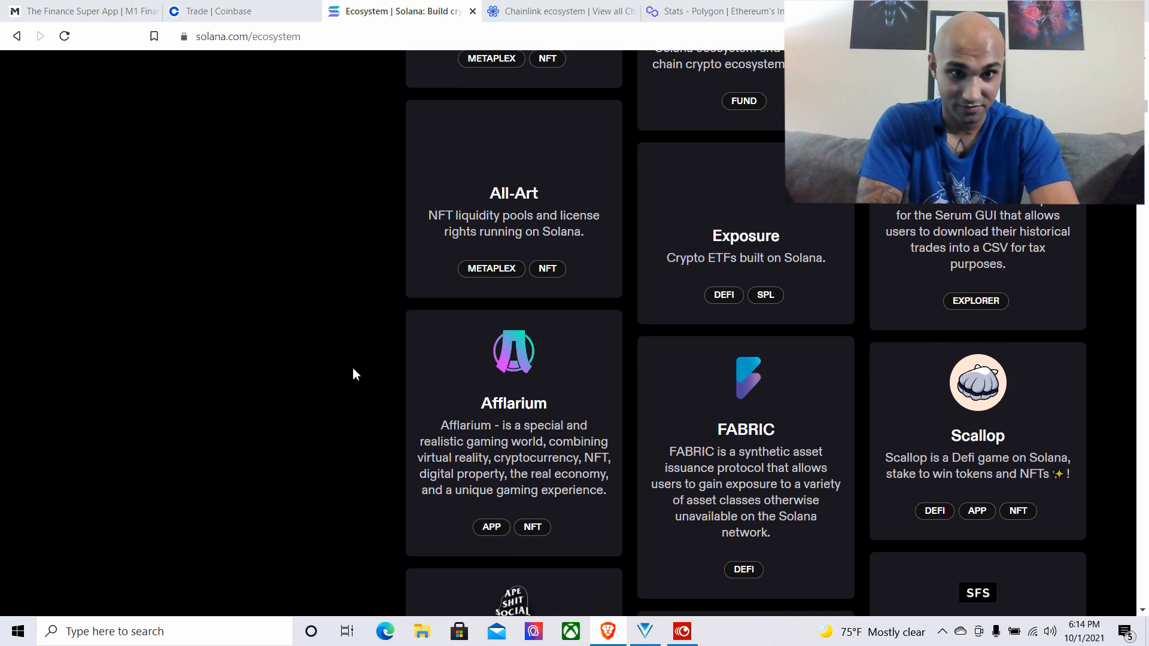
pyautogui.scroll(-3)
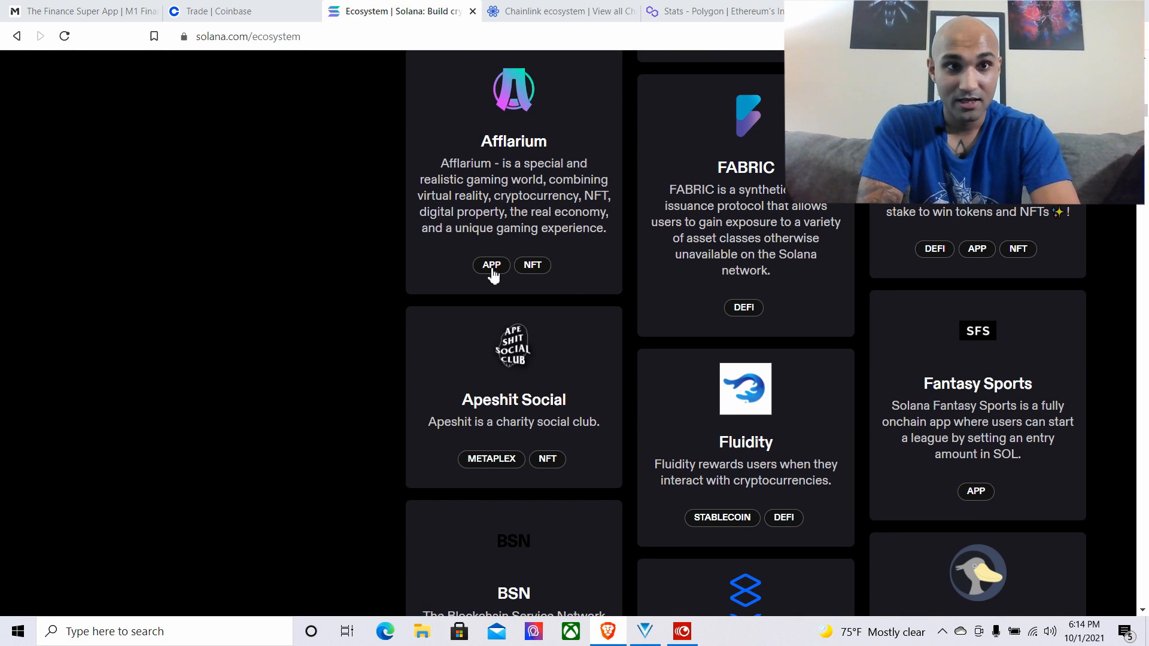
pyautogui.scroll(-3)
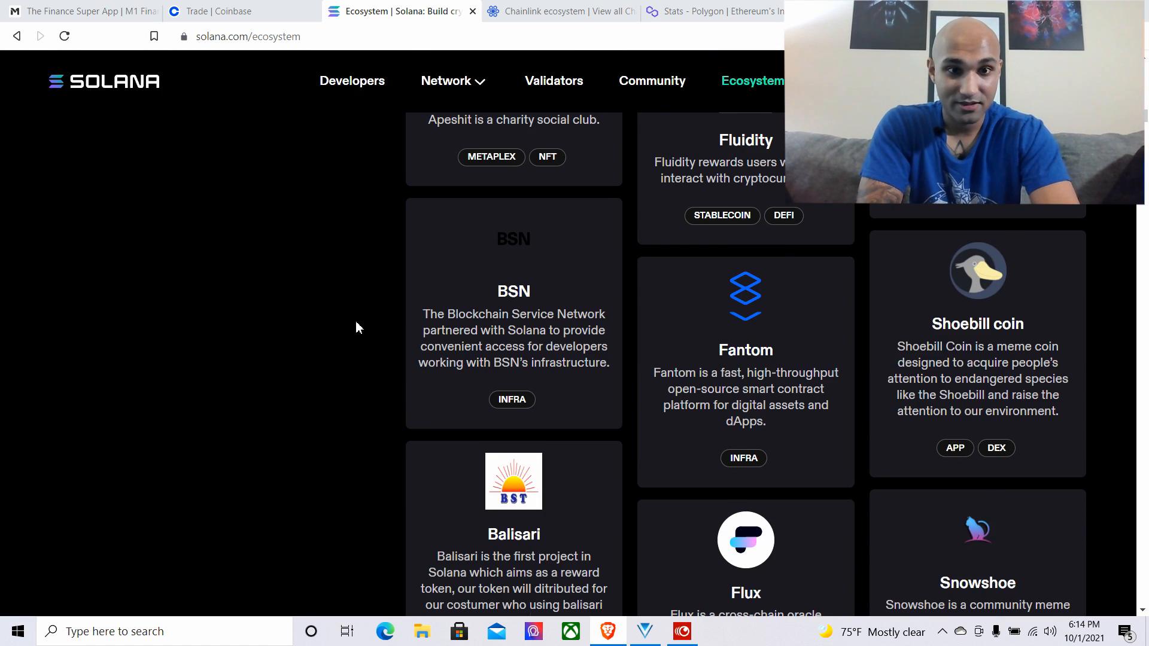
pyautogui.scroll(-3)
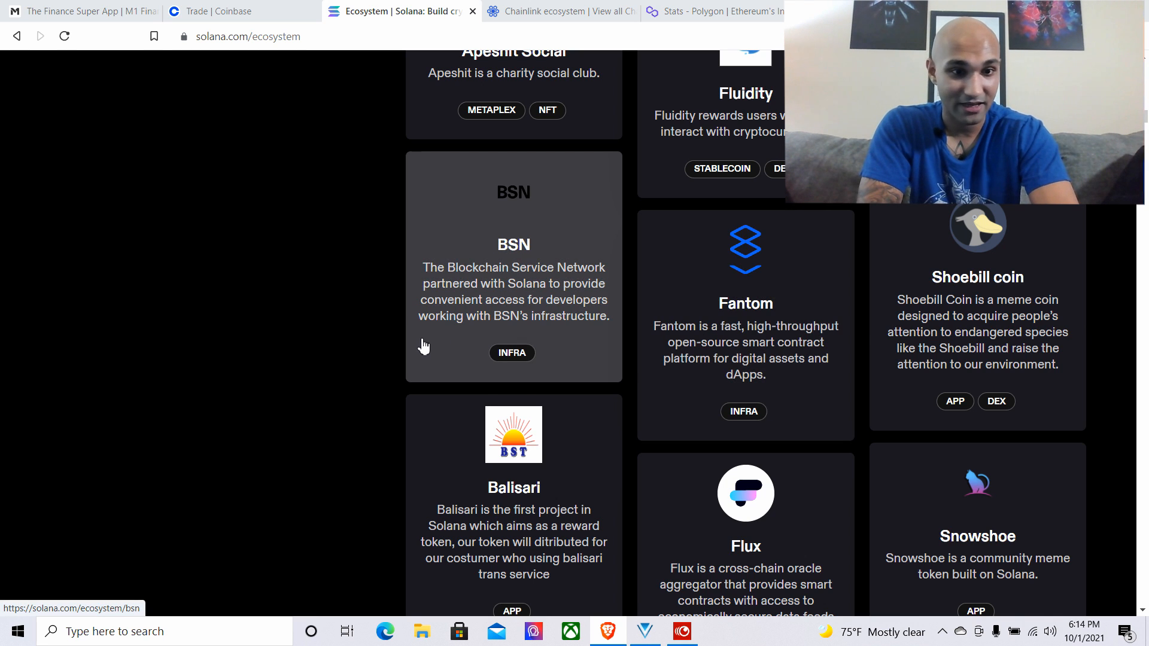
pyautogui.scroll(-3)
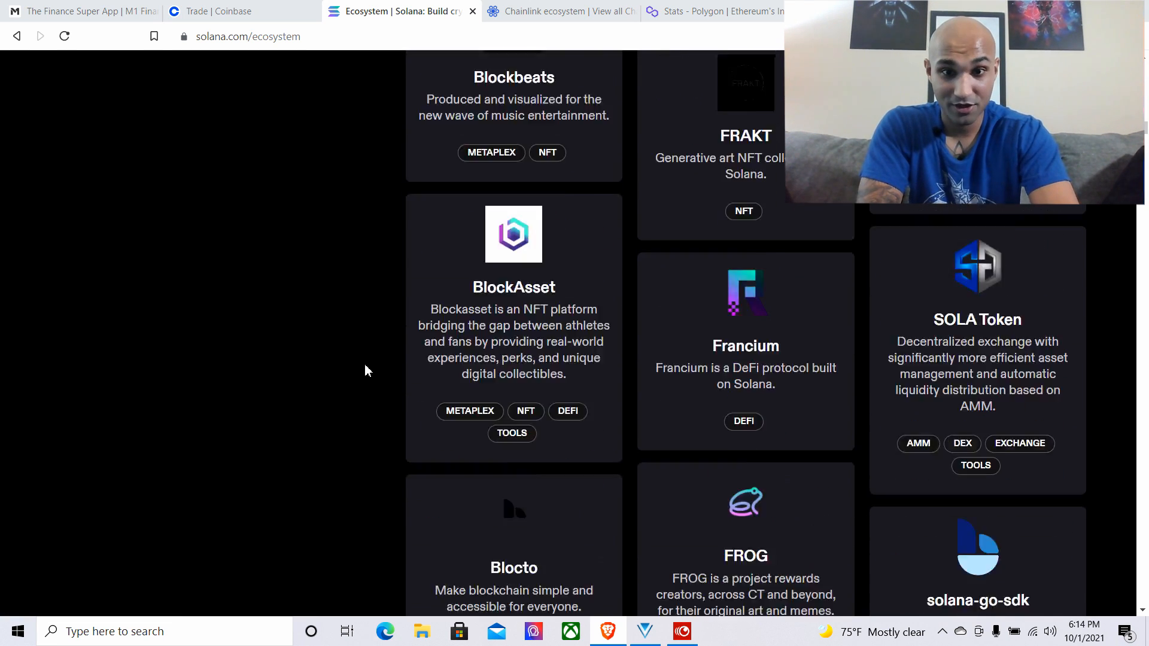
pyautogui.scroll(-3)
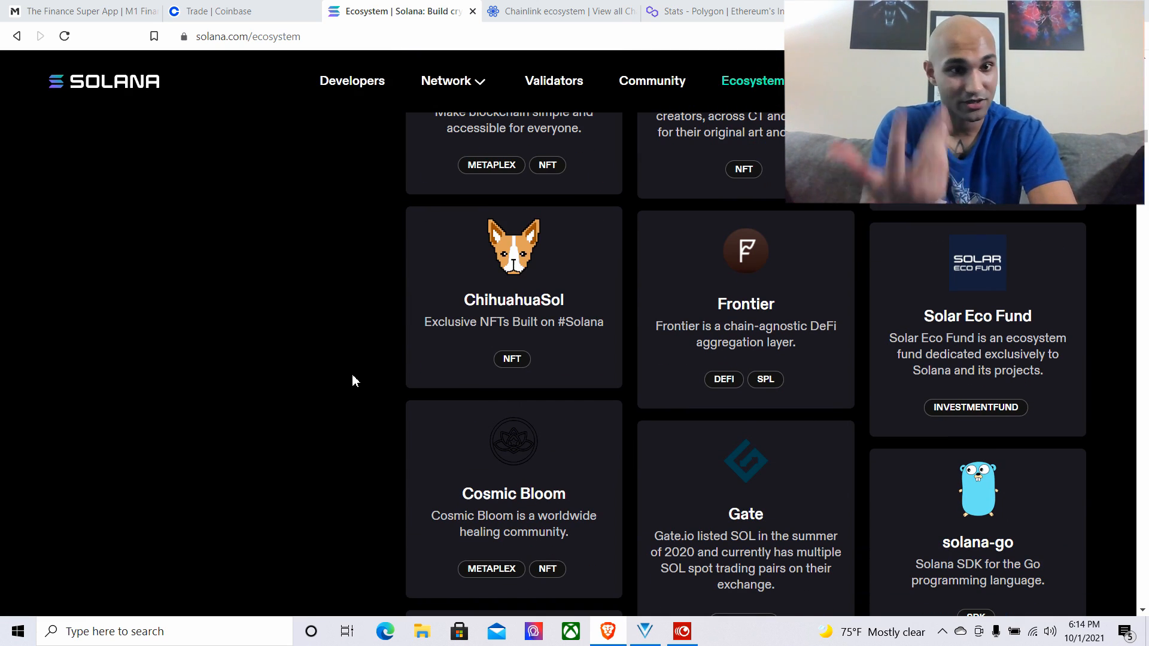
pyautogui.scroll(-3)
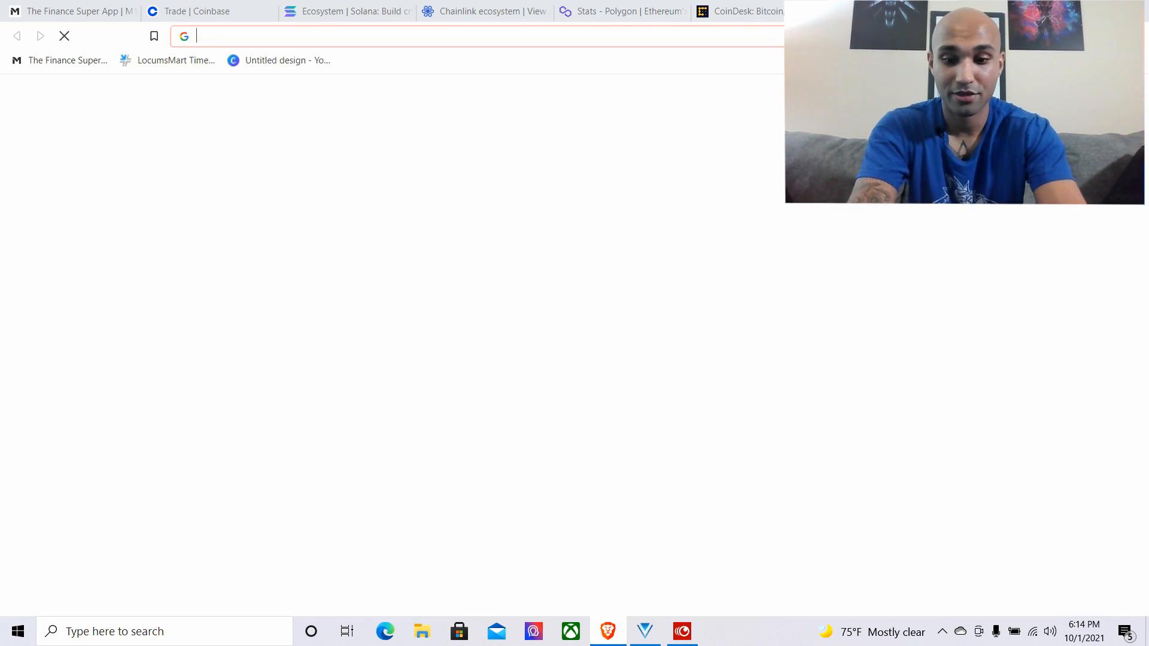
# Search Google for 'ethereum enterprise' and open the Enterprise Ethereum Alliance EEA Members list
pyautogui.write('ethereum ent')
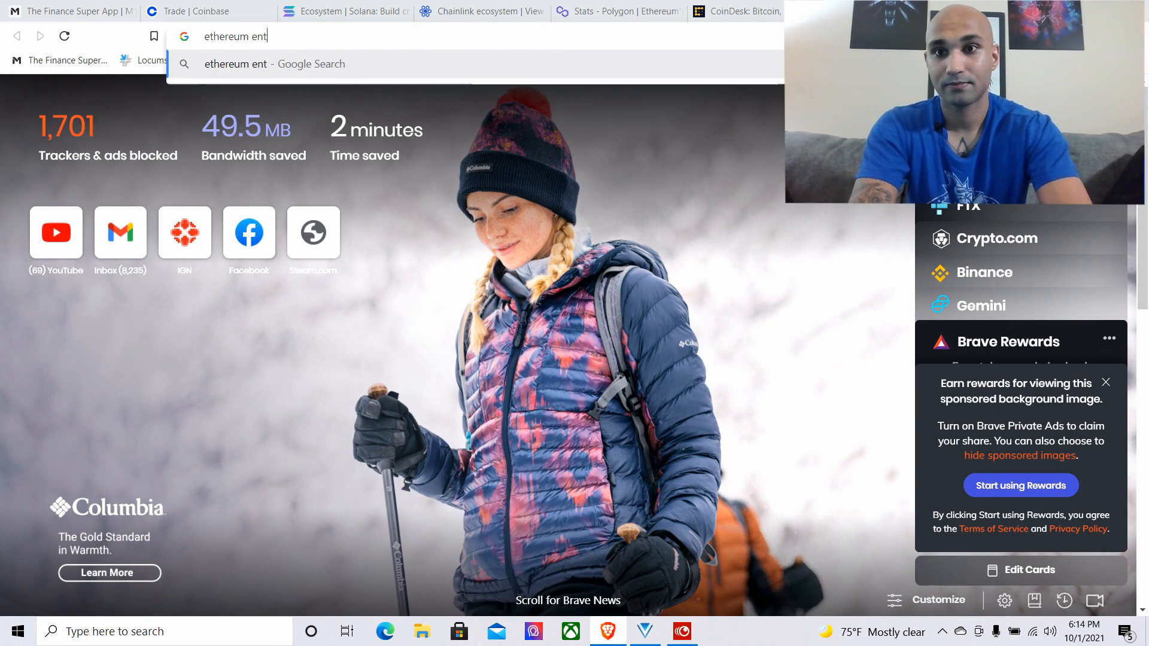
pyautogui.press('Enter')
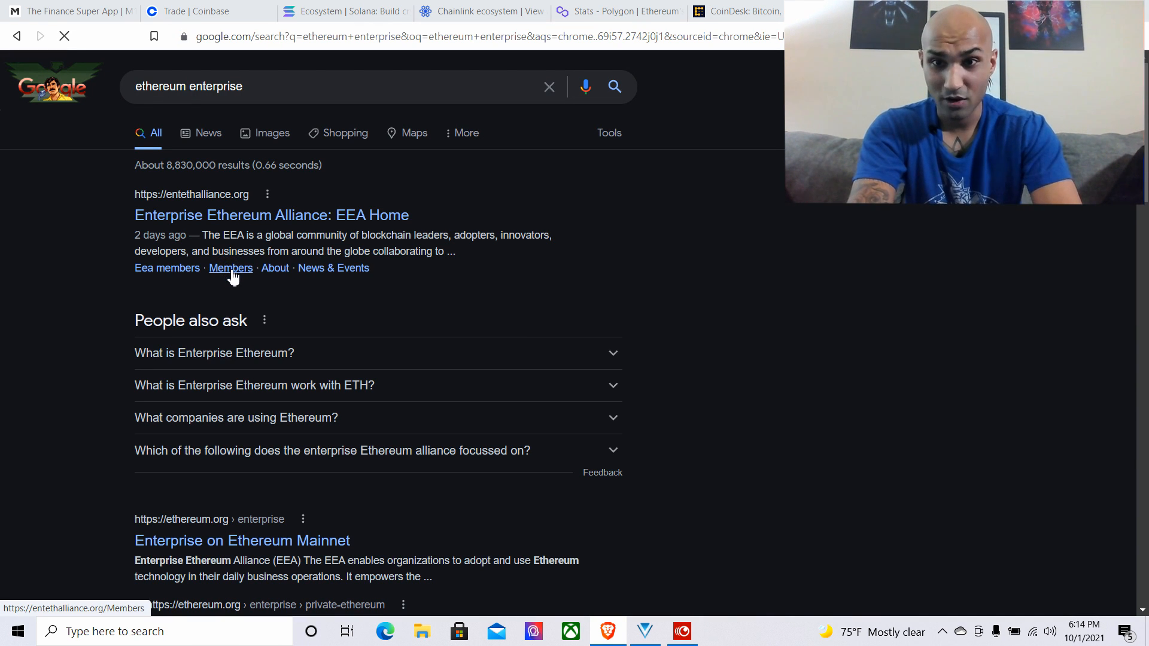
pyautogui.click(230, 267)
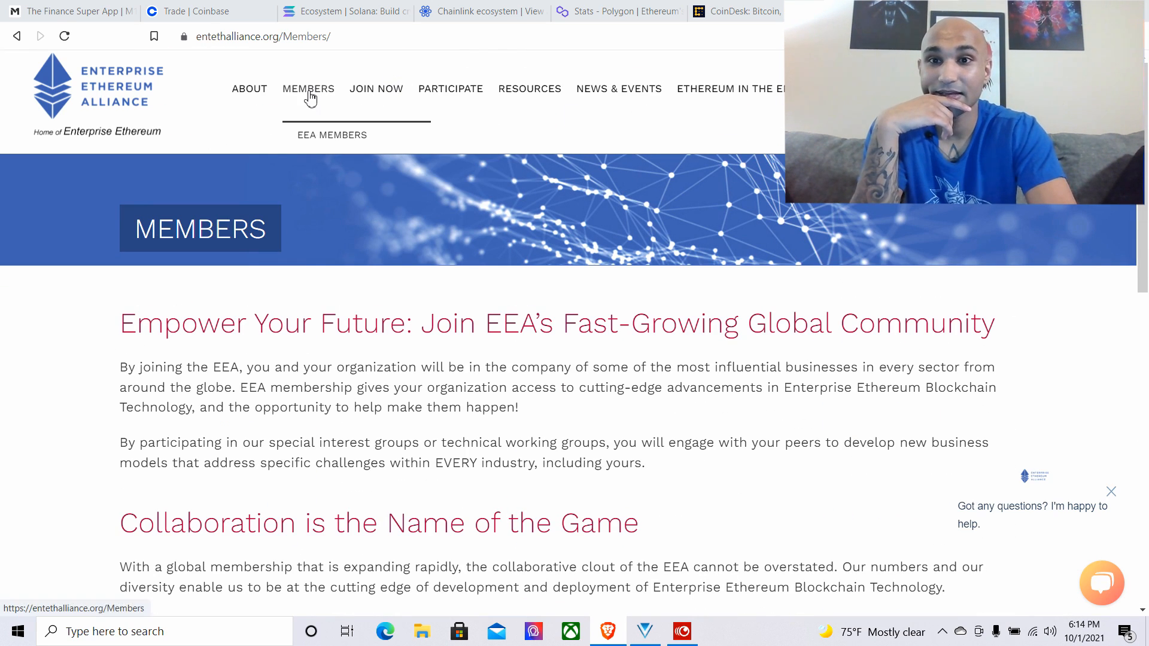
pyautogui.click(331, 135)
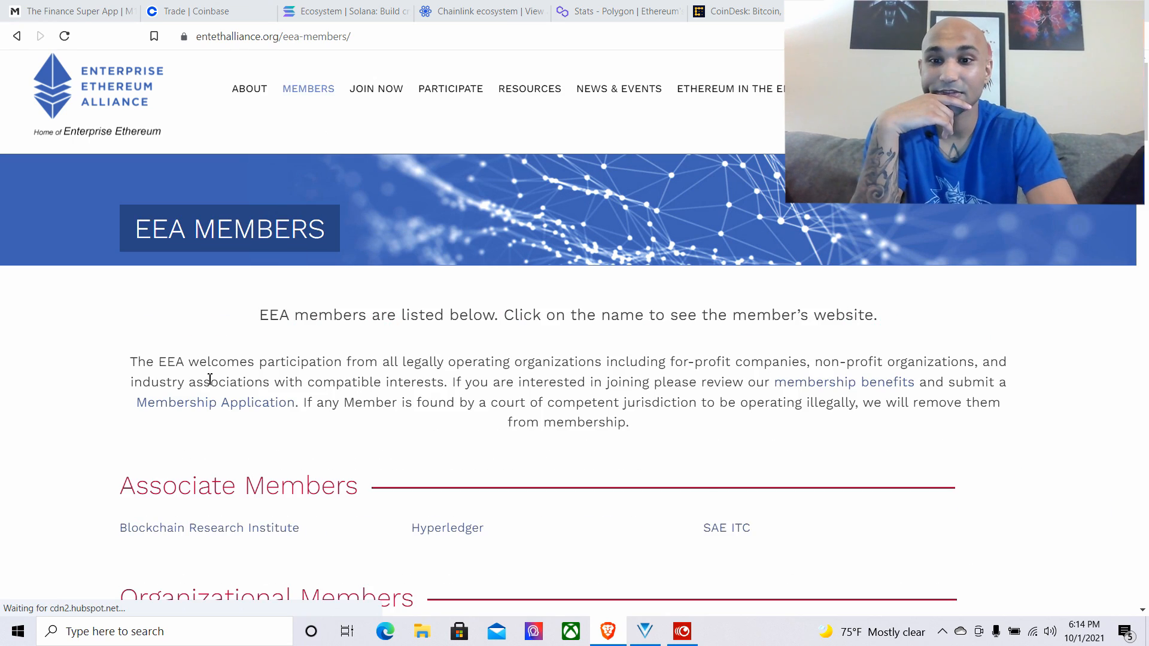
pyautogui.scroll(-3)
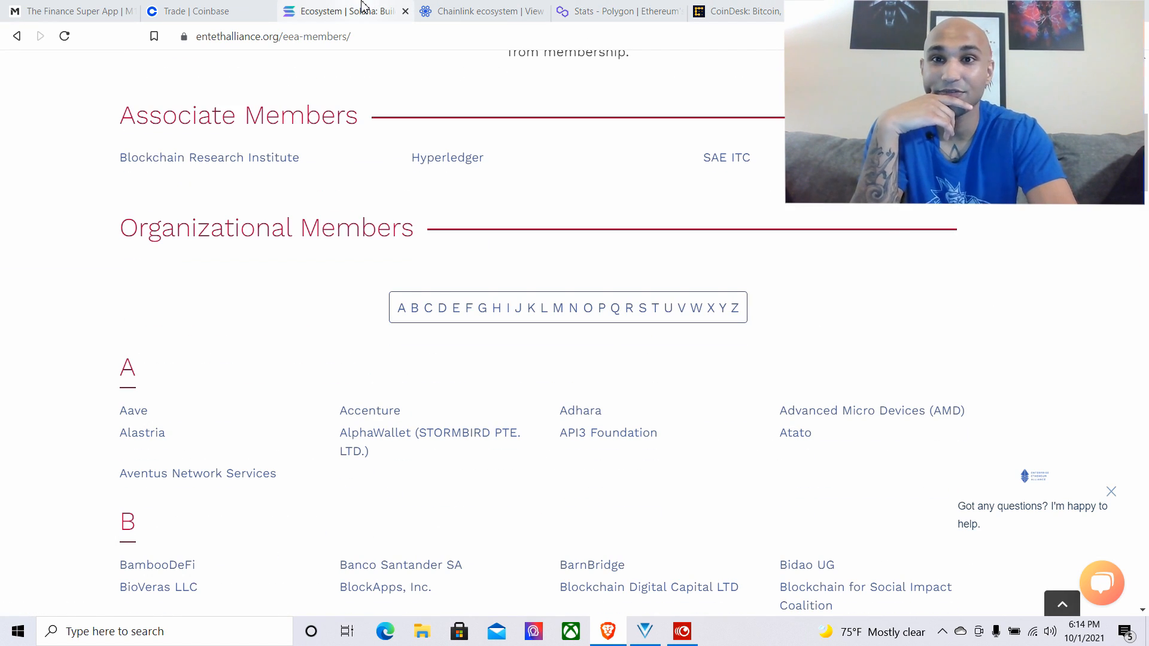
# Browse the Solana ecosystem directory further, past Helium, Huobi and Solarium
pyautogui.click(344, 11)
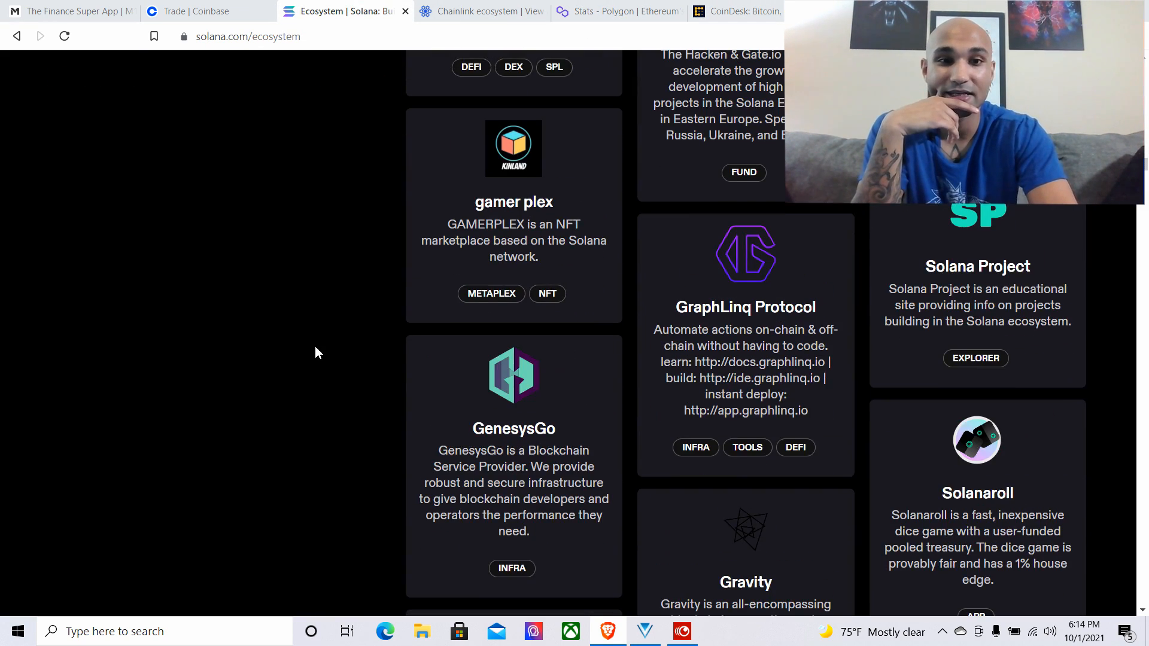
pyautogui.scroll(-3)
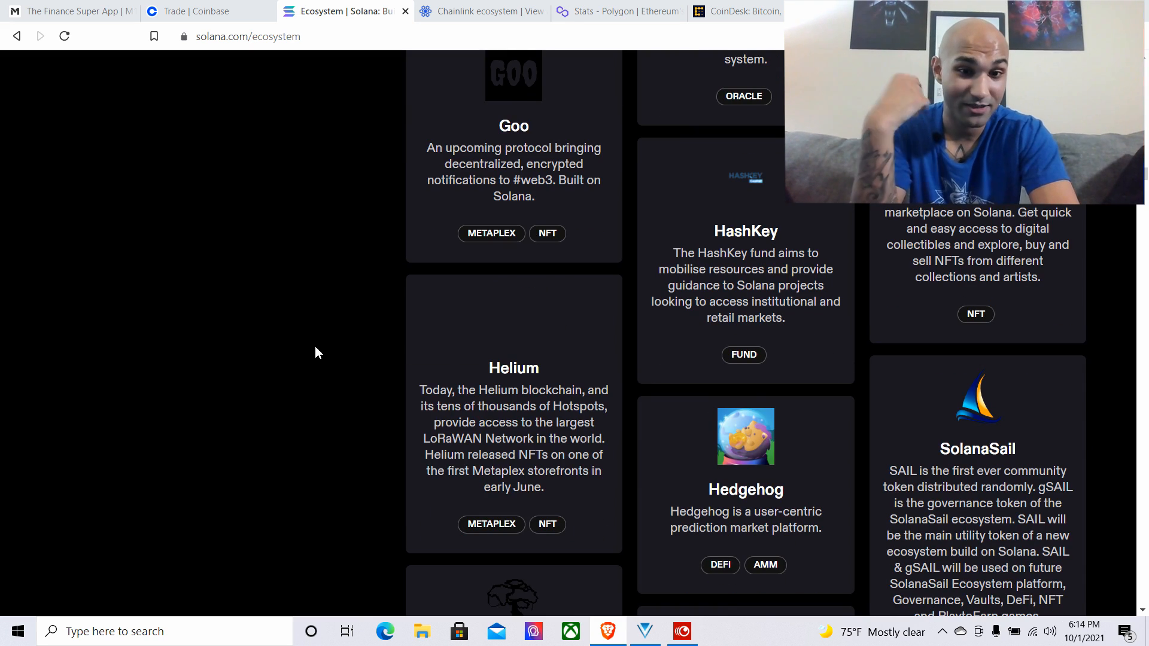
pyautogui.scroll(-3)
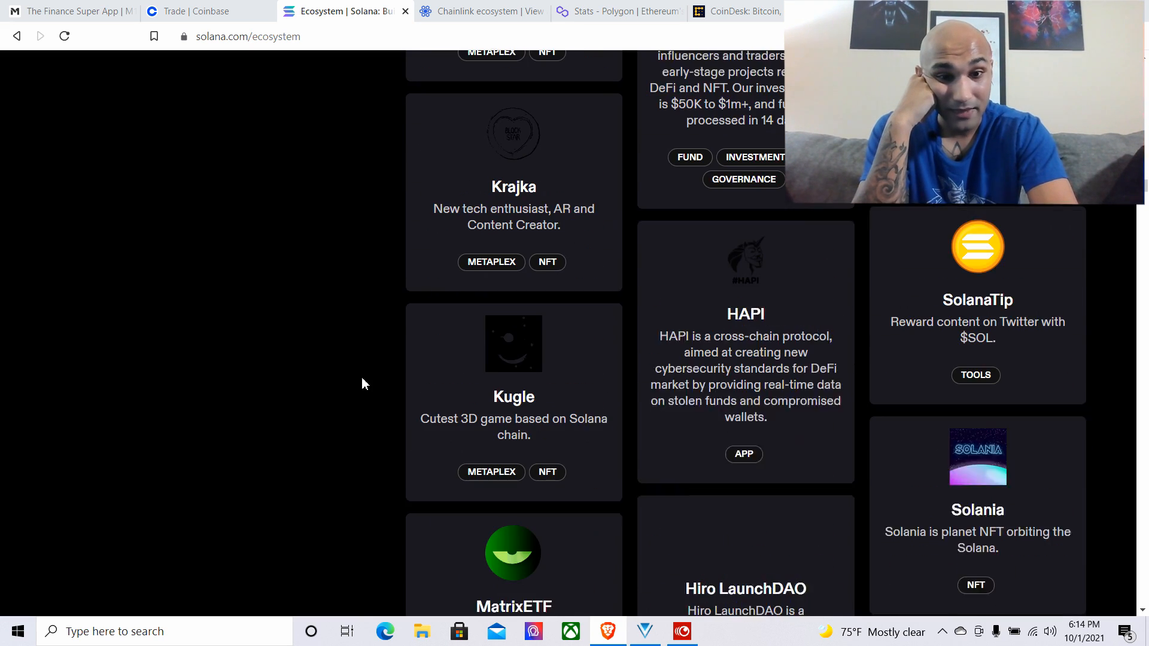
pyautogui.scroll(-3)
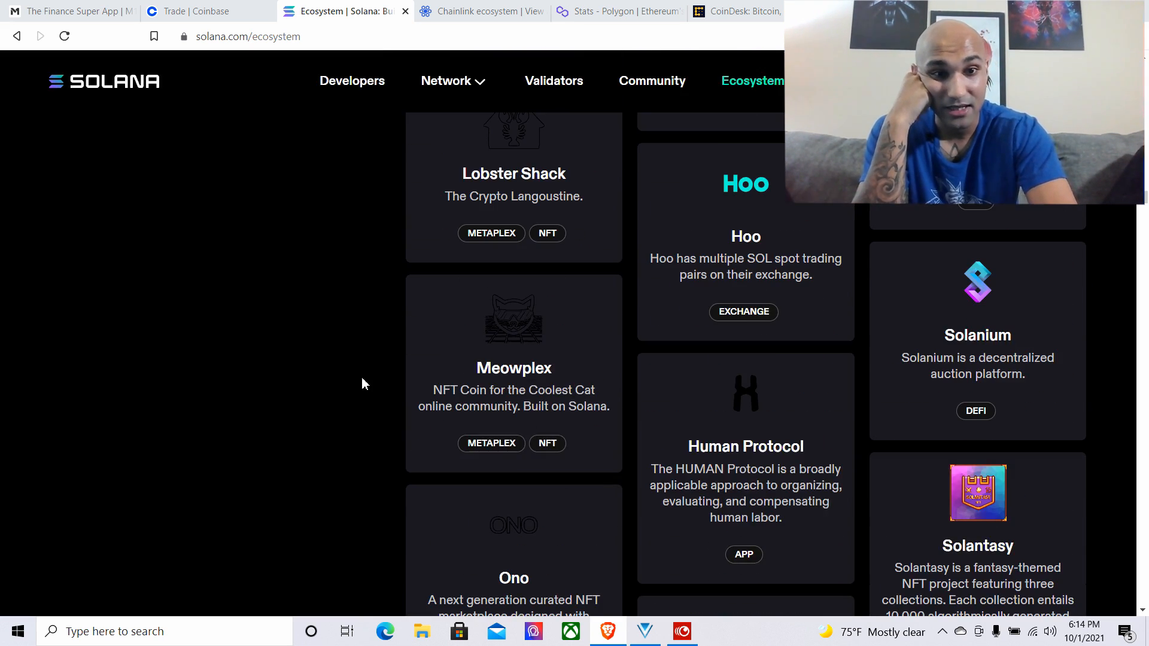
pyautogui.scroll(-3)
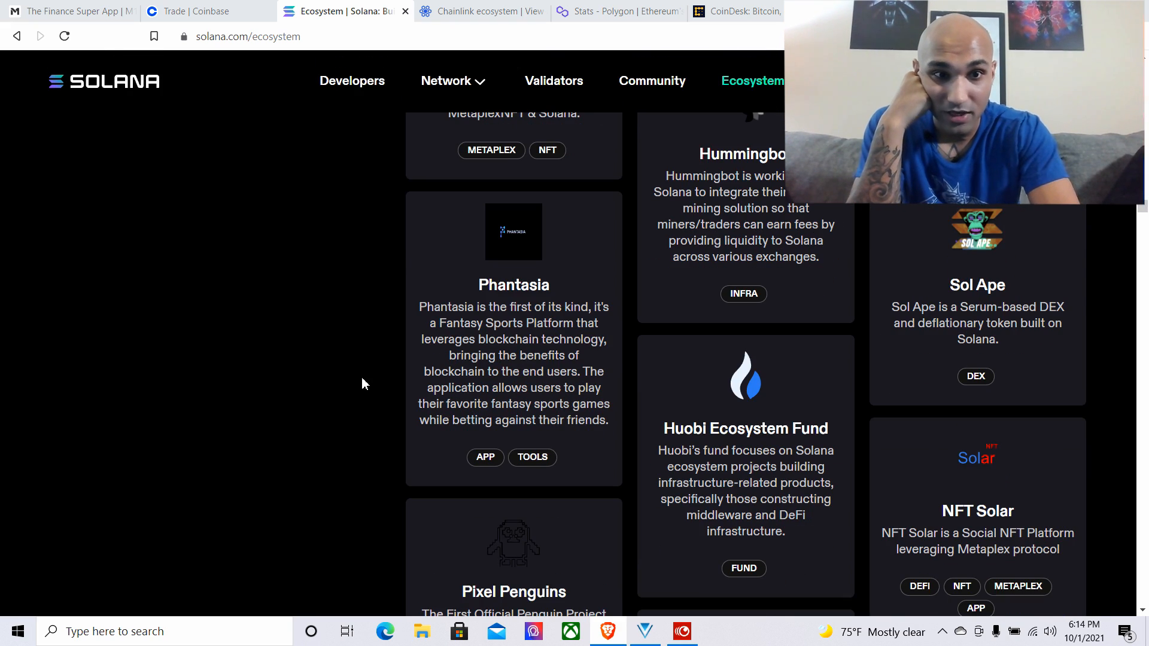
pyautogui.scroll(-3)
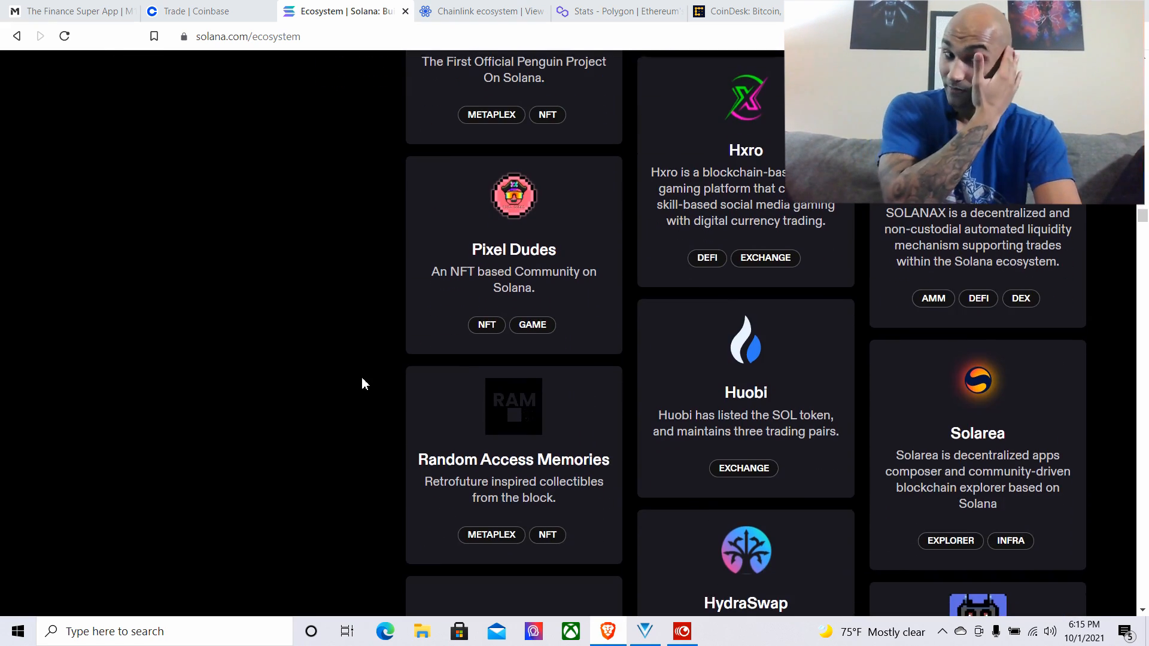
pyautogui.scroll(-3)
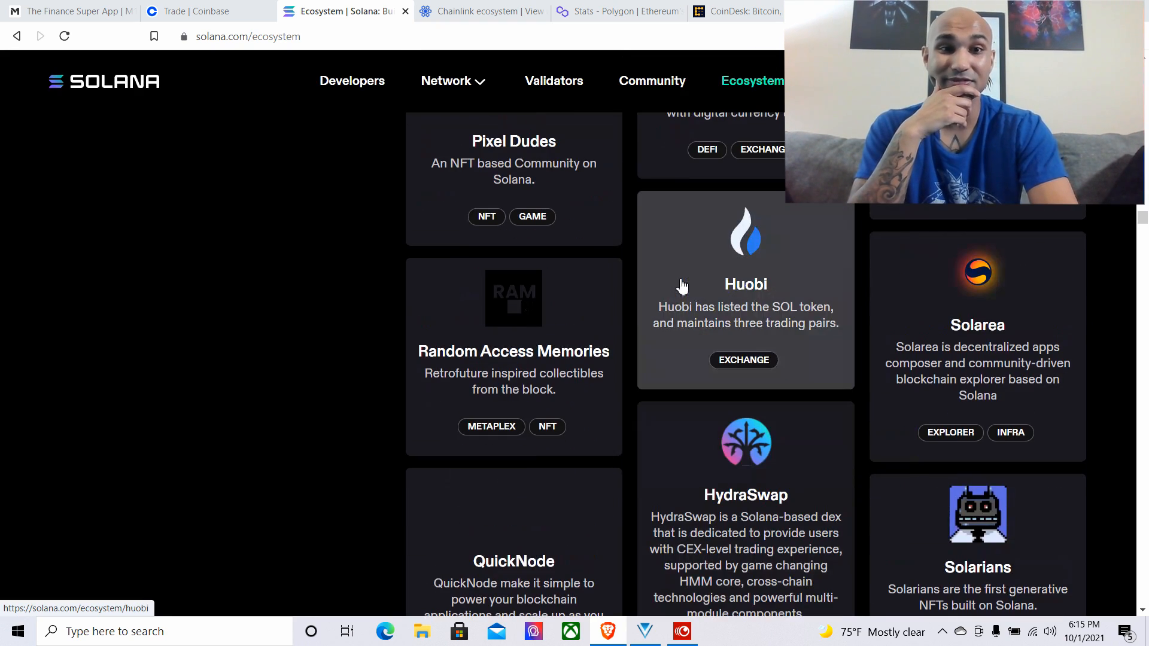
pyautogui.scroll(-3)
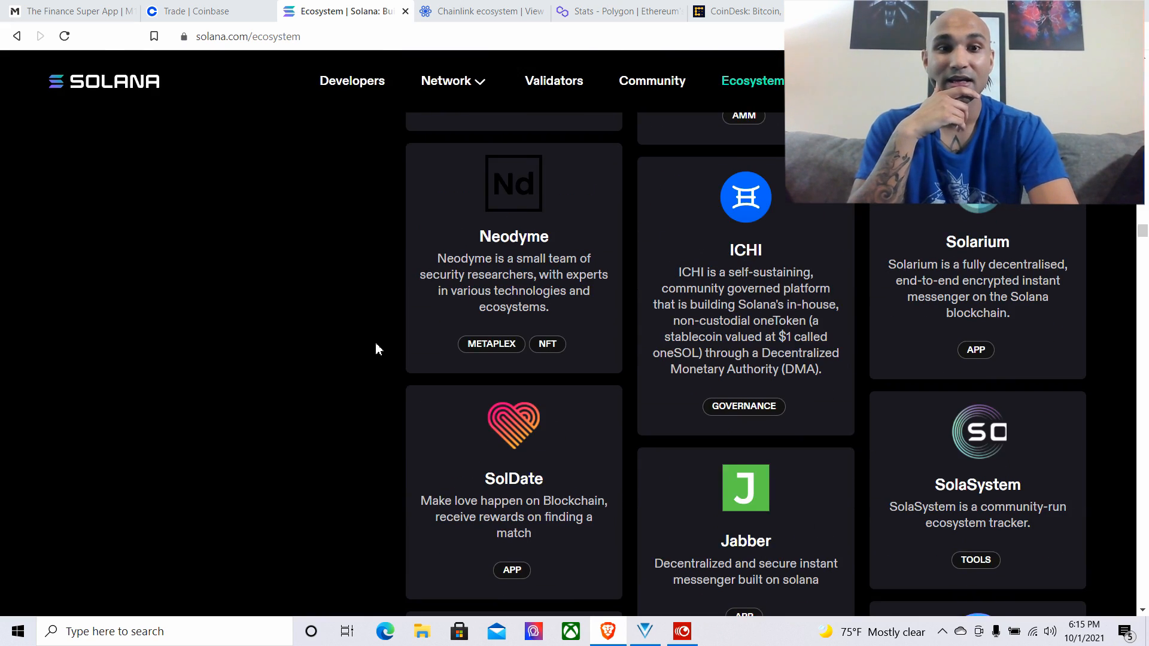
pyautogui.scroll(-3)
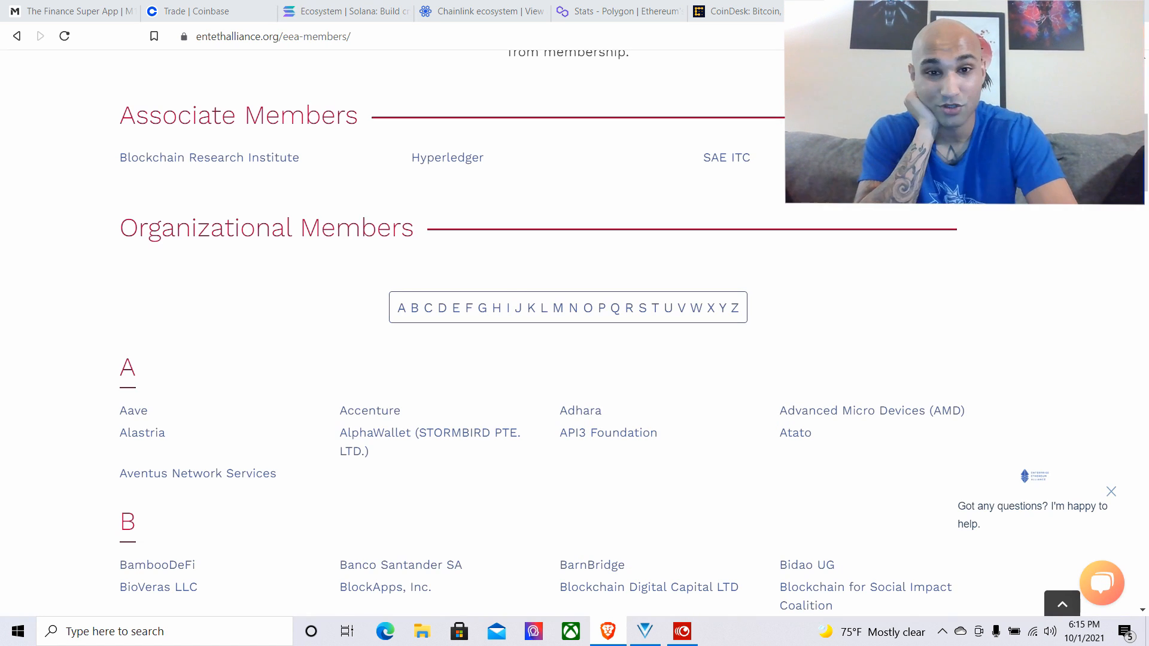
# Scroll the EEA members list from A down to zkTube Labs under Z and back to the top
pyautogui.scroll(-3)
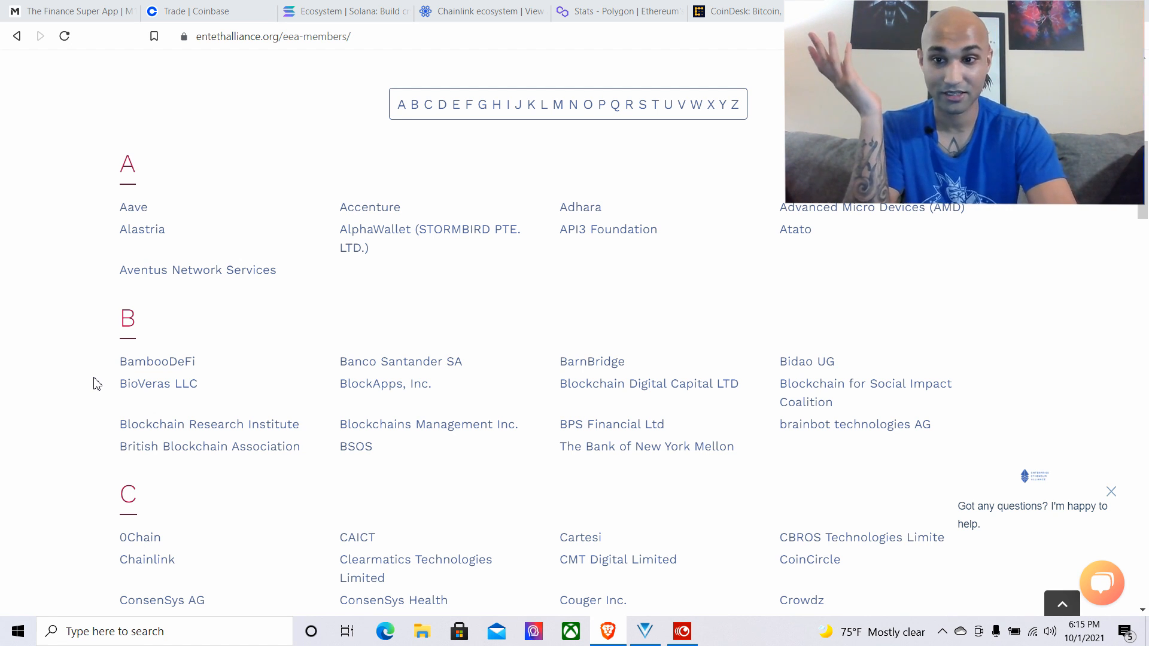
pyautogui.scroll(-3)
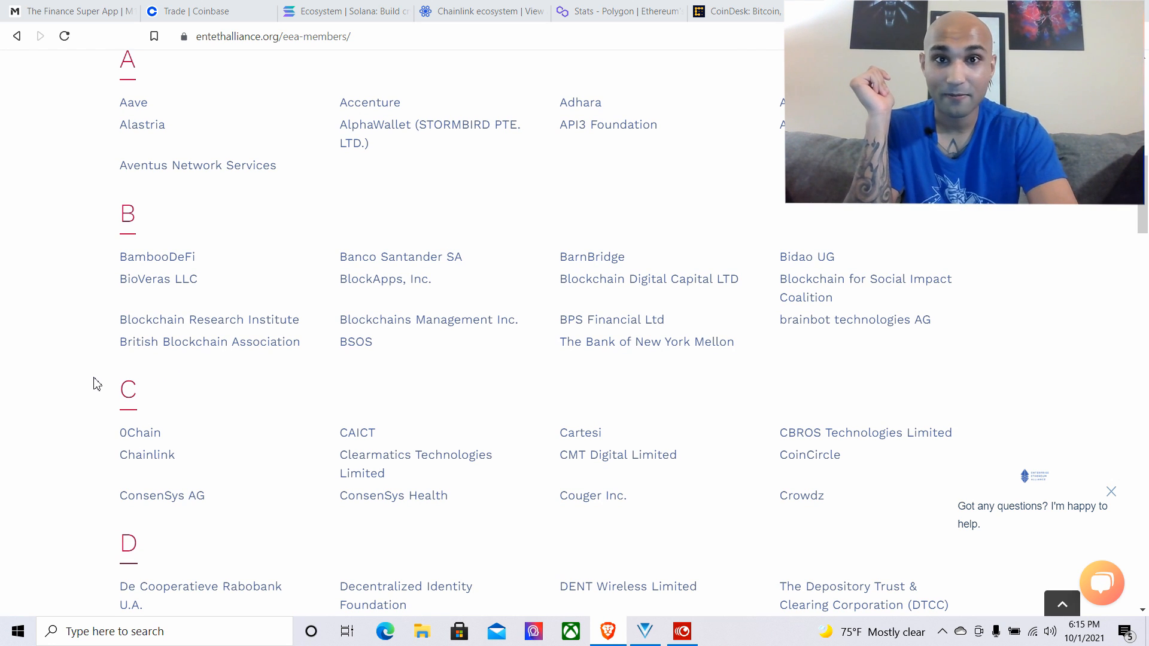
pyautogui.scroll(-3)
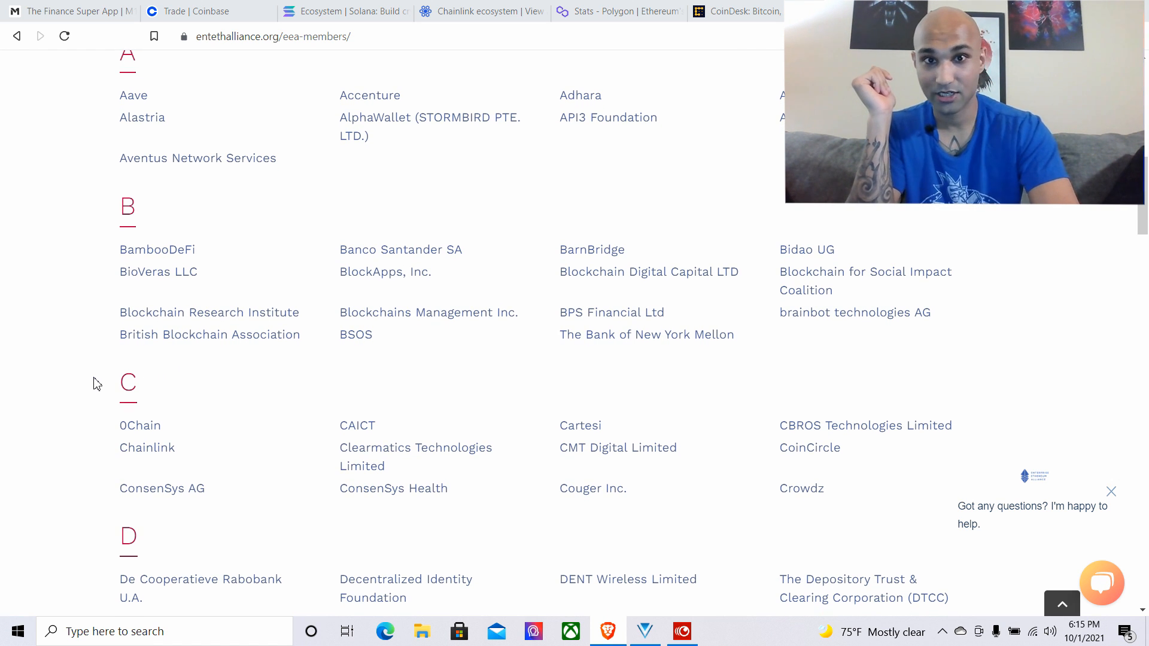
pyautogui.scroll(-3)
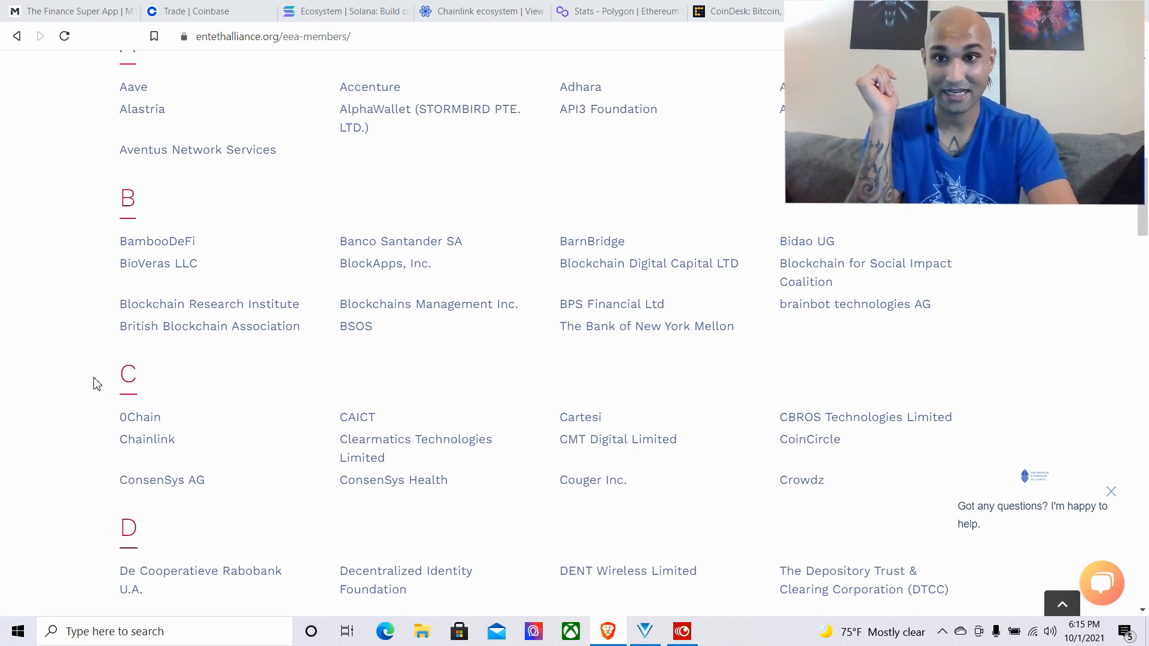
pyautogui.scroll(-3)
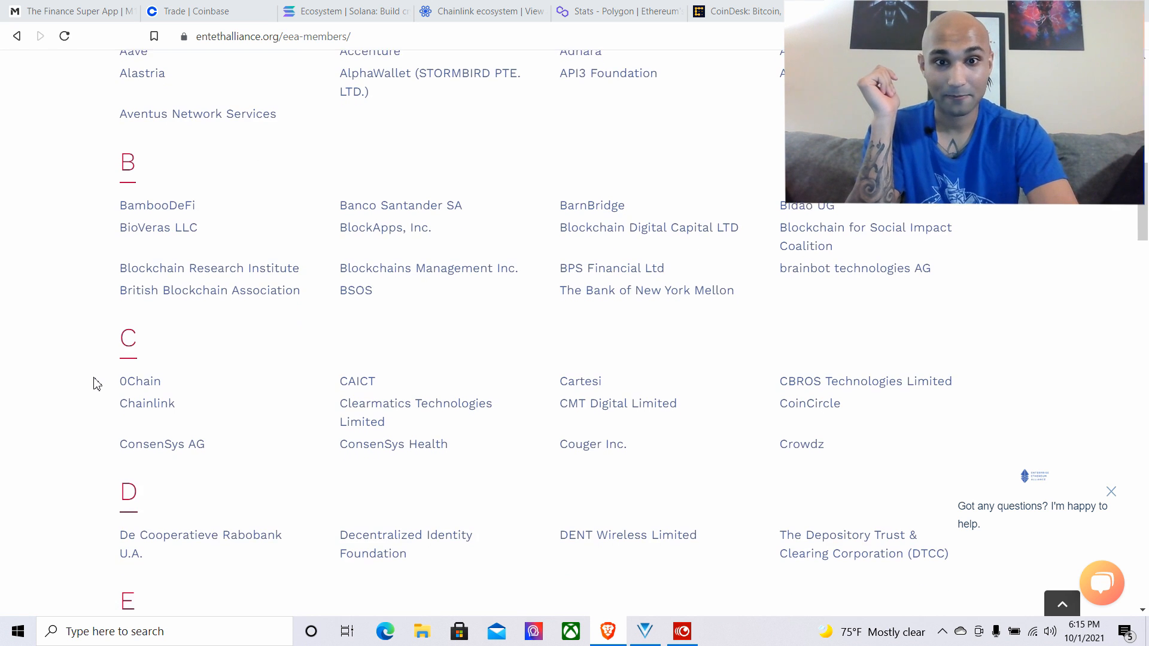
pyautogui.scroll(-3)
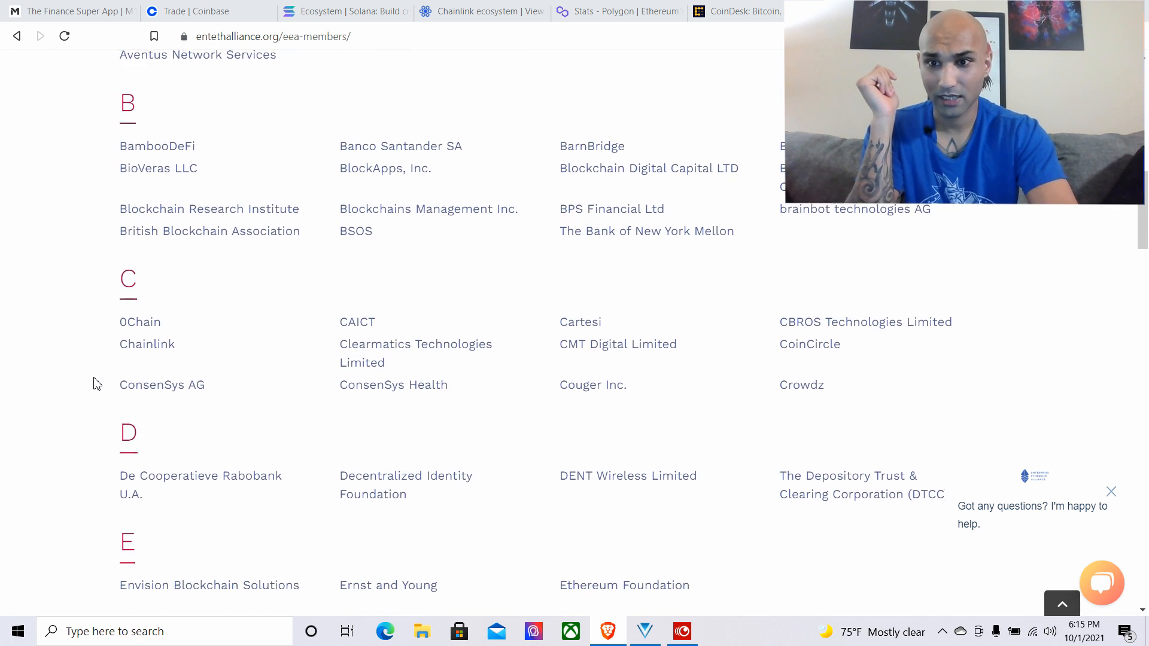
pyautogui.scroll(-3)
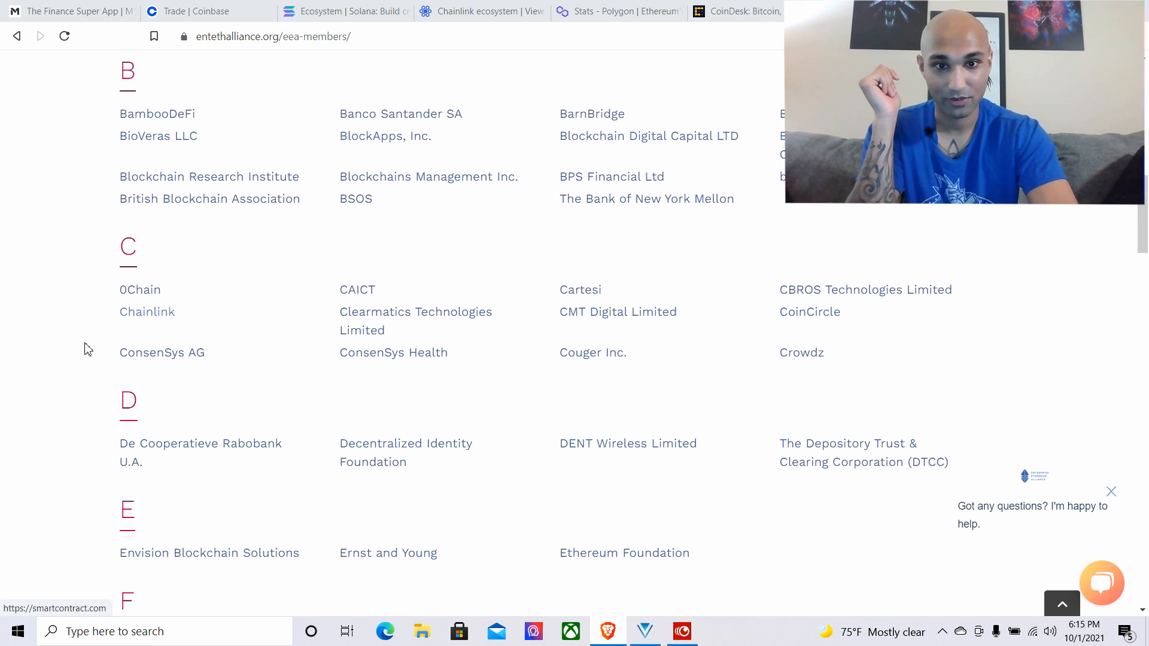
pyautogui.scroll(-3)
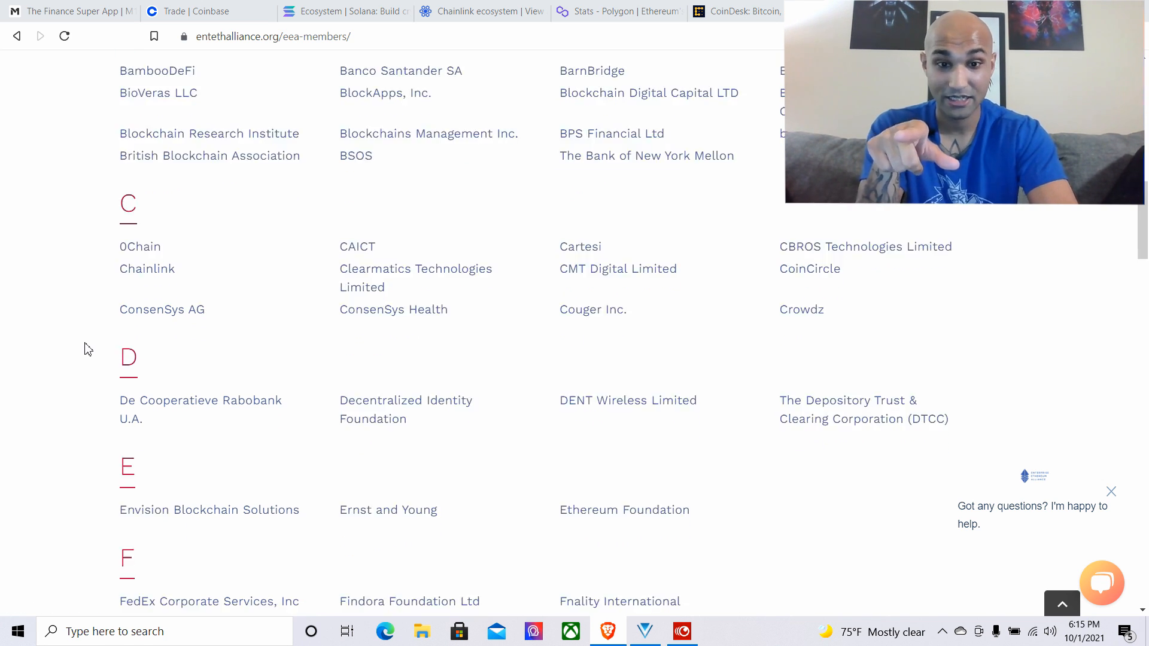
pyautogui.scroll(-3)
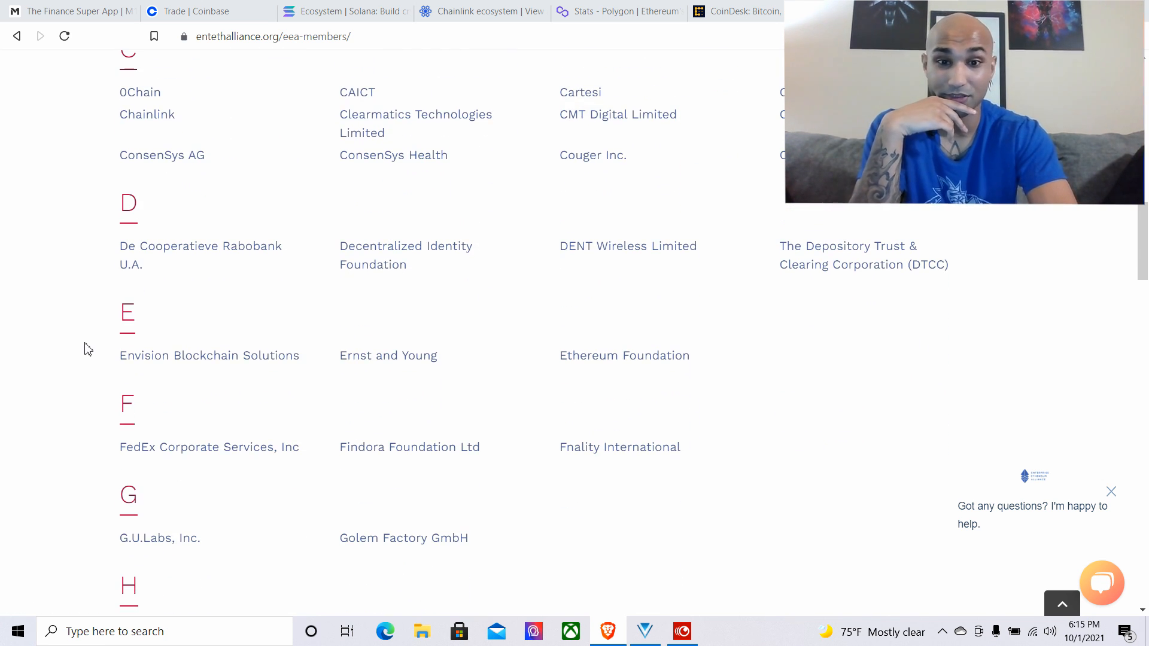
pyautogui.scroll(-3)
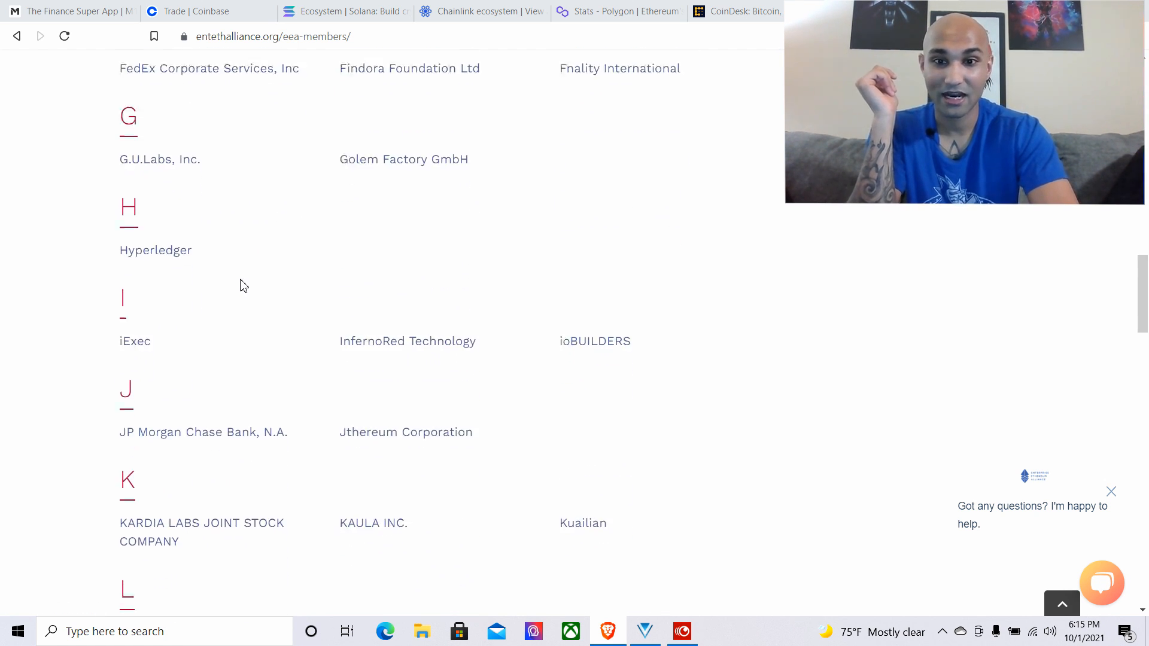
pyautogui.scroll(-3)
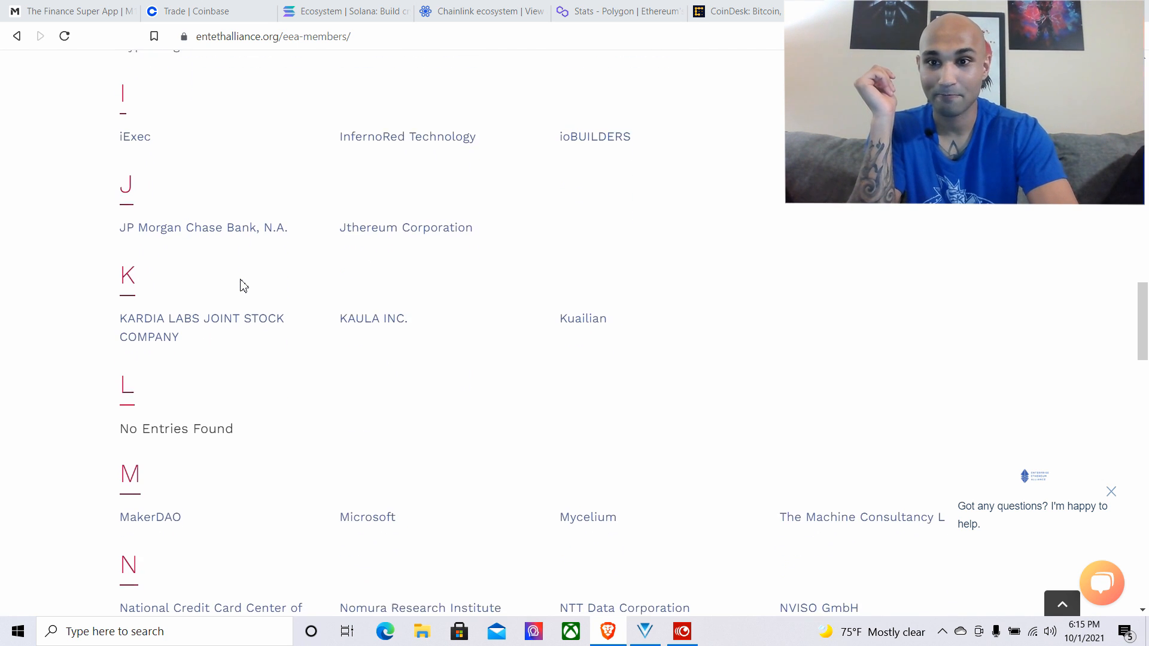
pyautogui.scroll(-3)
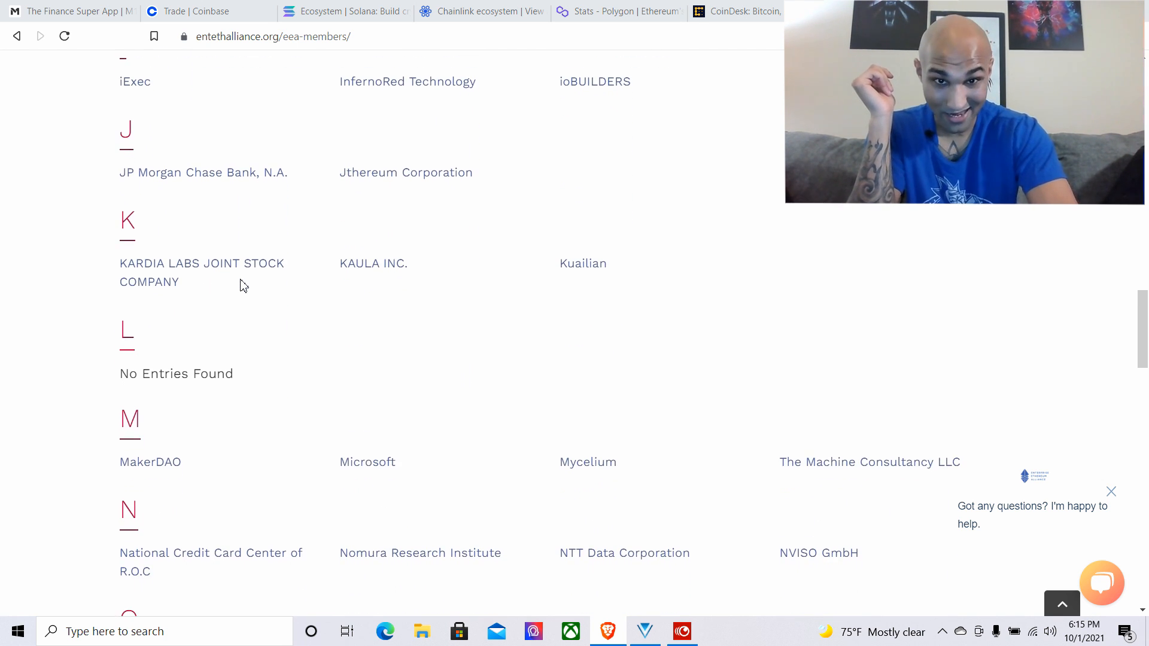
pyautogui.scroll(-3)
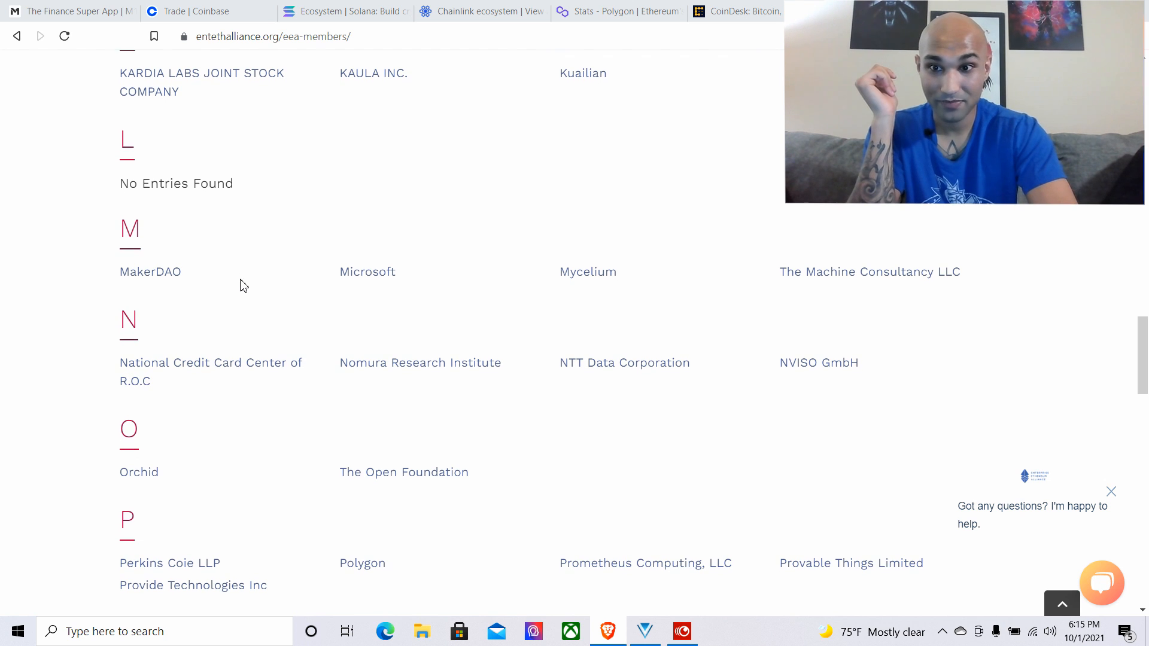
pyautogui.scroll(-3)
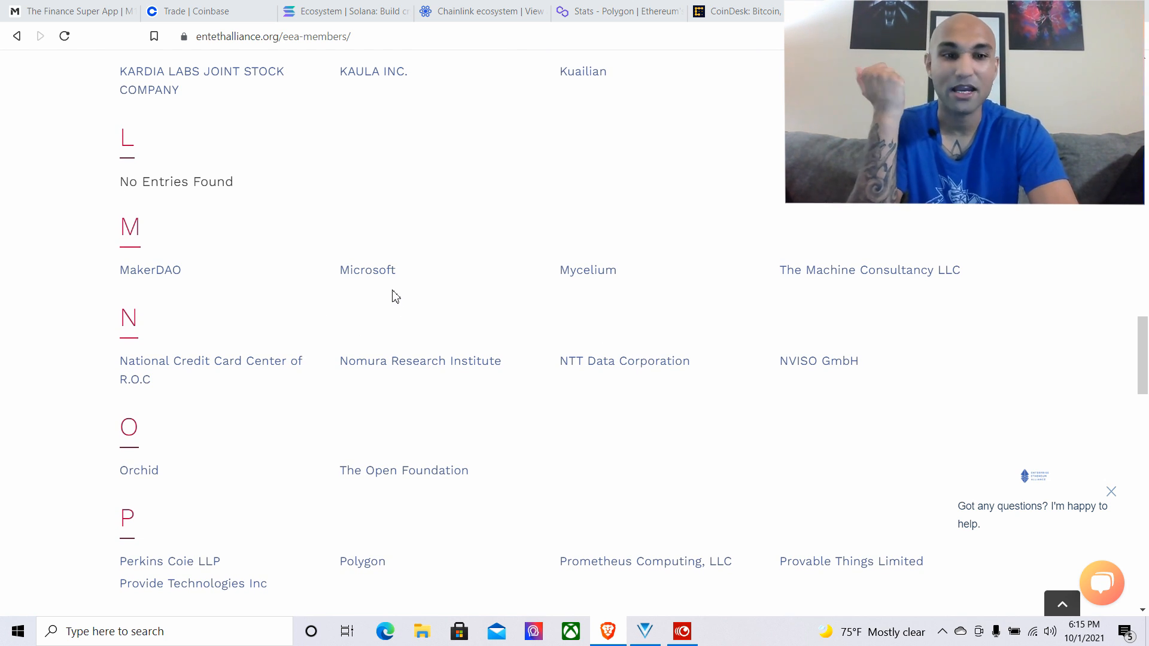
pyautogui.scroll(-3)
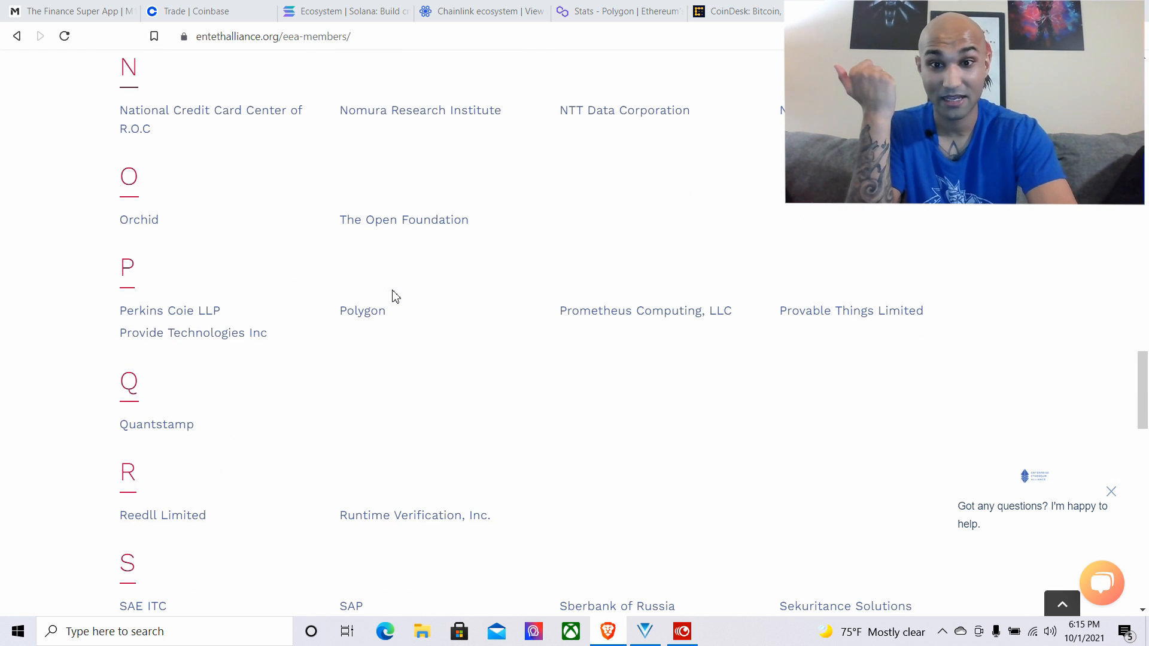
pyautogui.scroll(-3)
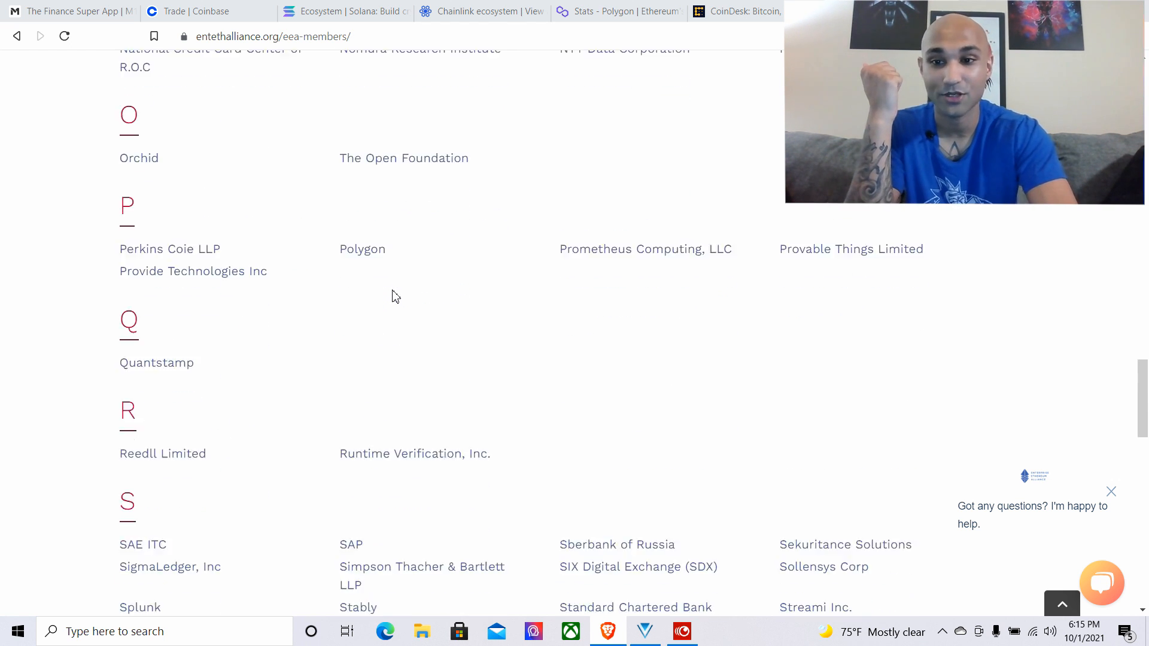
pyautogui.scroll(-3)
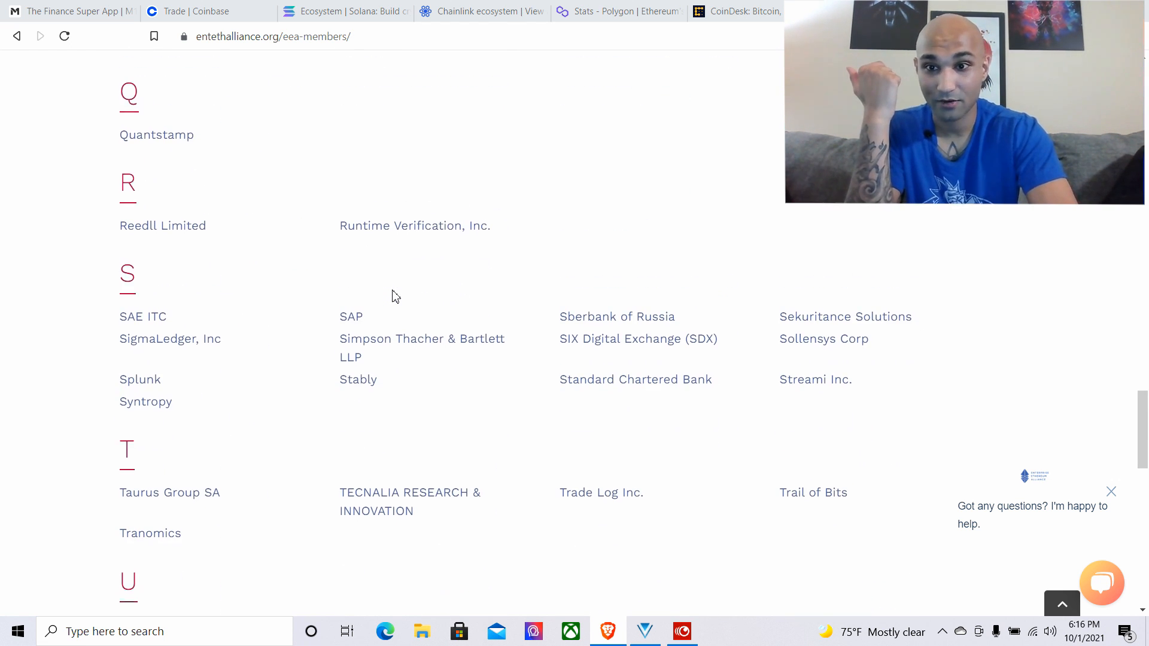
pyautogui.scroll(-3)
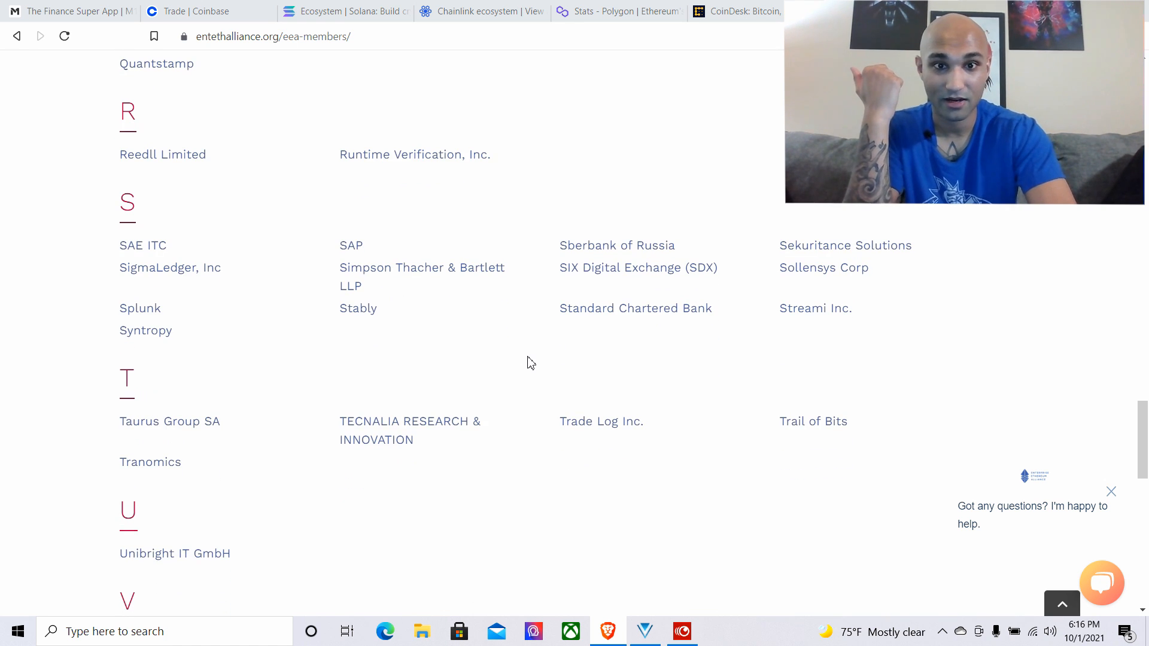
pyautogui.scroll(-3)
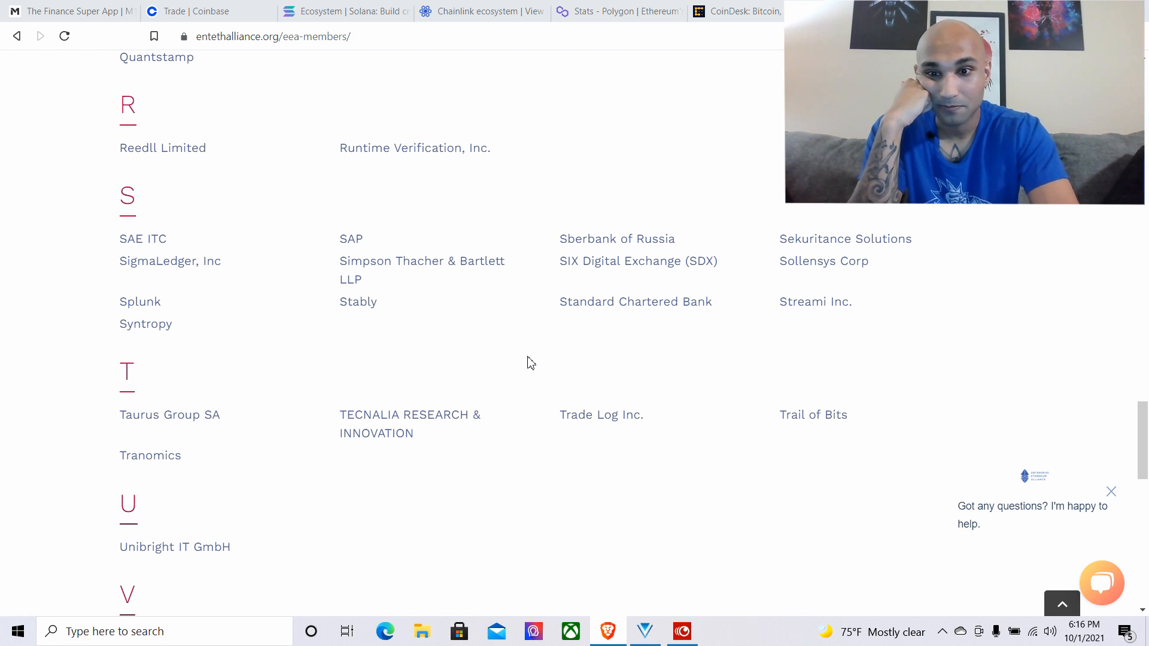
pyautogui.scroll(-3)
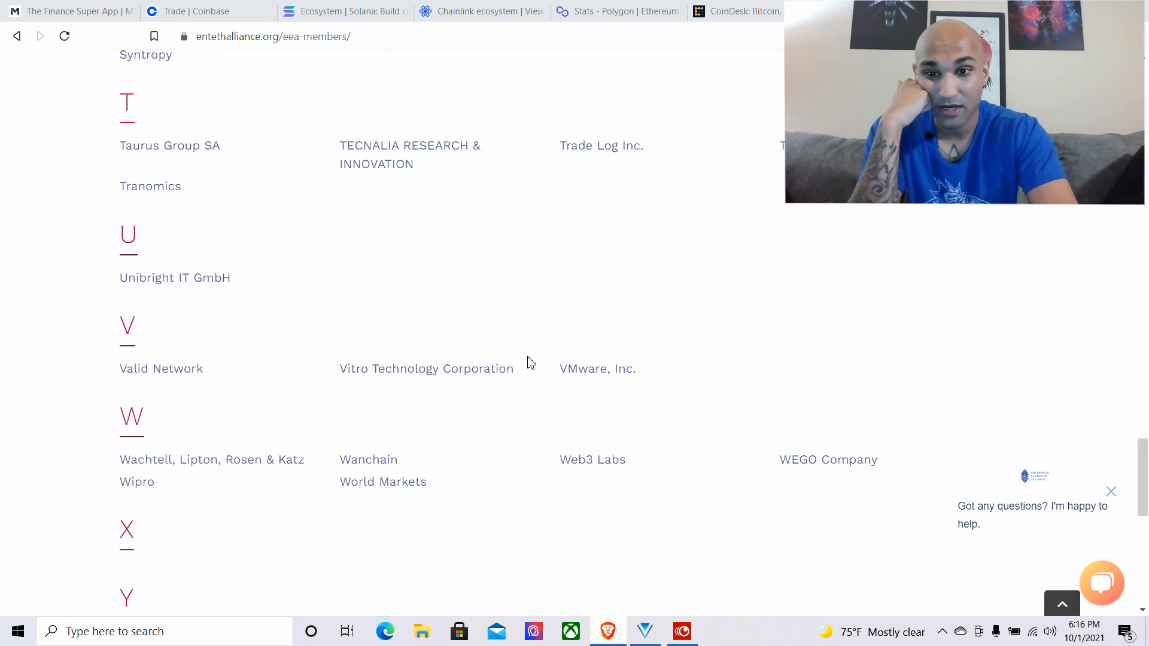
pyautogui.scroll(-3)
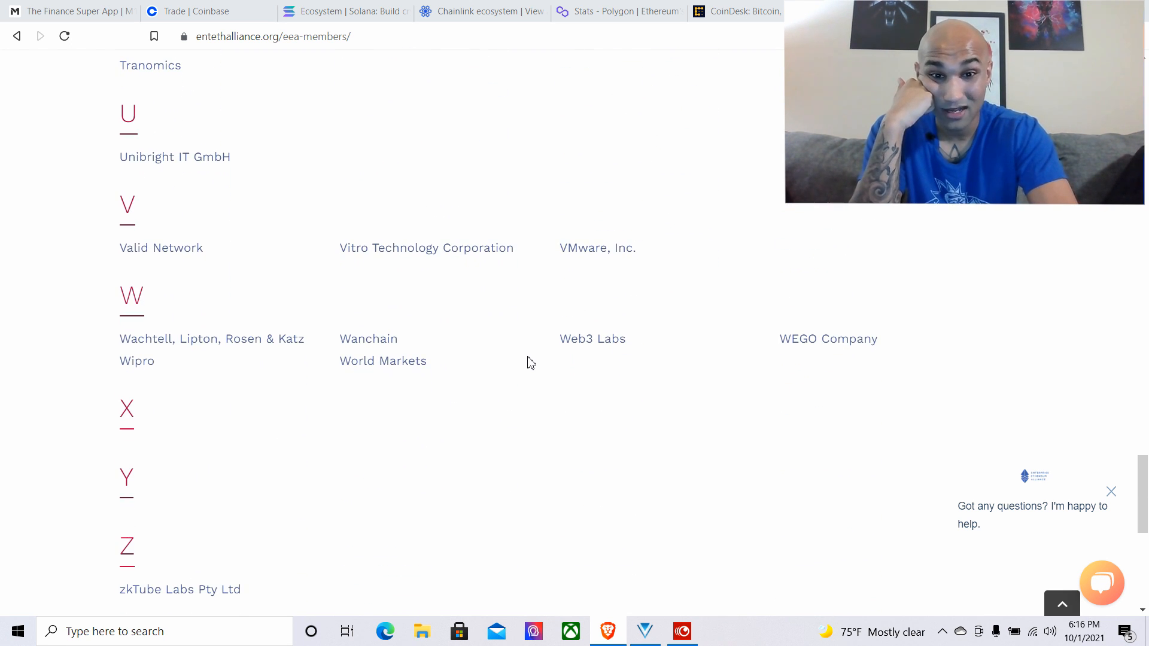
pyautogui.scroll(-3)
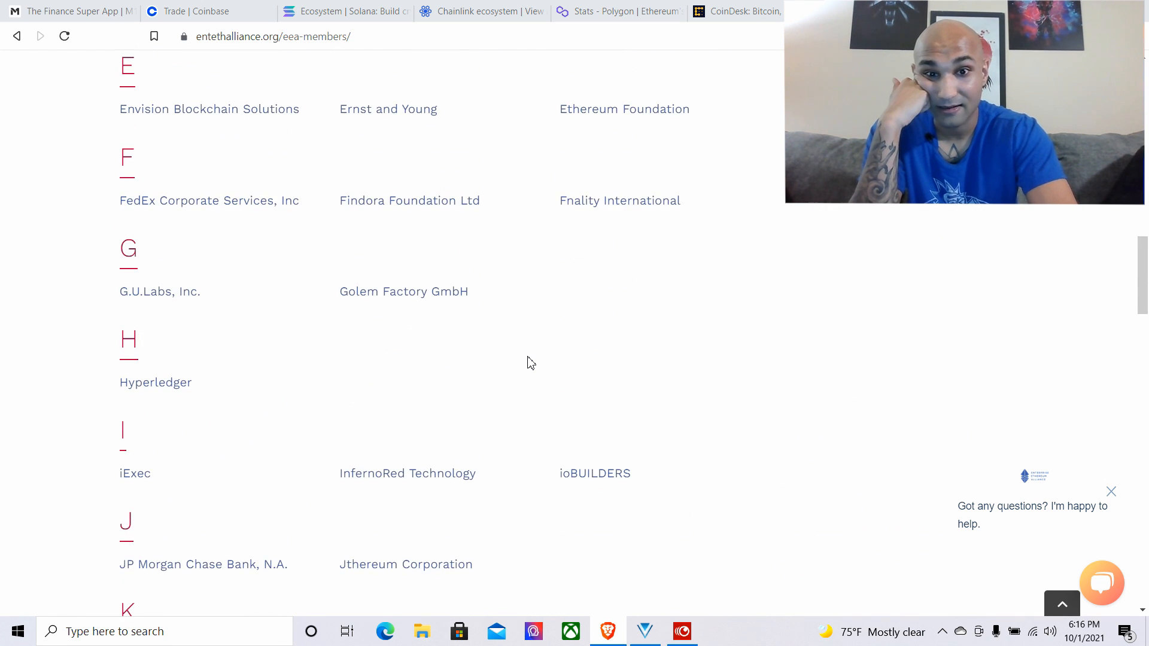
pyautogui.scroll(3)
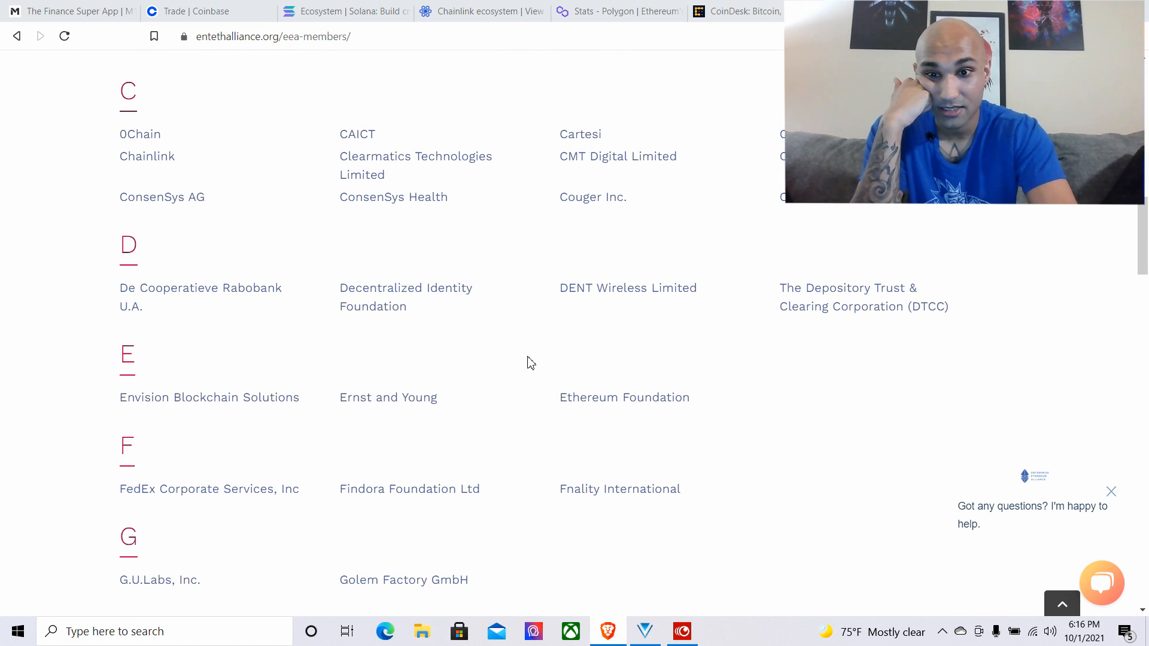
pyautogui.scroll(3)
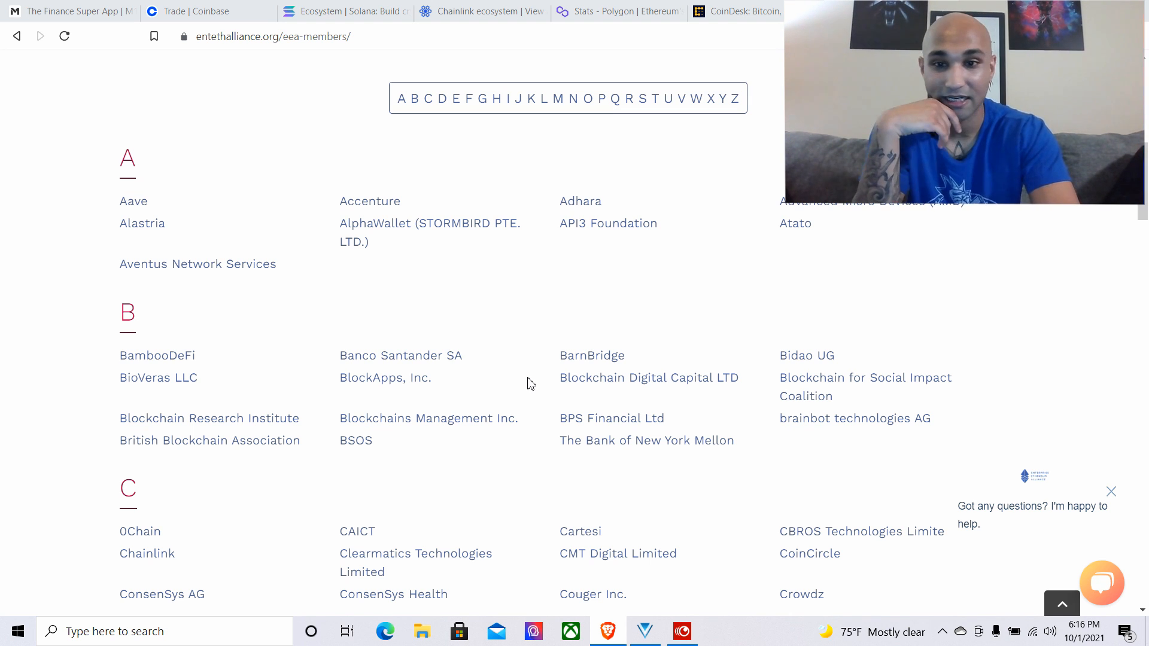
pyautogui.moveTo(578, 450)
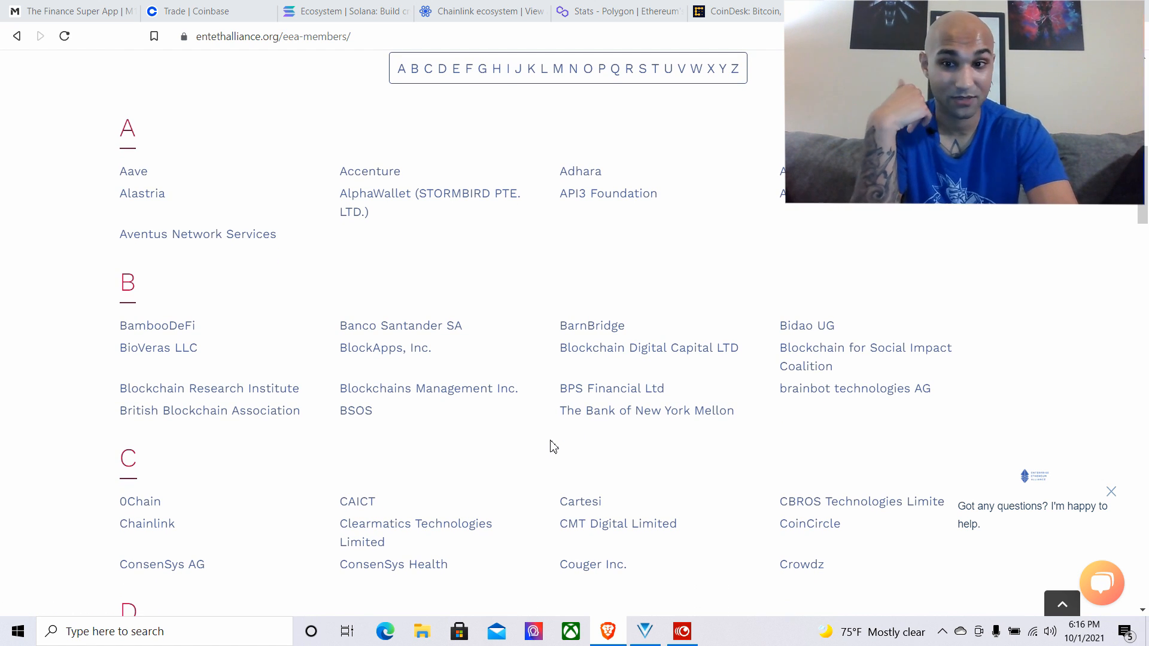
pyautogui.scroll(-3)
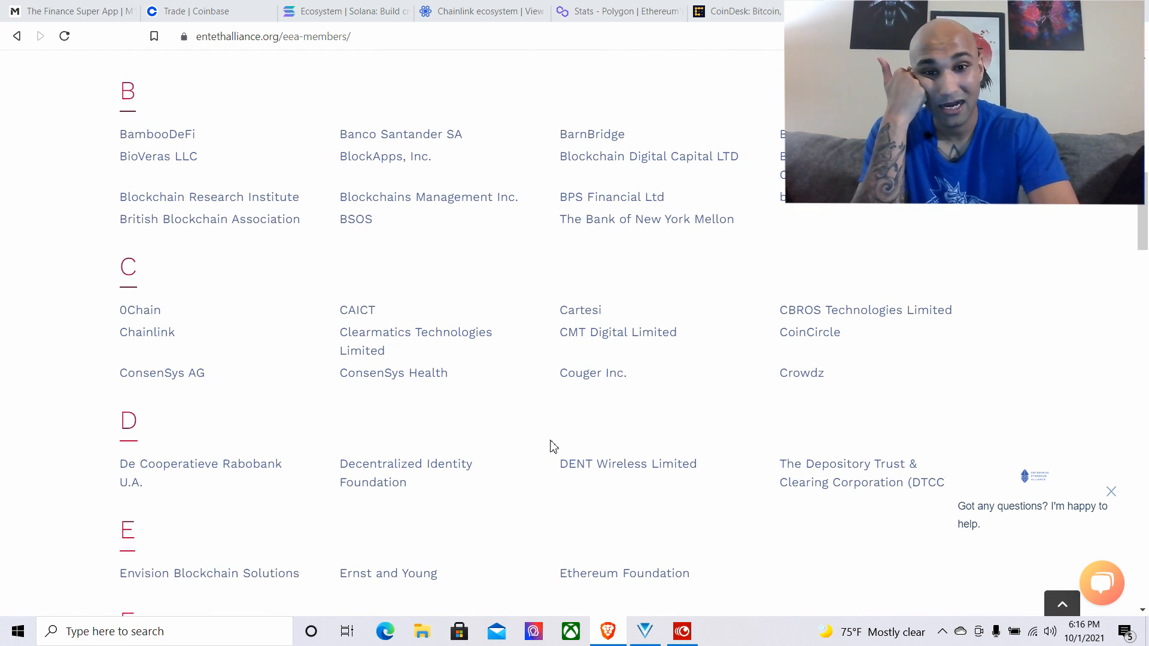
pyautogui.scroll(-3)
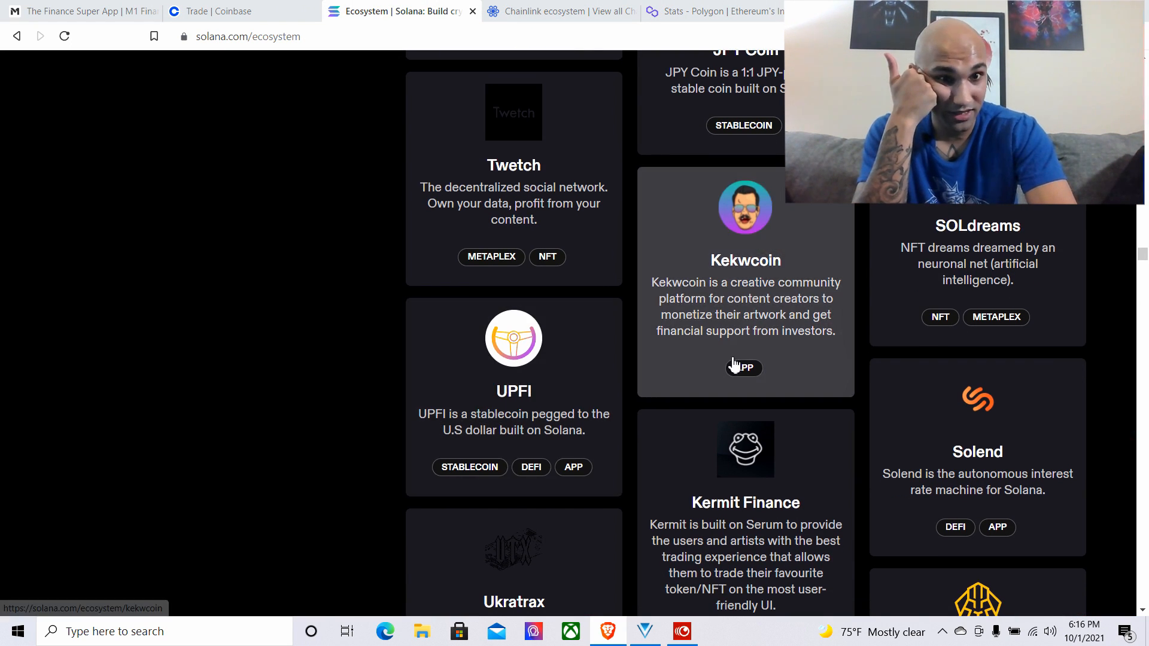
# Browse Solana ecosystem cards past Kekwcoin, Kin and Allbridge, then close the Solana tab
pyautogui.scroll(-3)
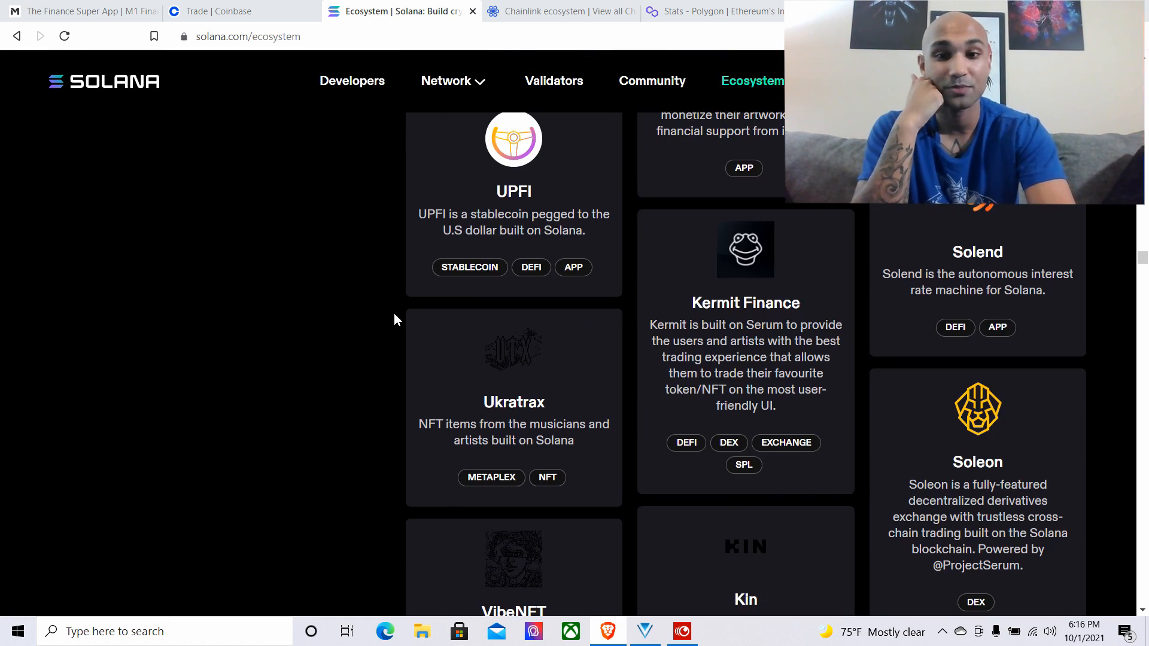
pyautogui.scroll(-3)
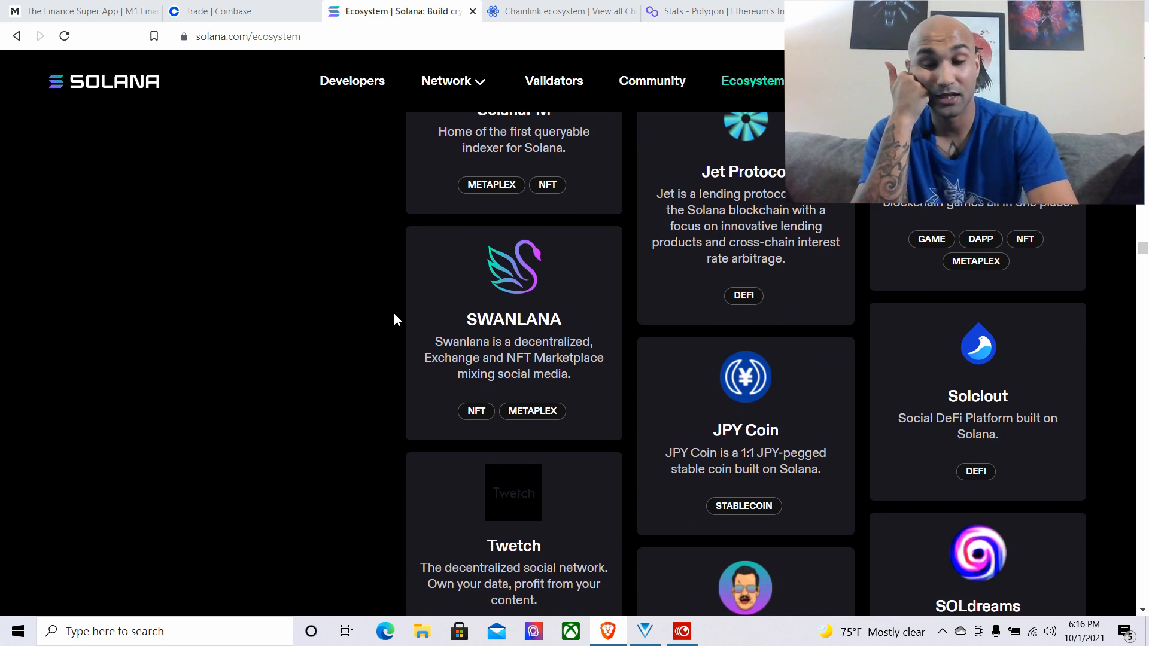
pyautogui.scroll(-3)
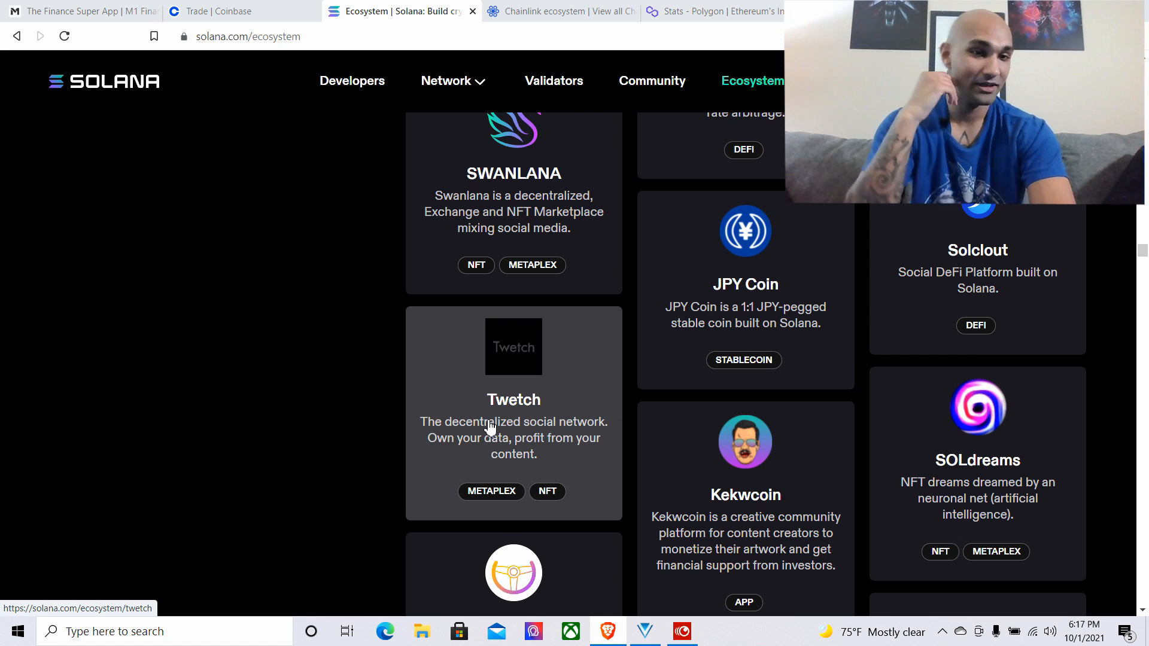
pyautogui.scroll(-3)
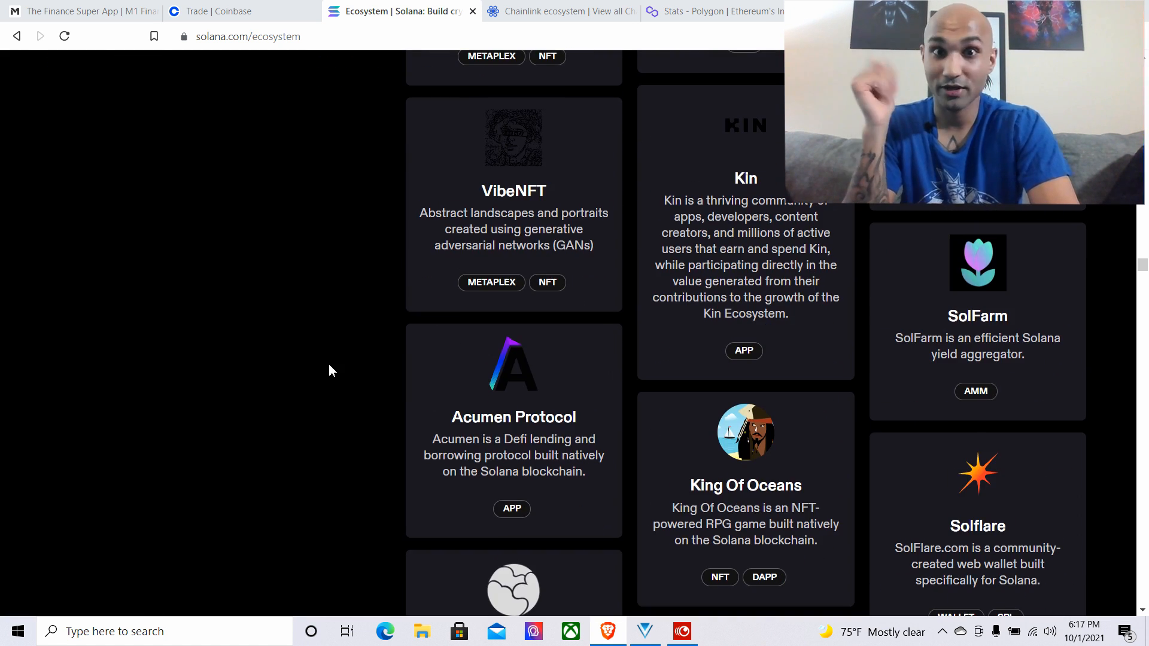
pyautogui.scroll(-3)
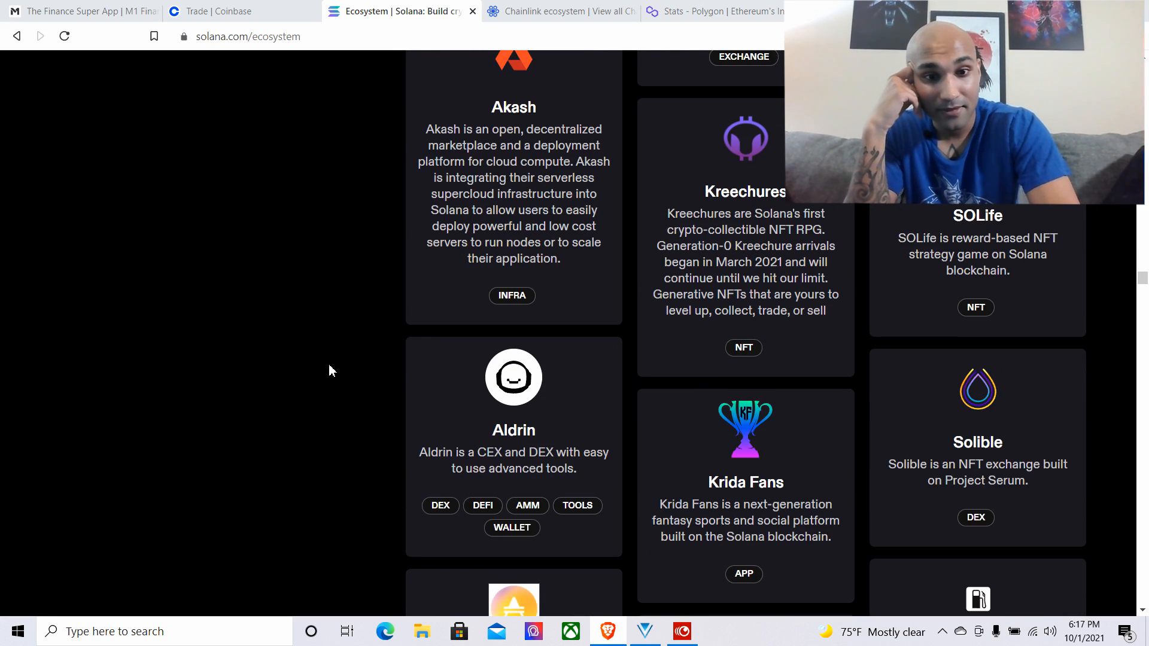
pyautogui.scroll(-3)
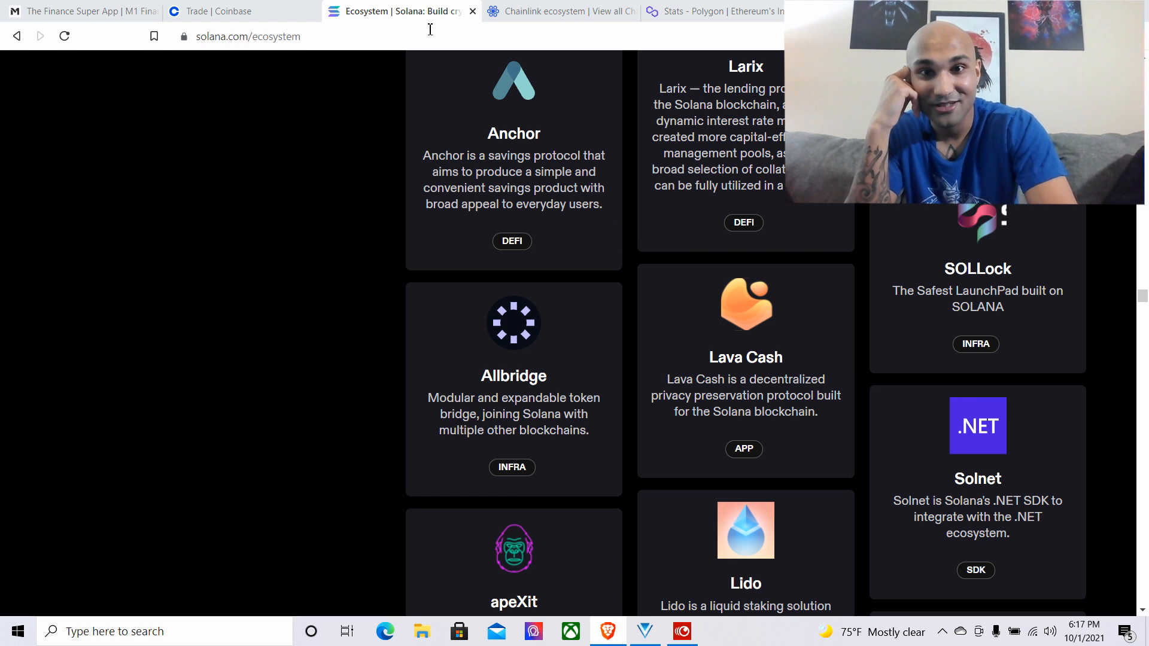
pyautogui.click(236, 11)
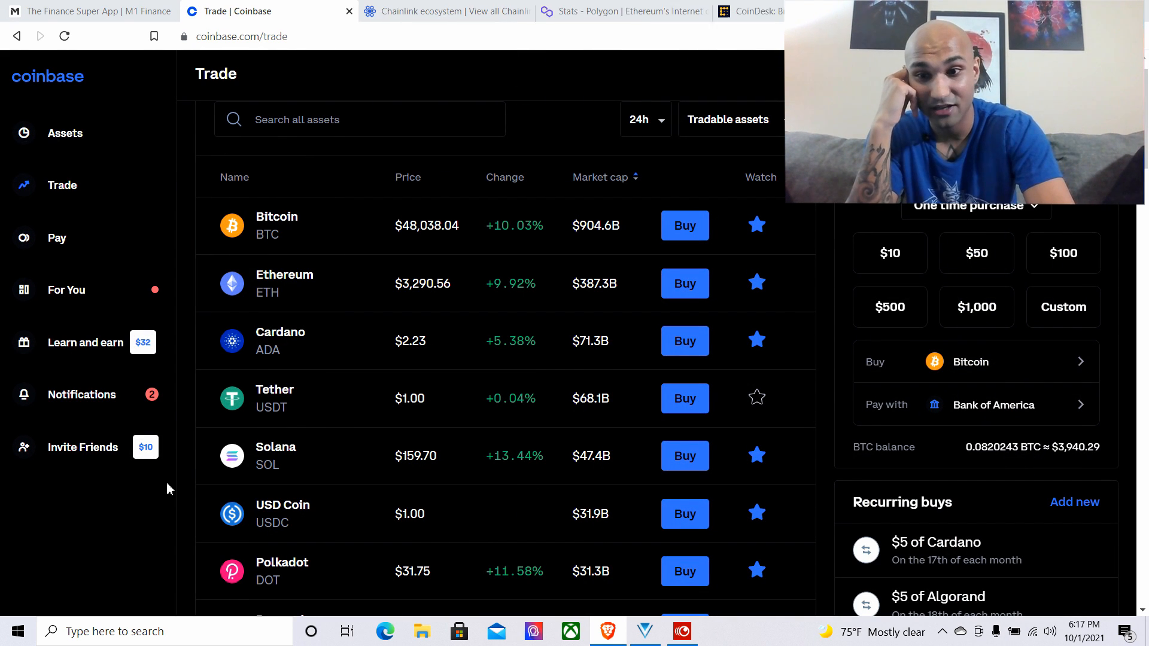
# Scroll the Coinbase Trade asset list, then switch to the Chainlink ecosystem page
pyautogui.scroll(-3)
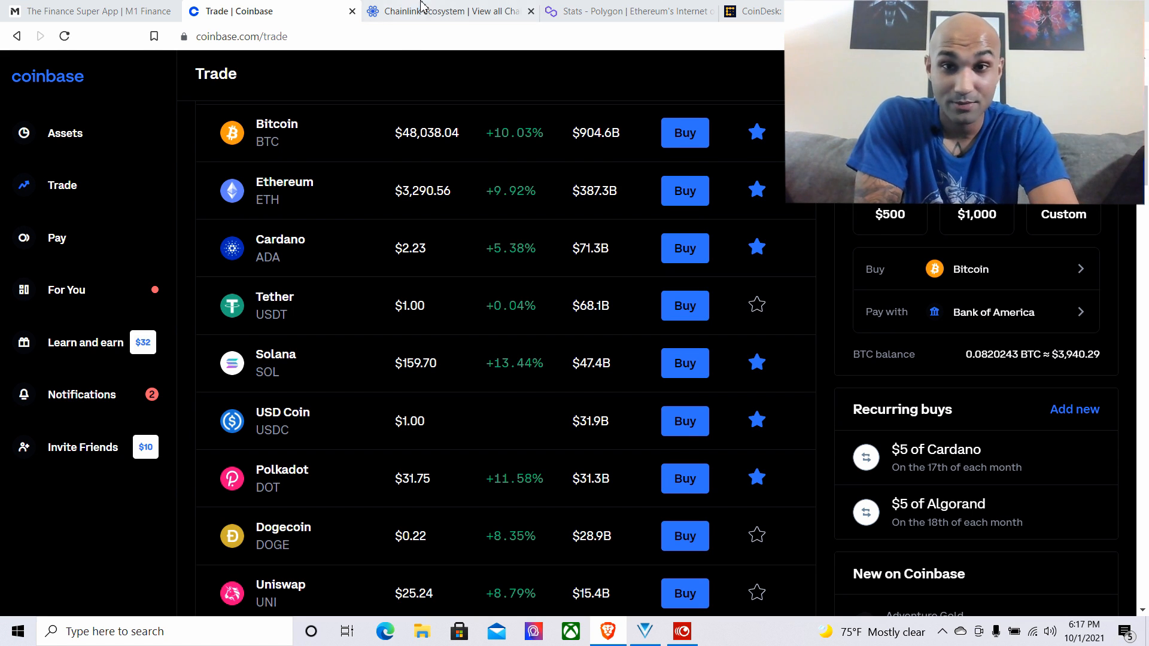
pyautogui.click(439, 10)
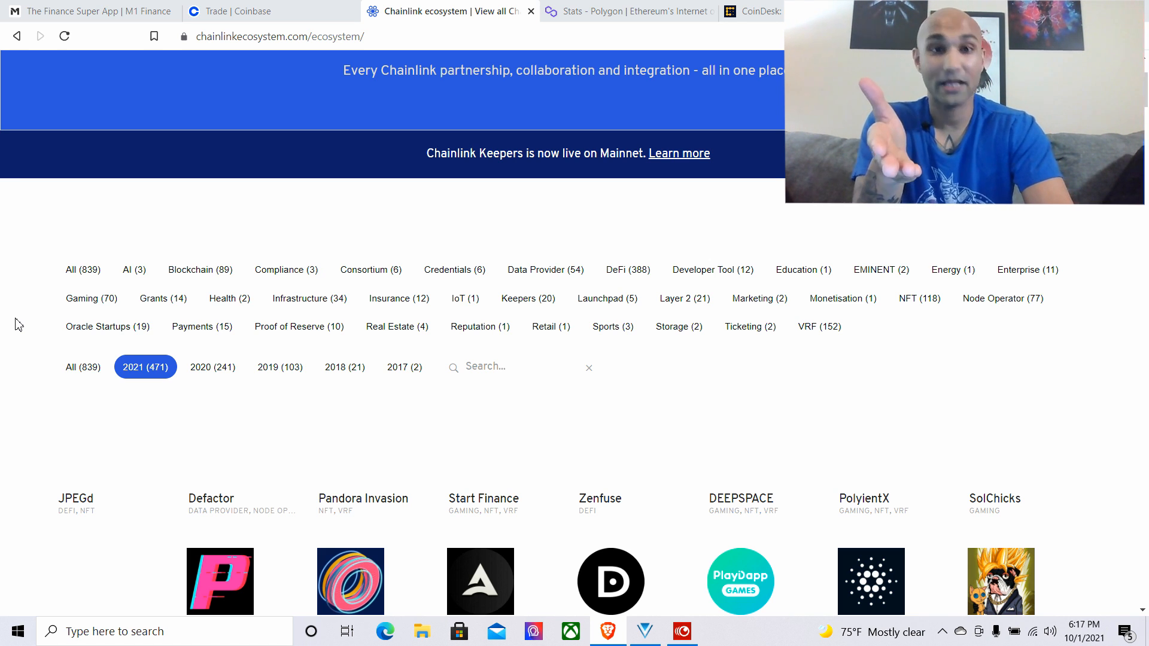
# Scroll the Chainlink Ecosystem page to the 2021 project grid showing JPEGd, Cardano and Gemini
pyautogui.scroll(3)
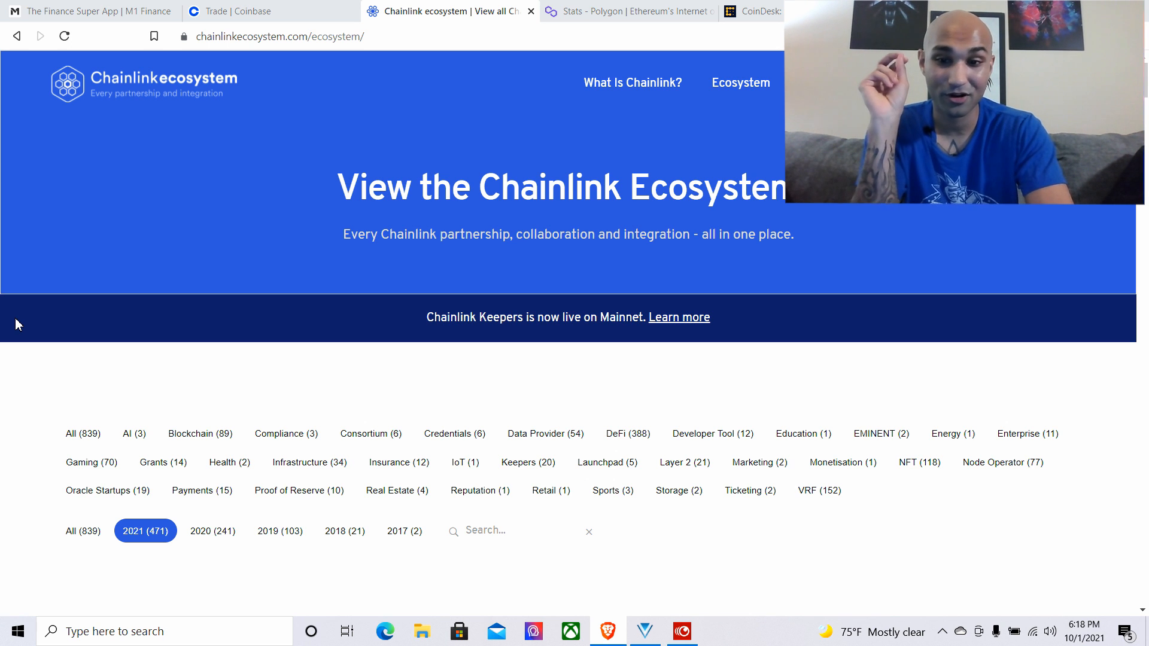
pyautogui.scroll(-3)
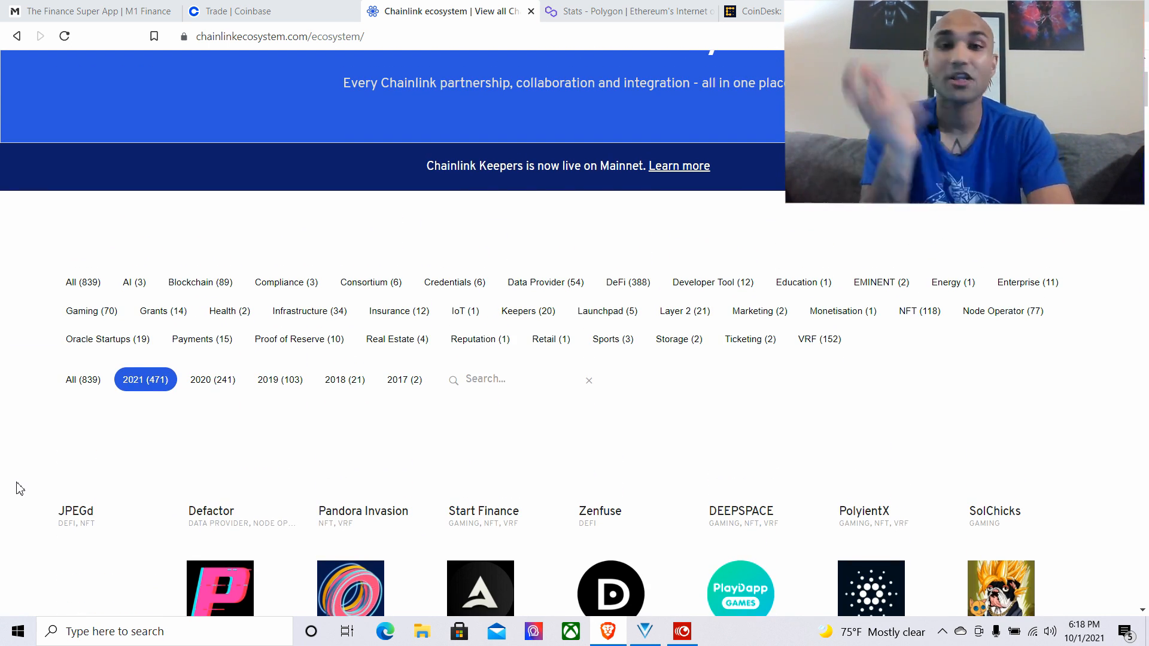
pyautogui.moveTo(404, 389)
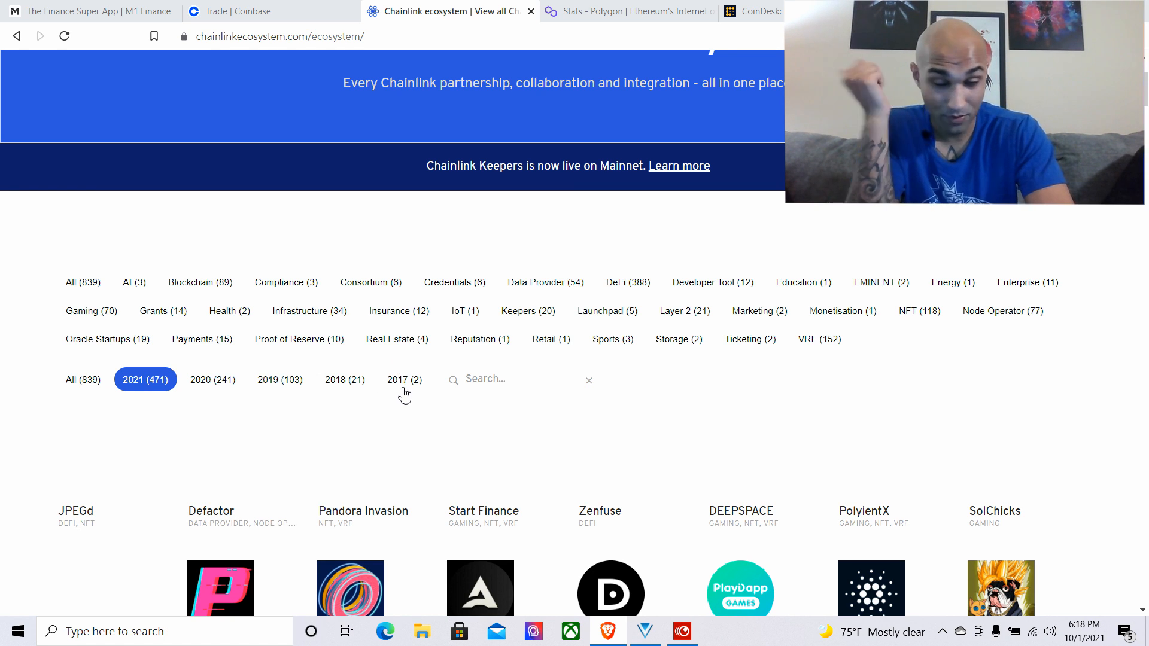
pyautogui.moveTo(353, 395)
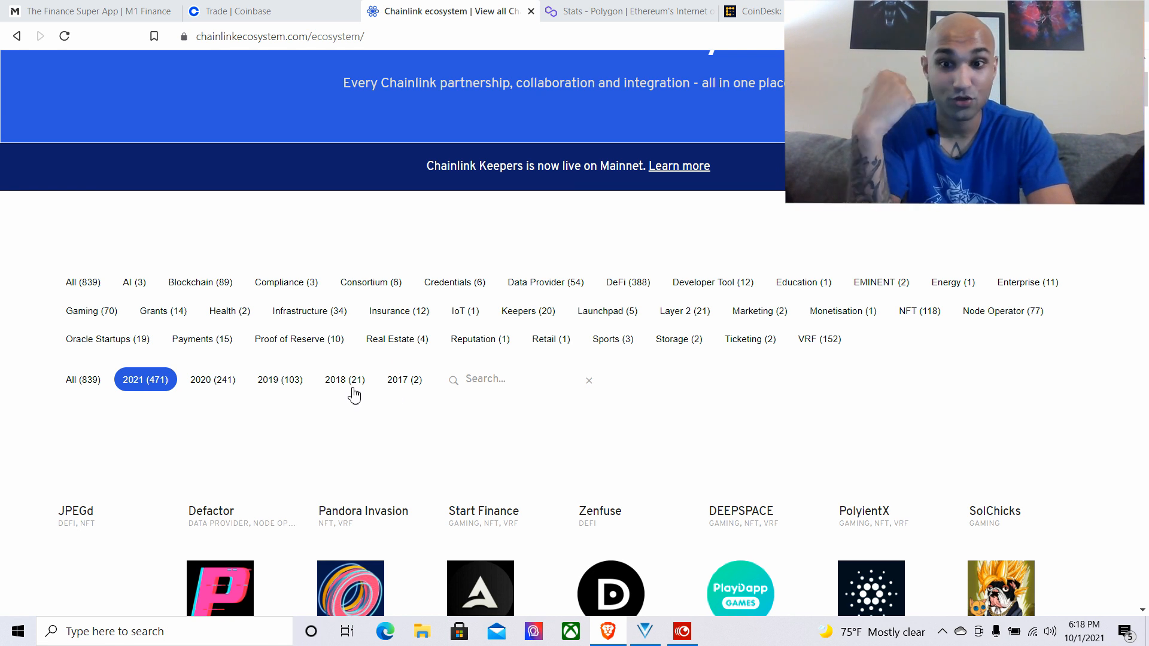
pyautogui.moveTo(277, 381)
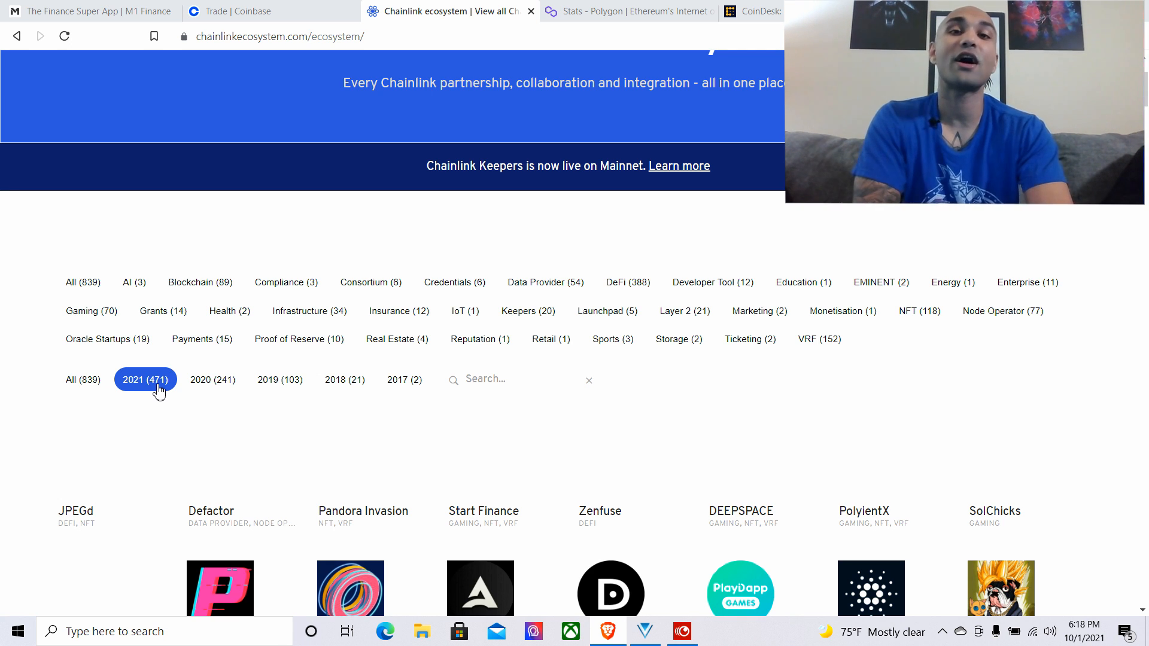
pyautogui.moveTo(40, 432)
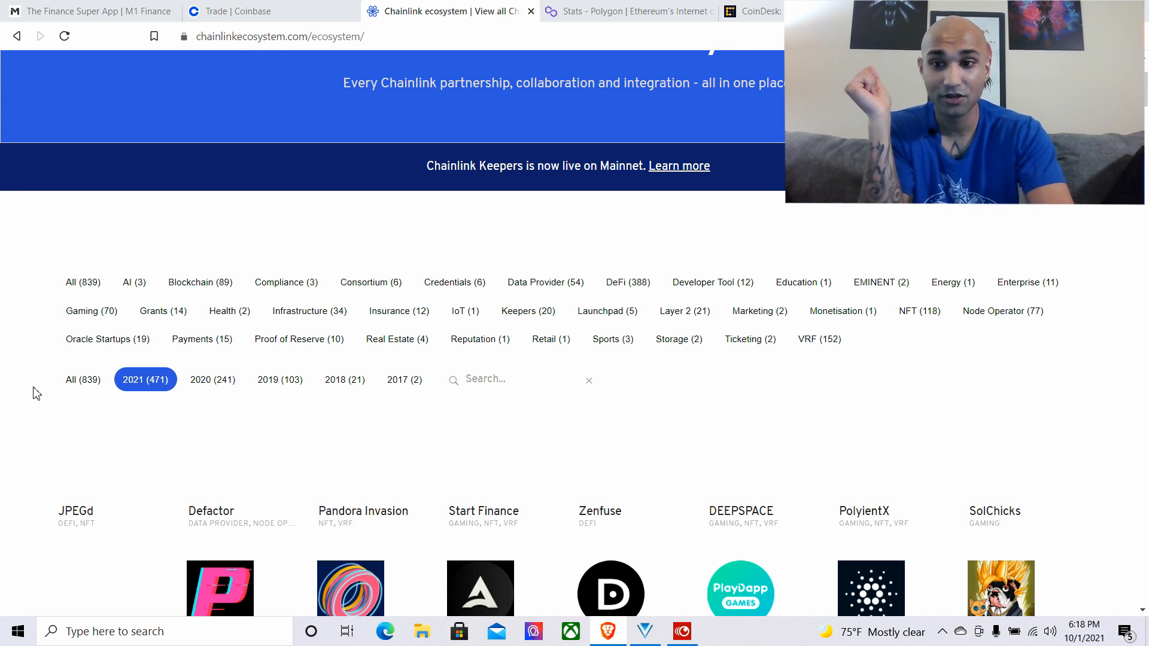
pyautogui.scroll(-3)
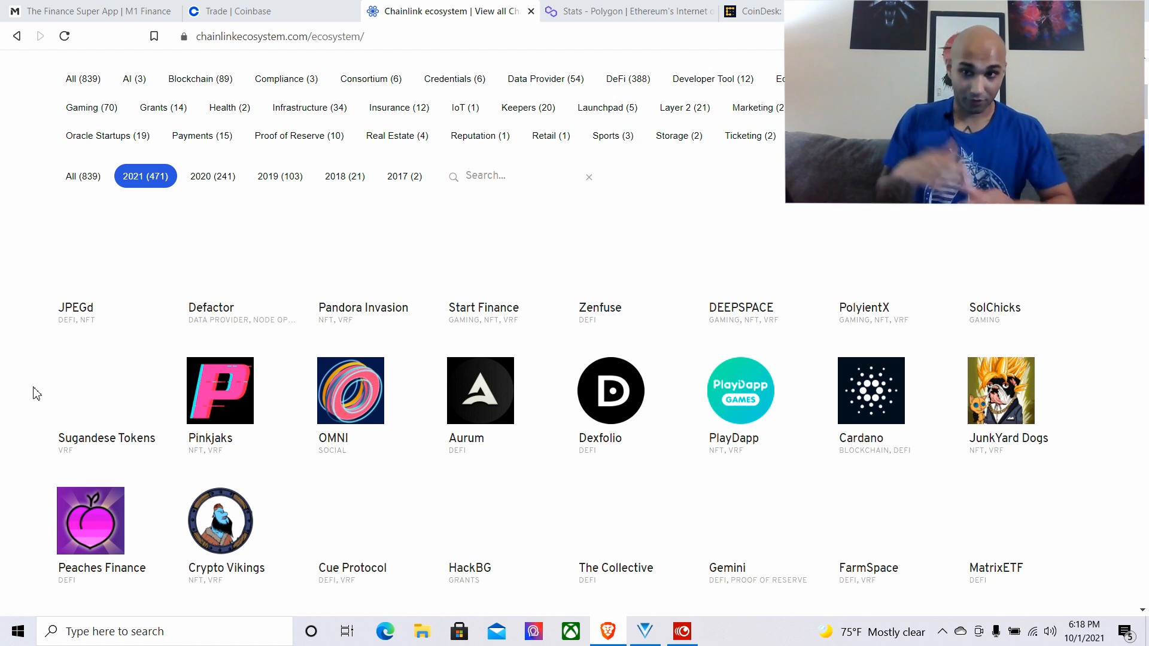
# Browse the project grid past Synapse Network, Filecoin and Arbitrum down to Skale and Kraken
pyautogui.scroll(-3)
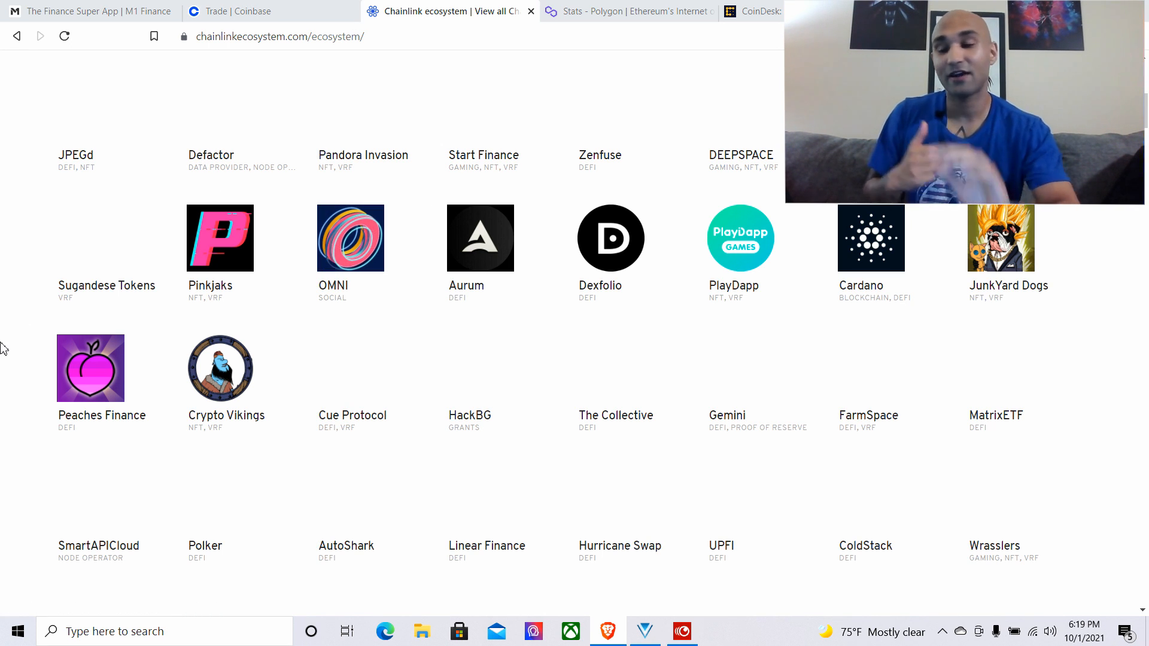
pyautogui.moveTo(870, 238)
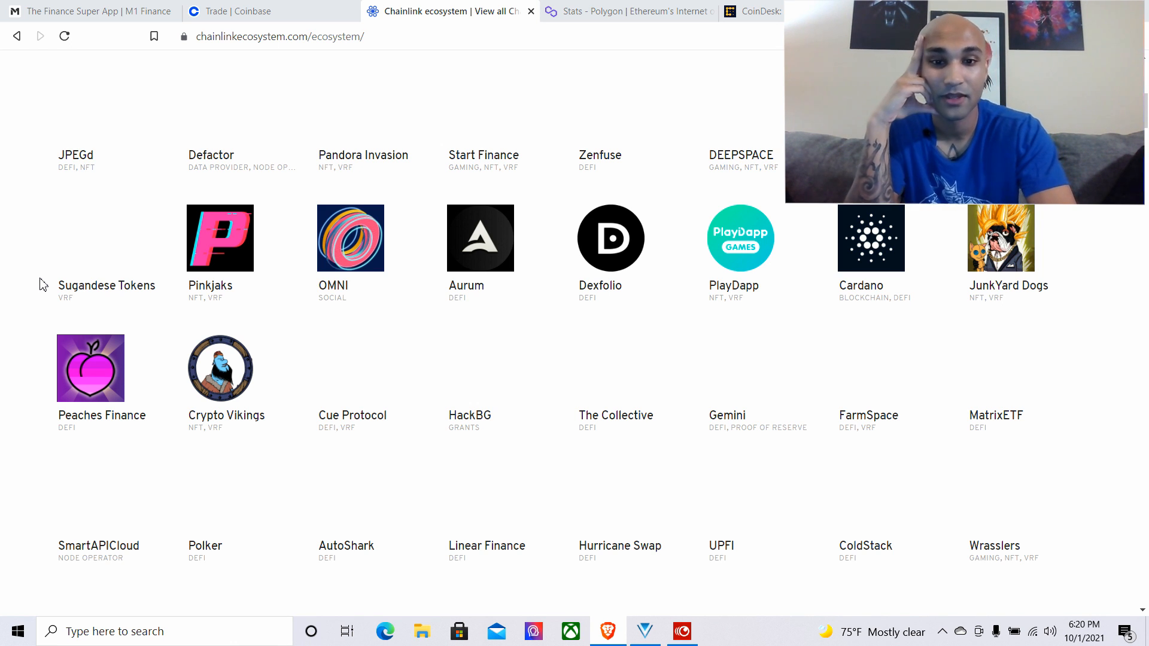
pyautogui.scroll(-3)
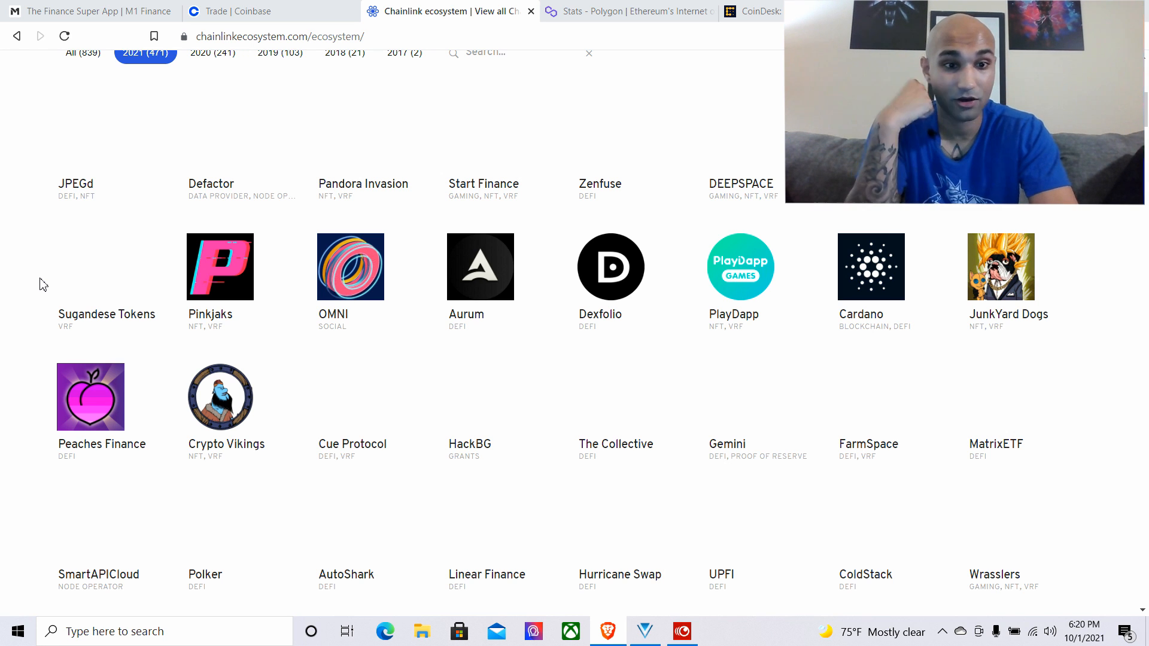
pyautogui.scroll(-3)
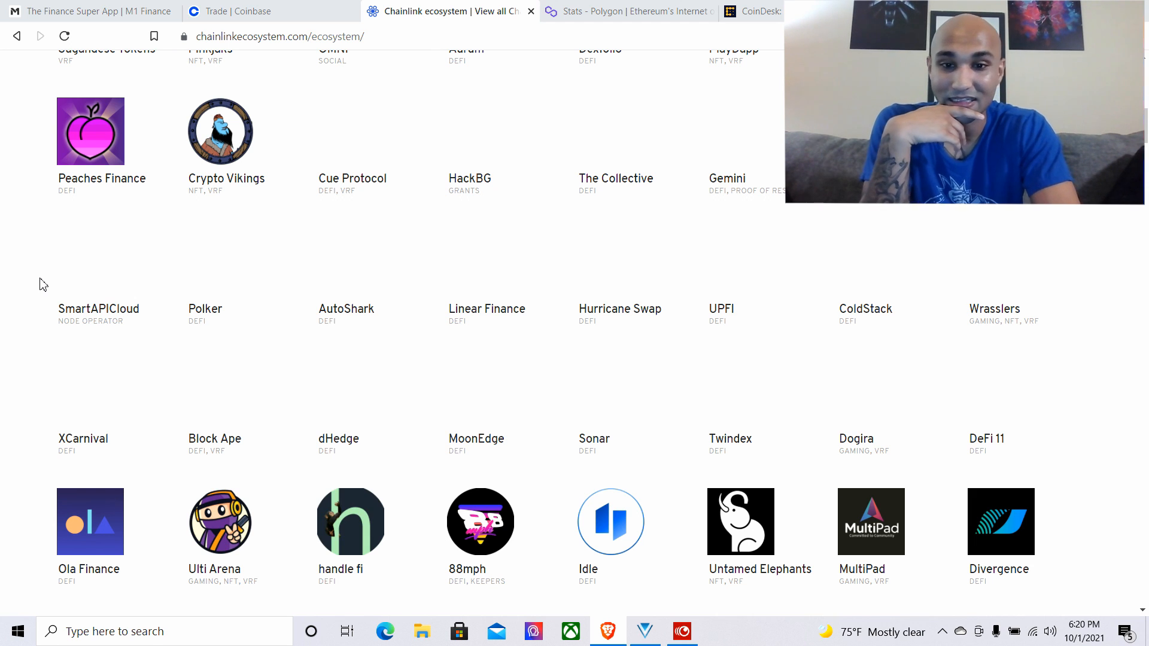
pyautogui.scroll(-3)
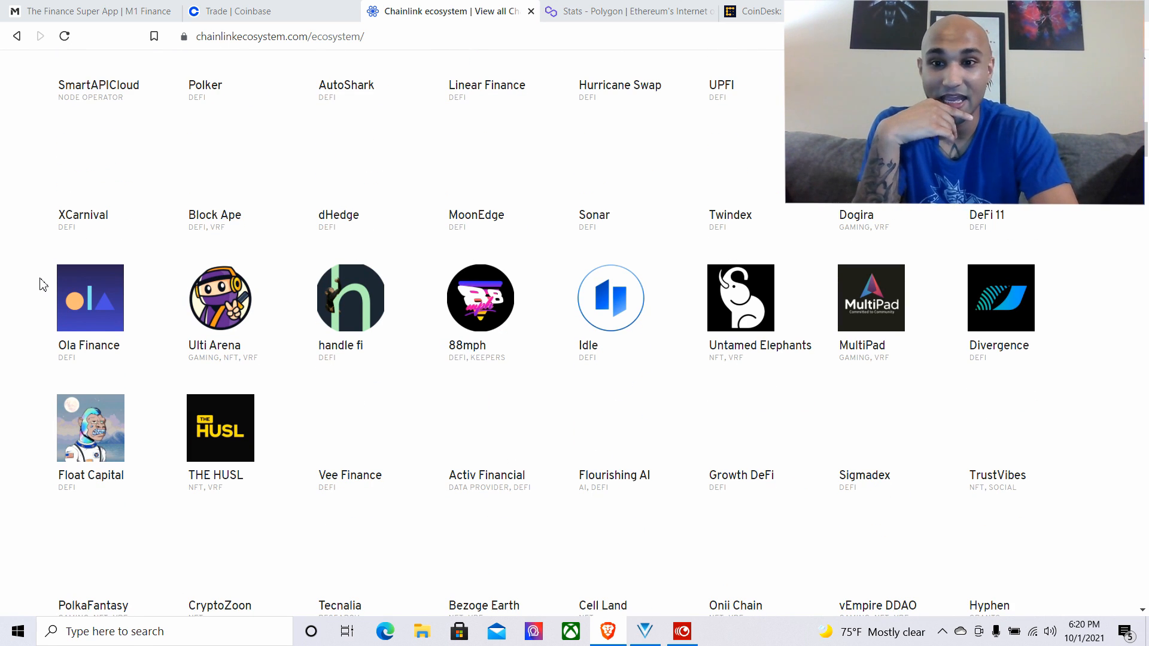
pyautogui.scroll(-3)
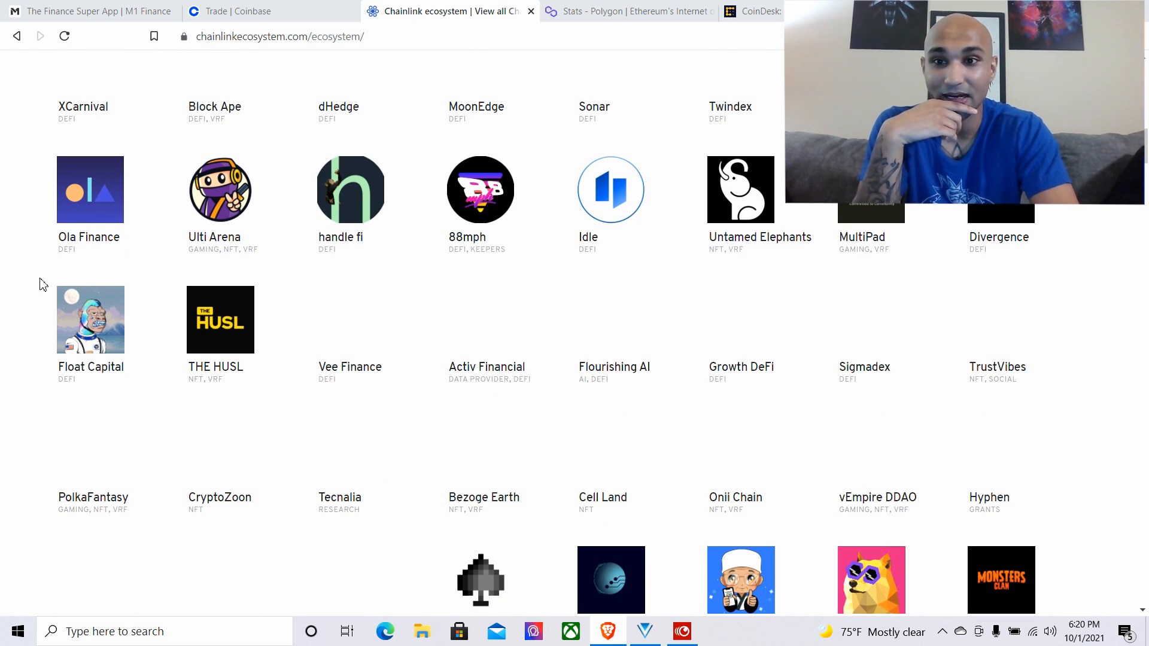
pyautogui.scroll(-3)
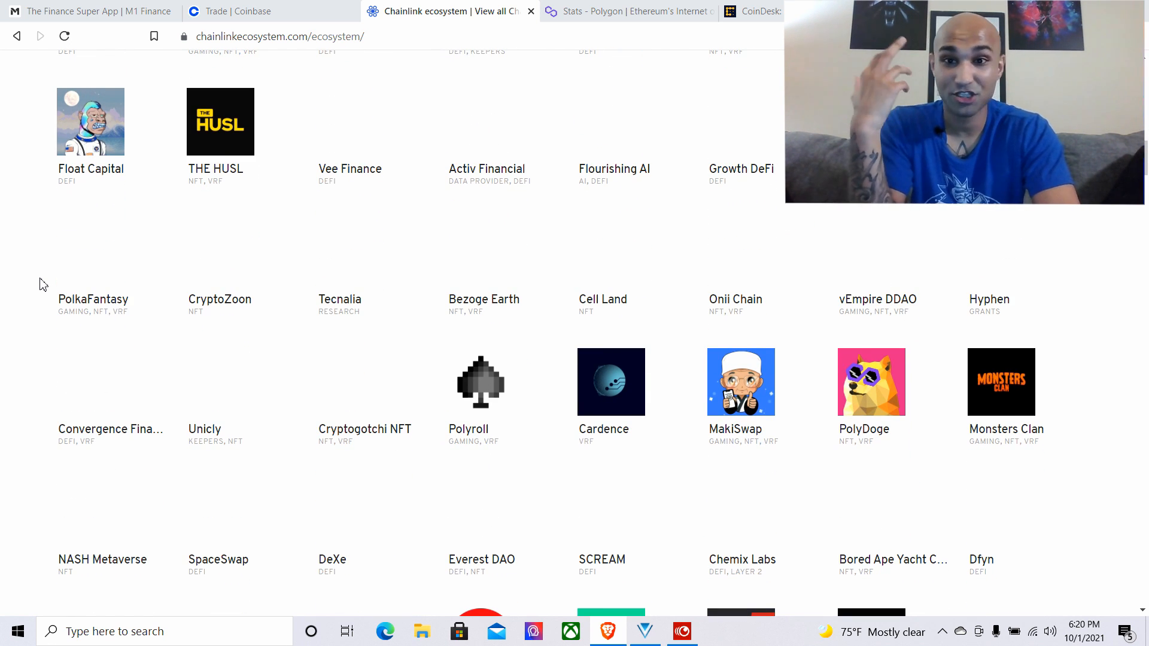
pyautogui.scroll(-3)
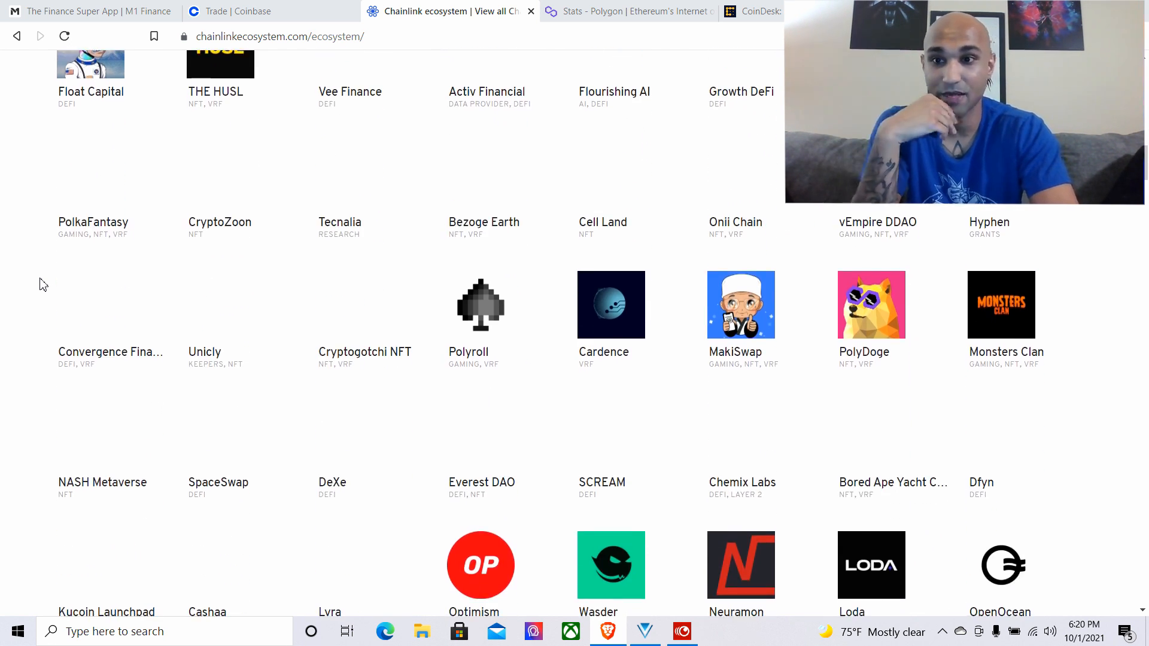
pyautogui.scroll(-3)
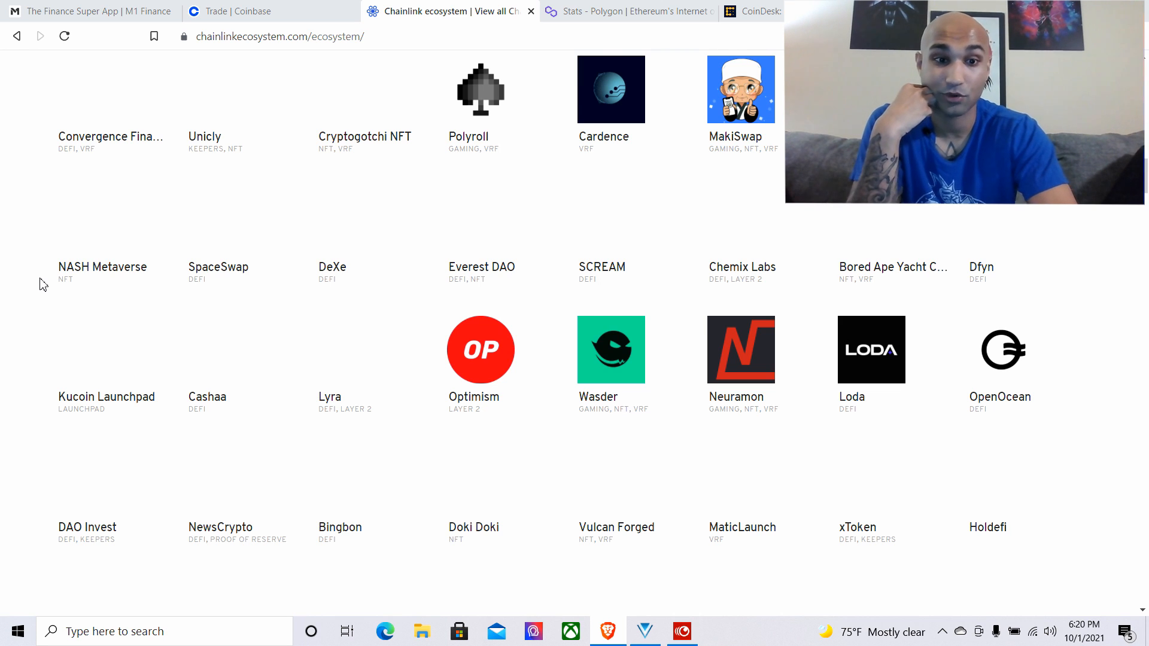
pyautogui.scroll(-3)
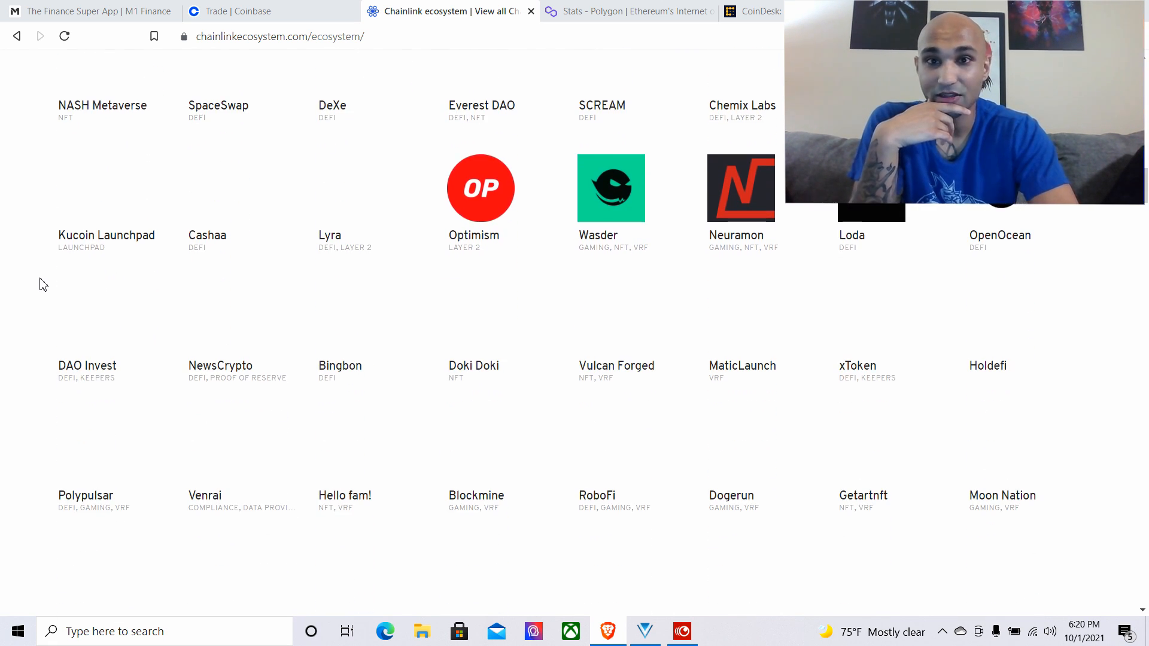
pyautogui.scroll(-3)
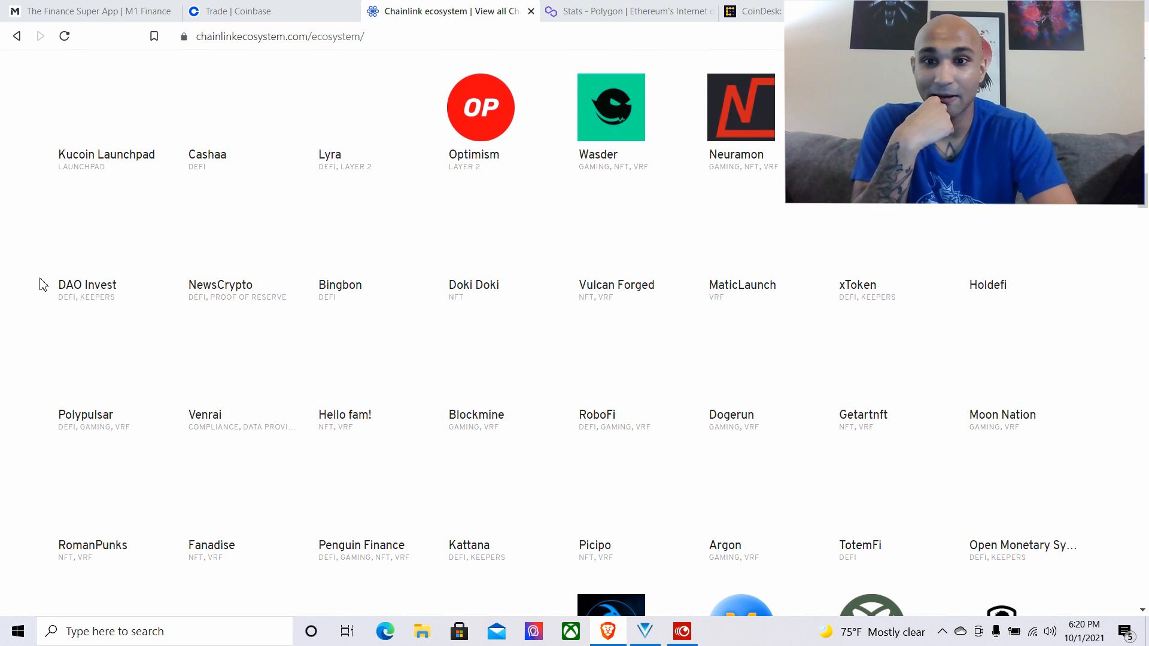
pyautogui.scroll(-3)
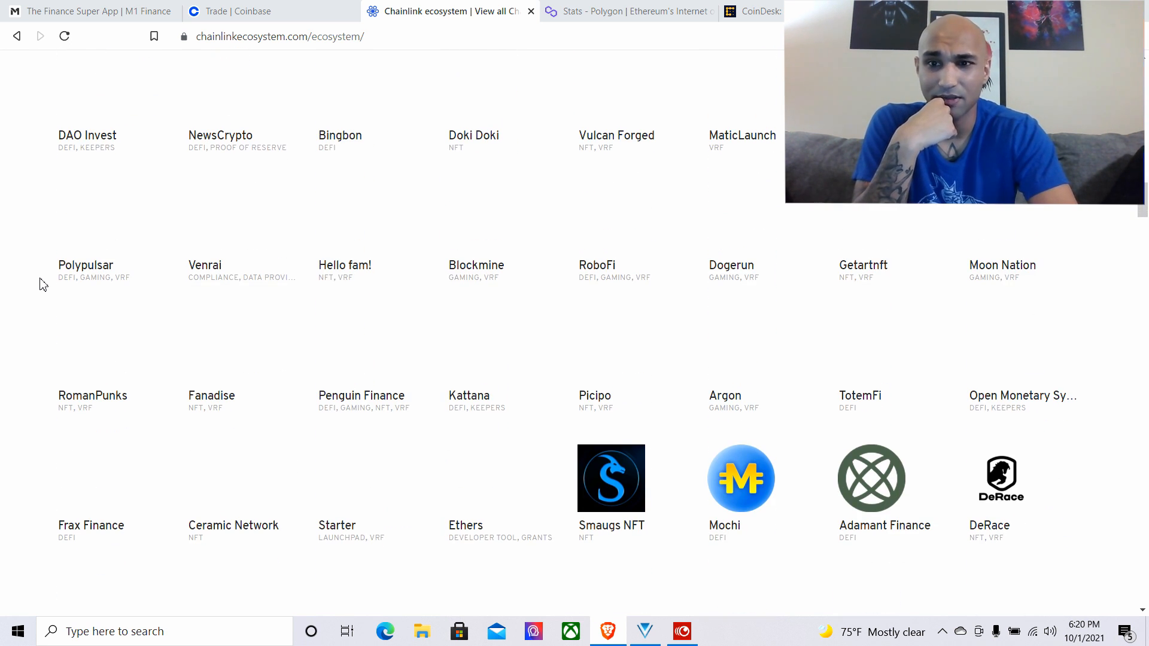
pyautogui.scroll(-3)
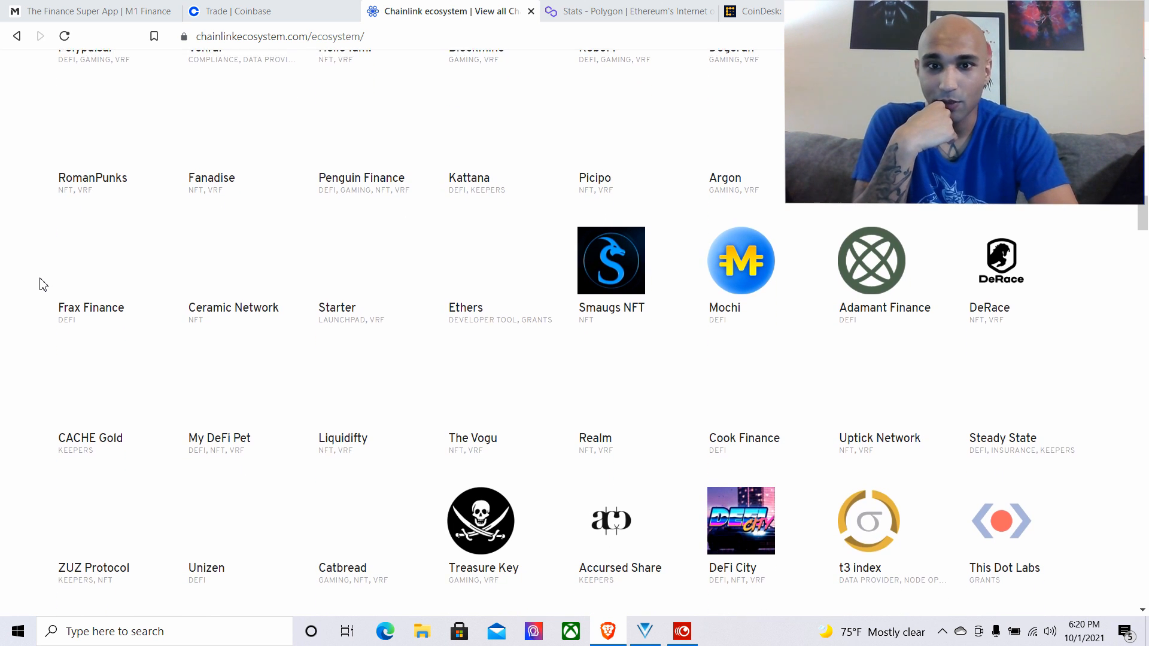
pyautogui.scroll(-3)
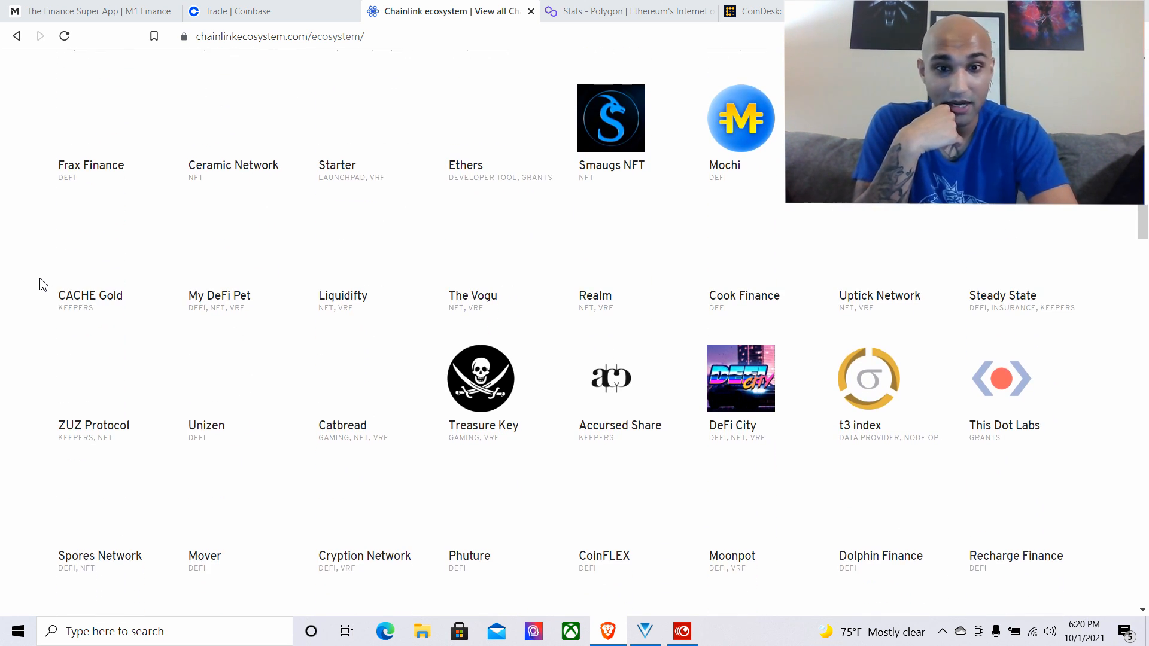
pyautogui.scroll(-3)
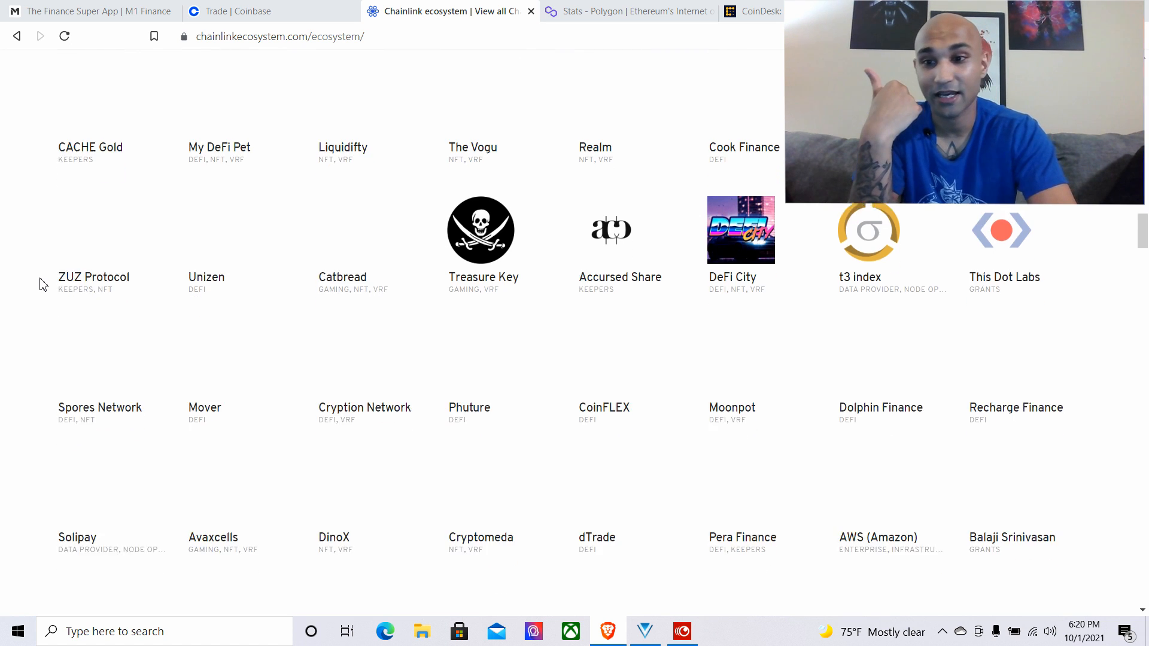
pyautogui.scroll(-3)
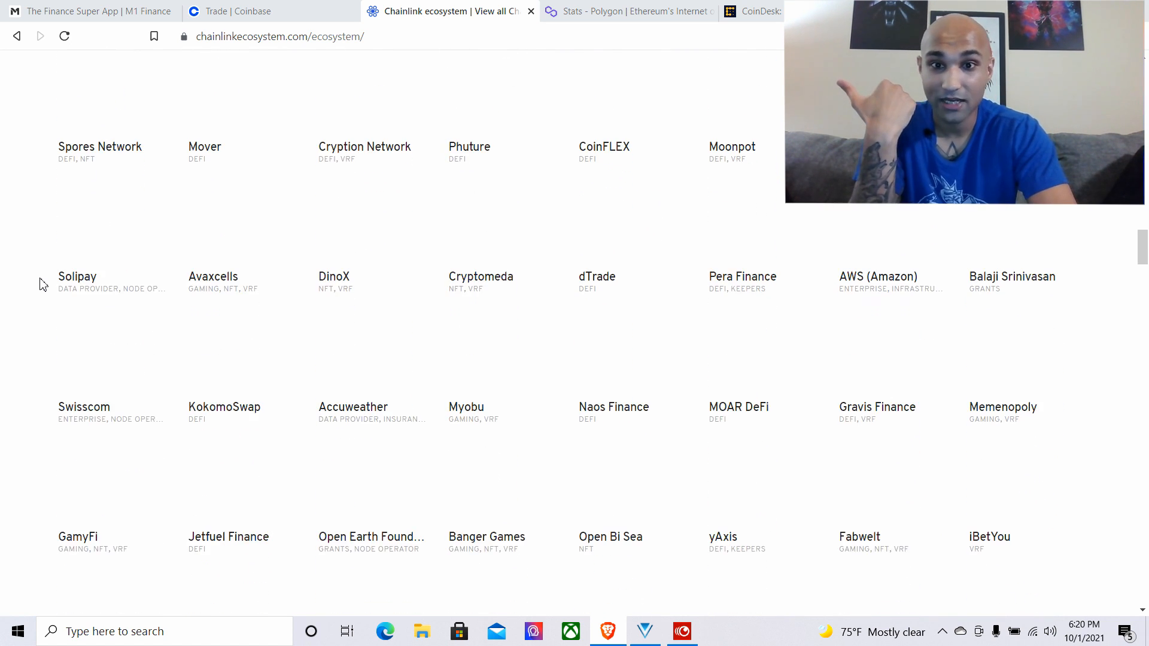
pyautogui.scroll(-3)
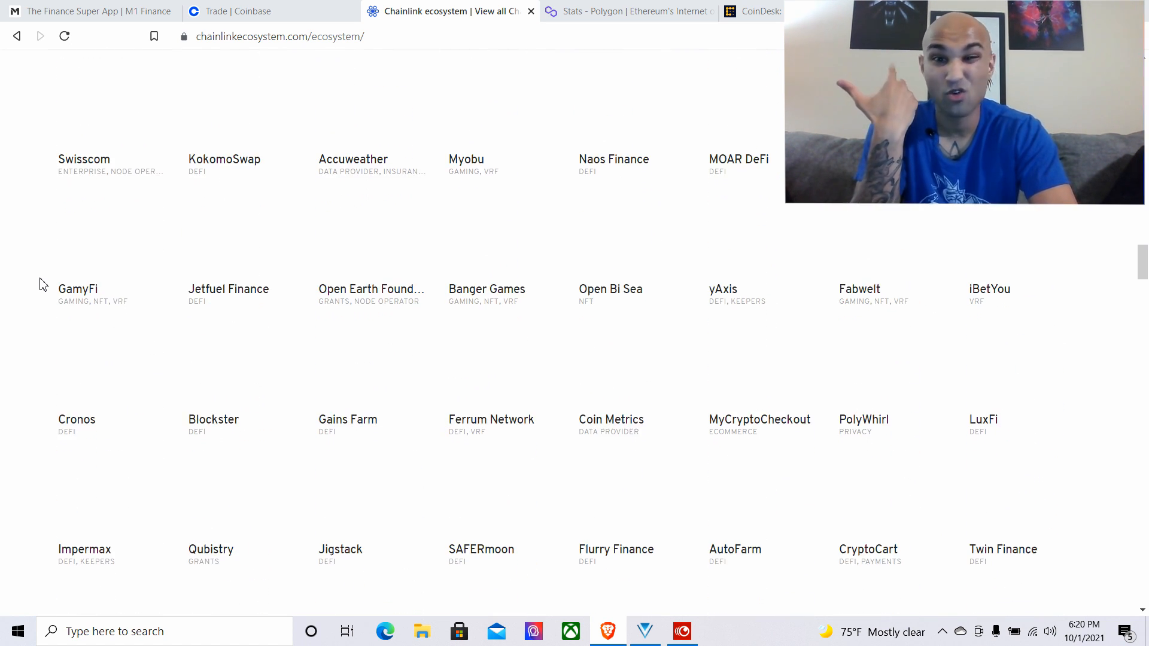
pyautogui.scroll(-3)
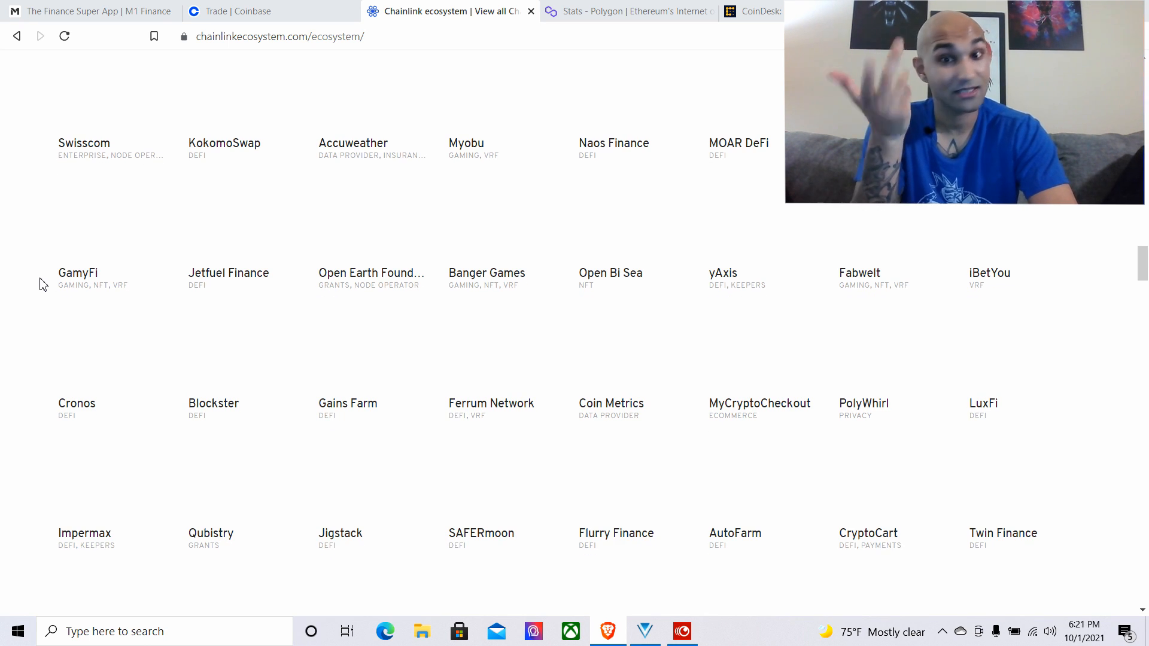
pyautogui.scroll(-3)
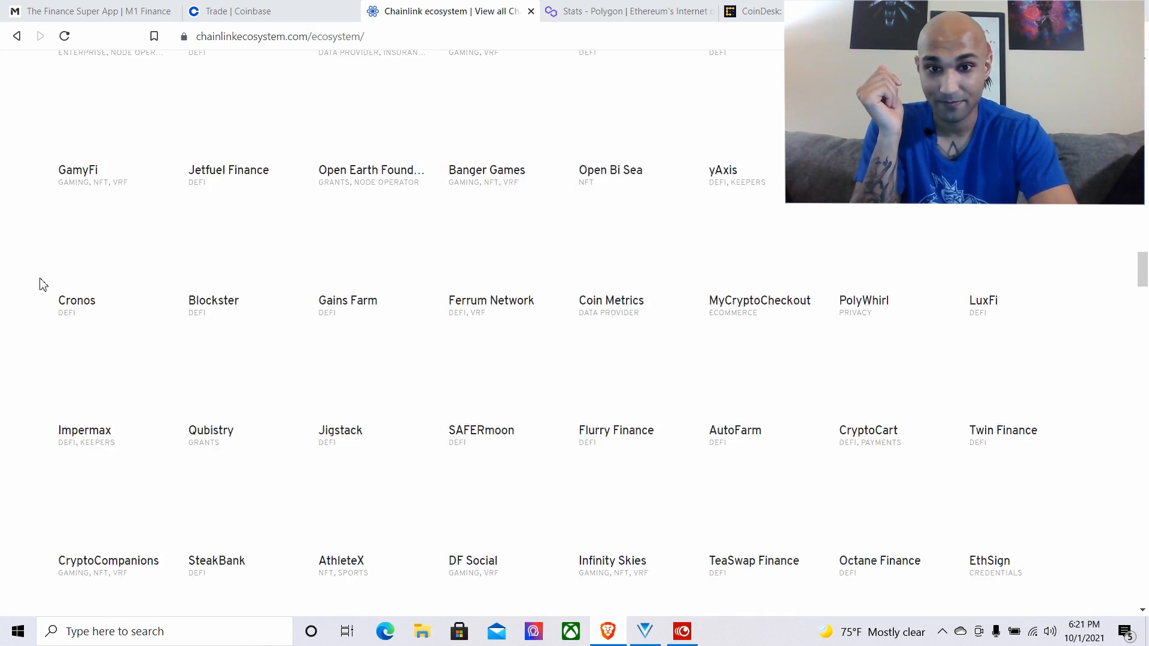
pyautogui.scroll(-3)
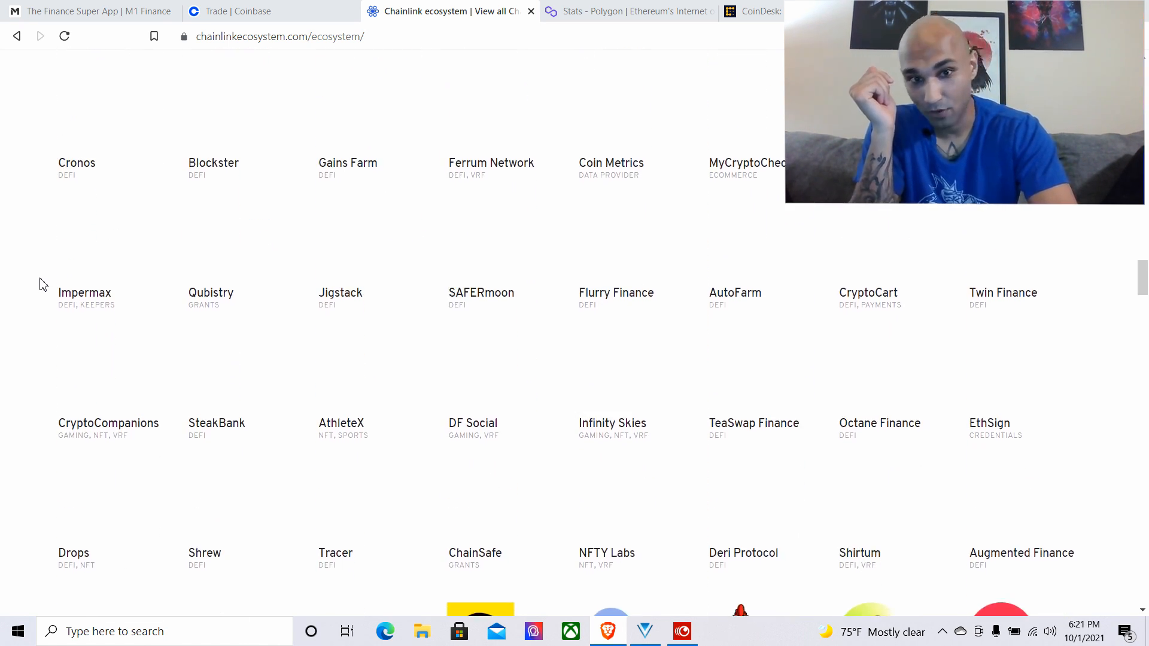
pyautogui.scroll(-3)
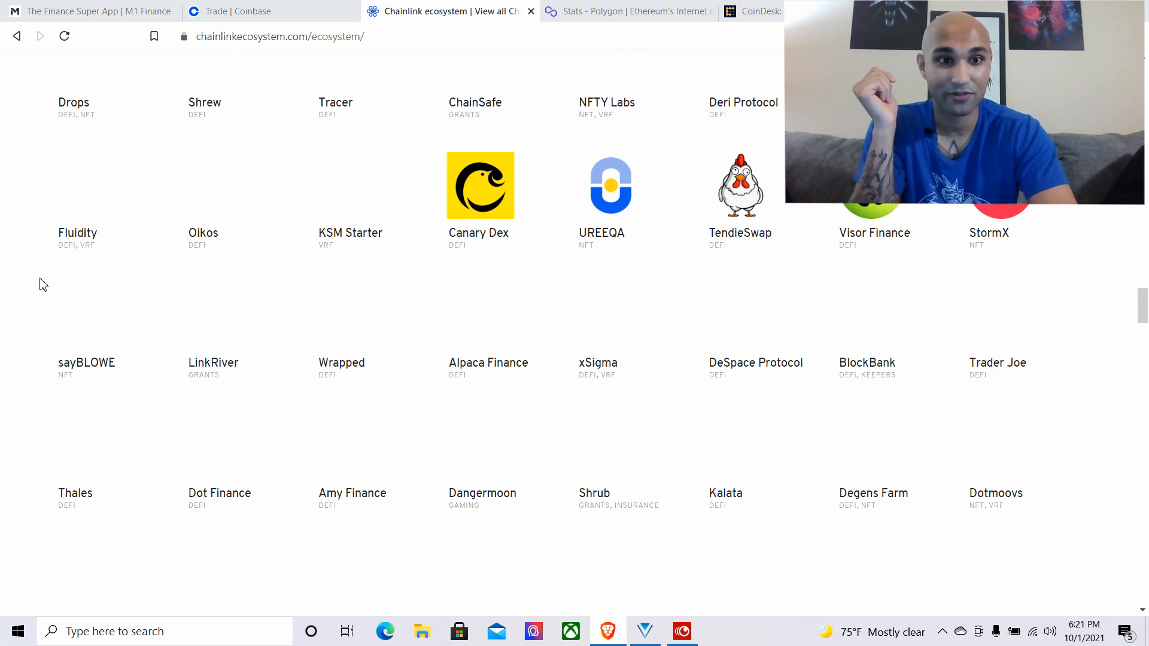
pyautogui.scroll(-3)
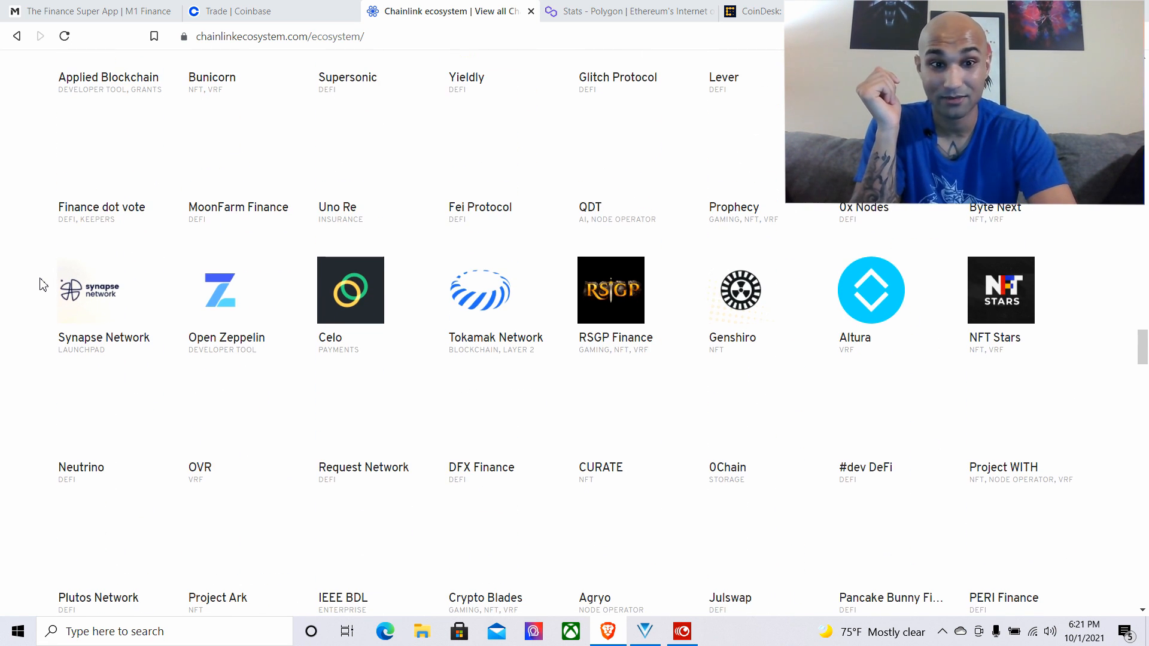
pyautogui.scroll(-3)
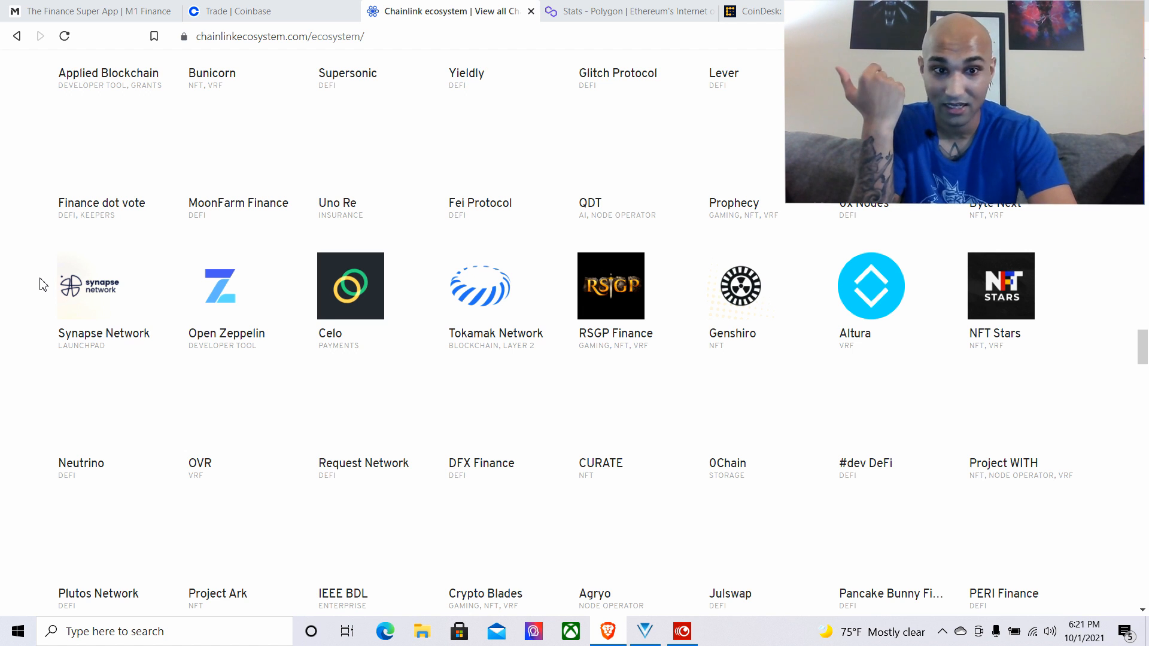
pyautogui.scroll(-3)
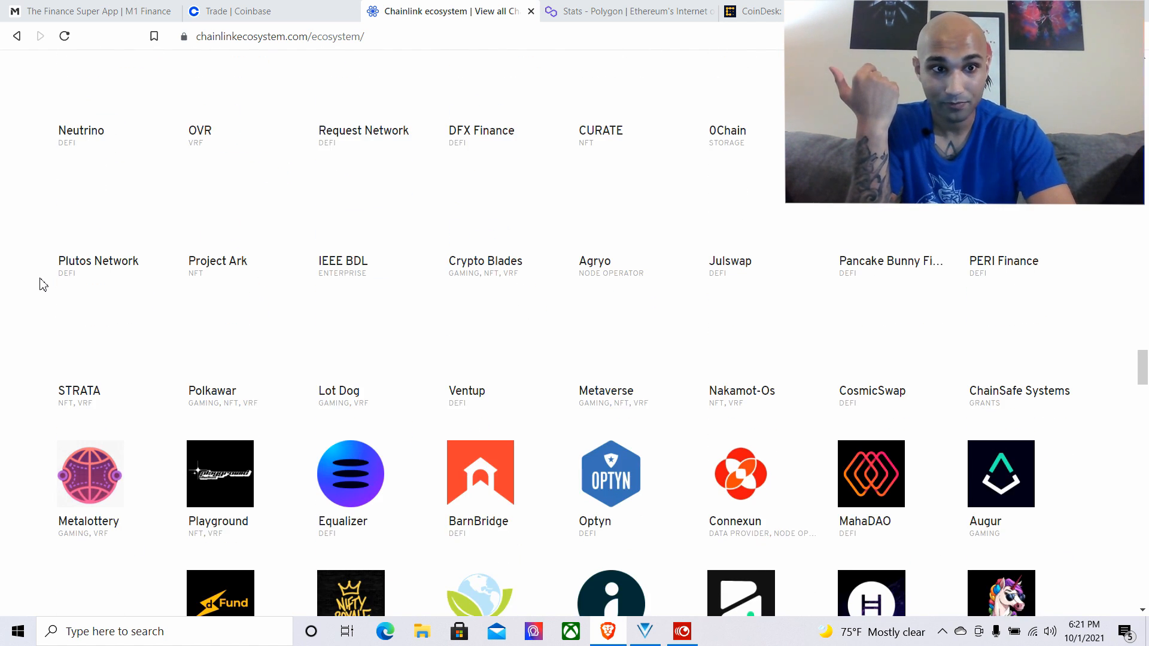
pyautogui.scroll(-3)
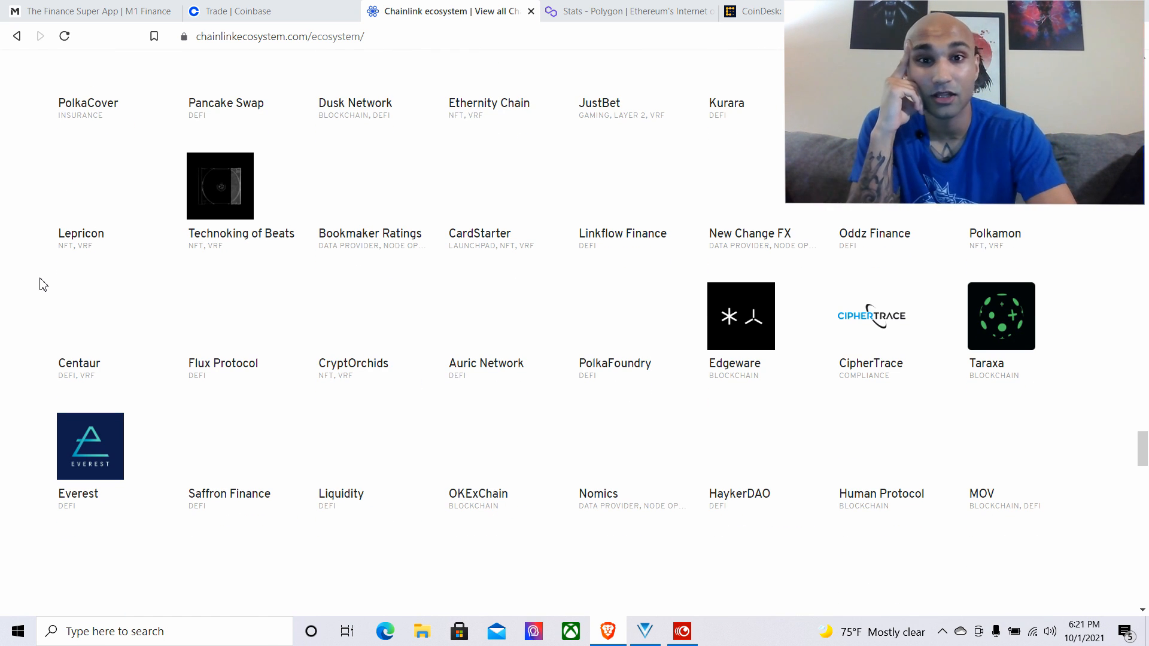
pyautogui.scroll(-3)
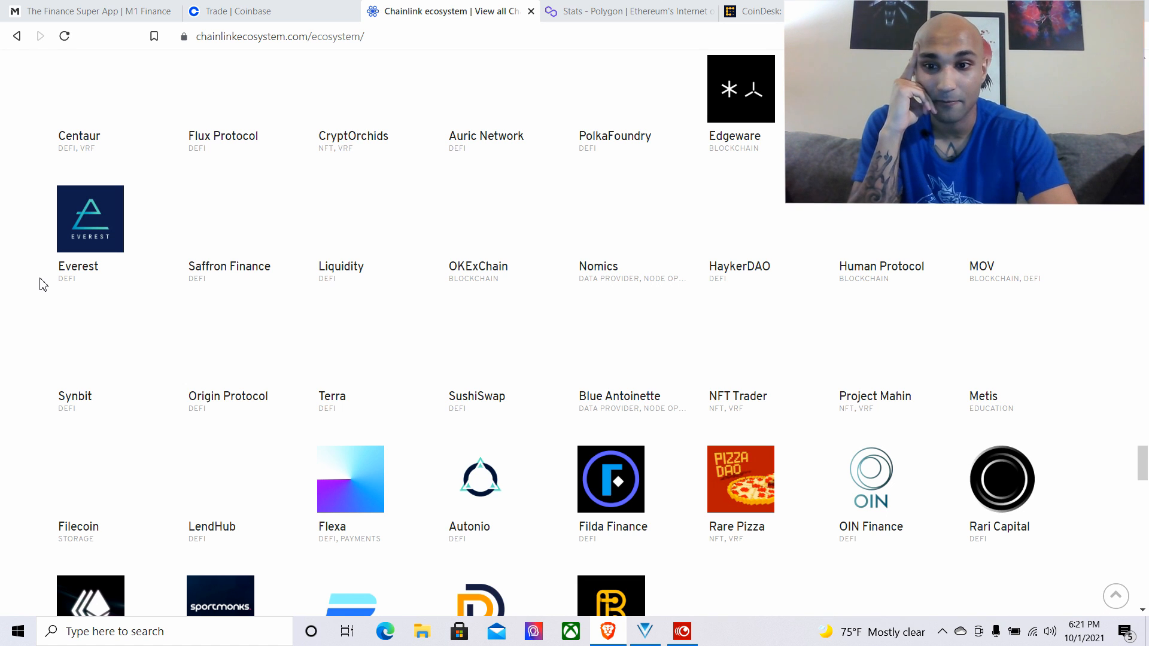
pyautogui.scroll(-3)
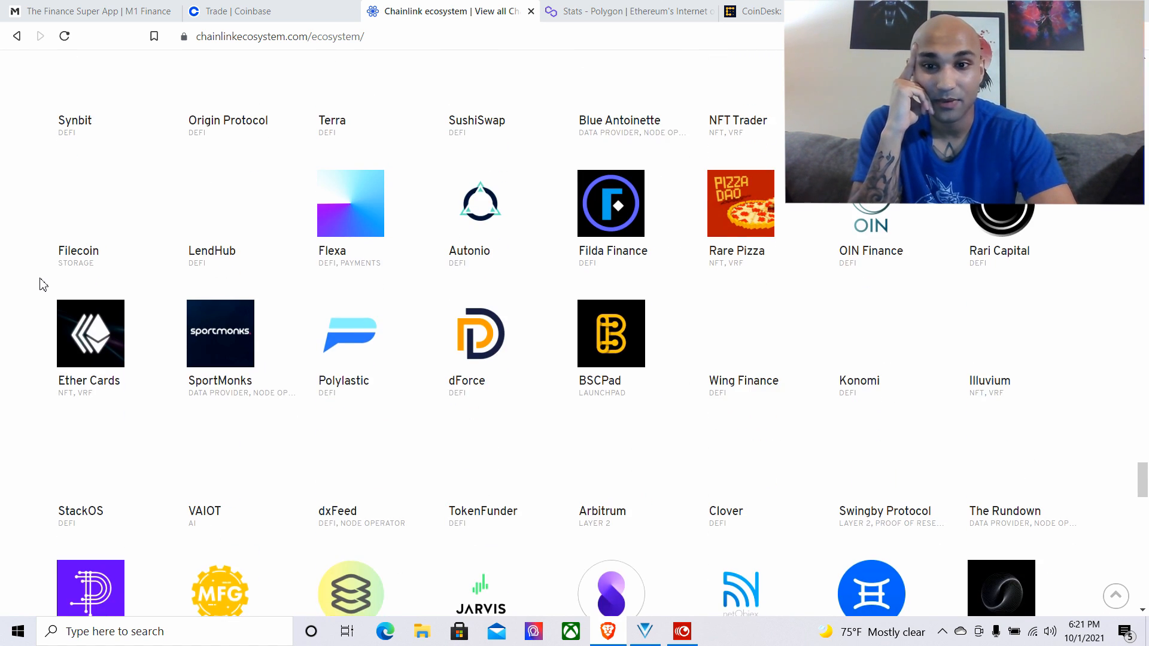
pyautogui.scroll(-3)
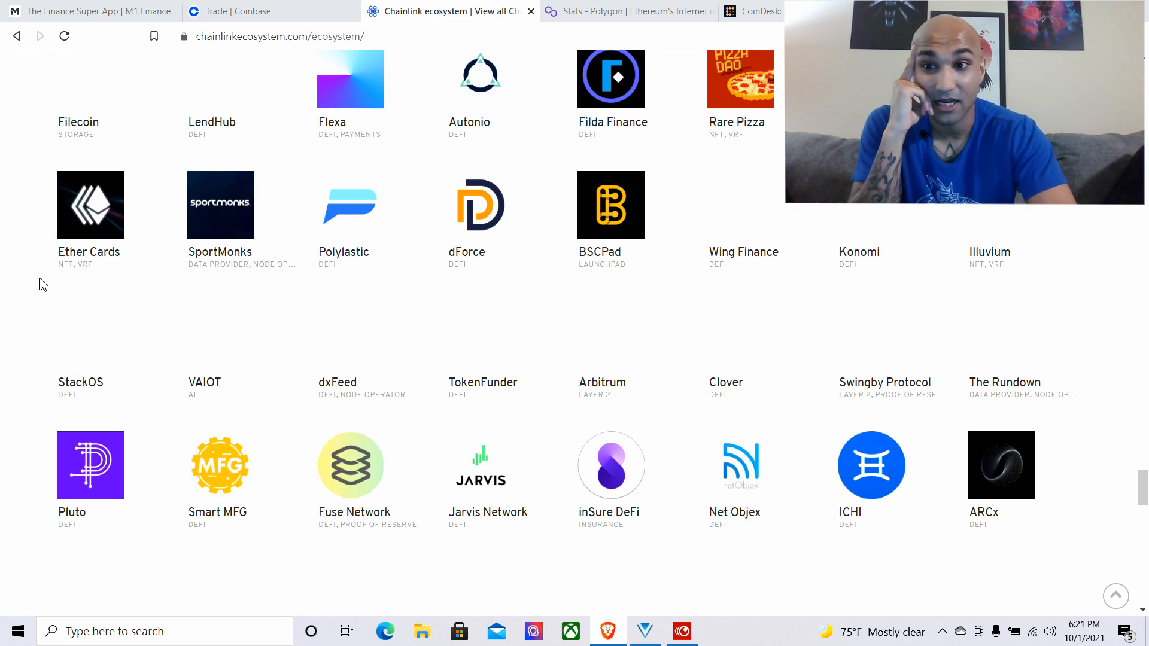
pyautogui.scroll(-3)
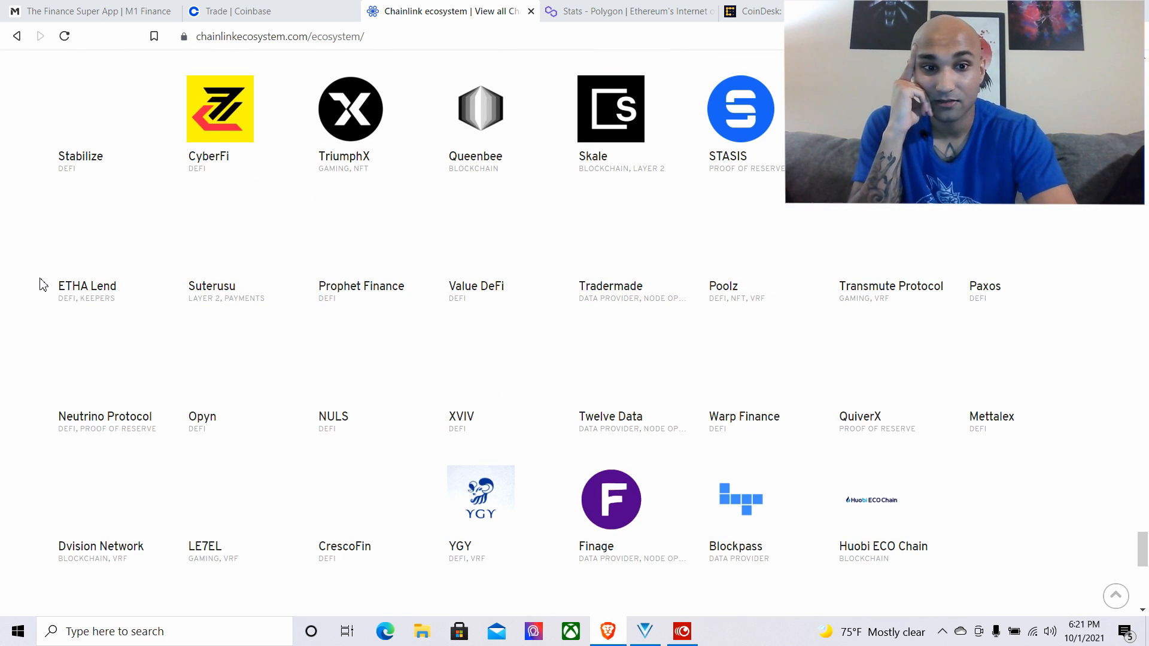
pyautogui.scroll(3)
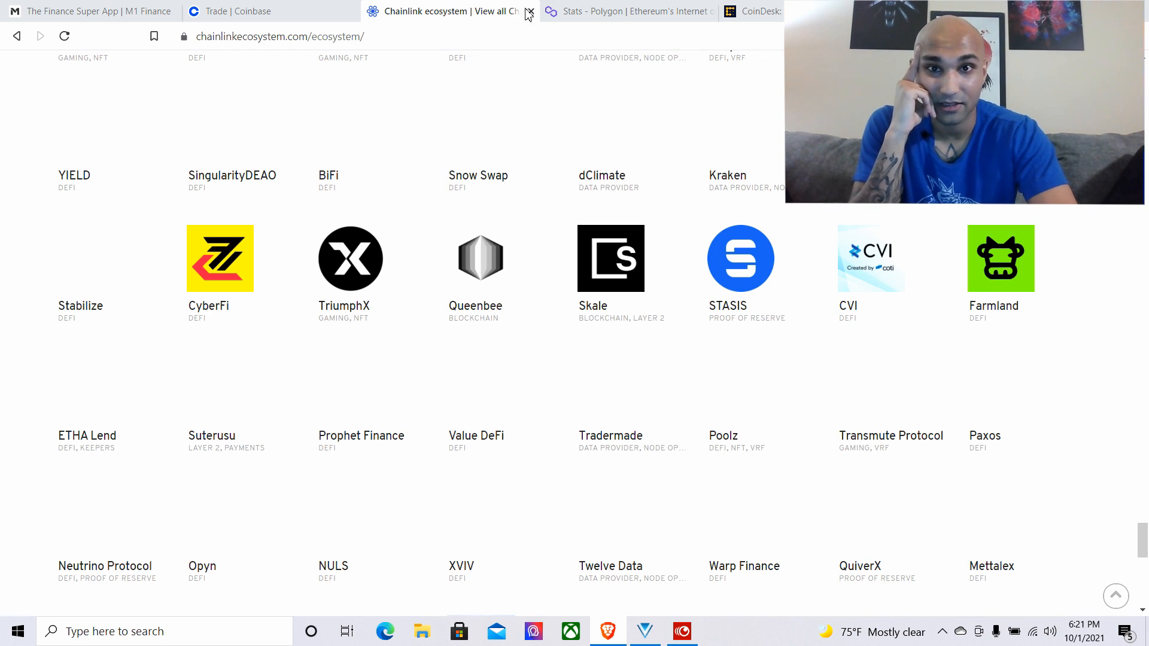
# Close the Chainlink page, glance at Coinbase, and return to Polygon's Stats page
pyautogui.click(528, 11)
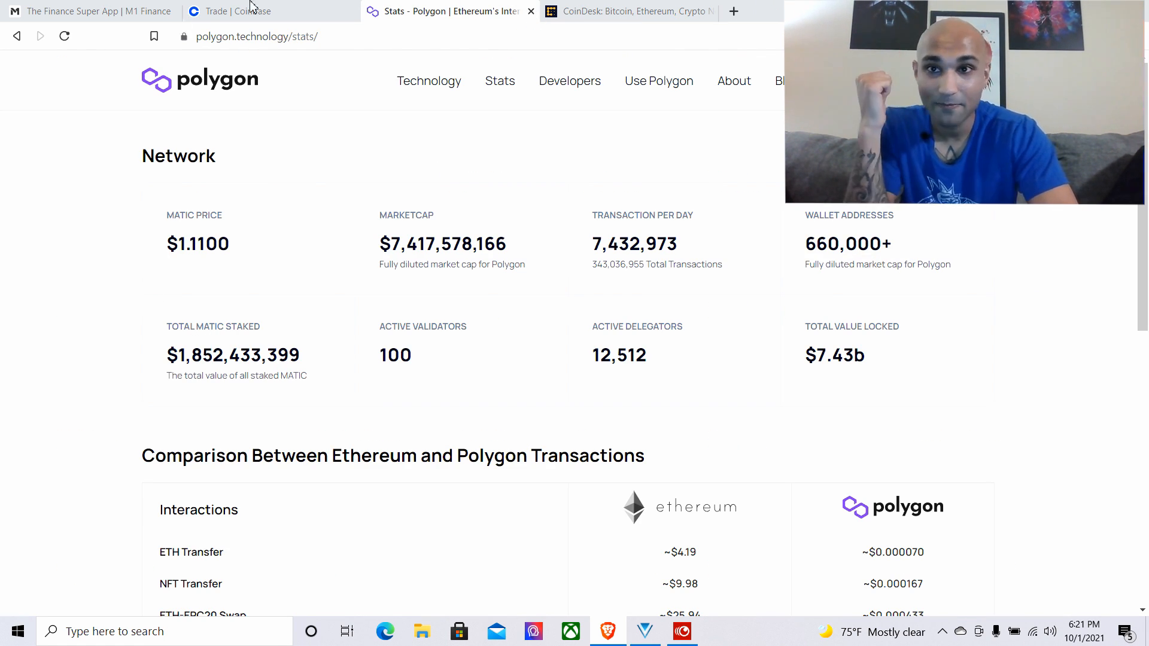
pyautogui.click(249, 10)
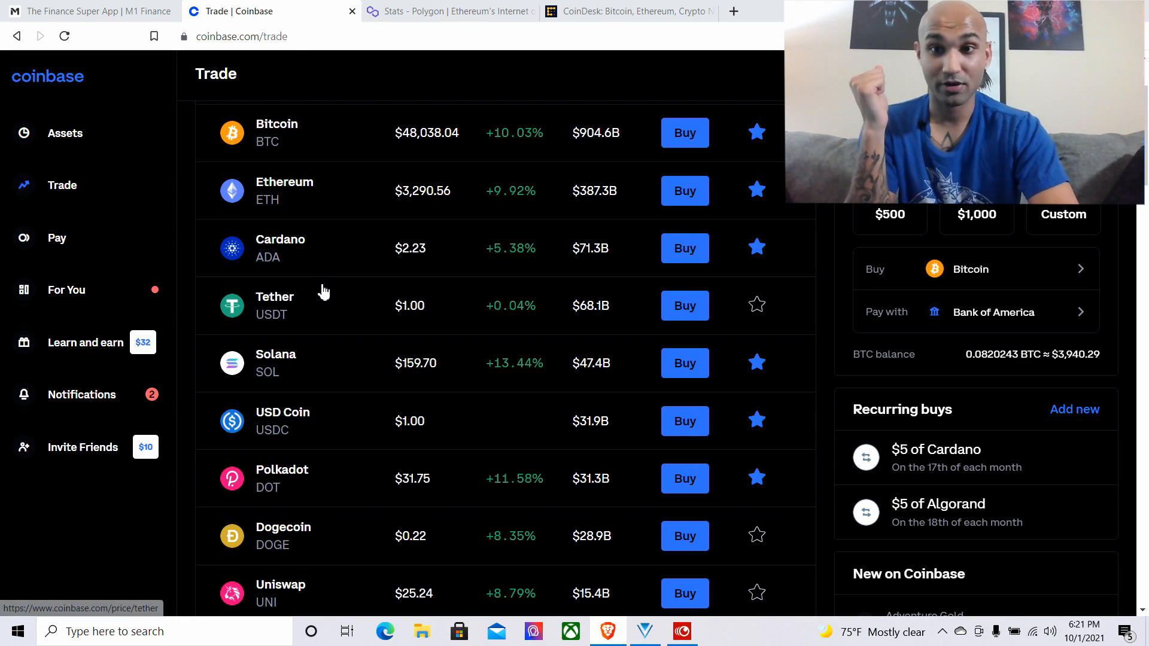
pyautogui.click(447, 11)
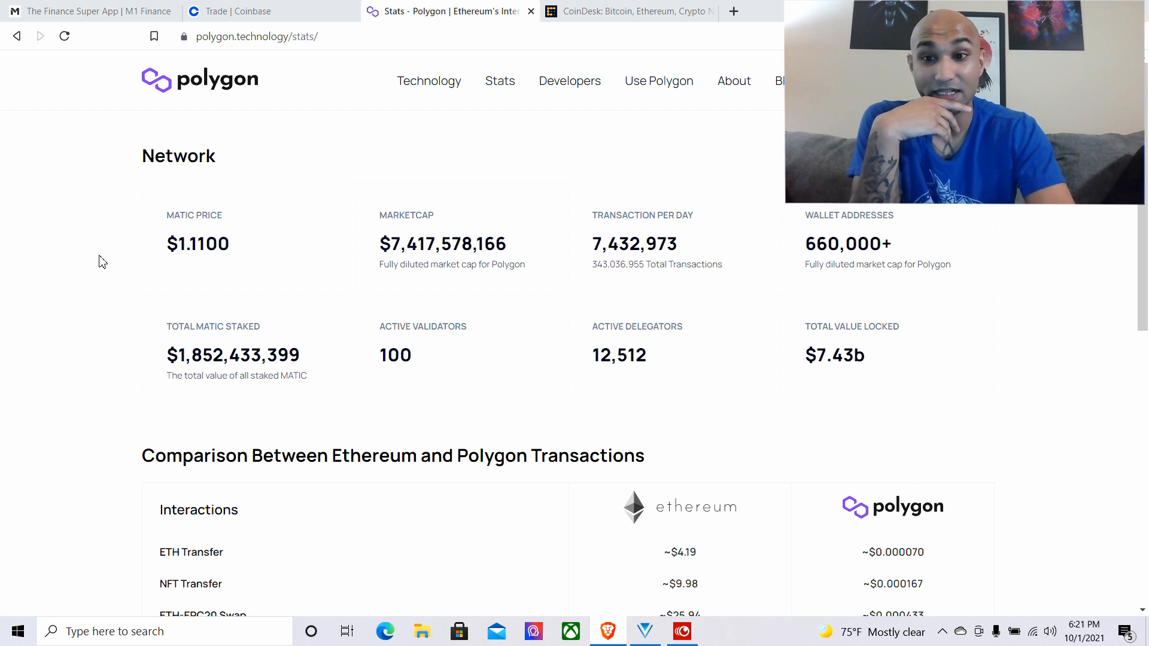
# Review Polygon stats: MATIC $1.11, $7.42B market cap, and Ethereum-versus-Polygon fee comparisons
pyautogui.scroll(-3)
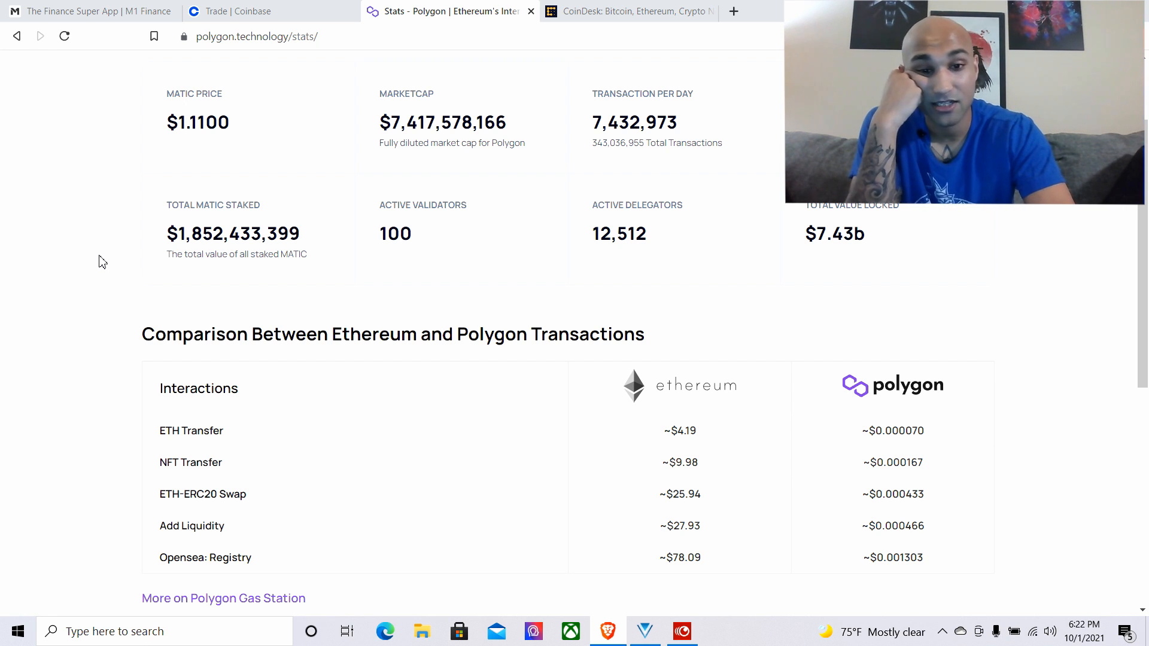
pyautogui.scroll(-3)
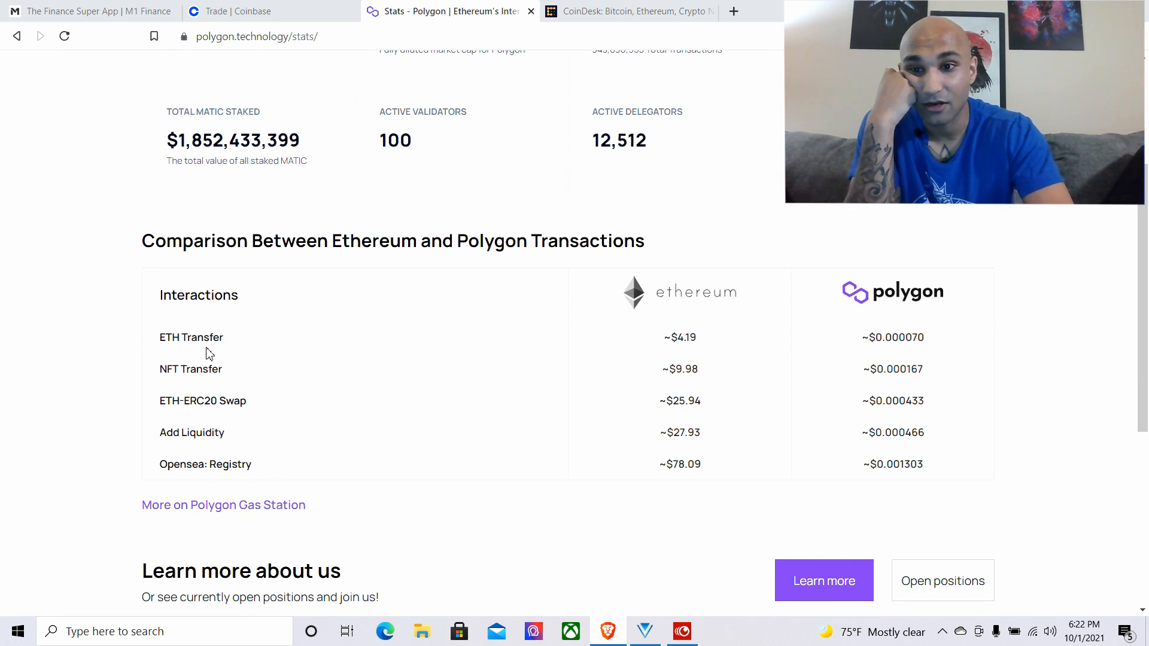
pyautogui.moveTo(702, 378)
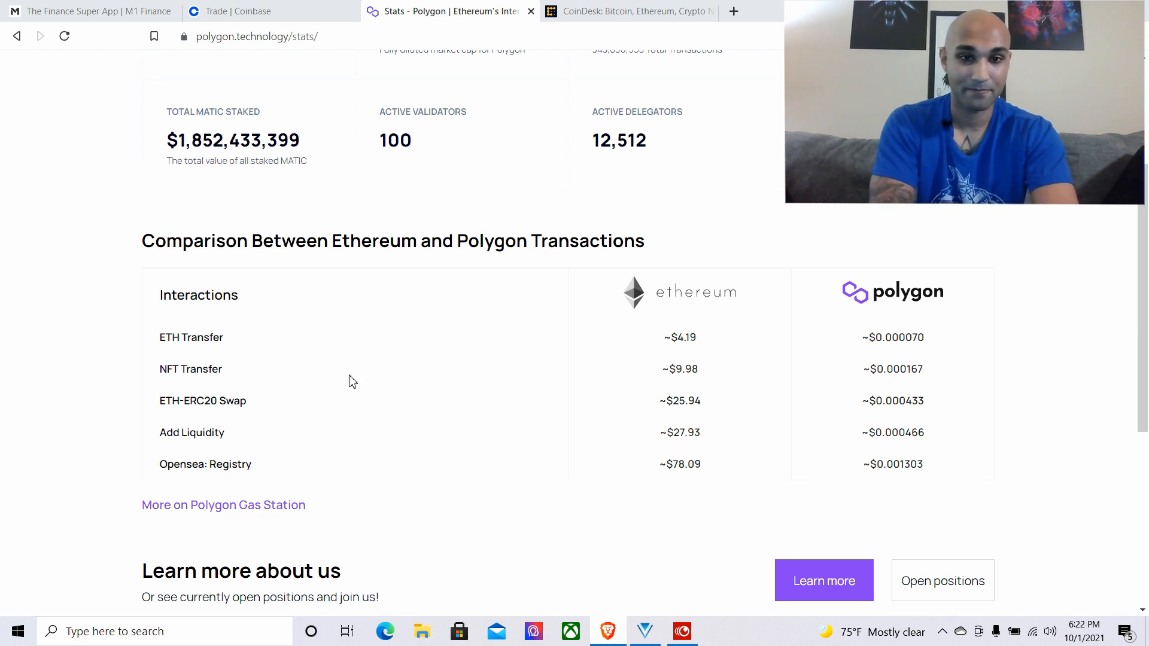
pyautogui.scroll(3)
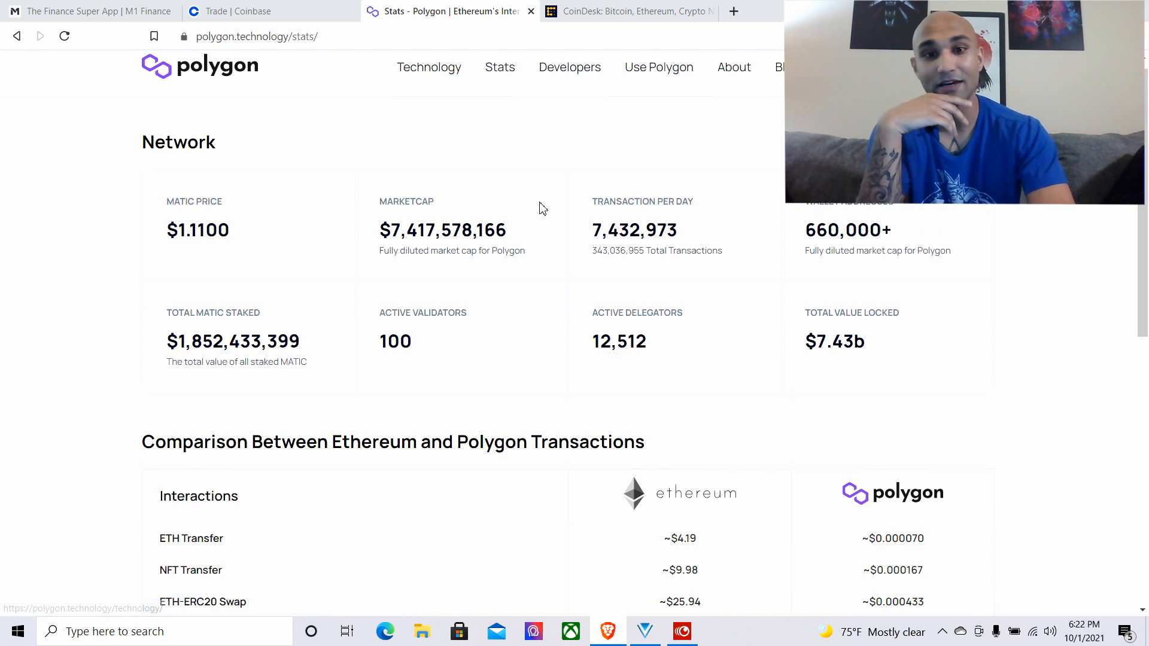
pyautogui.scroll(-3)
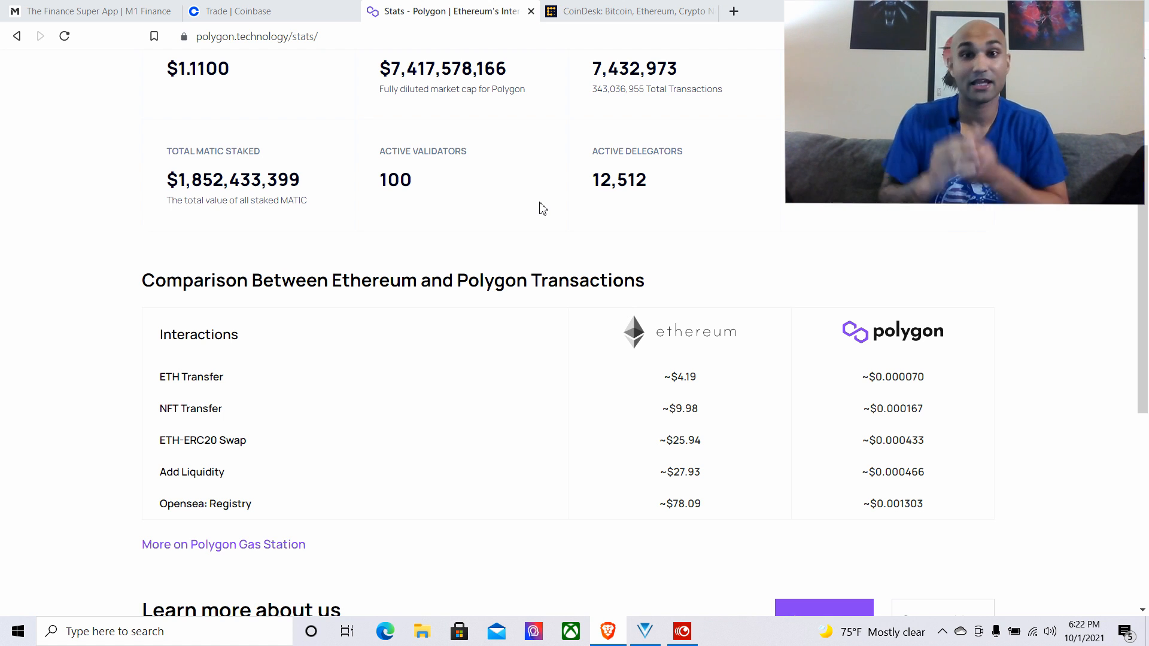
pyautogui.scroll(3)
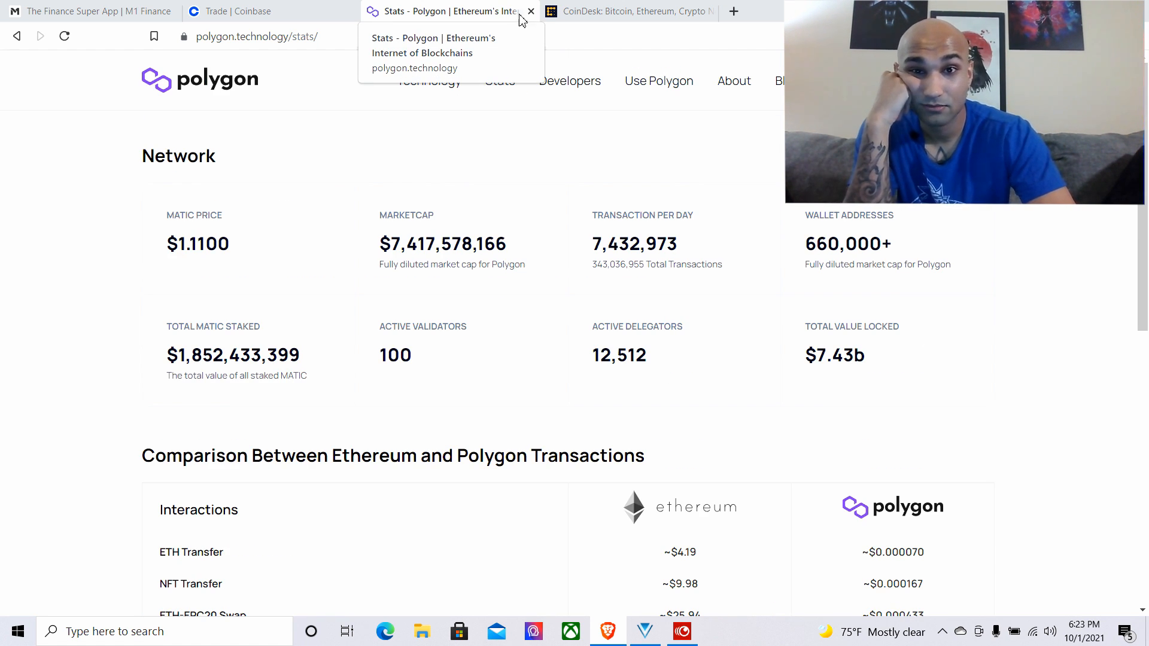
pyautogui.scroll(-3)
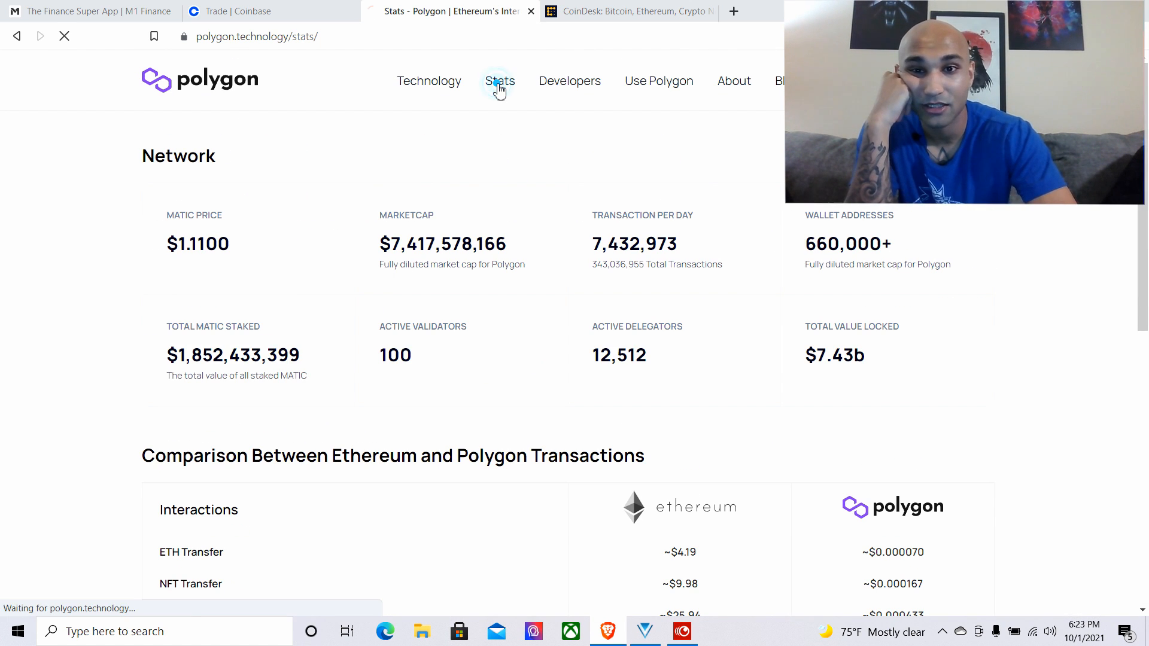
# Browse Polygon's Technology page through its four architecture layers and positioning table, then back up
pyautogui.click(428, 81)
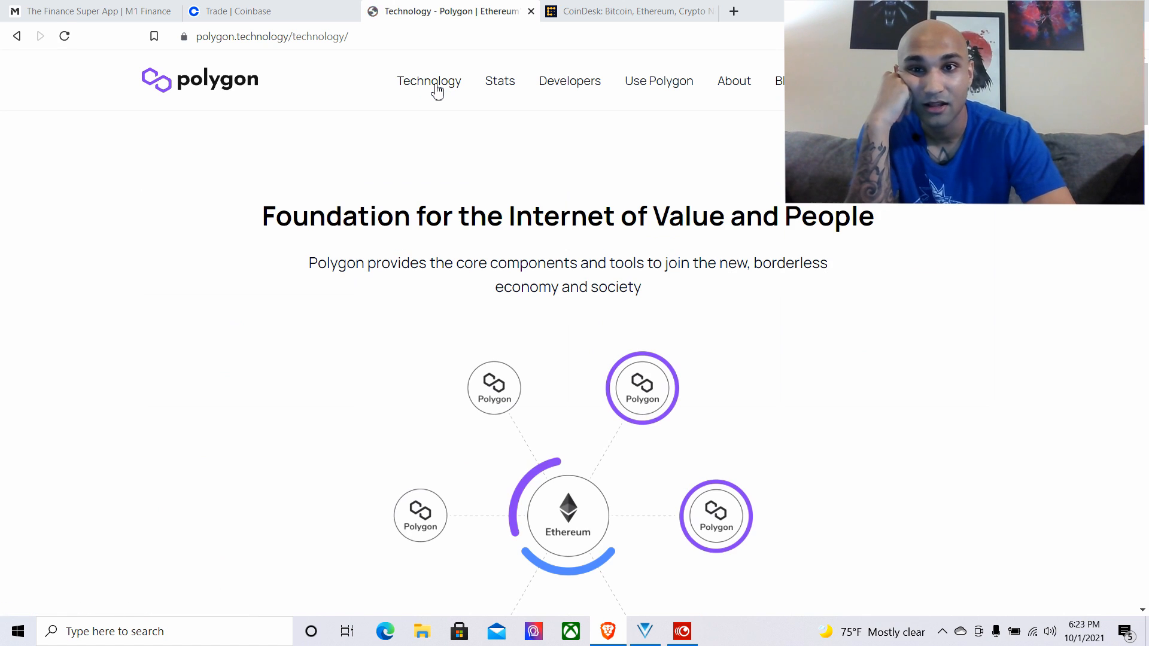
pyautogui.scroll(-3)
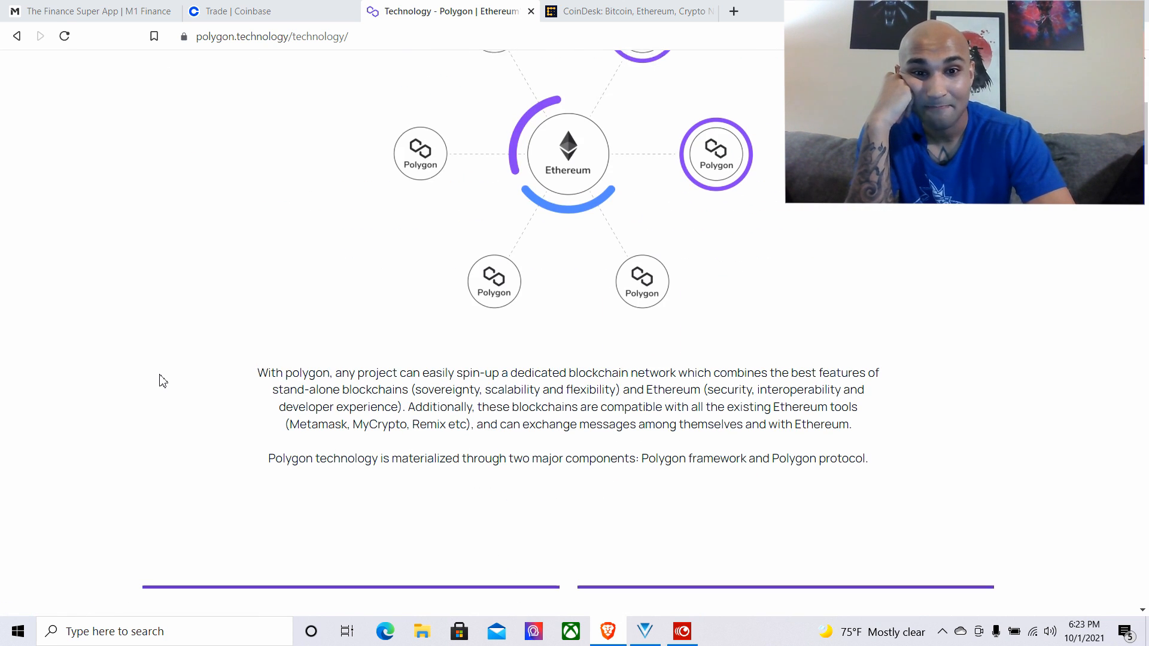
pyautogui.scroll(-3)
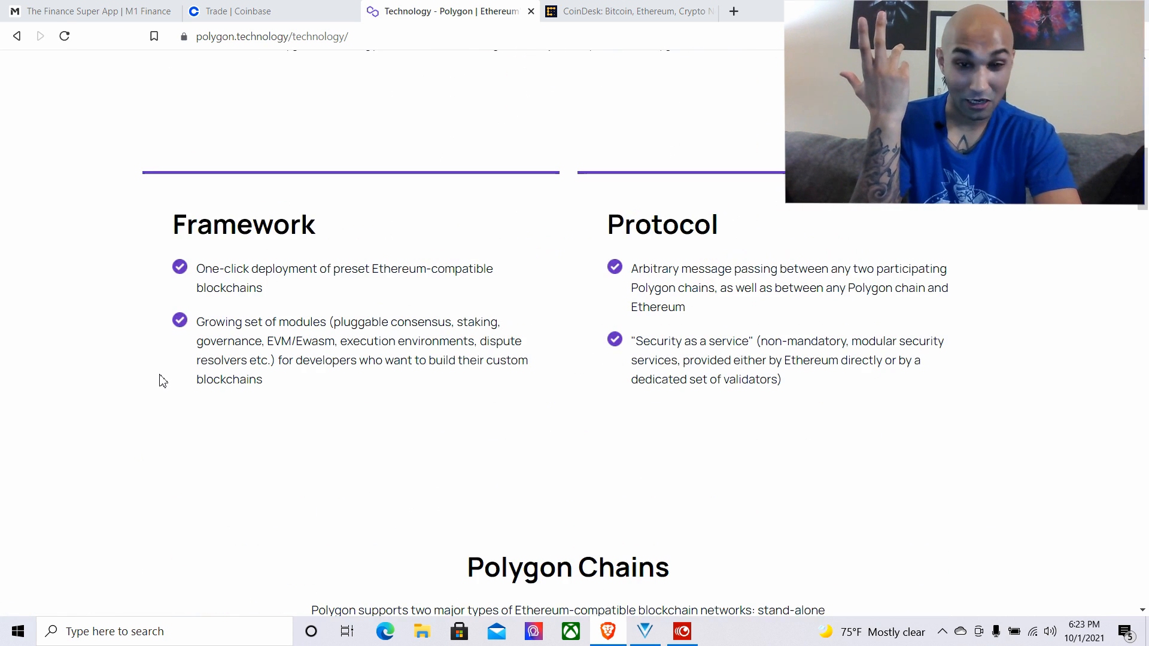
pyautogui.scroll(-3)
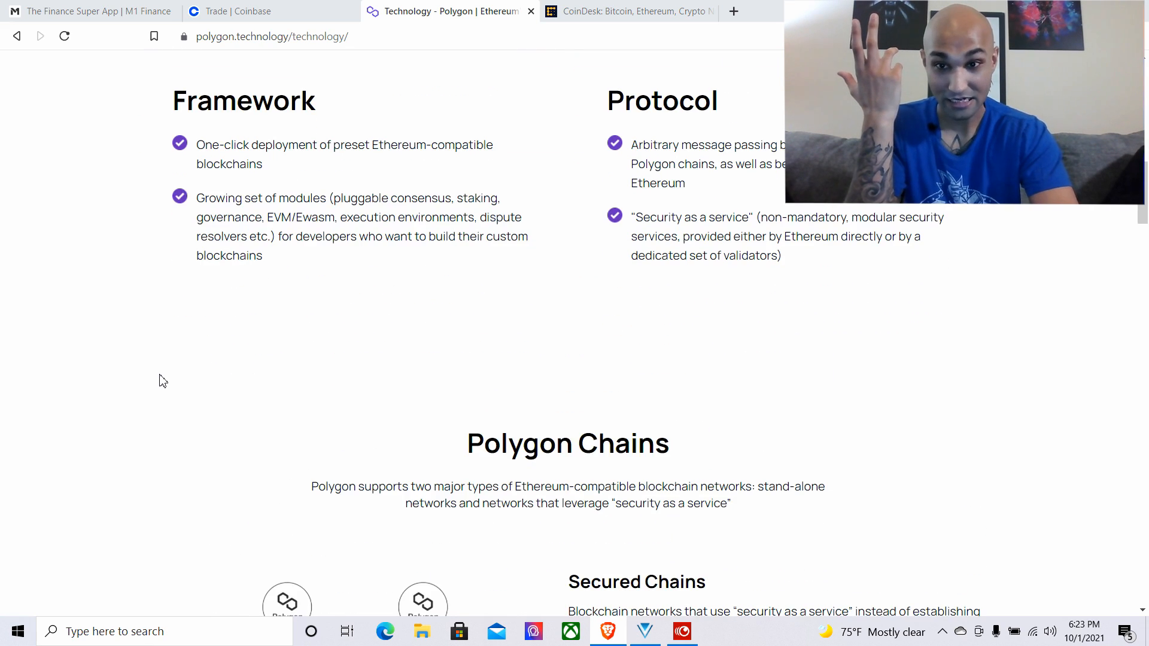
pyautogui.scroll(-3)
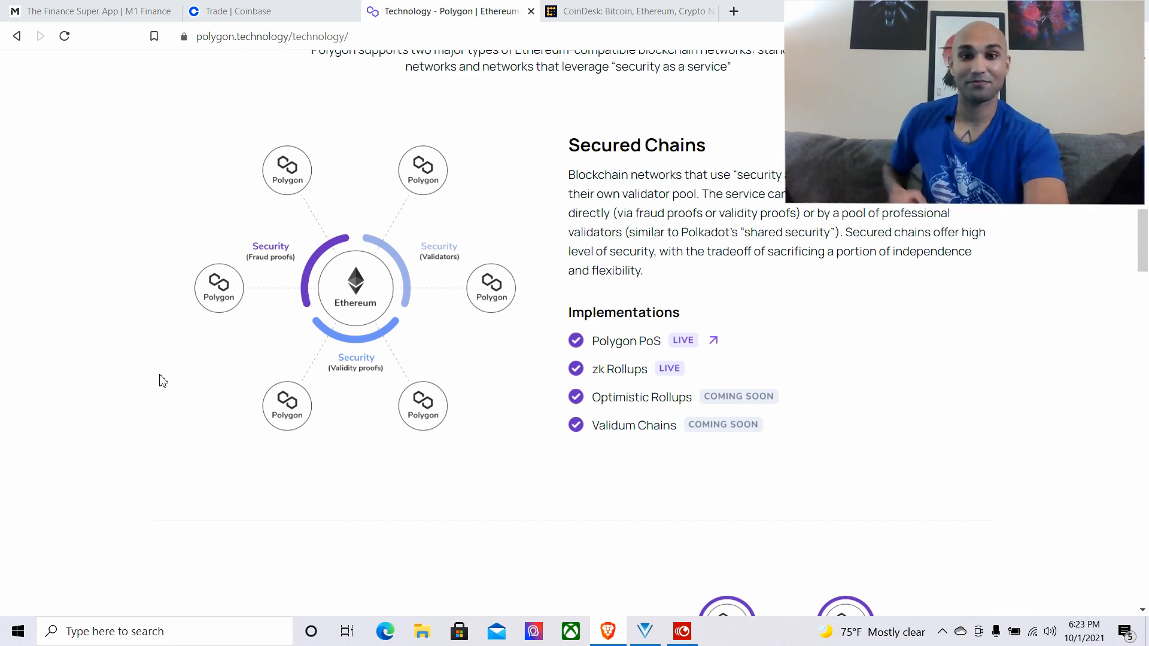
pyautogui.scroll(-3)
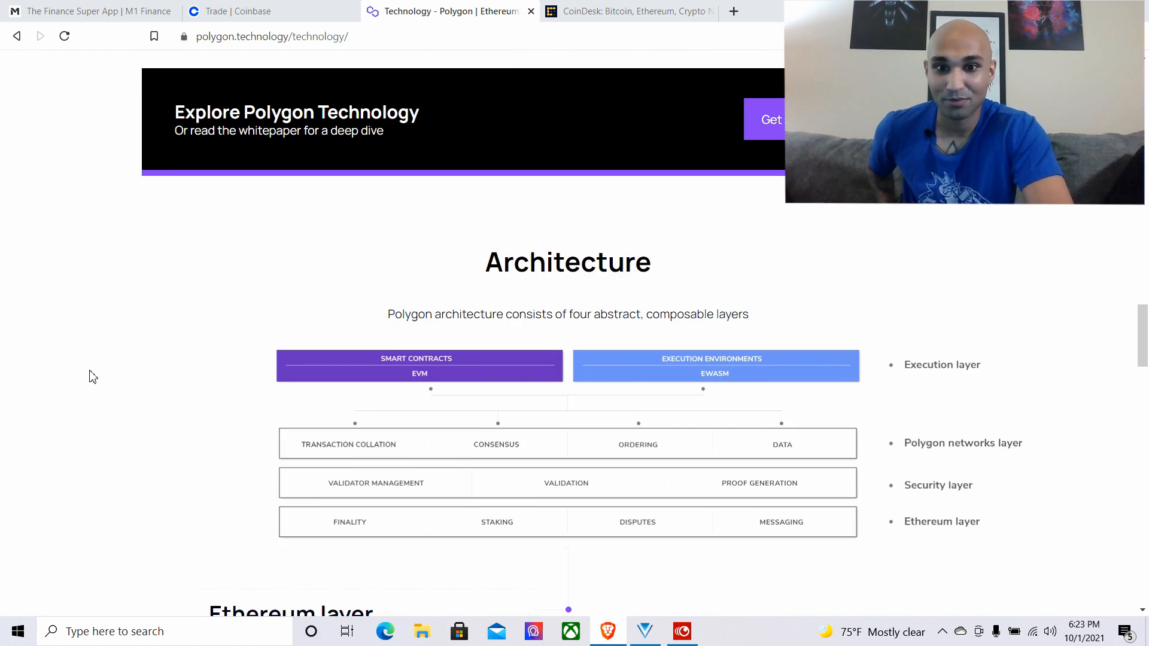
pyautogui.scroll(-3)
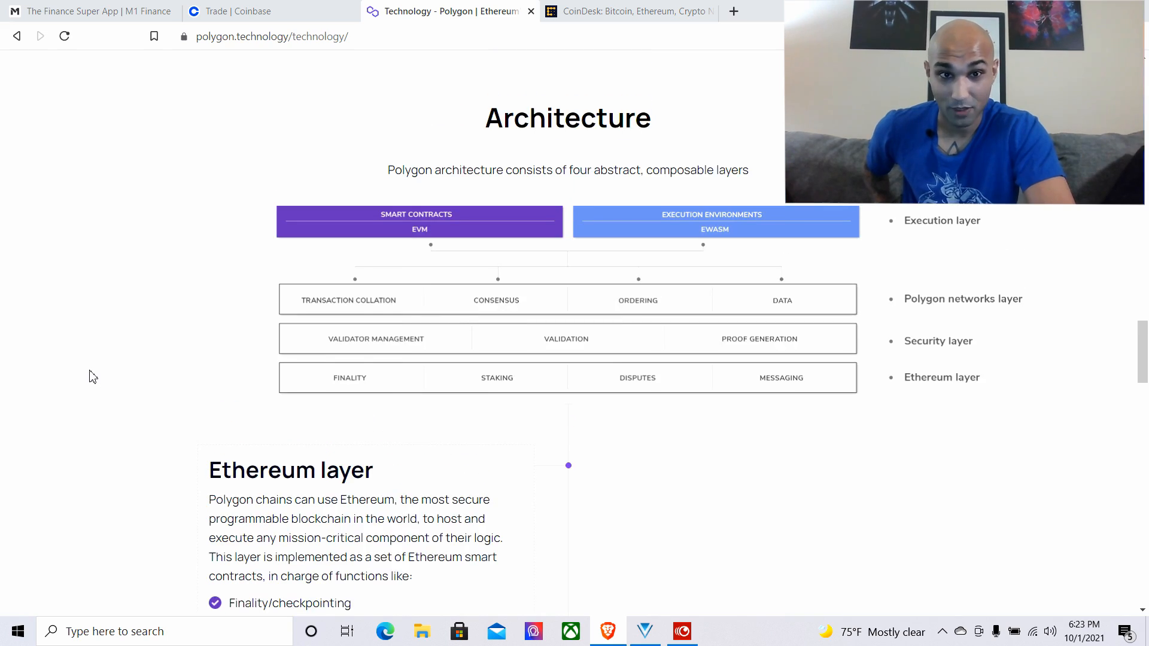
pyautogui.scroll(-3)
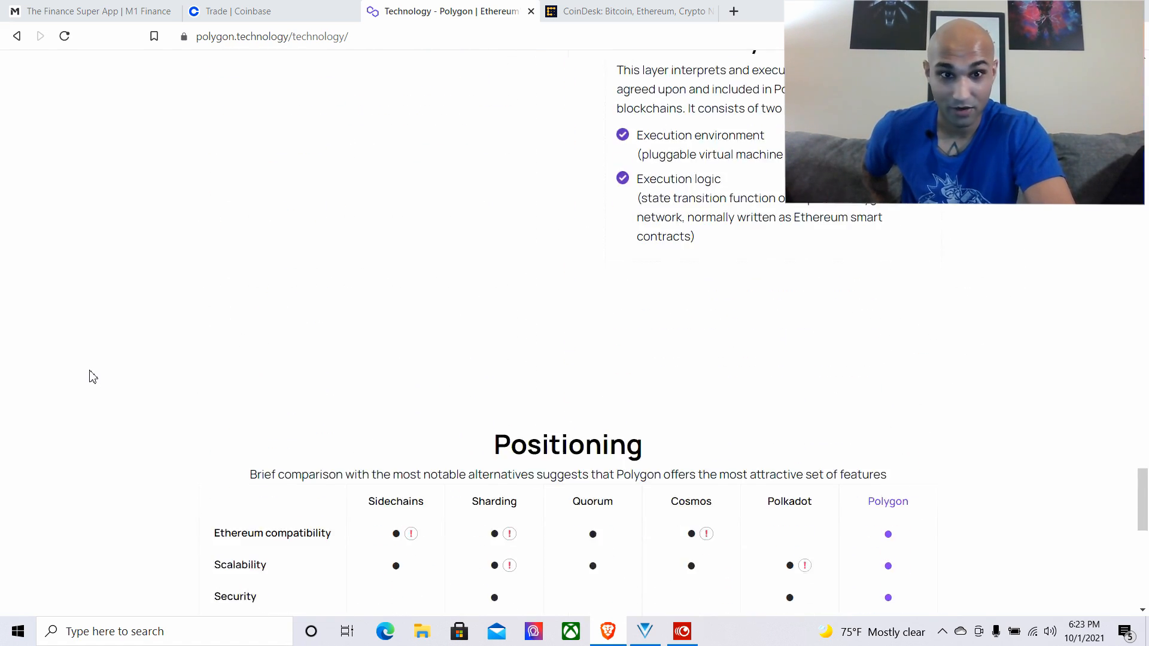
pyautogui.scroll(-3)
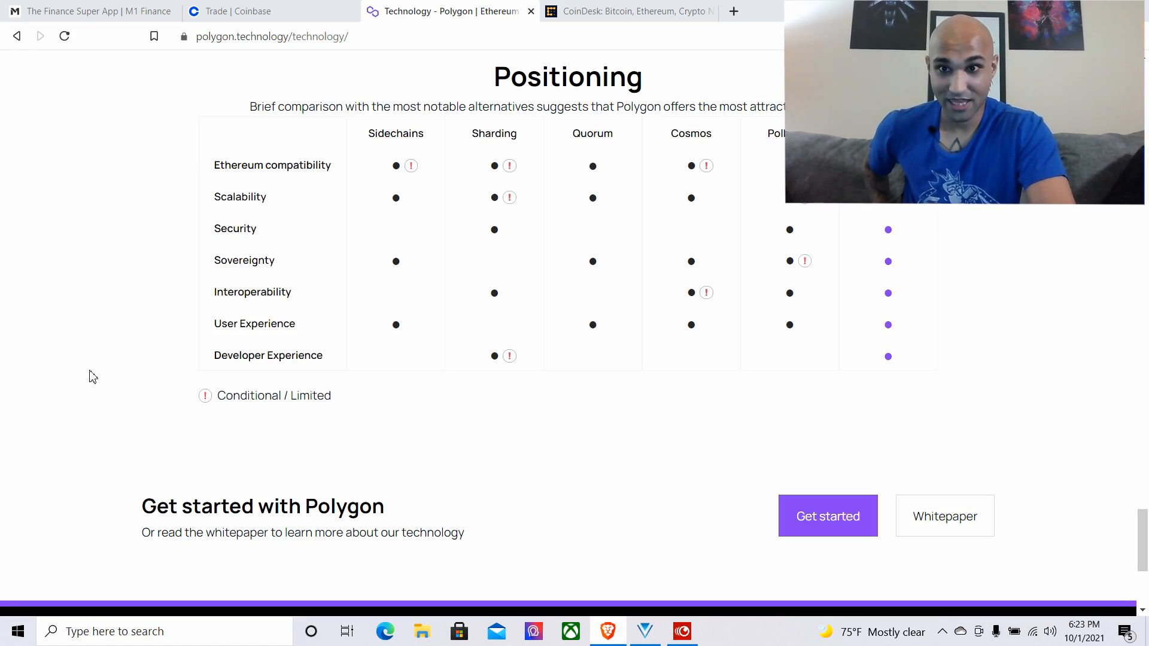
pyautogui.scroll(3)
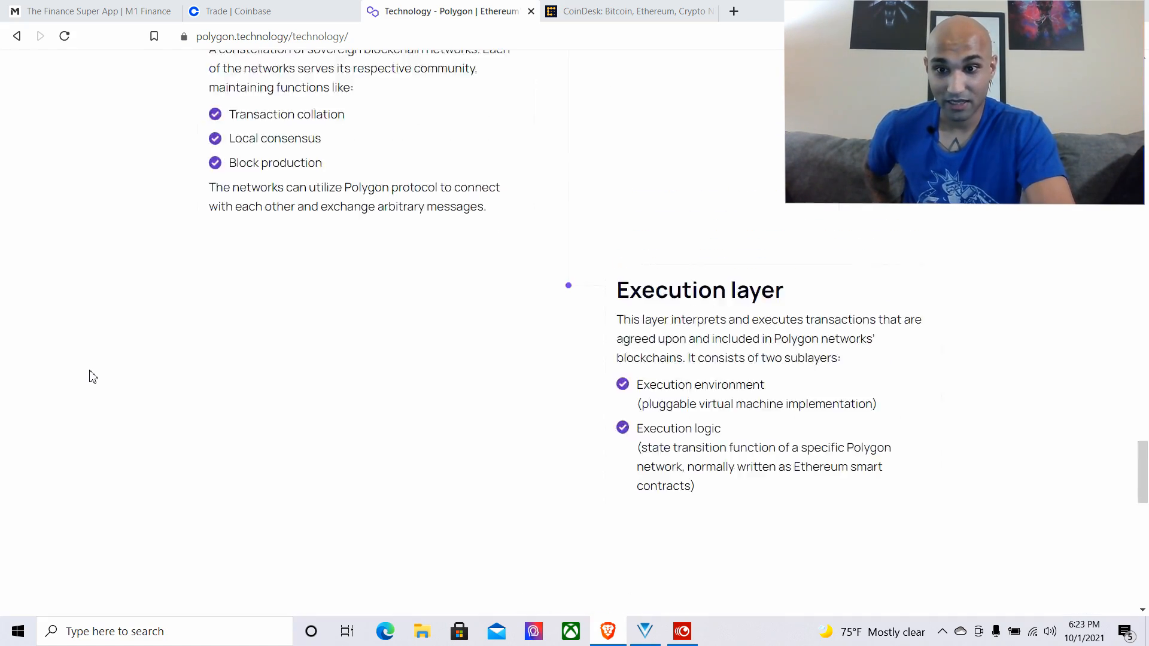
pyautogui.scroll(-3)
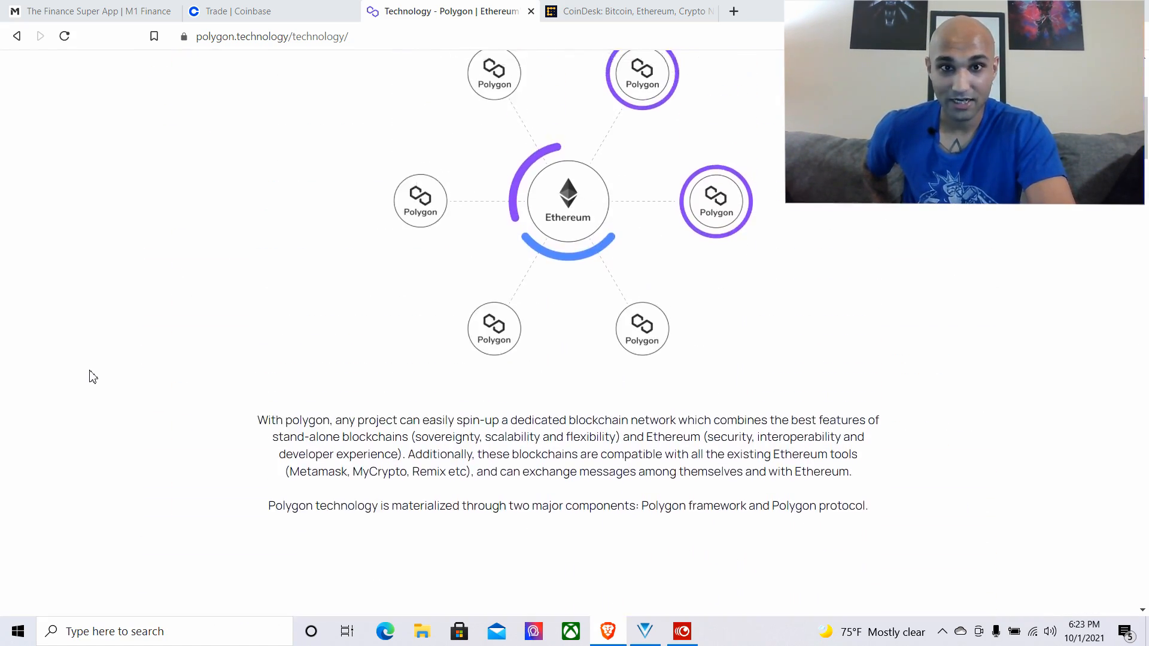
pyautogui.scroll(3)
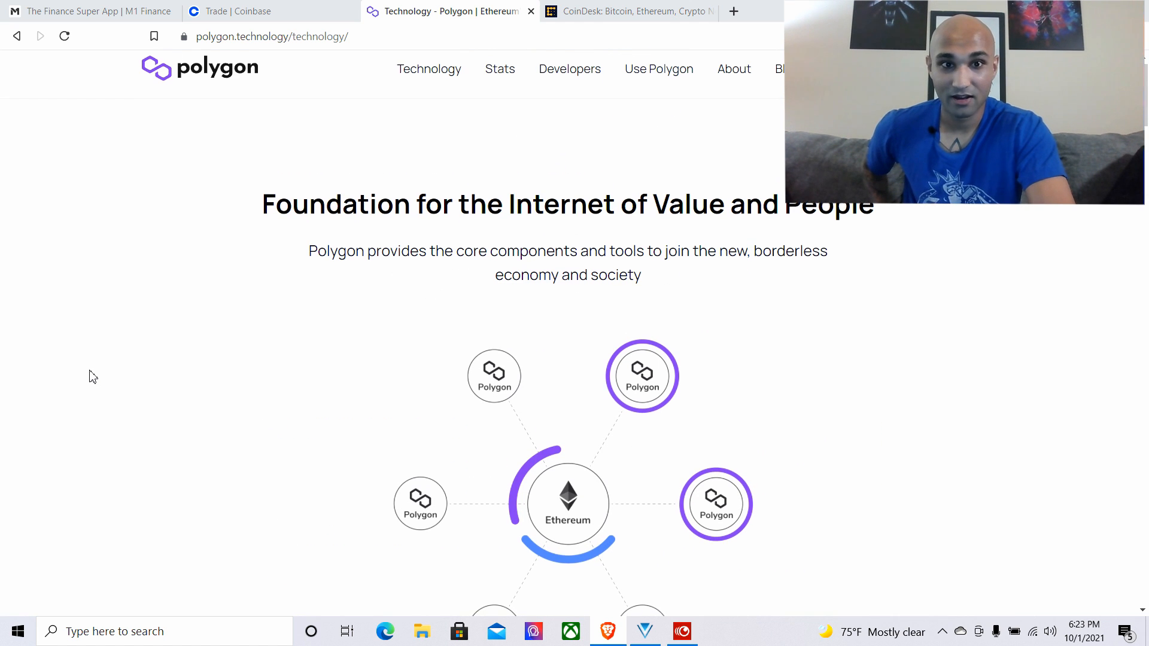
pyautogui.scroll(-3)
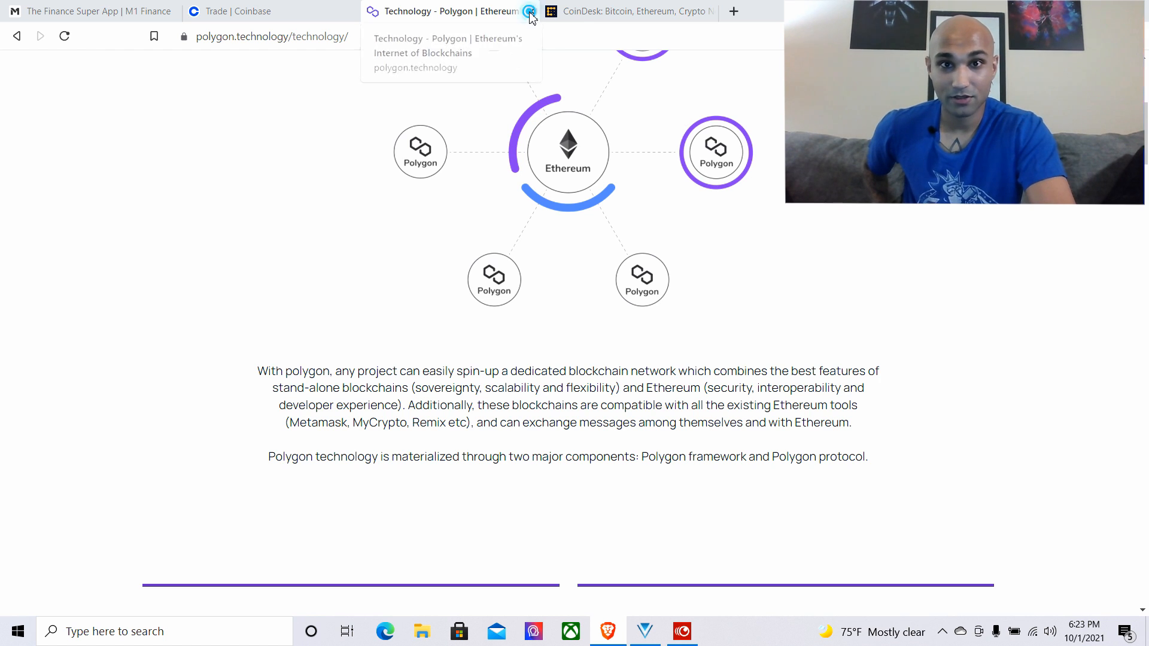
pyautogui.click(249, 10)
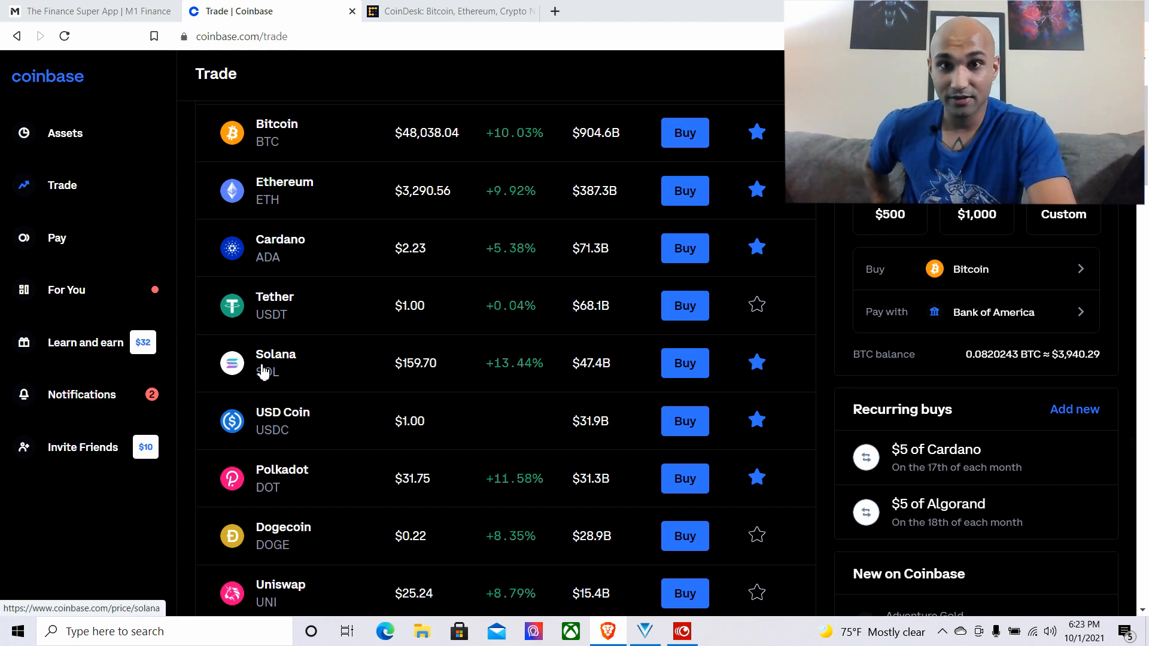
pyautogui.moveTo(293, 436)
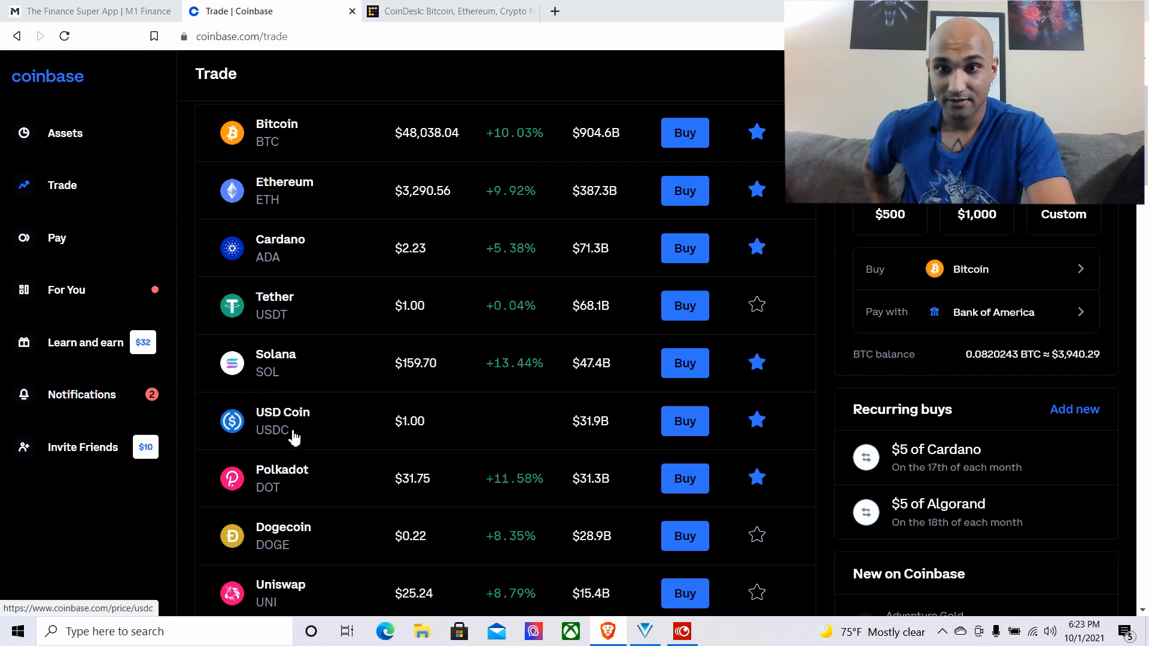
pyautogui.click(65, 133)
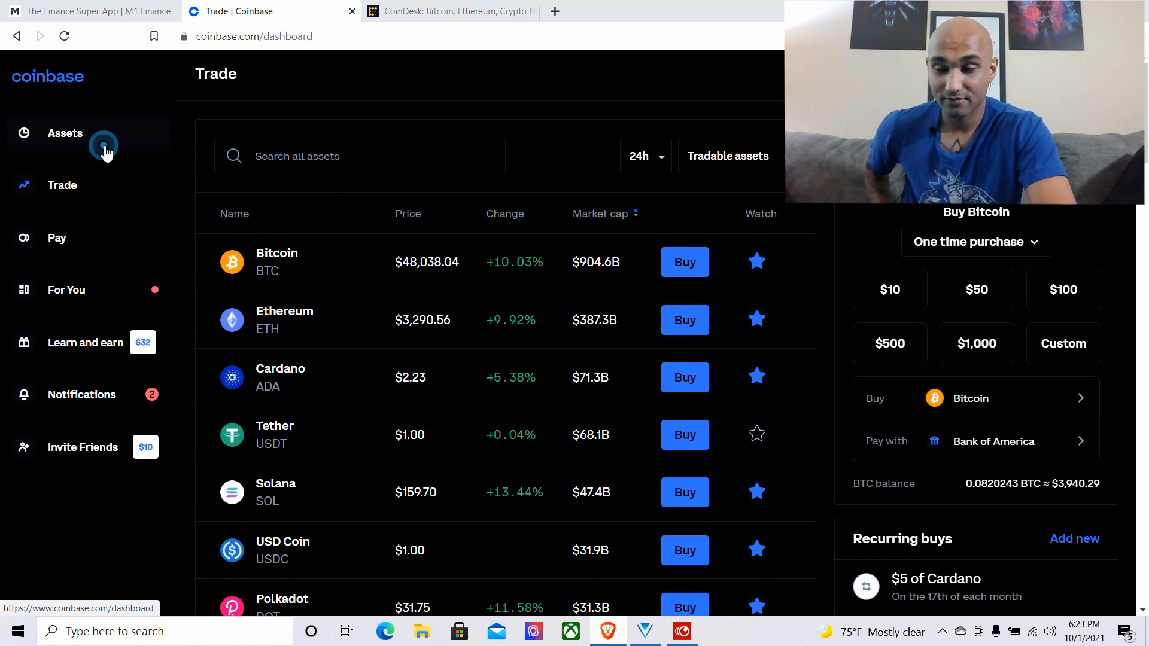
pyautogui.click(65, 133)
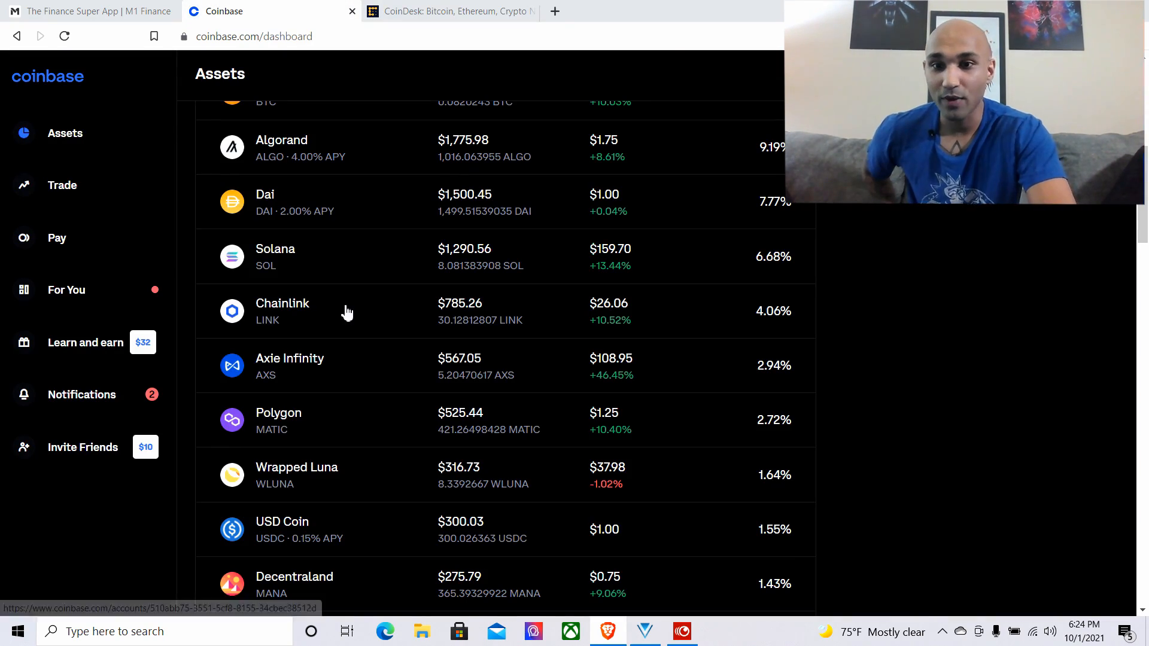
pyautogui.moveTo(333, 359)
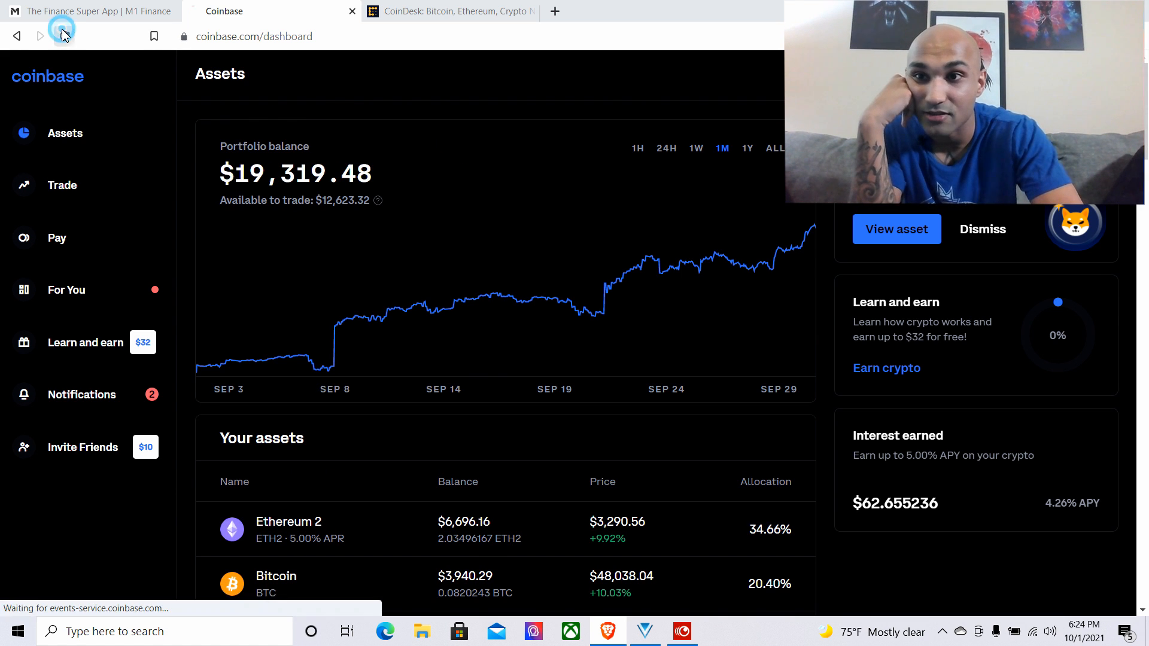
pyautogui.click(64, 36)
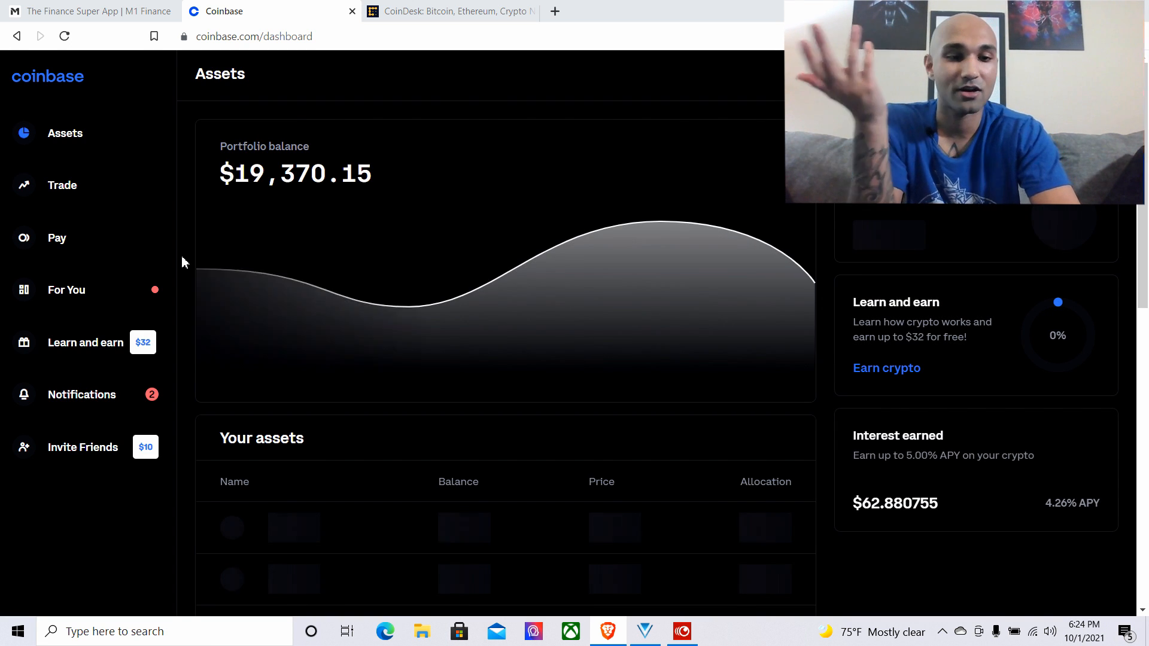
pyautogui.scroll(-3)
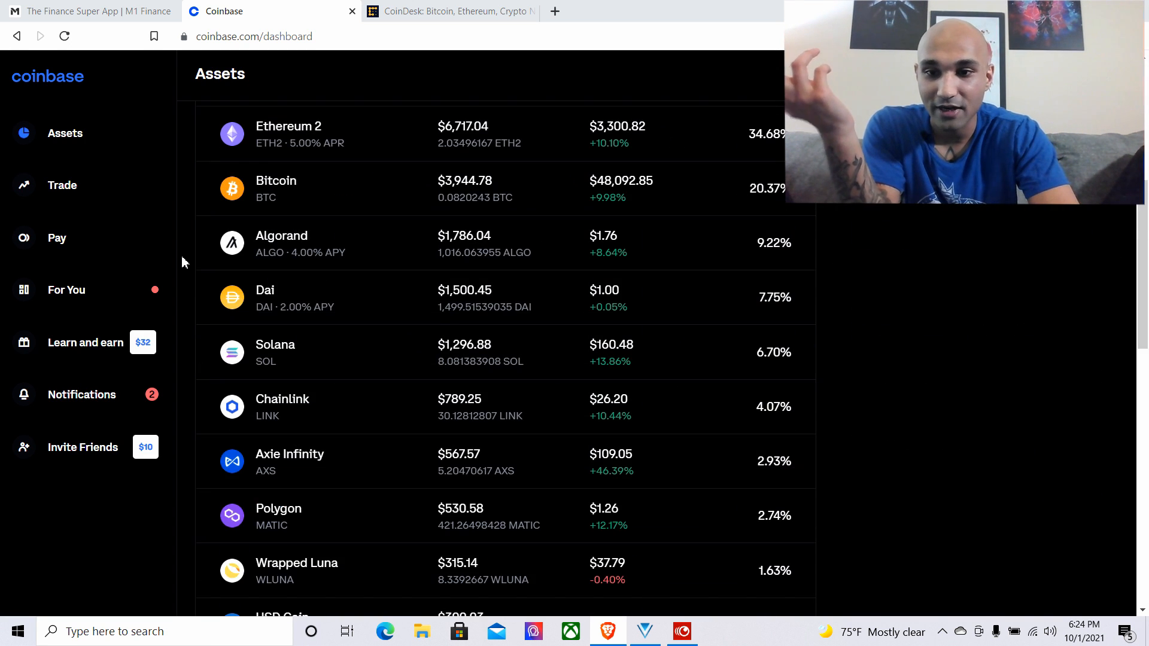
pyautogui.scroll(-3)
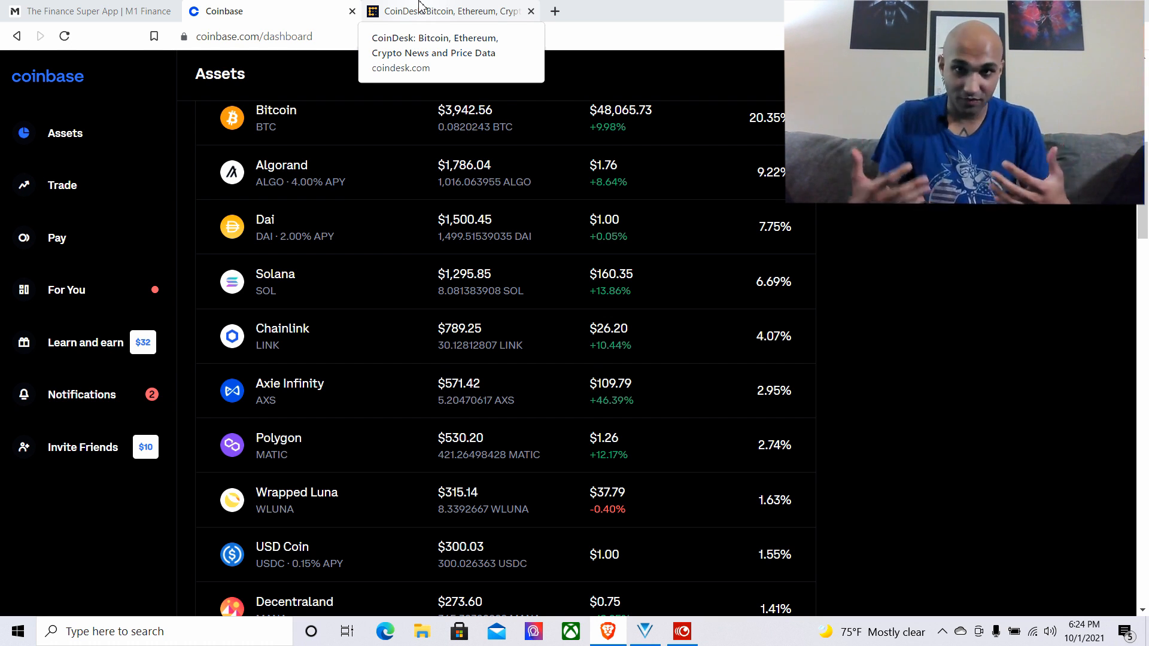
# Open the CoinDesk Axie Infinity article and highlight the 'pathways out of poverty' phrase
pyautogui.click(447, 11)
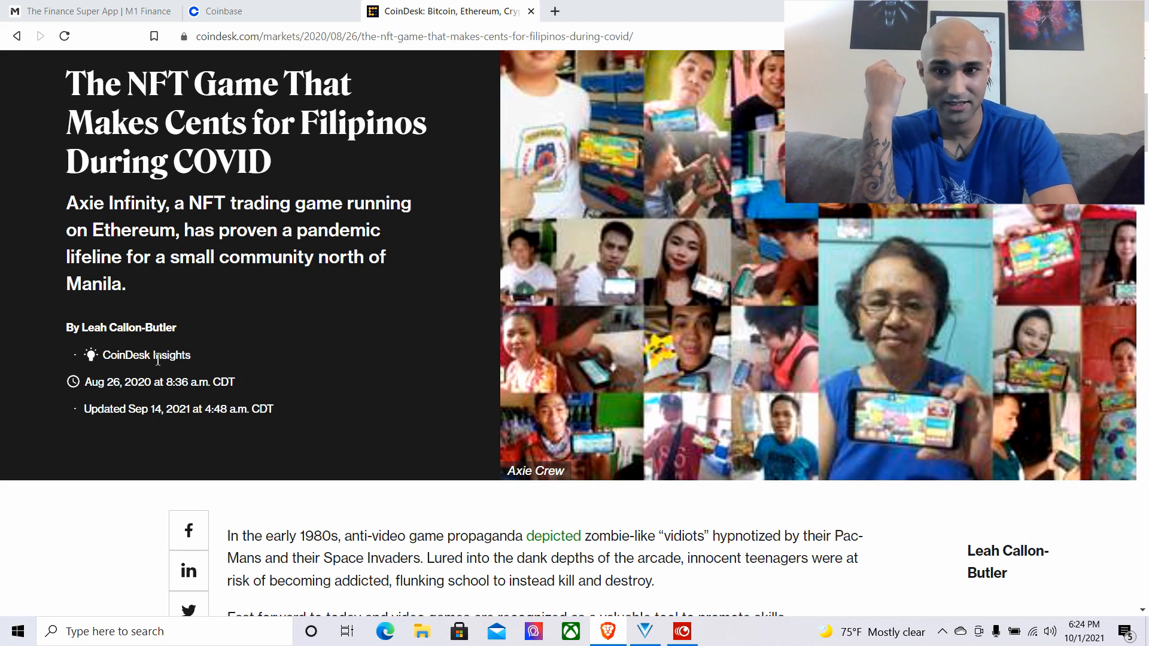
pyautogui.moveTo(461, 438)
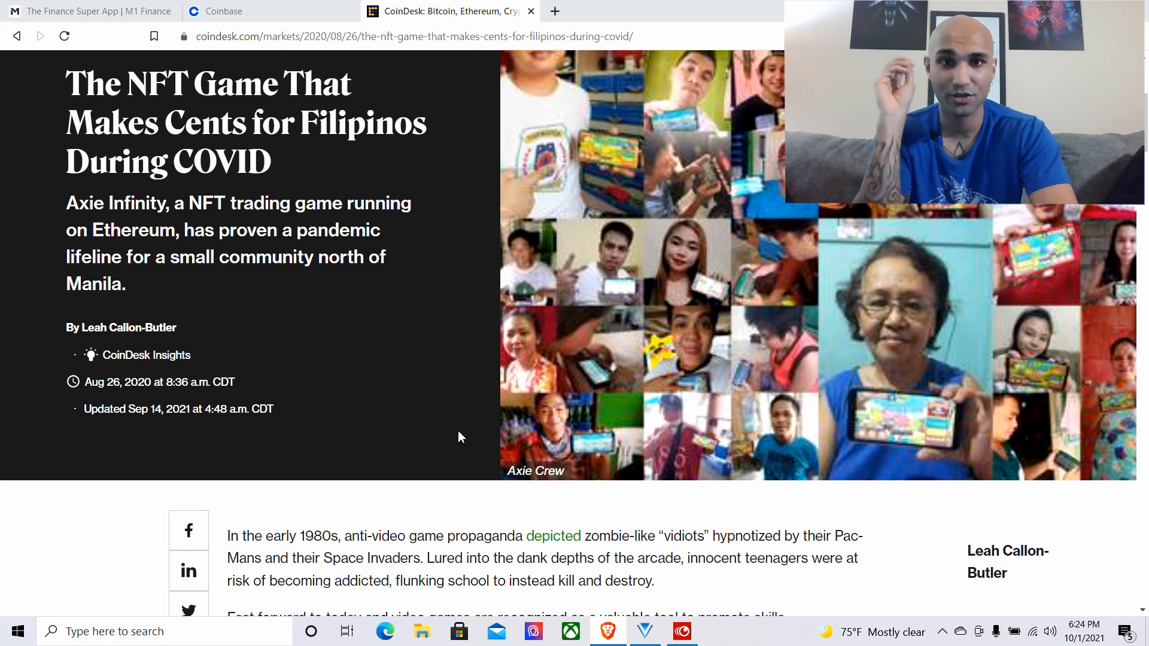
pyautogui.scroll(-3)
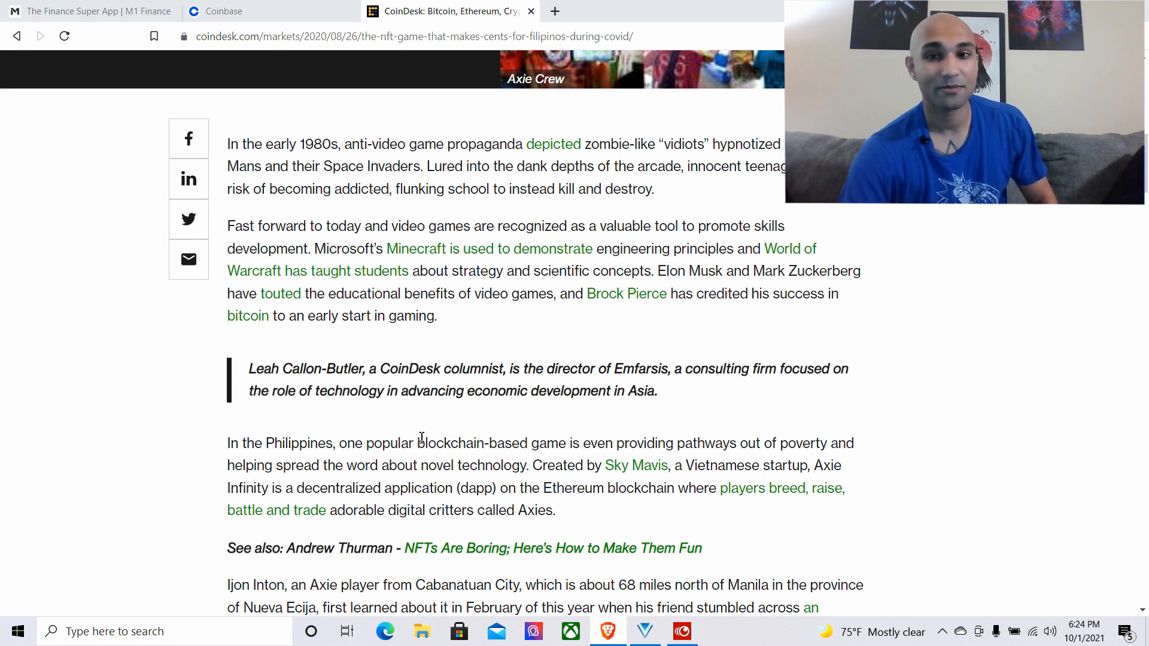
pyautogui.scroll(-3)
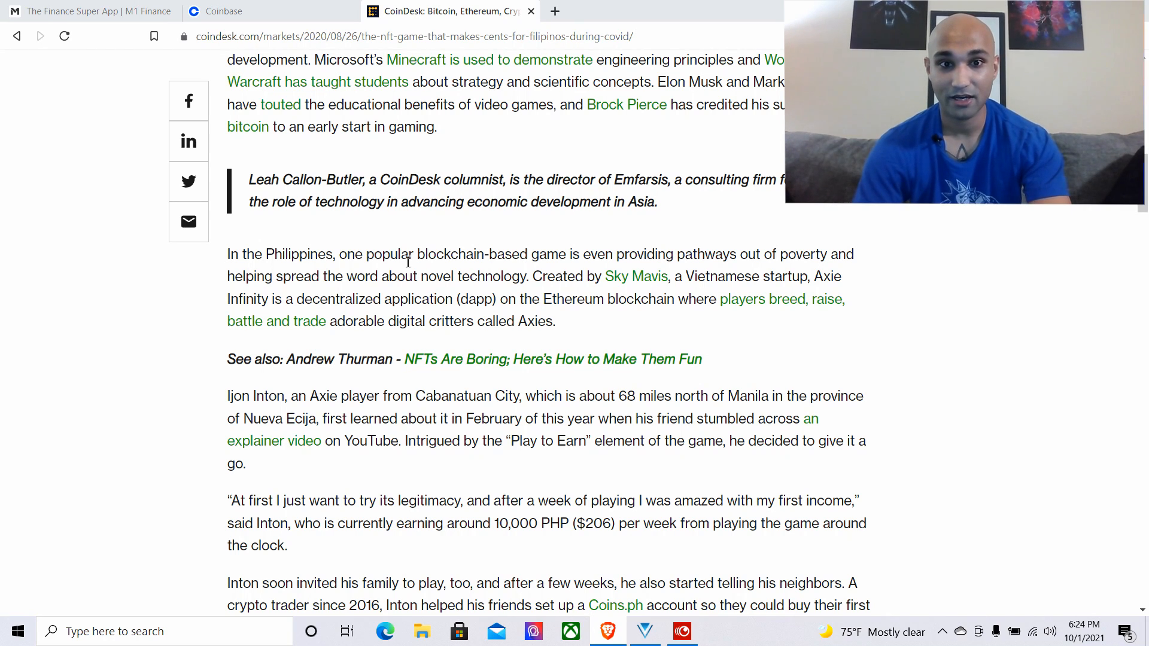
pyautogui.moveTo(616, 254); pyautogui.dragTo(629, 277)
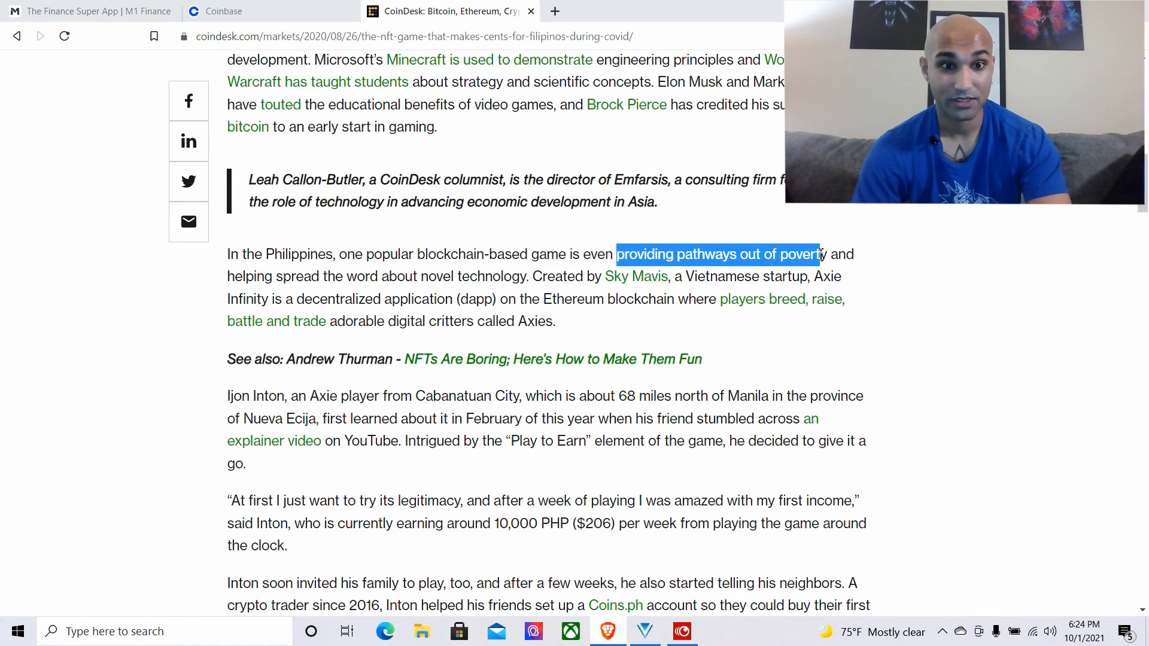
# Read further, highlight the paragraph about Inton's 100-player community, then clear the highlight
pyautogui.scroll(-3)
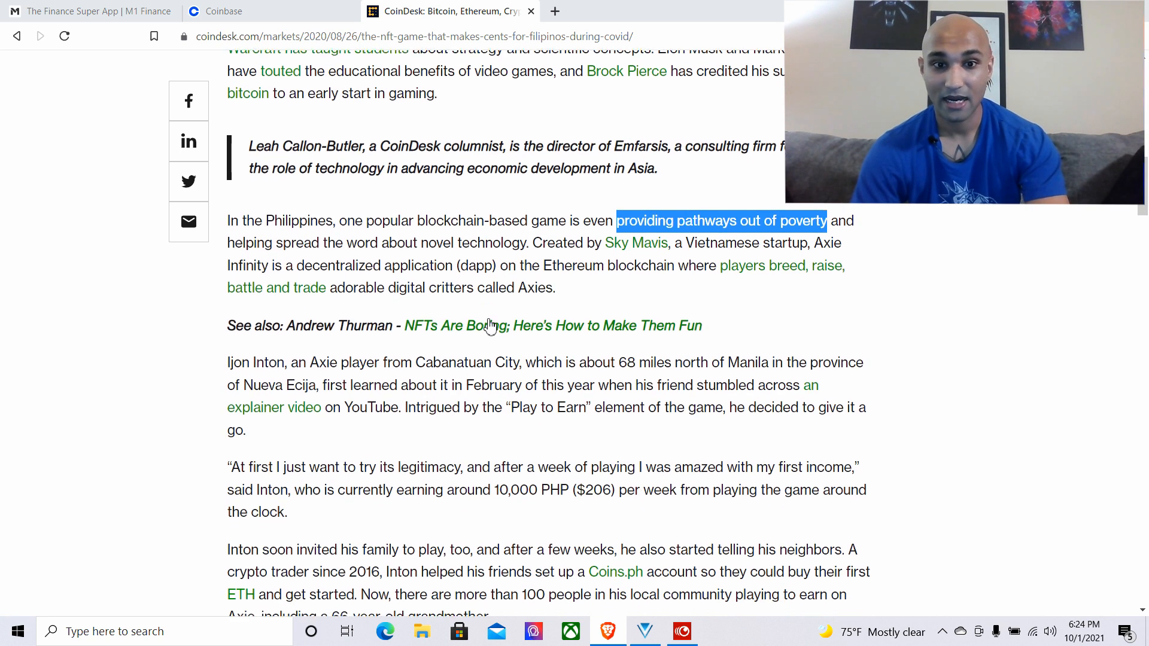
pyautogui.scroll(-3)
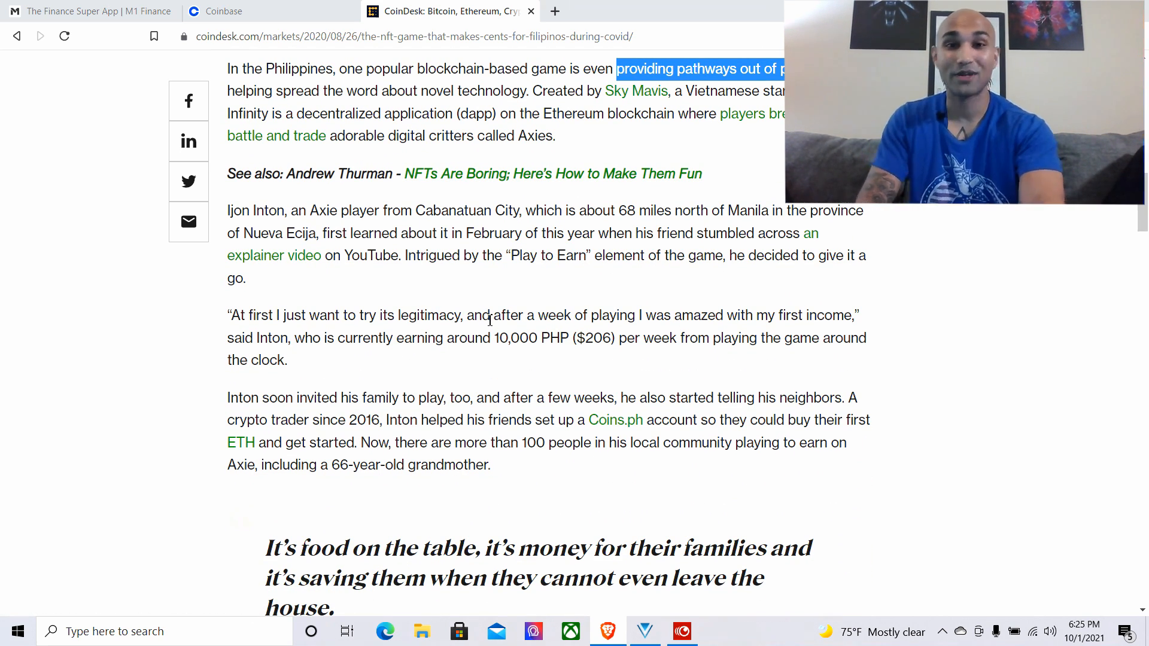
pyautogui.moveTo(373, 381)
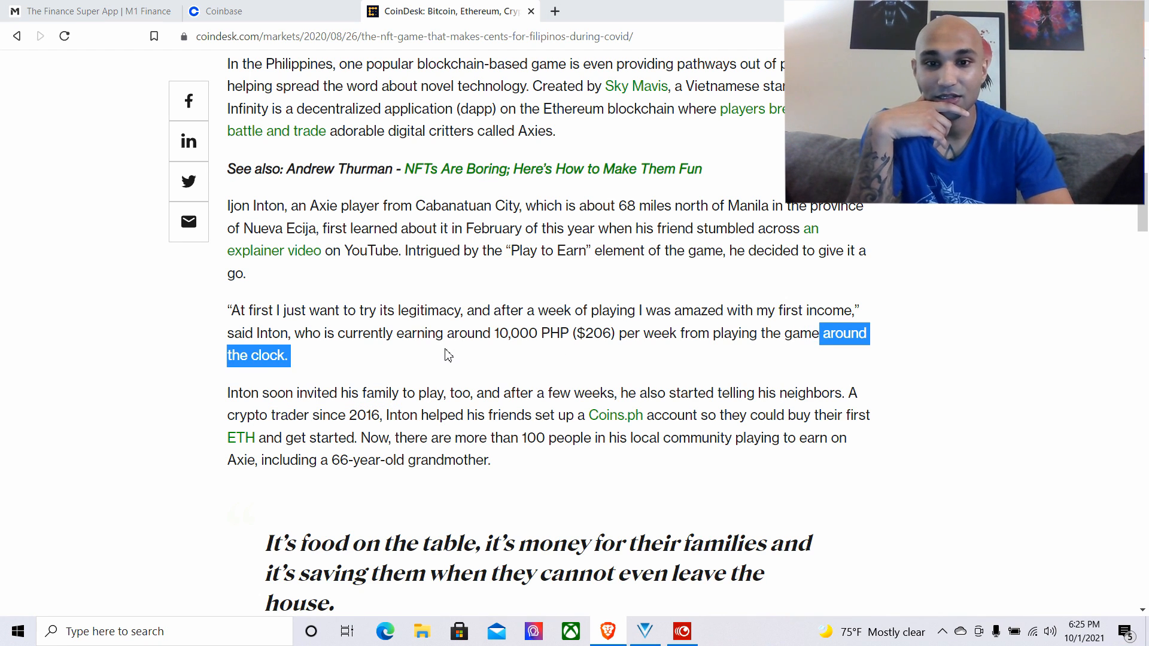
pyautogui.scroll(-3)
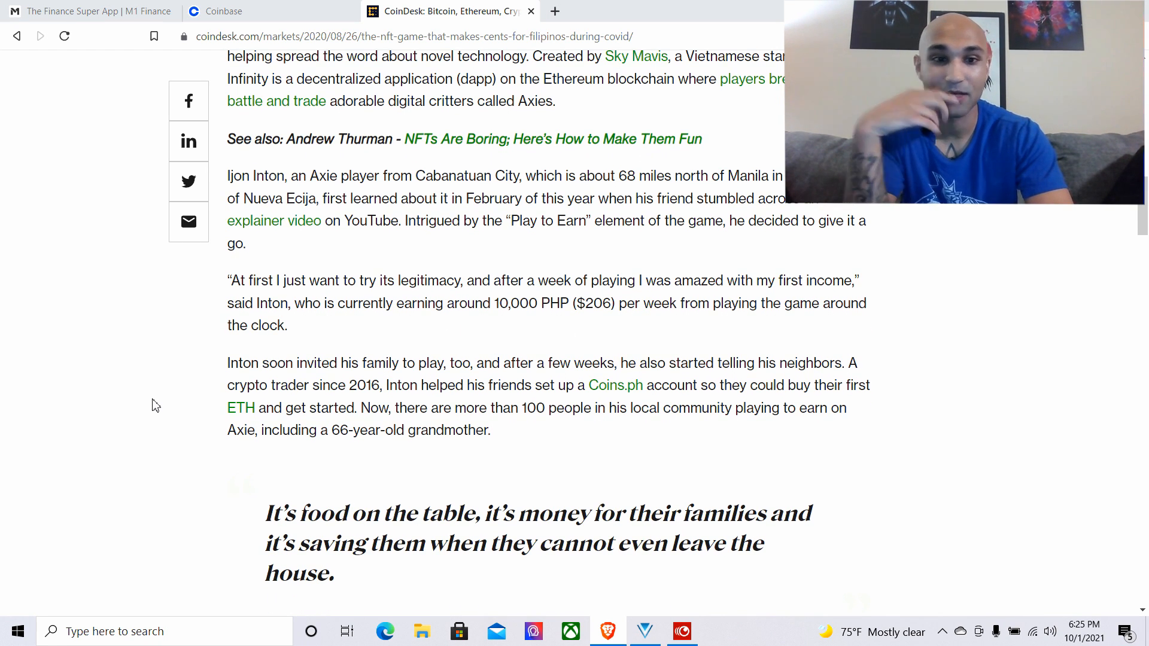
pyautogui.moveTo(447, 363); pyautogui.dragTo(467, 408)
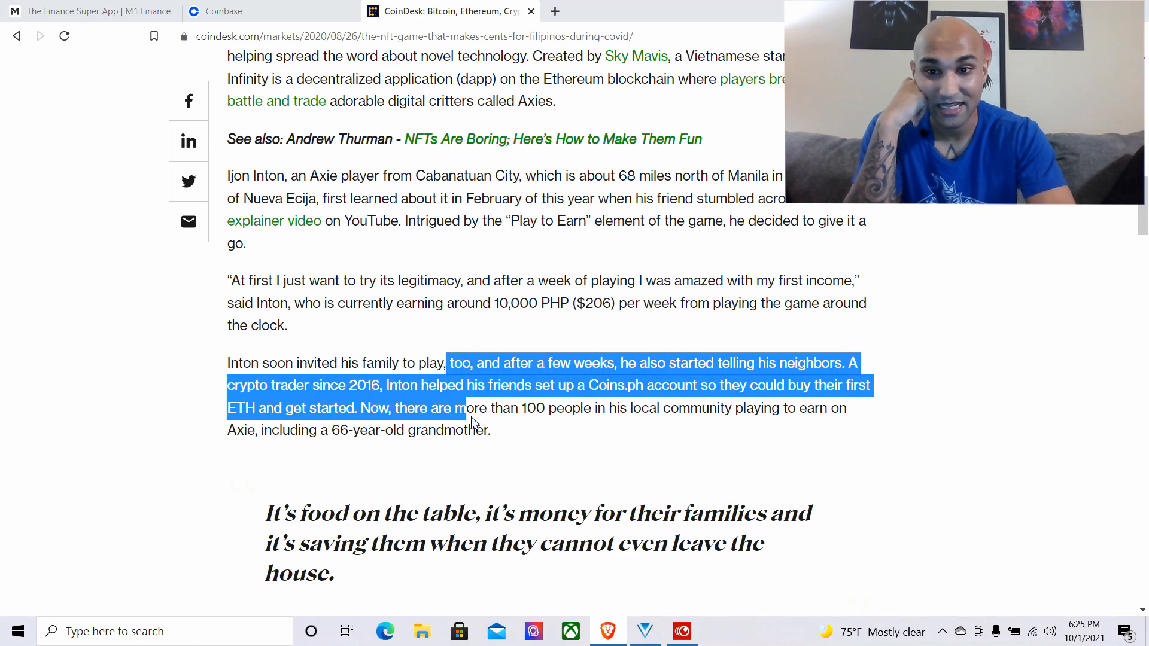
pyautogui.moveTo(460, 408); pyautogui.dragTo(489, 431)
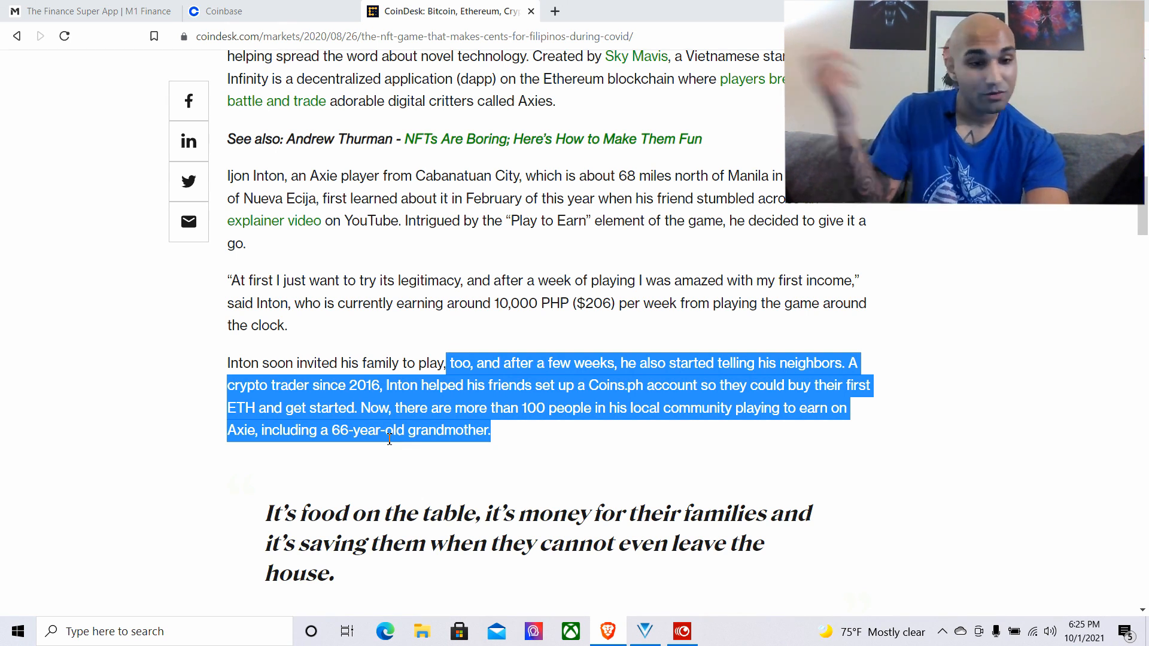
pyautogui.click(160, 419)
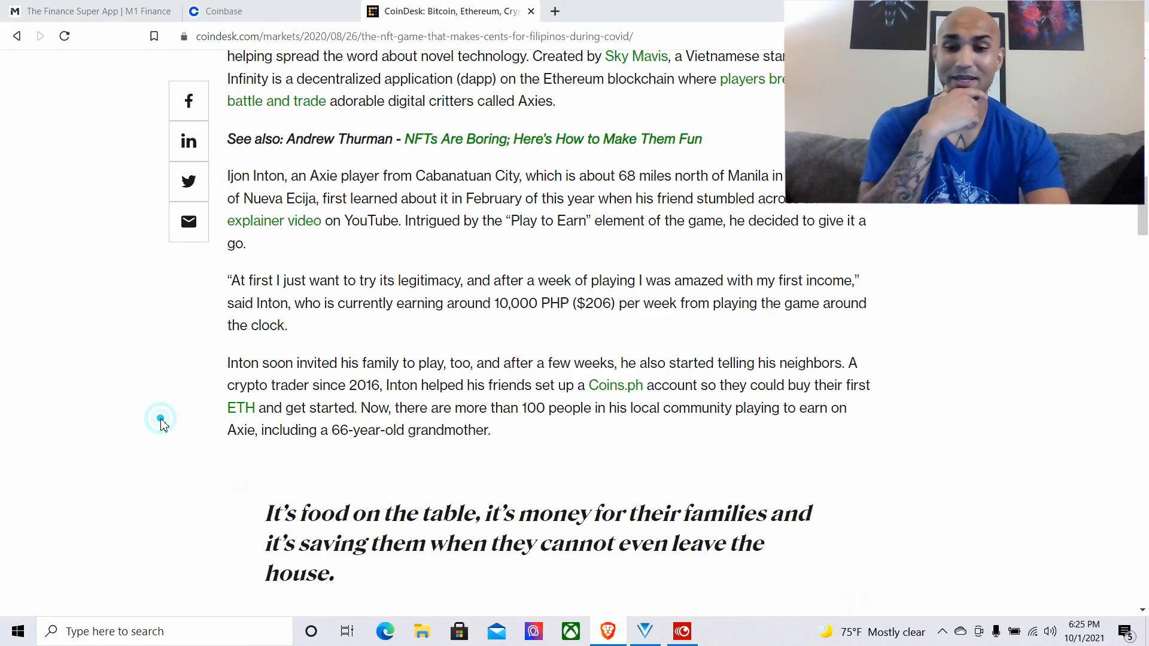
pyautogui.scroll(-3)
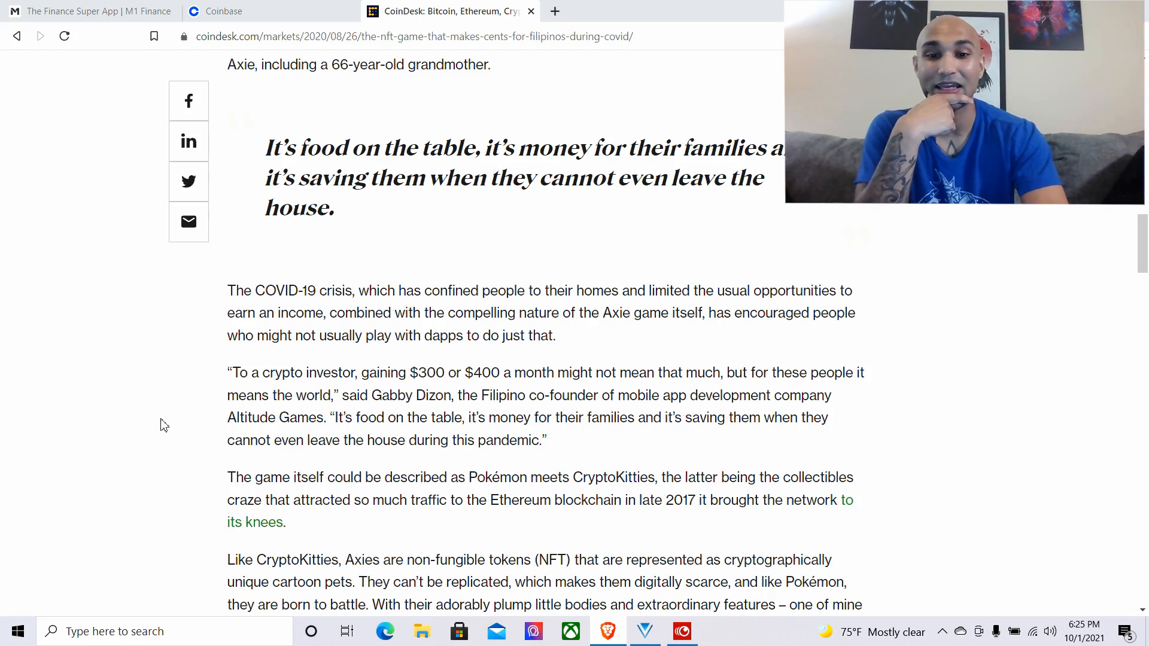
pyautogui.scroll(-3)
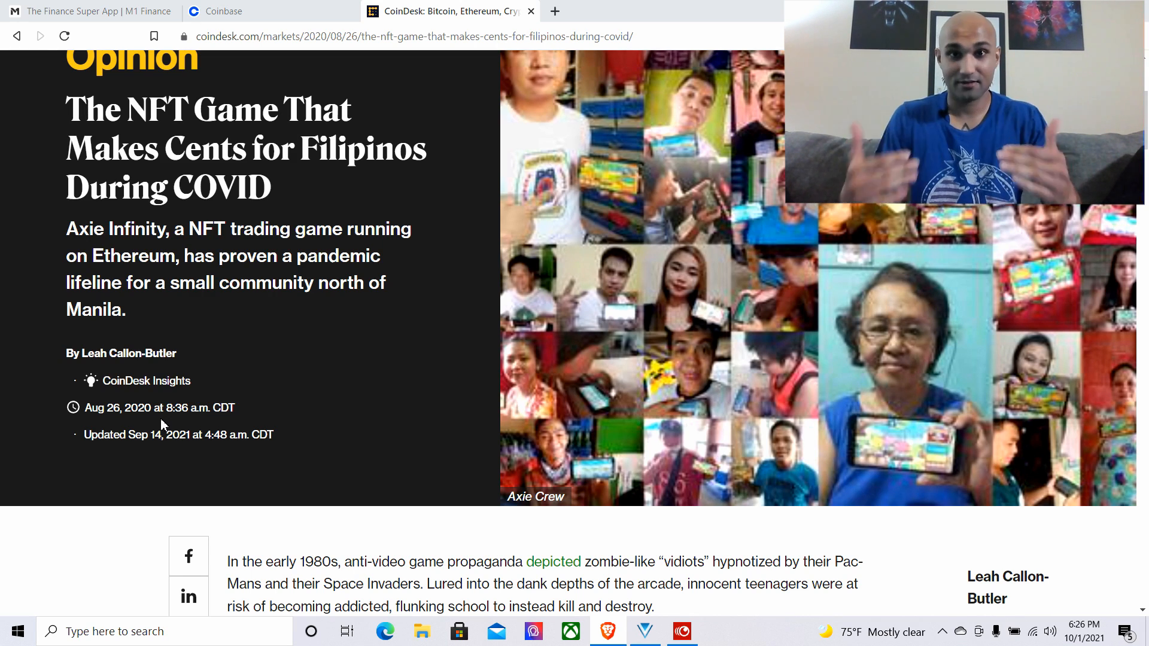
pyautogui.scroll(-3)
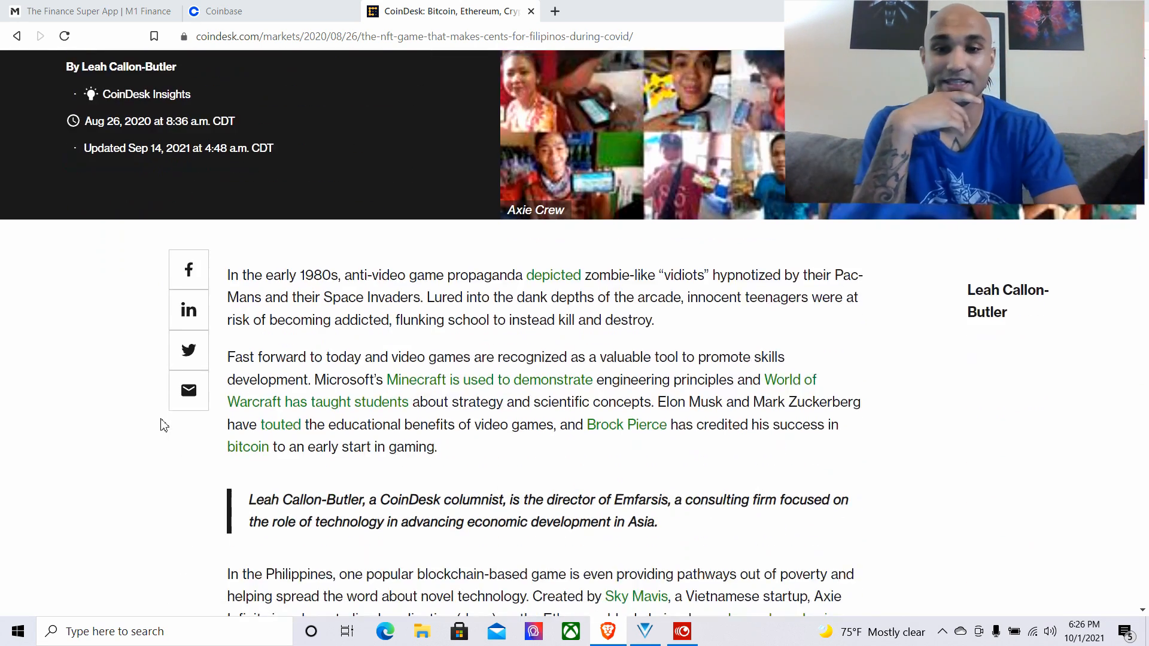
pyautogui.scroll(-3)
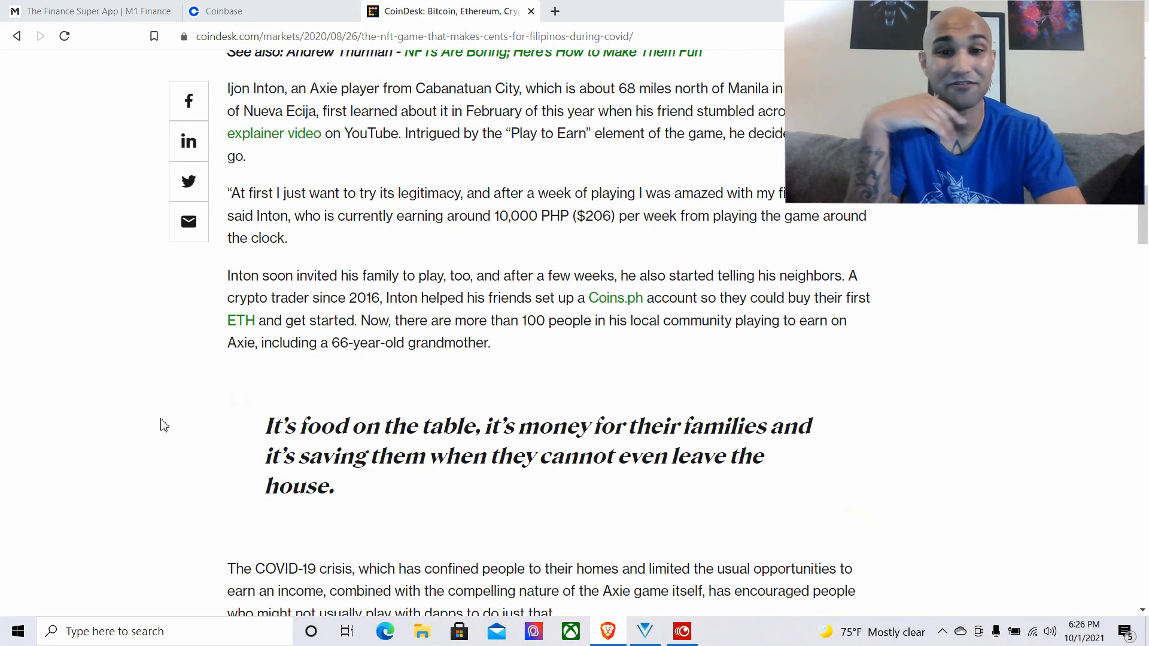
pyautogui.scroll(-3)
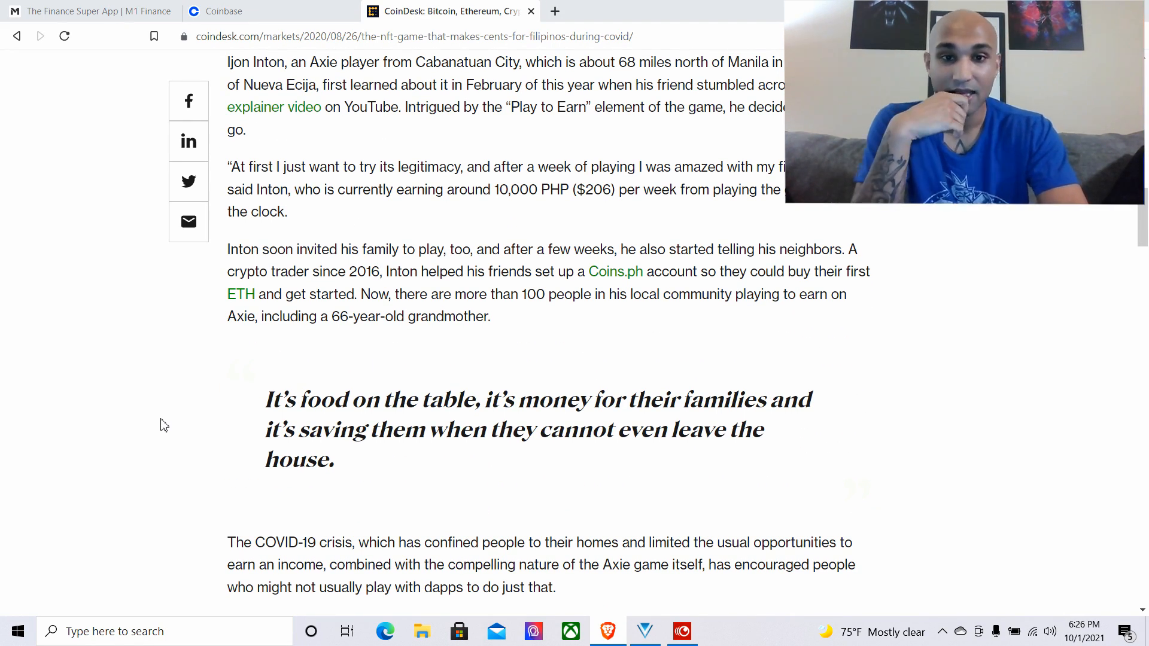
pyautogui.scroll(-3)
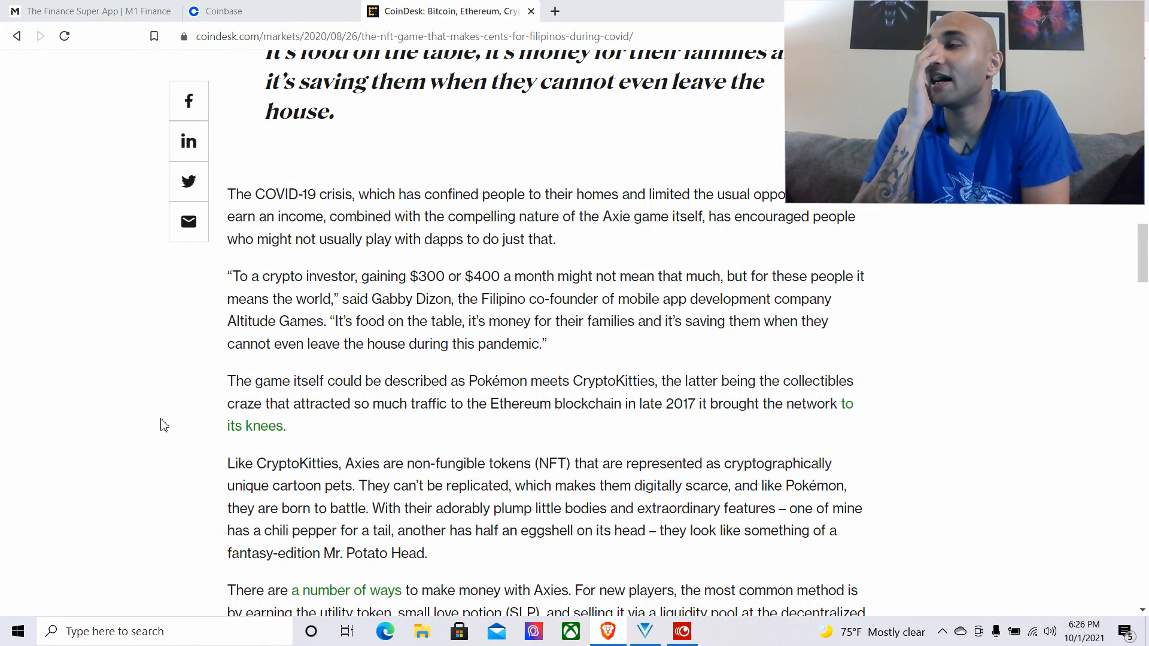
pyautogui.scroll(-3)
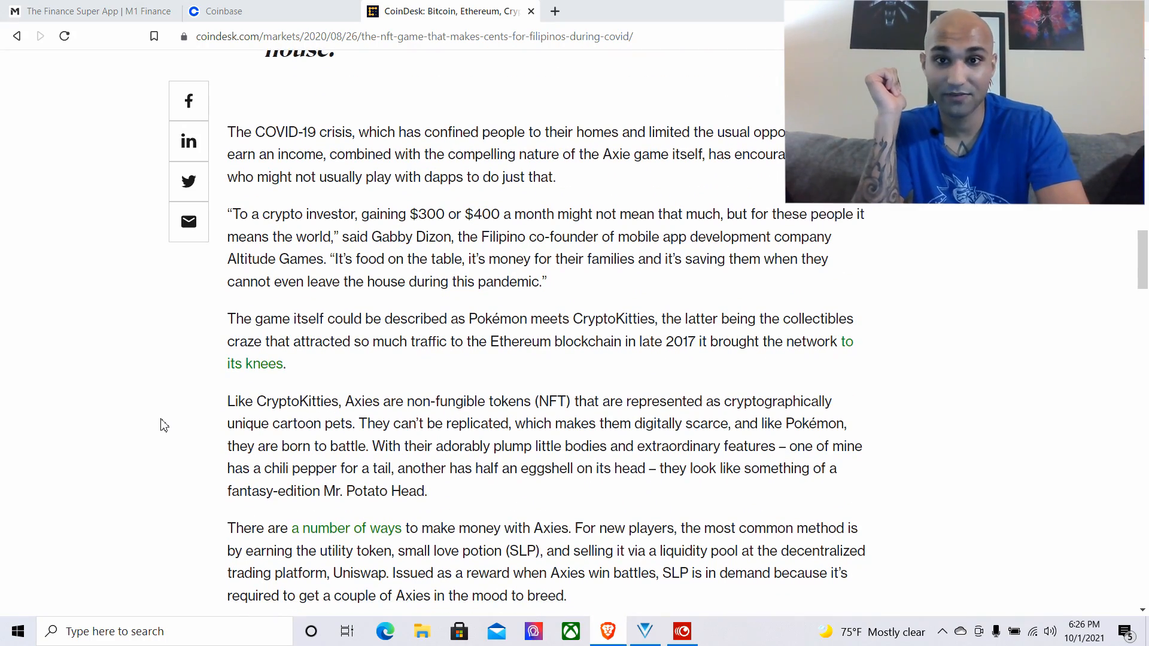
pyautogui.scroll(-3)
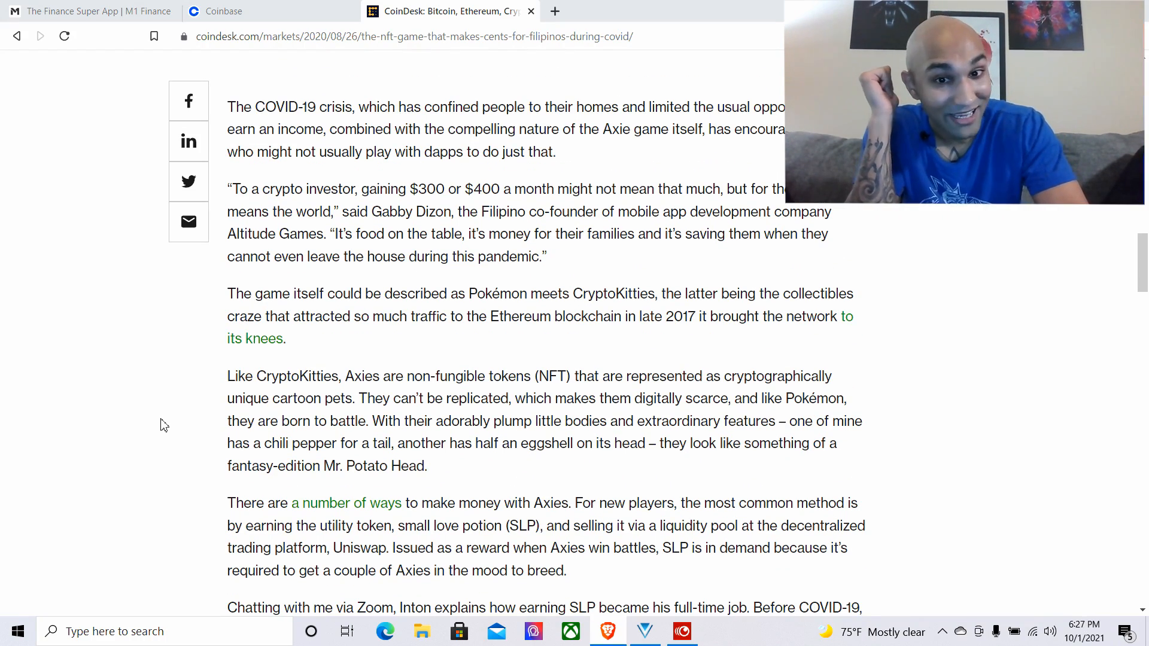
pyautogui.scroll(-3)
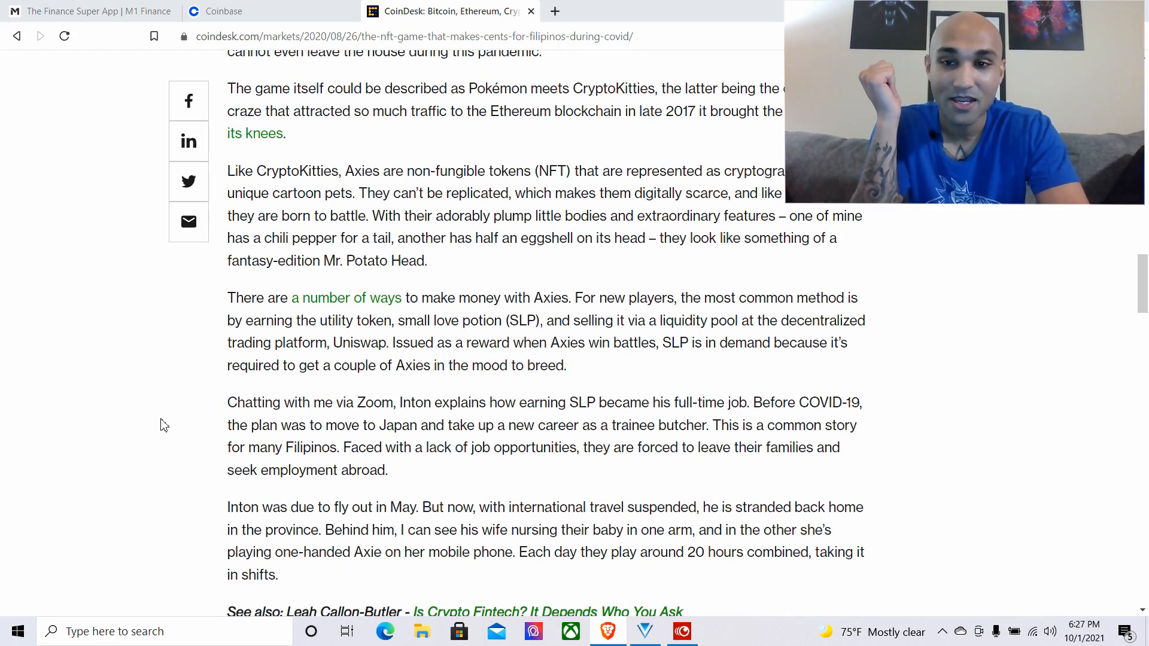
pyautogui.scroll(-3)
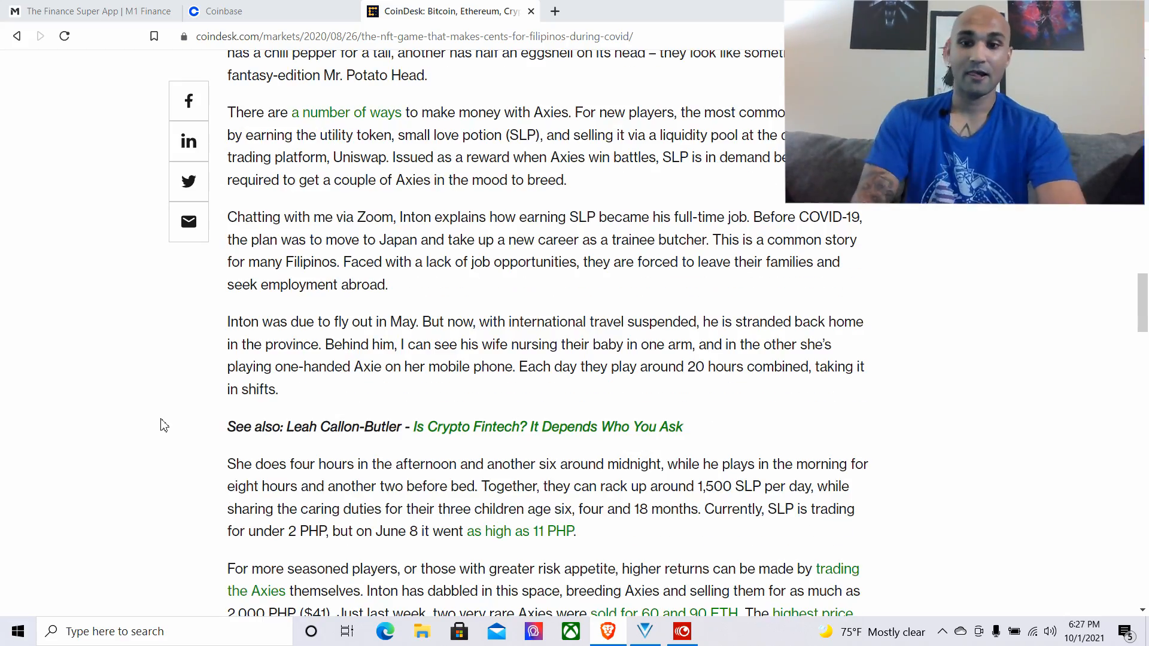
pyautogui.scroll(-3)
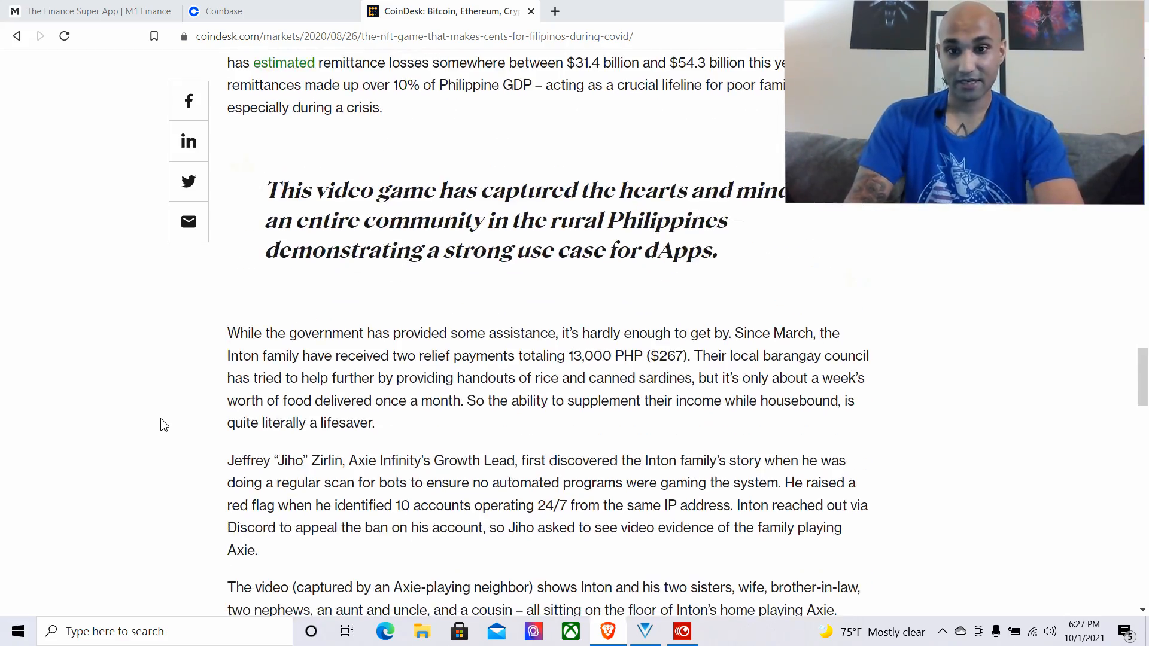
pyautogui.scroll(-3)
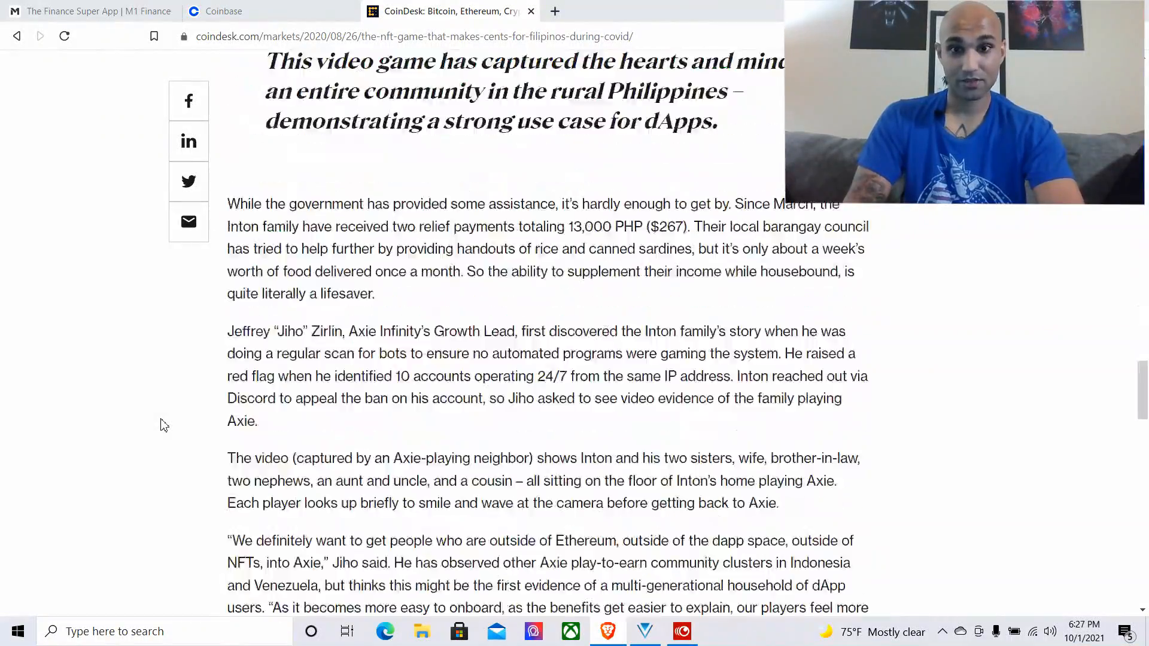
pyautogui.scroll(-3)
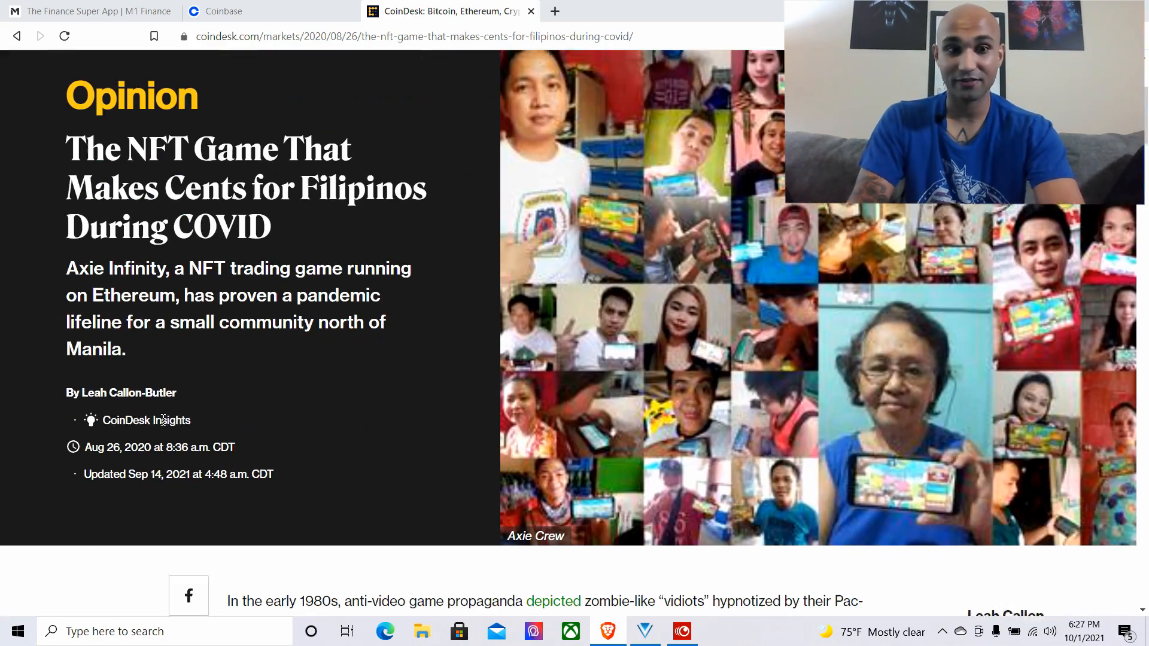
pyautogui.scroll(-3)
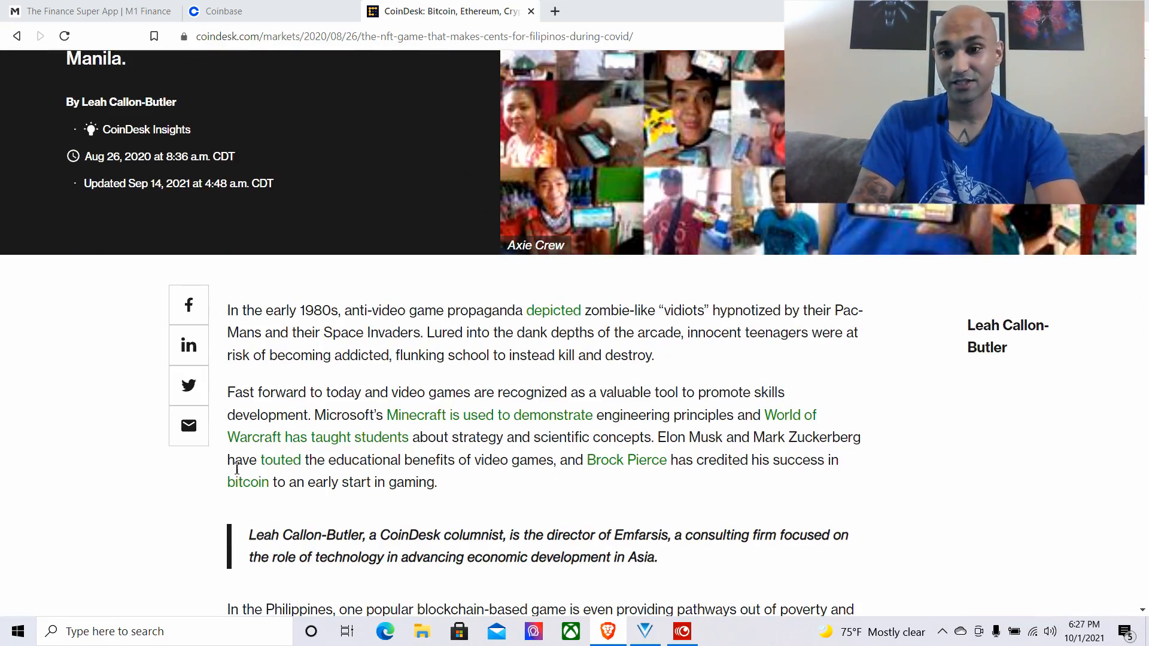
pyautogui.scroll(-3)
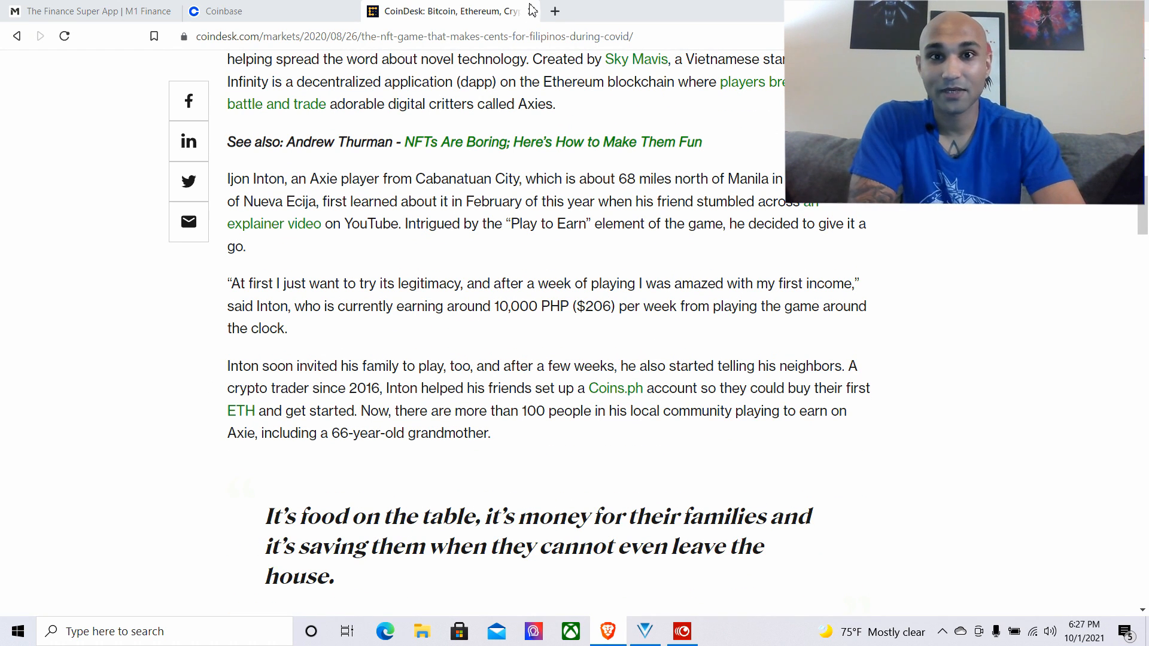
# Close the CoinDesk tab and scroll Coinbase holdings to Axie Infinity at $109.79
pyautogui.click(219, 10)
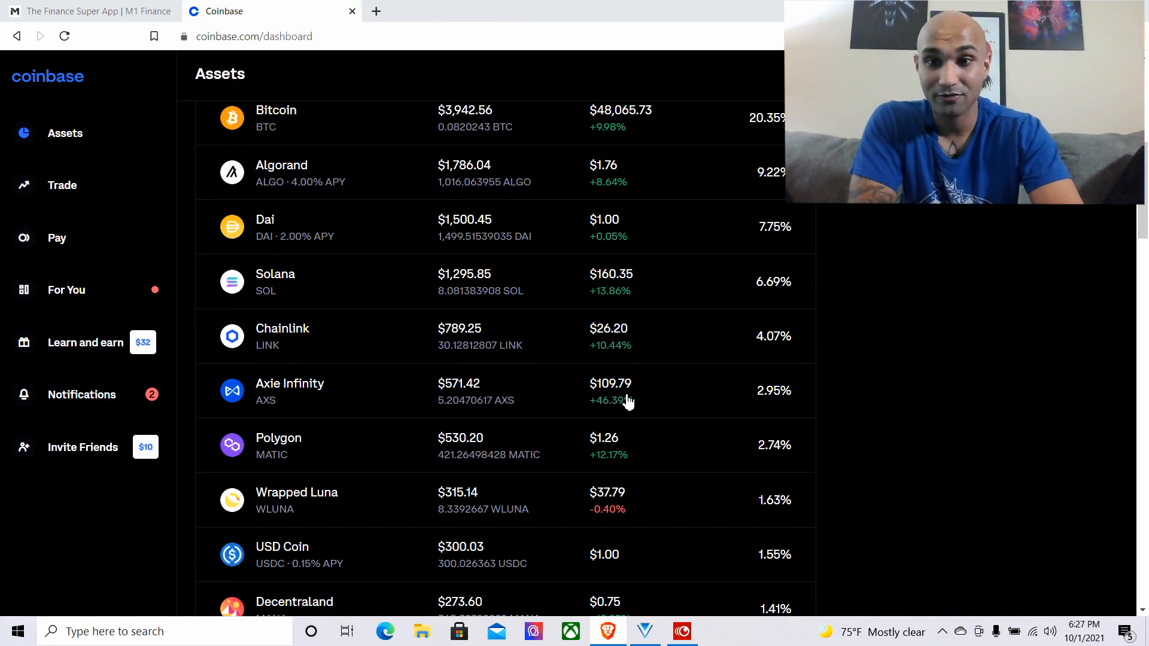
pyautogui.scroll(-3)
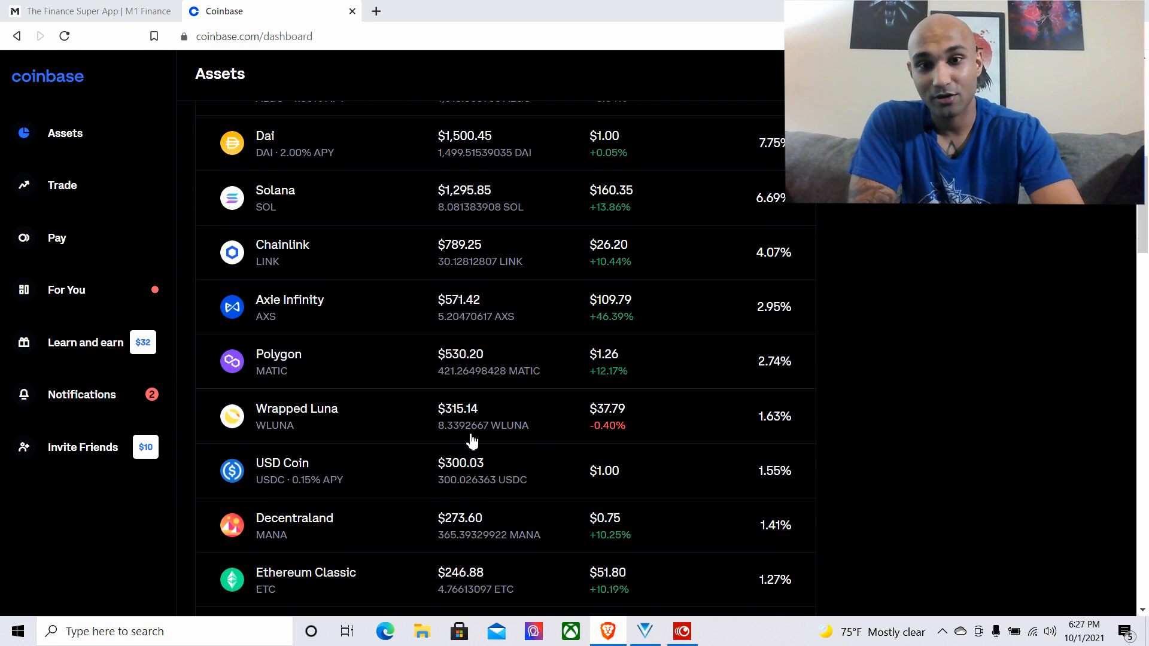
pyautogui.moveTo(848, 421)
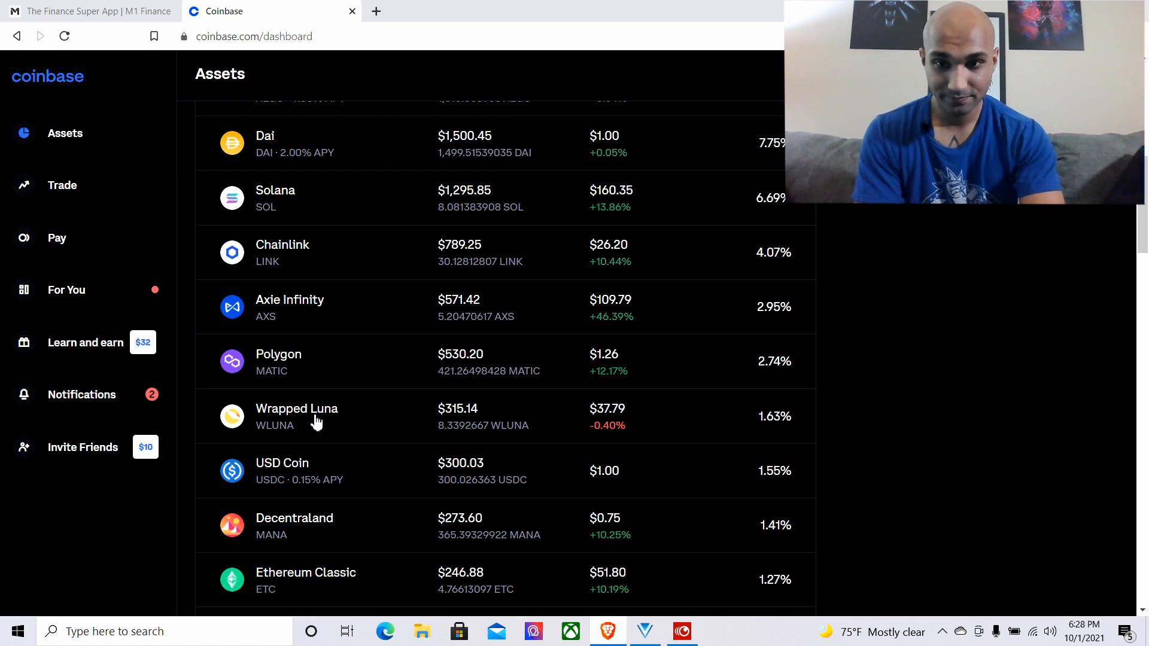
# Open Wrapped LUNA Token and view its 1M, 1Y and ALL price charts ($37.74, +156.66%)
pyautogui.click(296, 416)
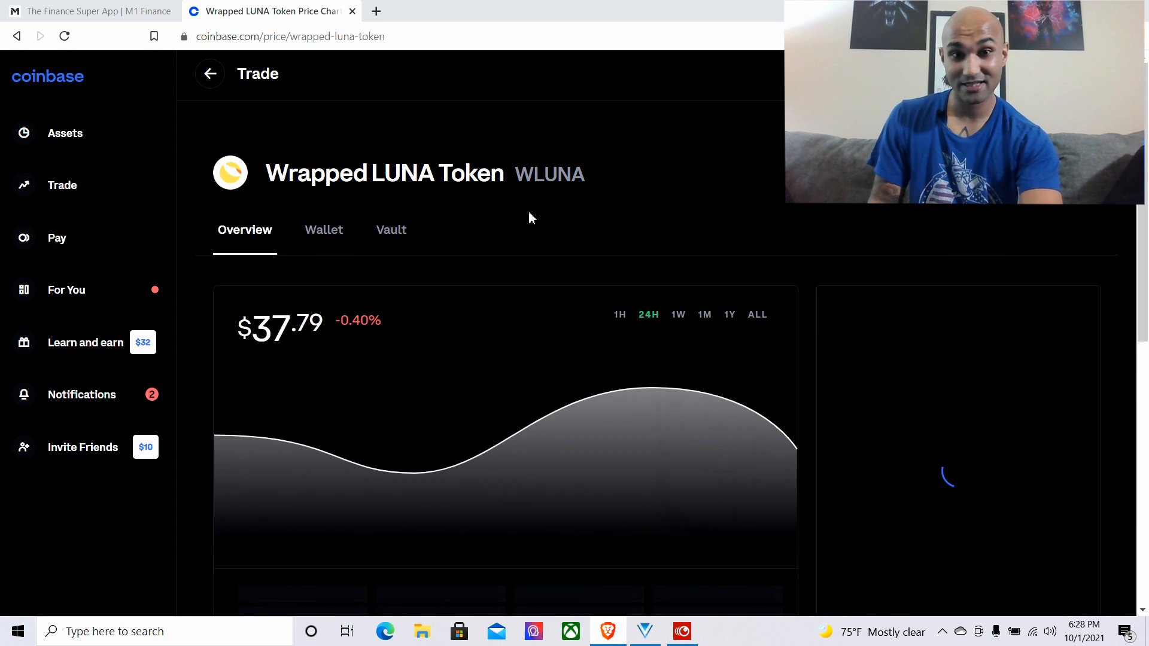
pyautogui.click(702, 314)
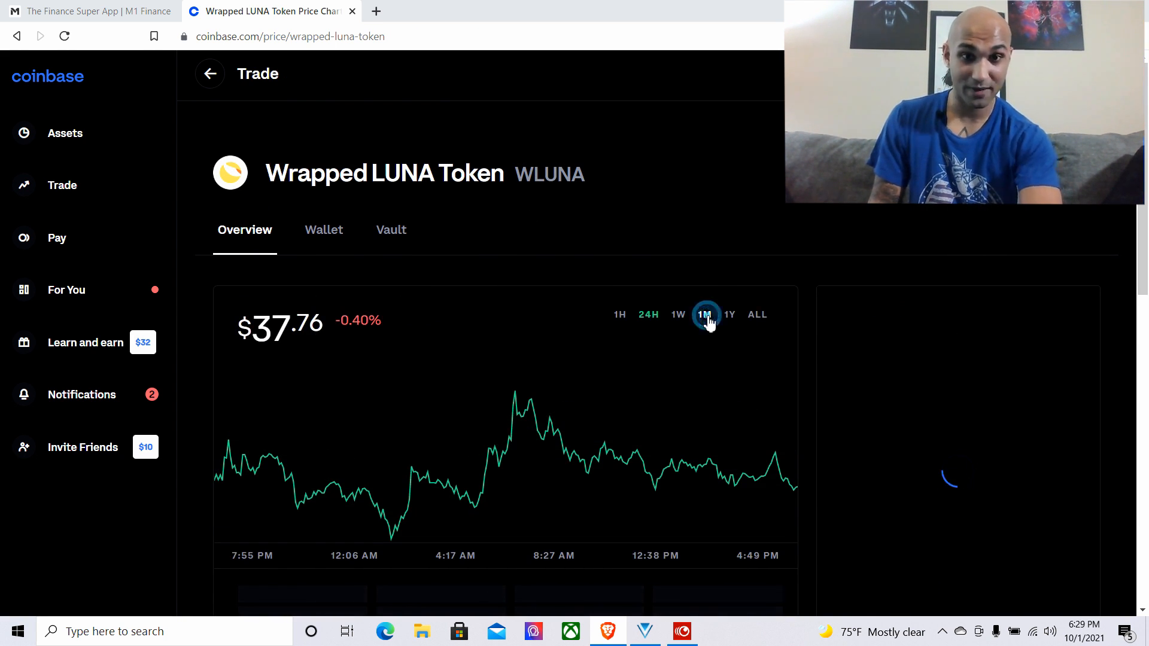
pyautogui.click(704, 314)
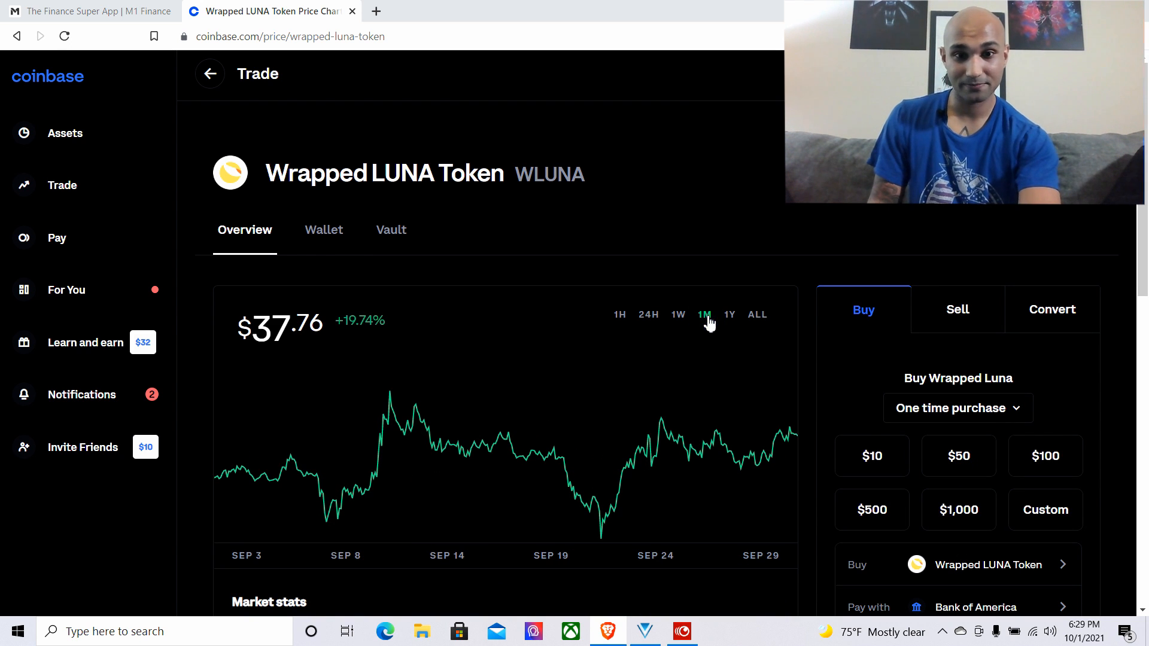
pyautogui.click(729, 314)
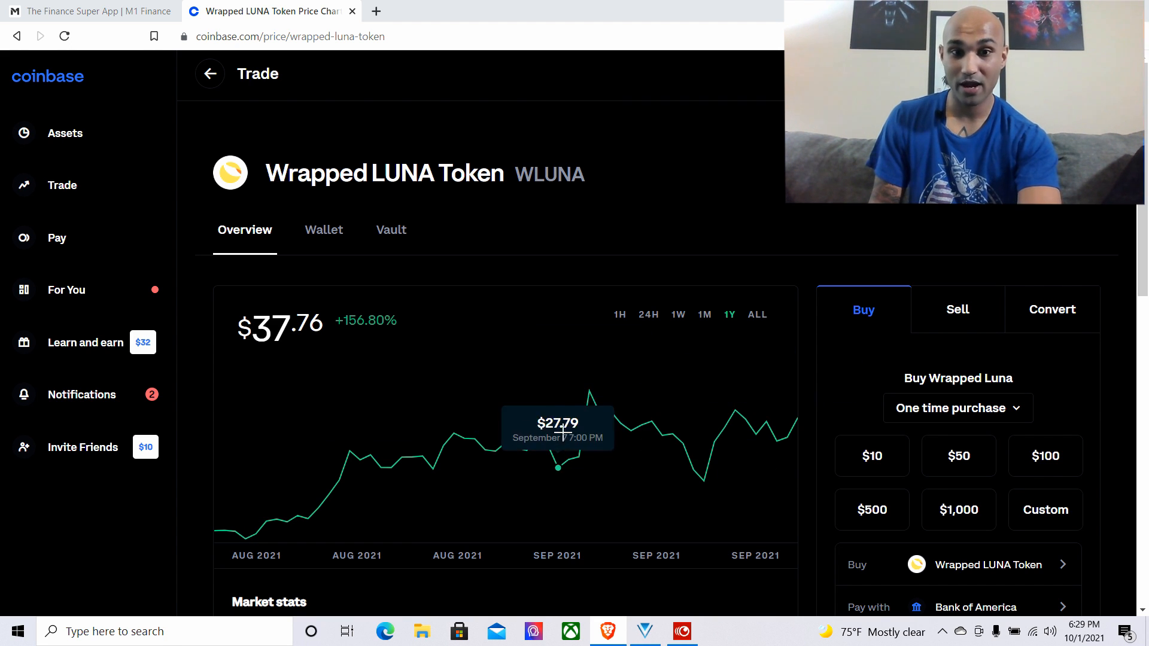
pyautogui.click(757, 314)
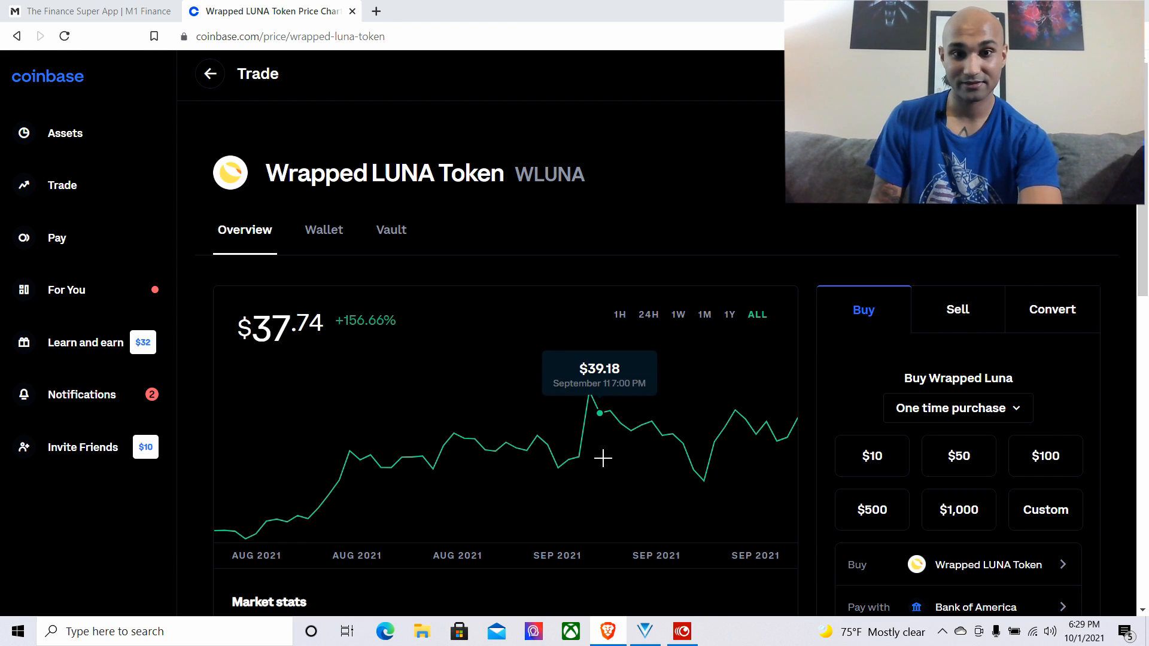
pyautogui.moveTo(216, 542)
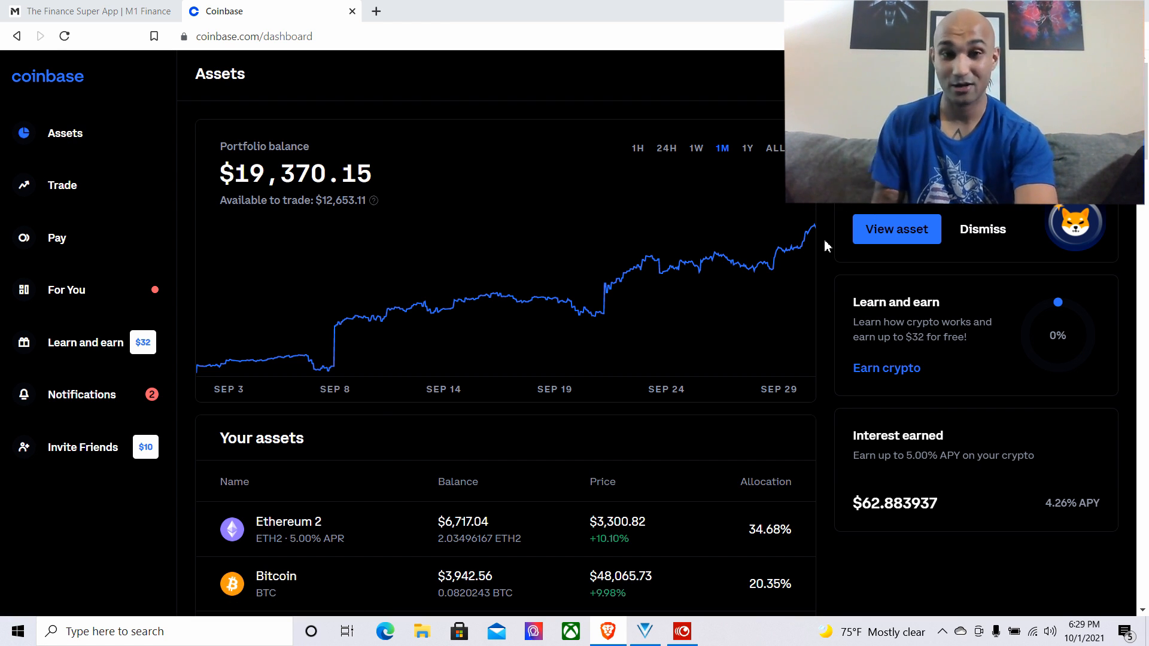
# Scroll the holdings past Wrapped Luna to the watchlist, which starts with Cardano at $2.24
pyautogui.scroll(-3)
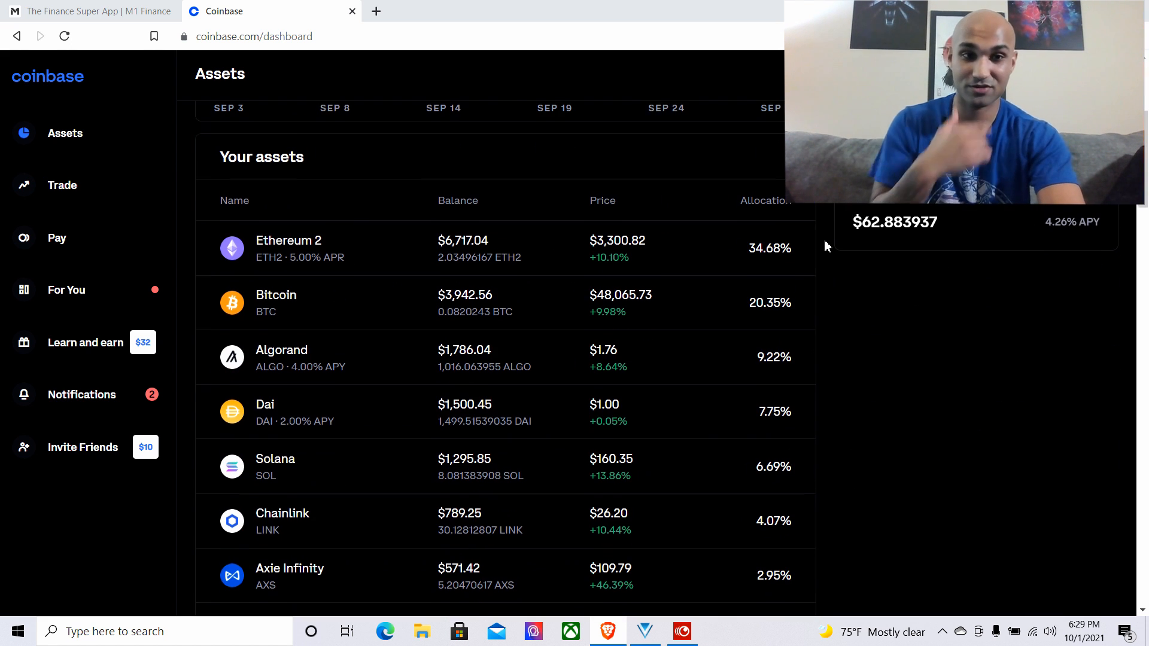
pyautogui.scroll(-3)
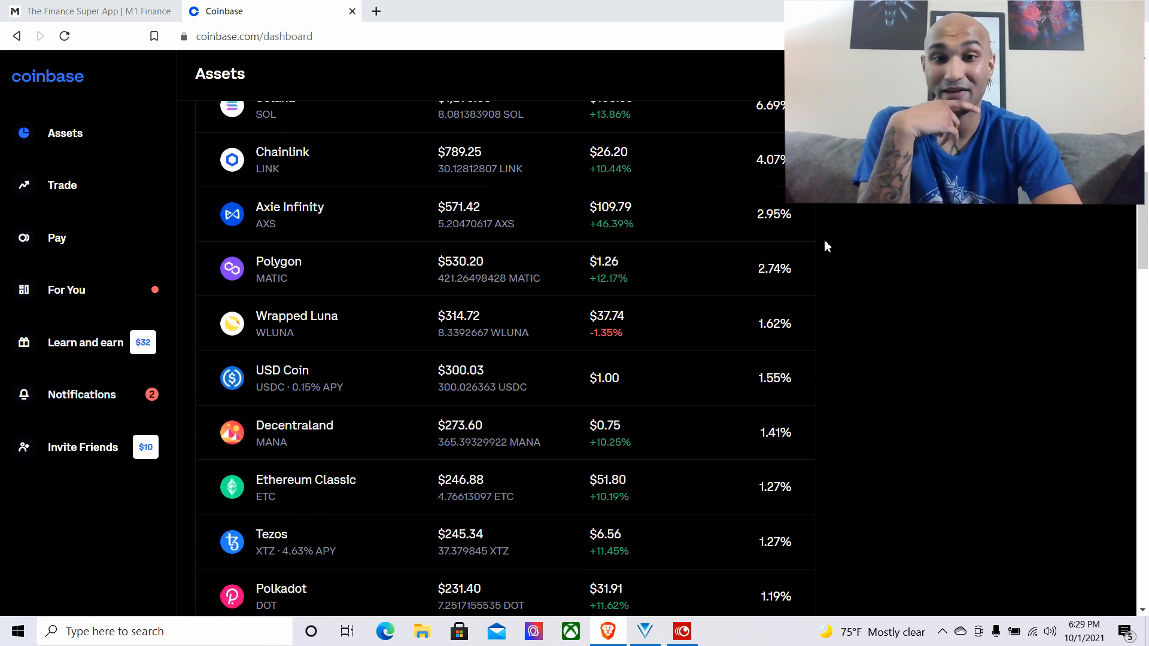
pyautogui.moveTo(689, 334)
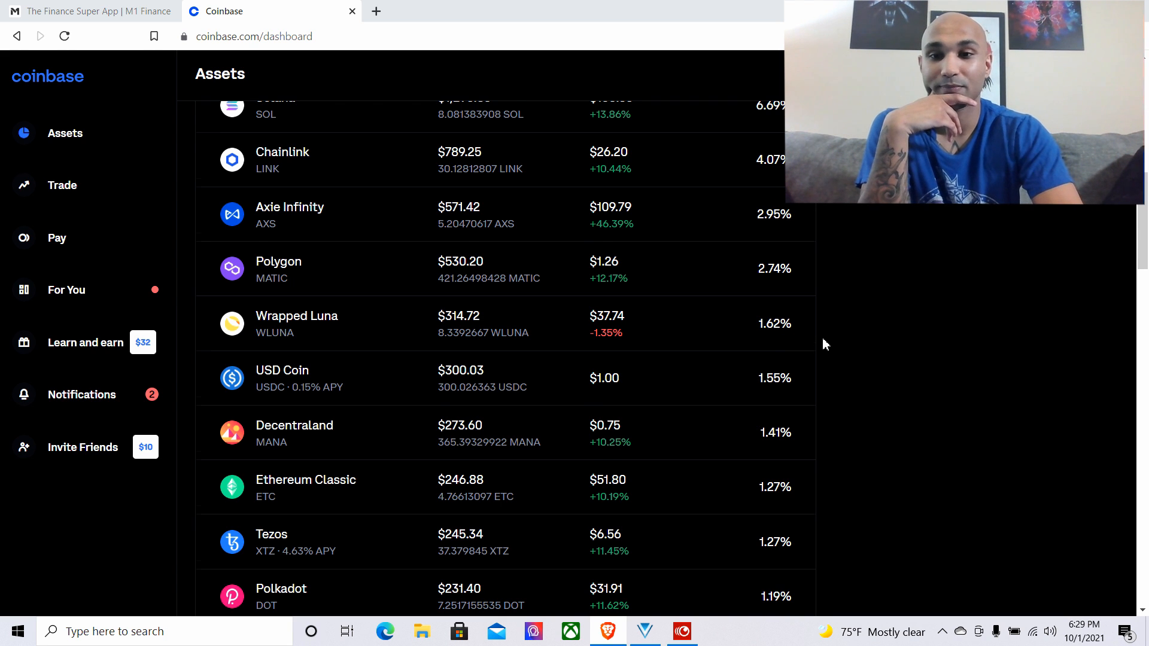
pyautogui.scroll(-3)
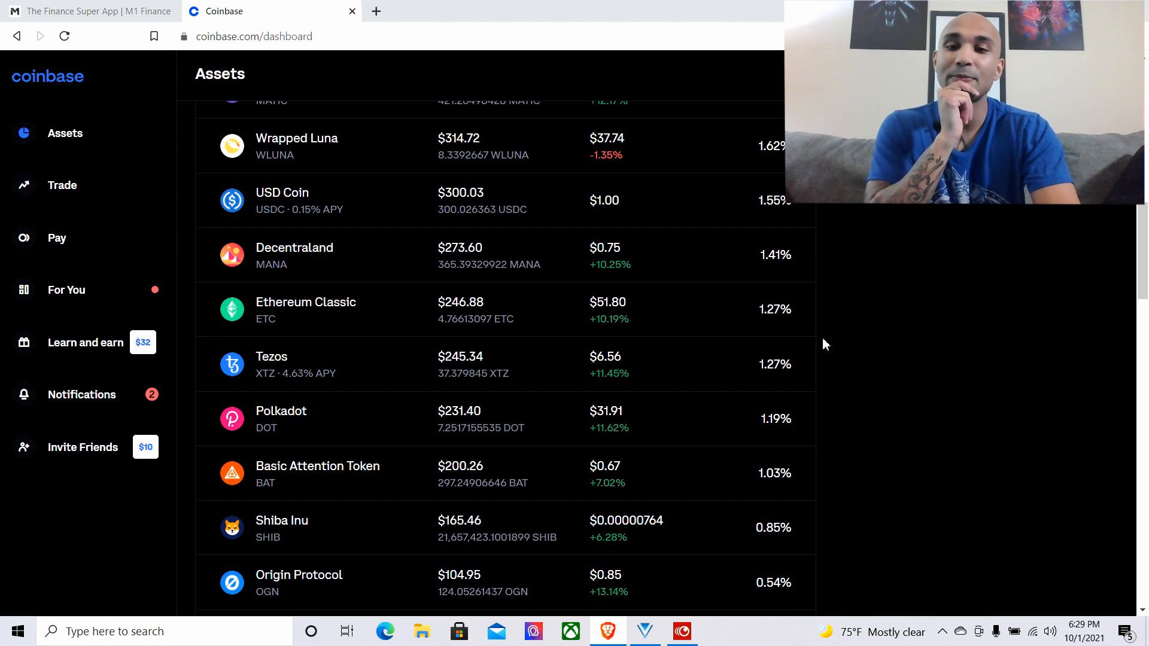
pyautogui.scroll(-3)
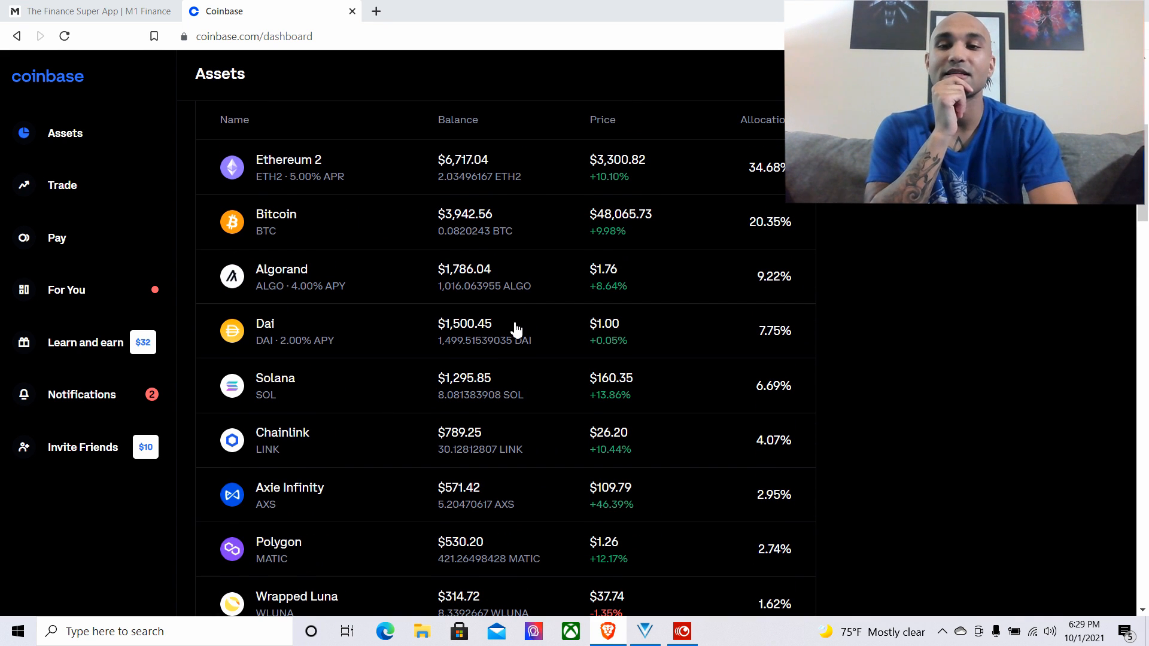
pyautogui.moveTo(319, 296)
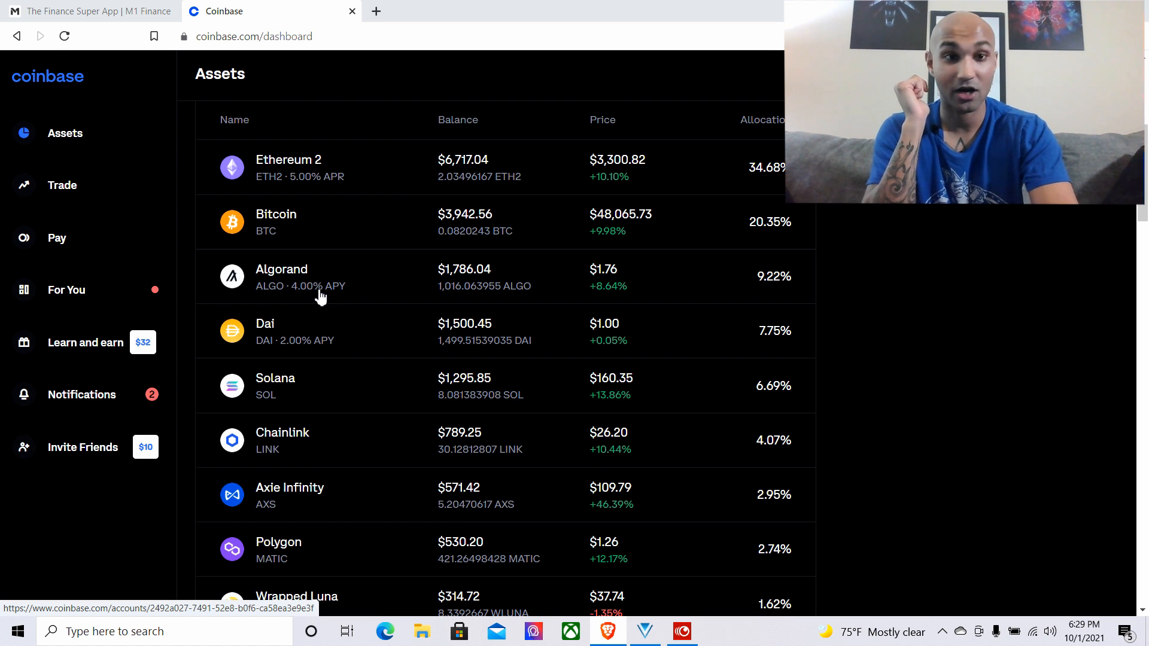
pyautogui.scroll(-3)
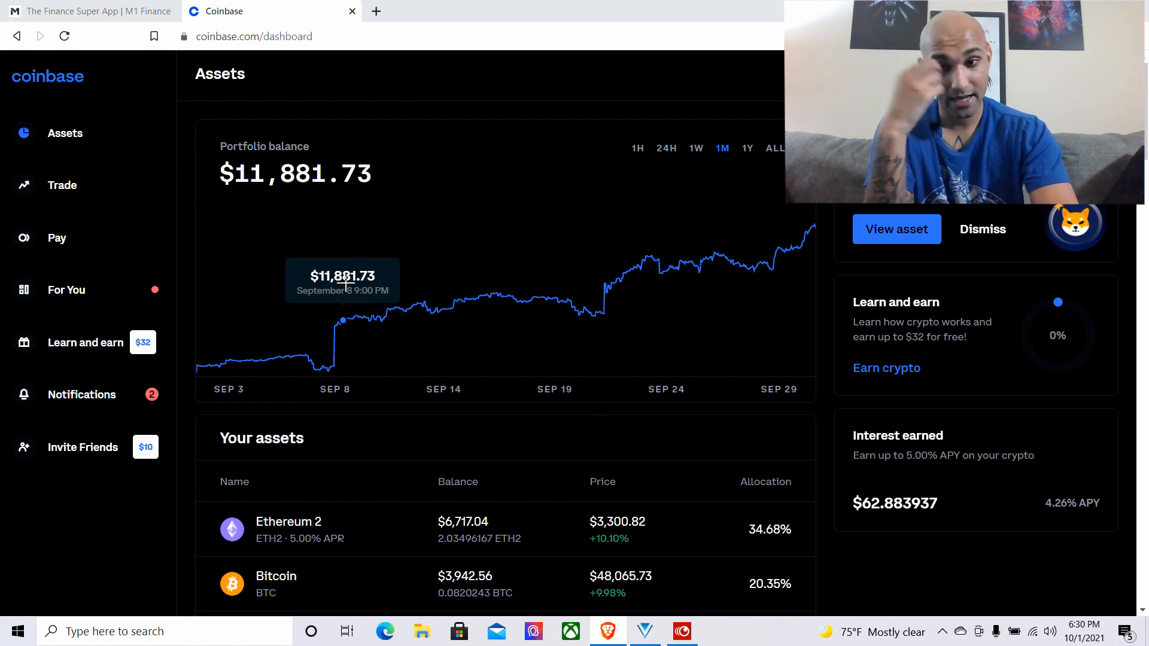
pyautogui.scroll(-3)
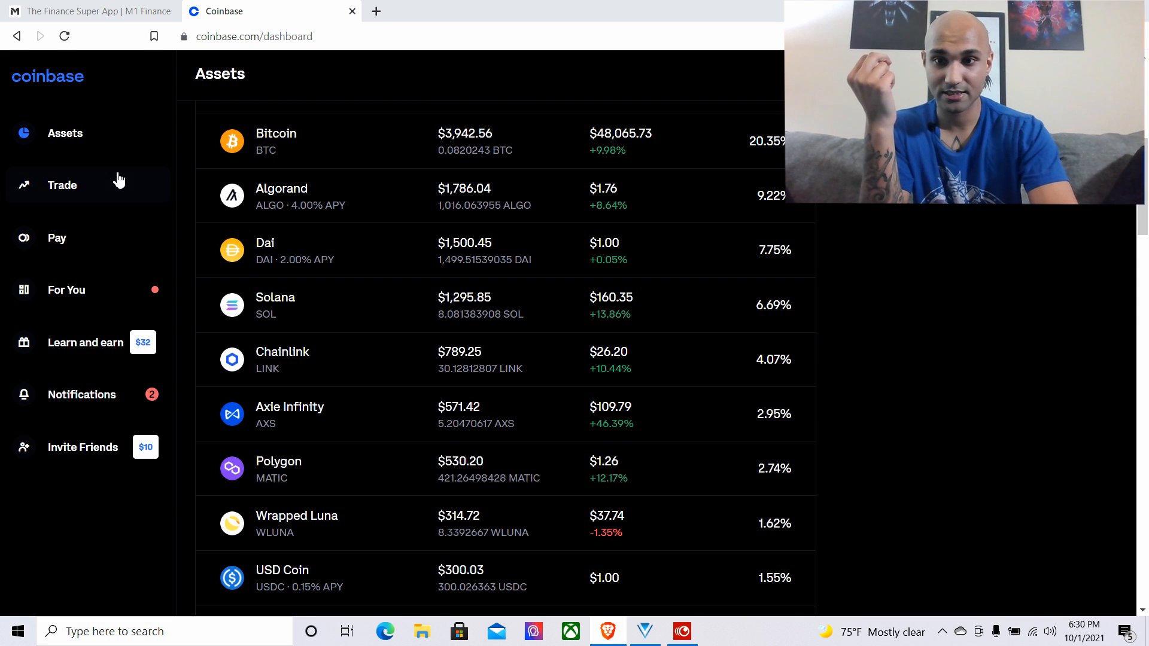
pyautogui.scroll(-3)
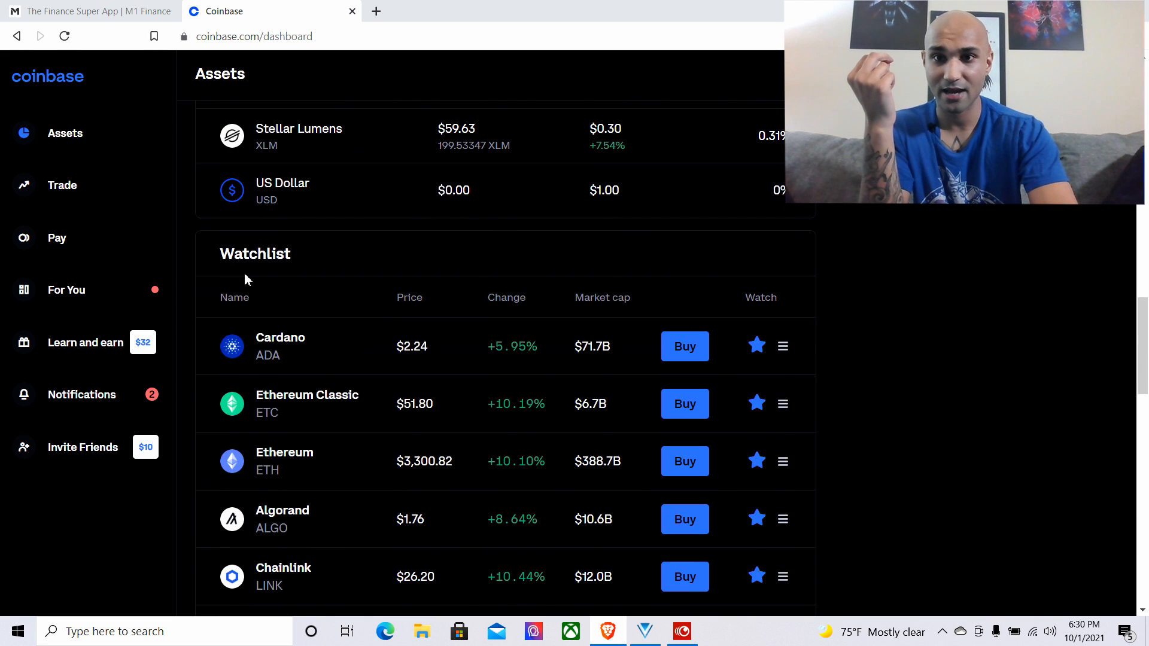
pyautogui.scroll(-3)
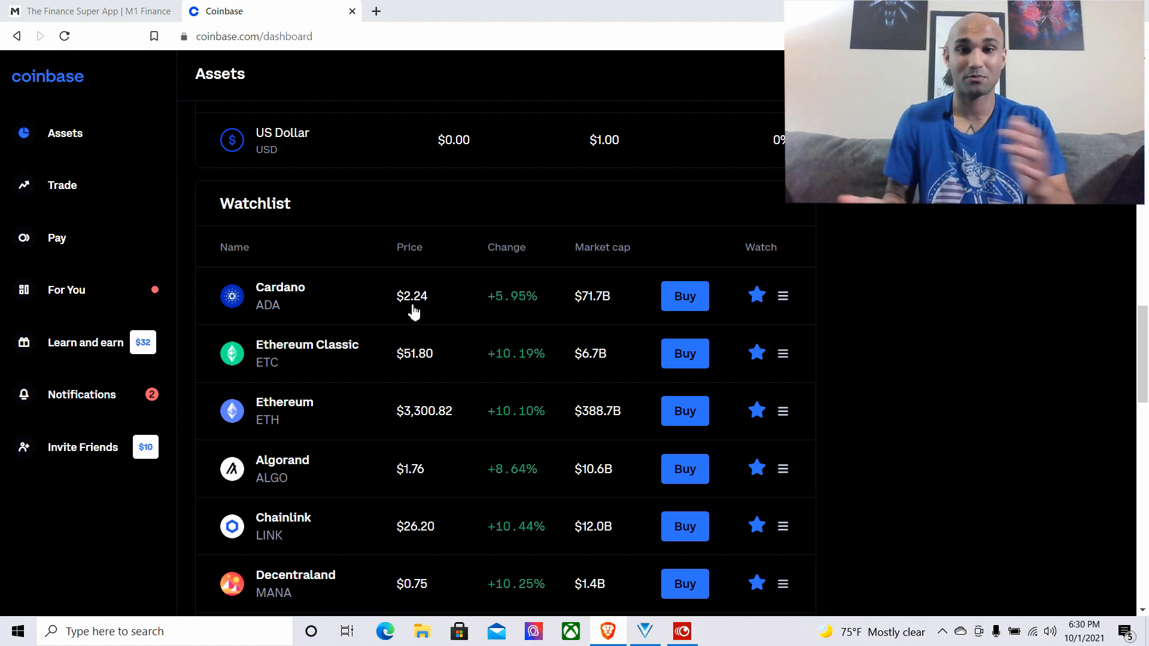
# Open Cardano from the watchlist and chart it over 1Y (+2,186.30%) and ALL (+10,212.58%)
pyautogui.click(280, 293)
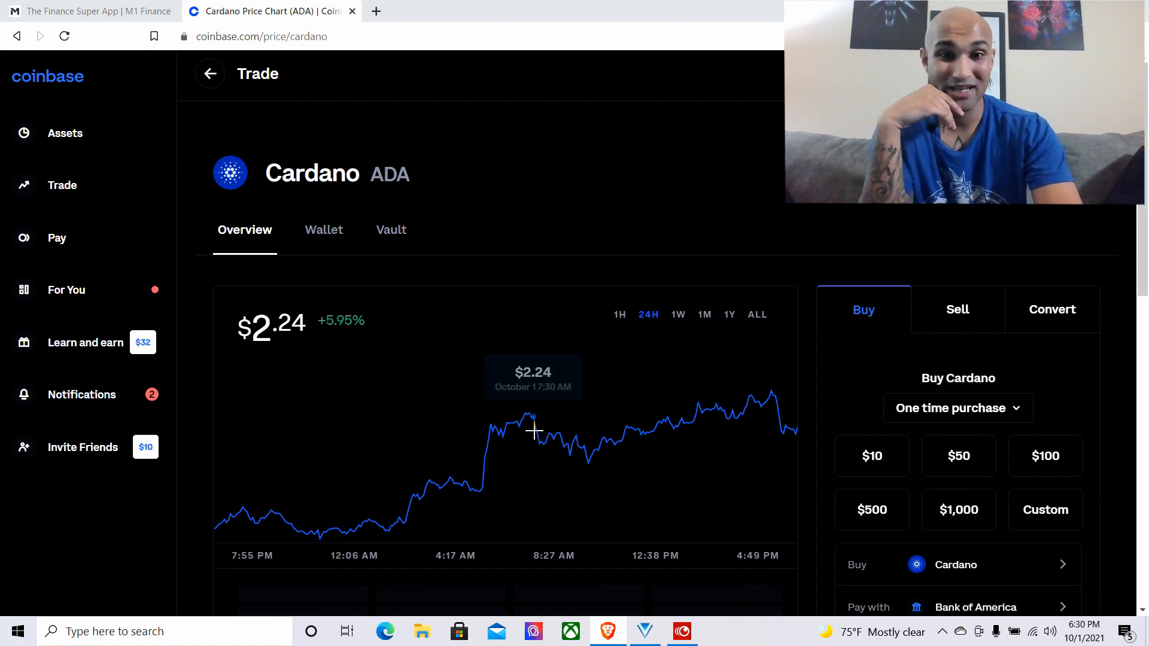
pyautogui.click(728, 314)
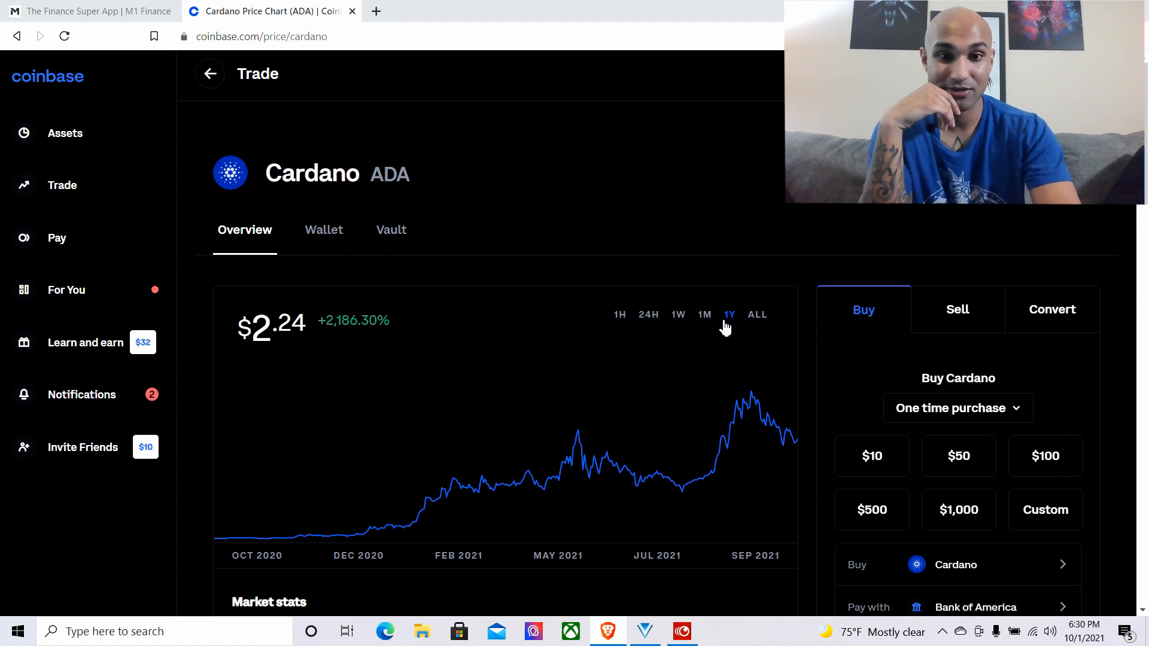
pyautogui.moveTo(752, 408)
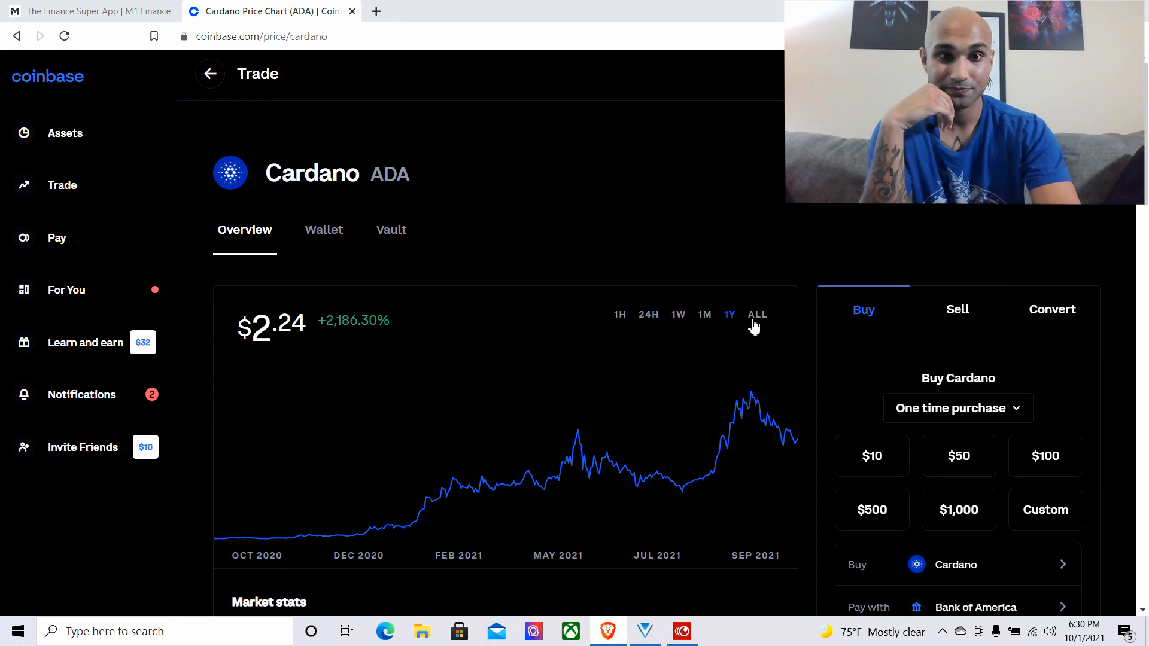
pyautogui.click(757, 314)
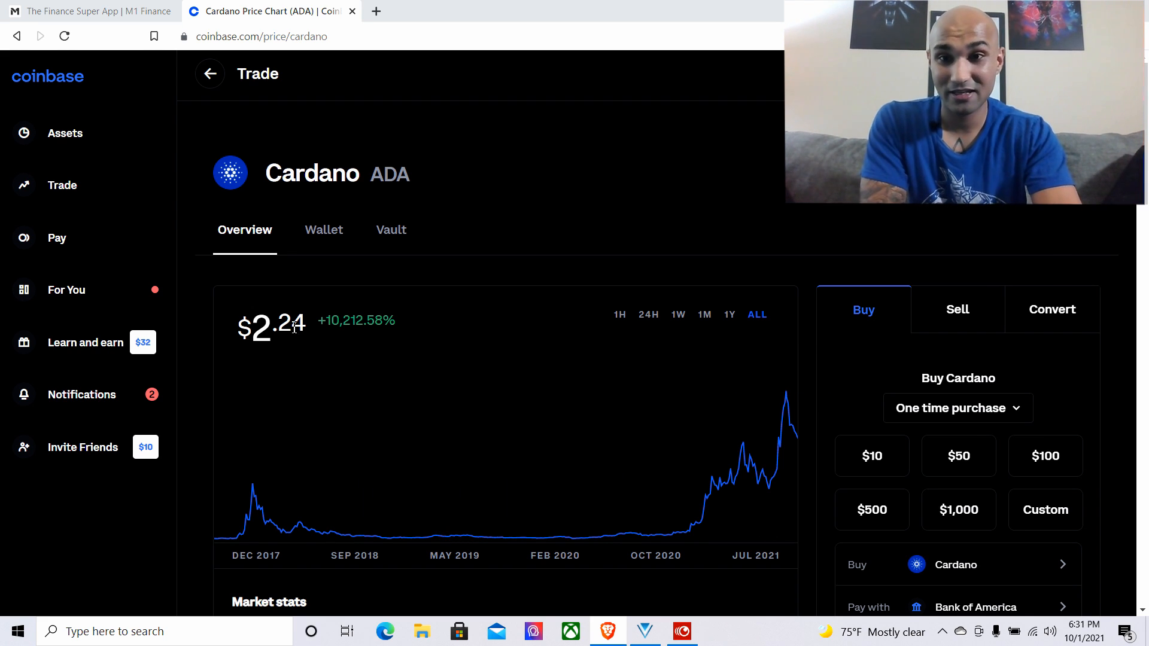
pyautogui.moveTo(427, 537)
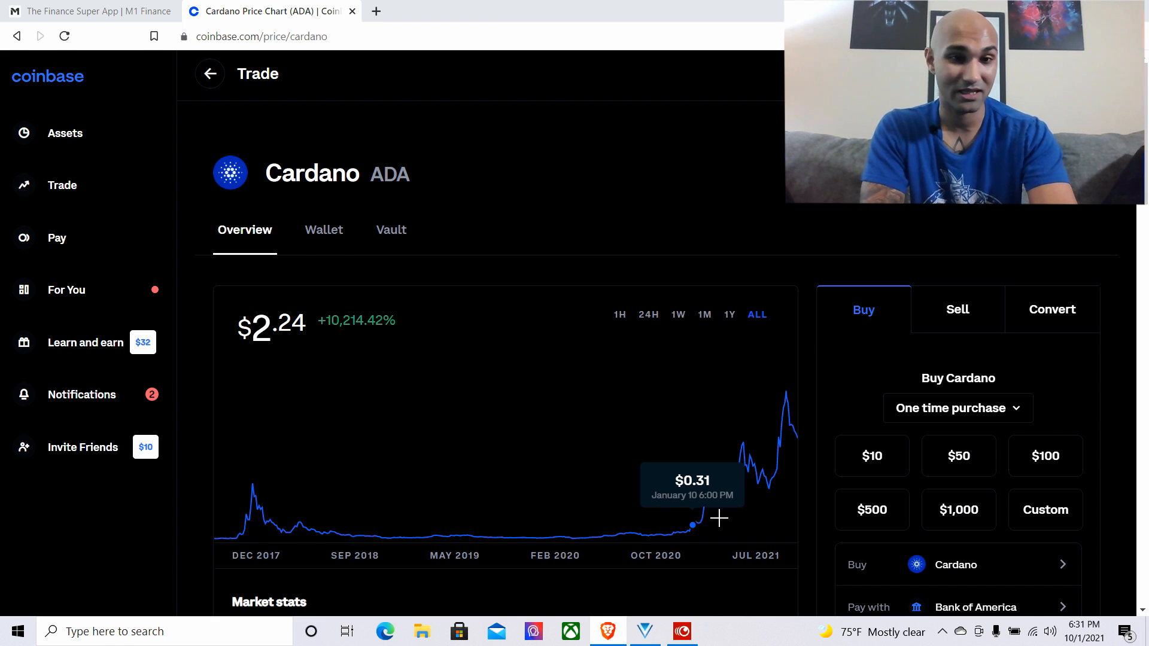
pyautogui.moveTo(786, 531)
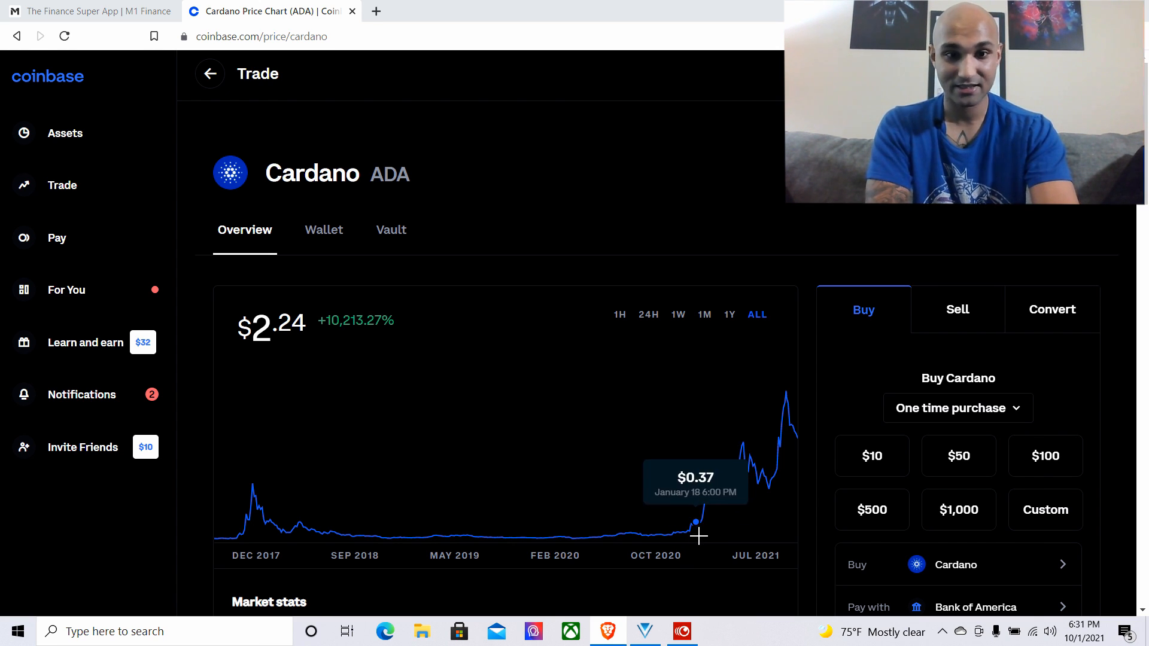
pyautogui.moveTo(787, 481)
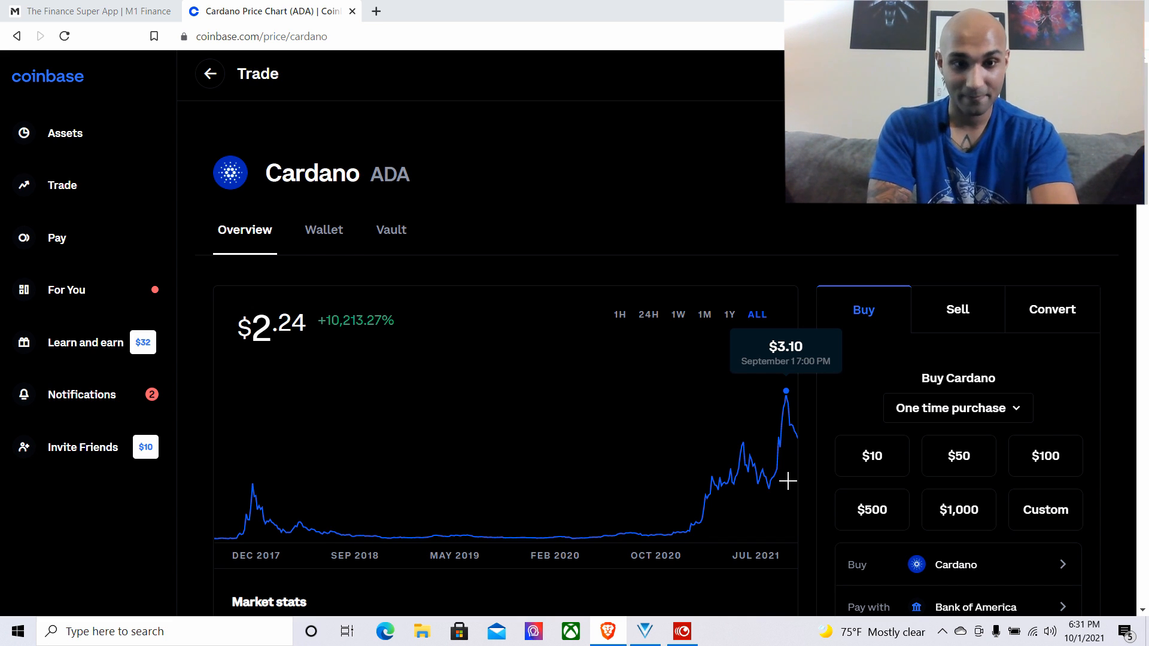
pyautogui.moveTo(721, 365)
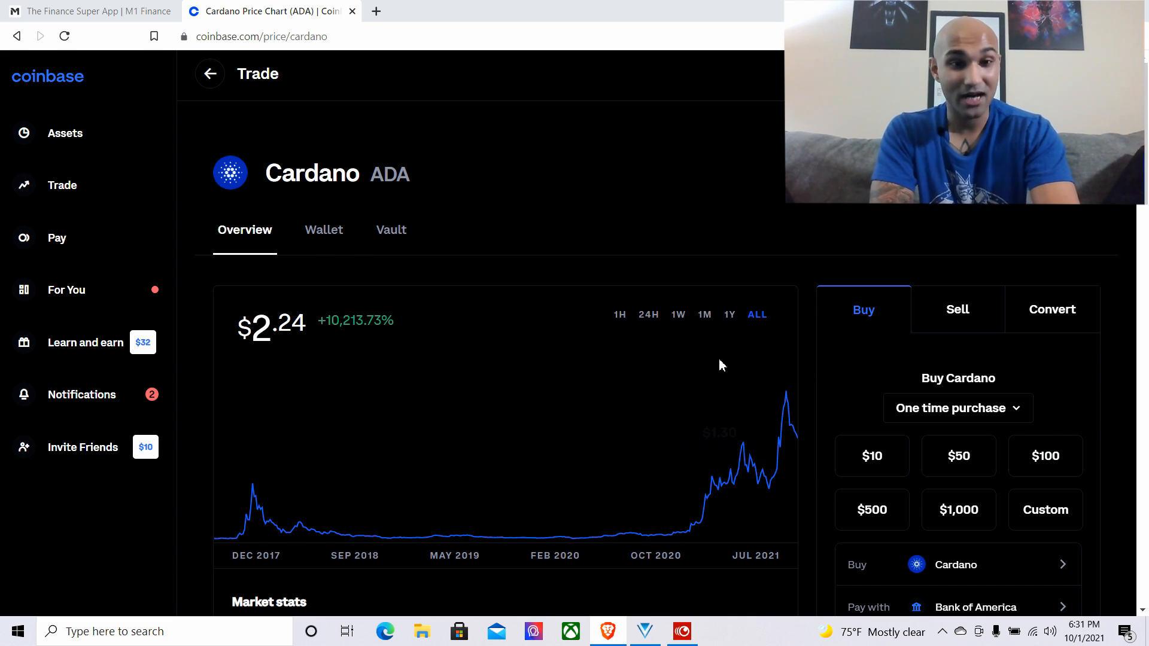
# Switch the Cardano chart to 1M (-19.71%), then back to ALL (+10,213.73%)
pyautogui.click(702, 315)
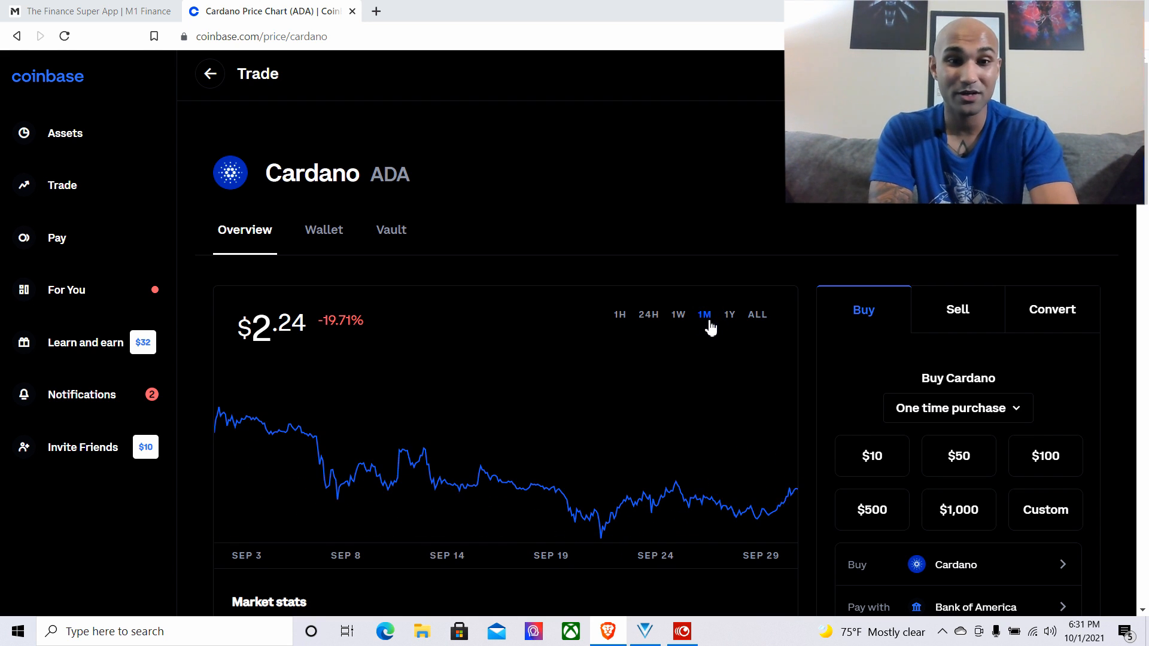
pyautogui.click(757, 314)
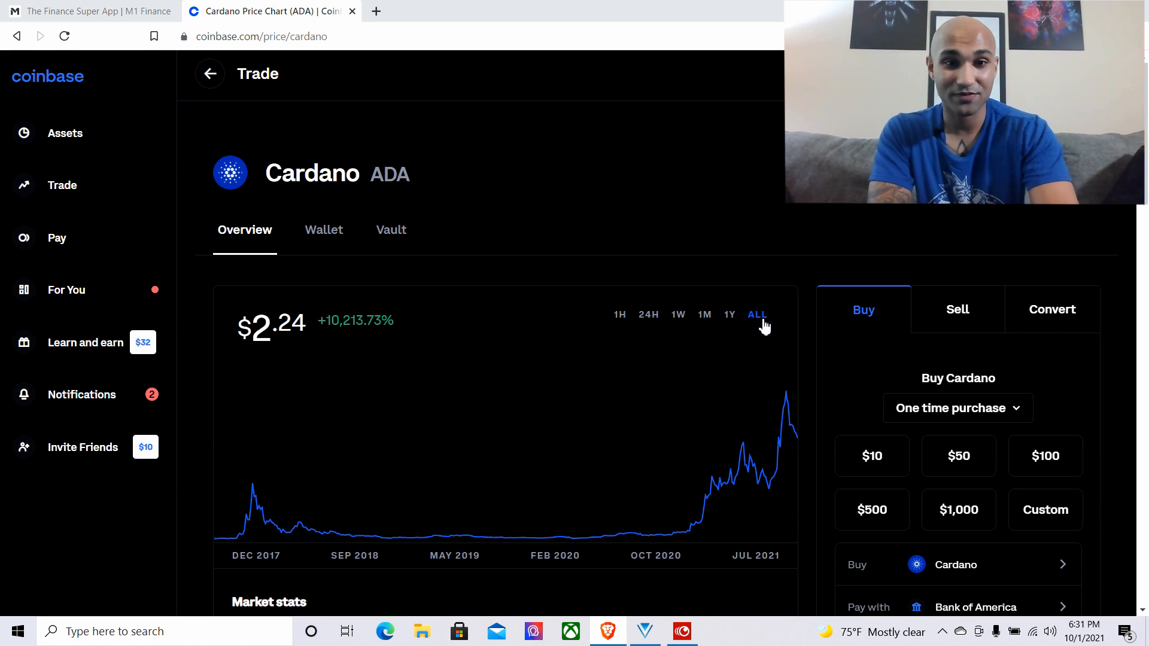
pyautogui.moveTo(803, 318)
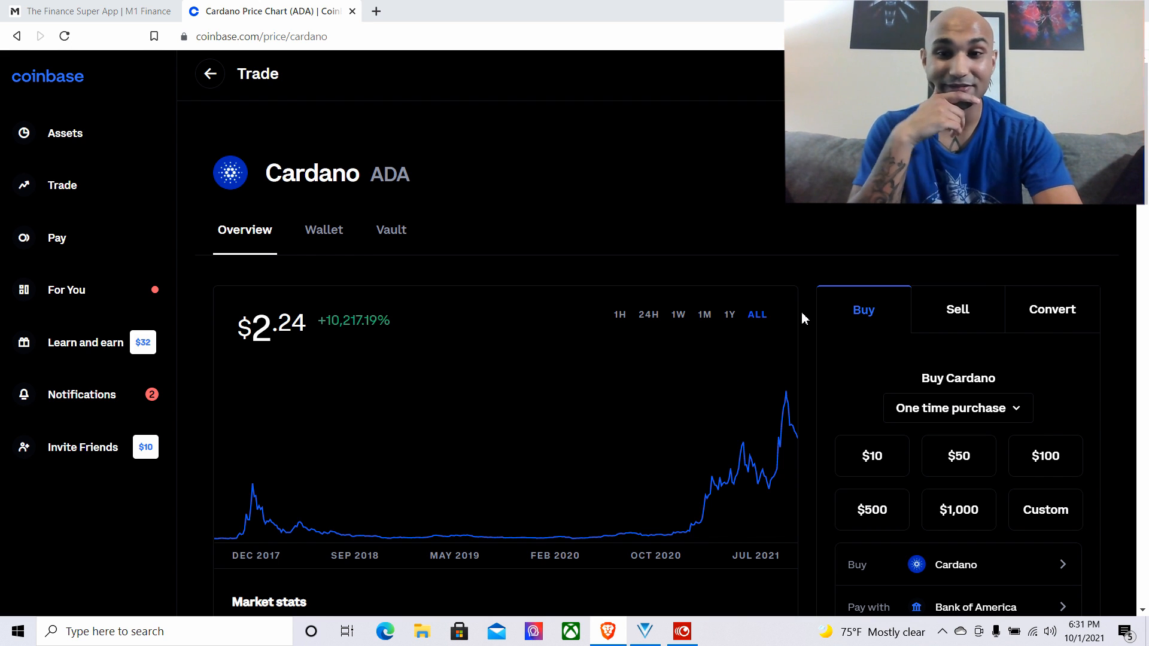
pyautogui.moveTo(751, 327)
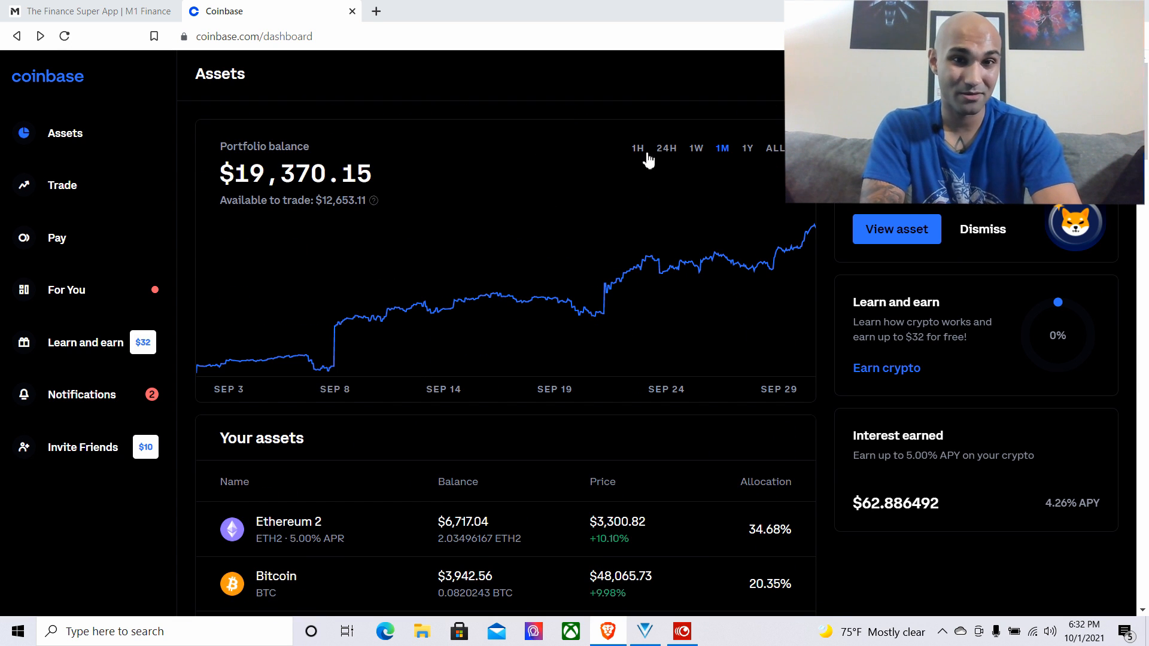
pyautogui.click(748, 148)
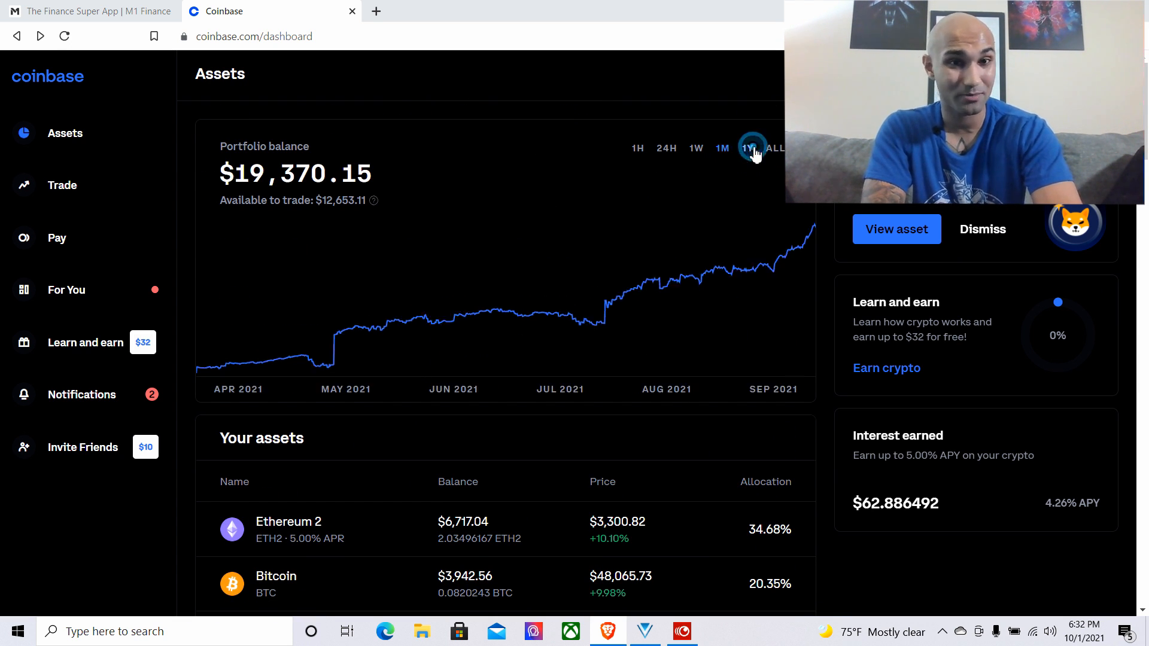
pyautogui.click(751, 148)
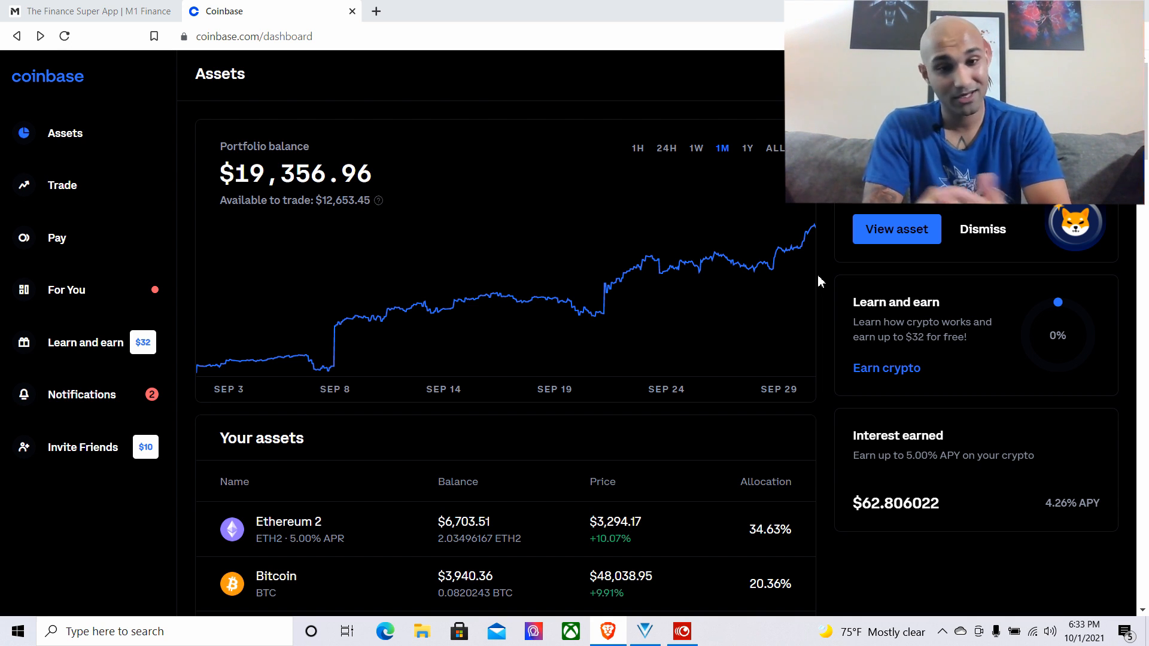
pyautogui.scroll(-3)
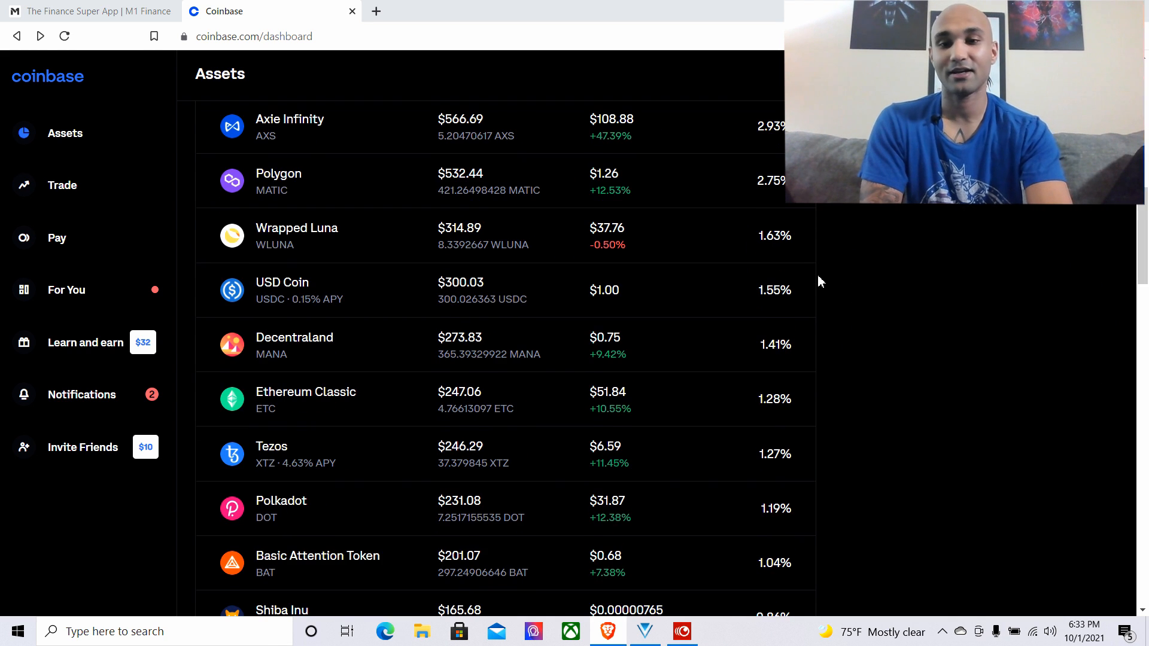
pyautogui.scroll(-3)
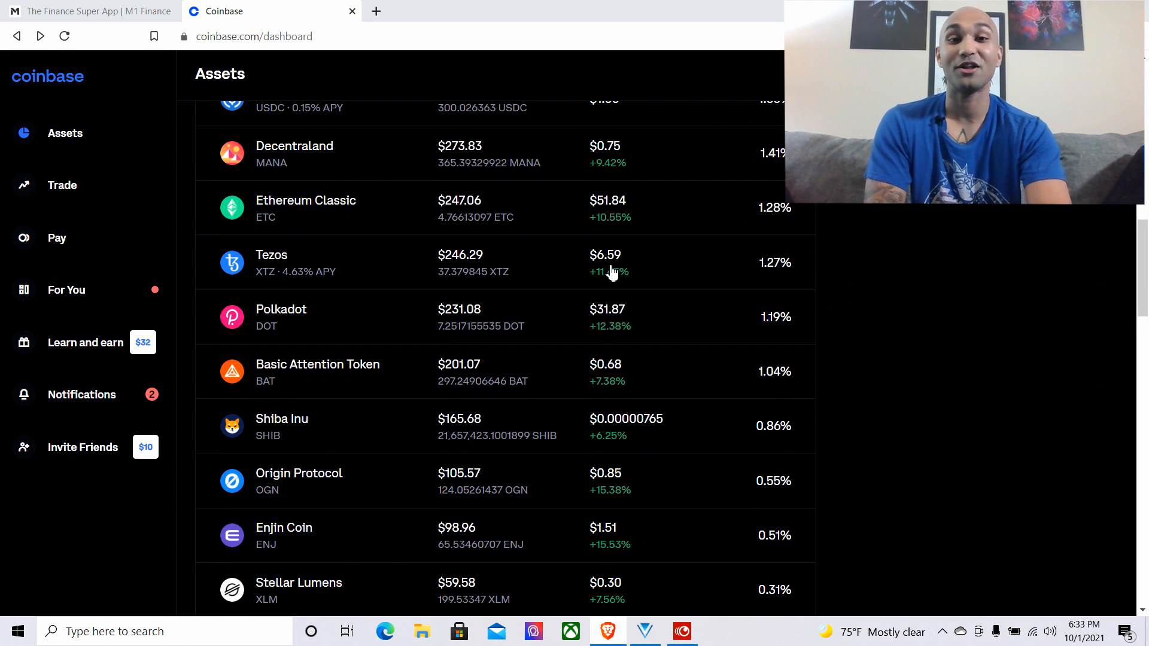
pyautogui.scroll(-3)
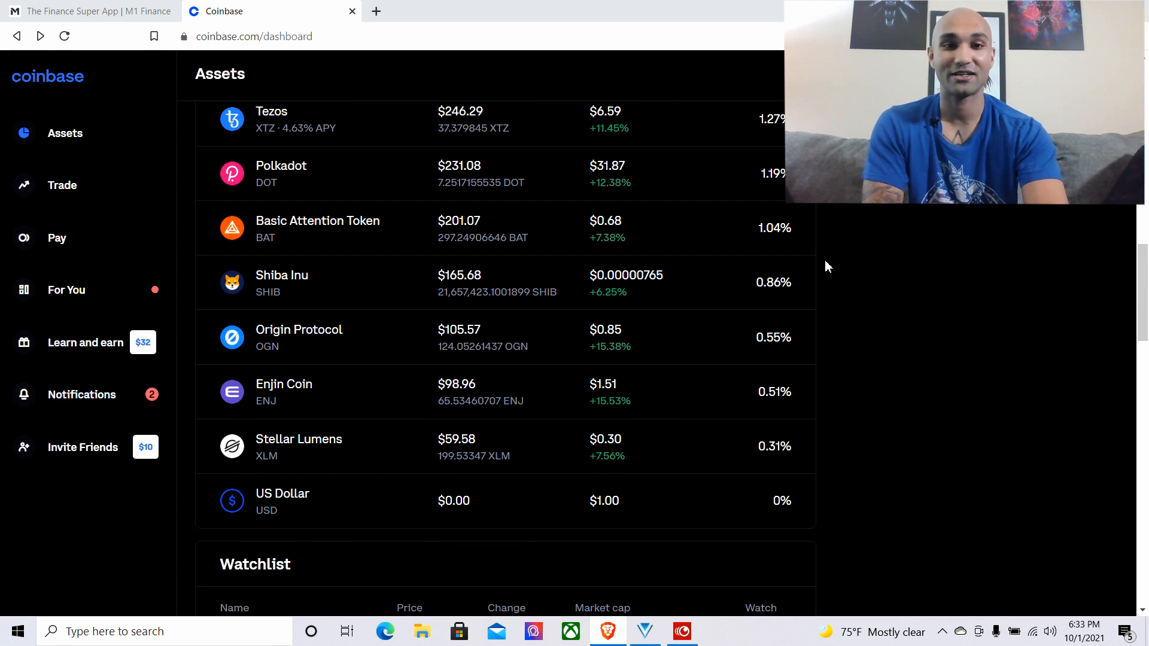
pyautogui.scroll(3)
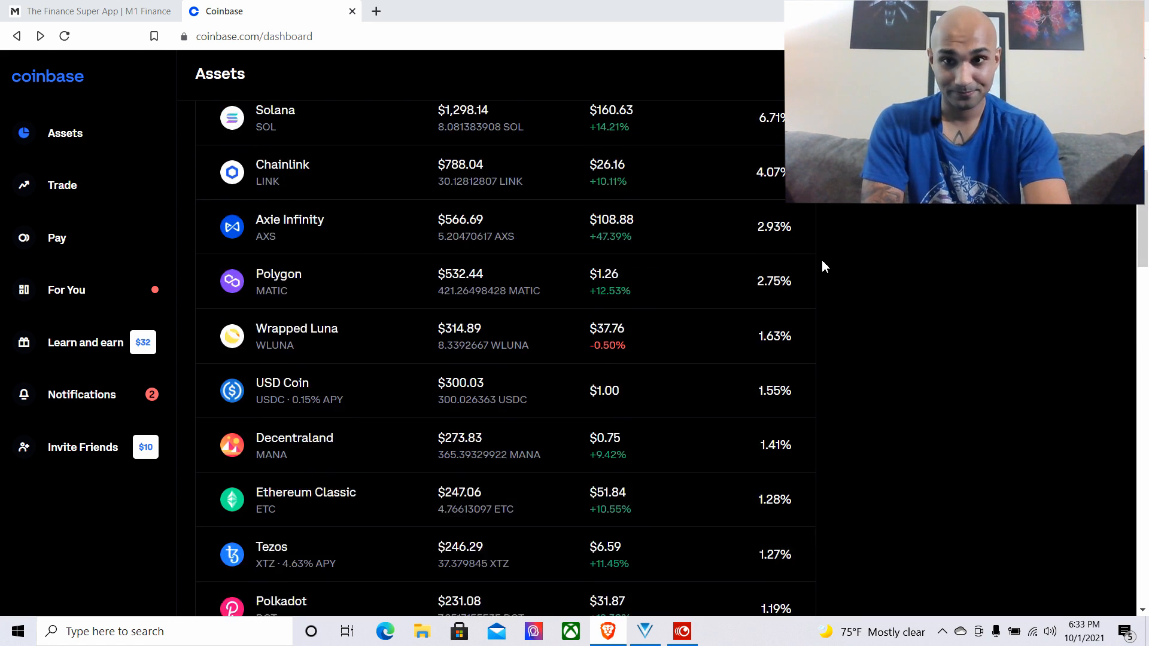
pyautogui.scroll(3)
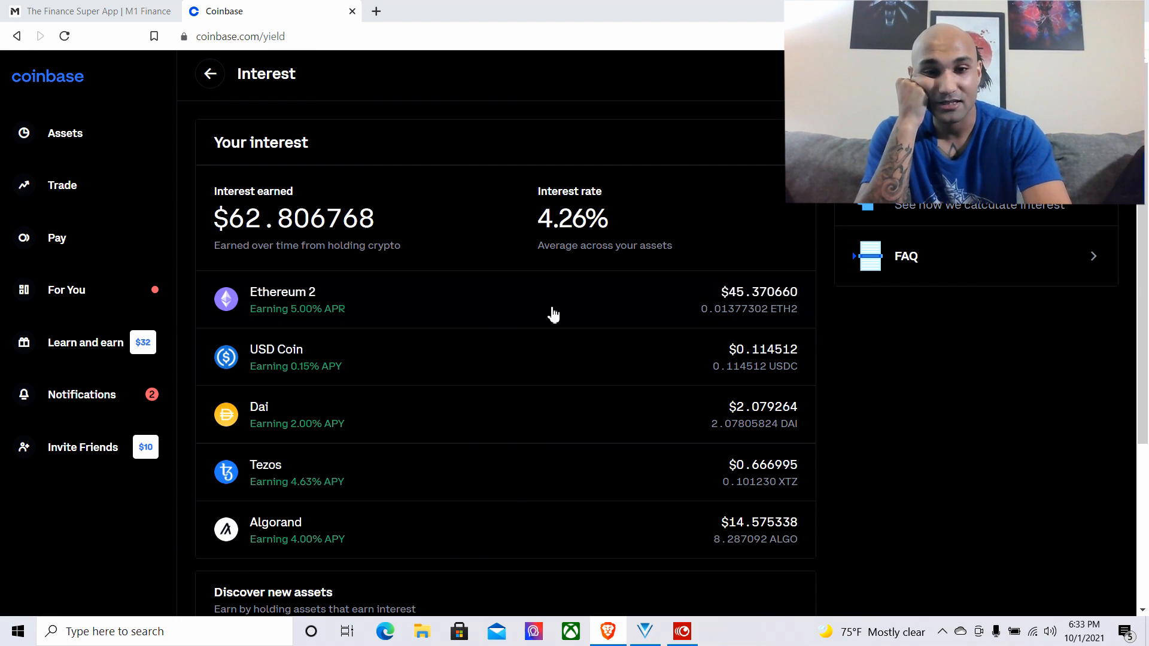
pyautogui.moveTo(821, 421)
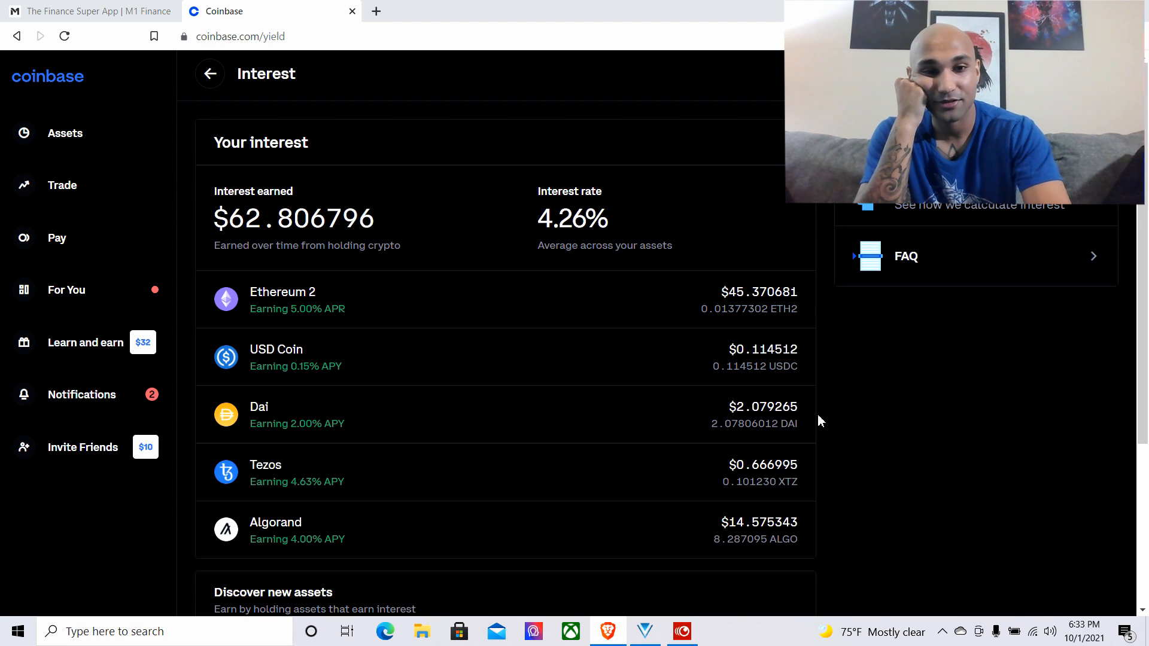
# Scroll down the Interest page to view earning assets like Algorand and Dai
pyautogui.scroll(-3)
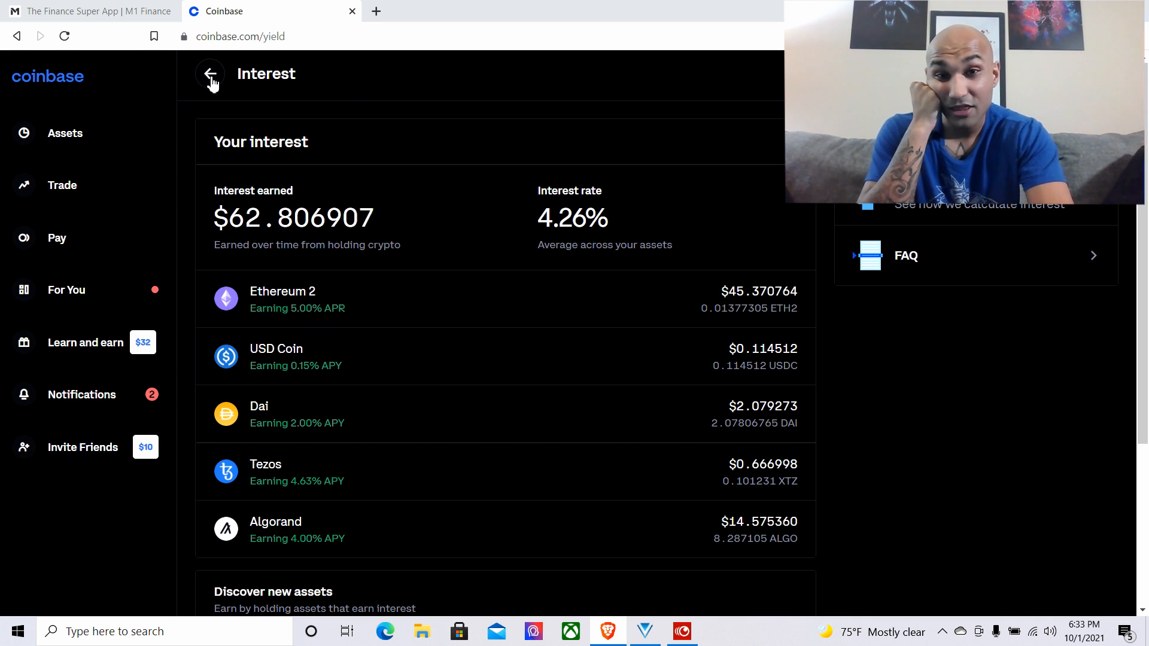
# Return to the $19,356.96 assets dashboard and browse holdings down to the watchlist
pyautogui.click(210, 75)
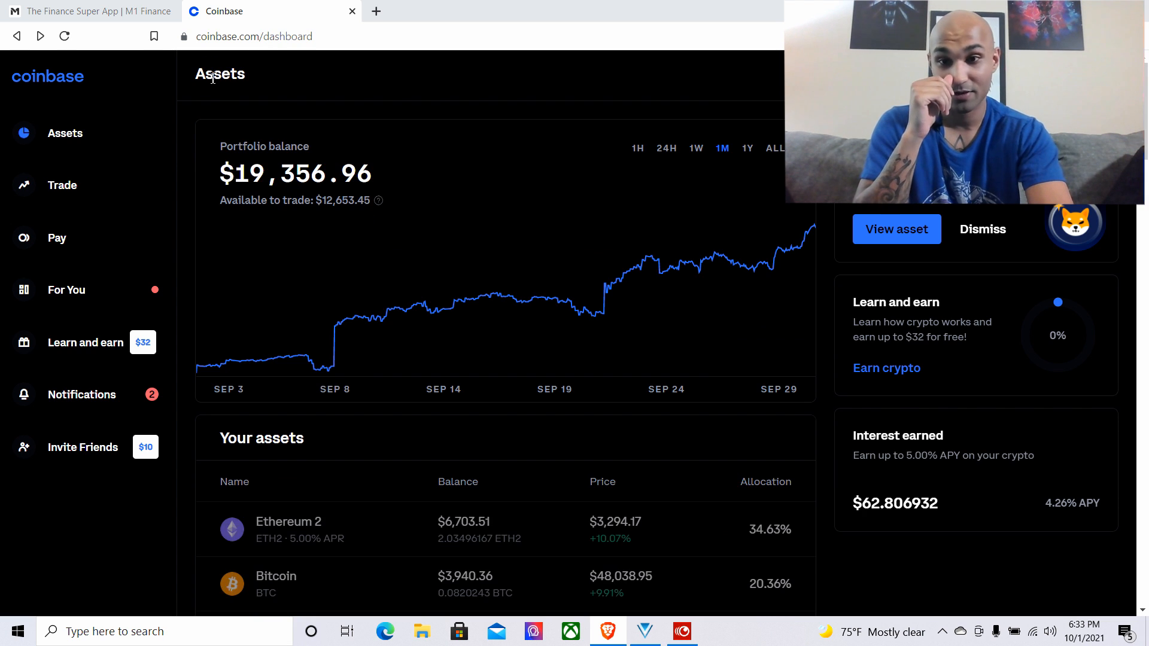
pyautogui.moveTo(828, 260)
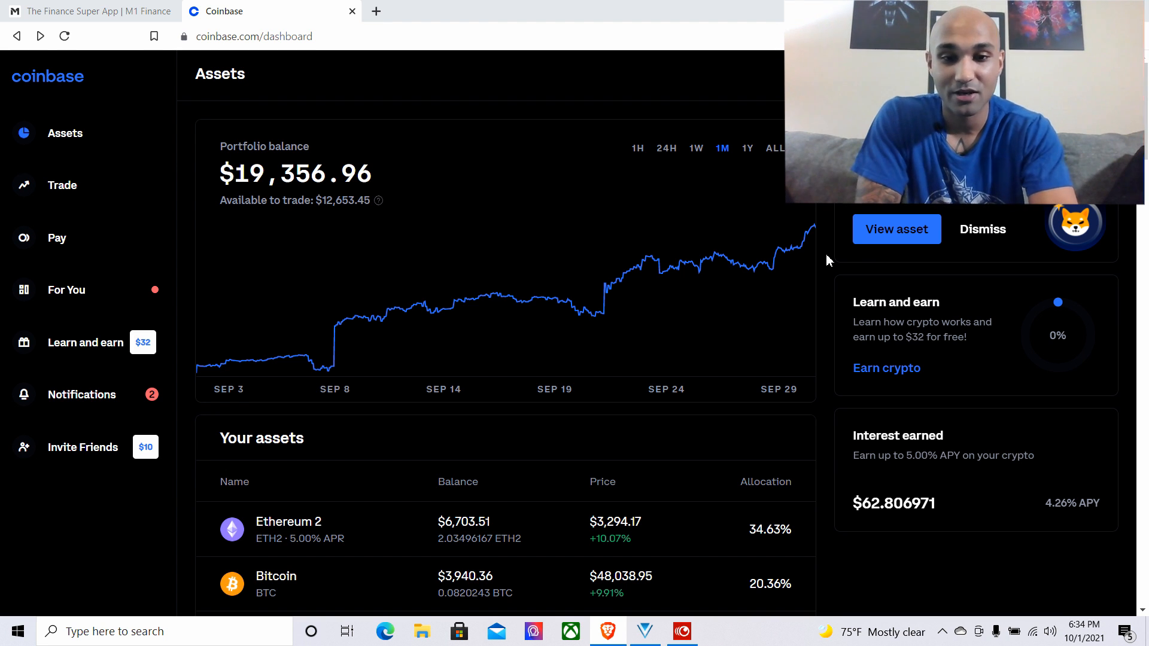
pyautogui.scroll(-3)
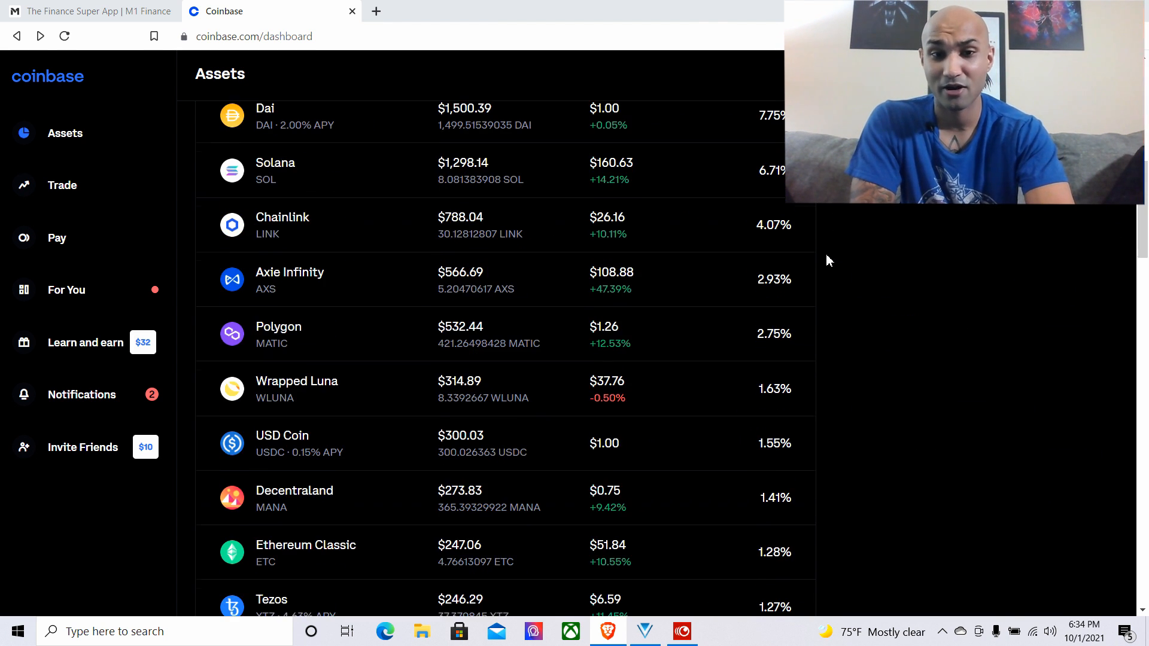
pyautogui.scroll(-3)
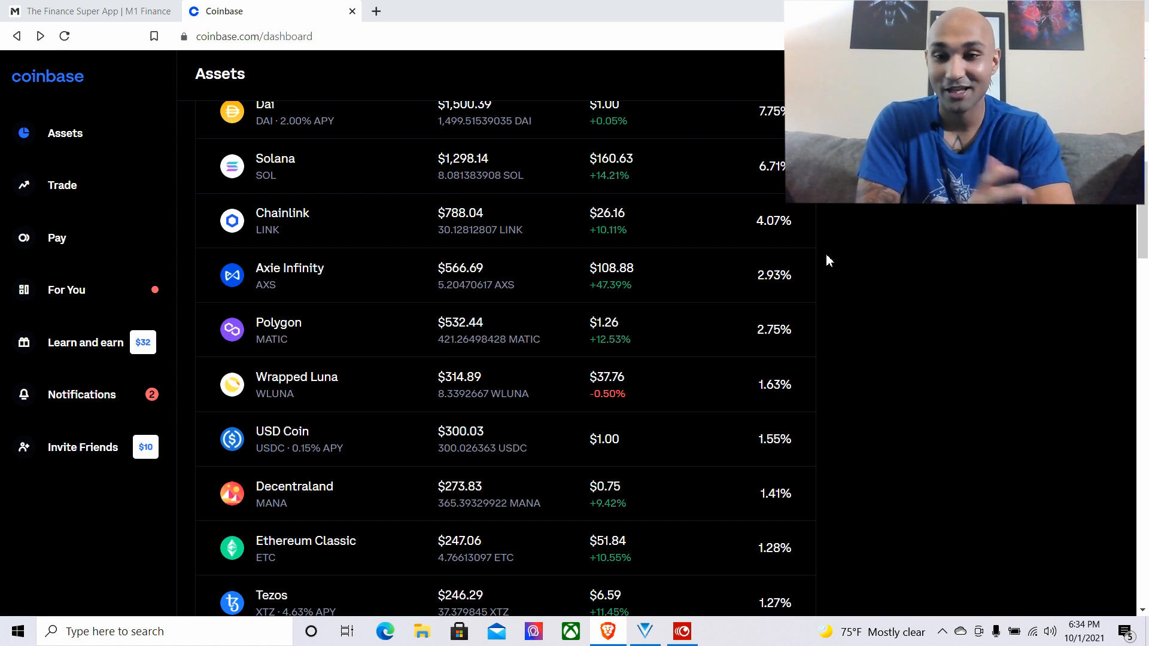
pyautogui.scroll(-3)
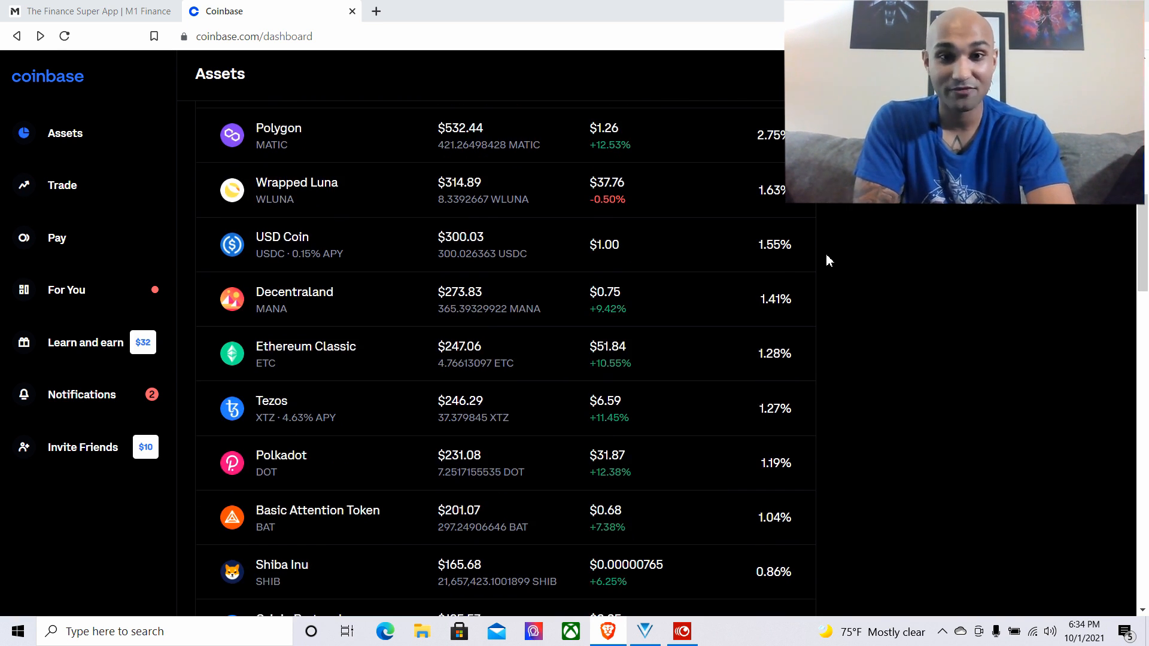
pyautogui.scroll(-3)
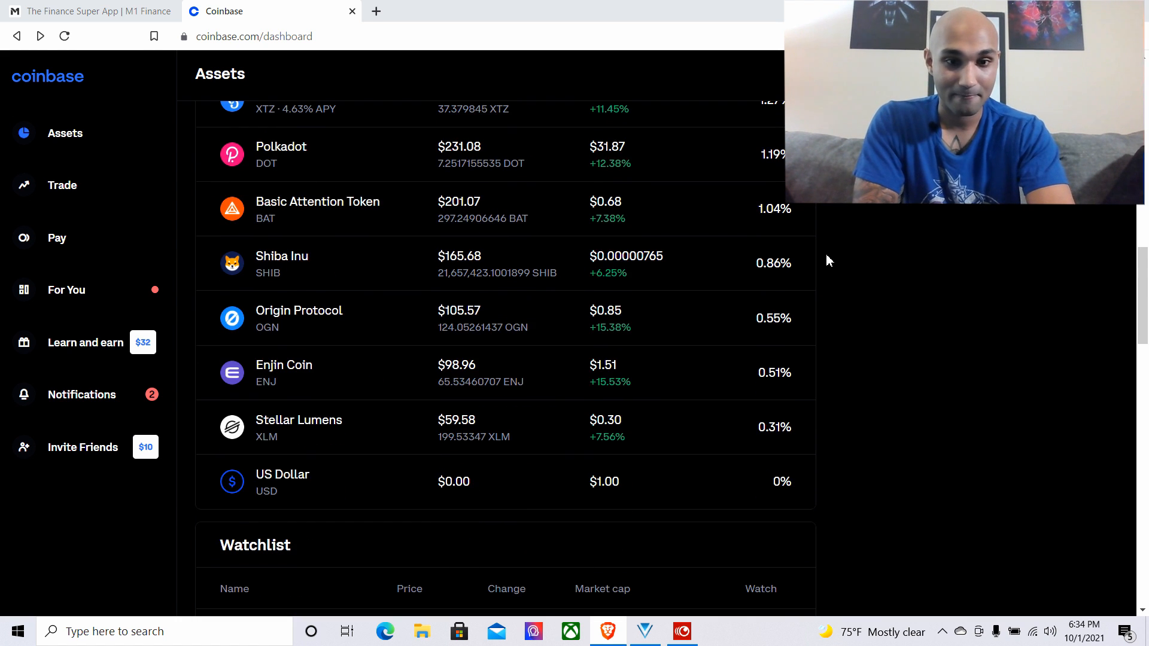
pyautogui.scroll(3)
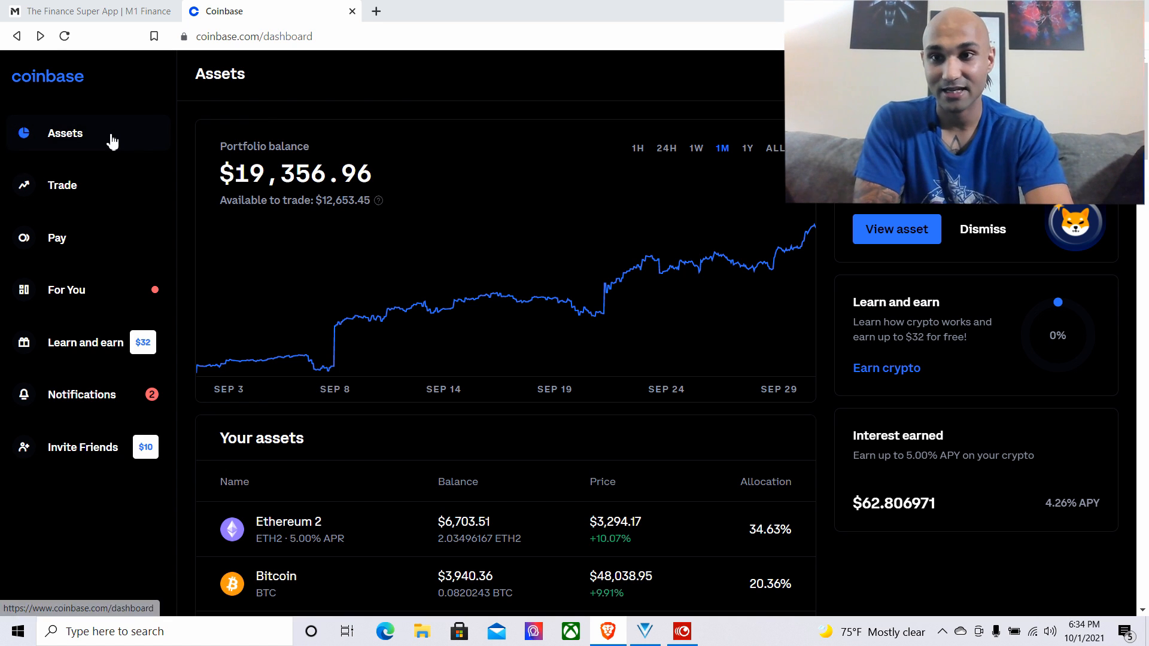
pyautogui.moveTo(838, 285)
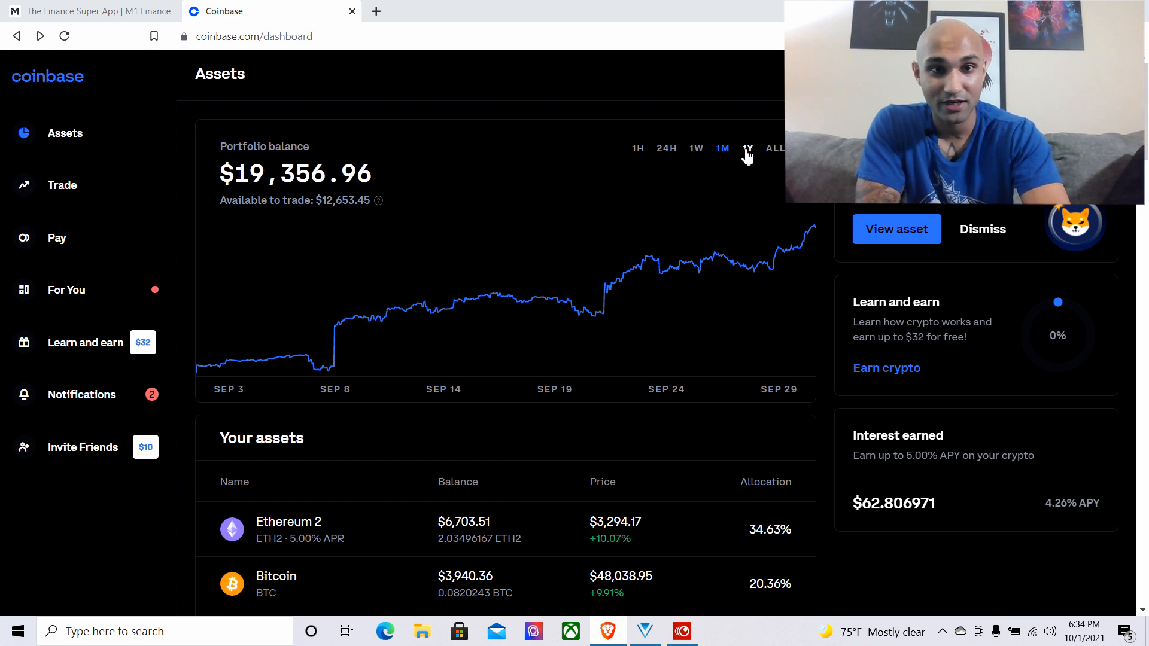
# Compare the portfolio balance chart across 1Y, 24H, 1W and 1M, ending on 1Y
pyautogui.click(747, 148)
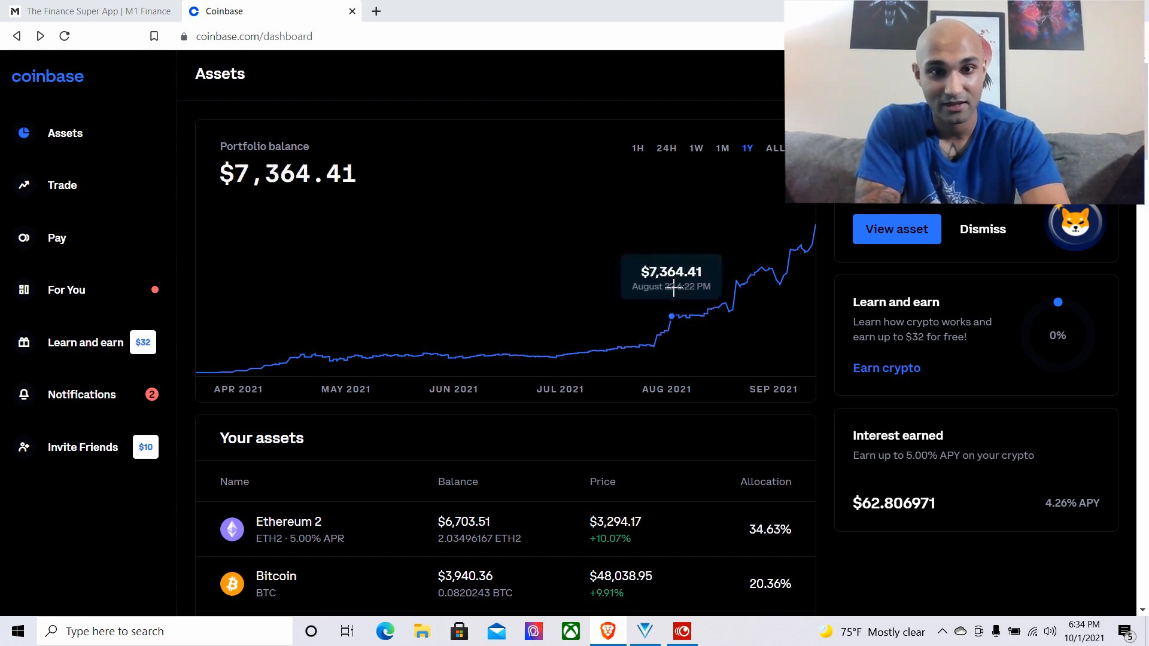
pyautogui.moveTo(746, 293)
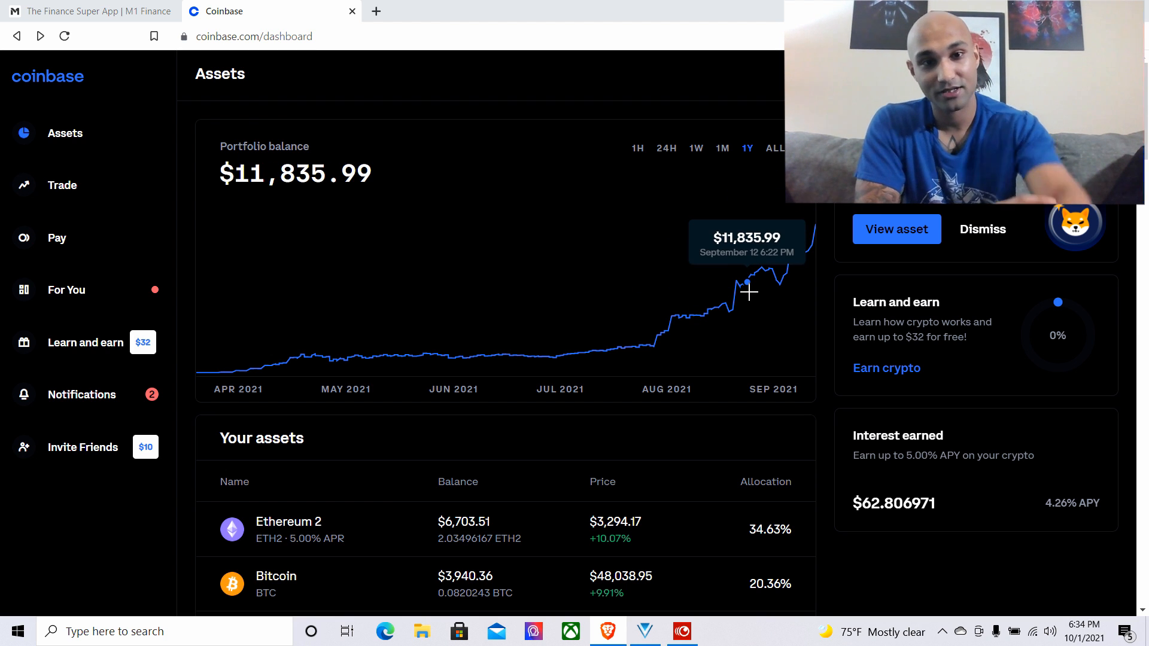
pyautogui.moveTo(689, 318)
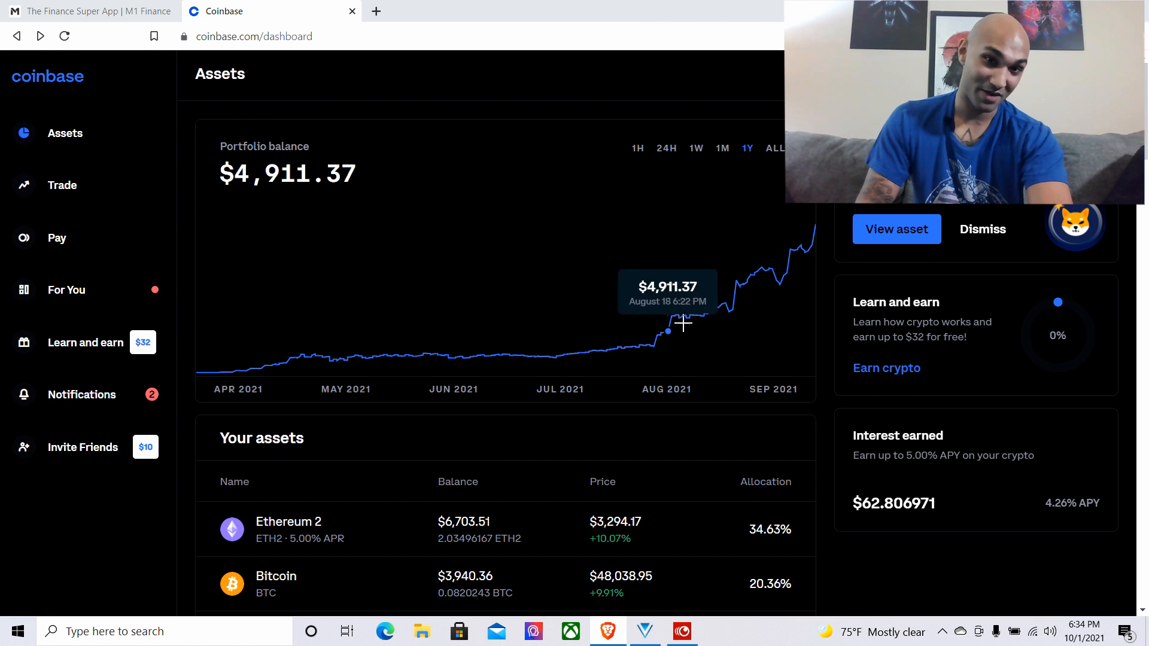
pyautogui.moveTo(810, 265)
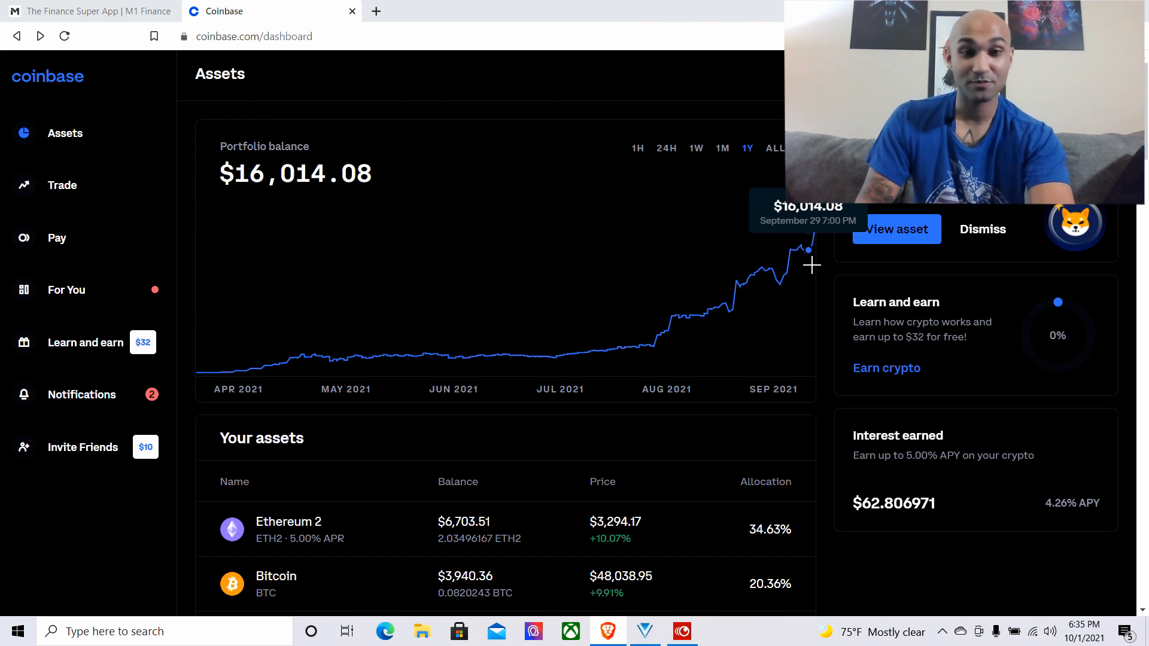
pyautogui.click(663, 147)
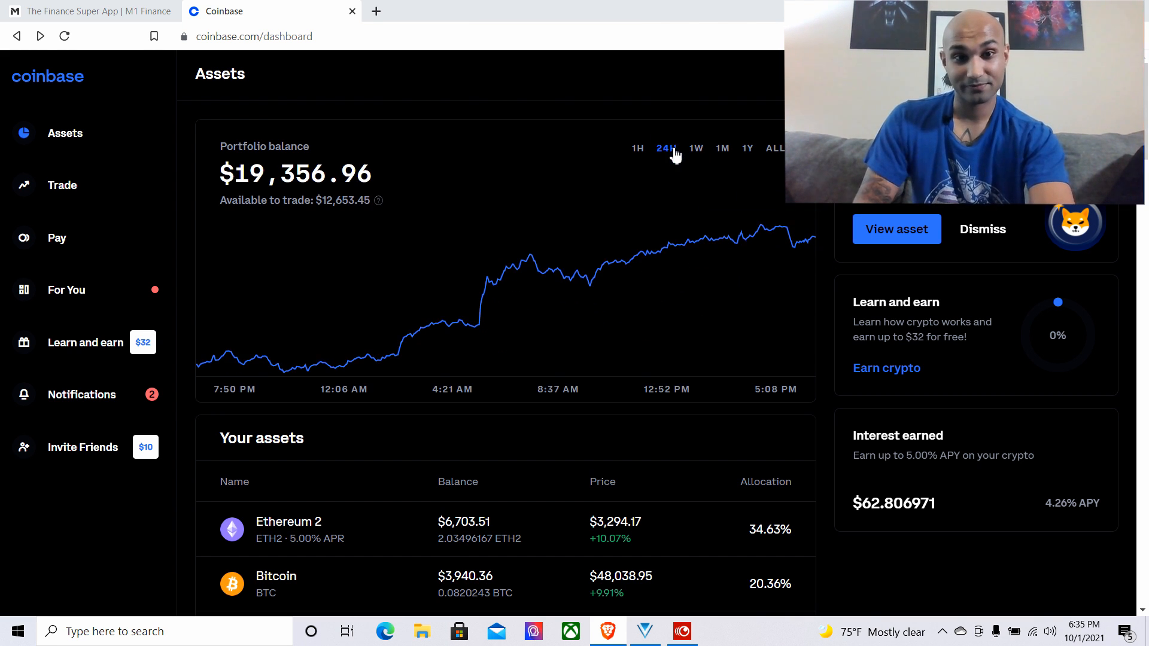
pyautogui.click(696, 148)
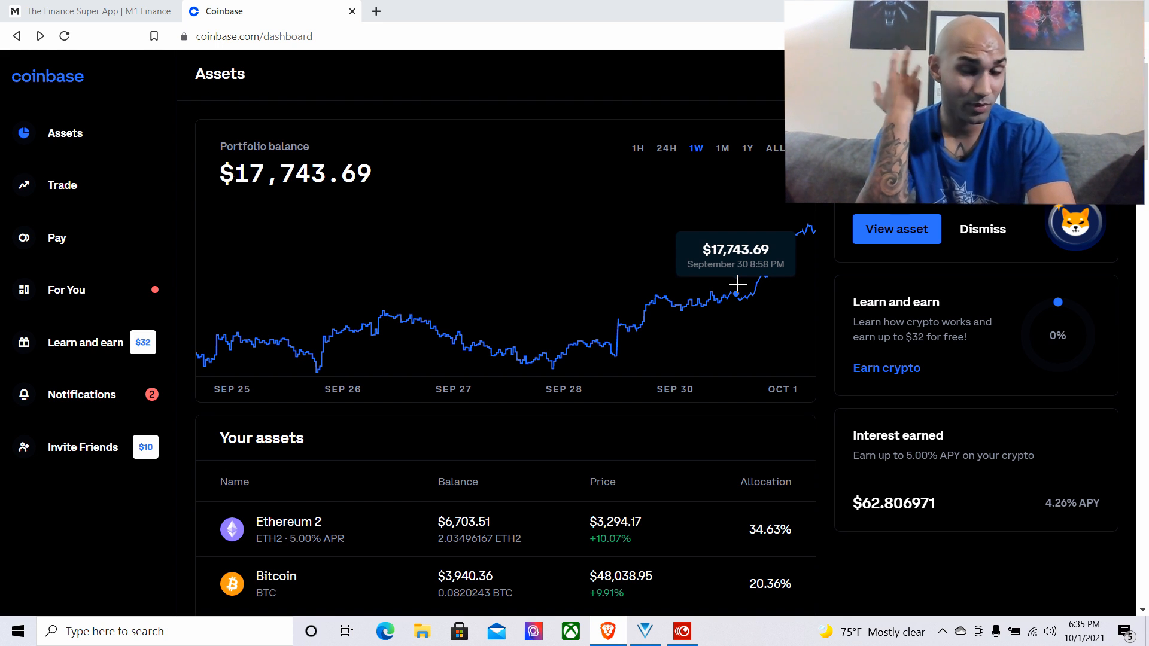
pyautogui.click(721, 148)
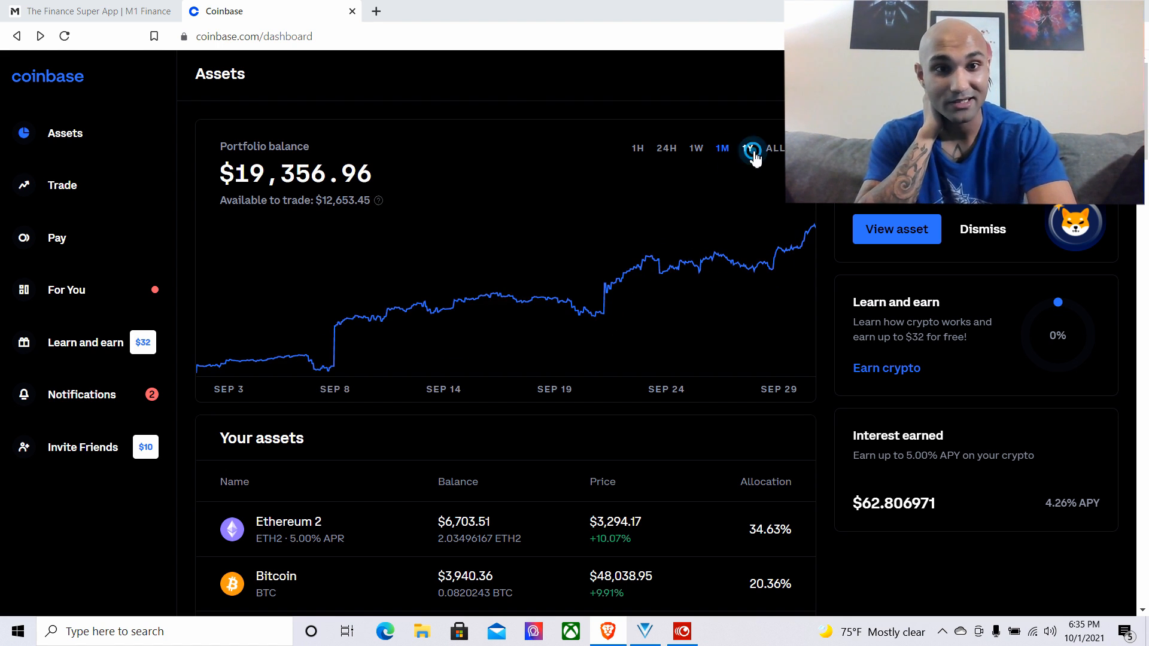
pyautogui.click(747, 148)
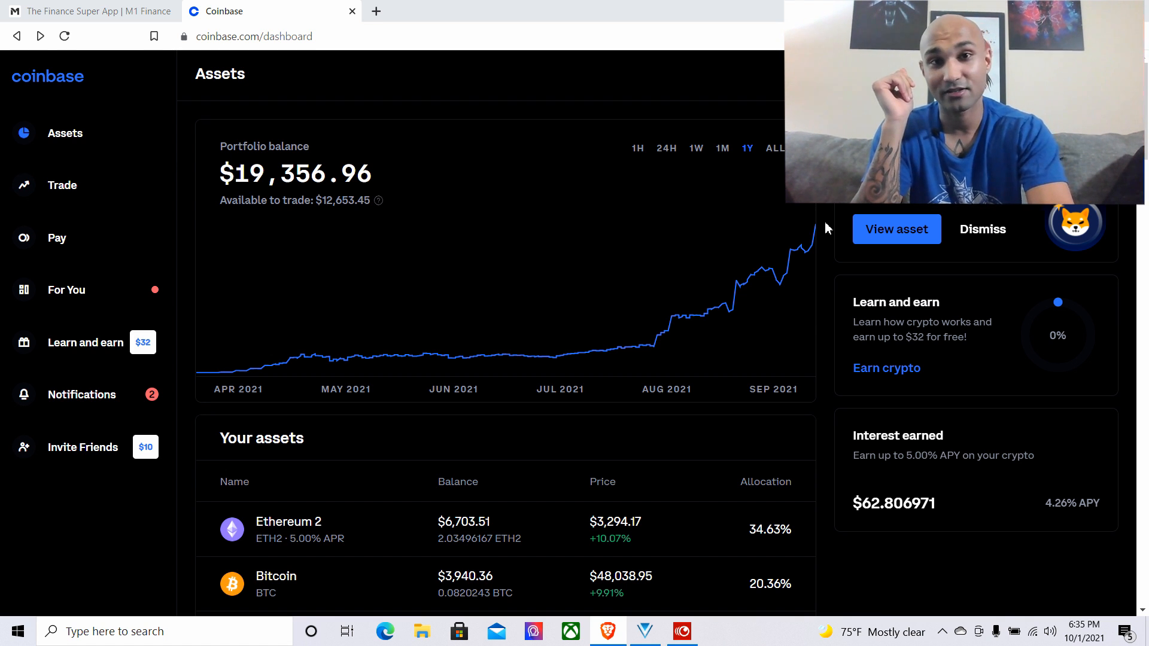
pyautogui.scroll(-3)
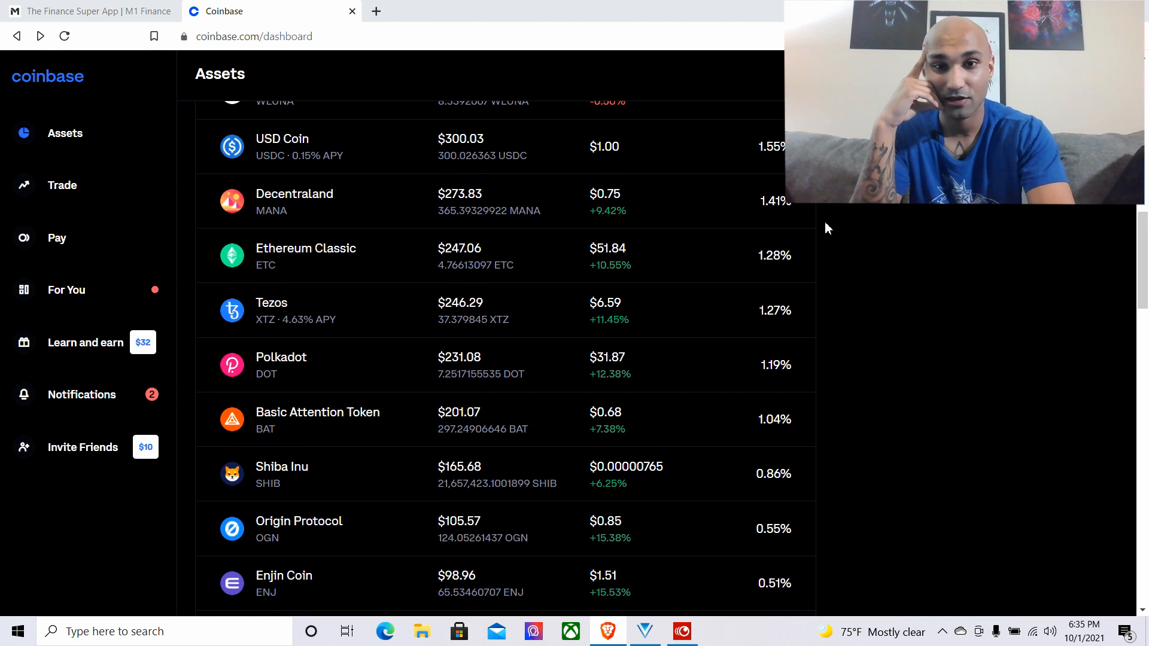